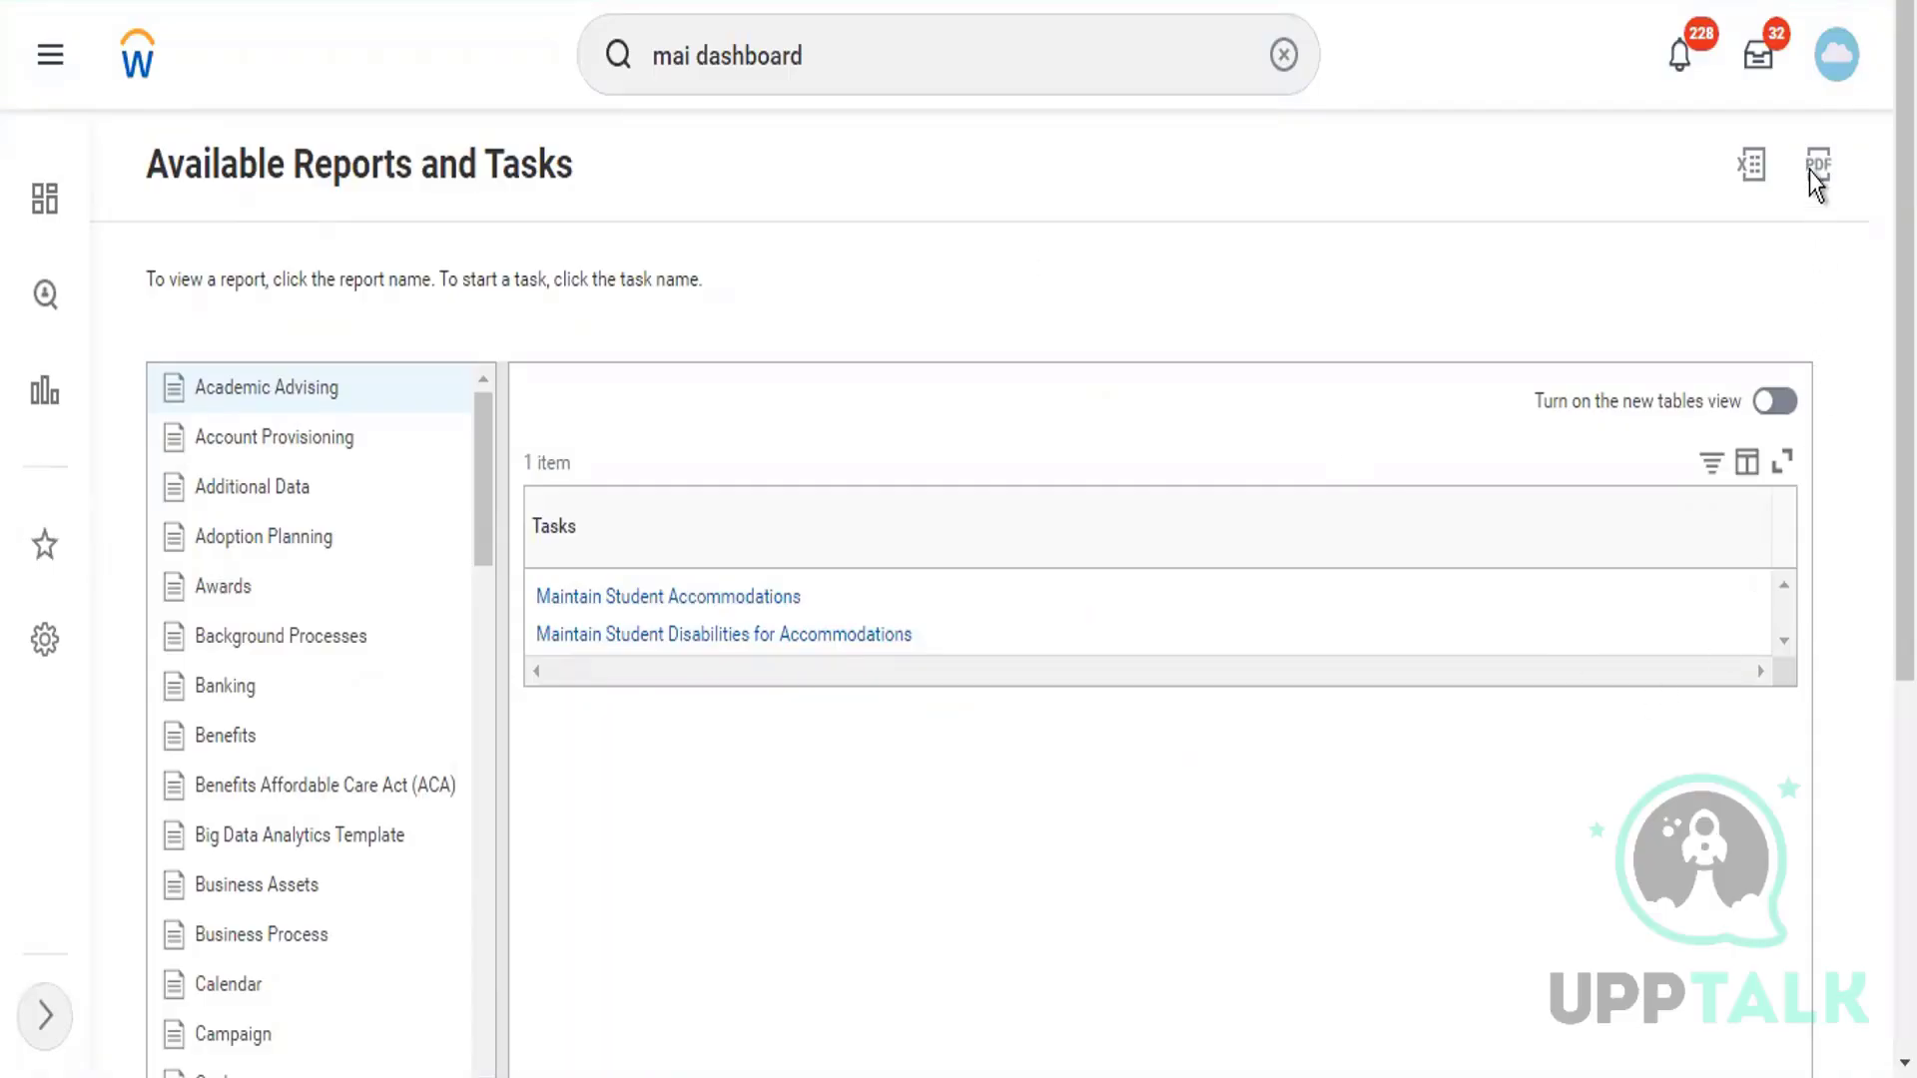
mouse_move(506, 436)
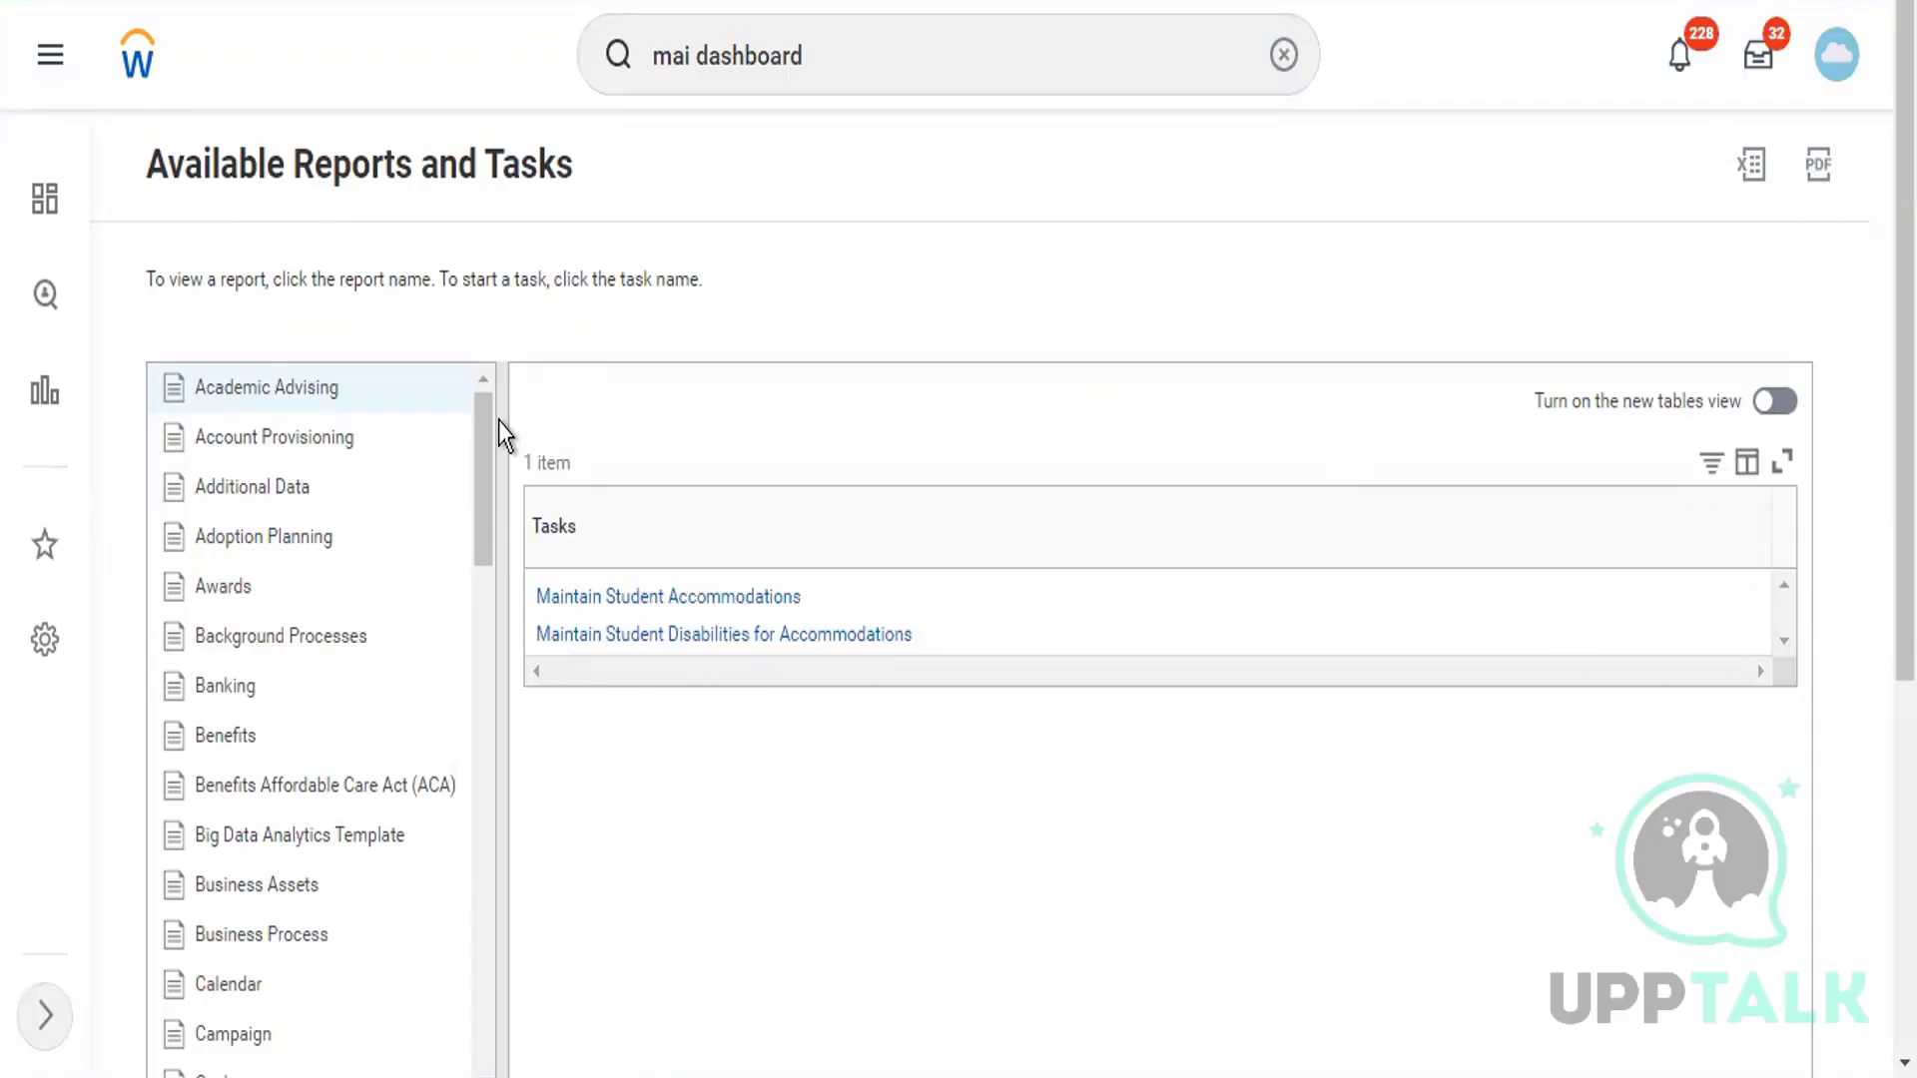
mouse_move(305, 756)
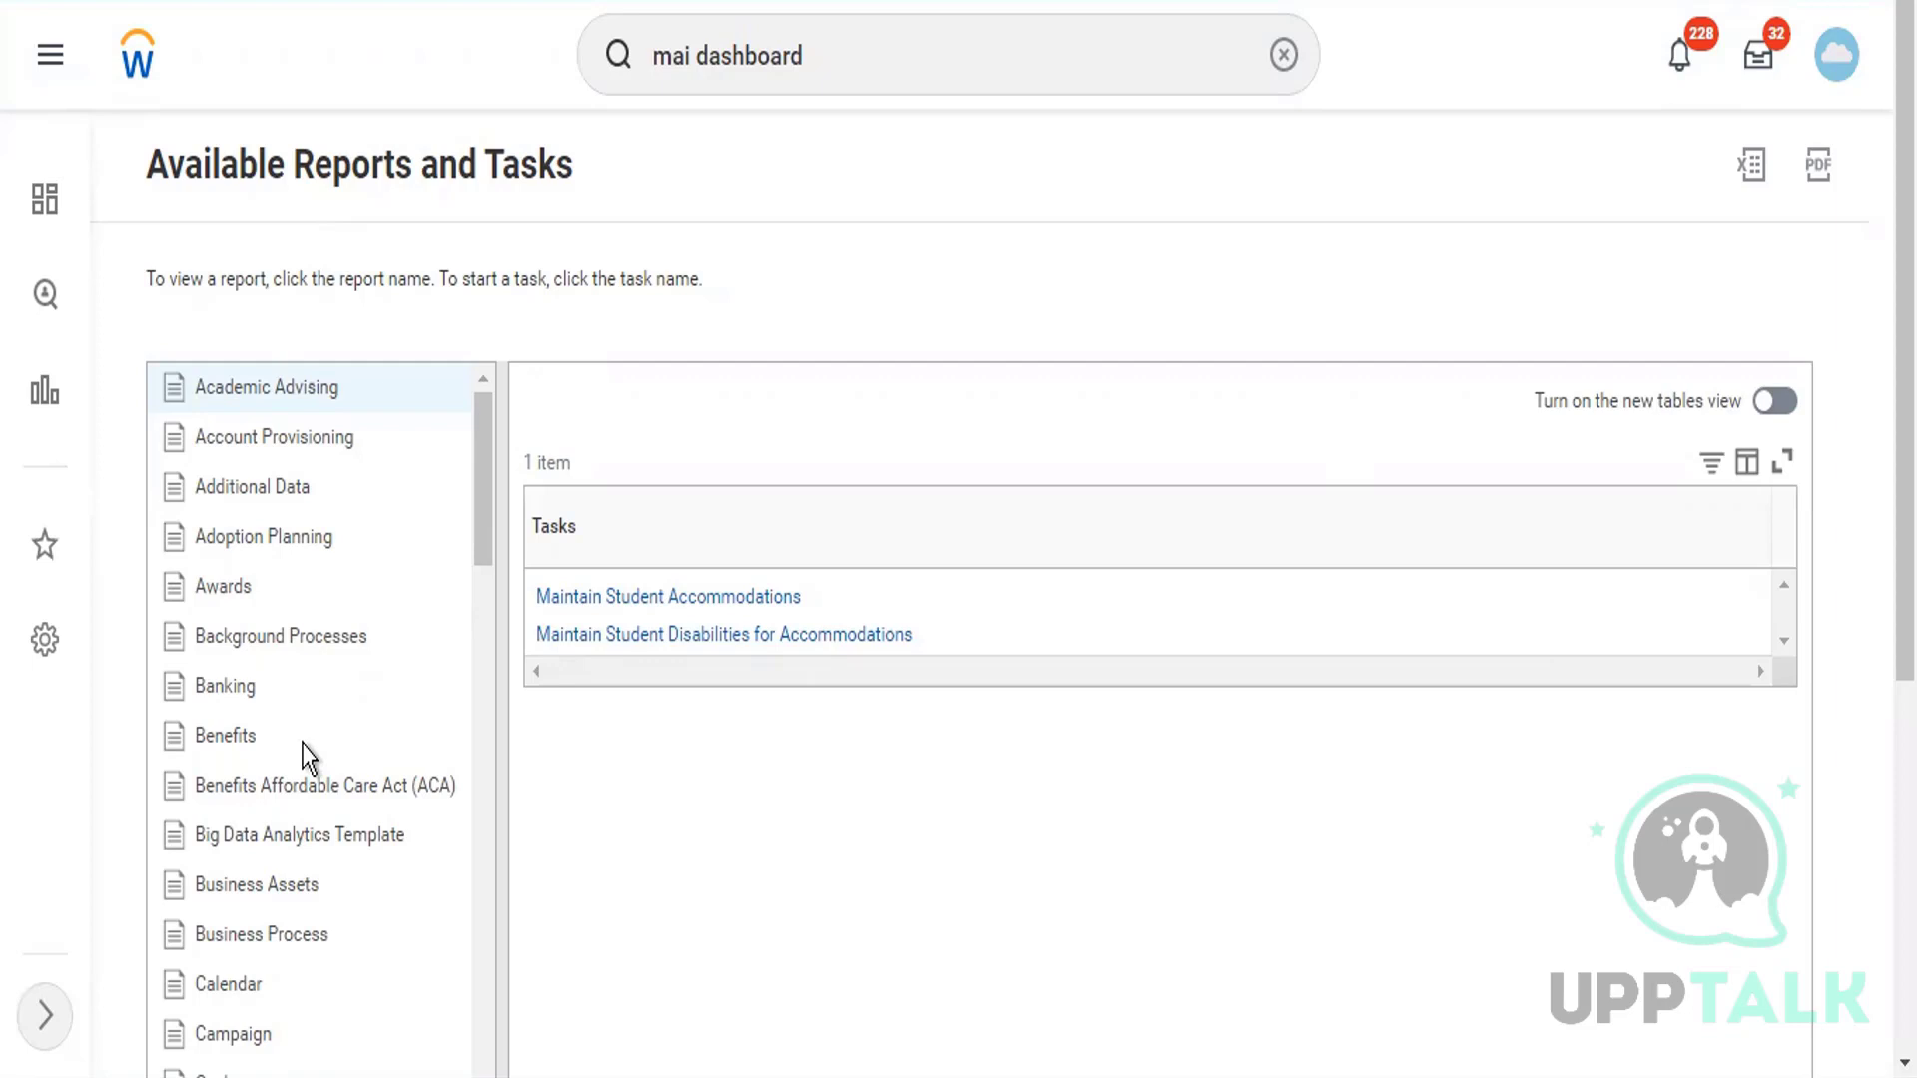
mouse_move(313, 436)
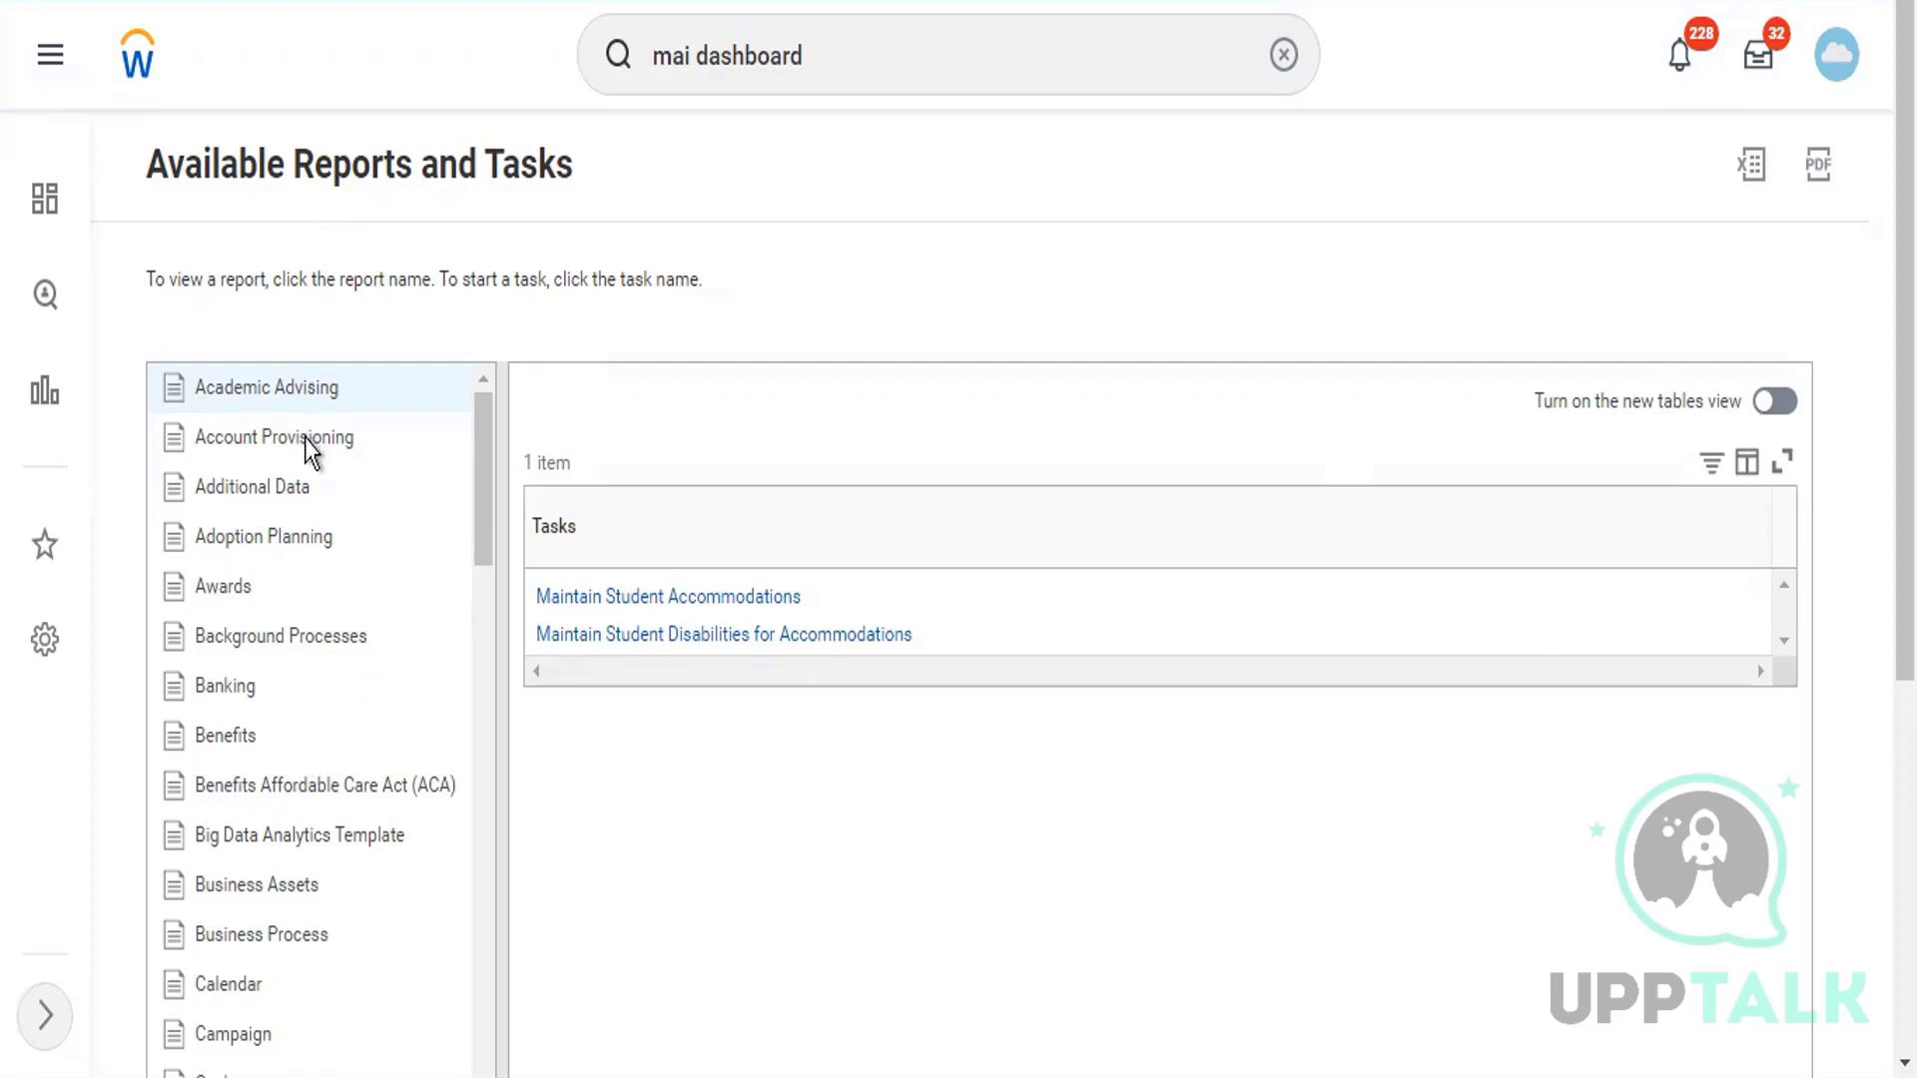
mouse_move(266, 750)
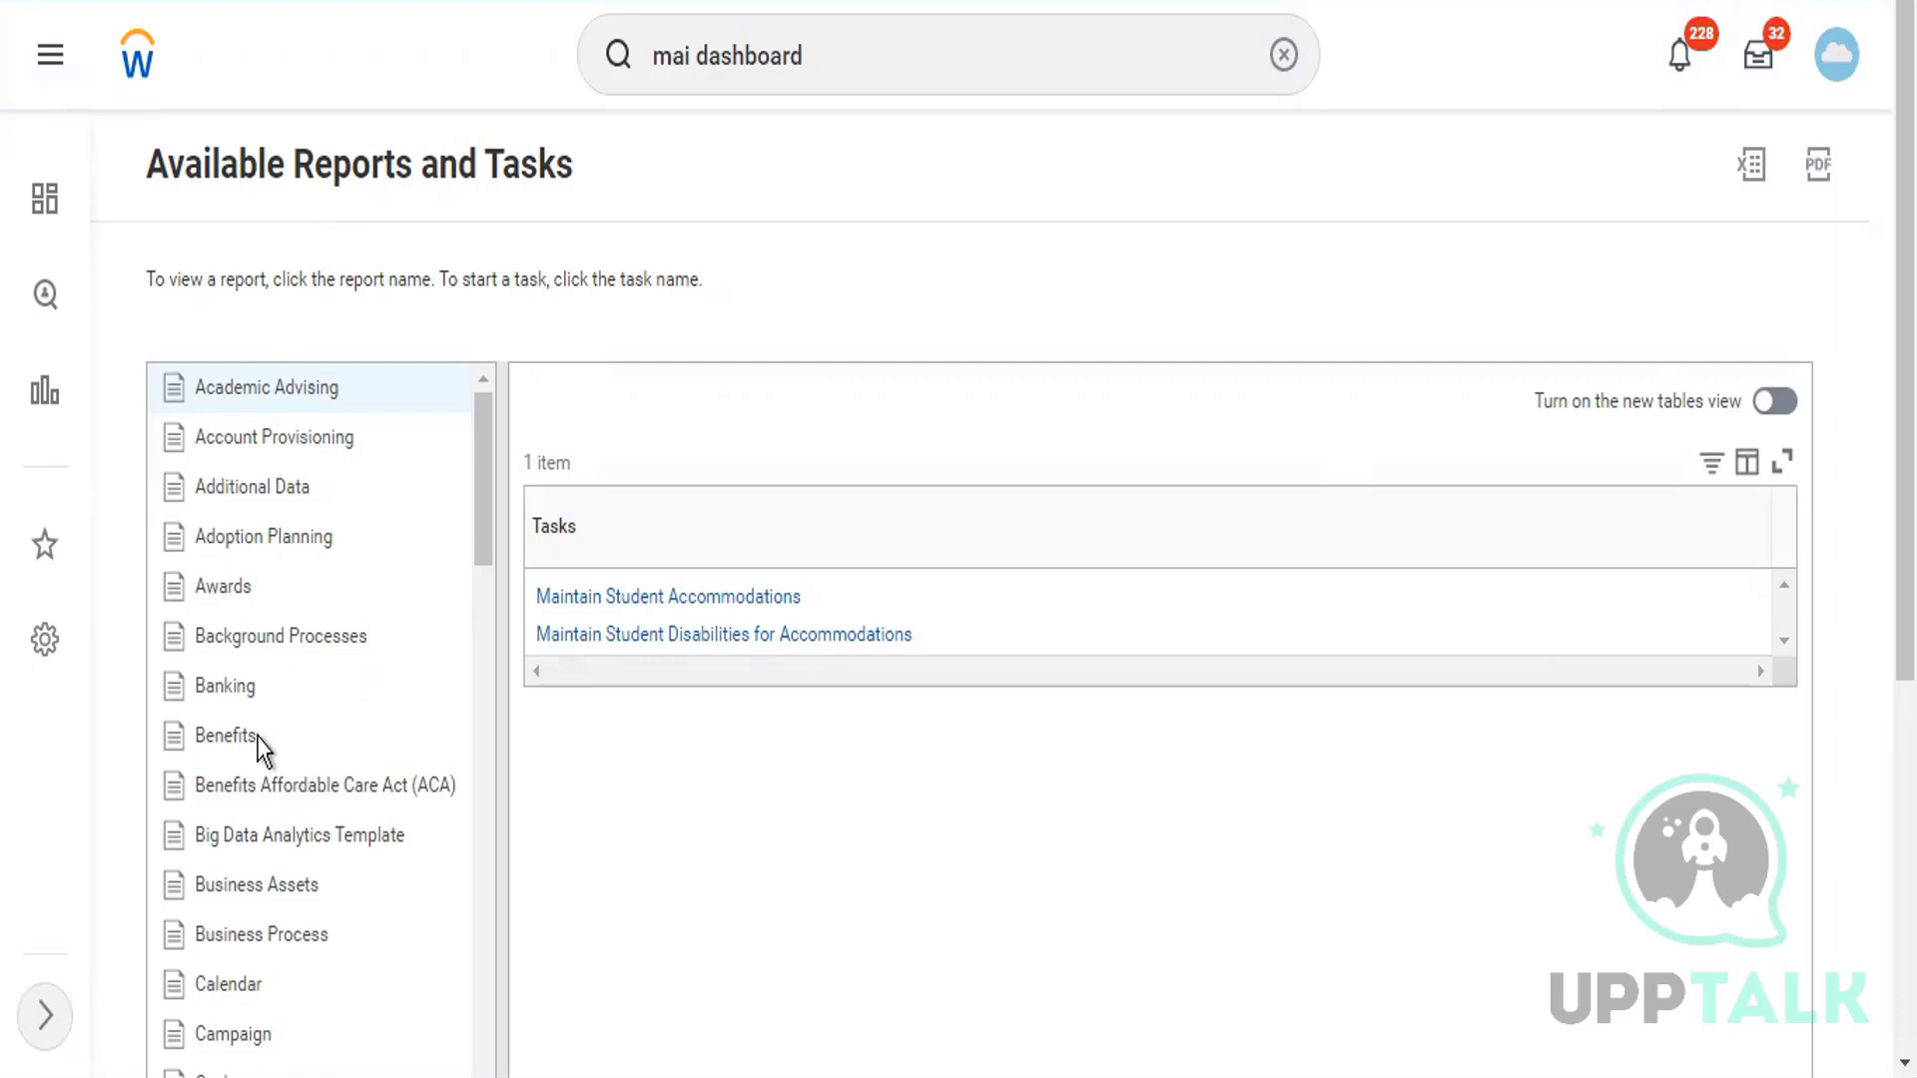
Browse the Benefits reports, then list the Customer Accounts reports and tasks.
click(222, 734)
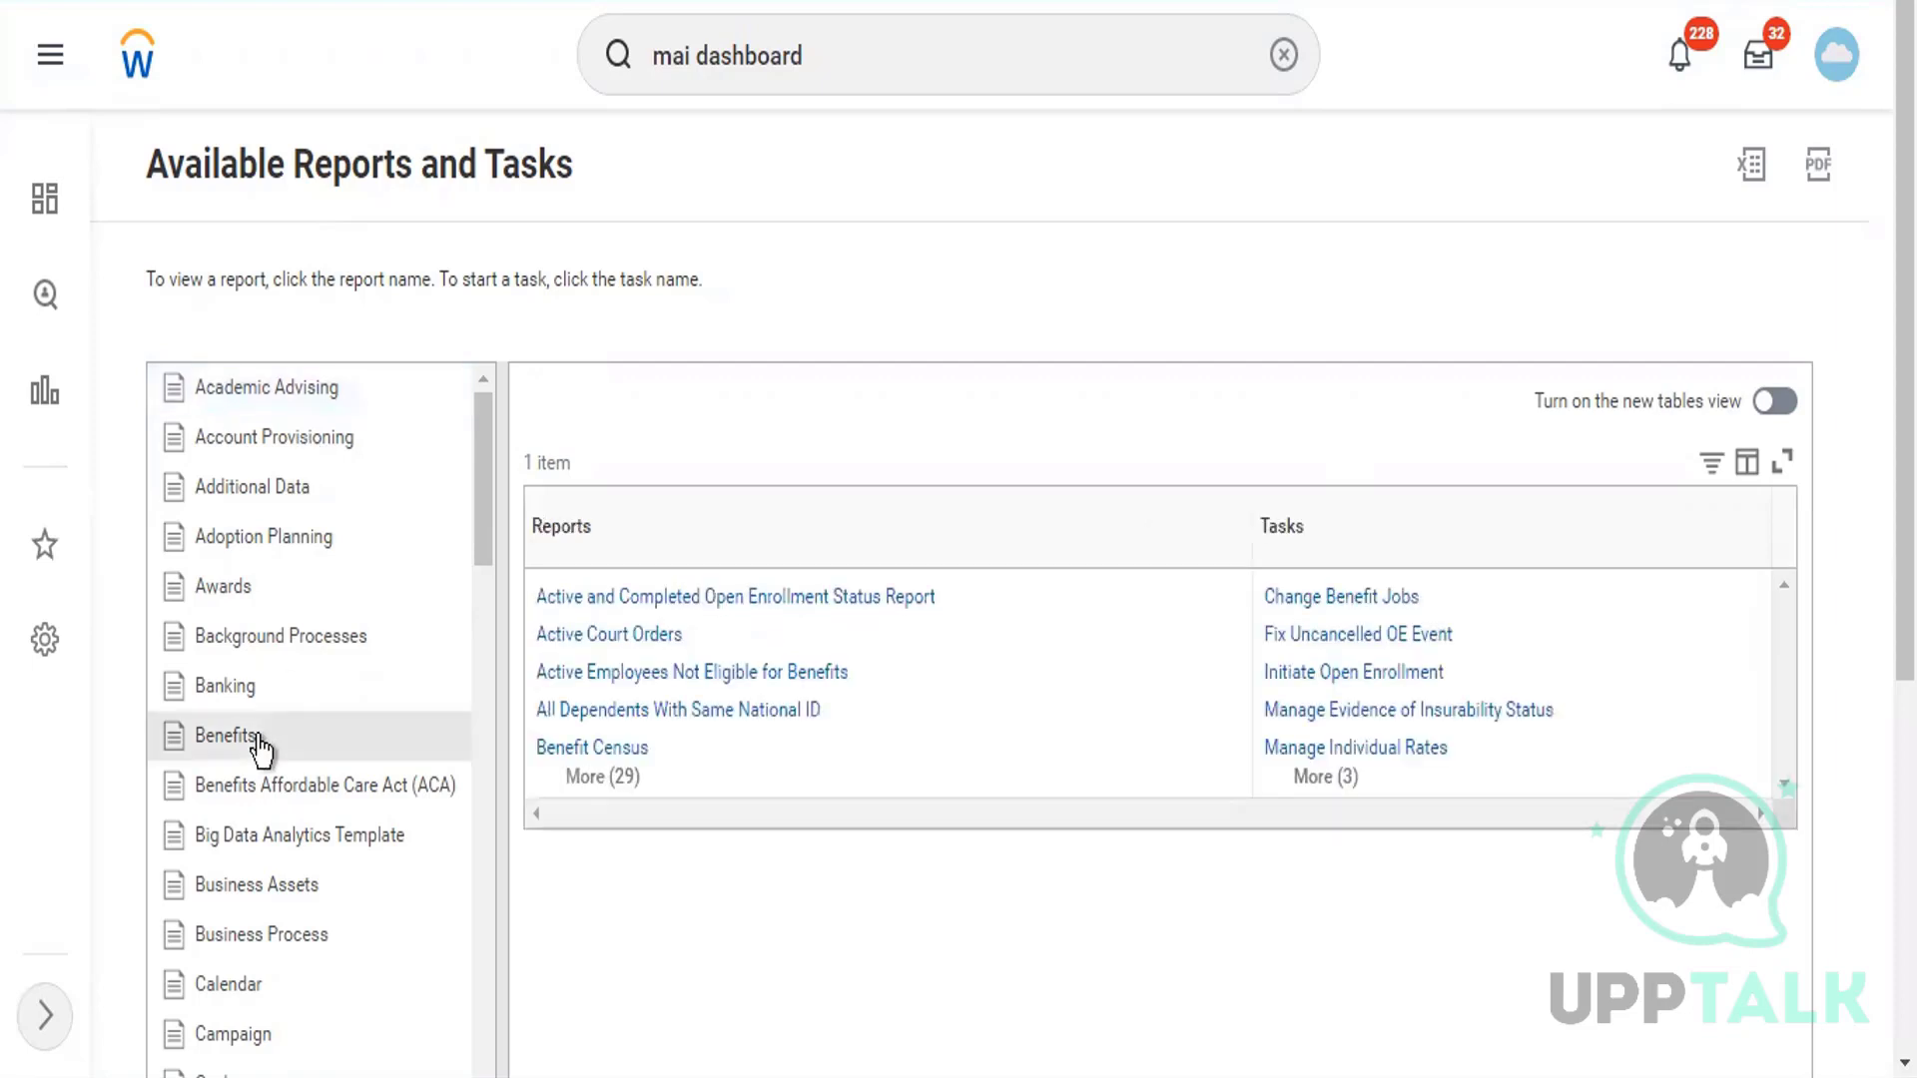
mouse_move(431, 821)
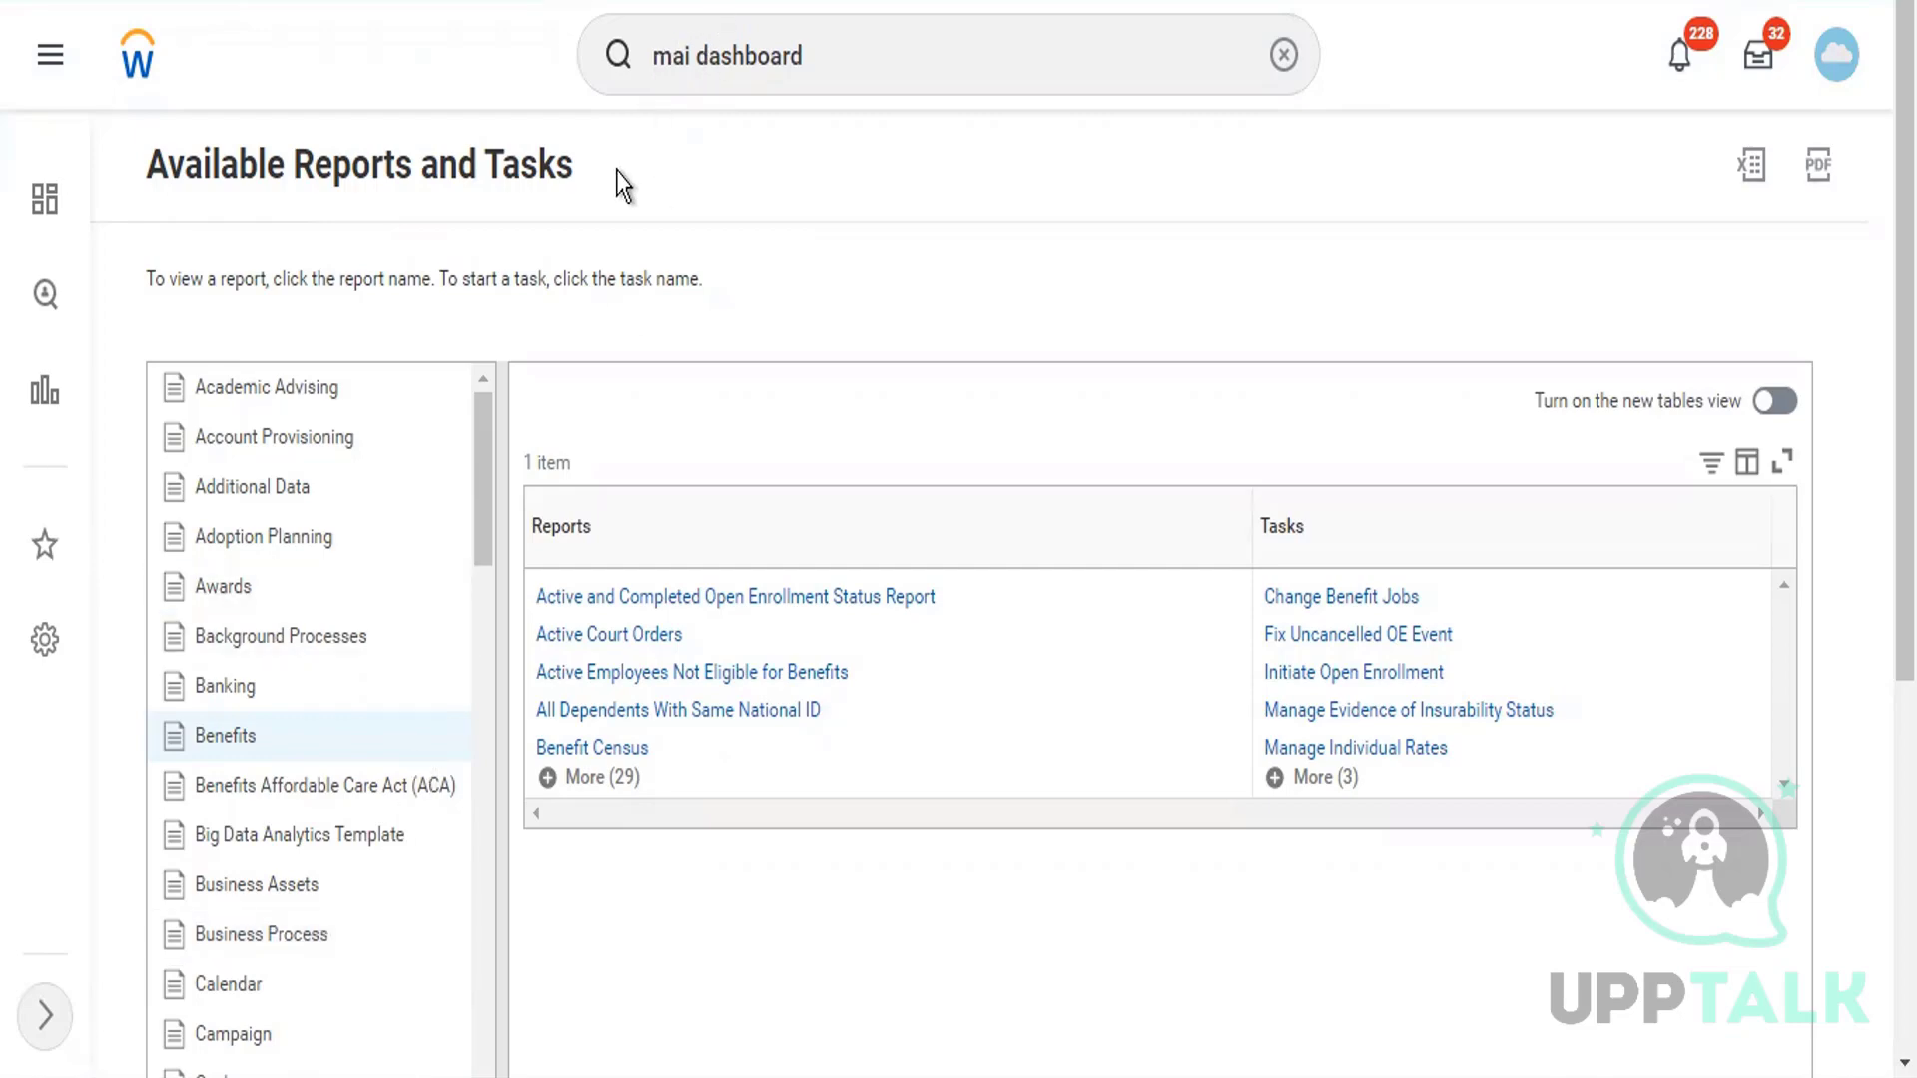
double_click(526, 165)
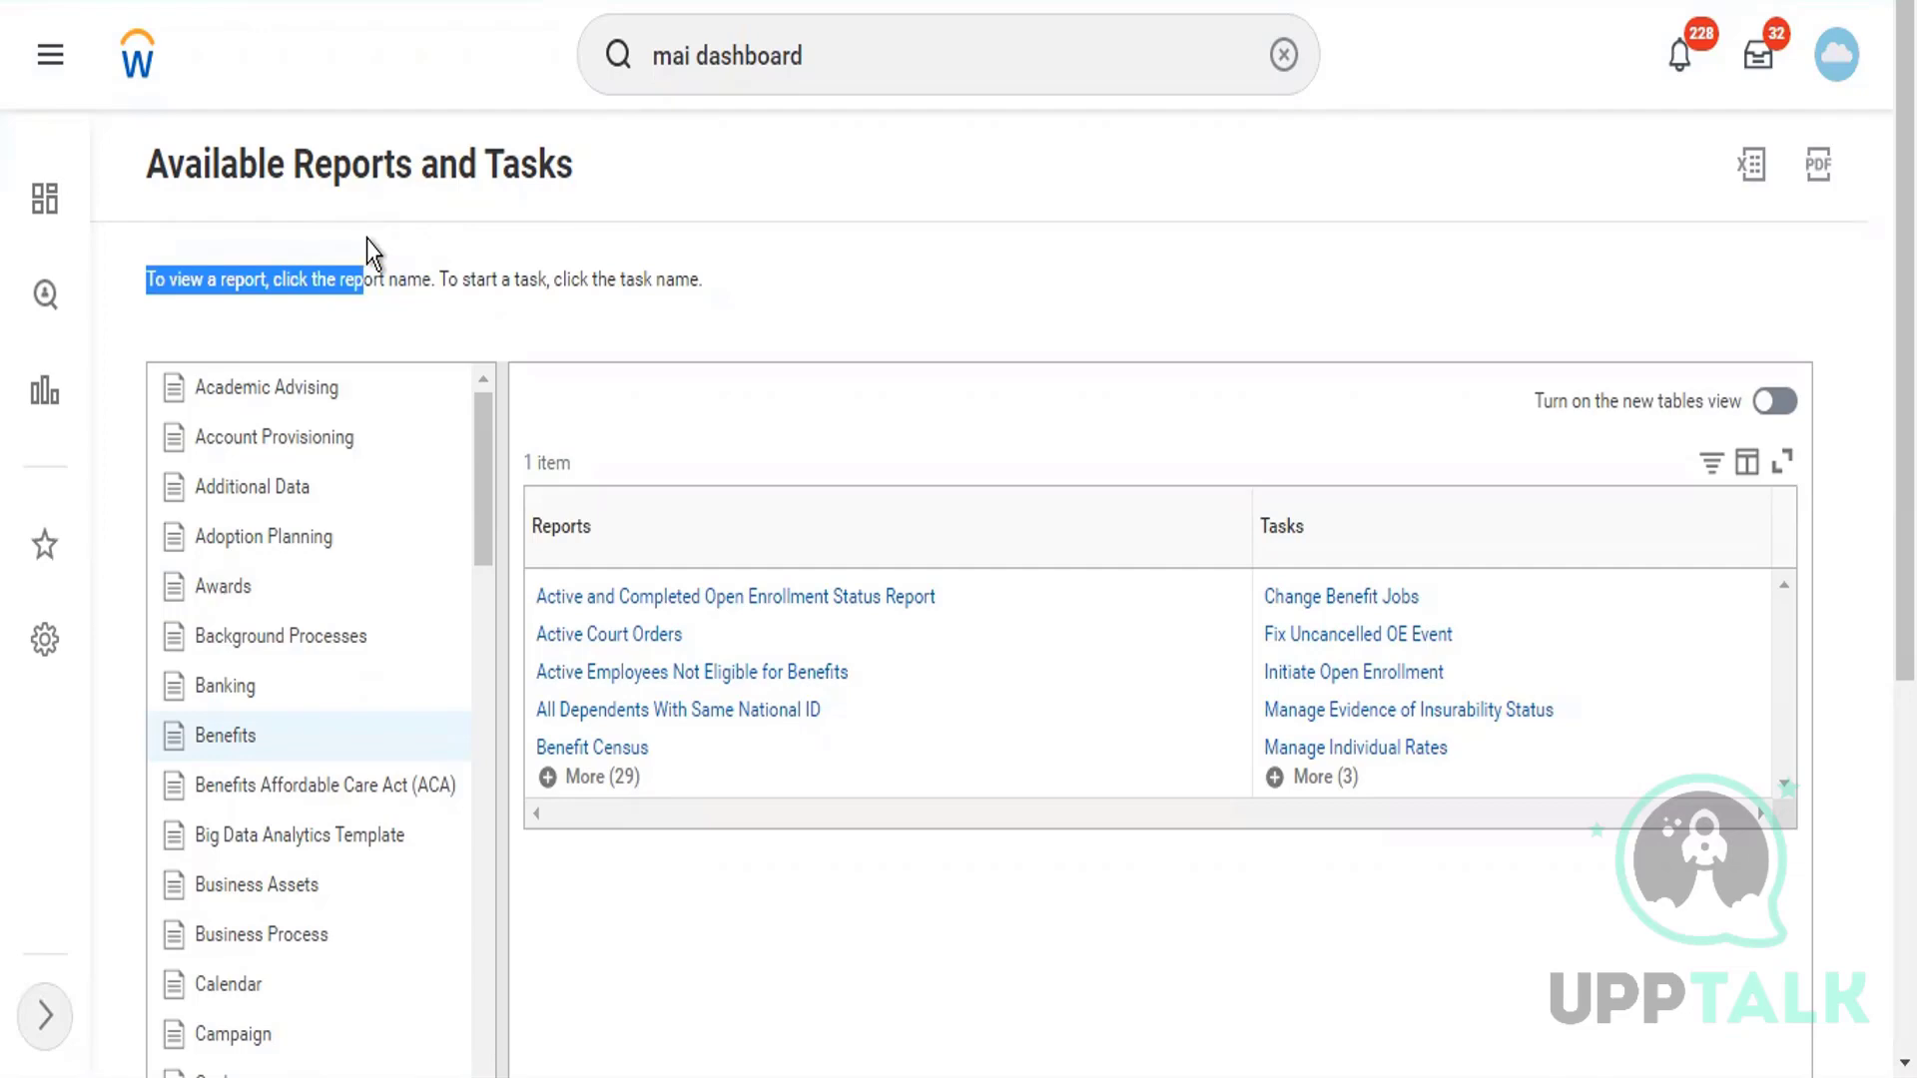
mouse_move(350, 648)
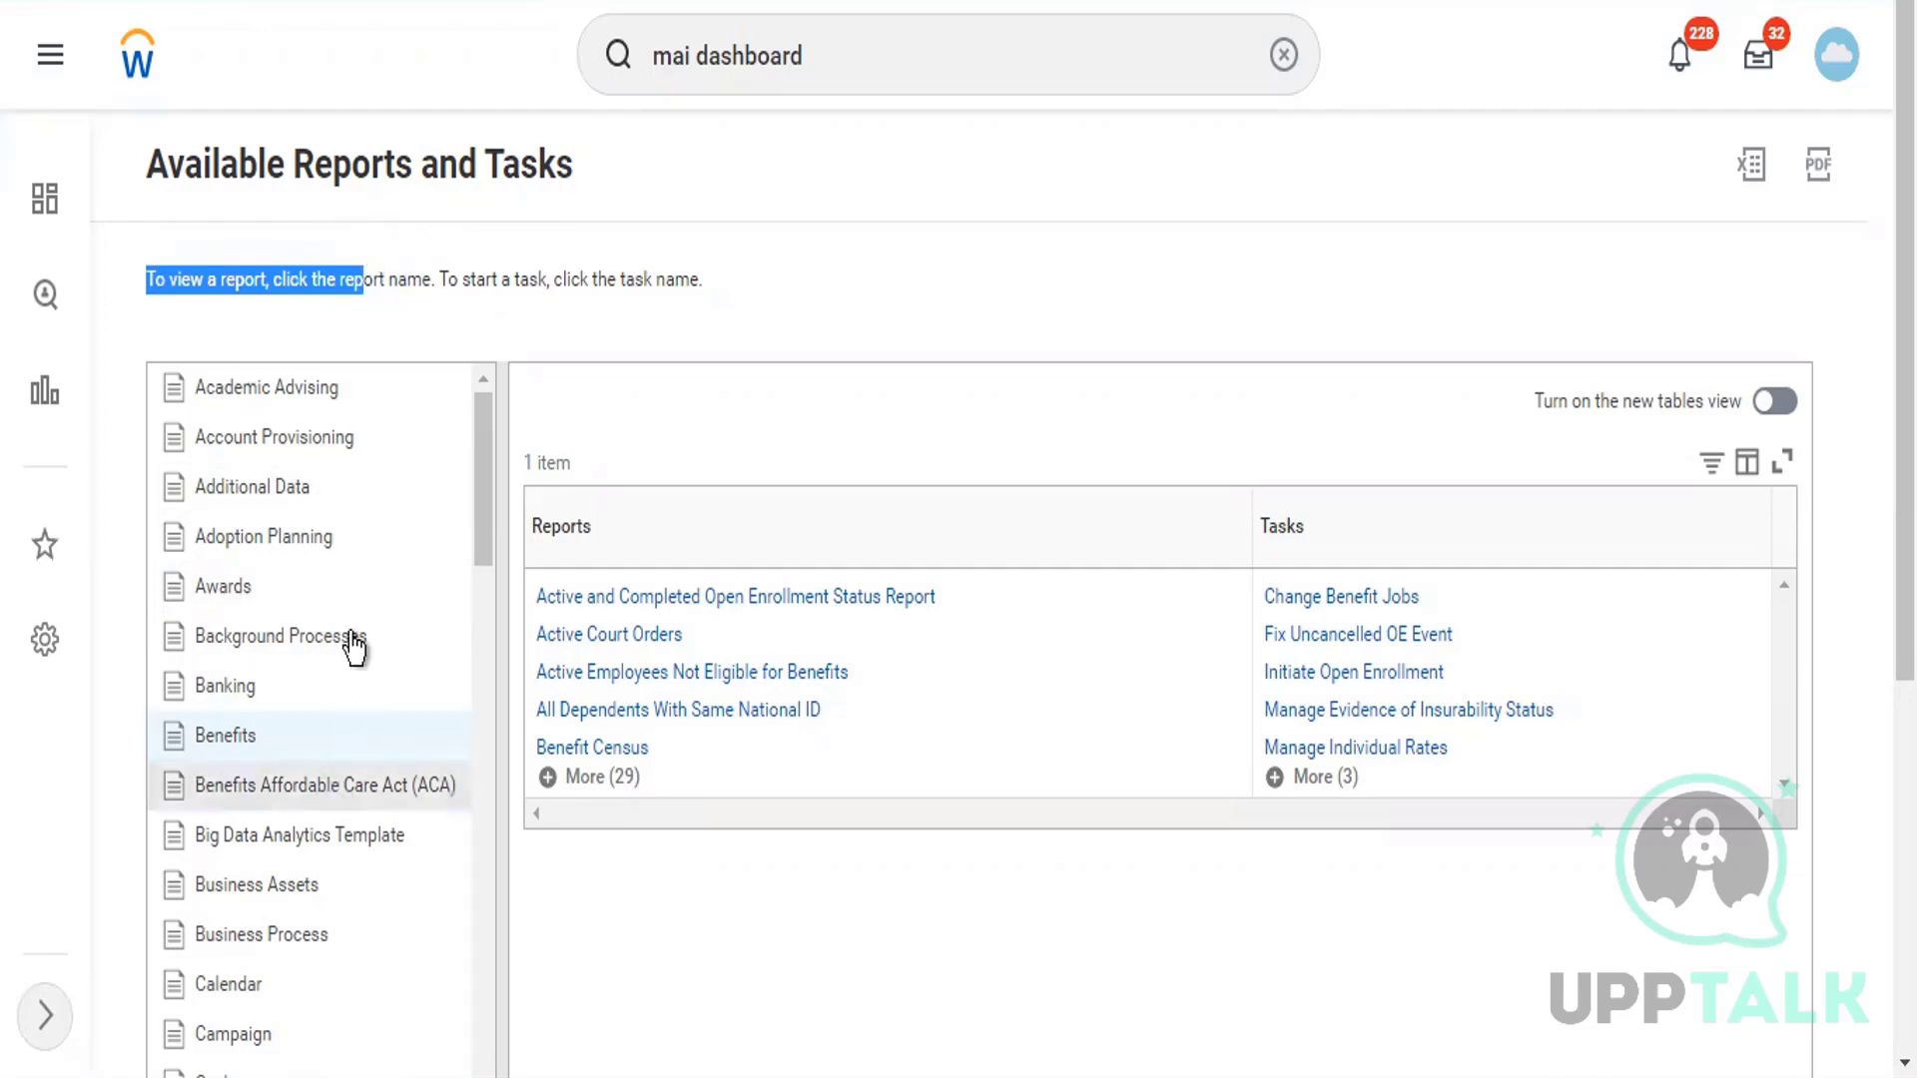
scroll(down, 3)
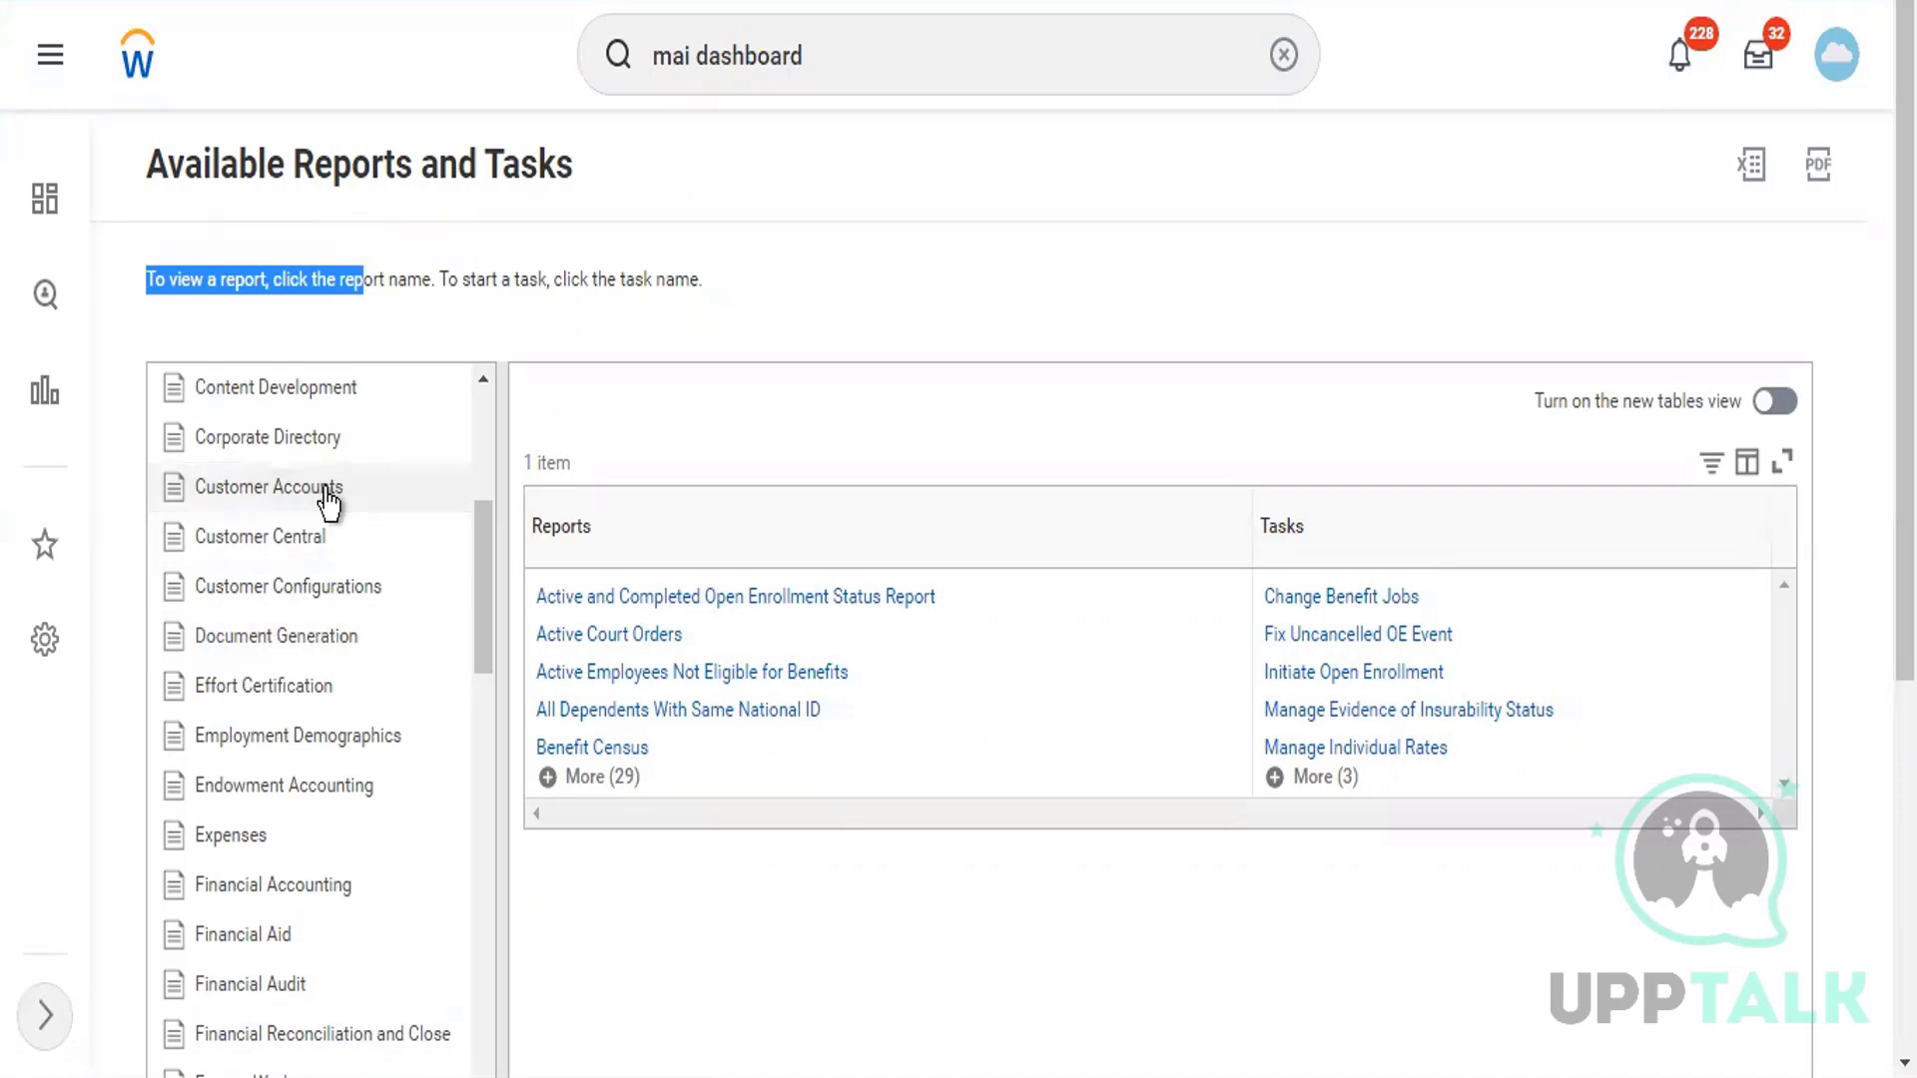
click(267, 486)
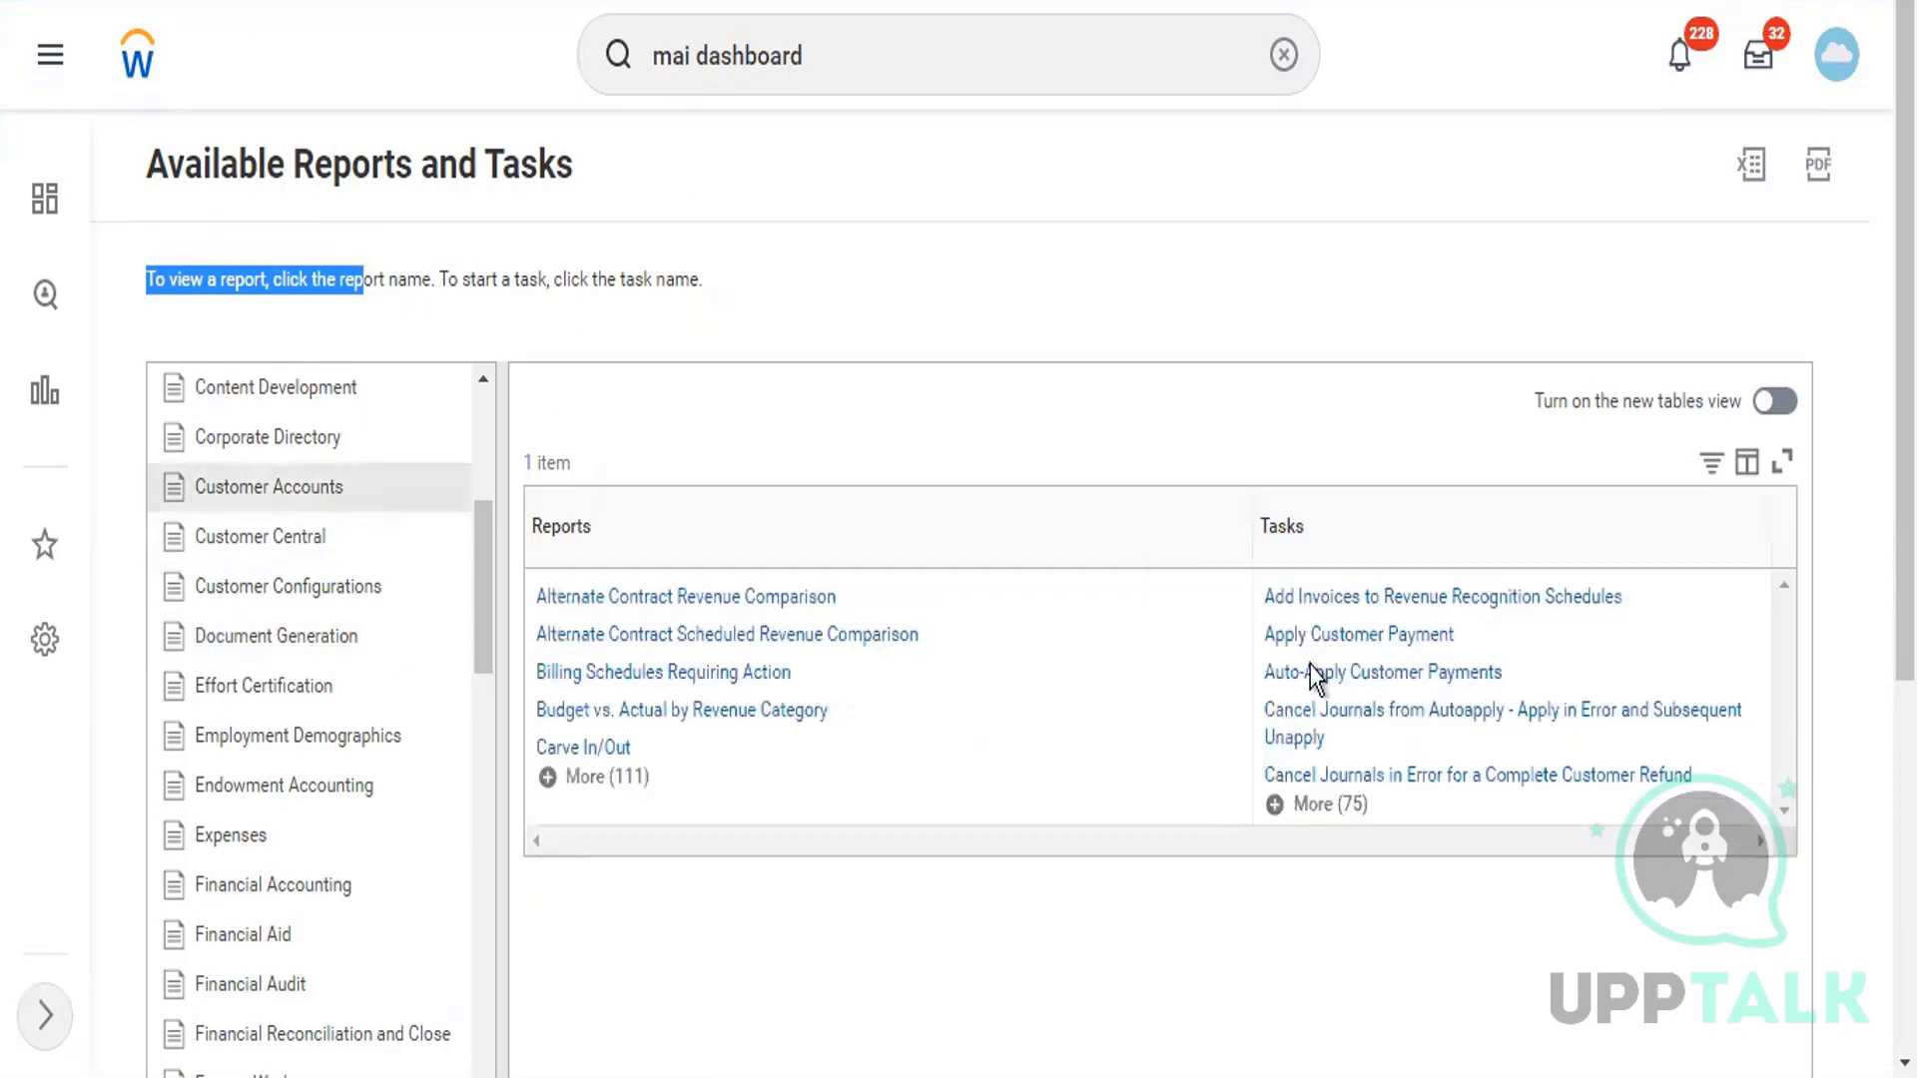
mouse_move(635, 646)
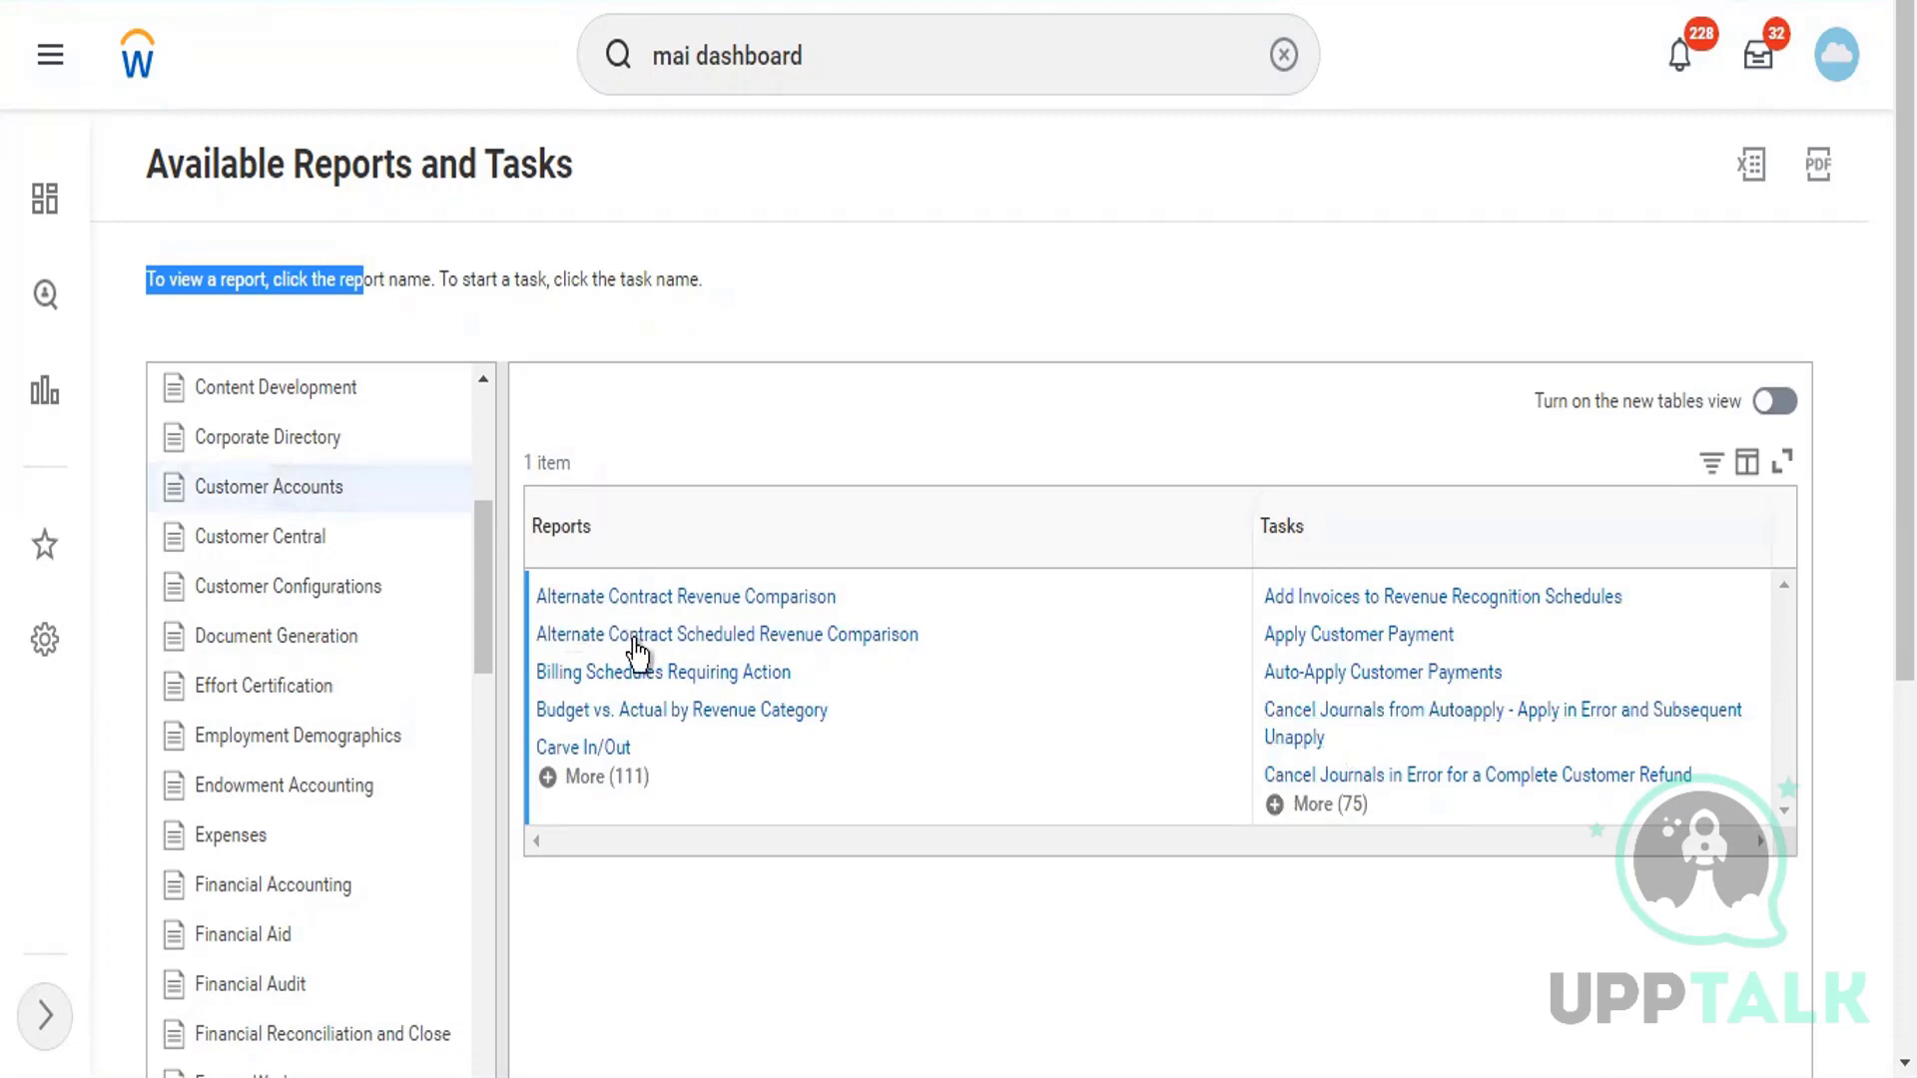
mouse_move(1577, 528)
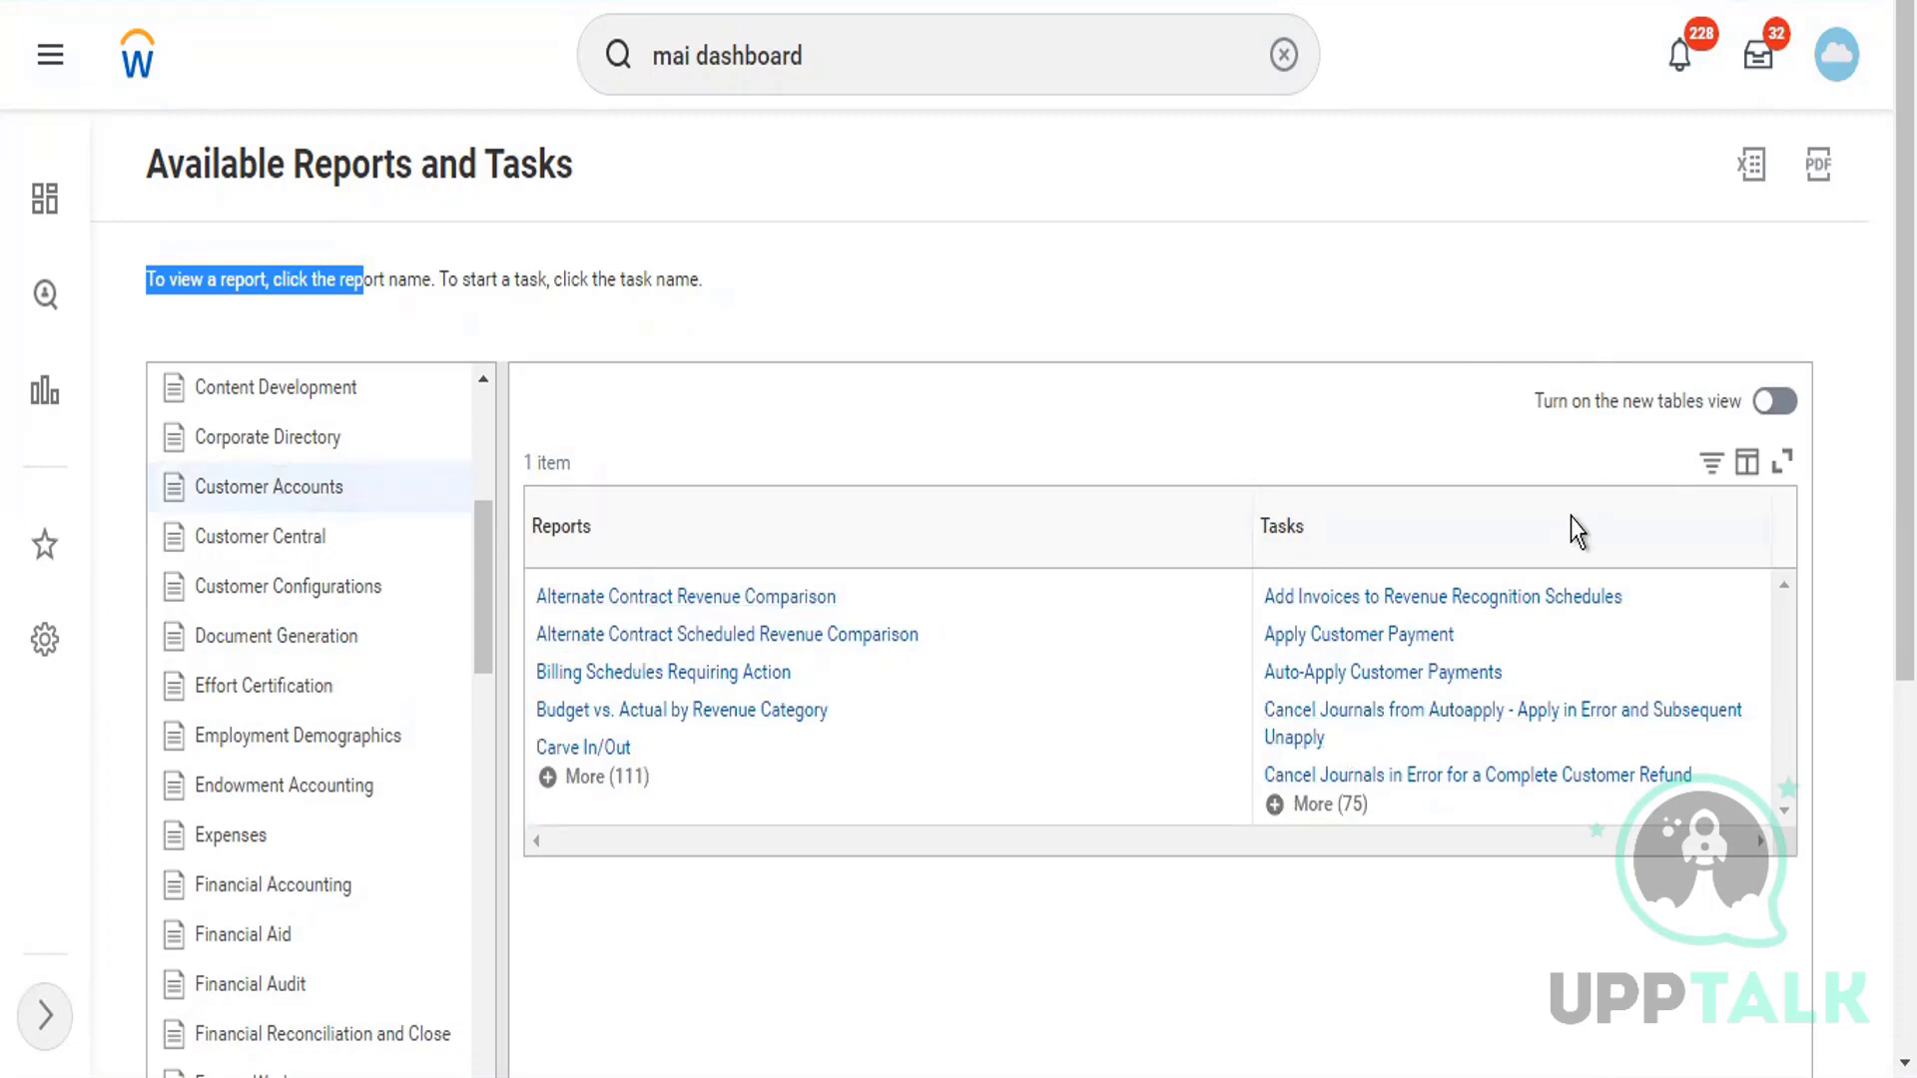
mouse_move(1569, 682)
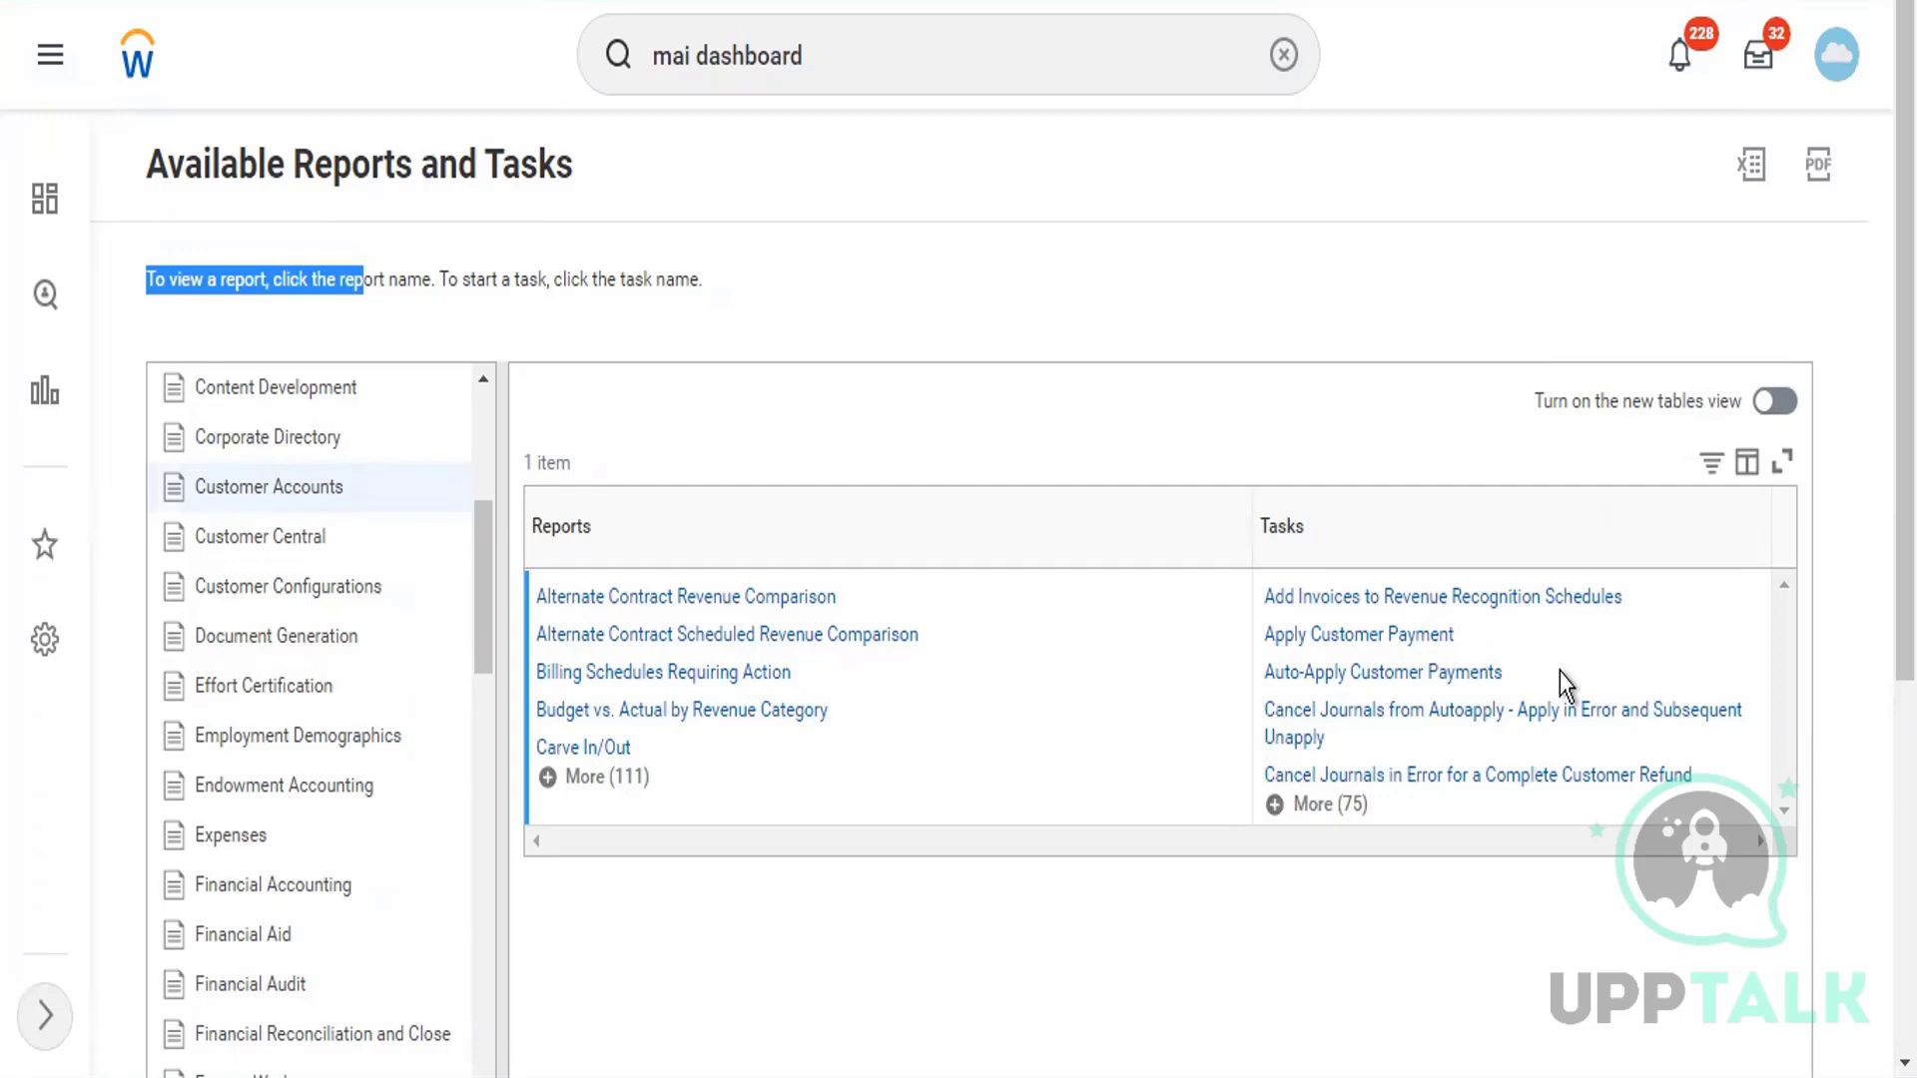
mouse_move(1861, 114)
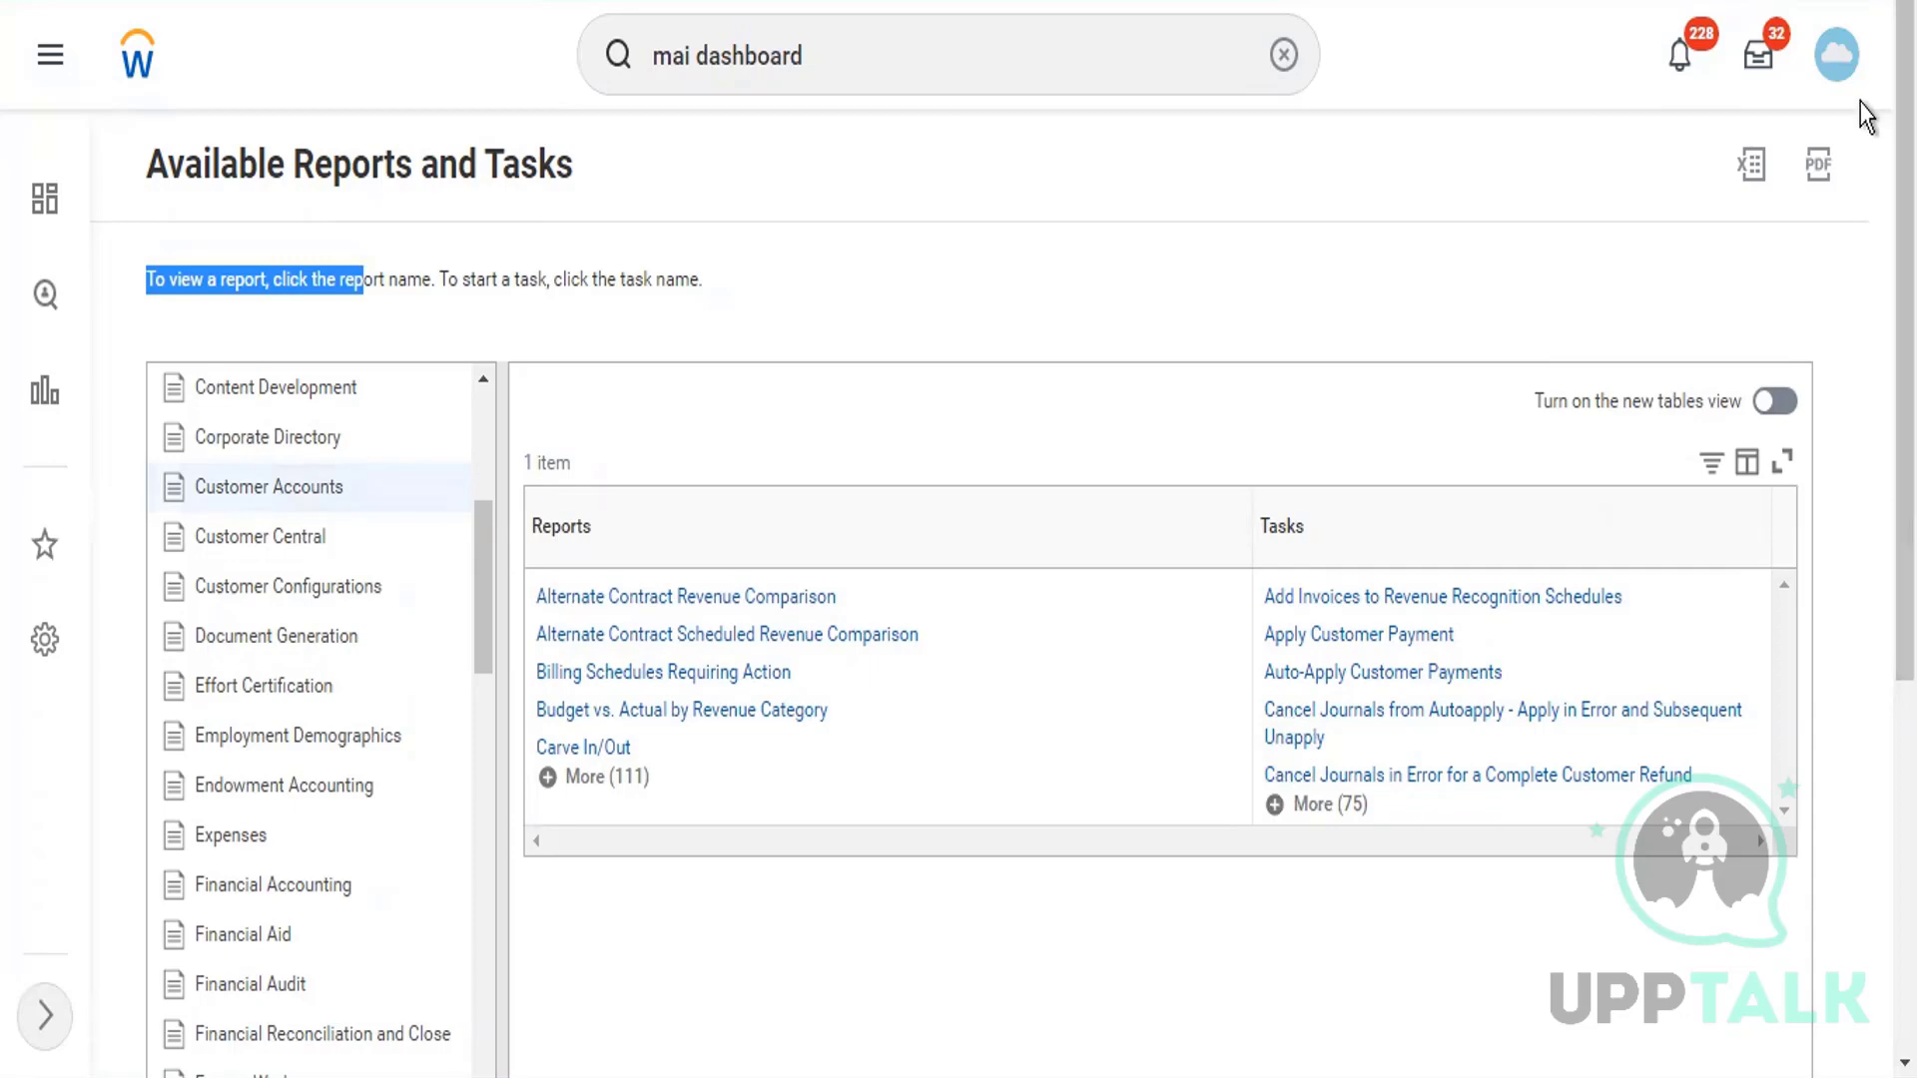
Open Favorites from the profile avatar menu, showing three favorite business objects.
click(1835, 55)
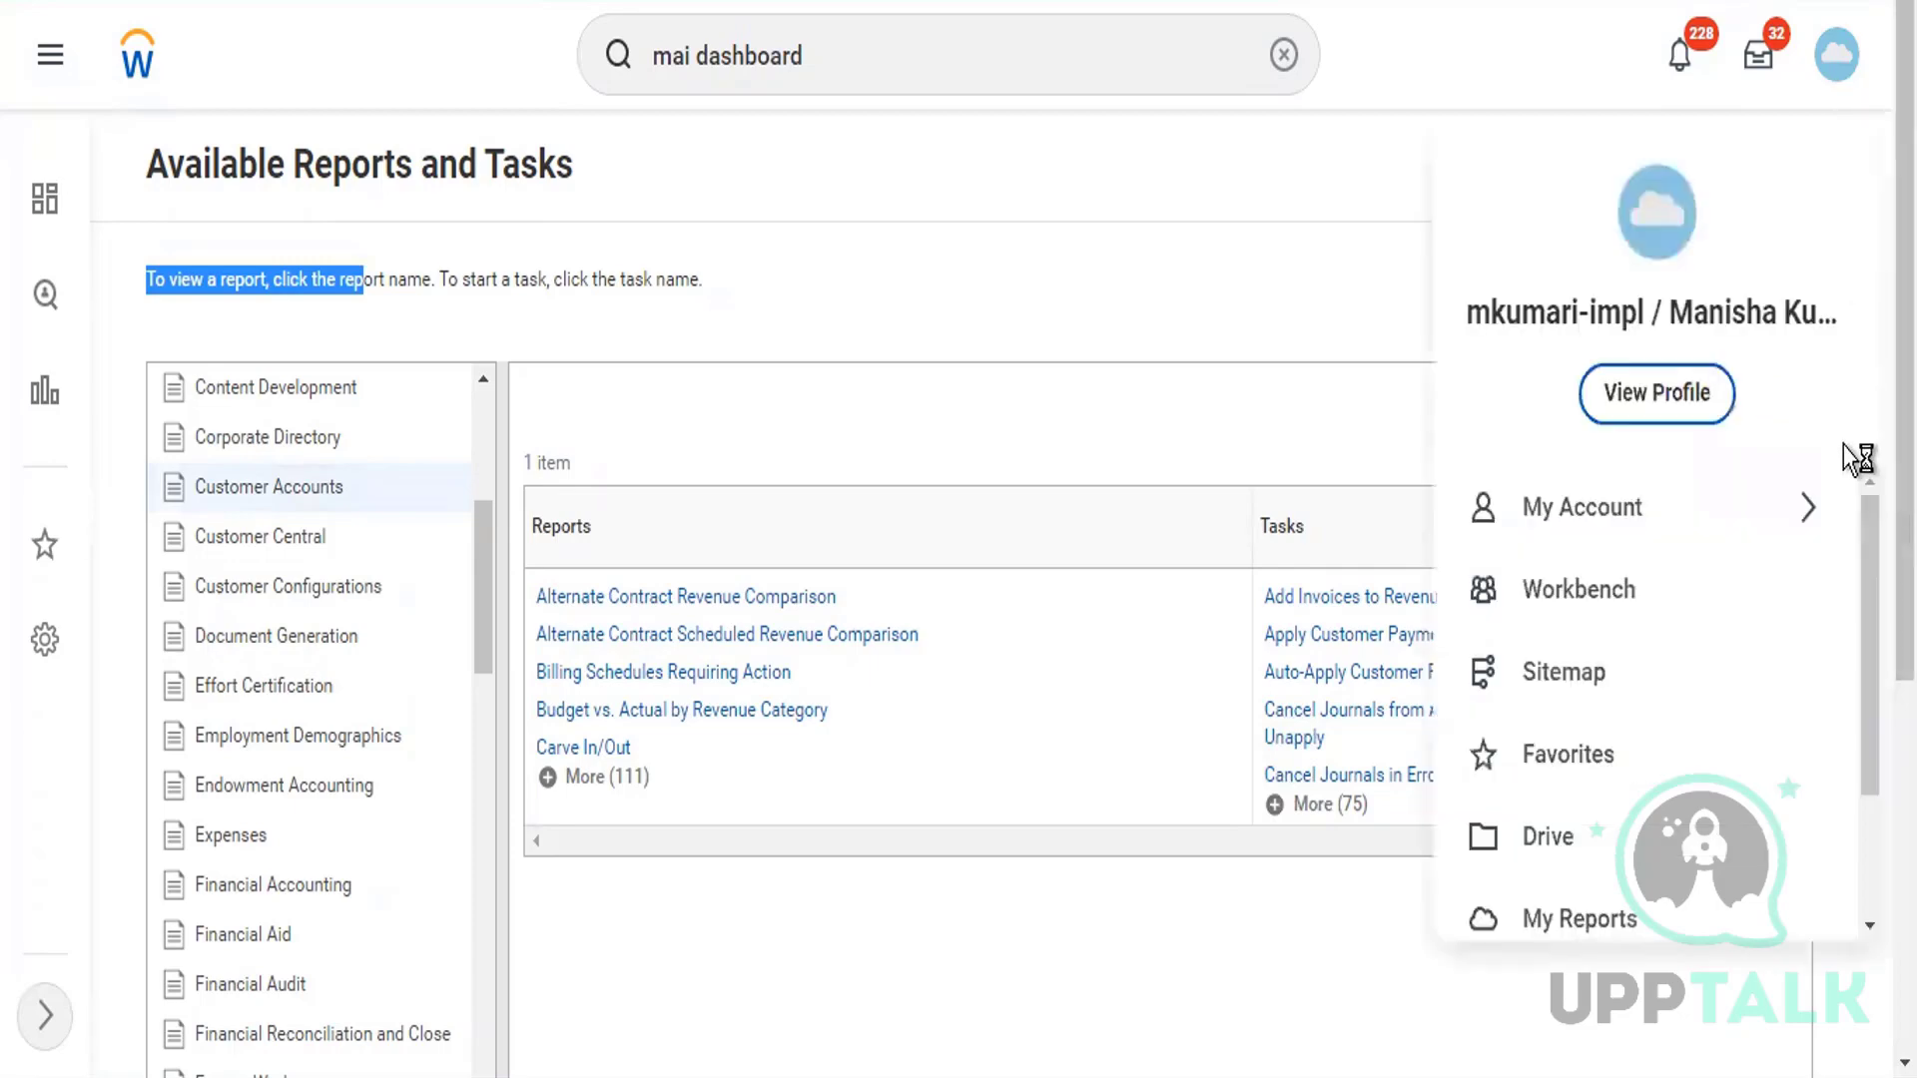
mouse_move(1626, 756)
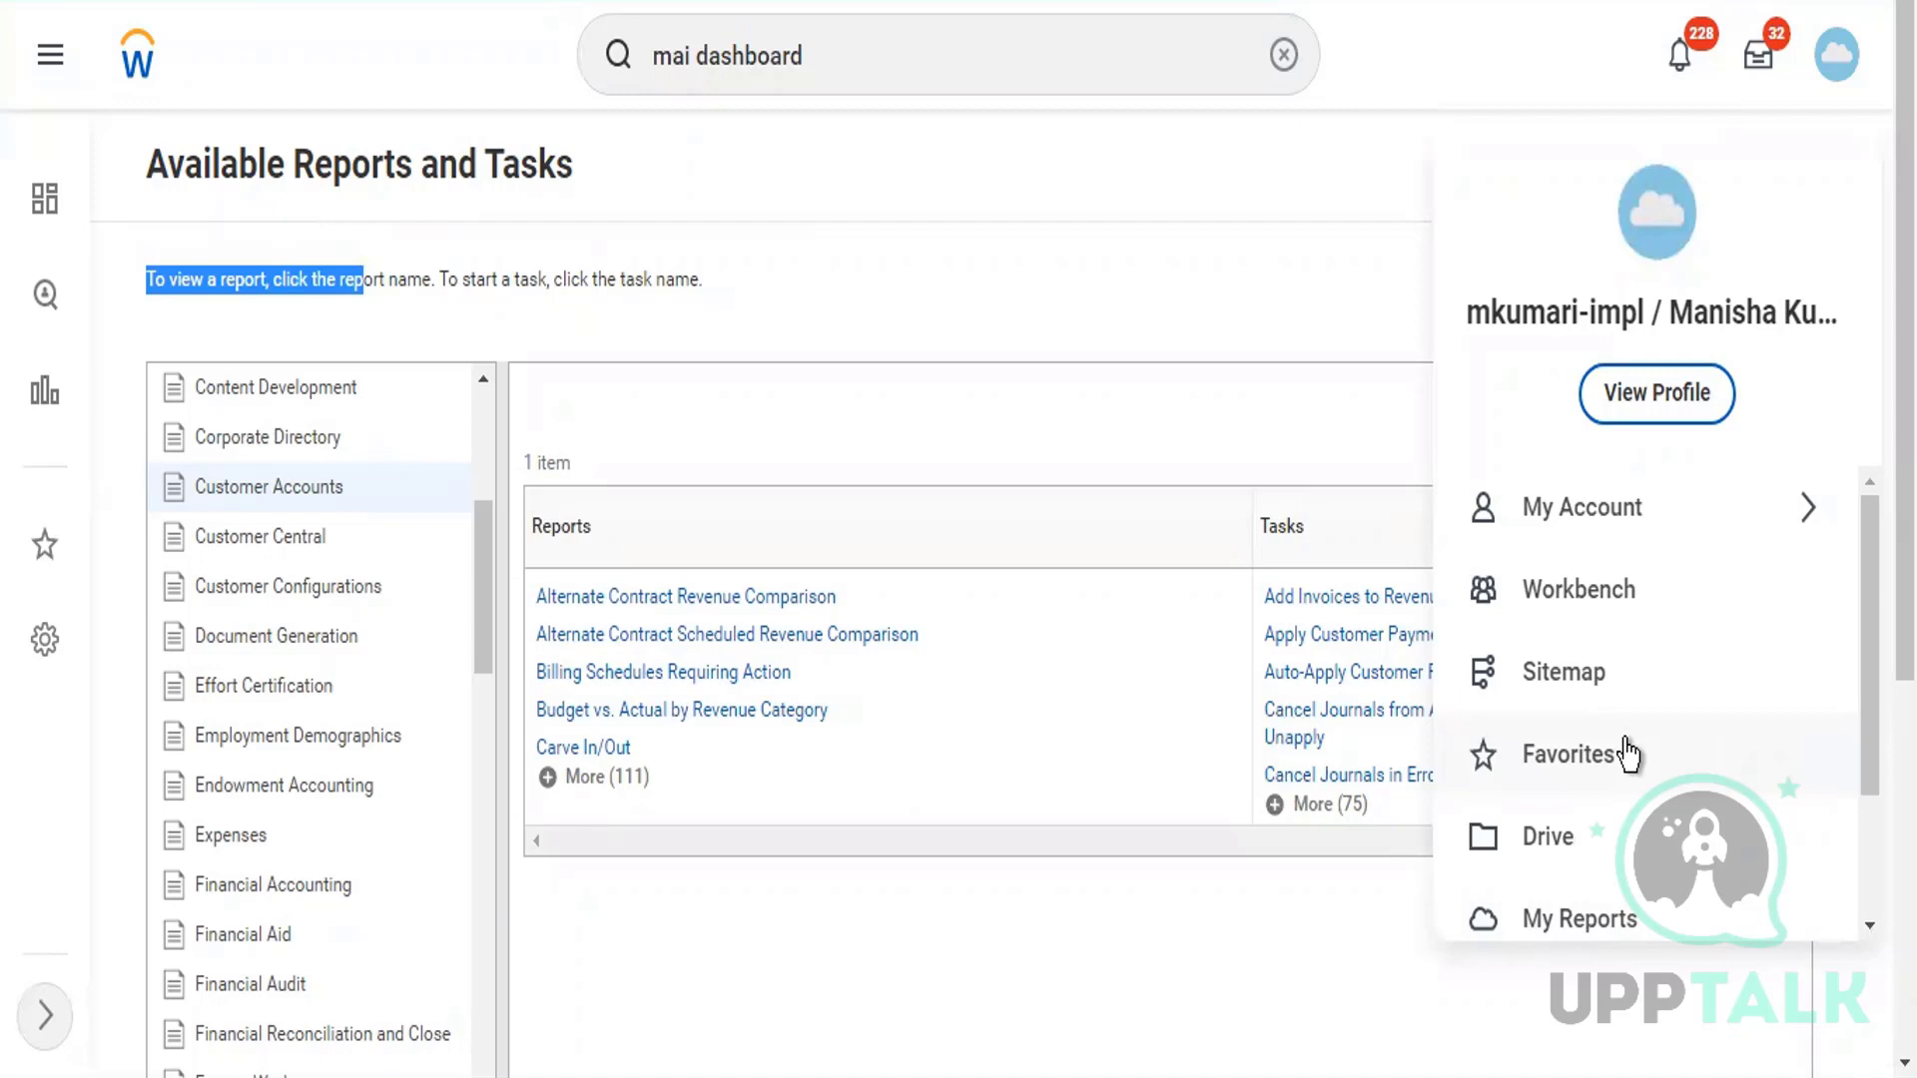
mouse_move(1210, 399)
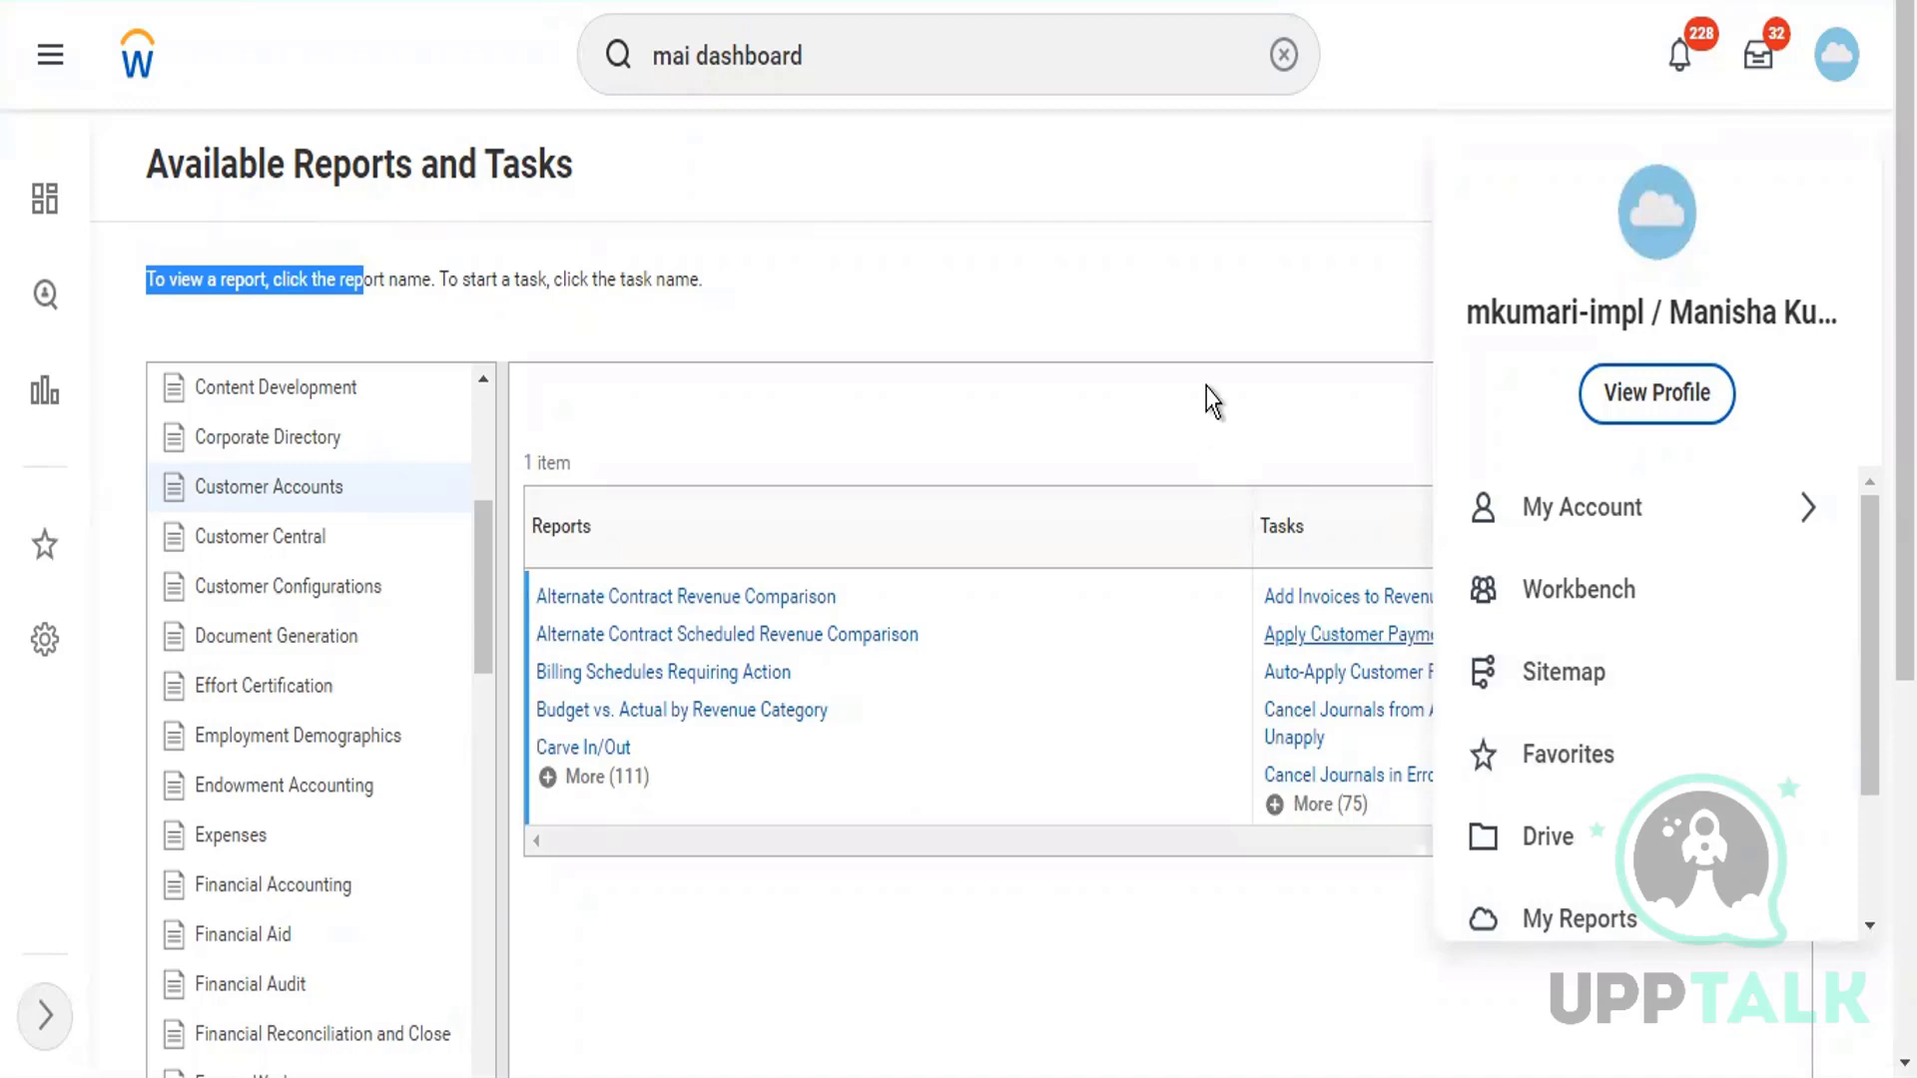
click(1837, 55)
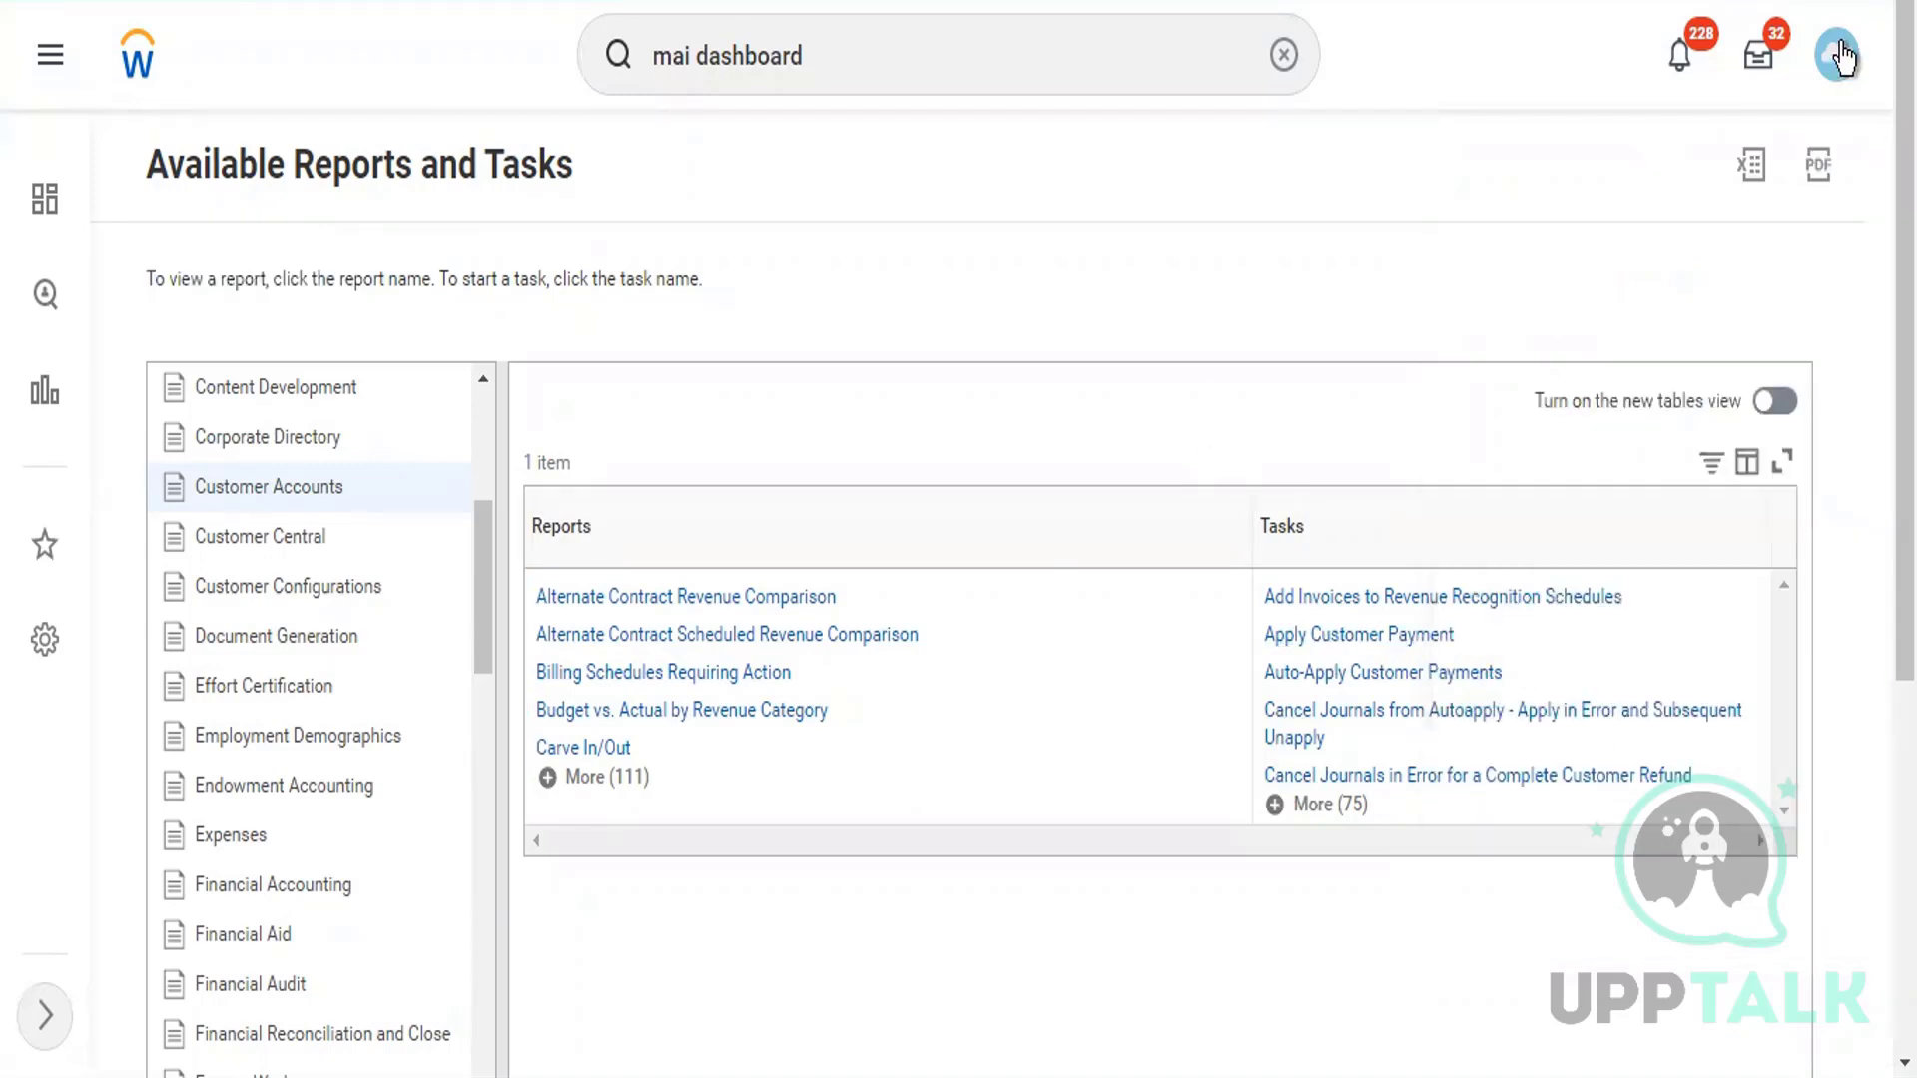
click(1836, 54)
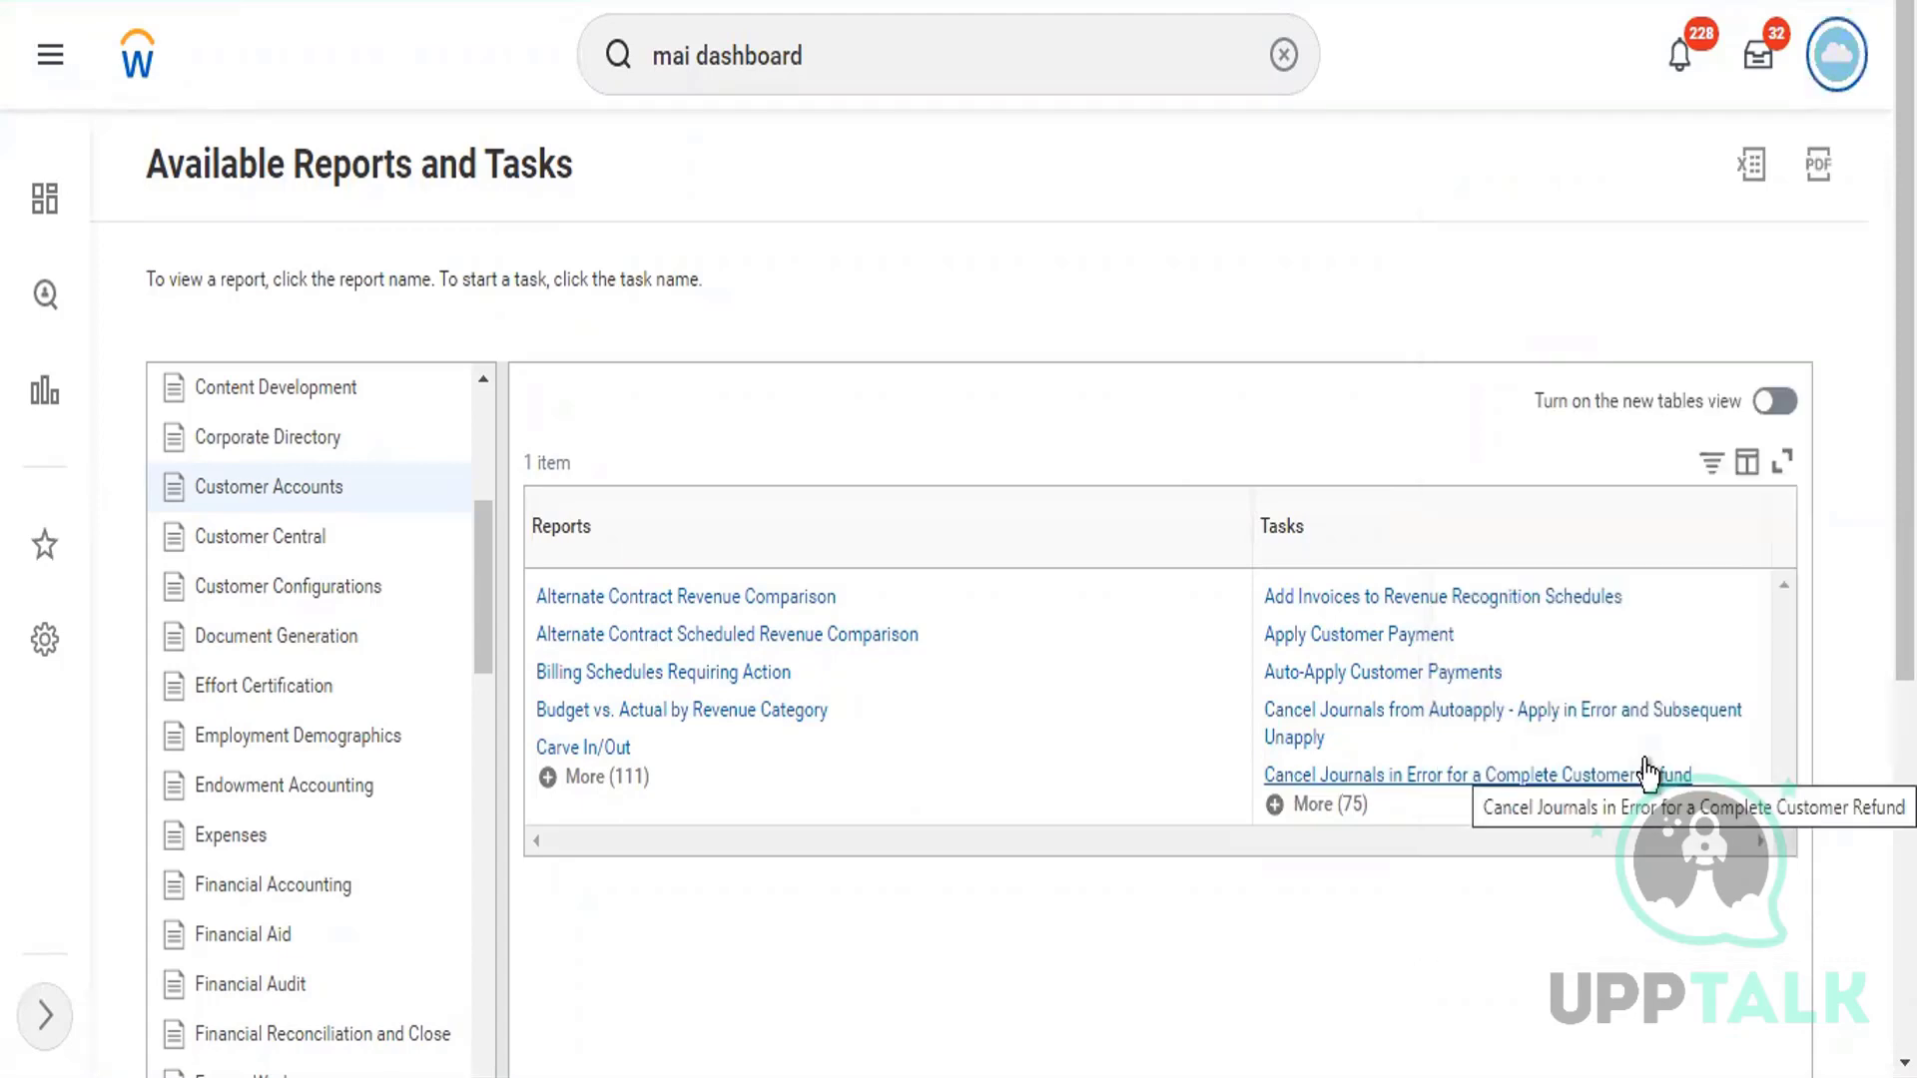
click(44, 544)
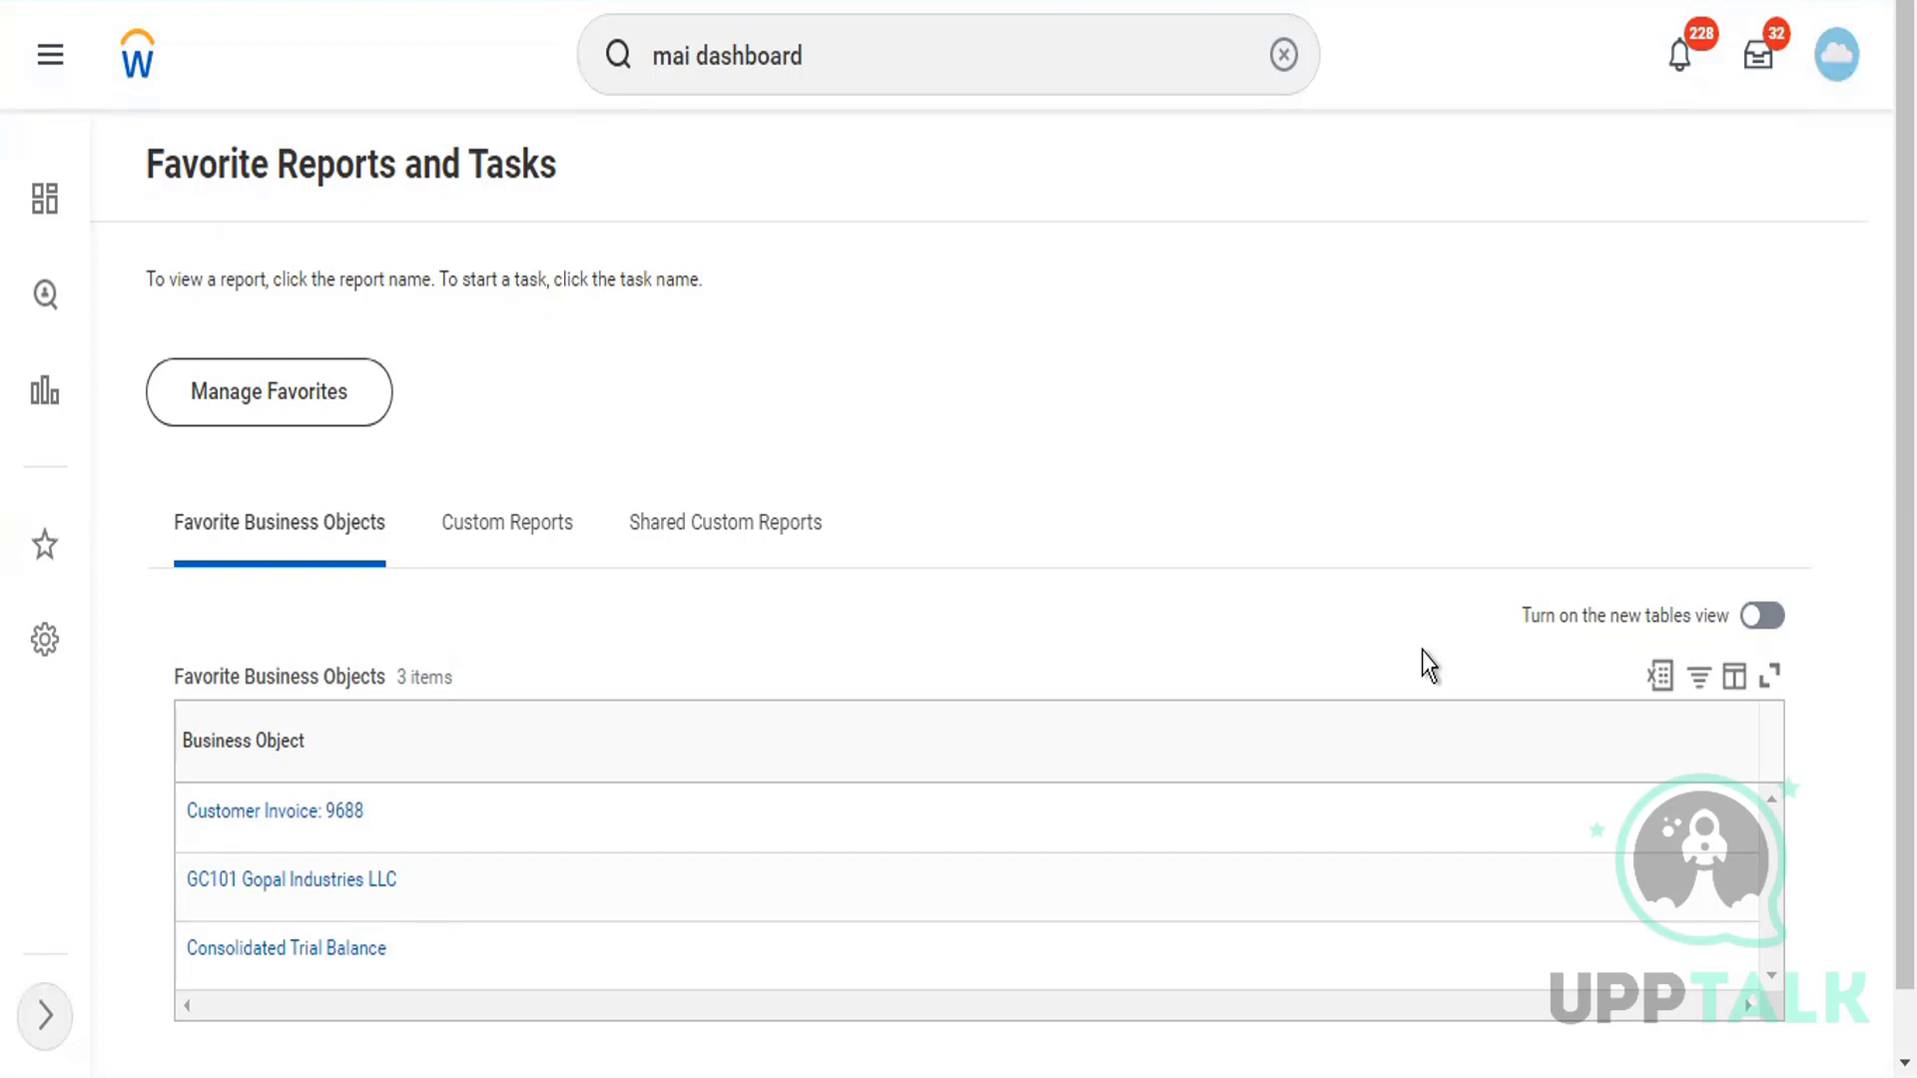
mouse_move(391, 810)
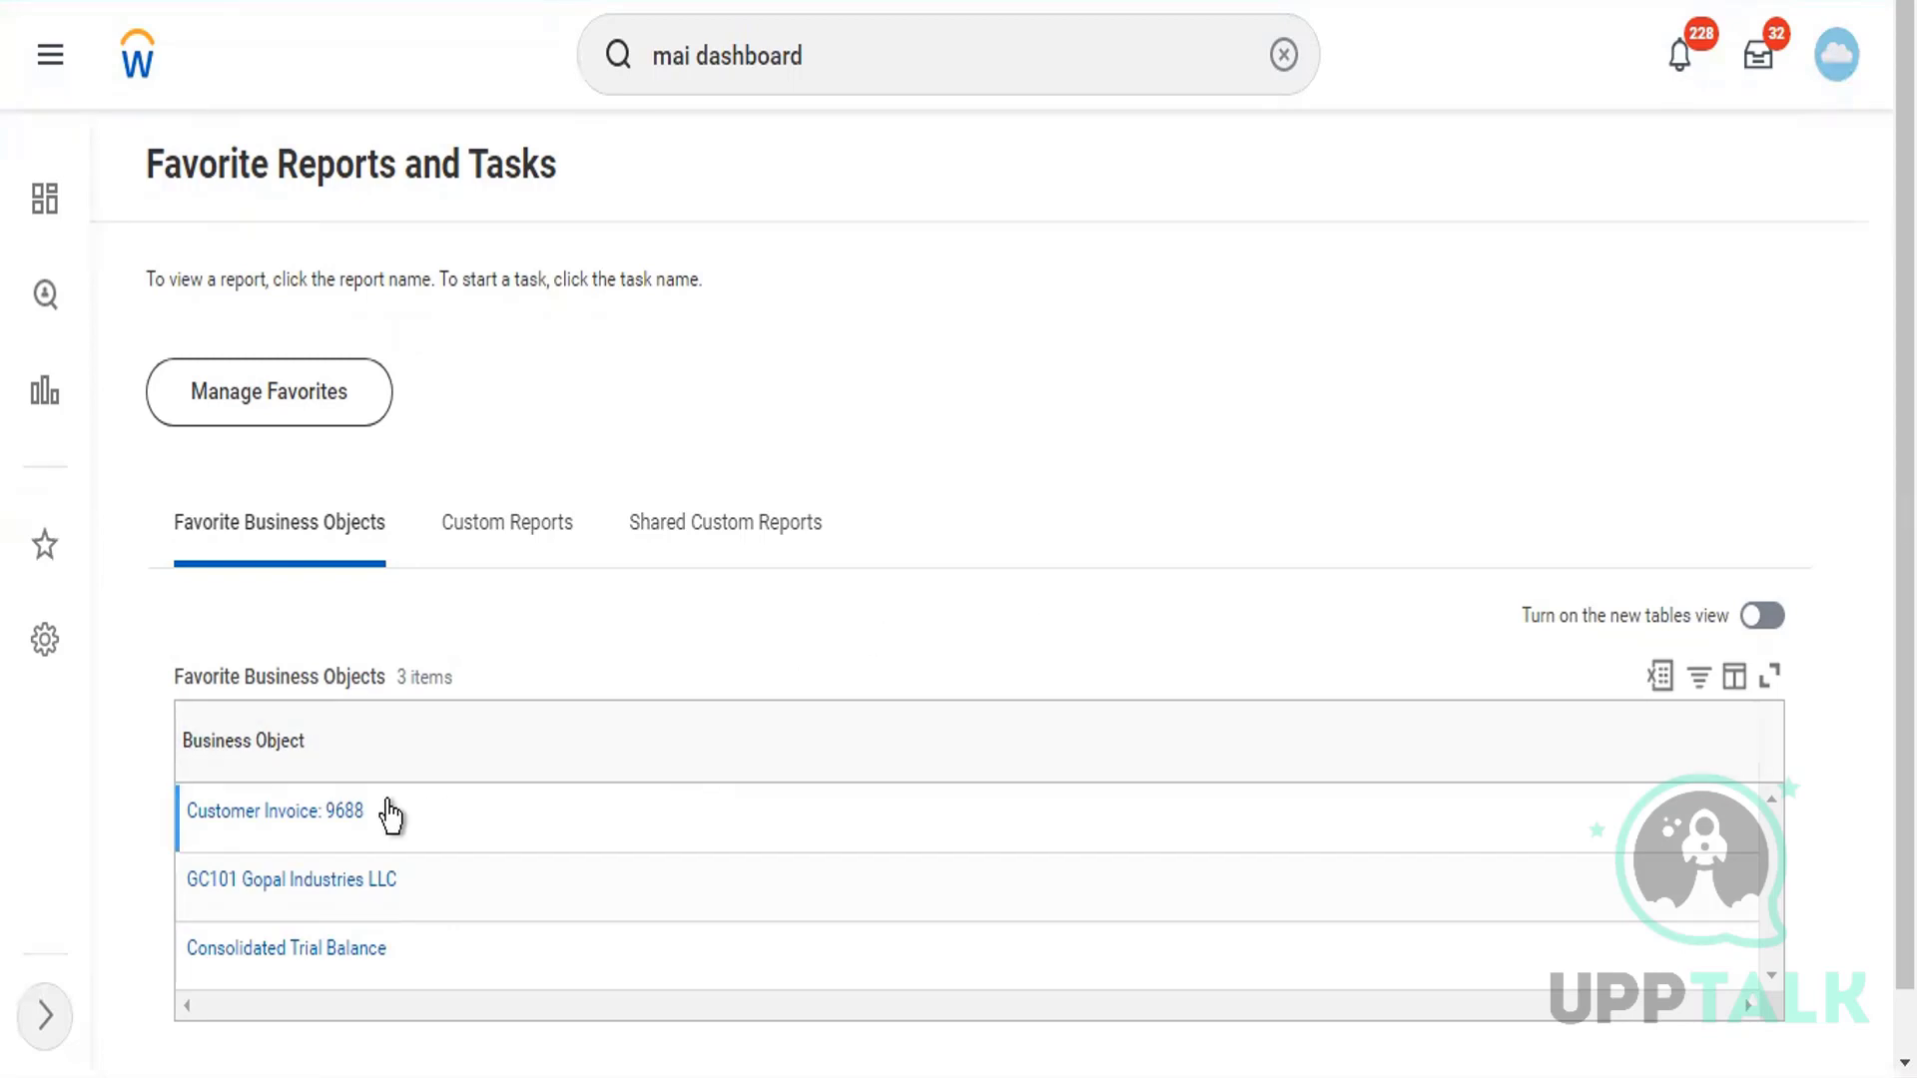
mouse_move(421, 922)
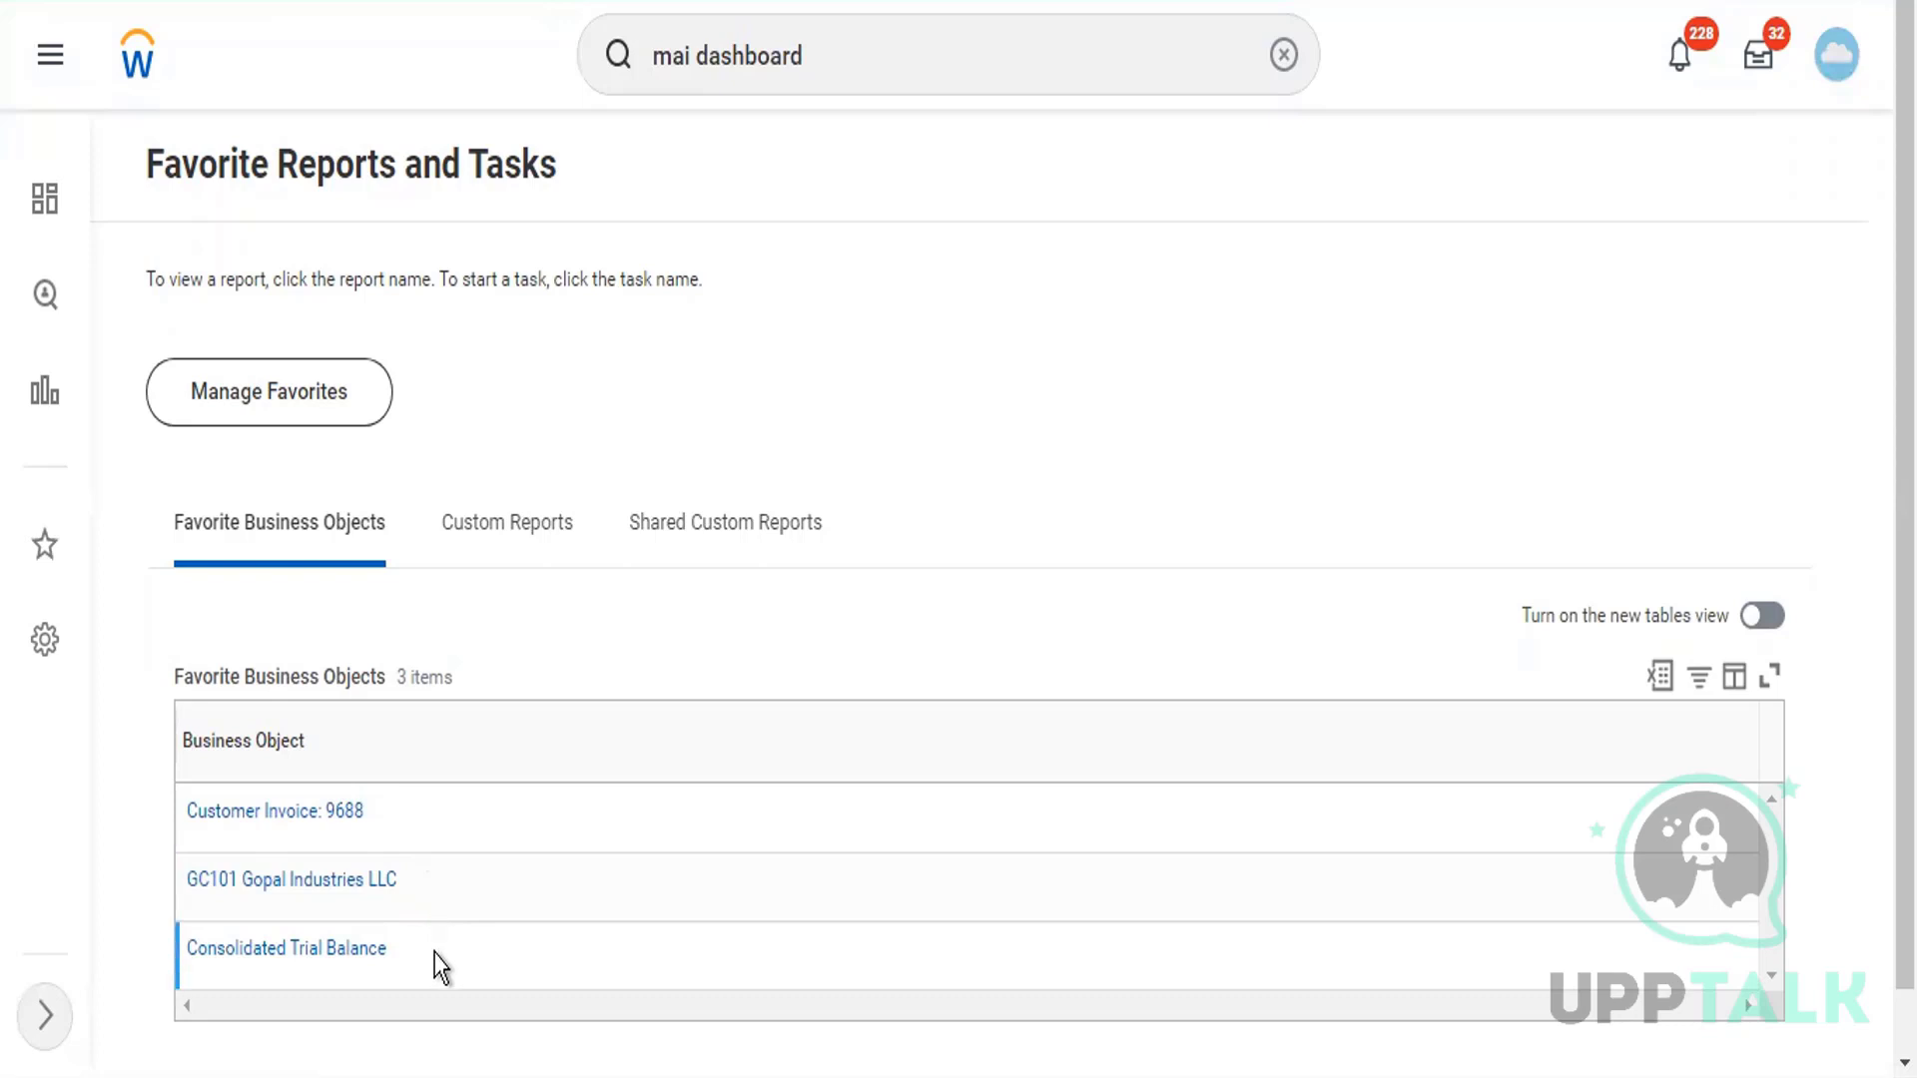
mouse_move(505, 538)
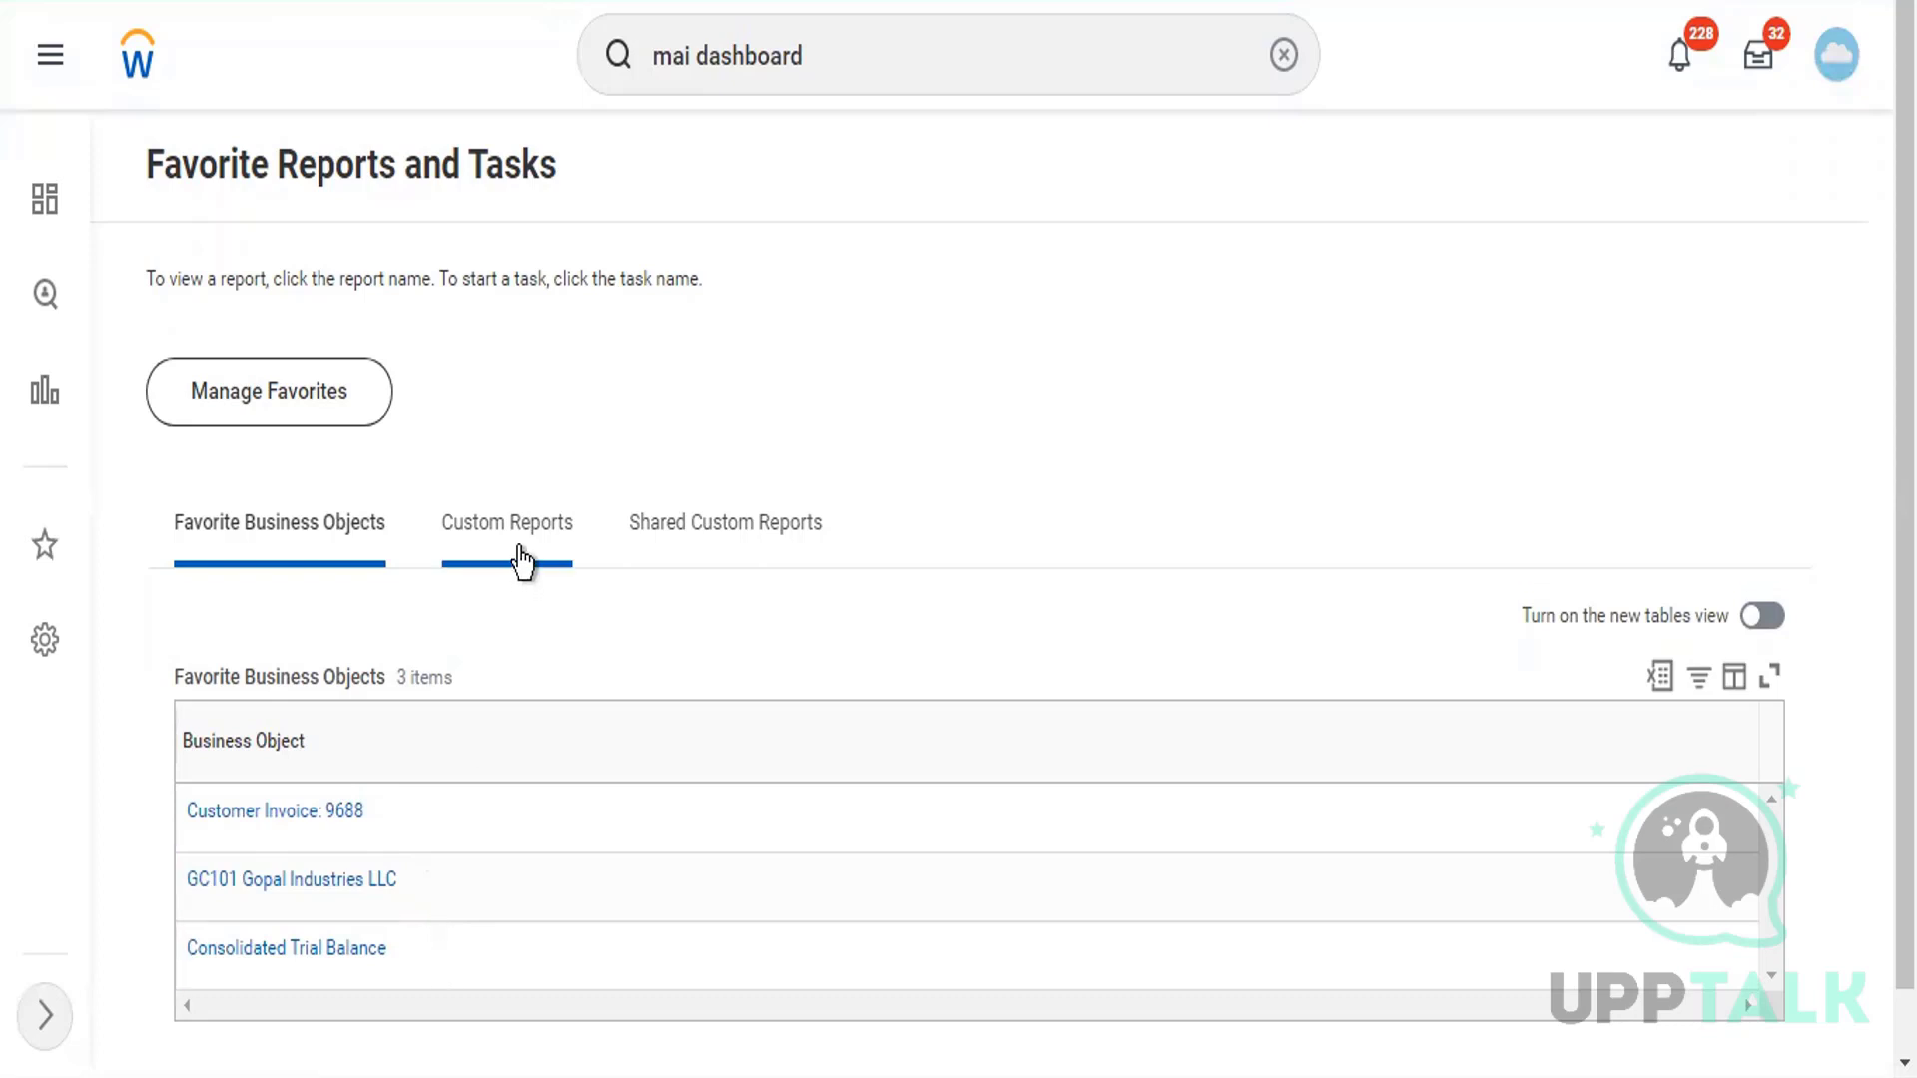
Browse the 71 reports under Custom Reports, then select the search bar text.
click(503, 522)
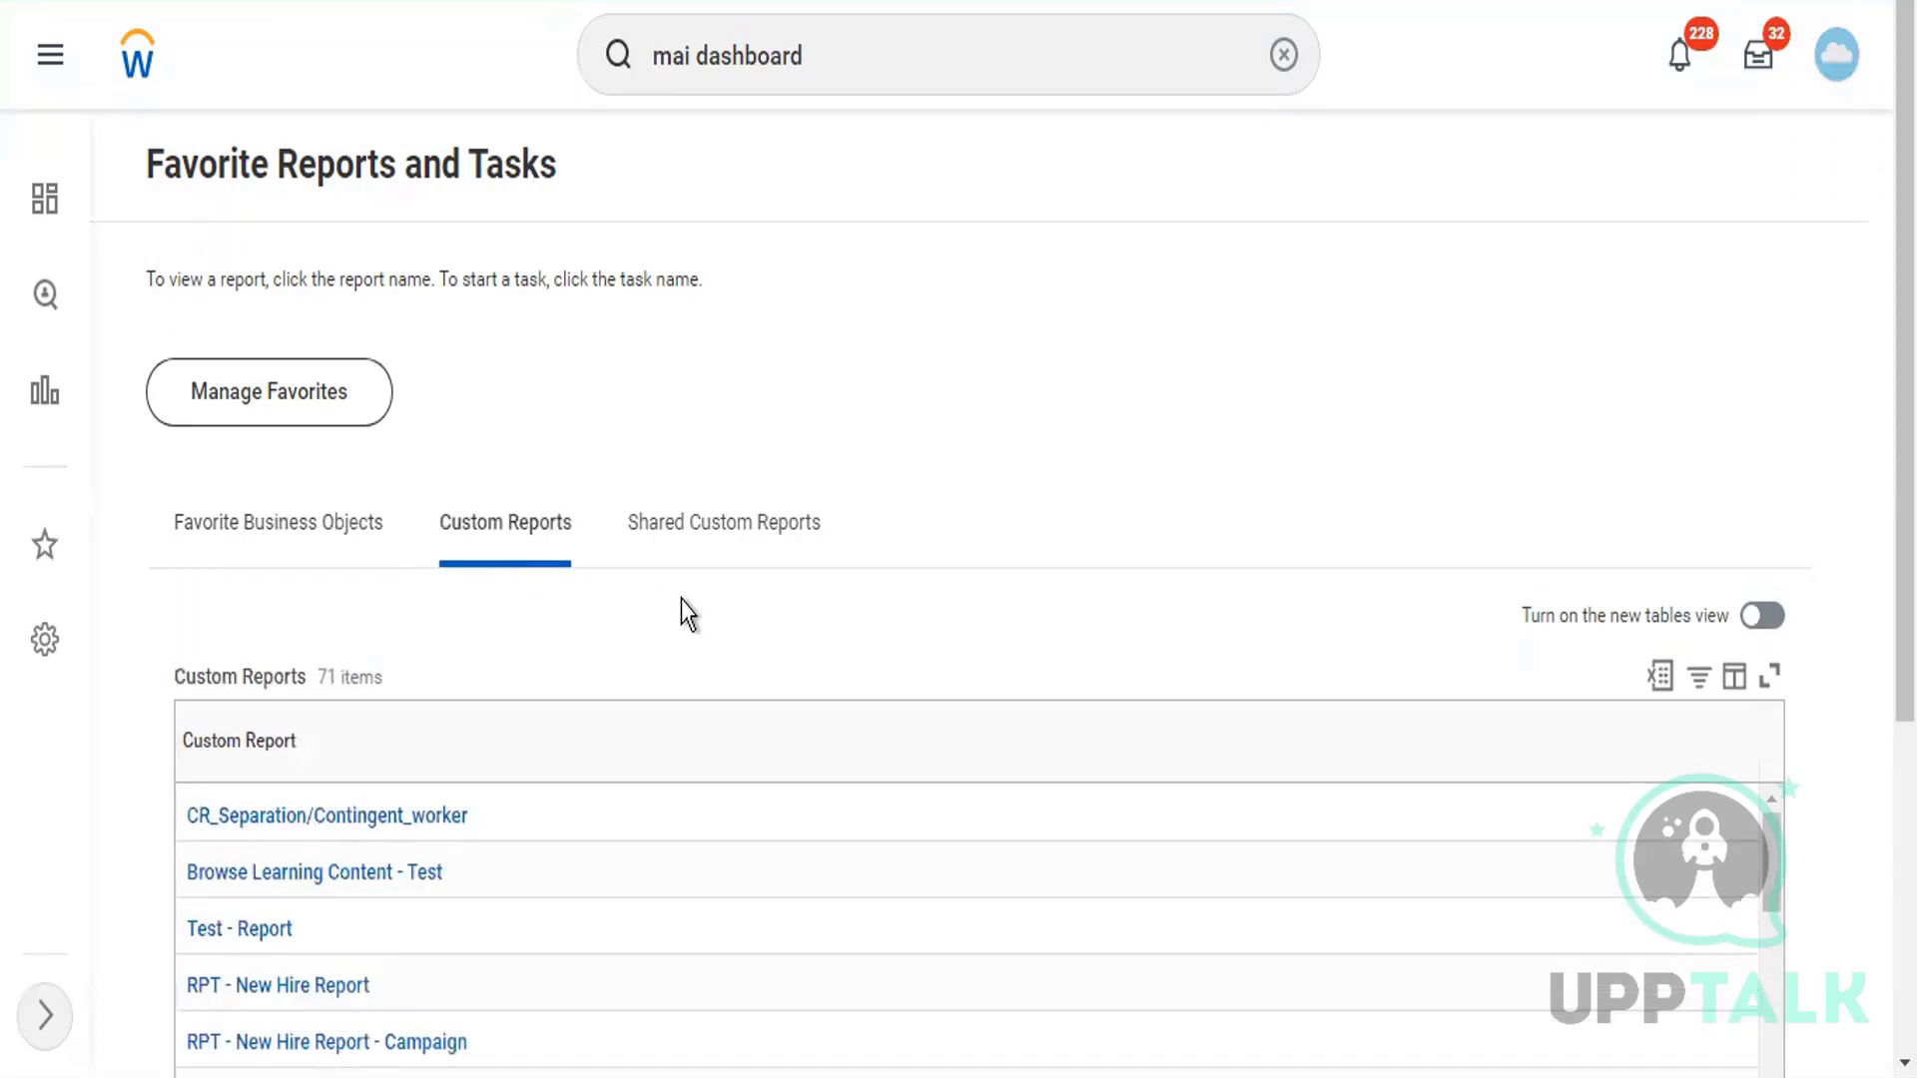
scroll(down, 3)
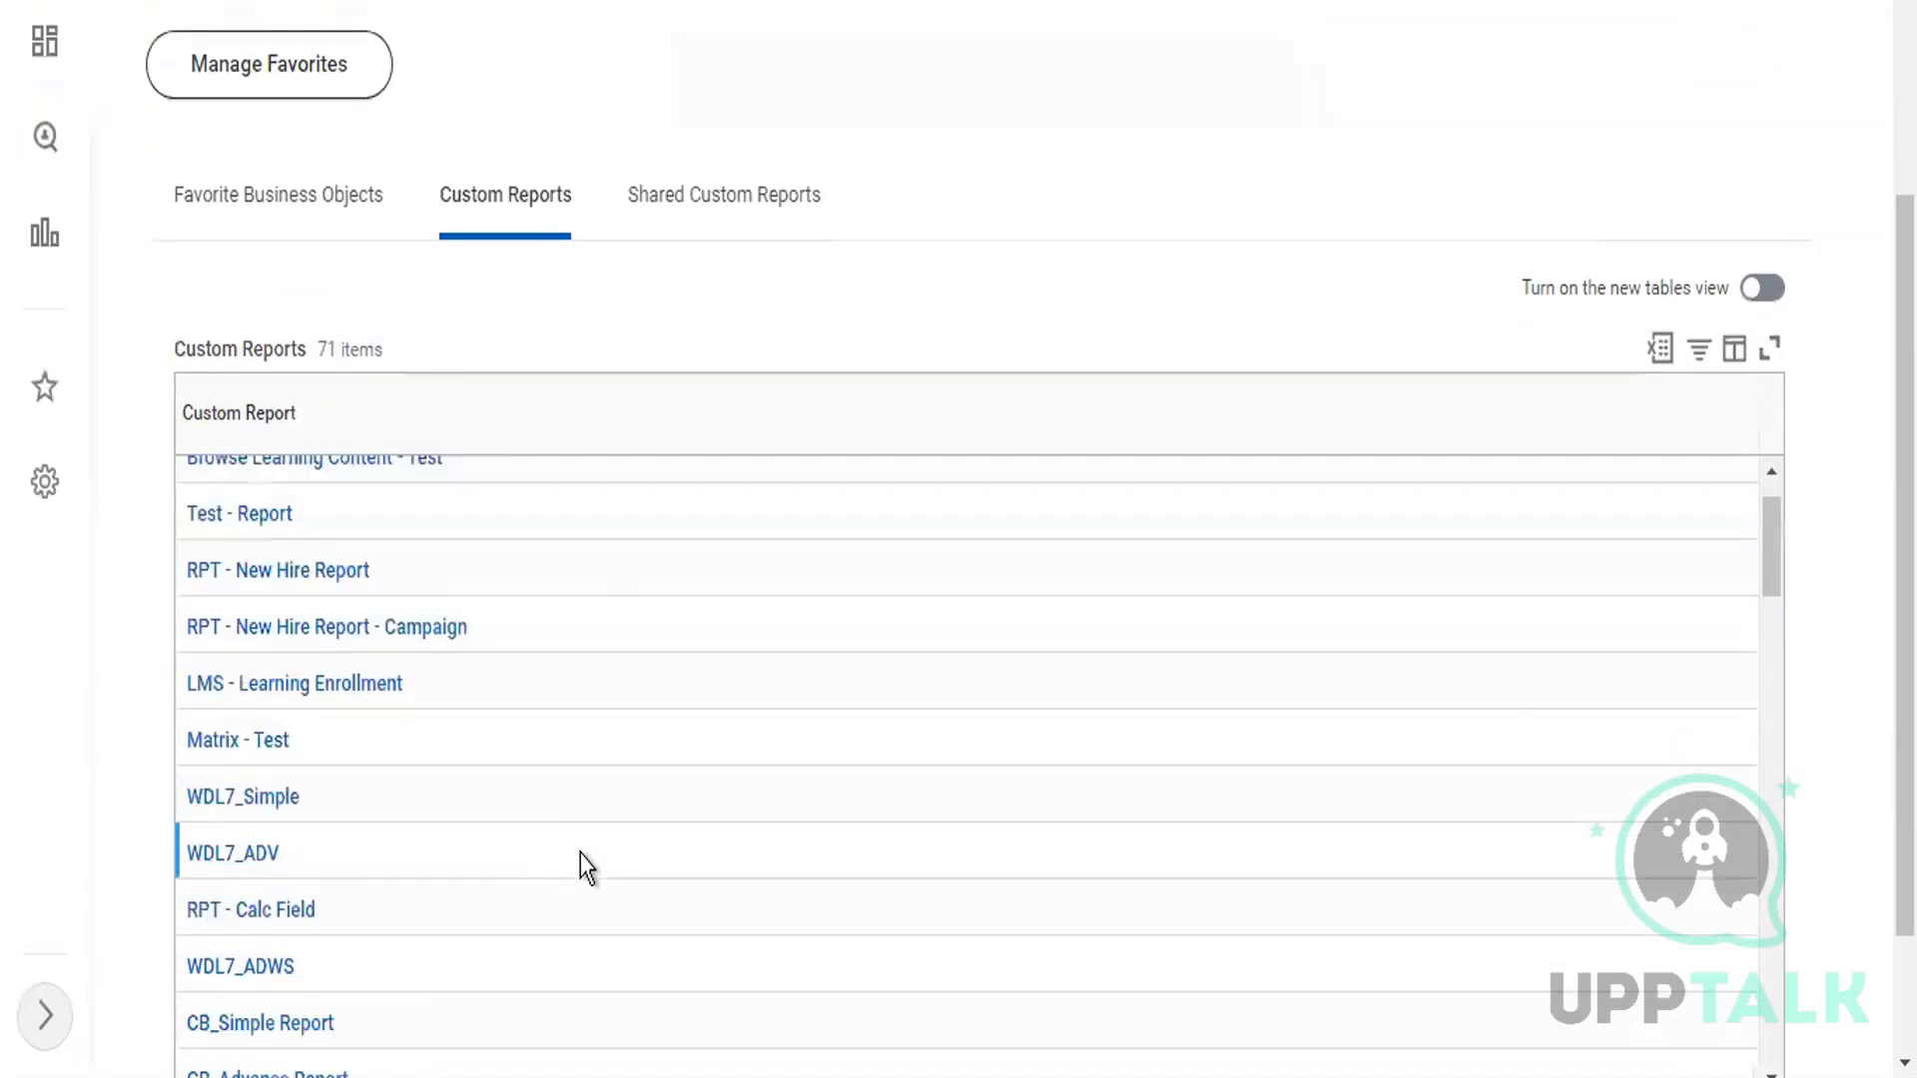
scroll(down, 3)
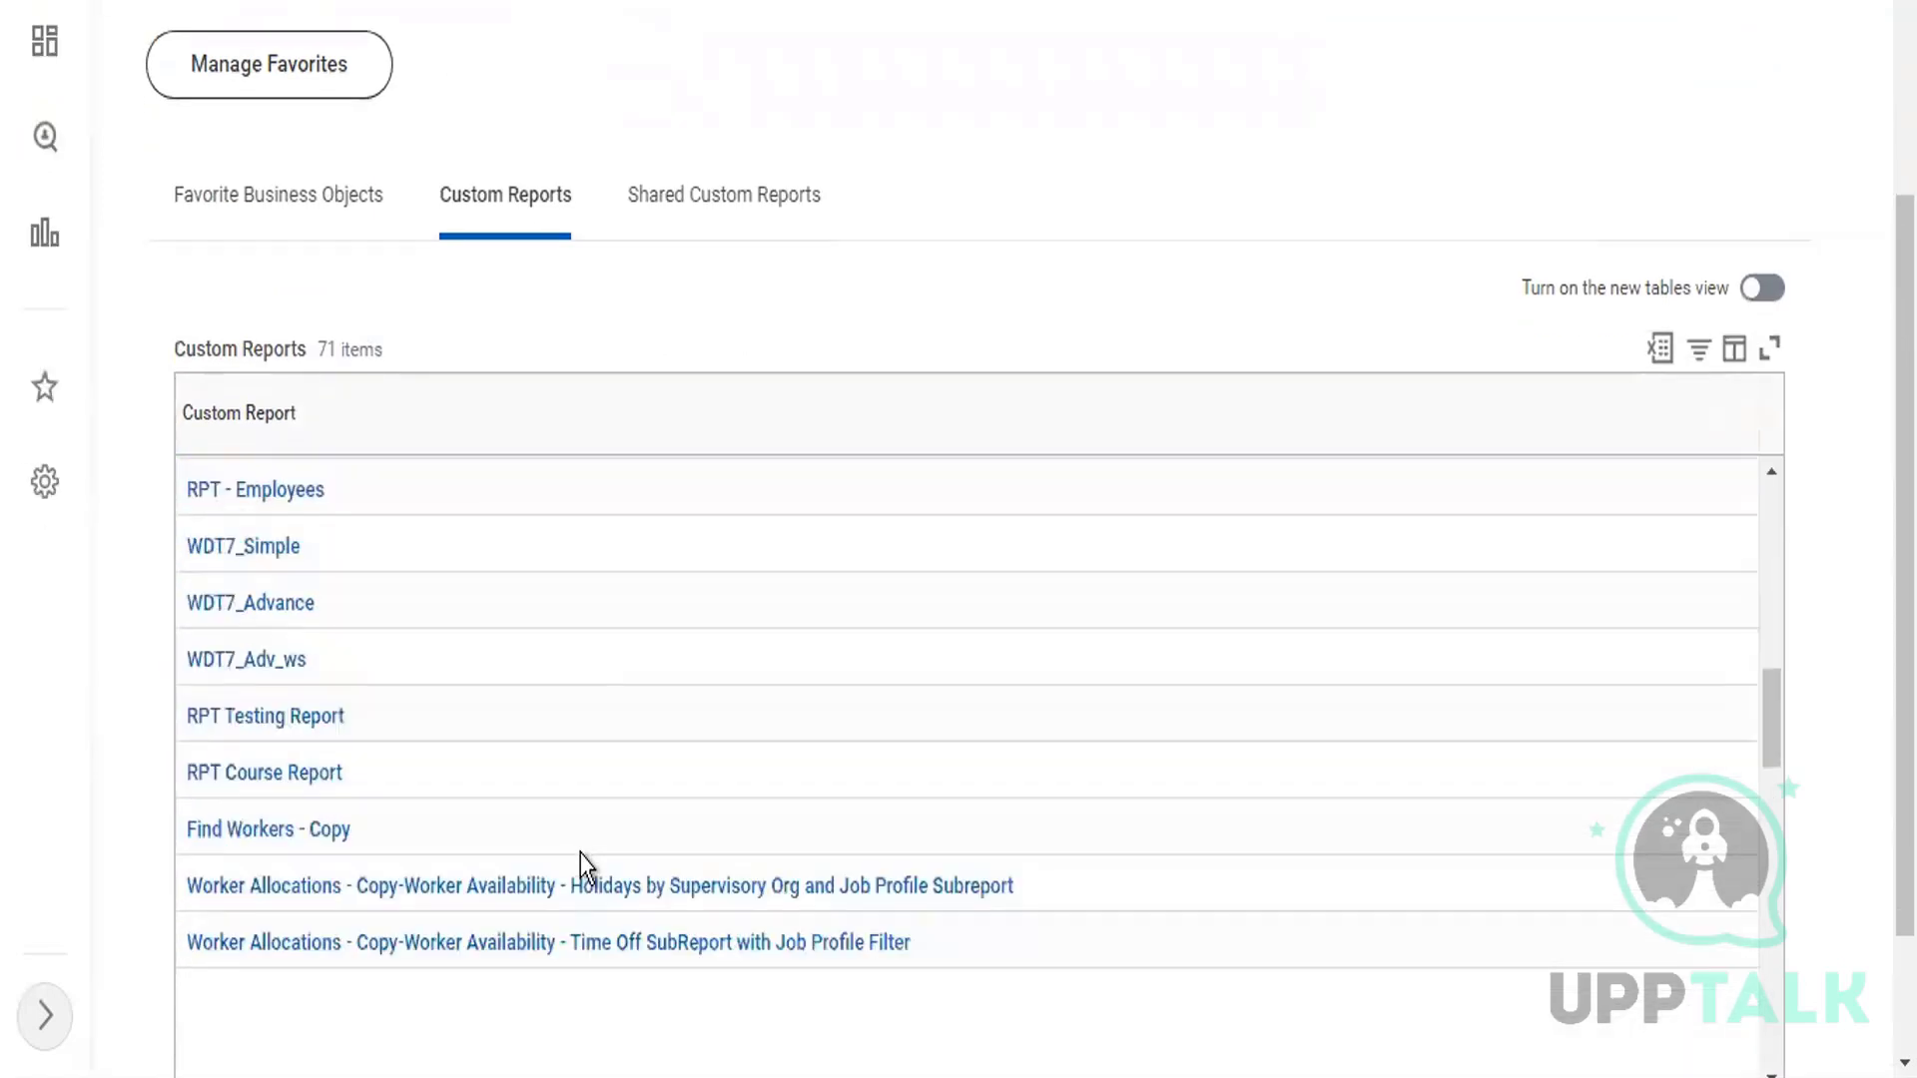
scroll(down, 3)
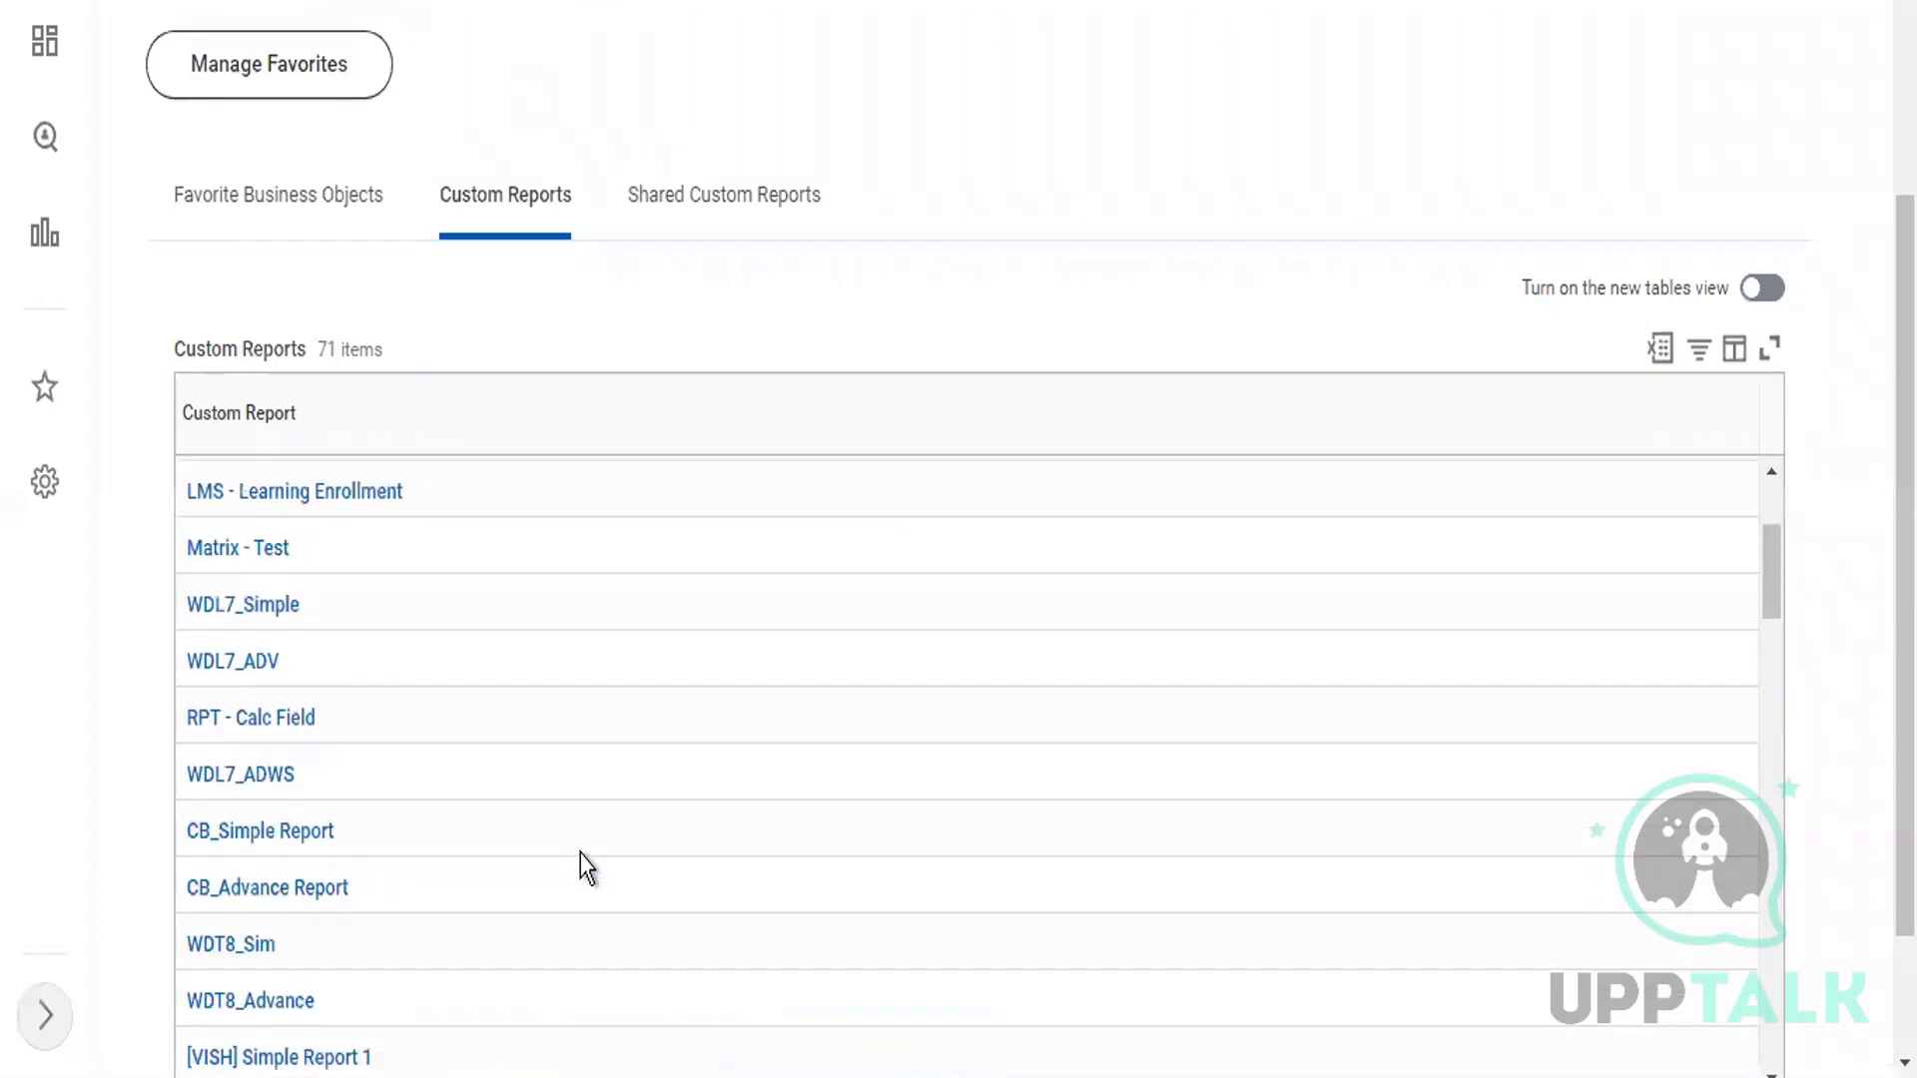
scroll(up, 3)
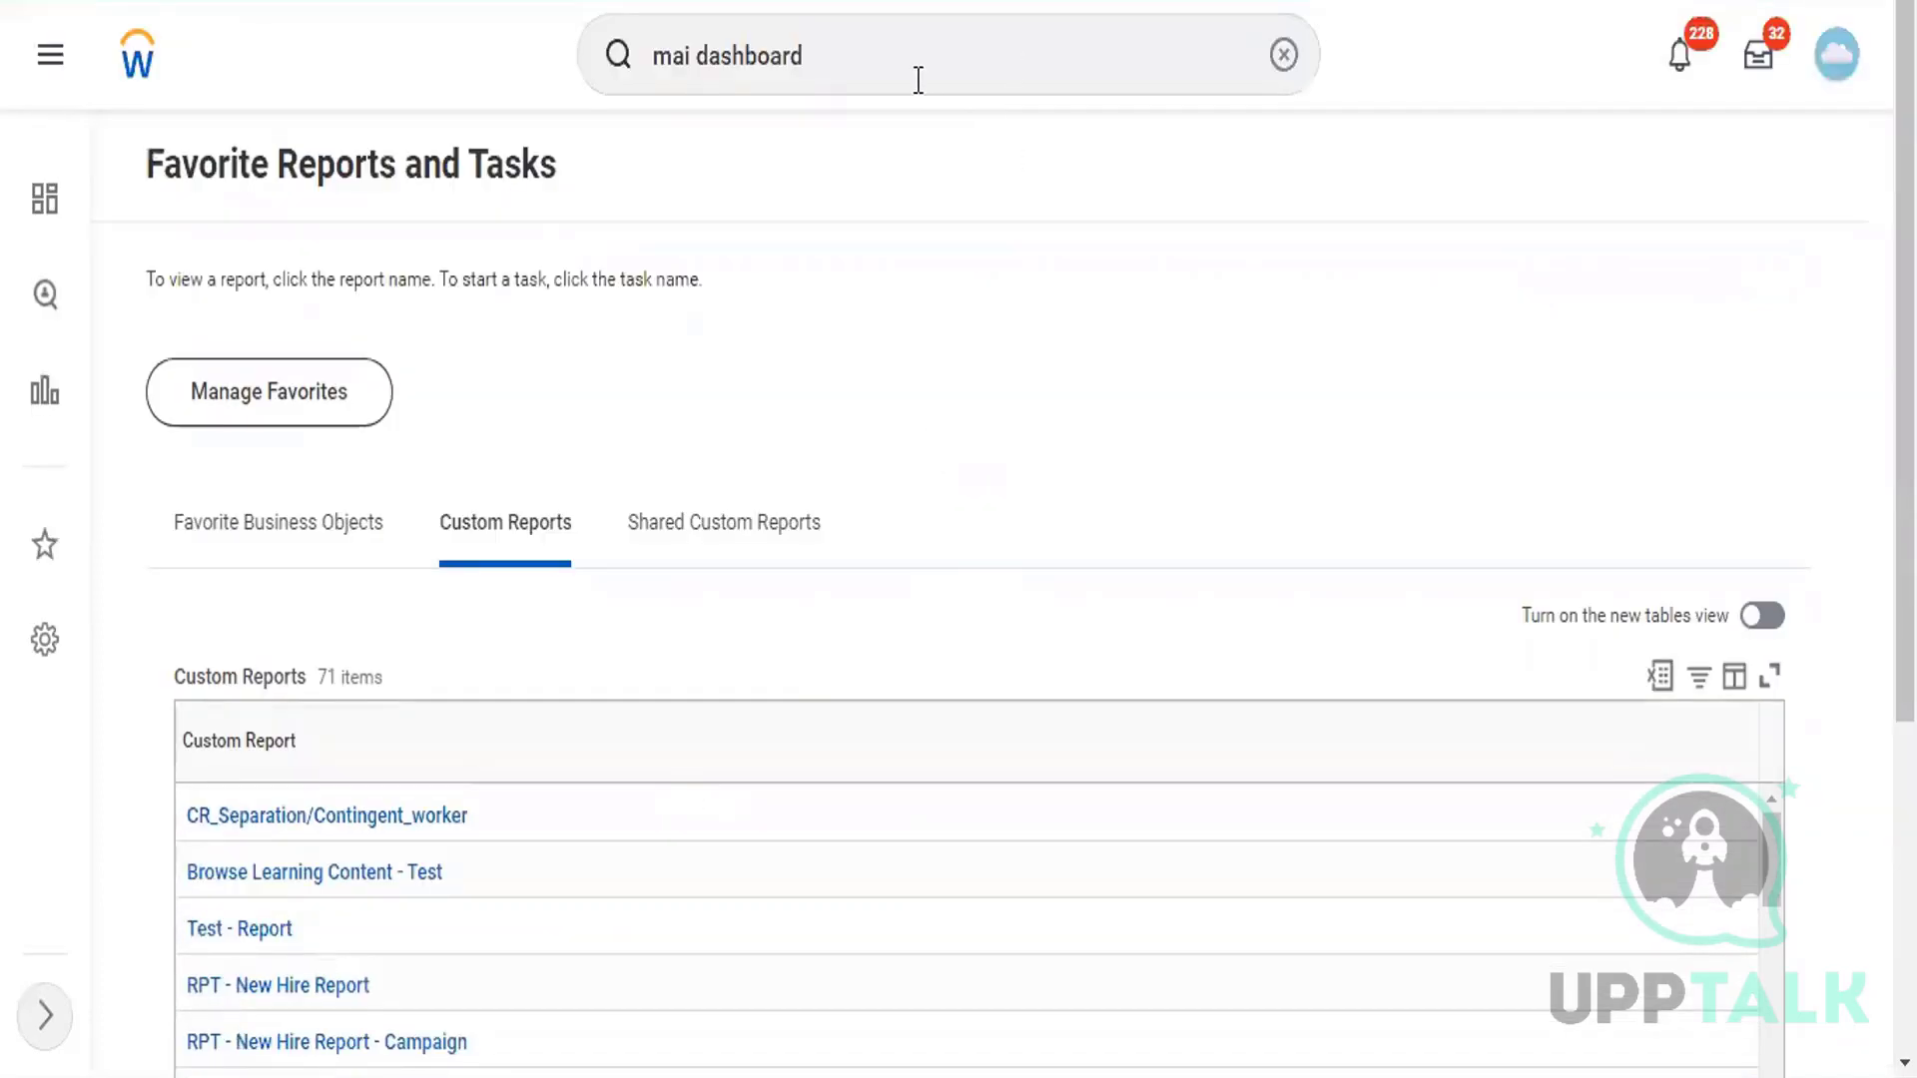
click(947, 54)
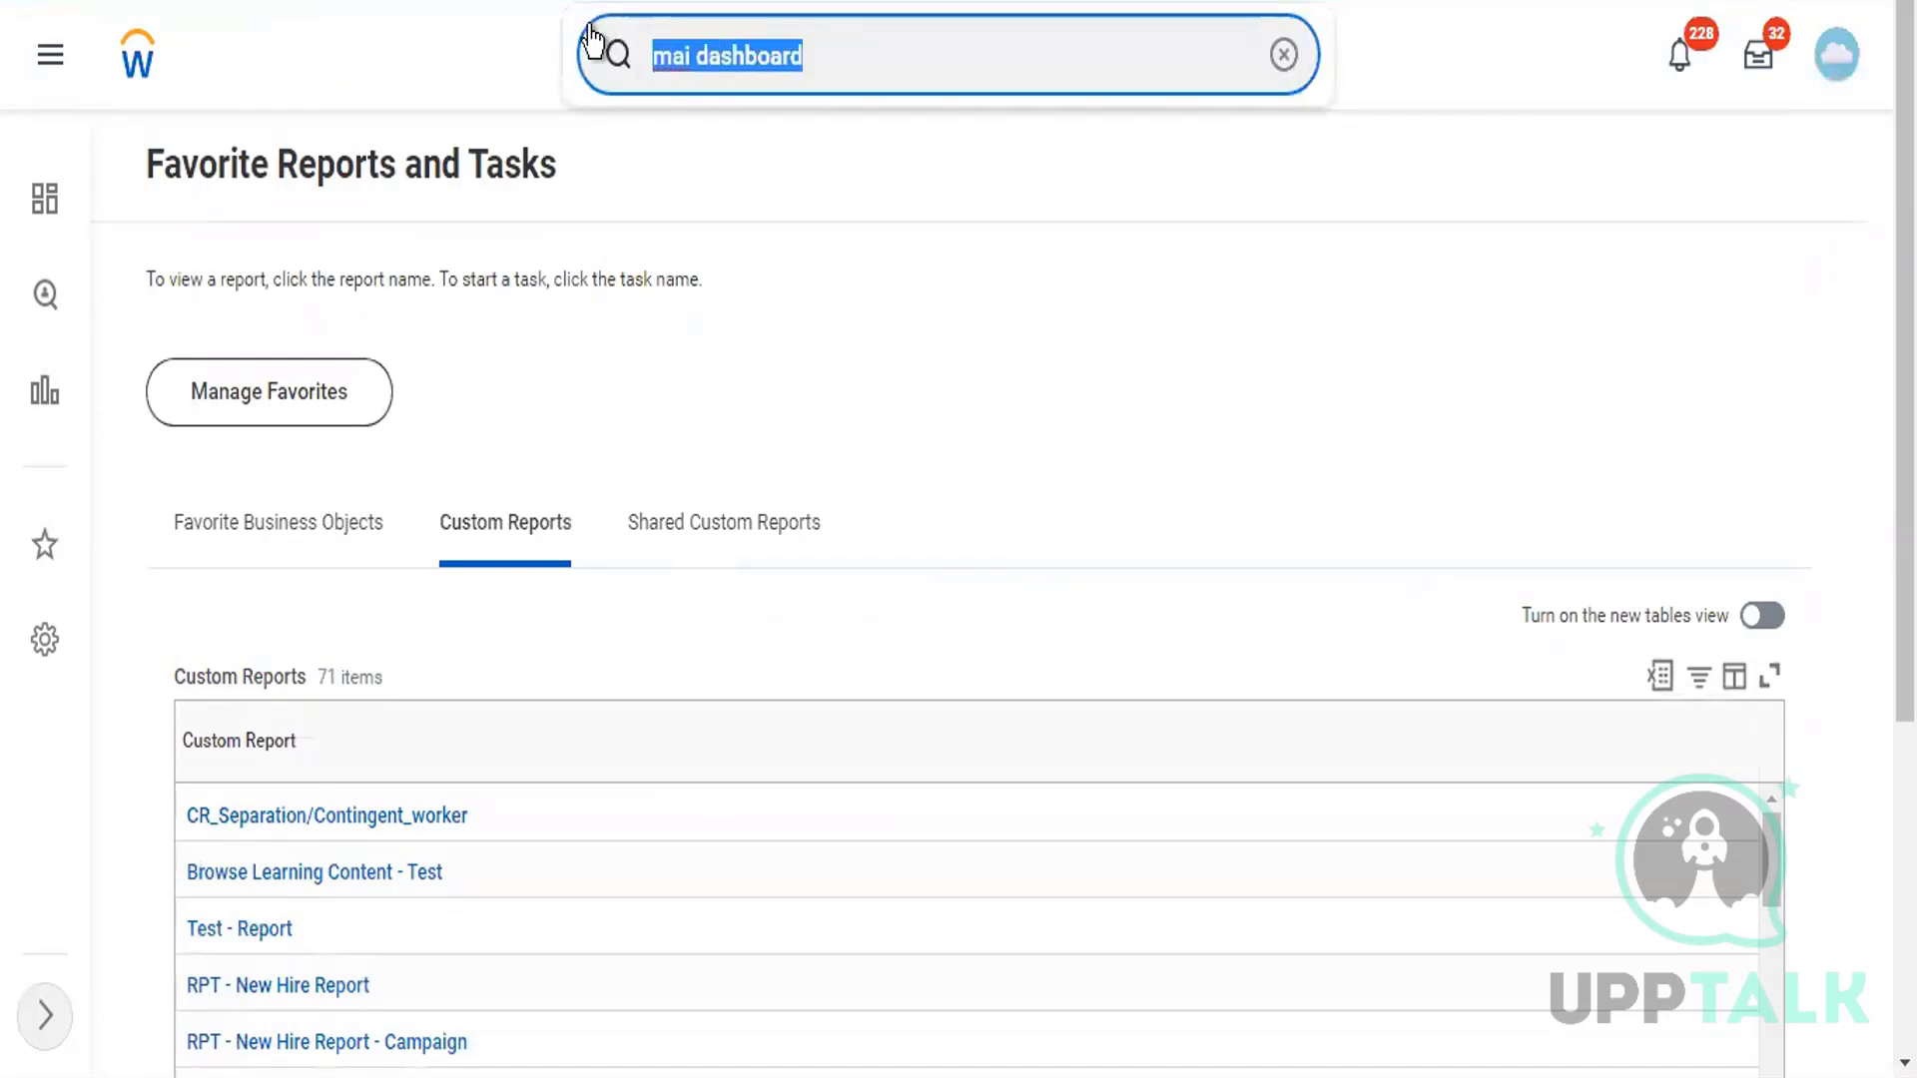
Search 'lambo' to find the LSUP Lambo Supercars (Company) suggestion.
text(lambo)
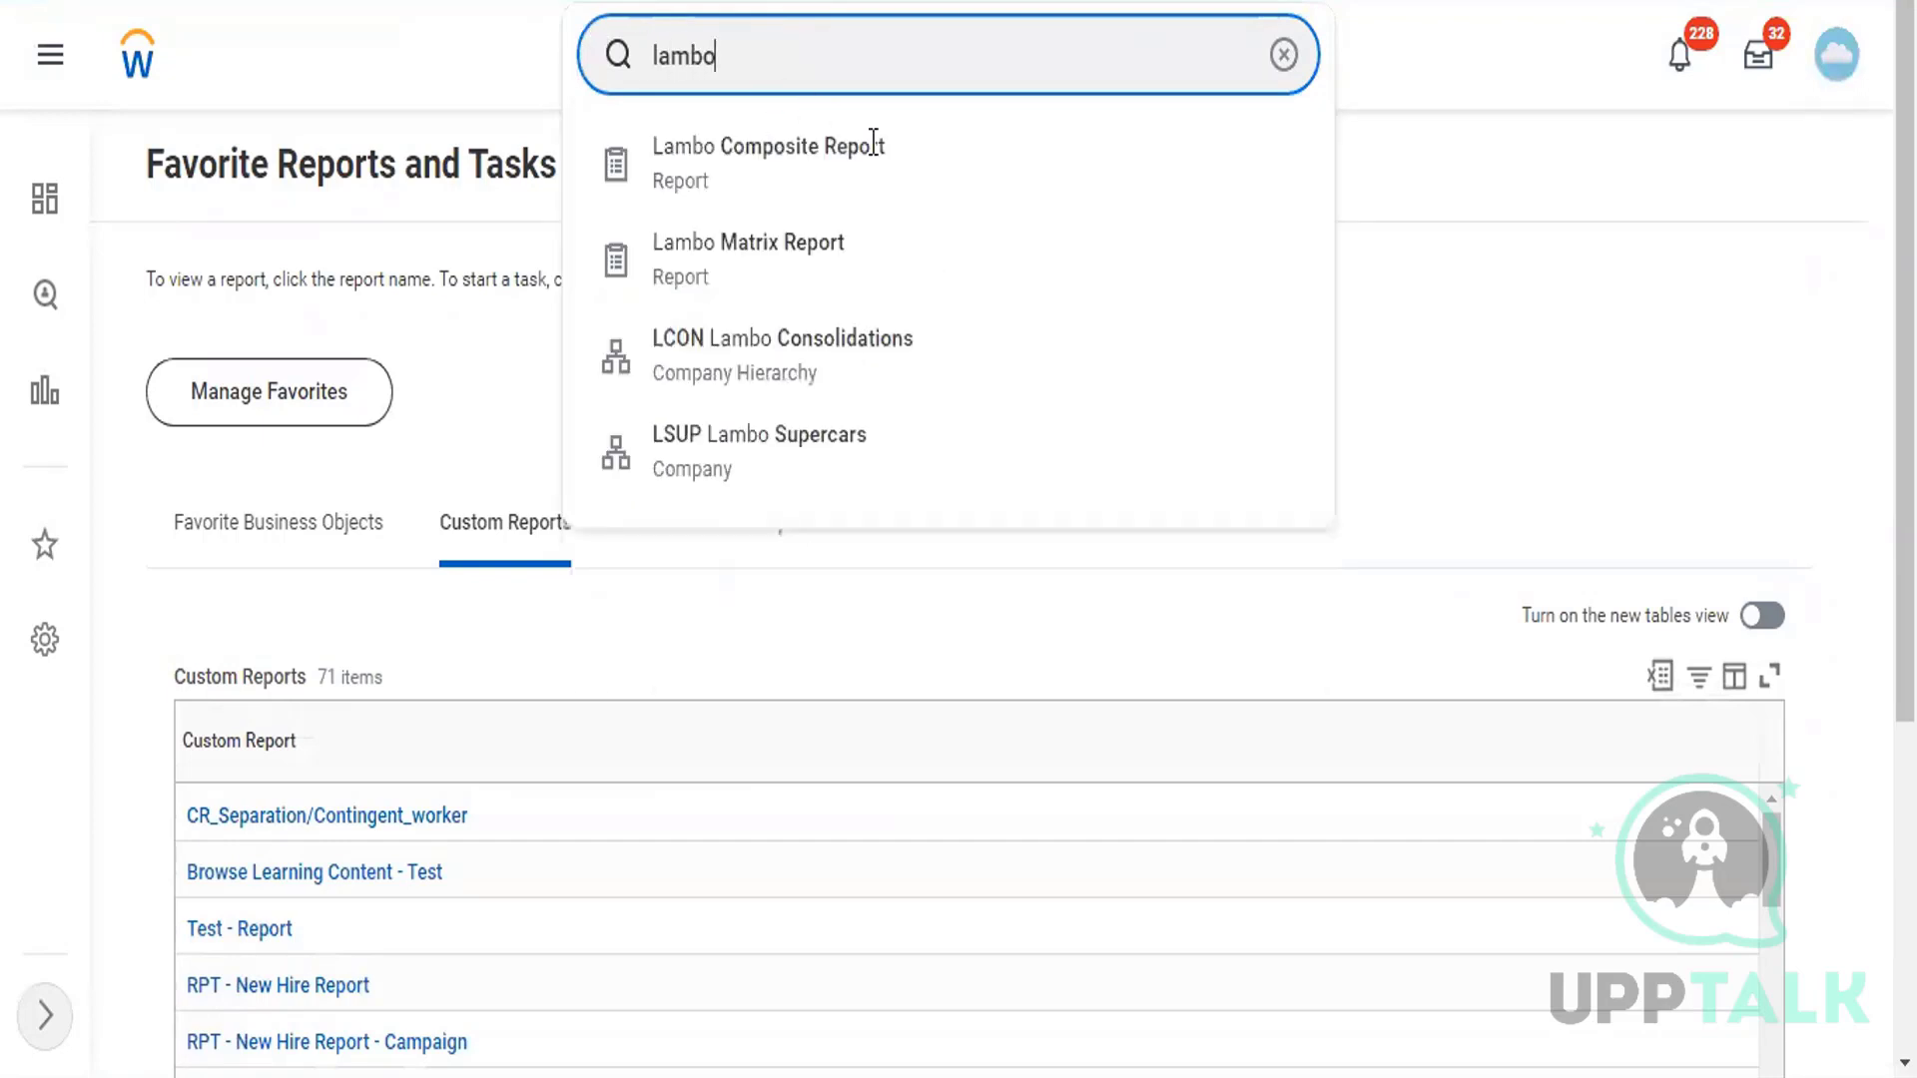
mouse_move(898, 448)
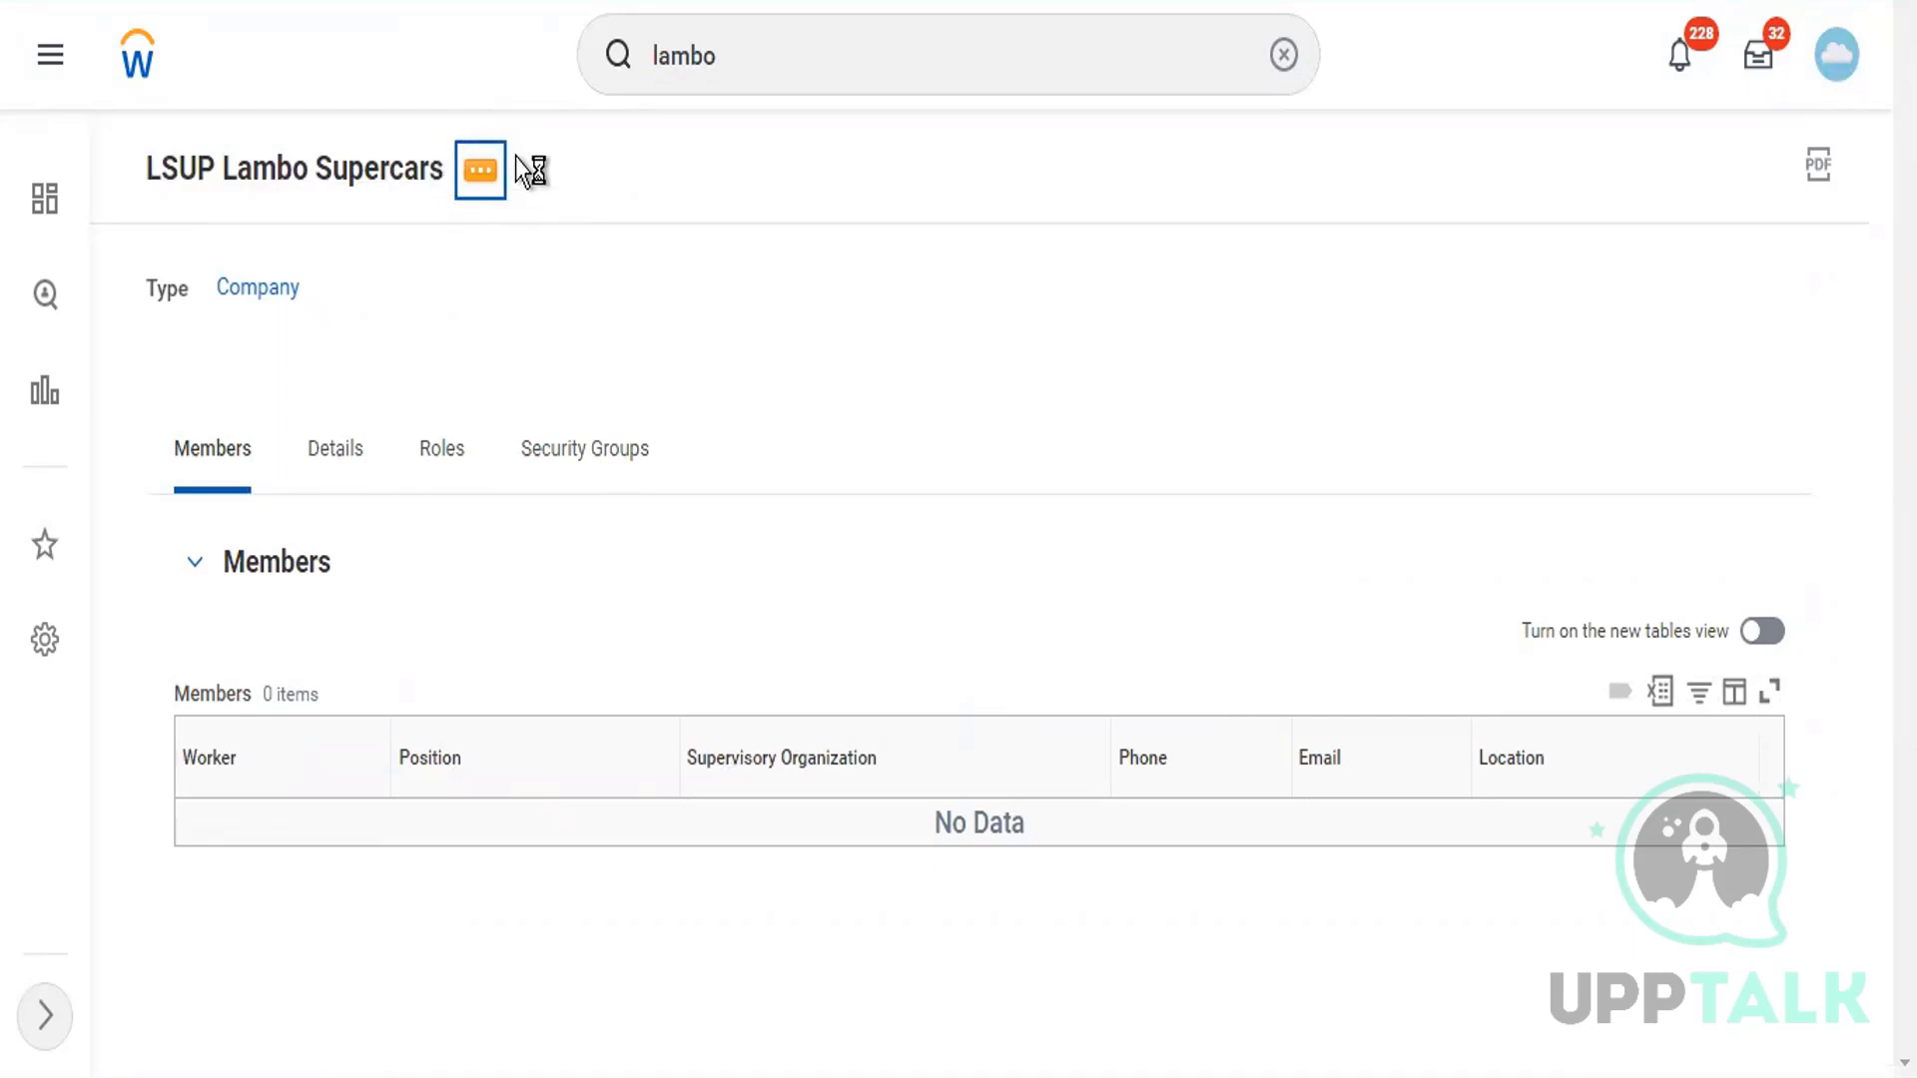
Choose Favorite > Add from LSUP Lambo Supercars' related actions.
click(479, 170)
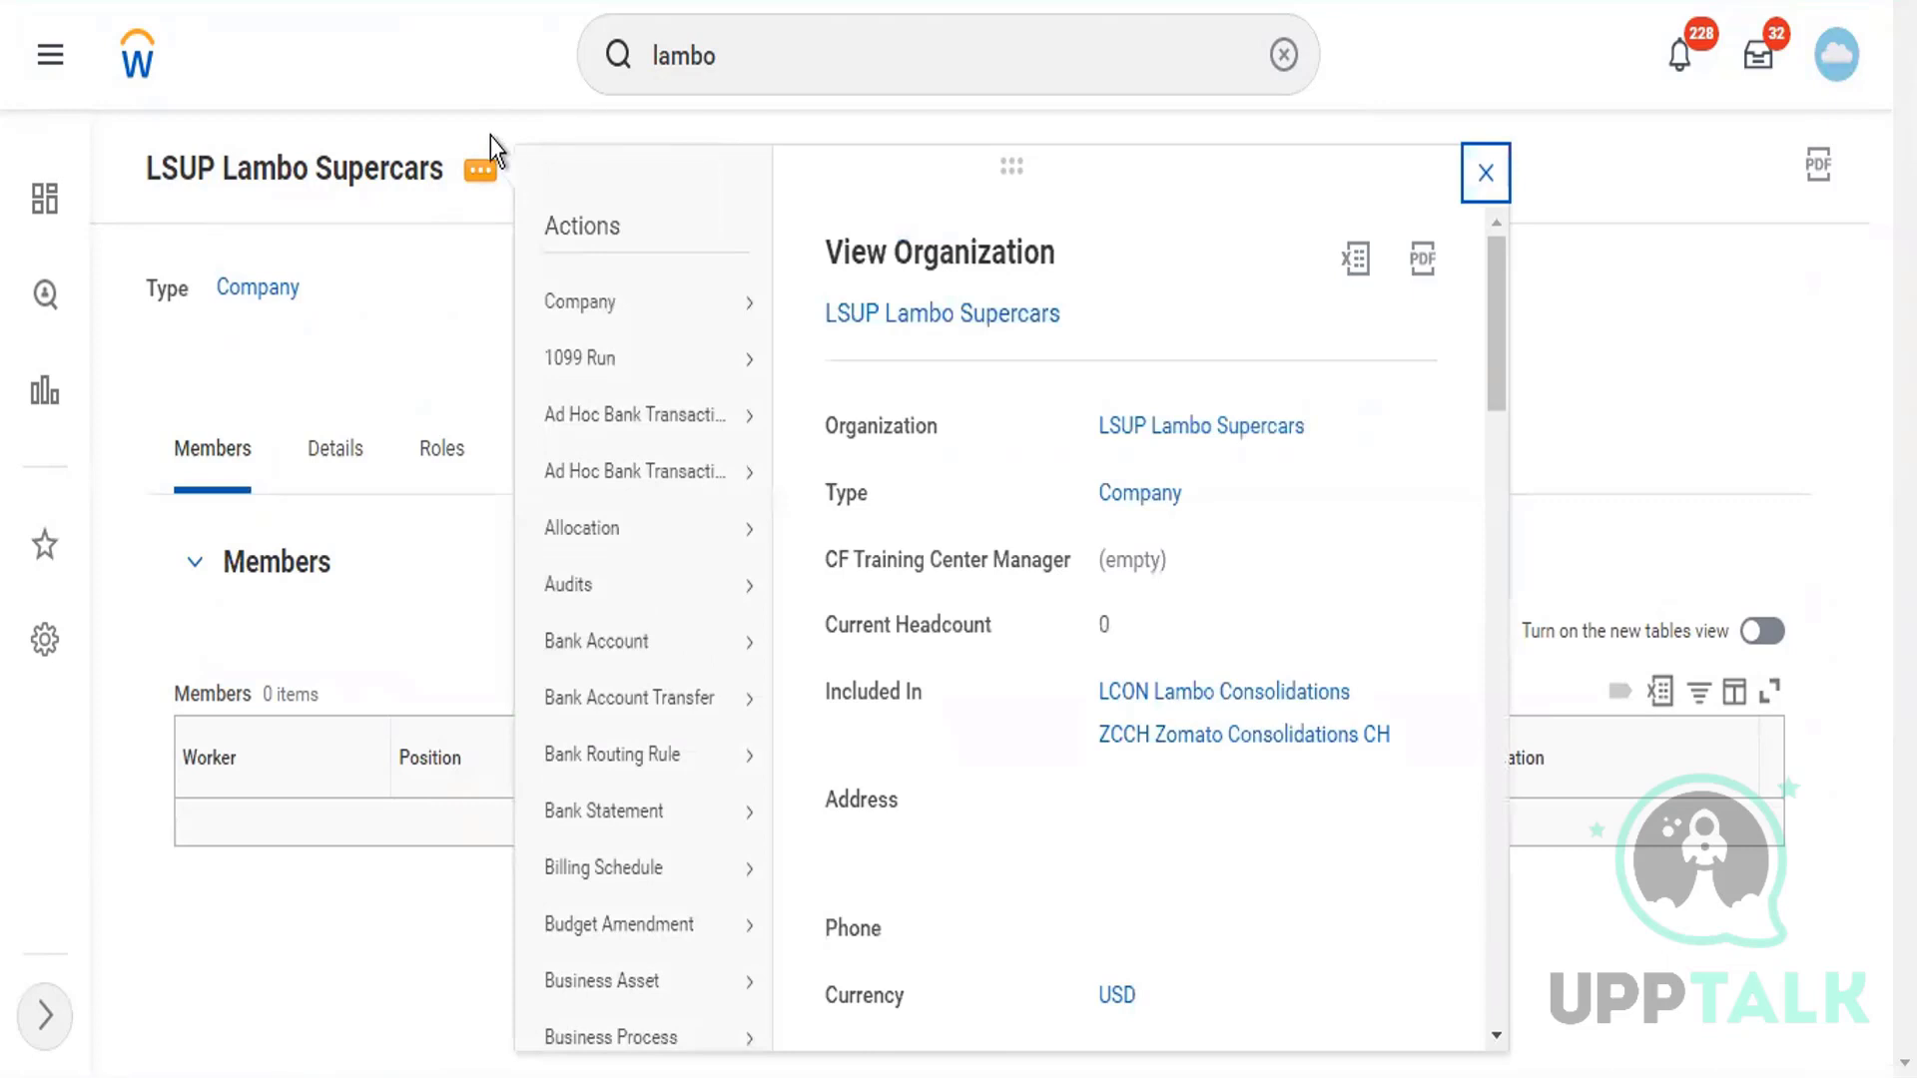
mouse_move(483, 202)
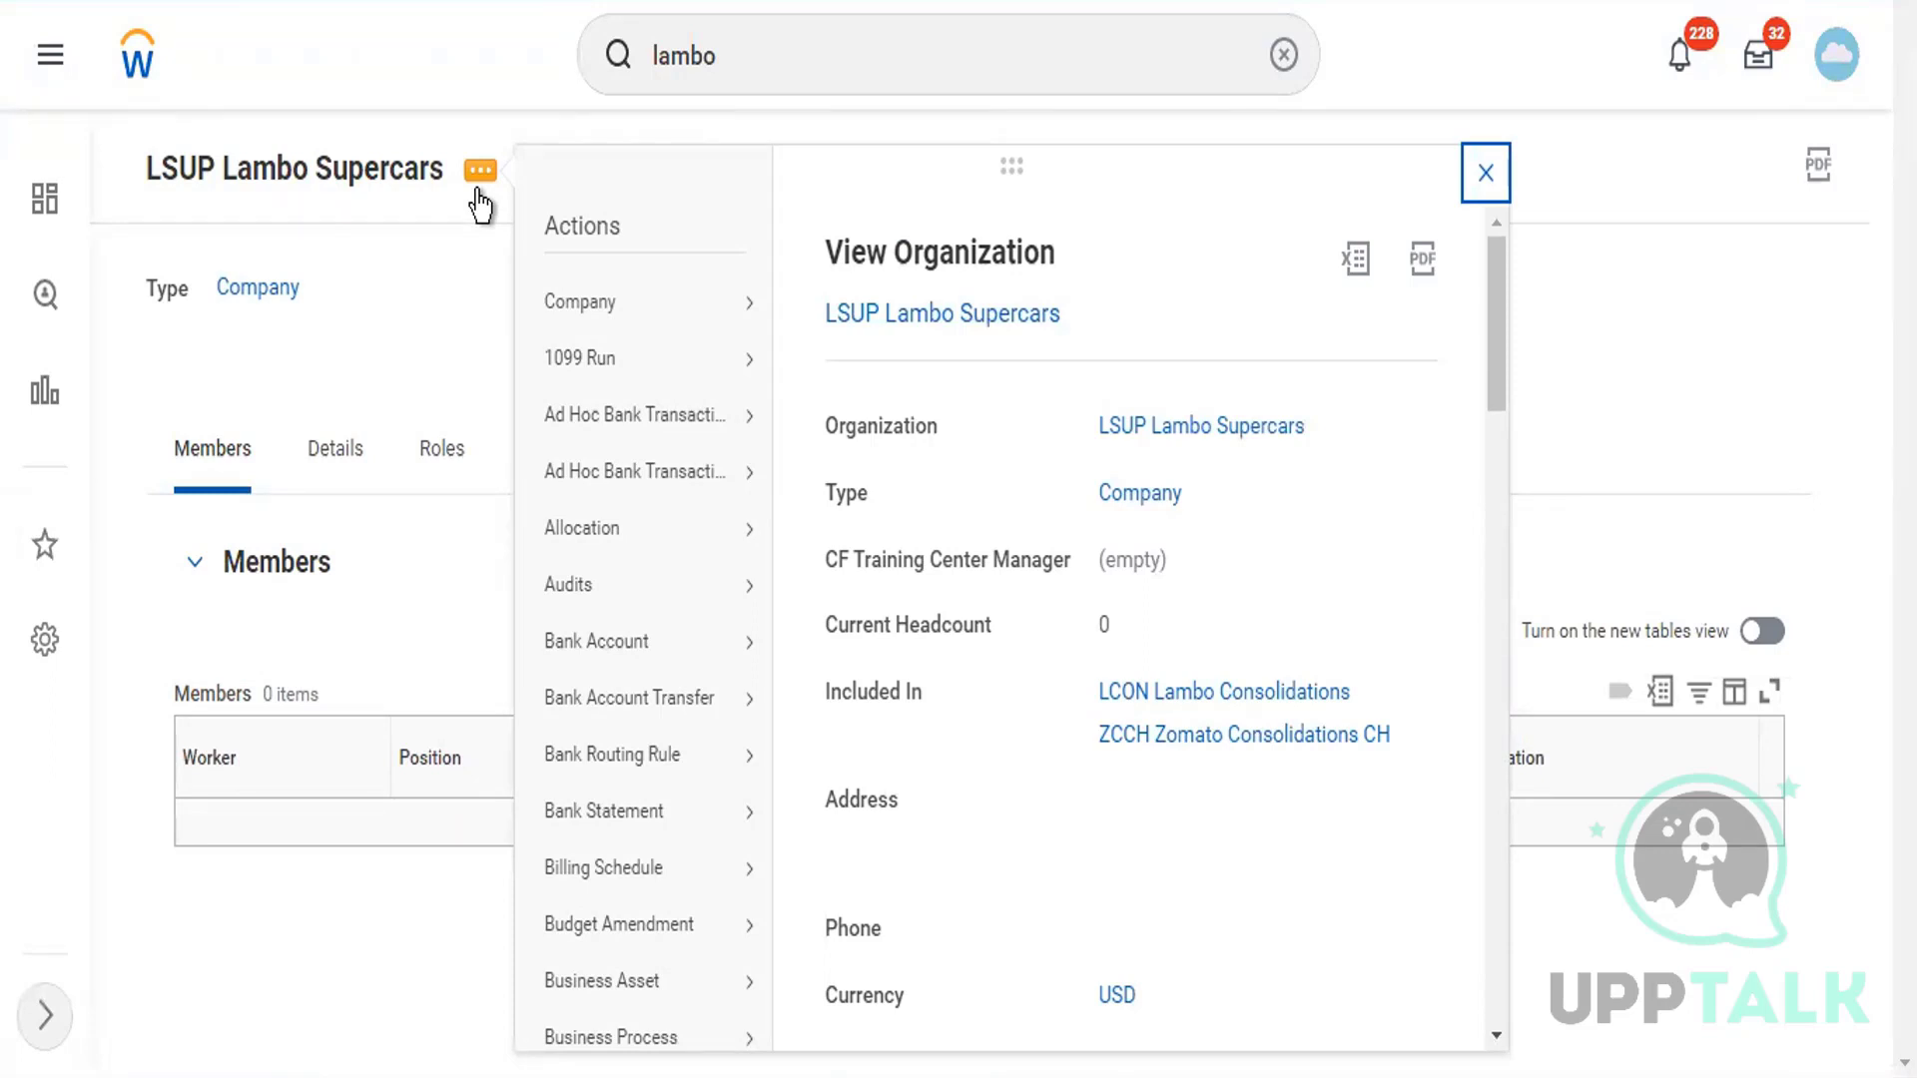
mouse_move(480, 205)
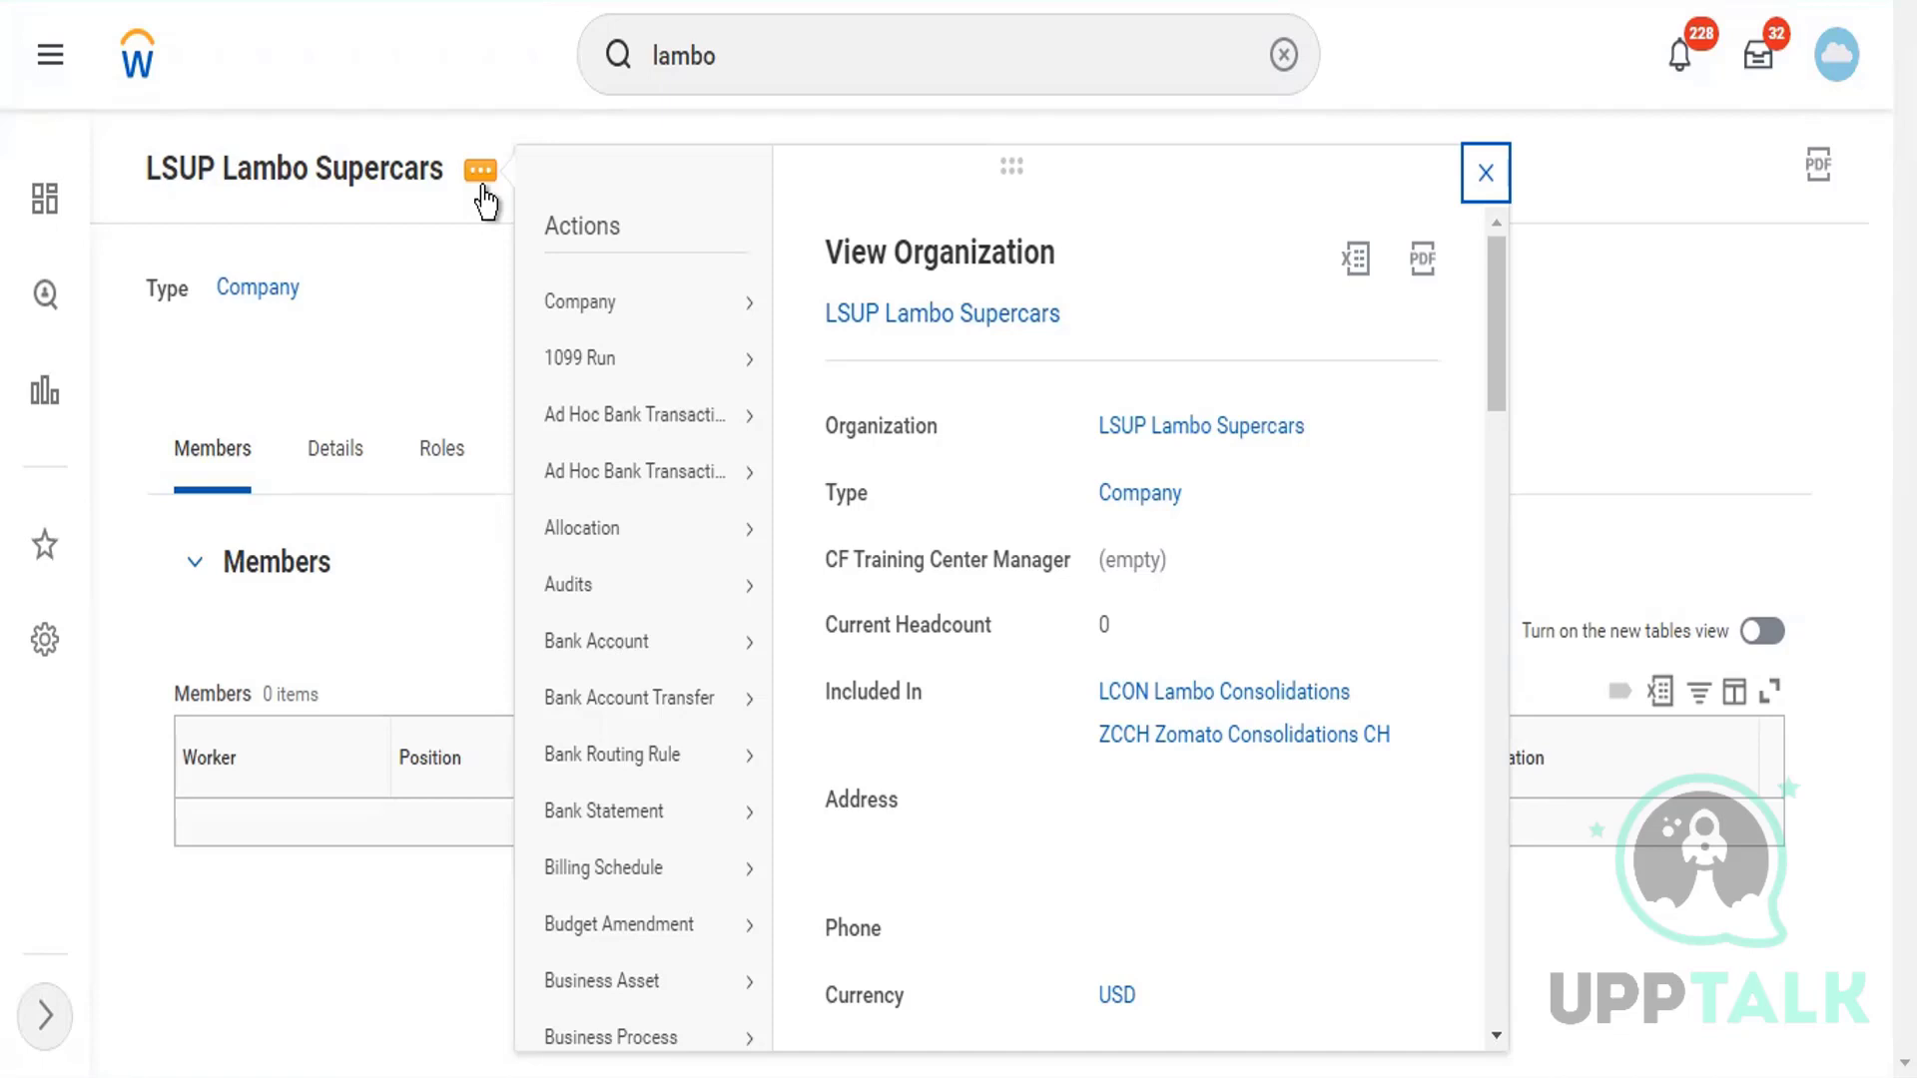
mouse_move(597, 641)
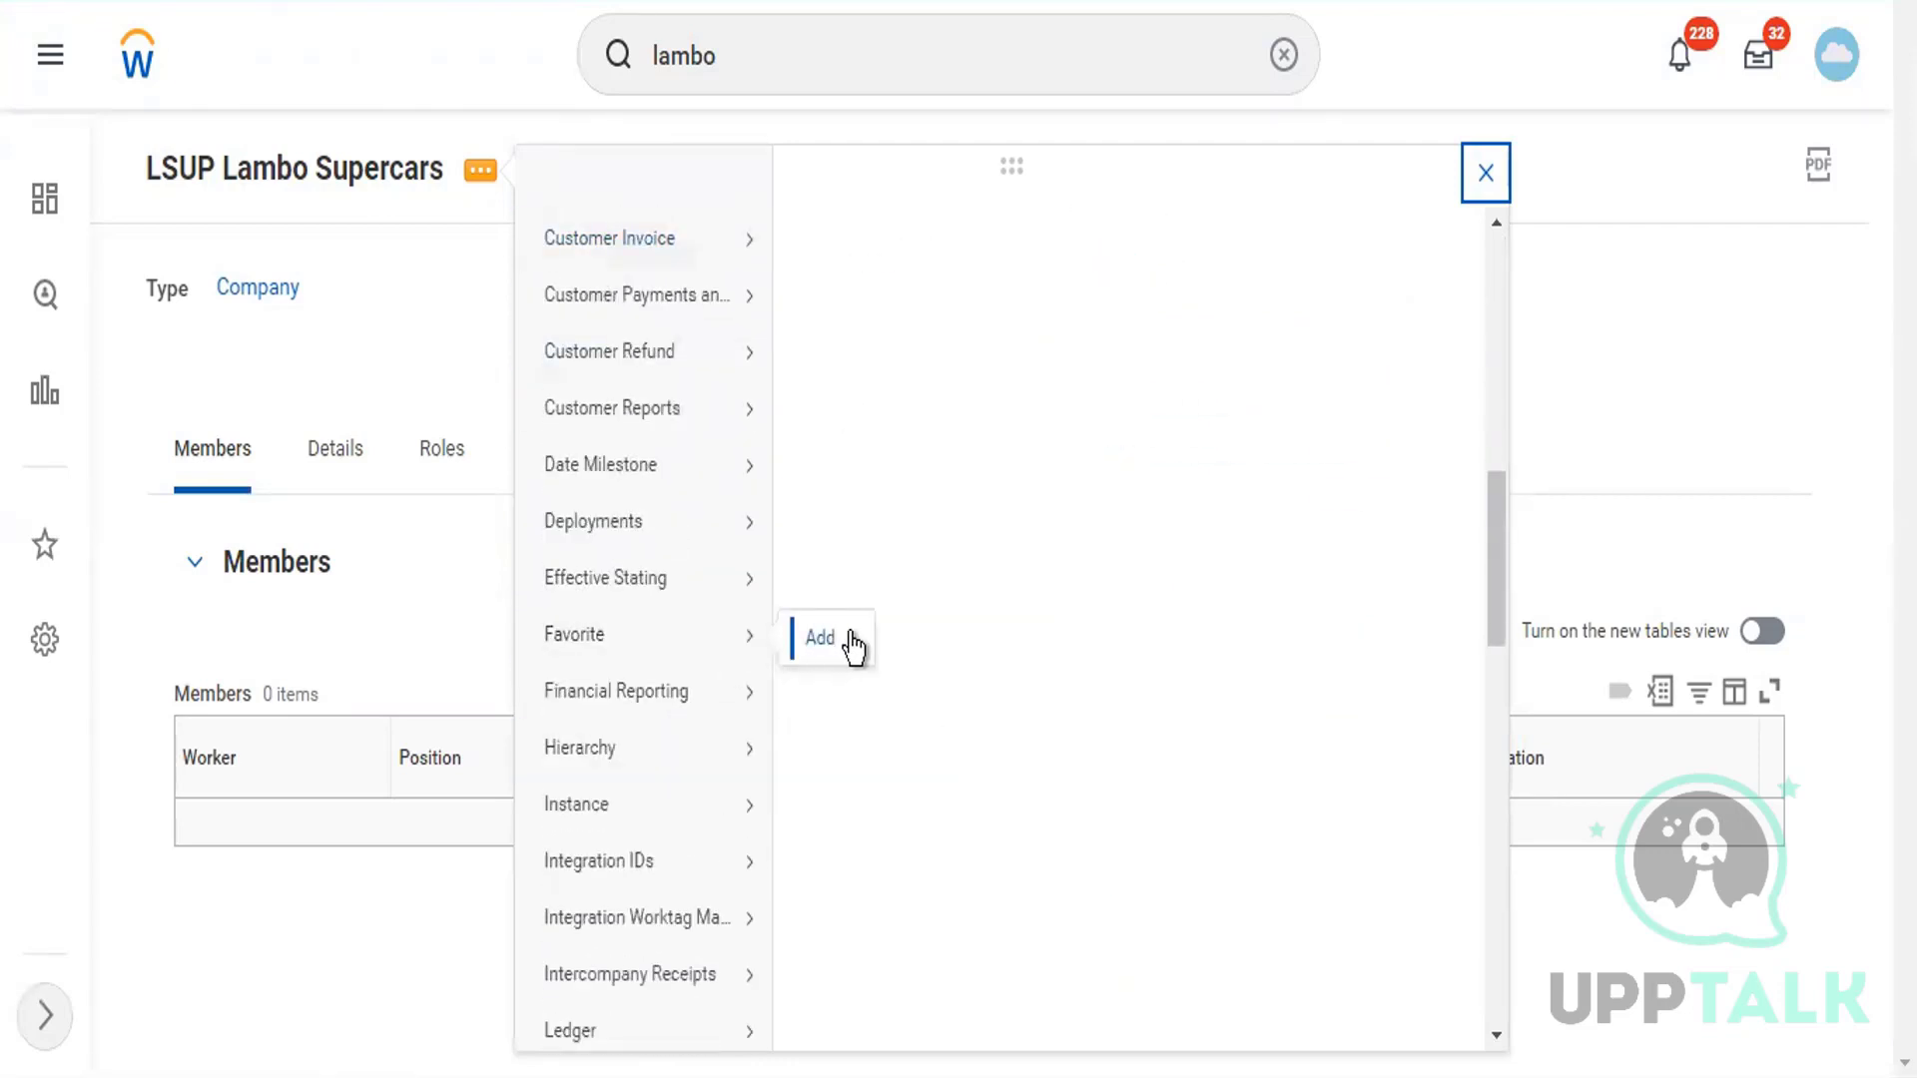
click(1485, 170)
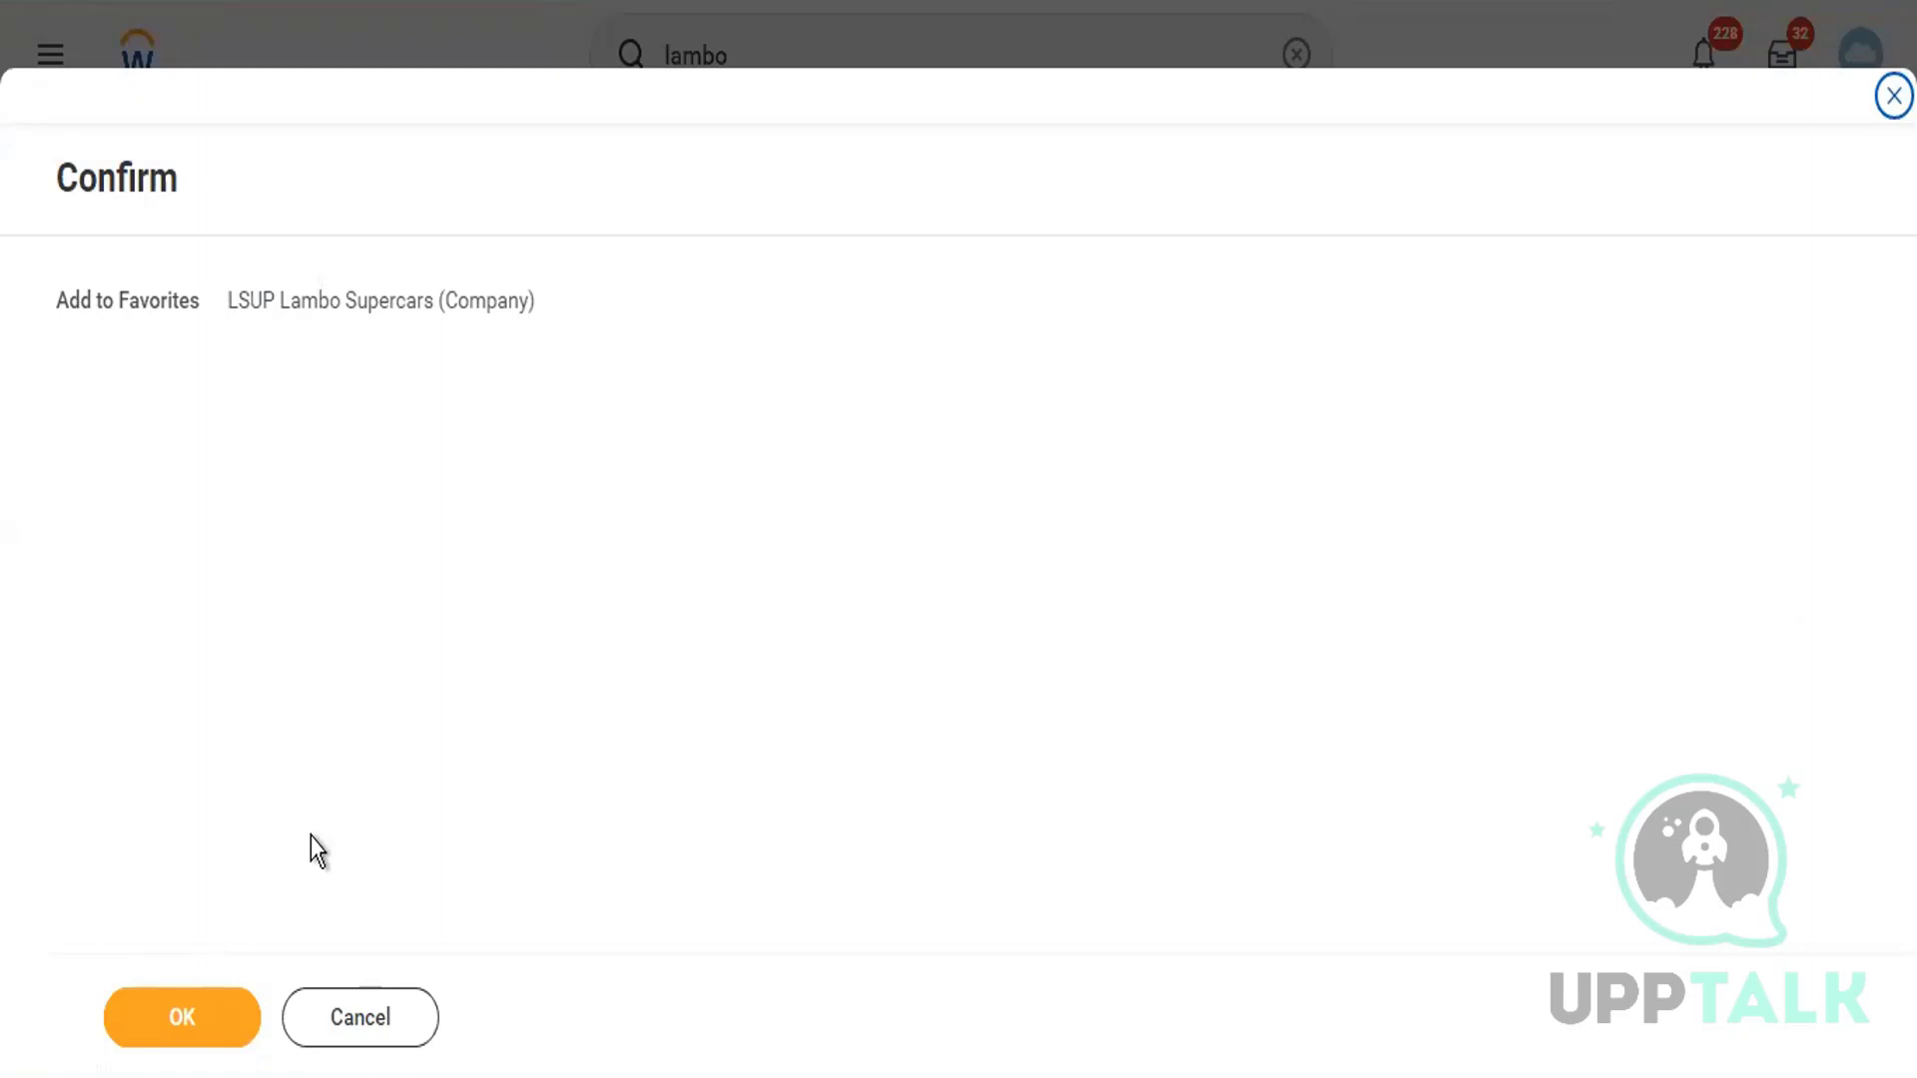
mouse_move(181, 1017)
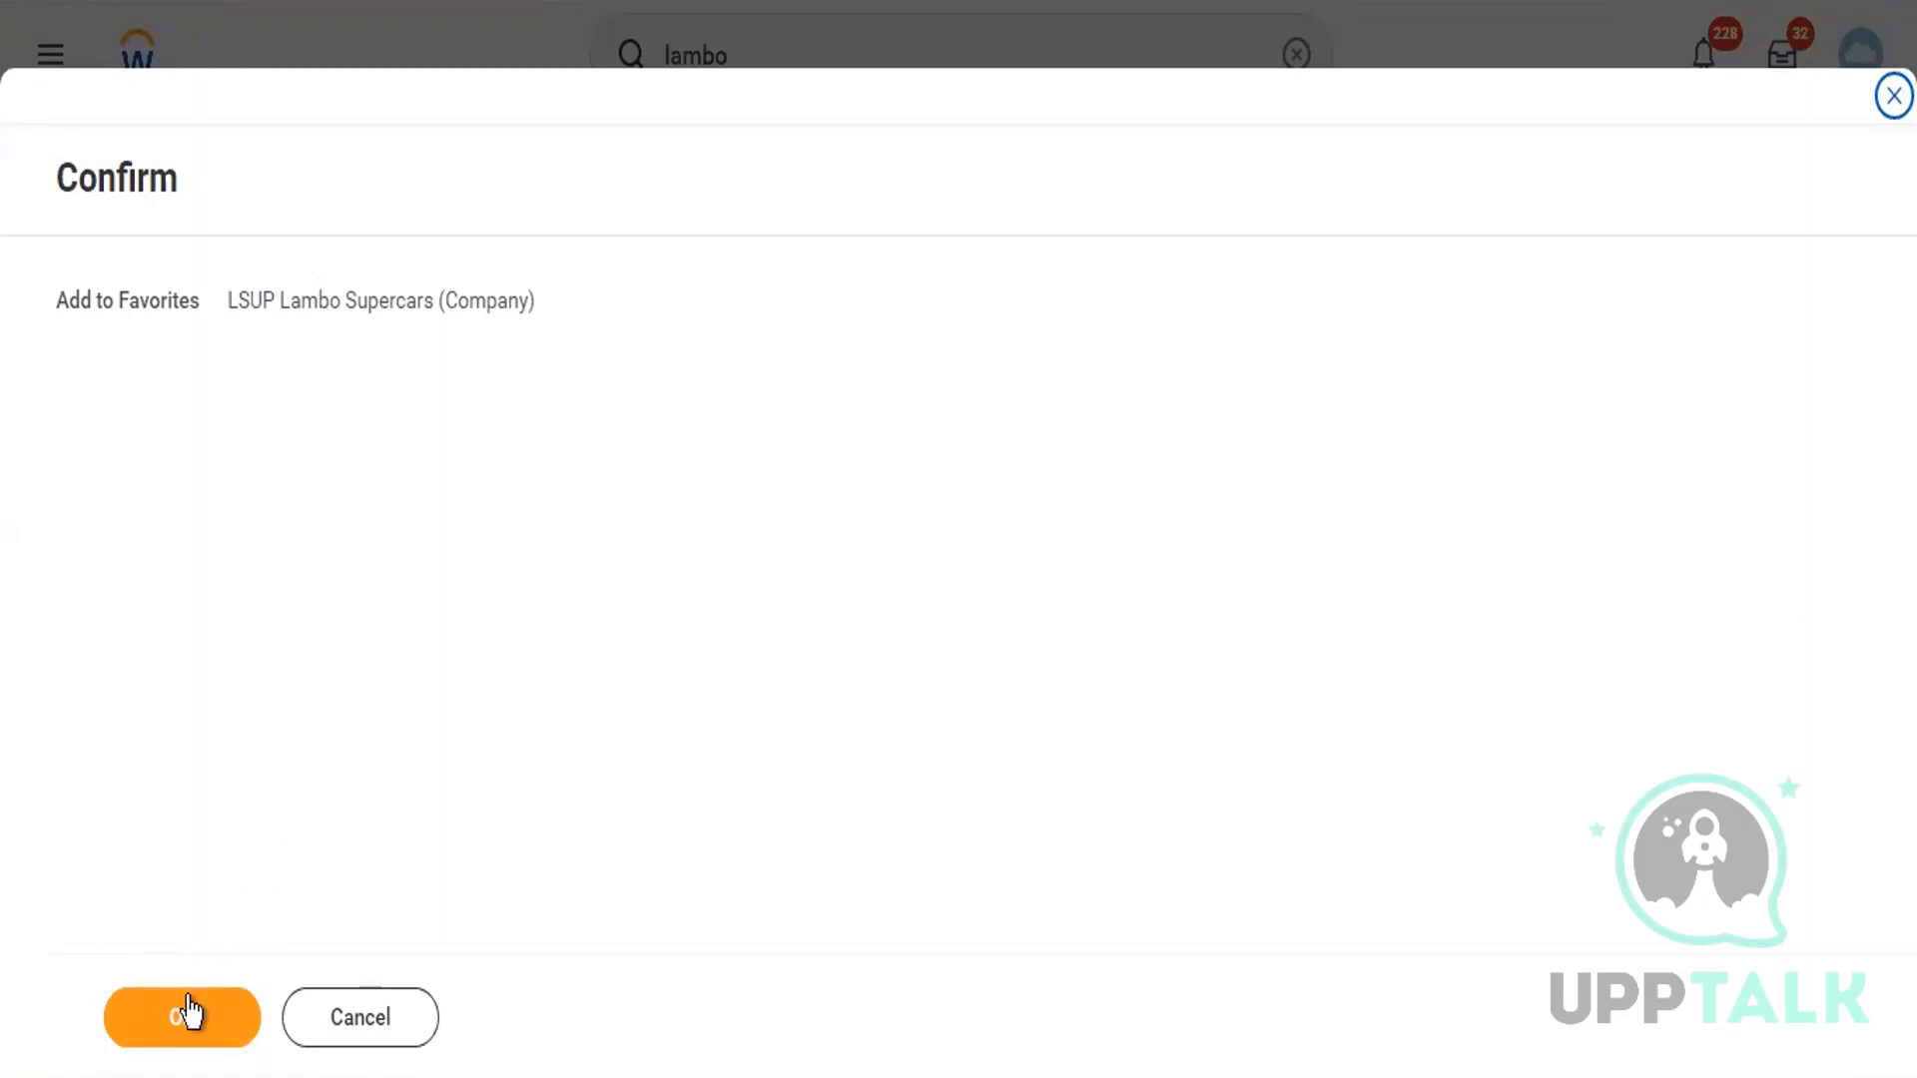
Approve the add-to-favorites confirmation with OK.
click(181, 1017)
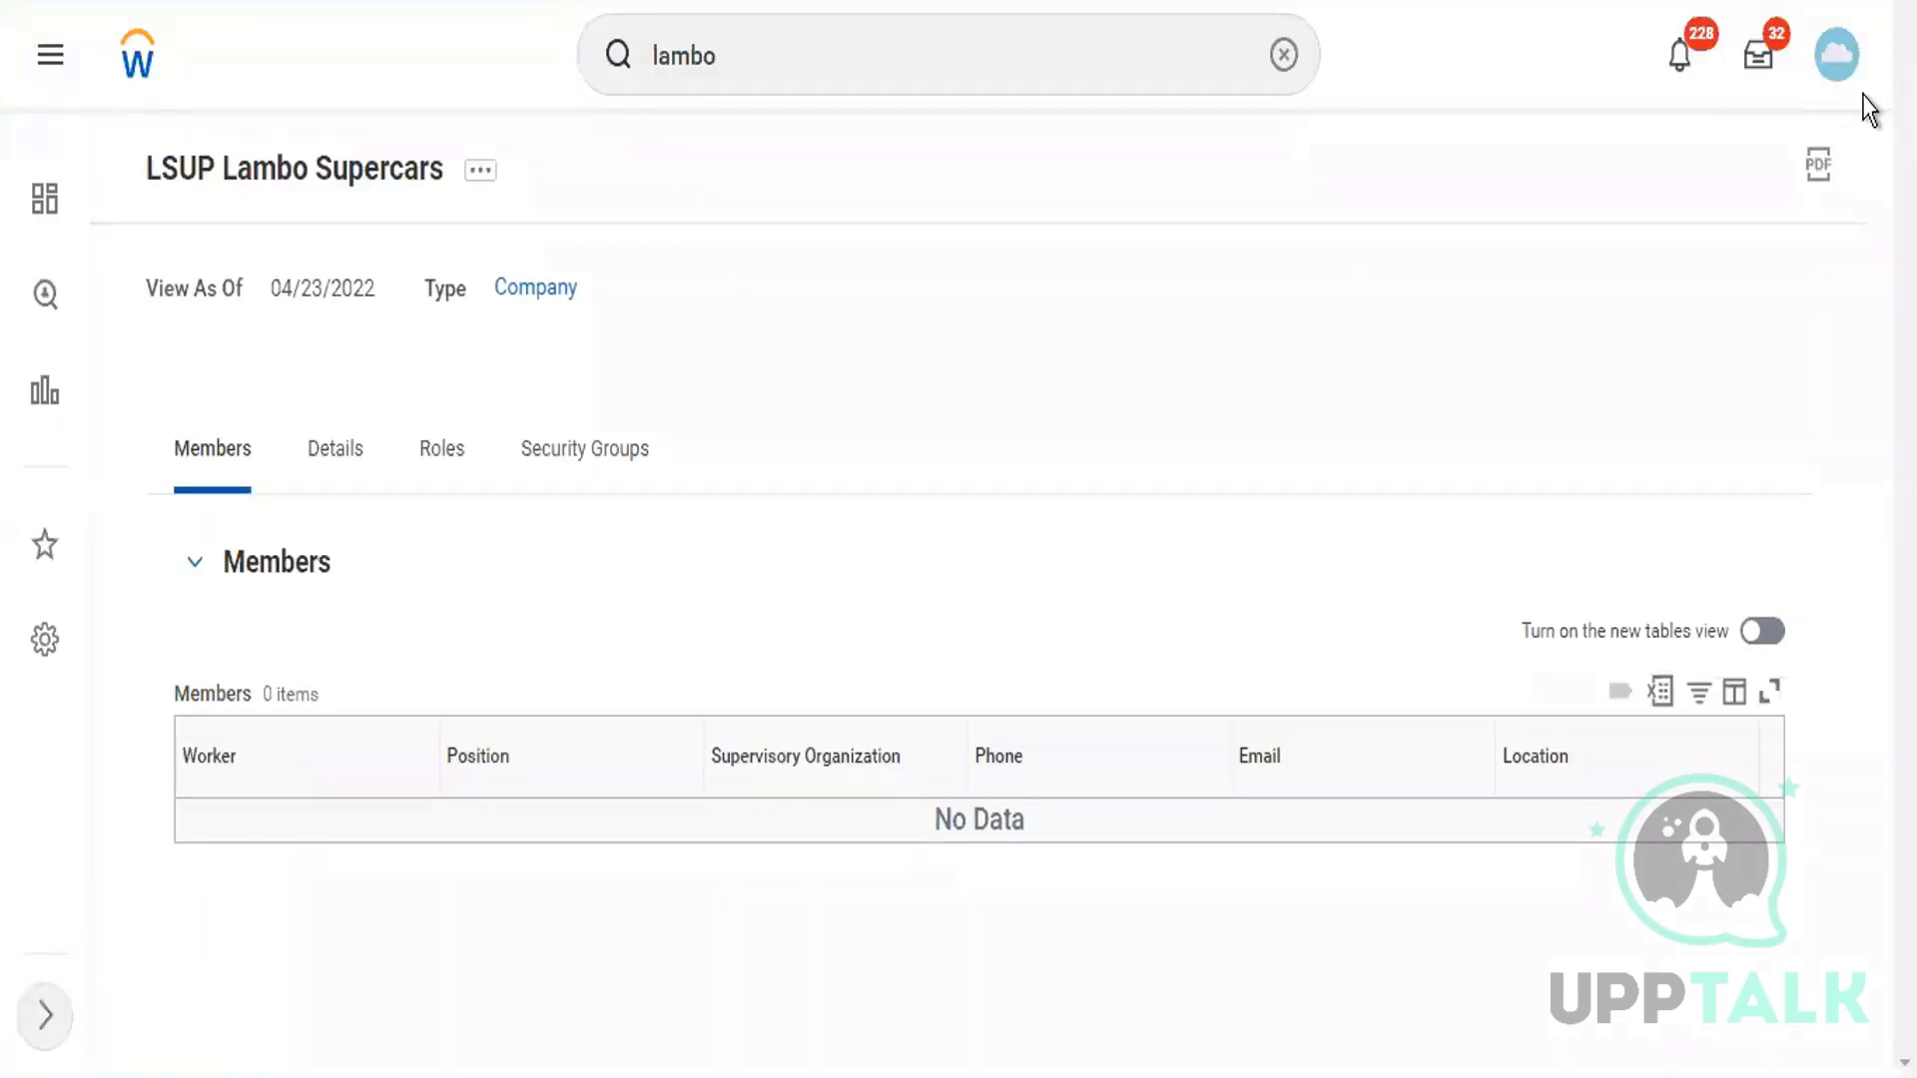
Open Favorites from the profile menu, now listing LSUP Lambo Supercars among four.
click(1836, 54)
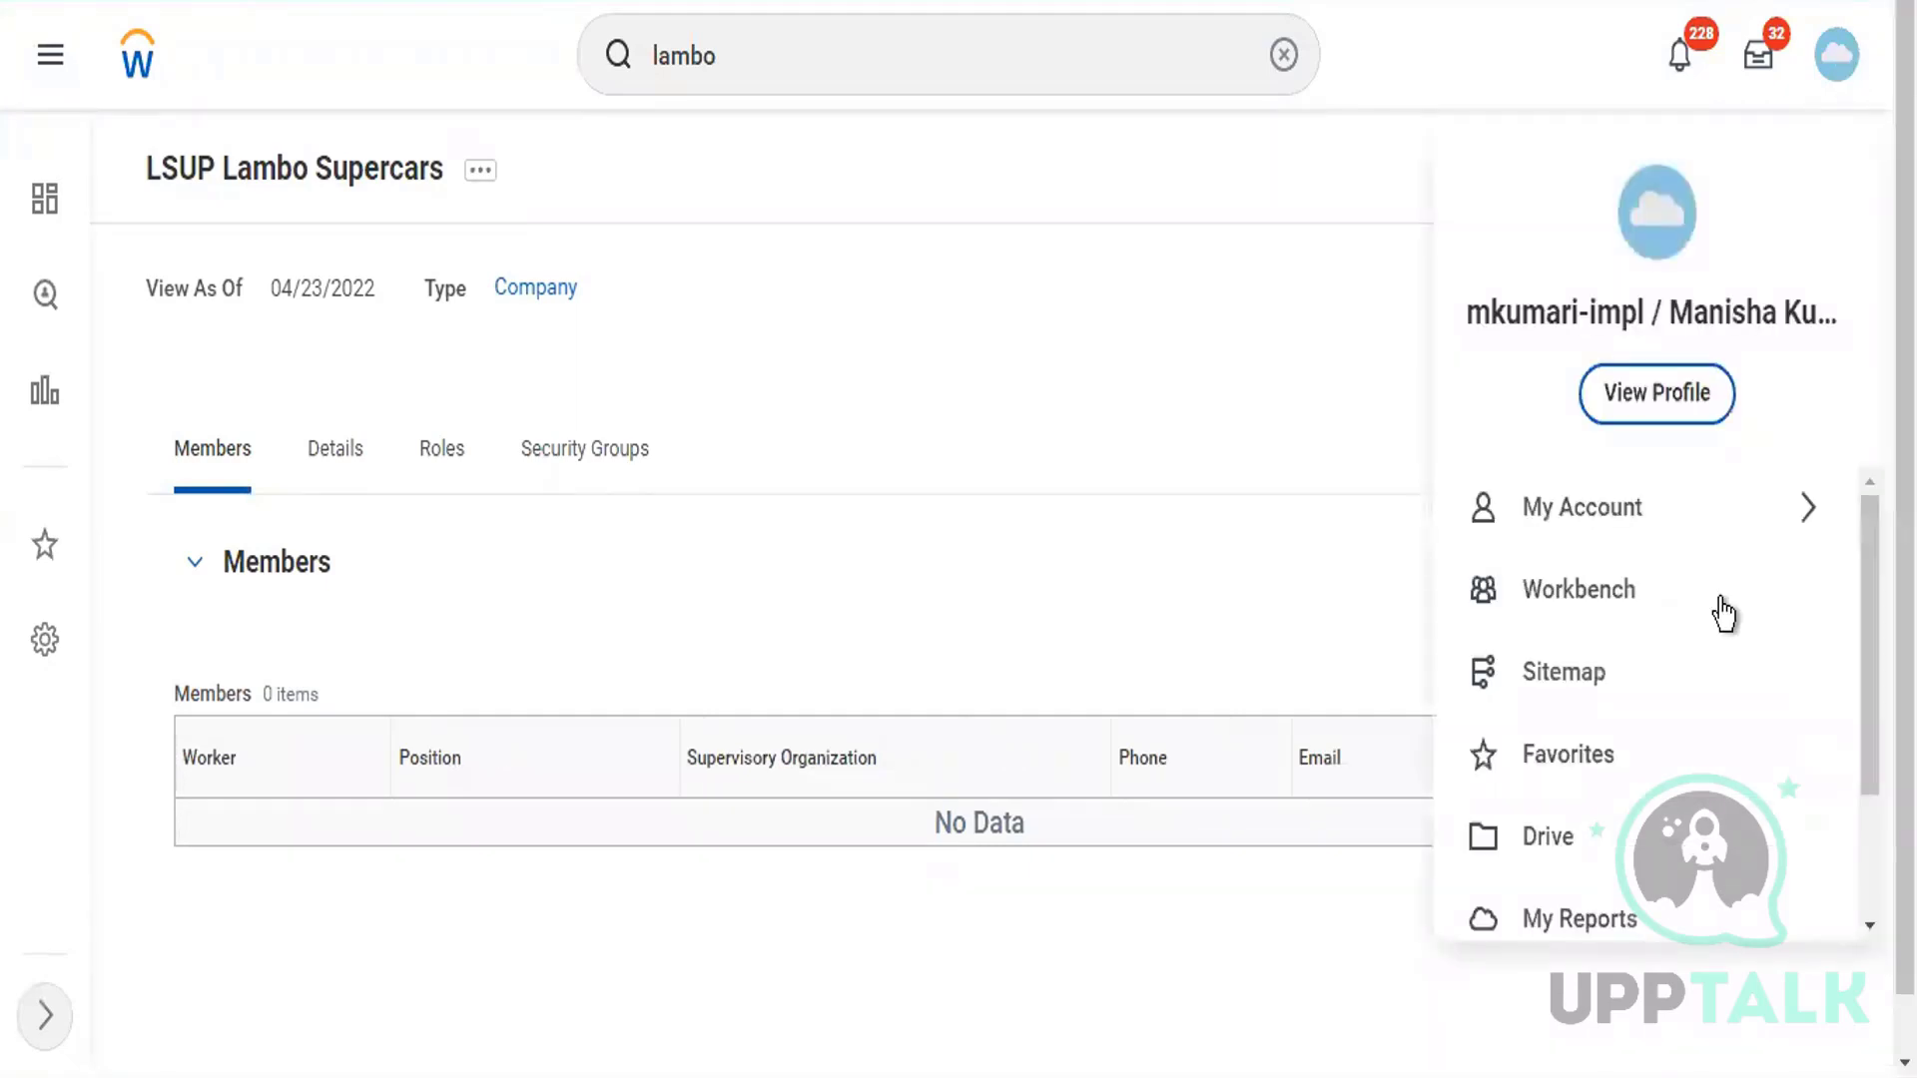
mouse_move(1703, 758)
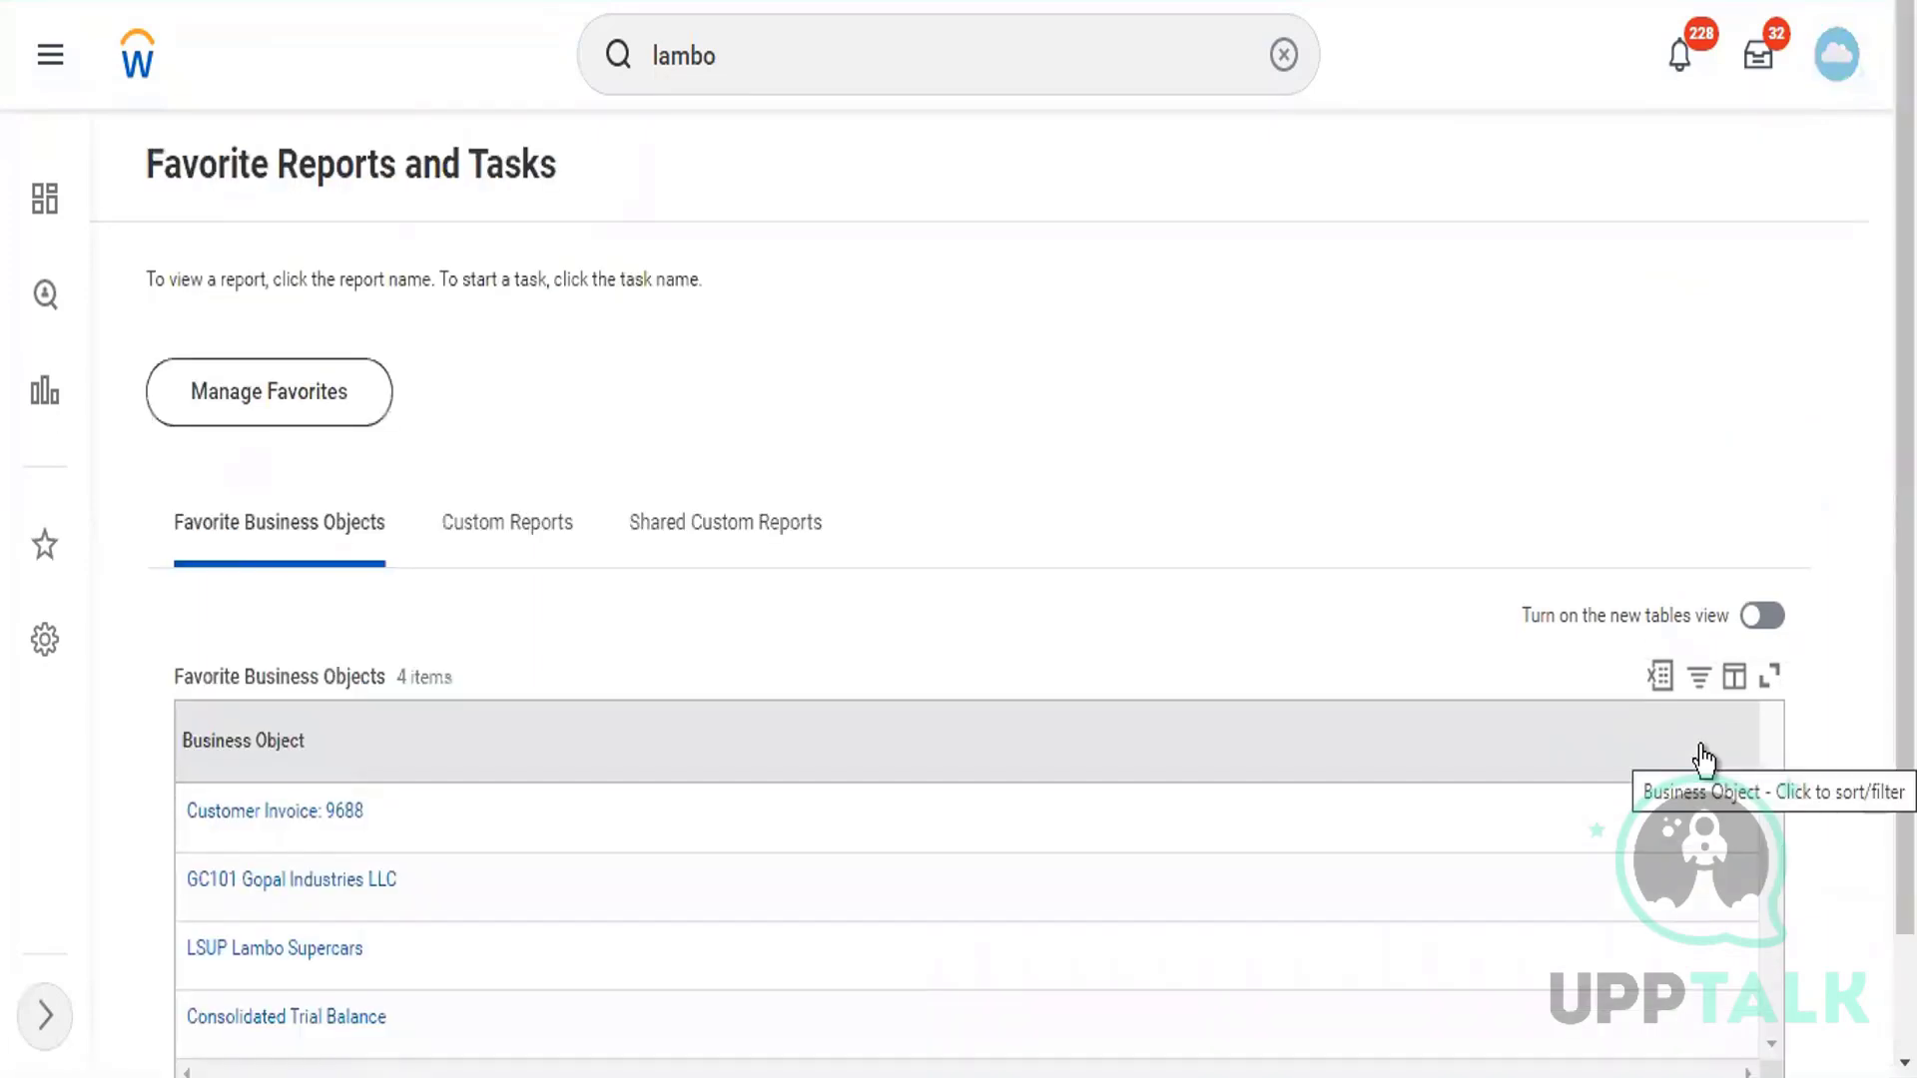
scroll(down, 3)
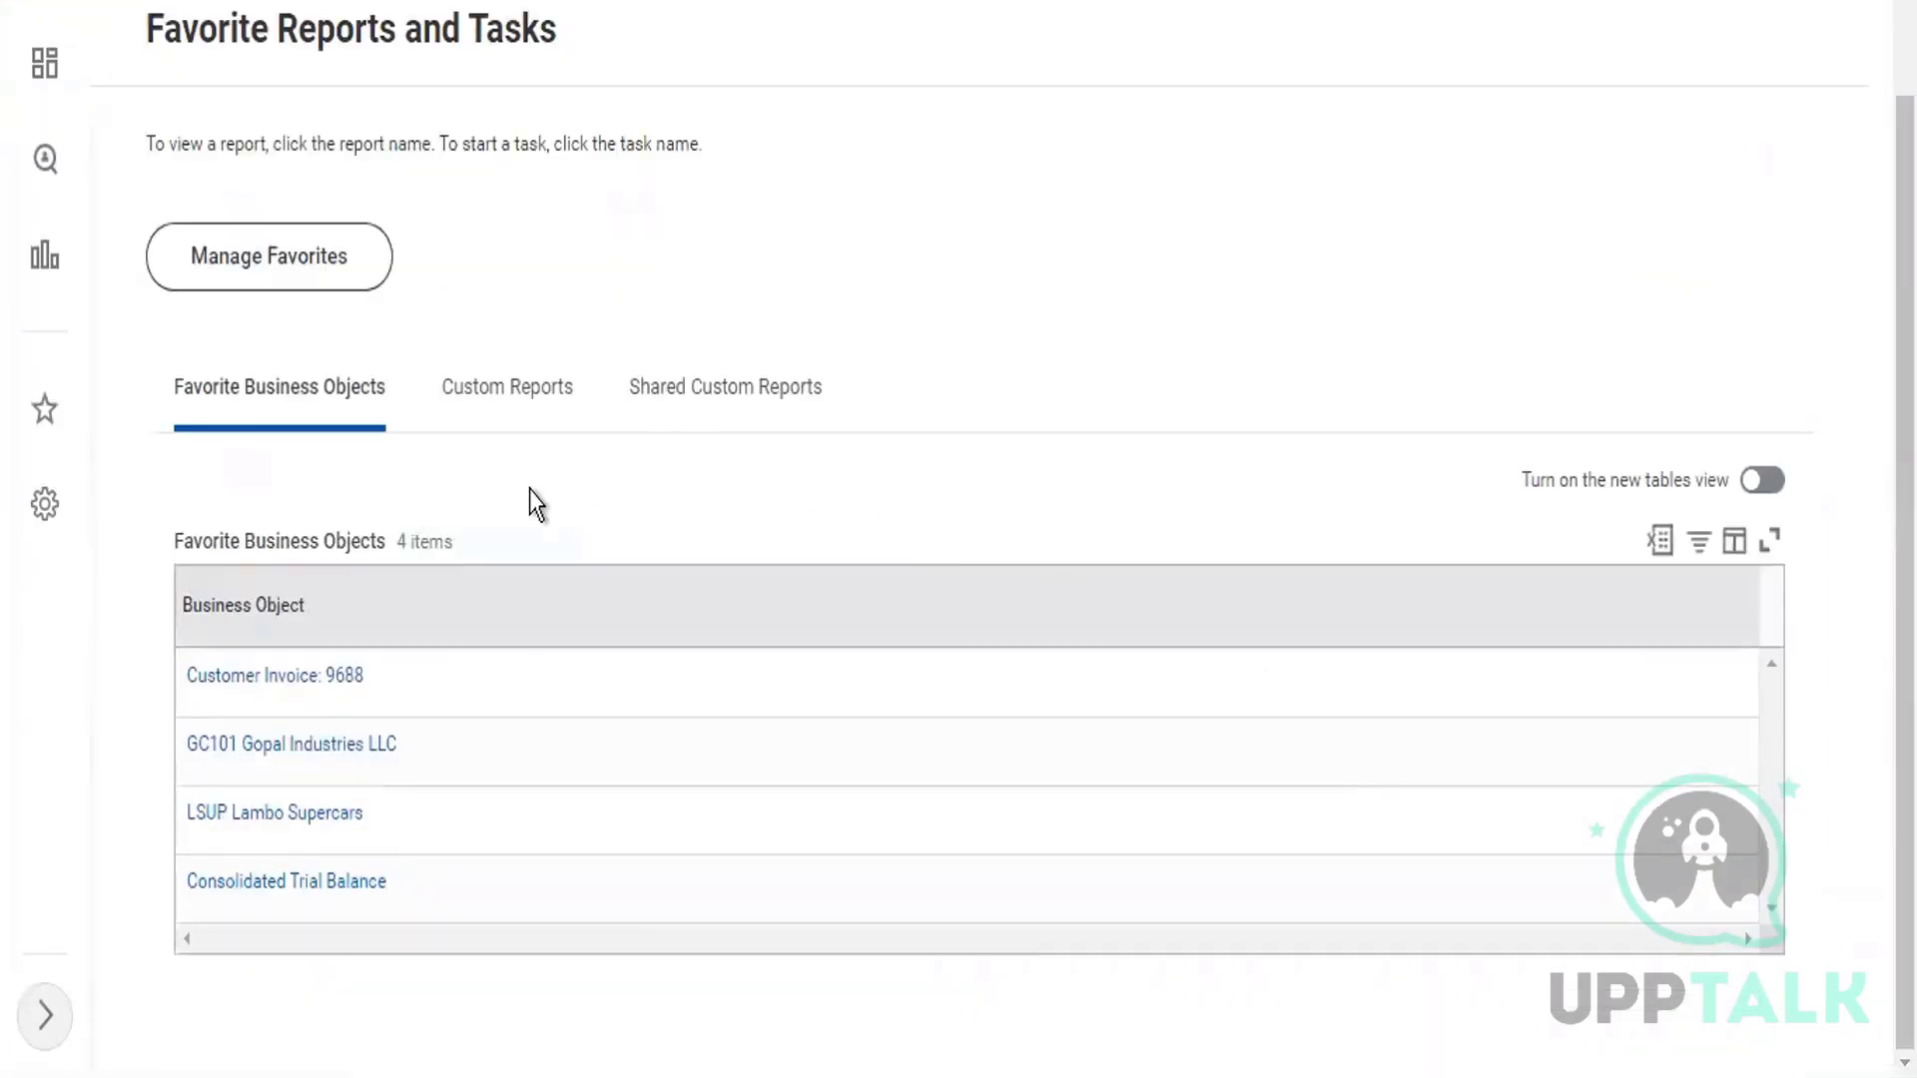
mouse_move(443, 556)
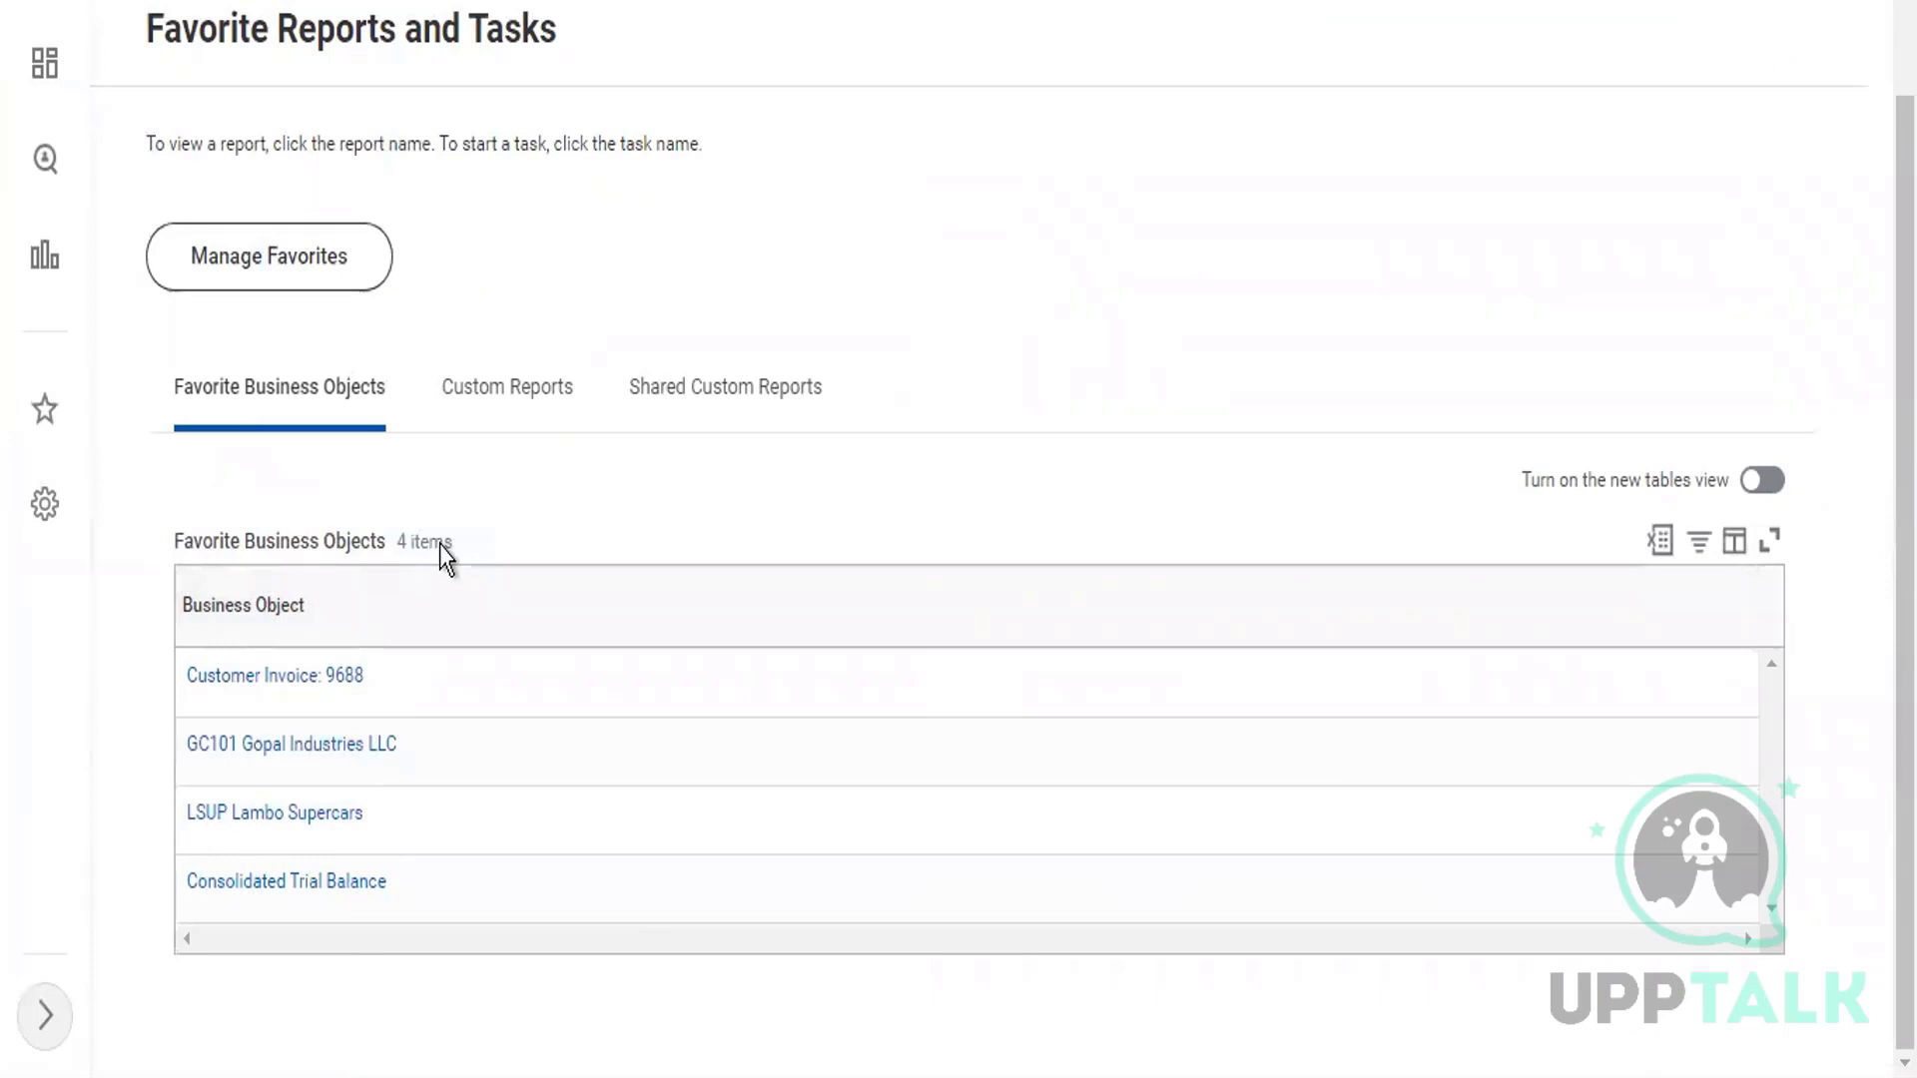
mouse_move(149, 773)
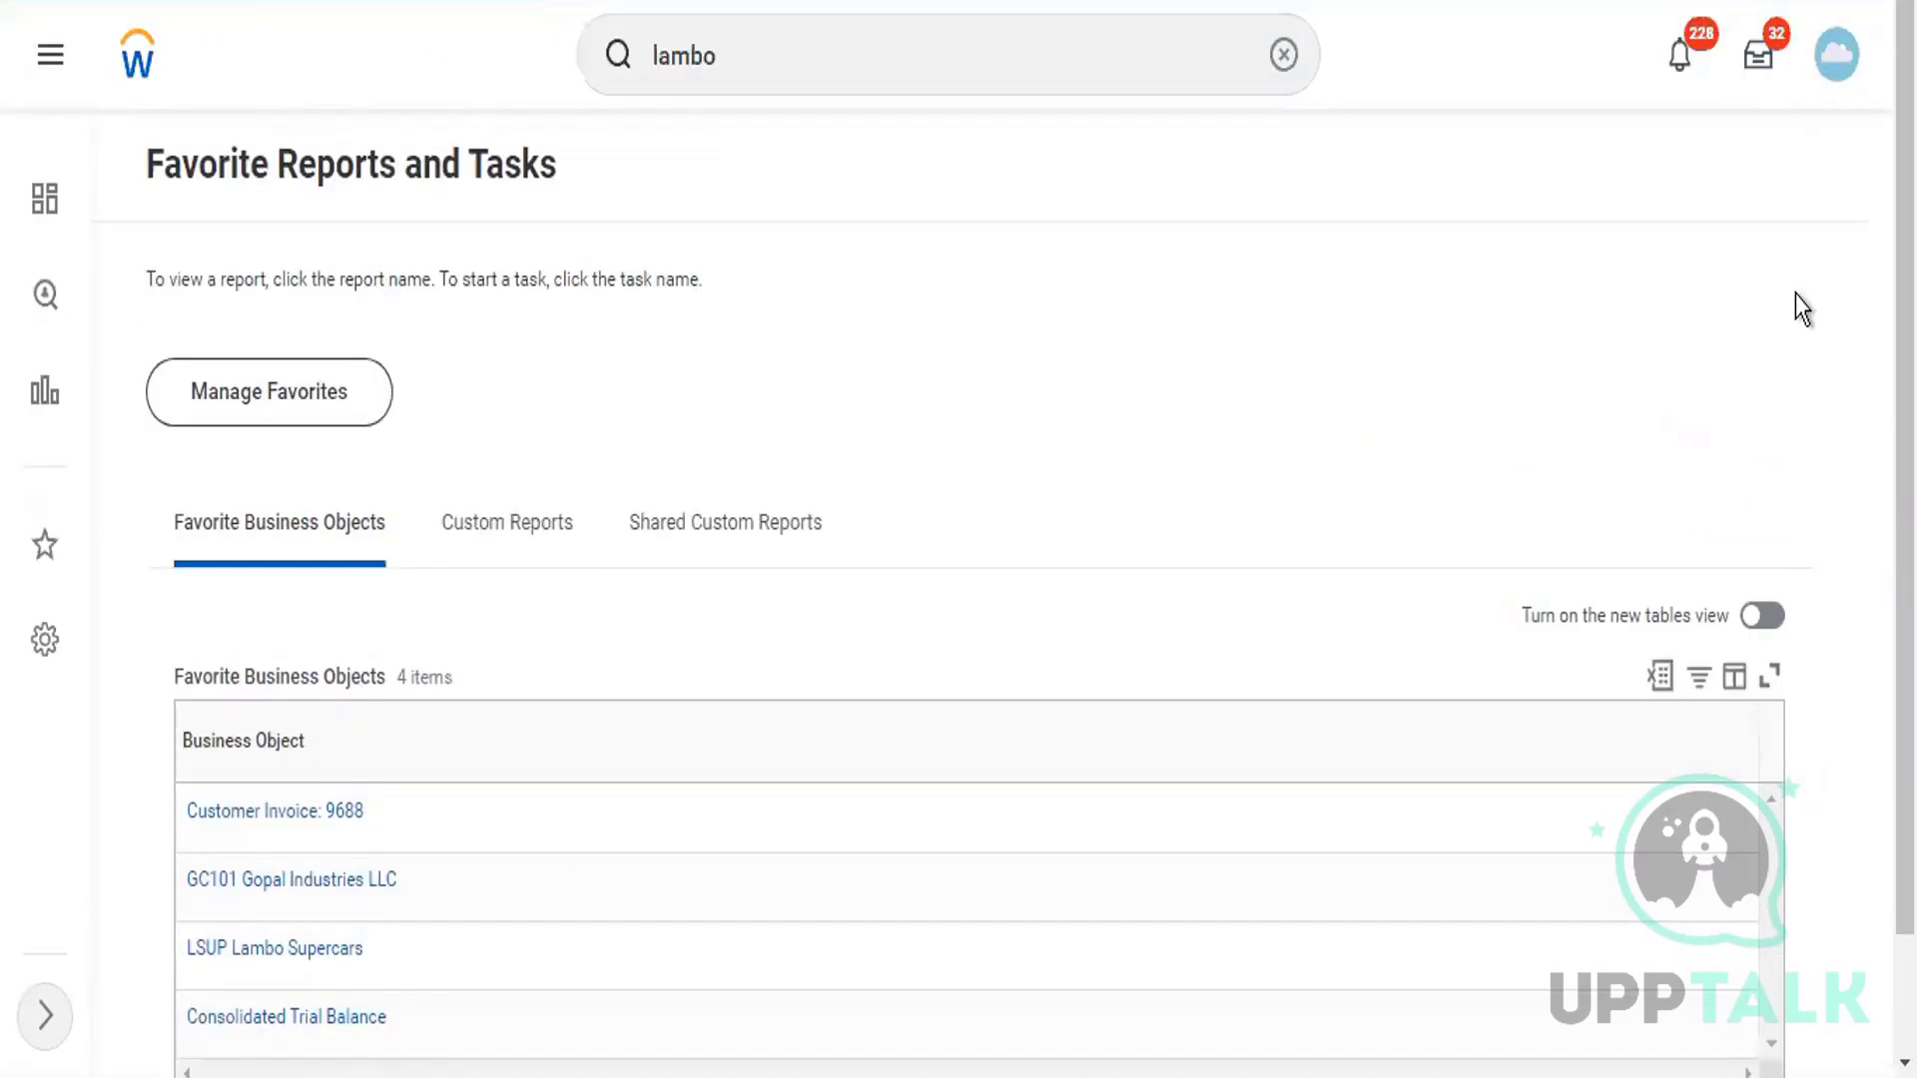
Open the profile menu and scroll down toward My Reports.
click(1834, 55)
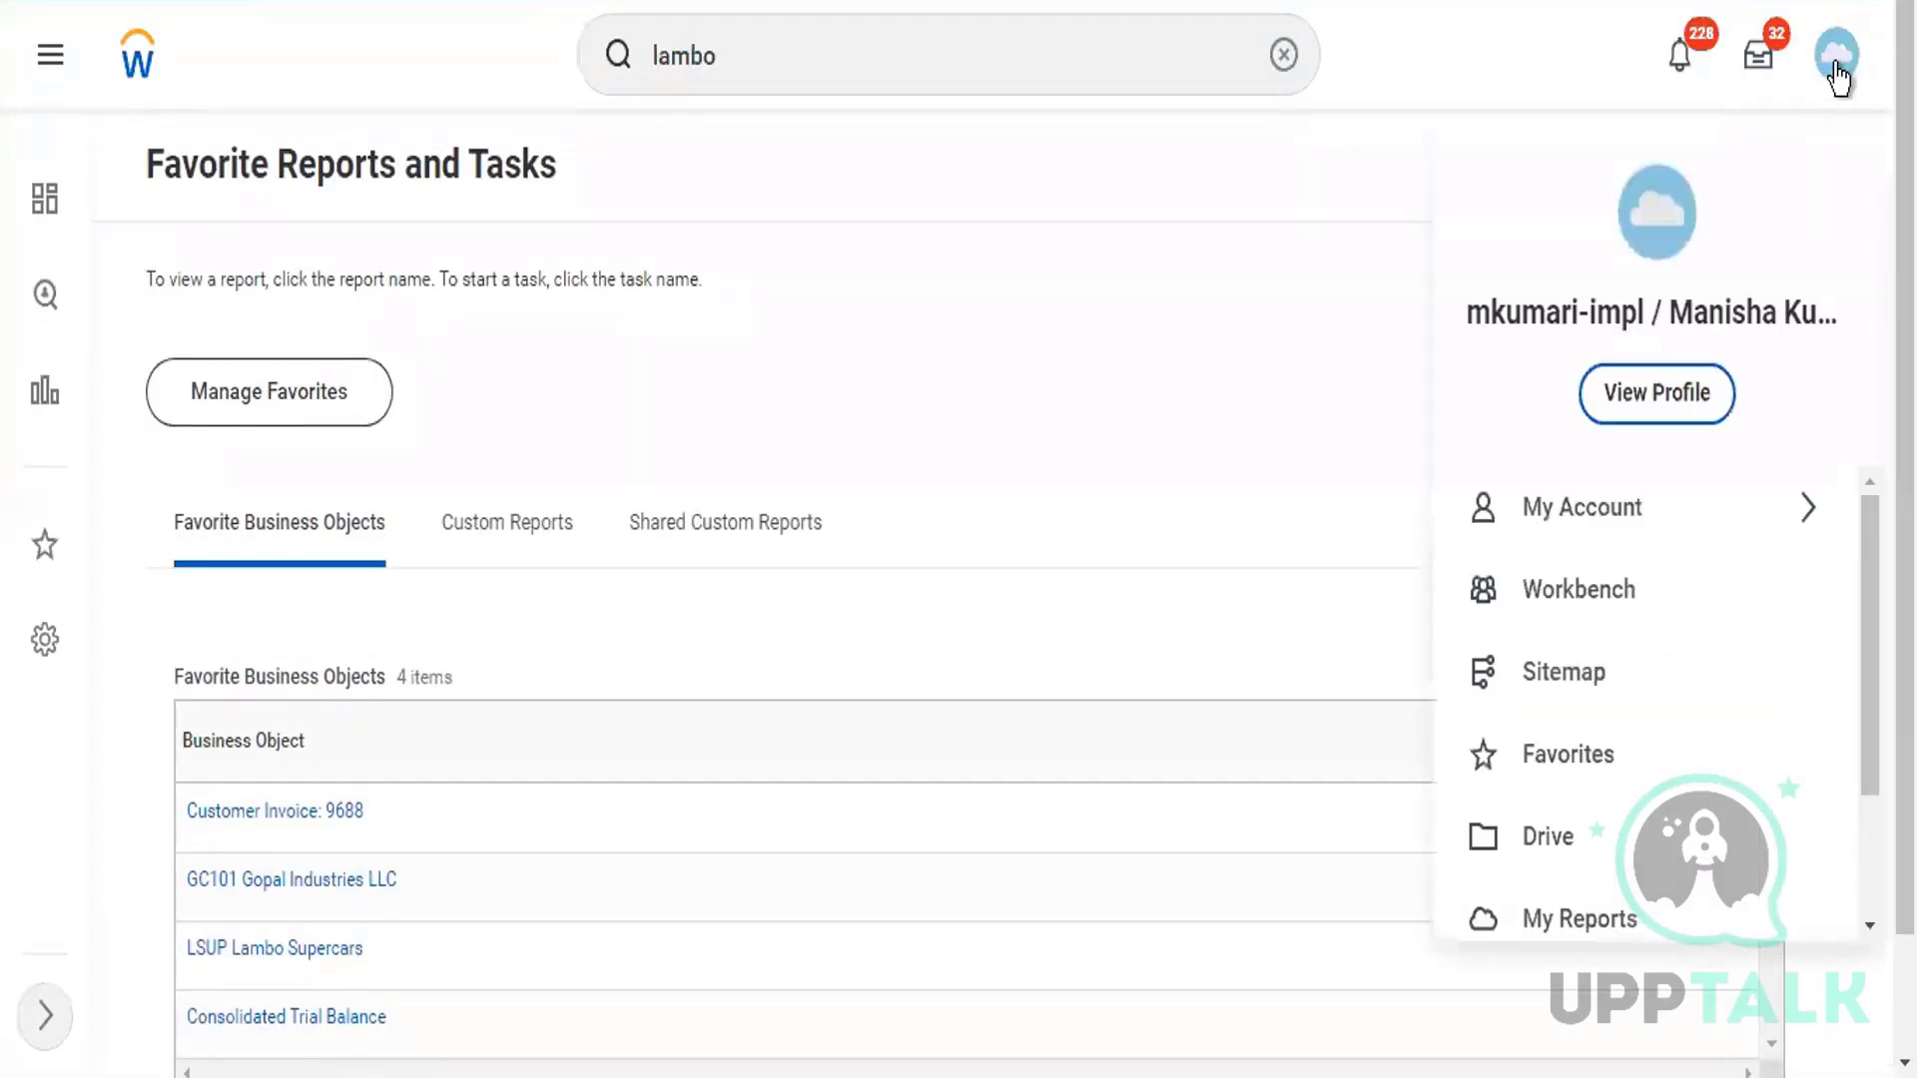
scroll(down, 3)
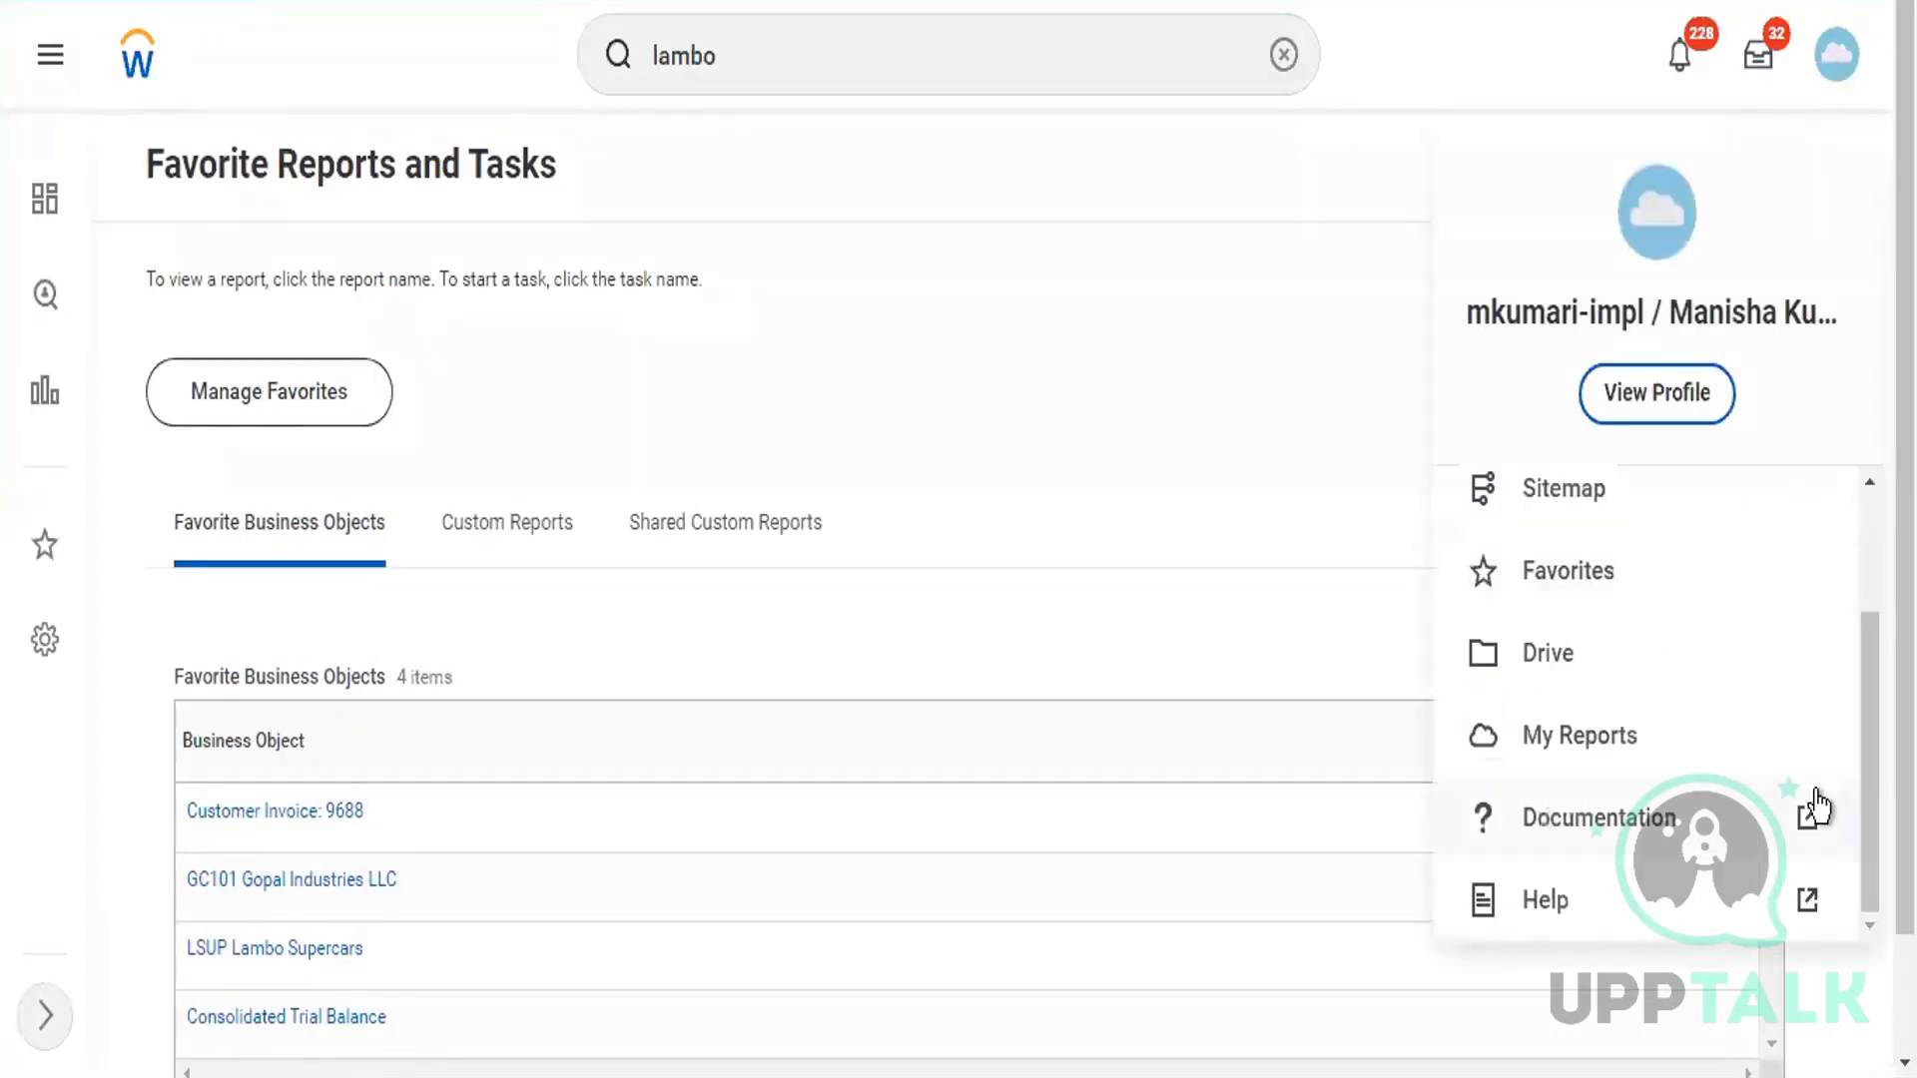
mouse_move(1706, 764)
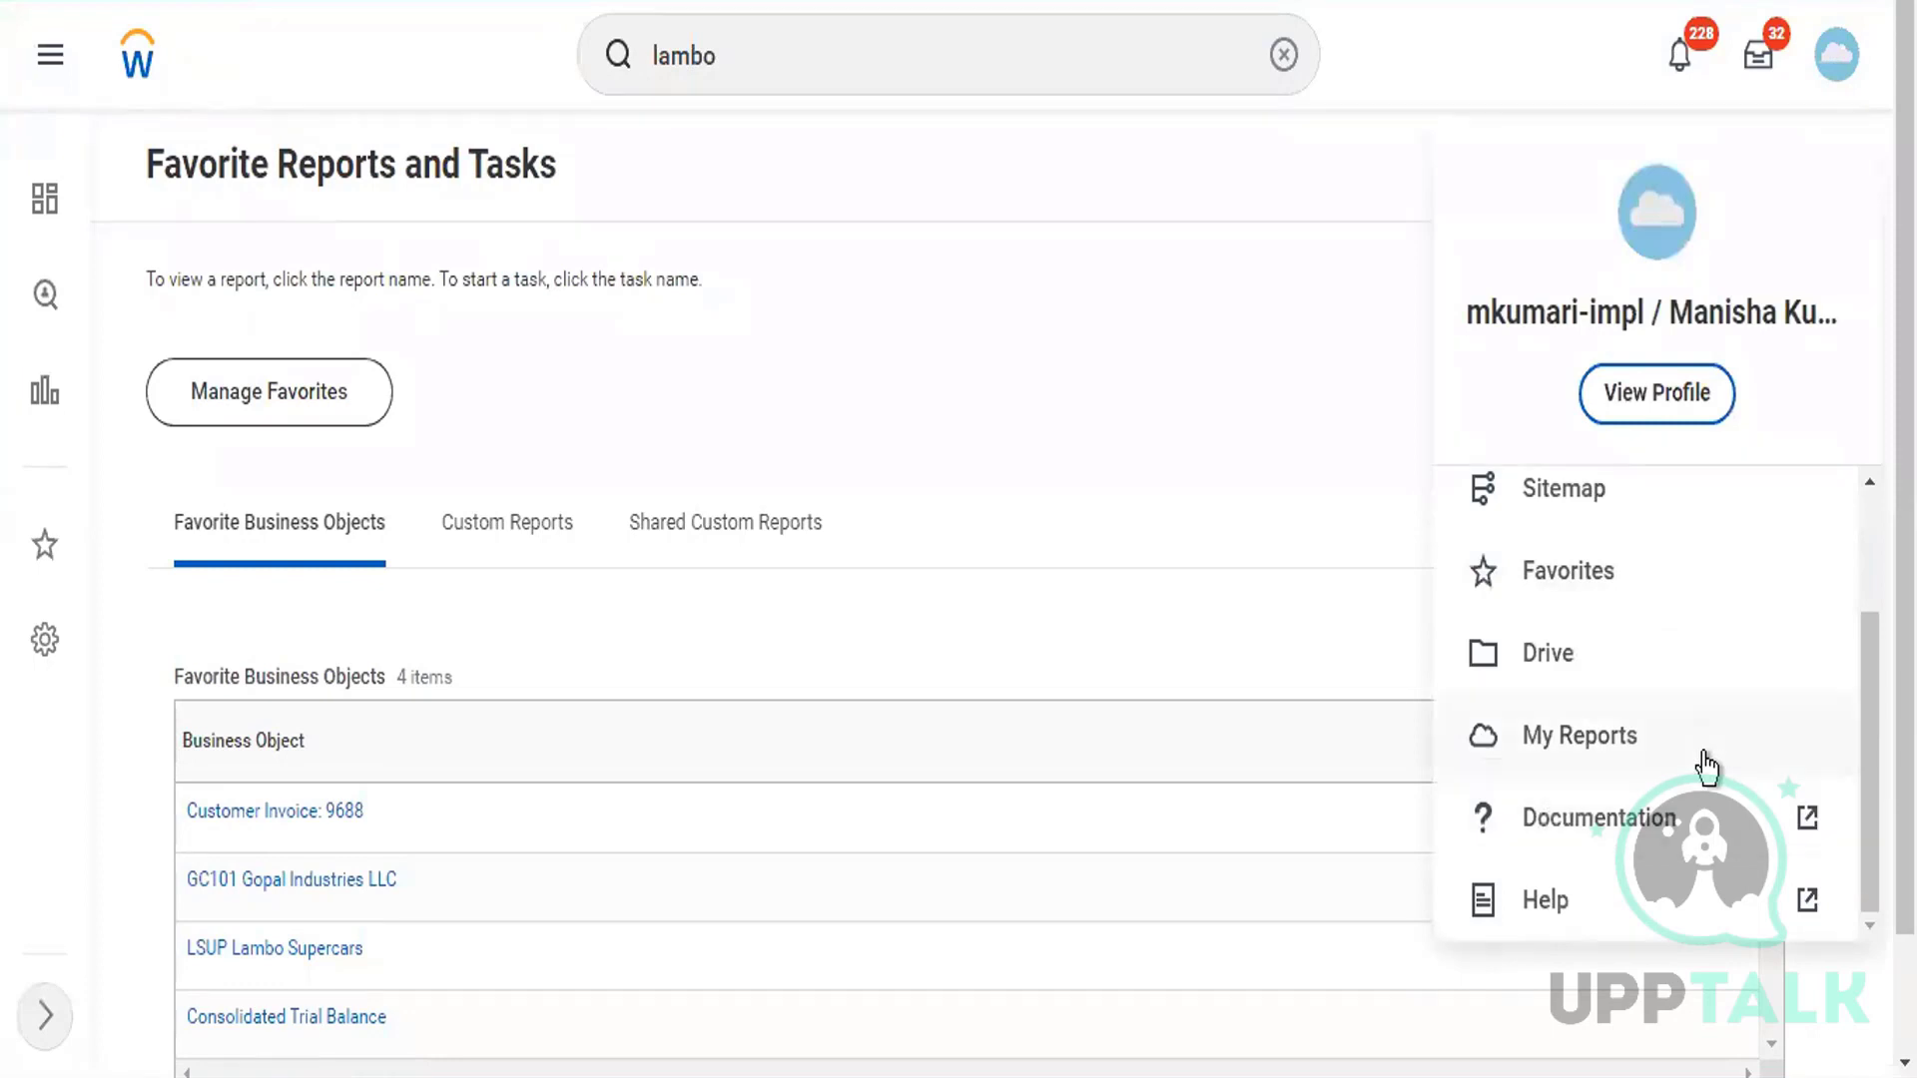
mouse_move(1684, 659)
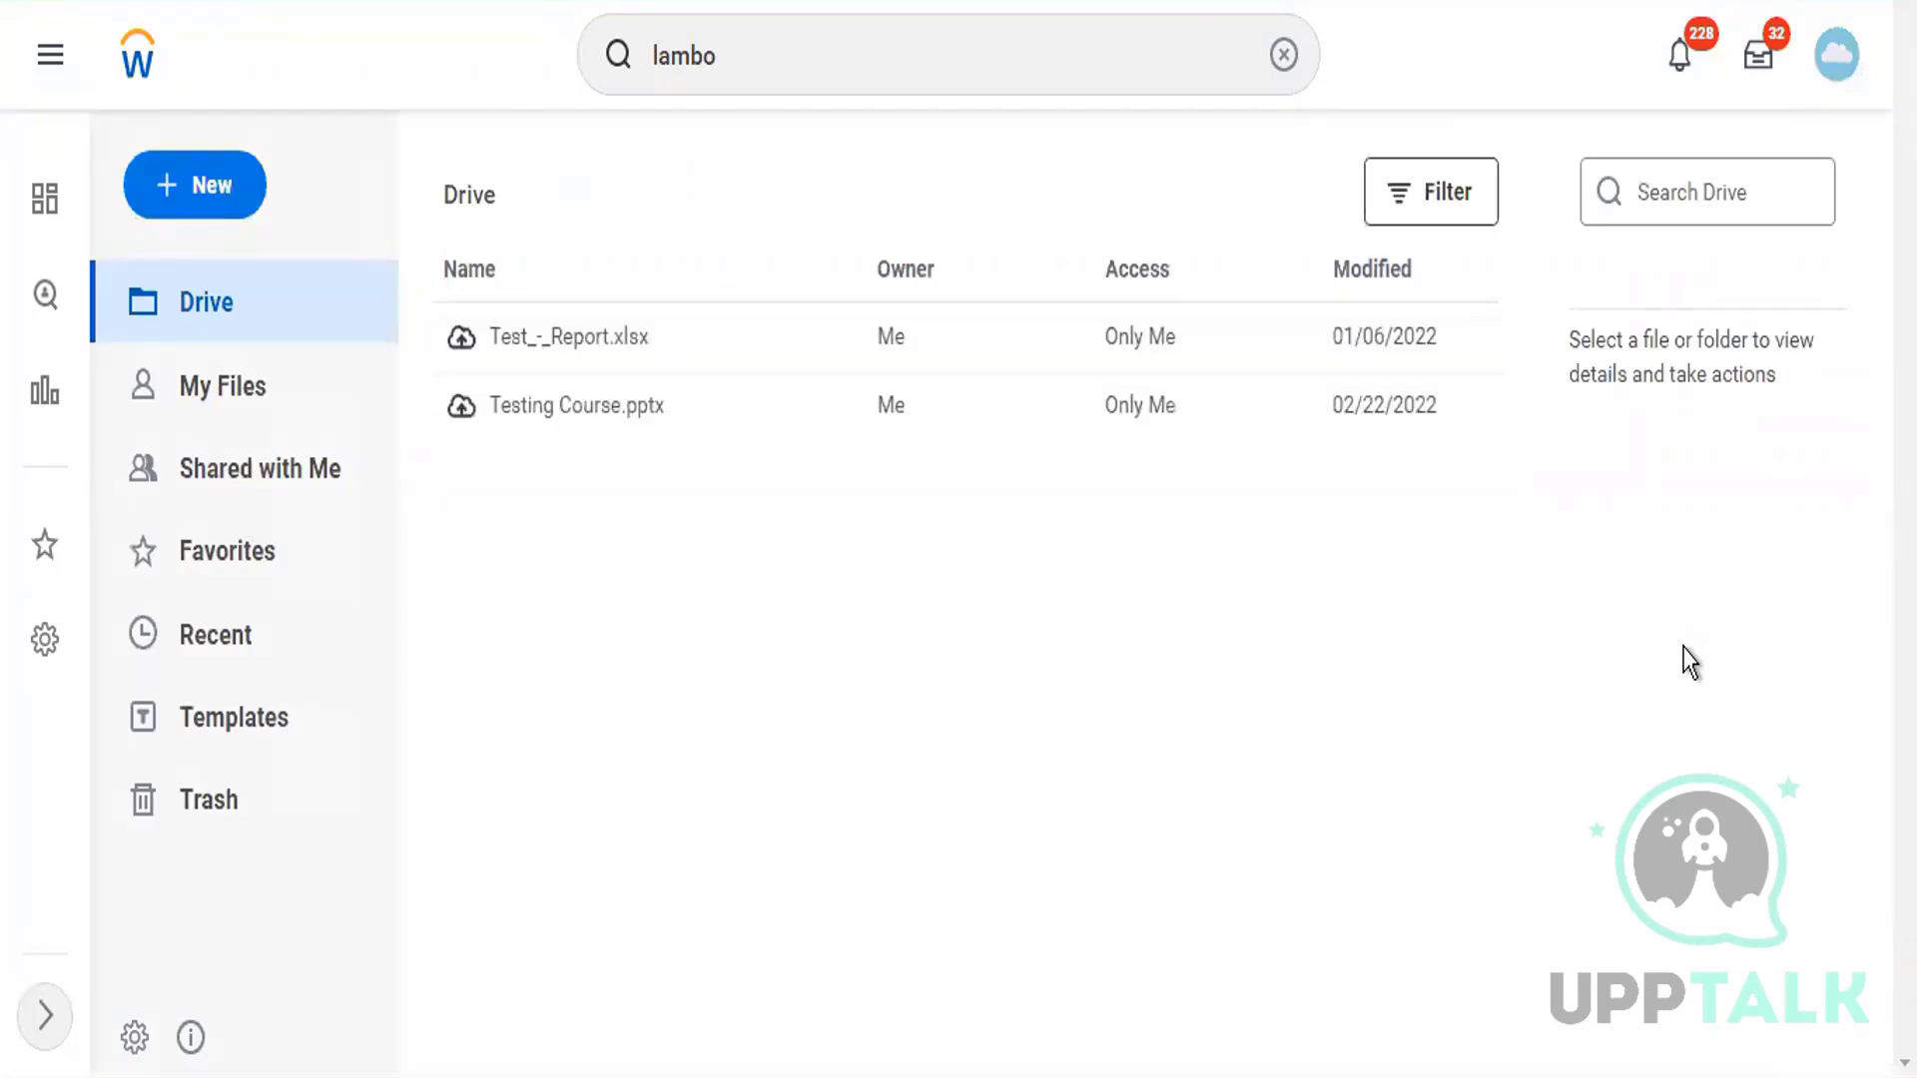
mouse_move(293, 492)
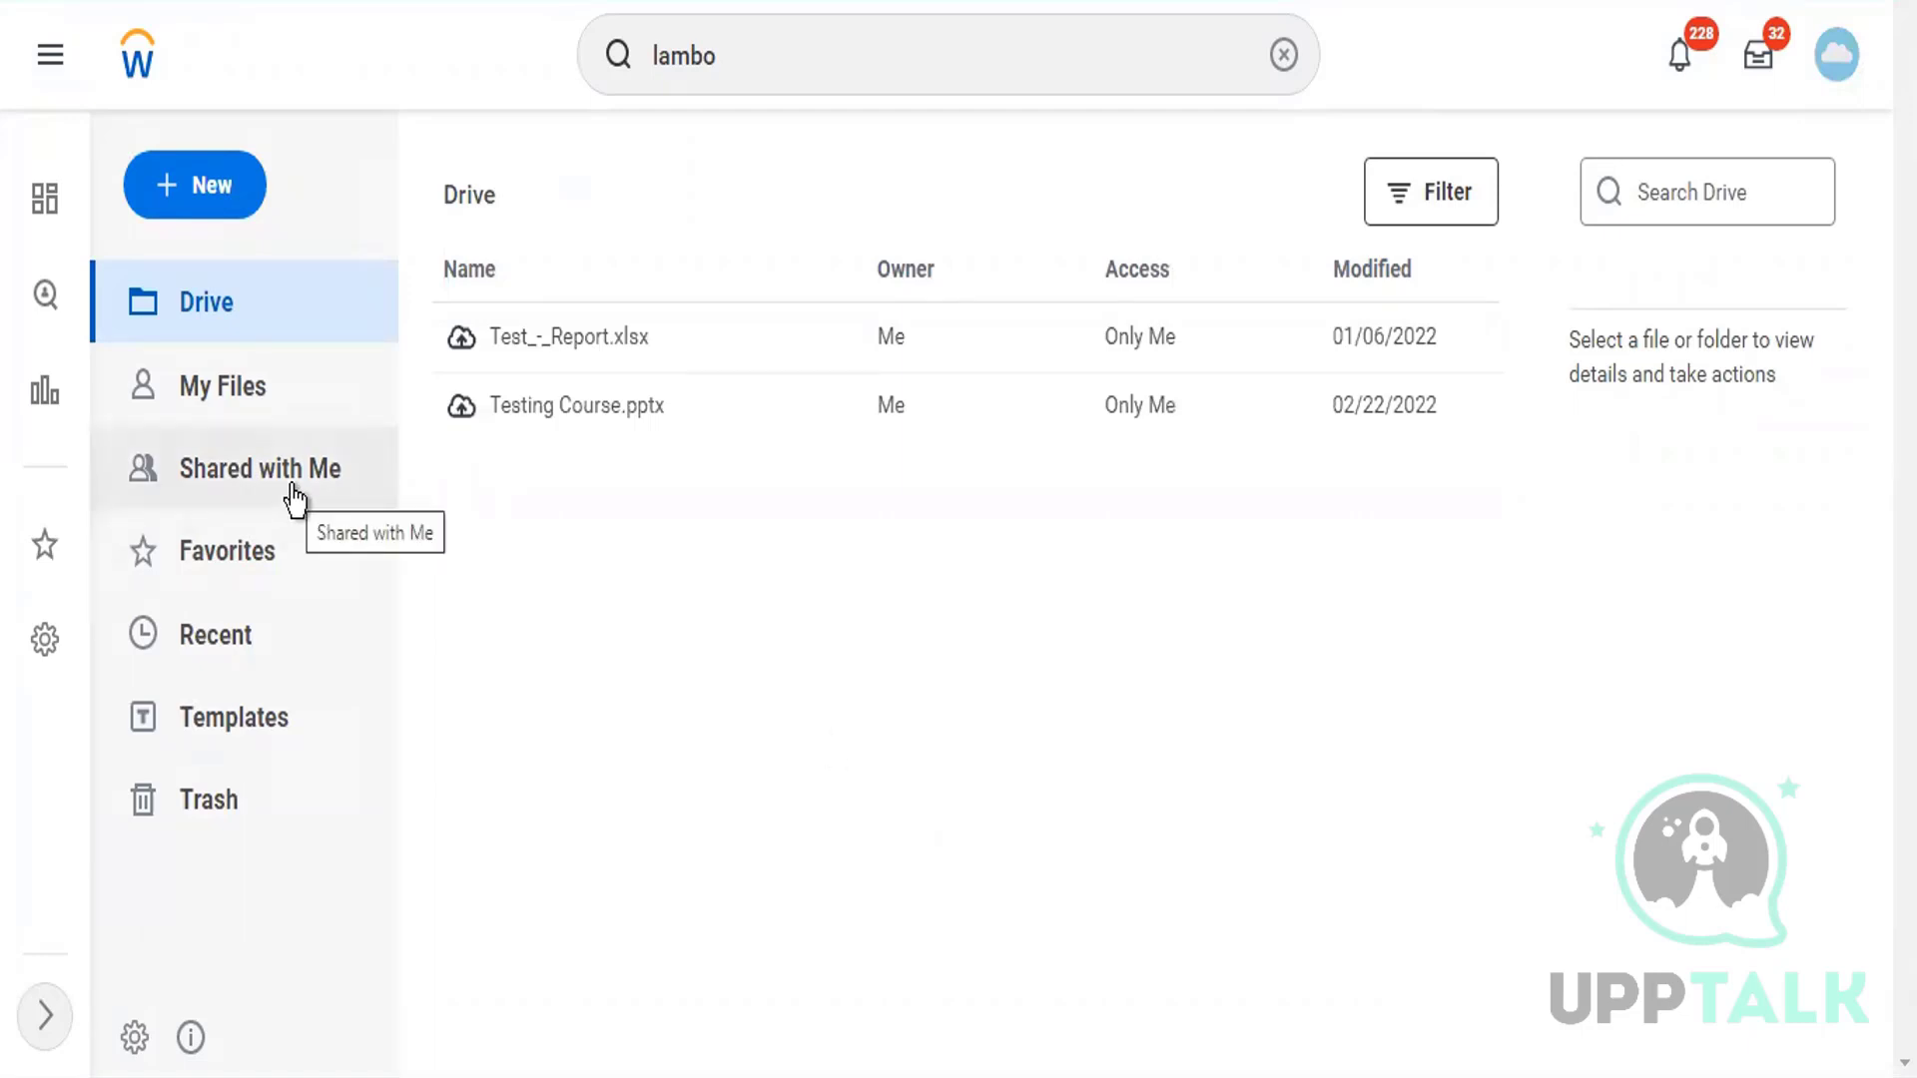
click(260, 468)
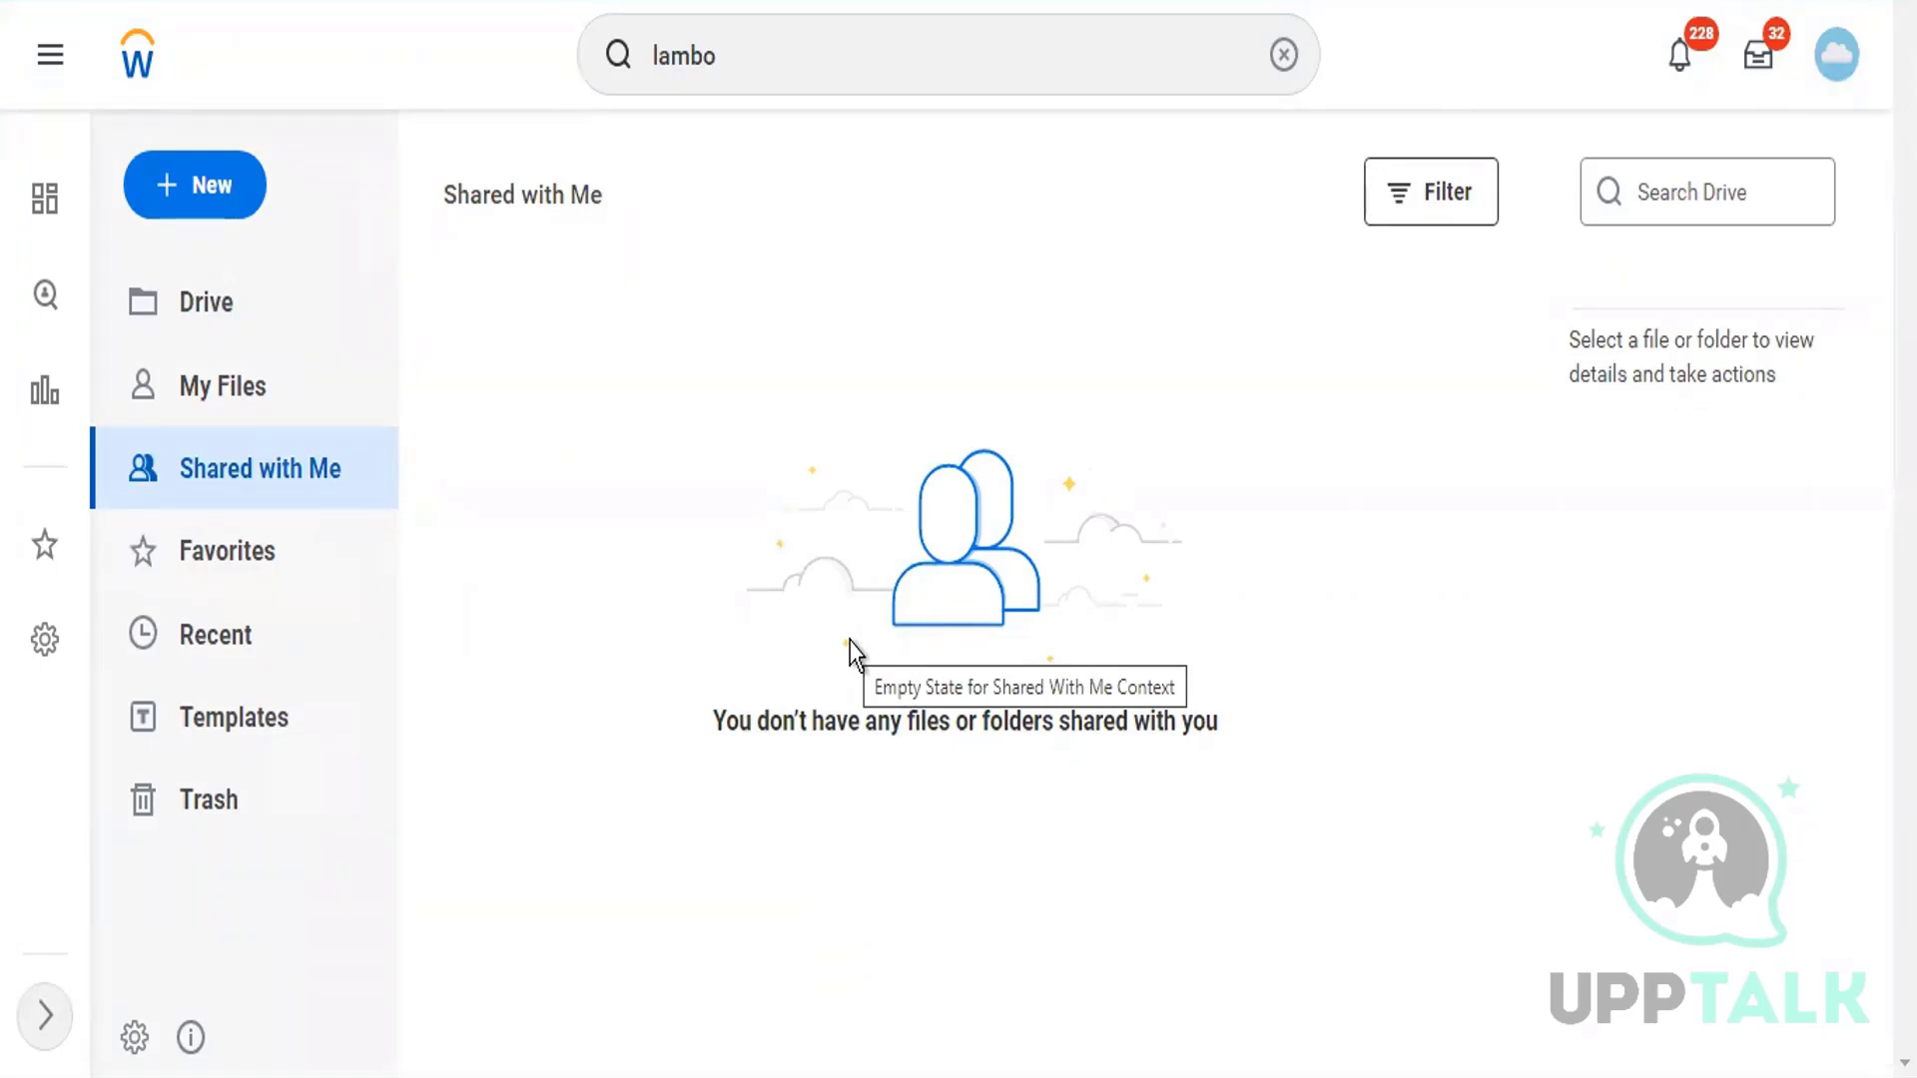
mouse_move(355, 342)
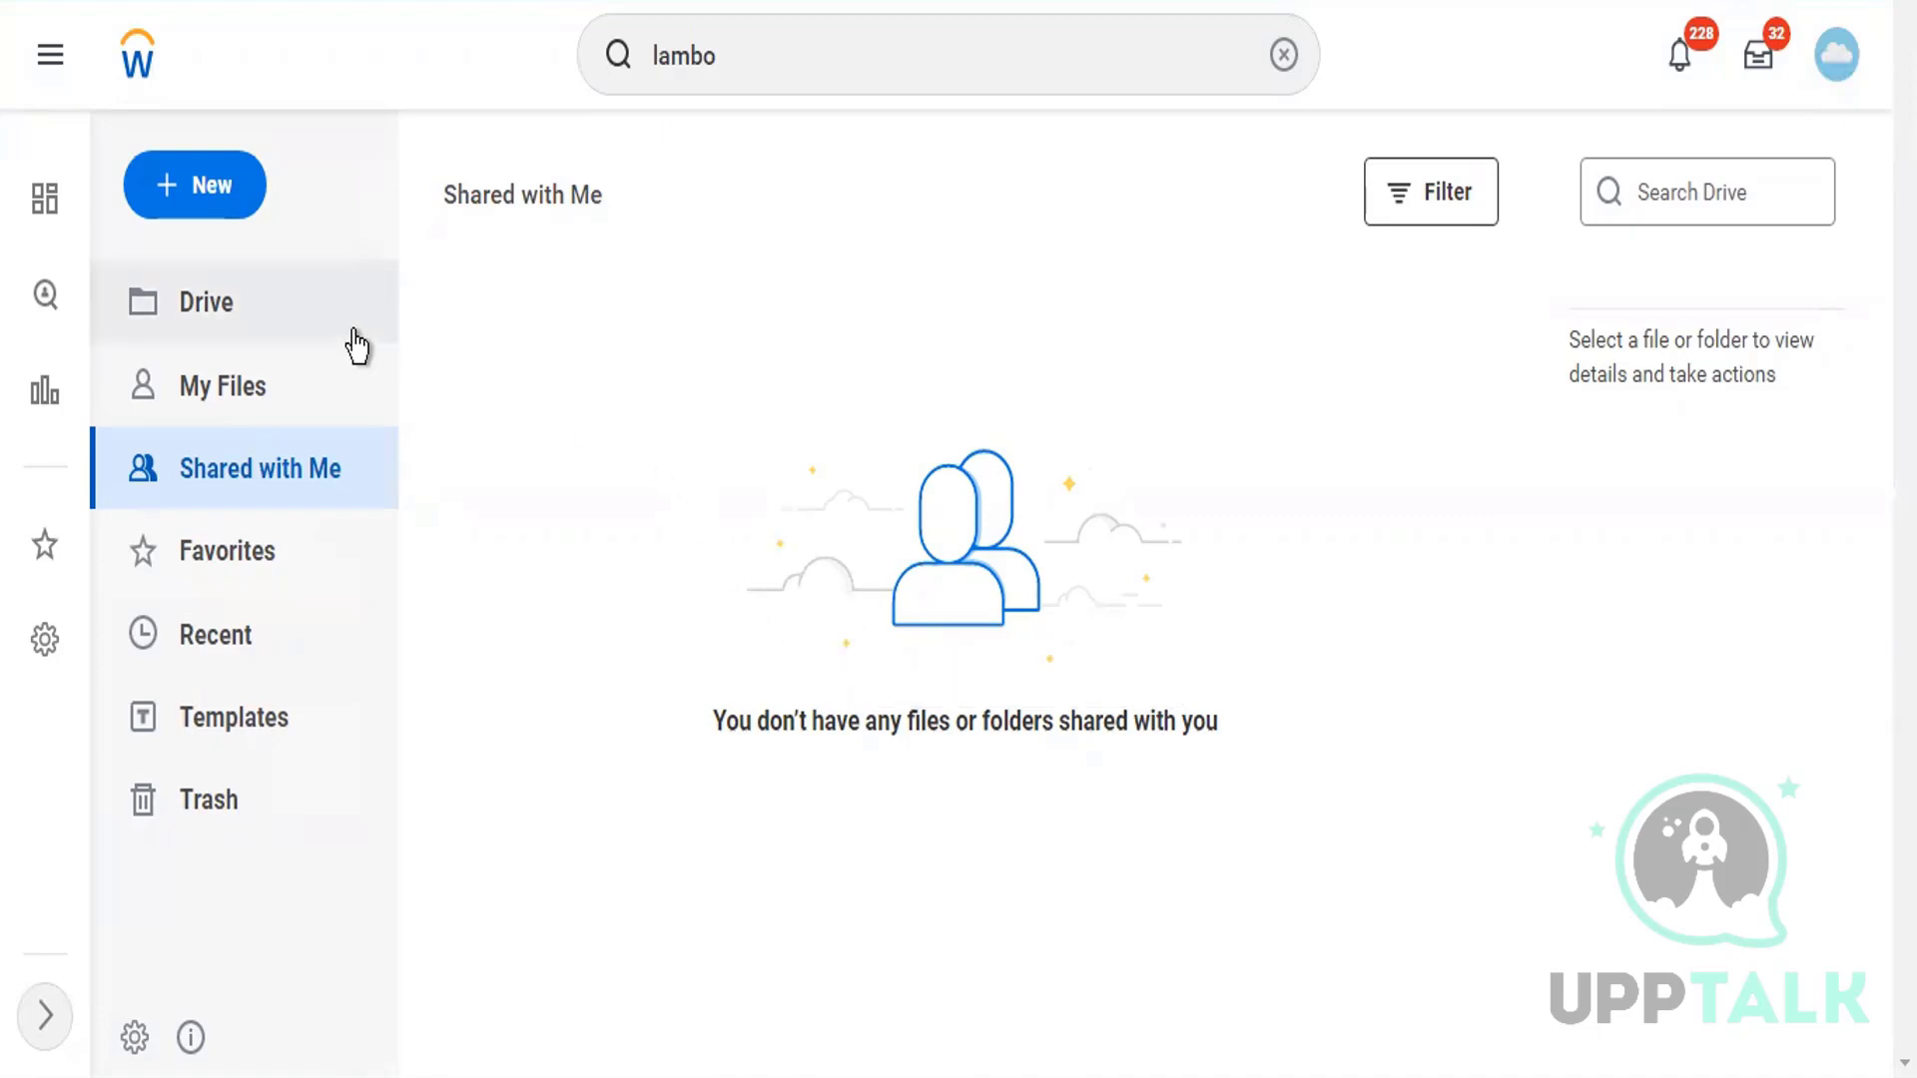
click(206, 301)
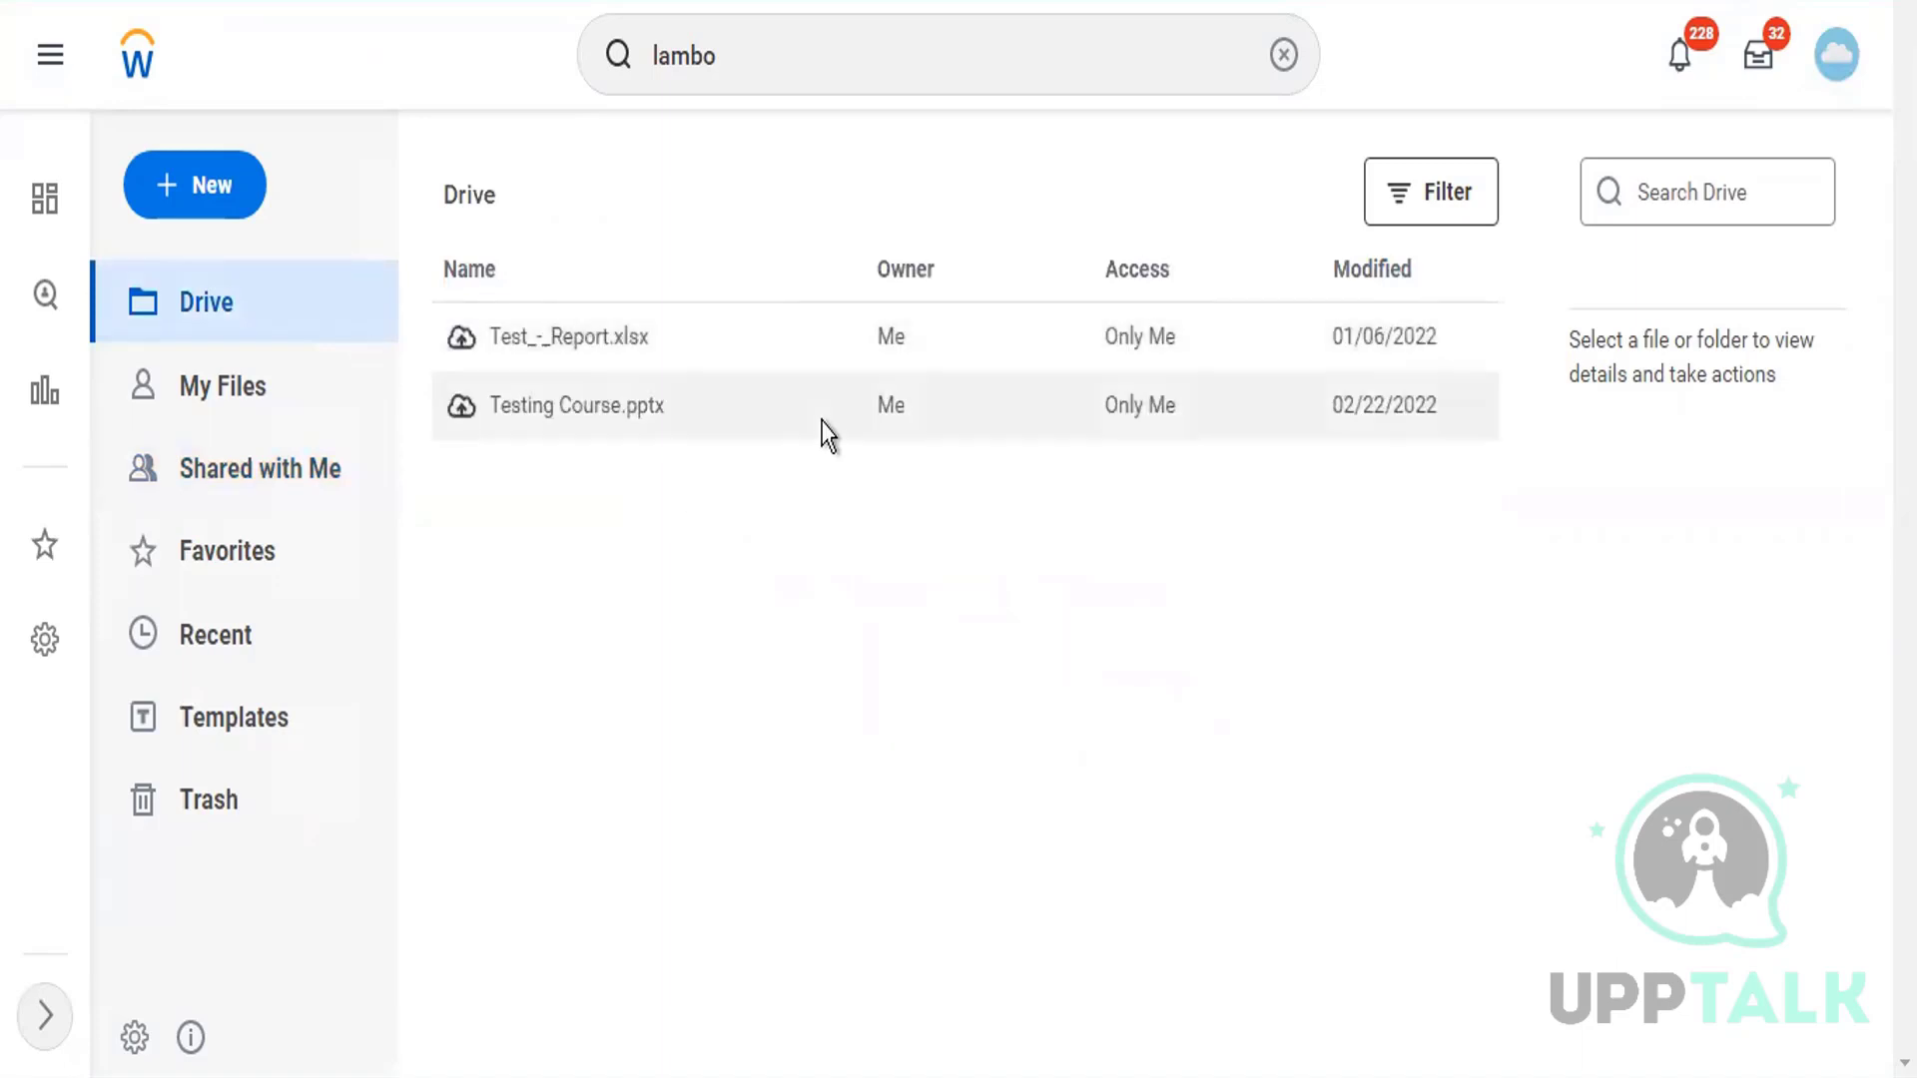
mouse_move(1125, 316)
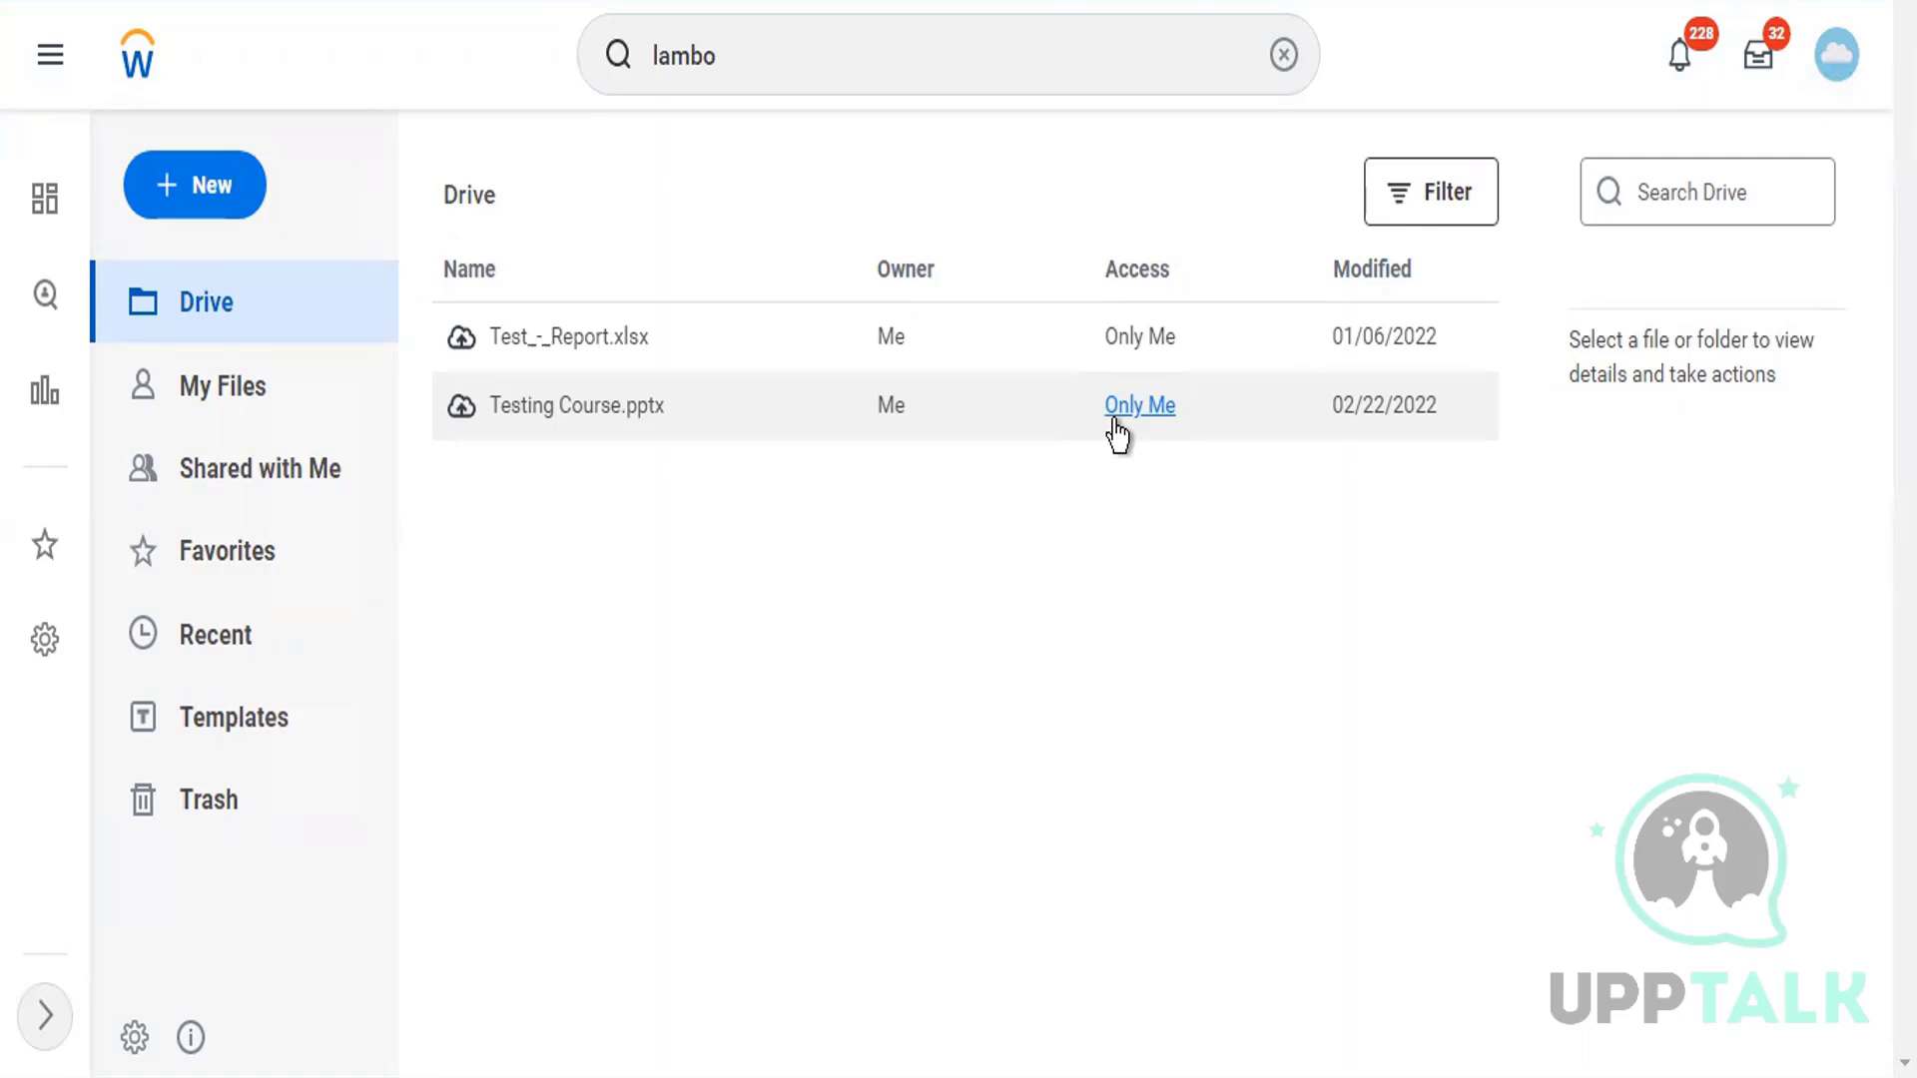
mouse_move(195, 184)
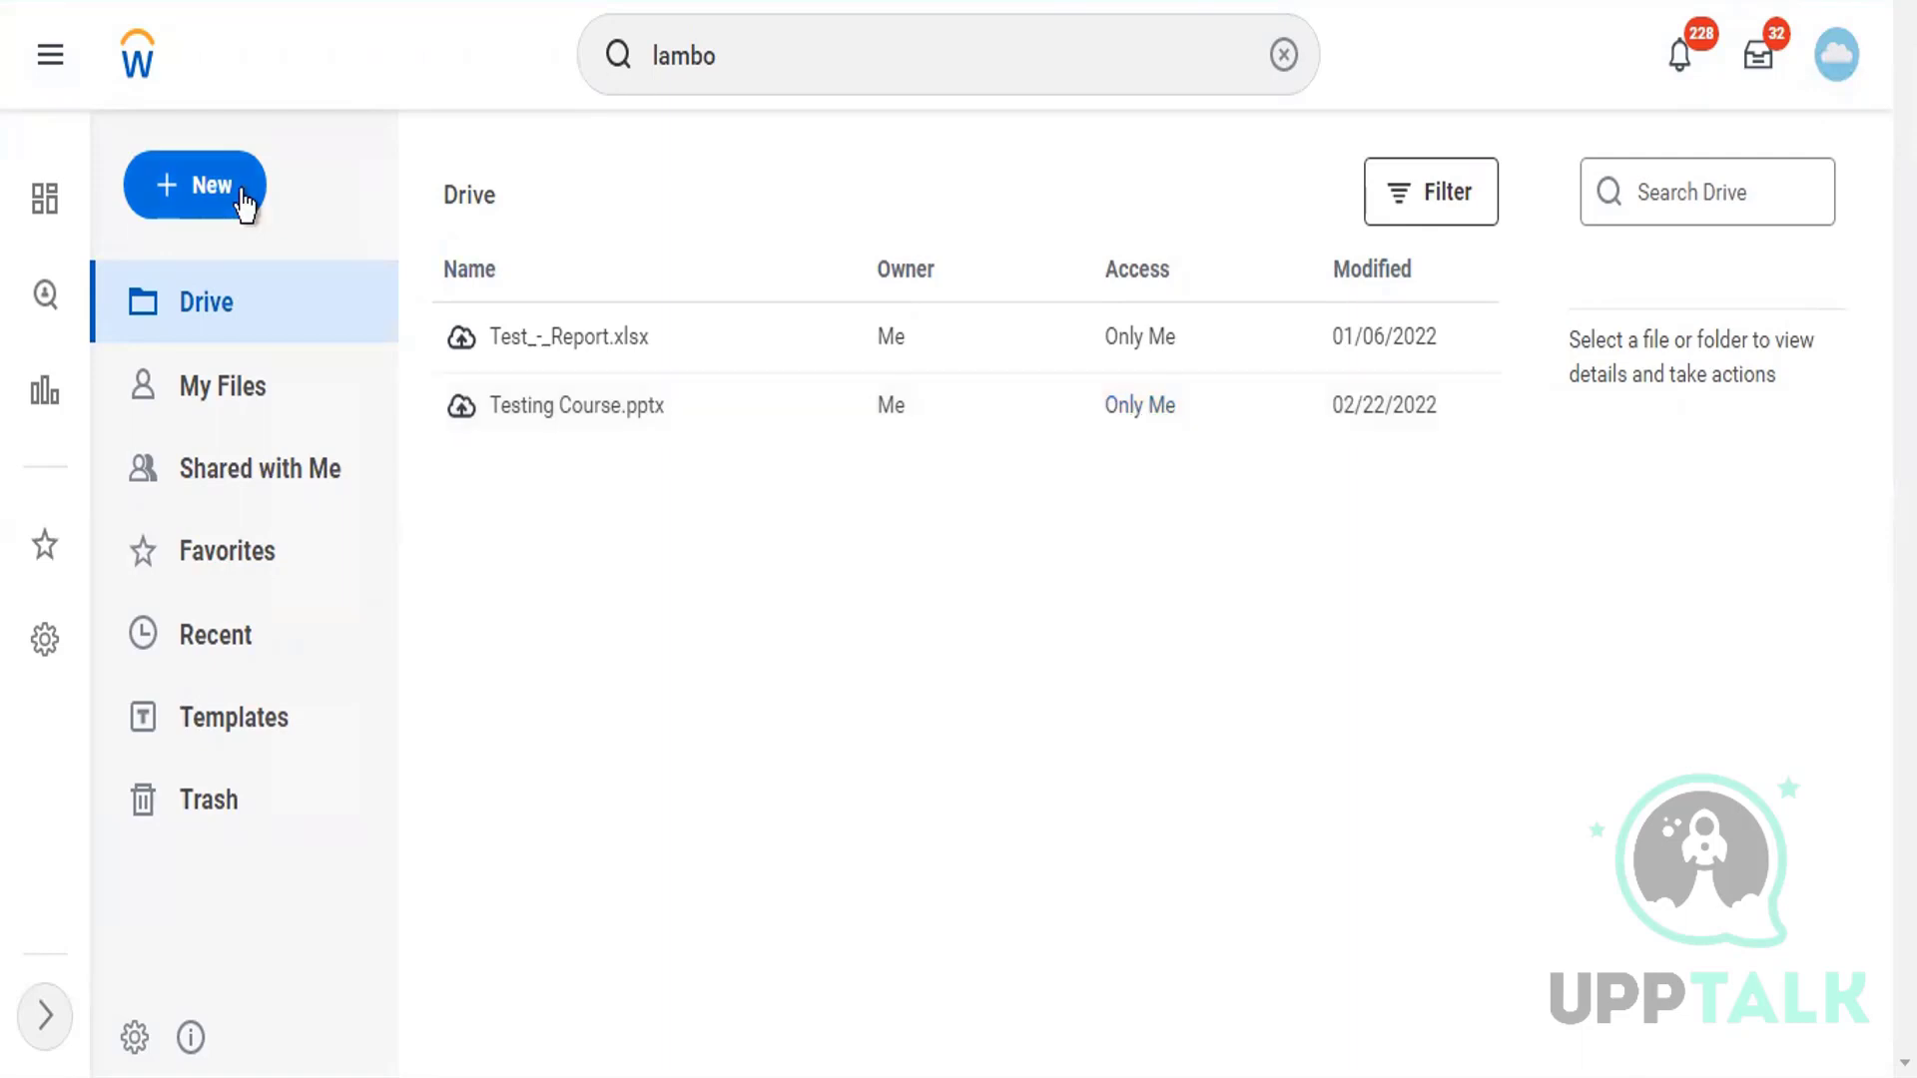
mouse_move(226, 201)
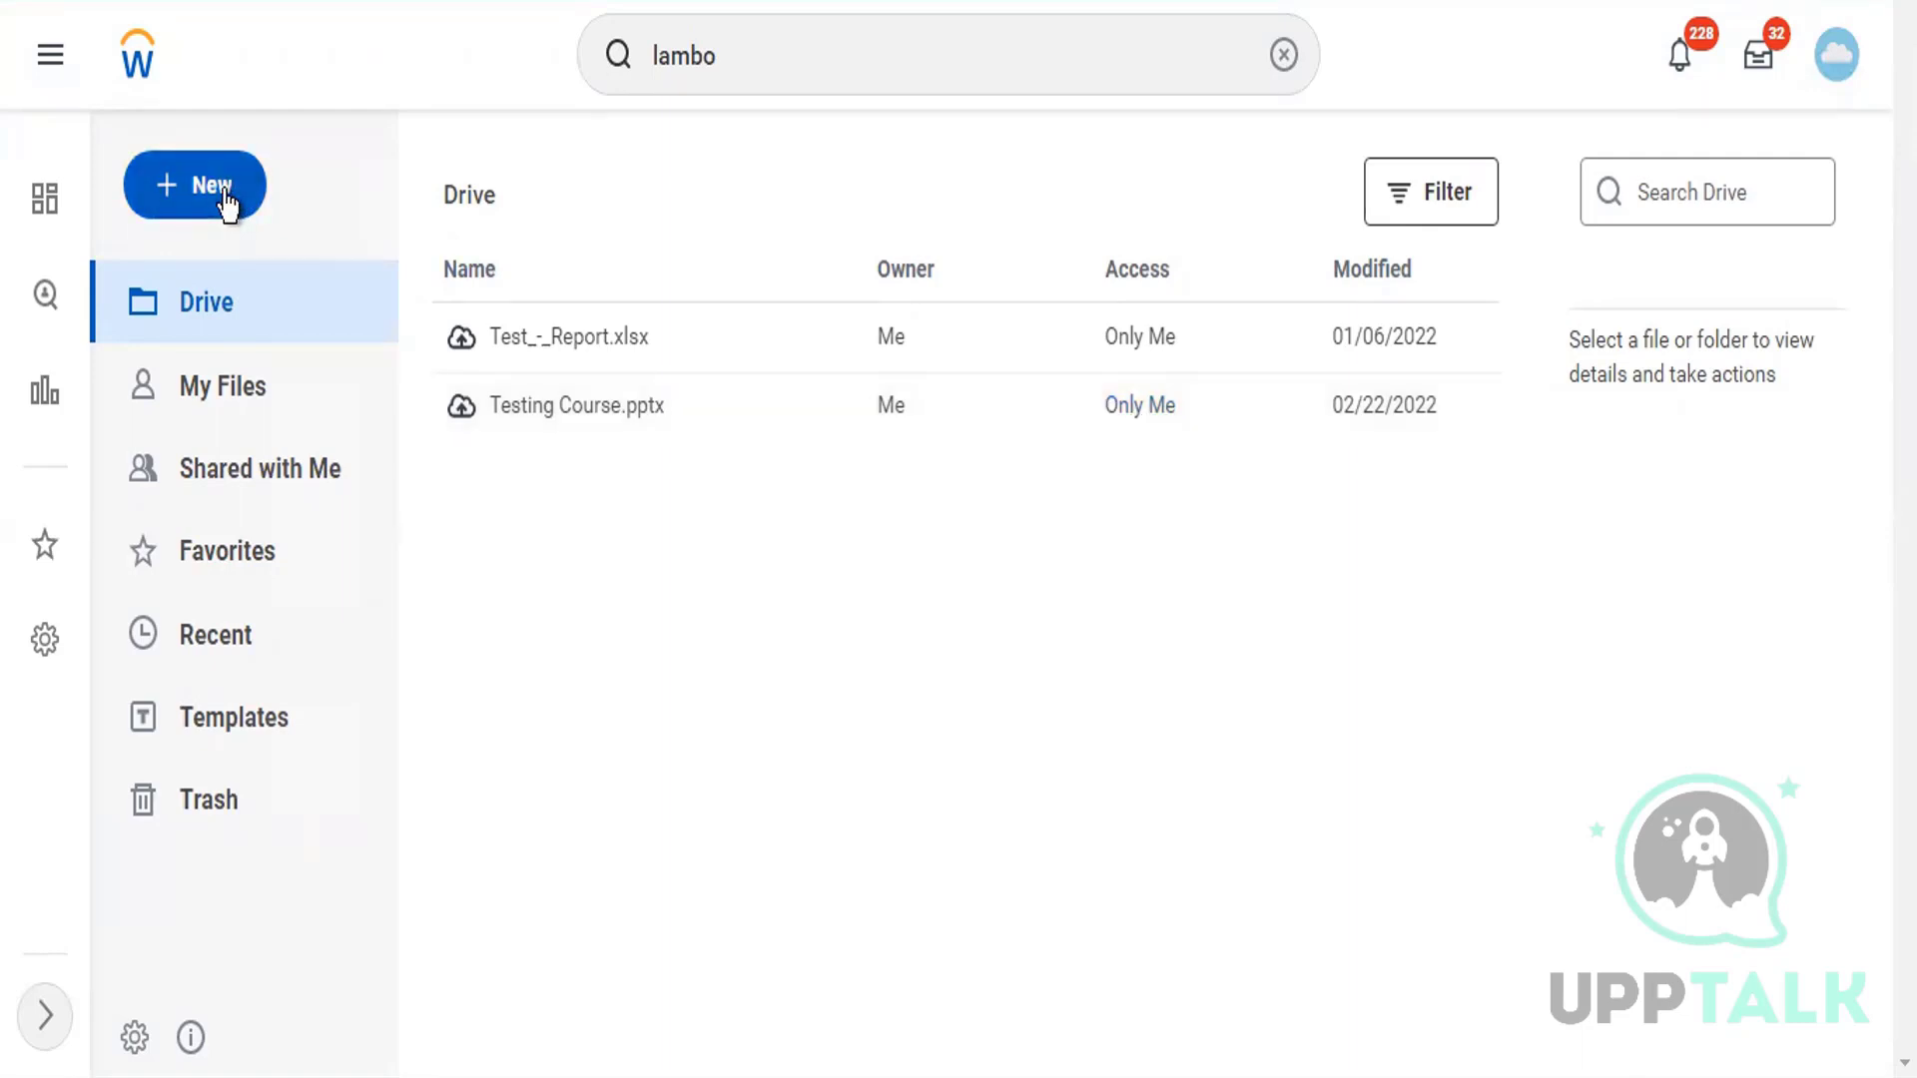
Upload FailureReport (4).html to the Drive via New > Upload and select it.
click(192, 186)
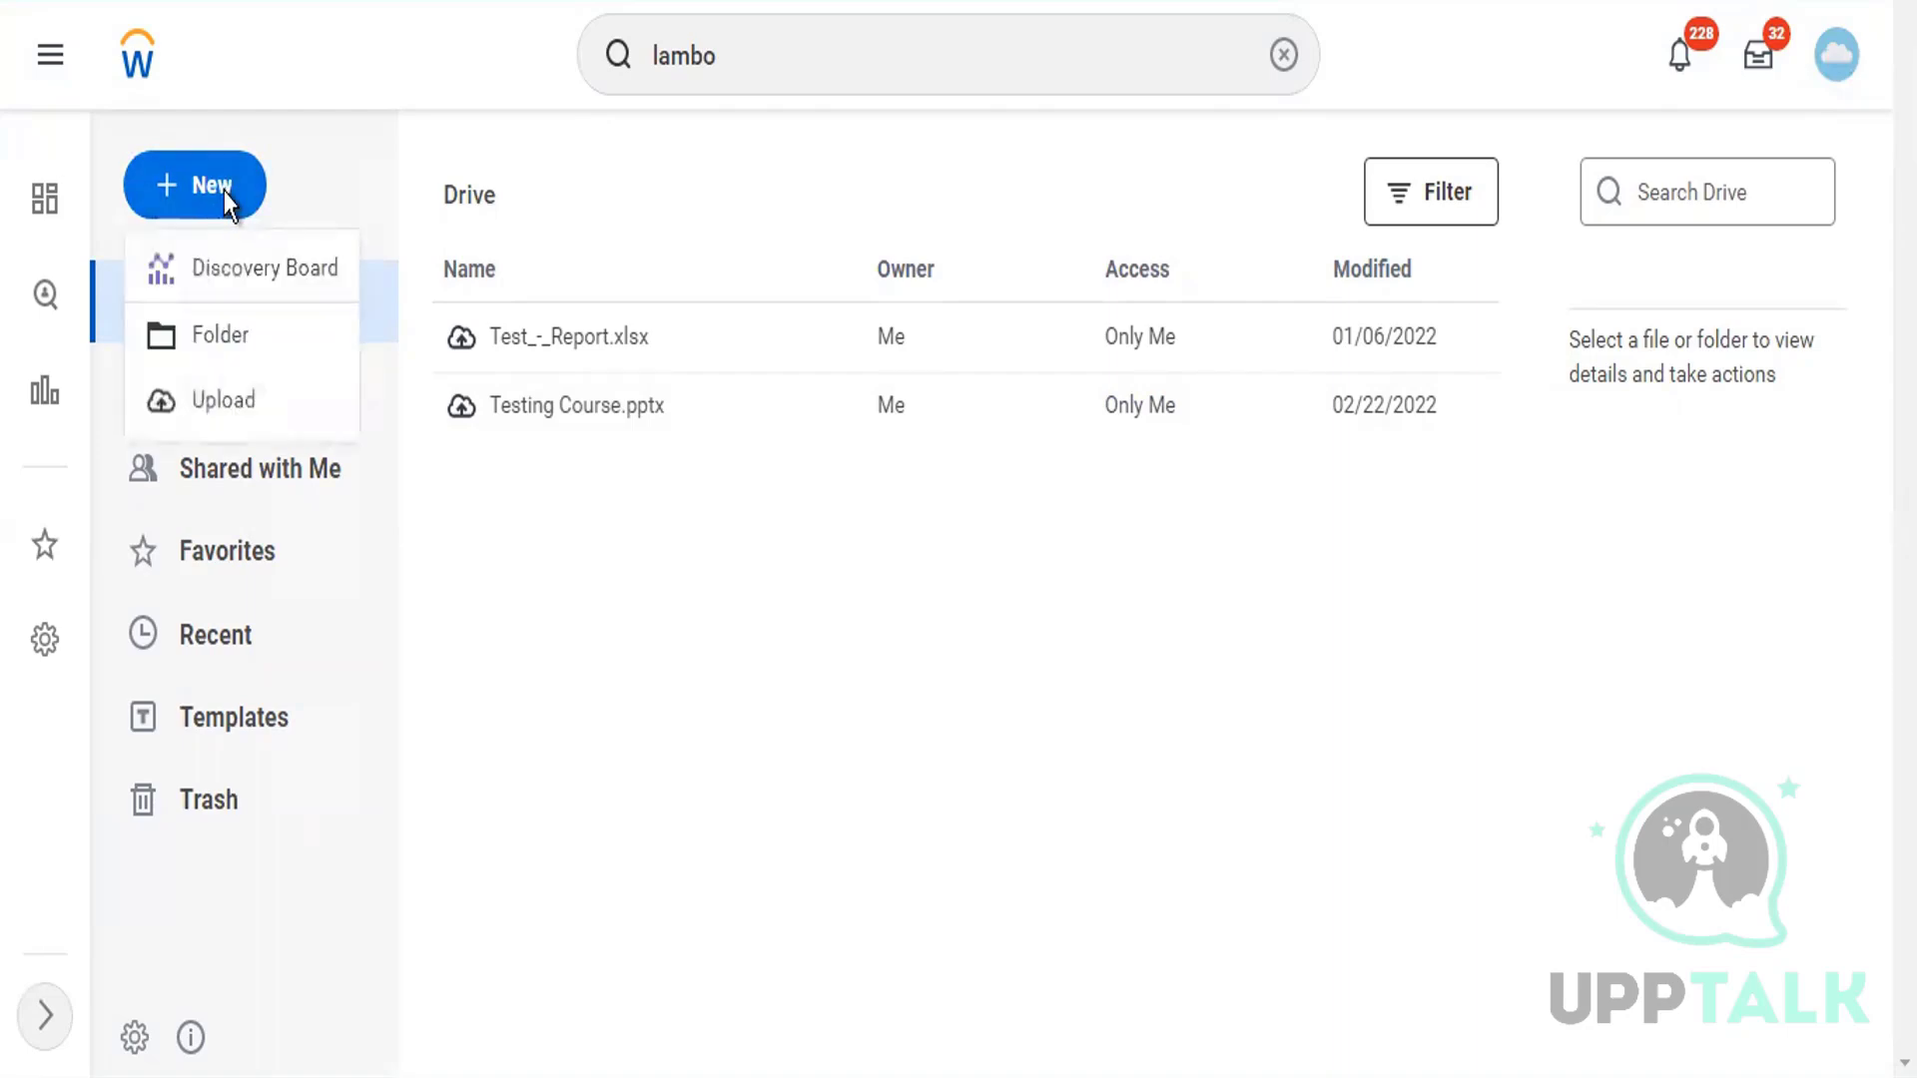
mouse_move(257, 268)
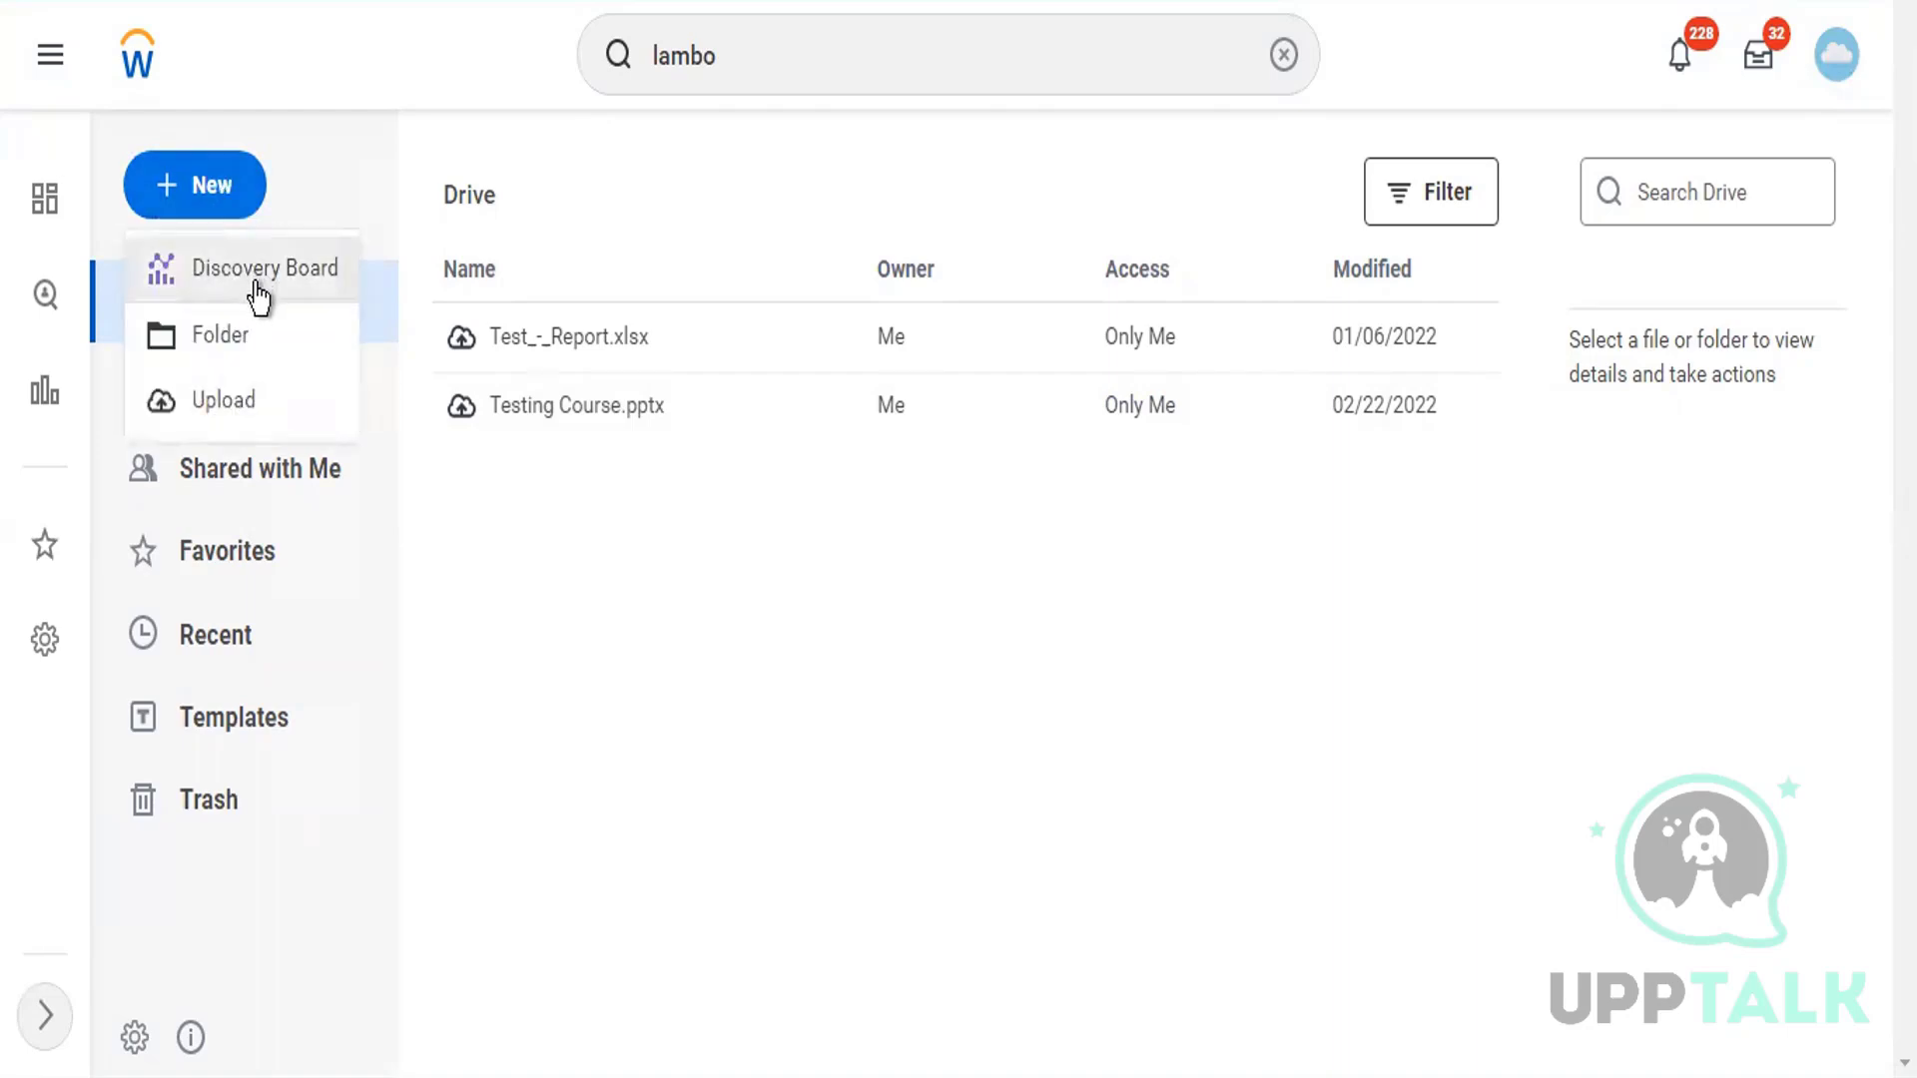
mouse_move(241, 399)
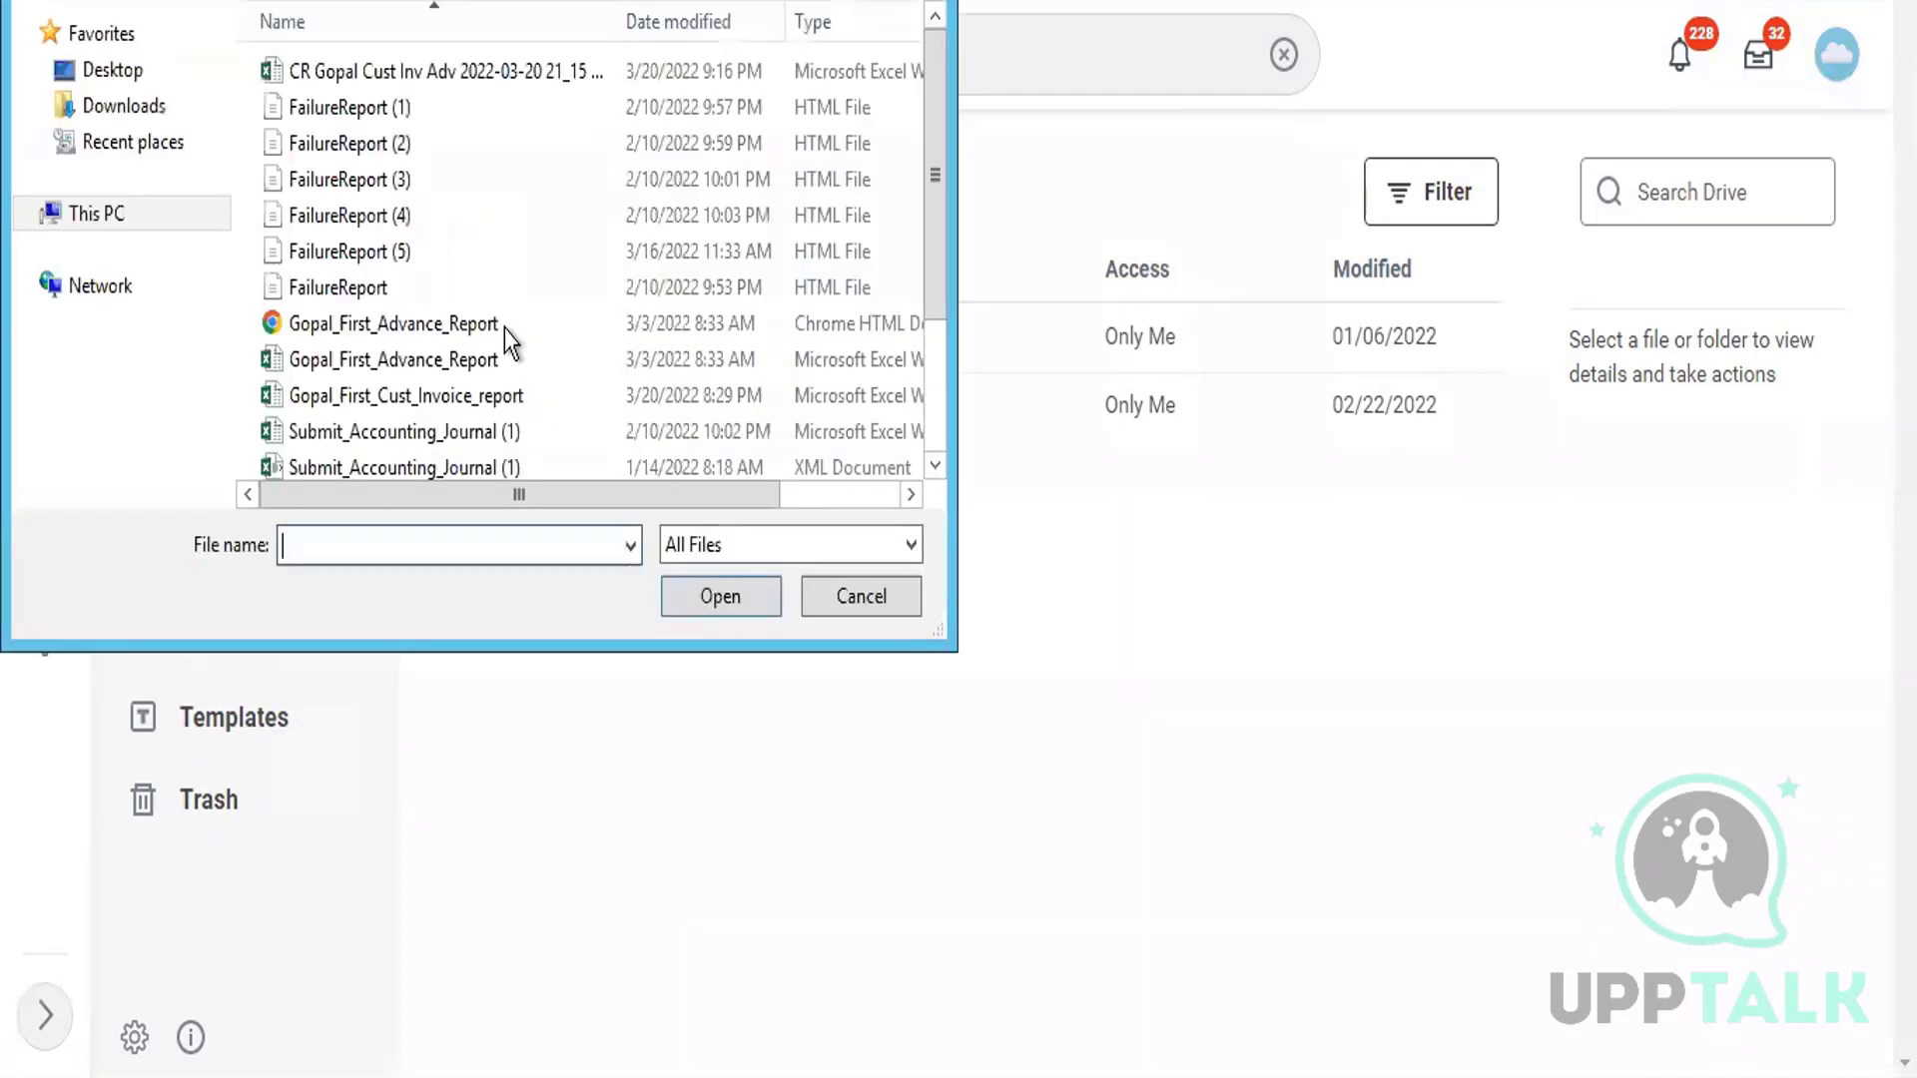
click(349, 216)
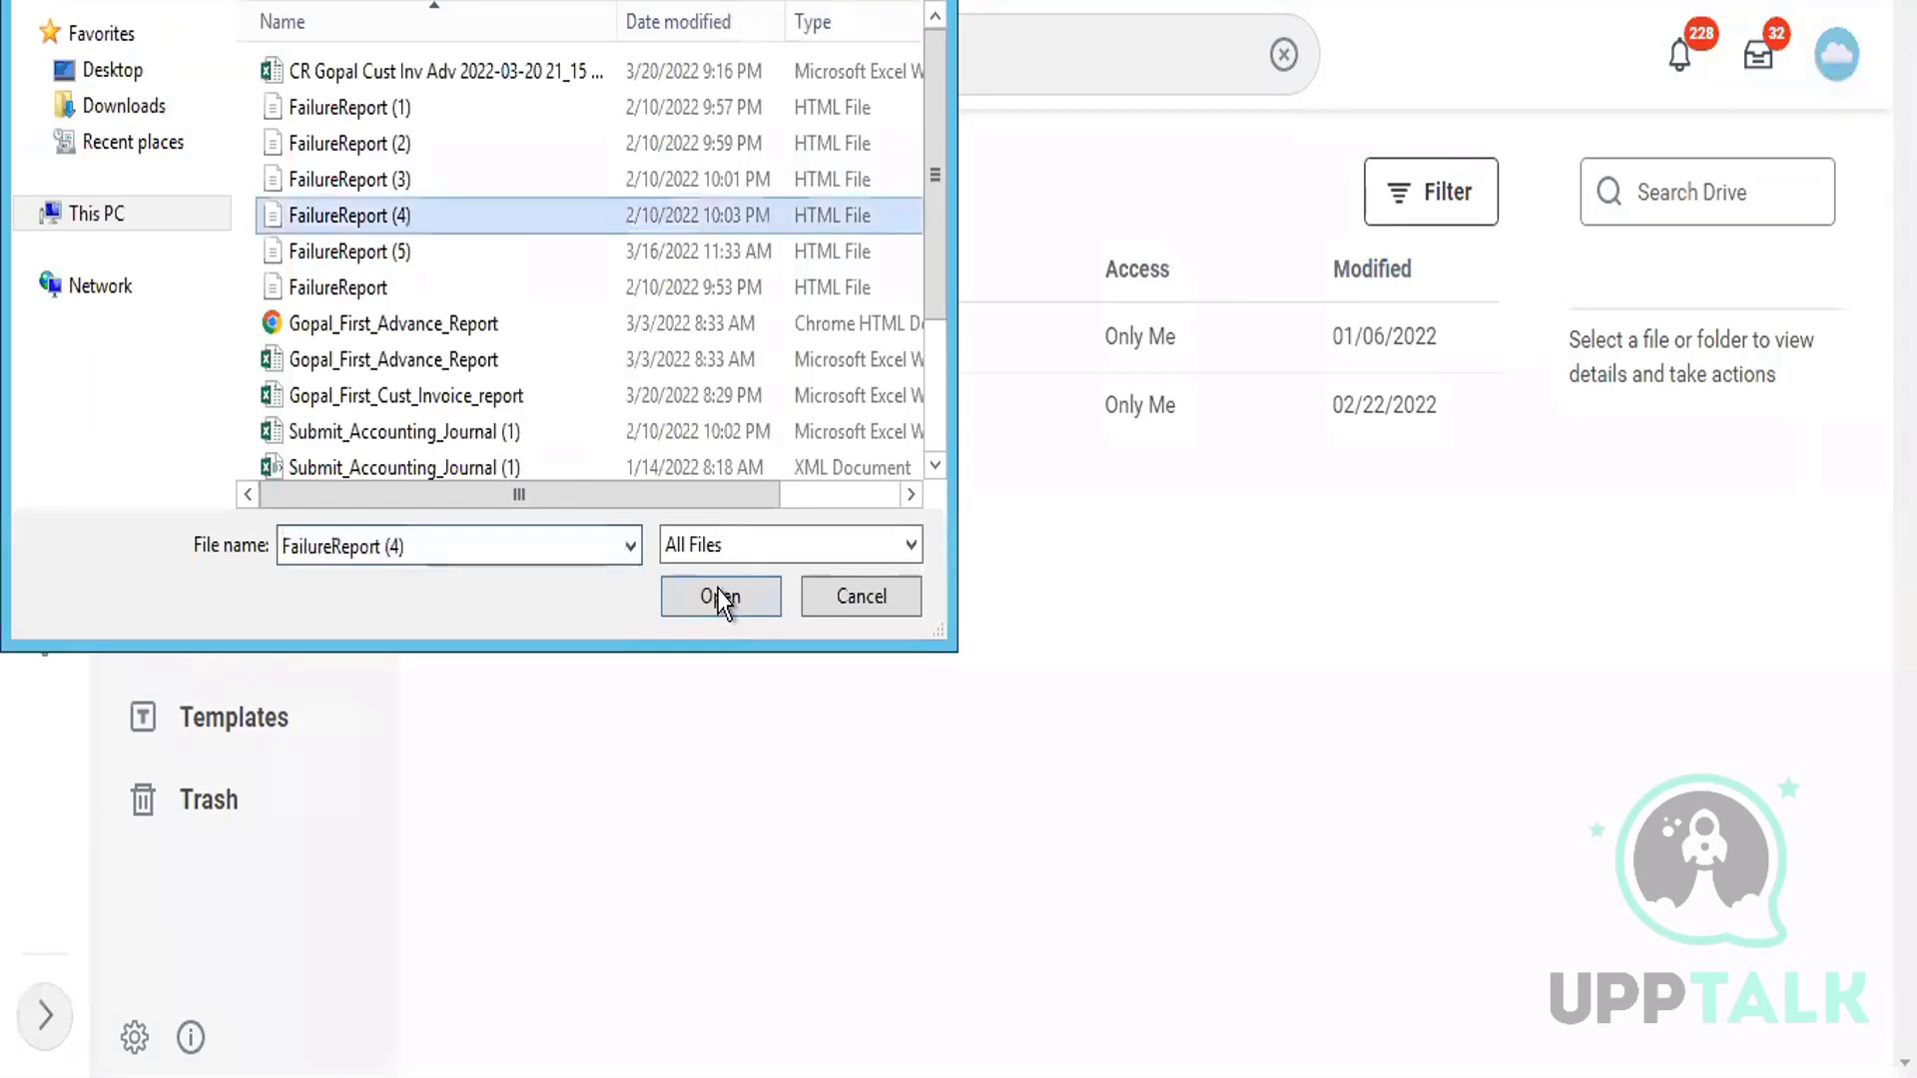
click(720, 597)
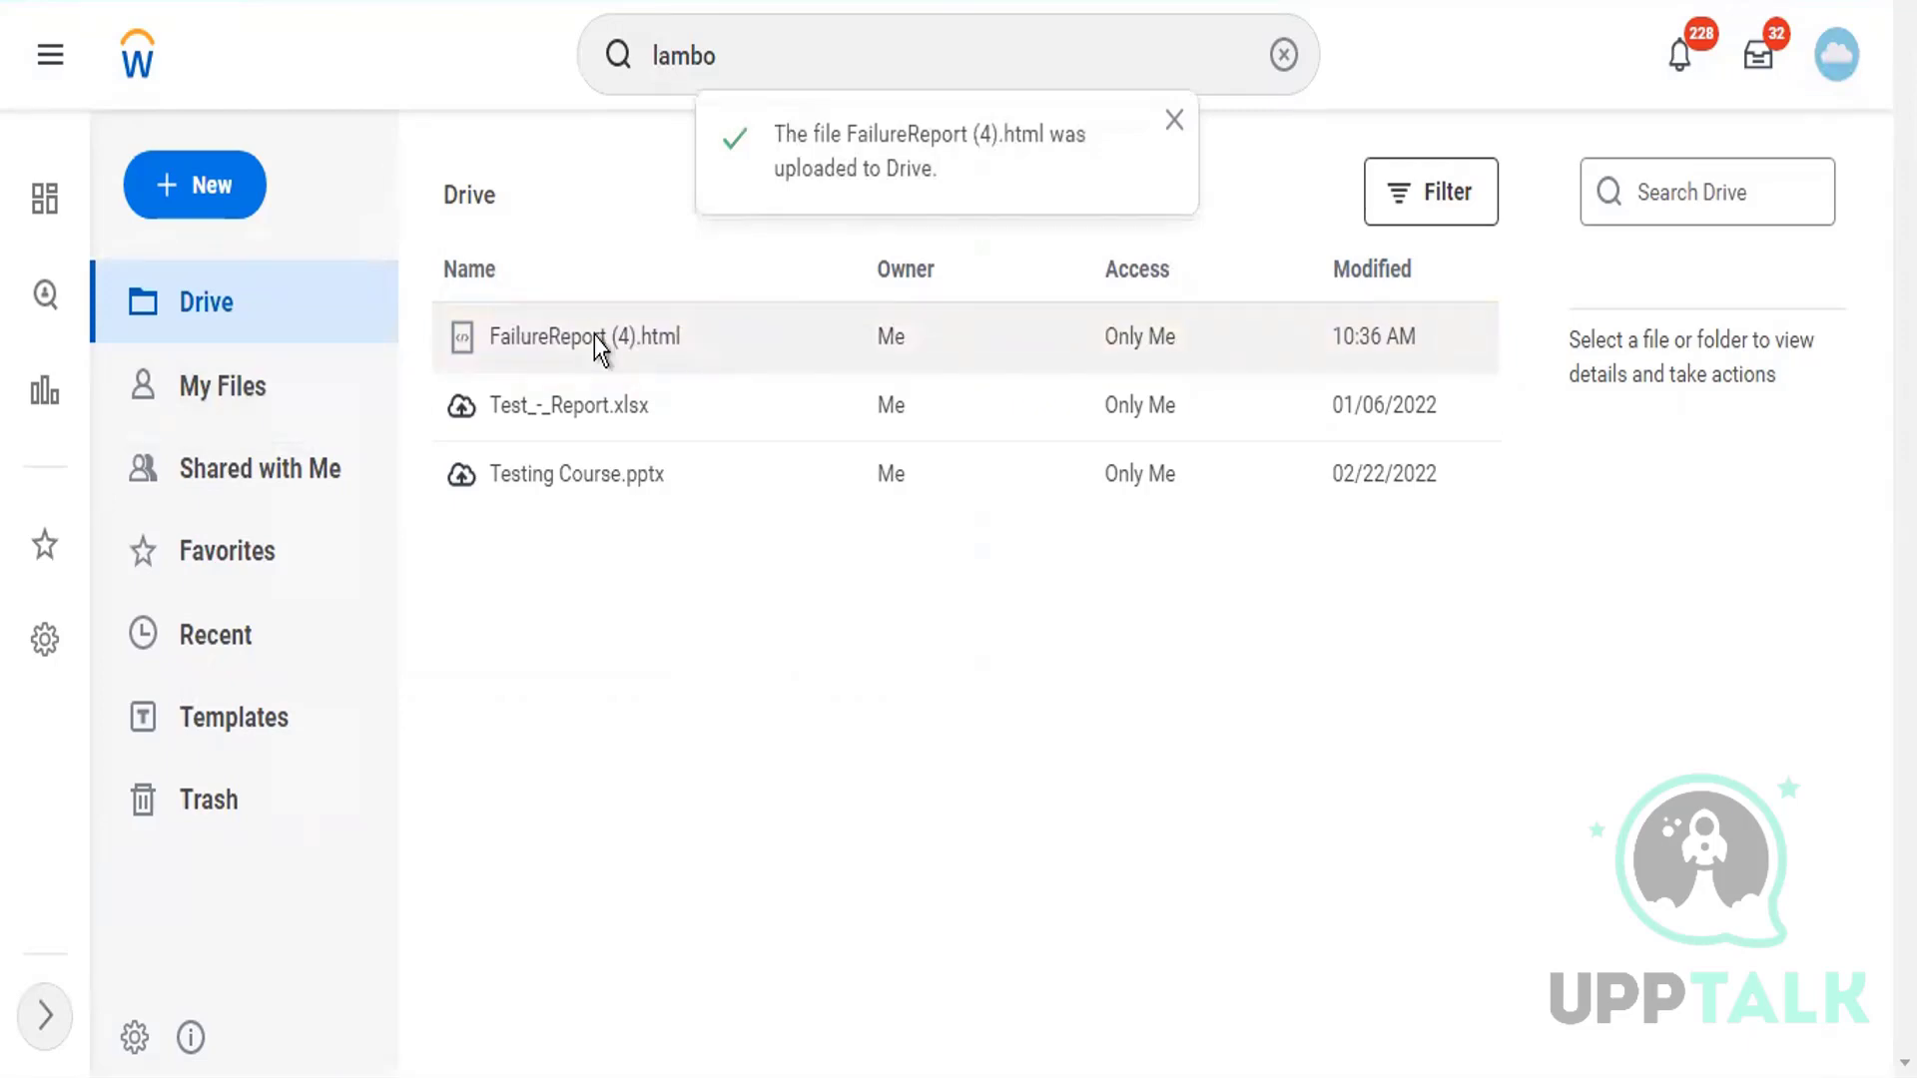
click(1172, 120)
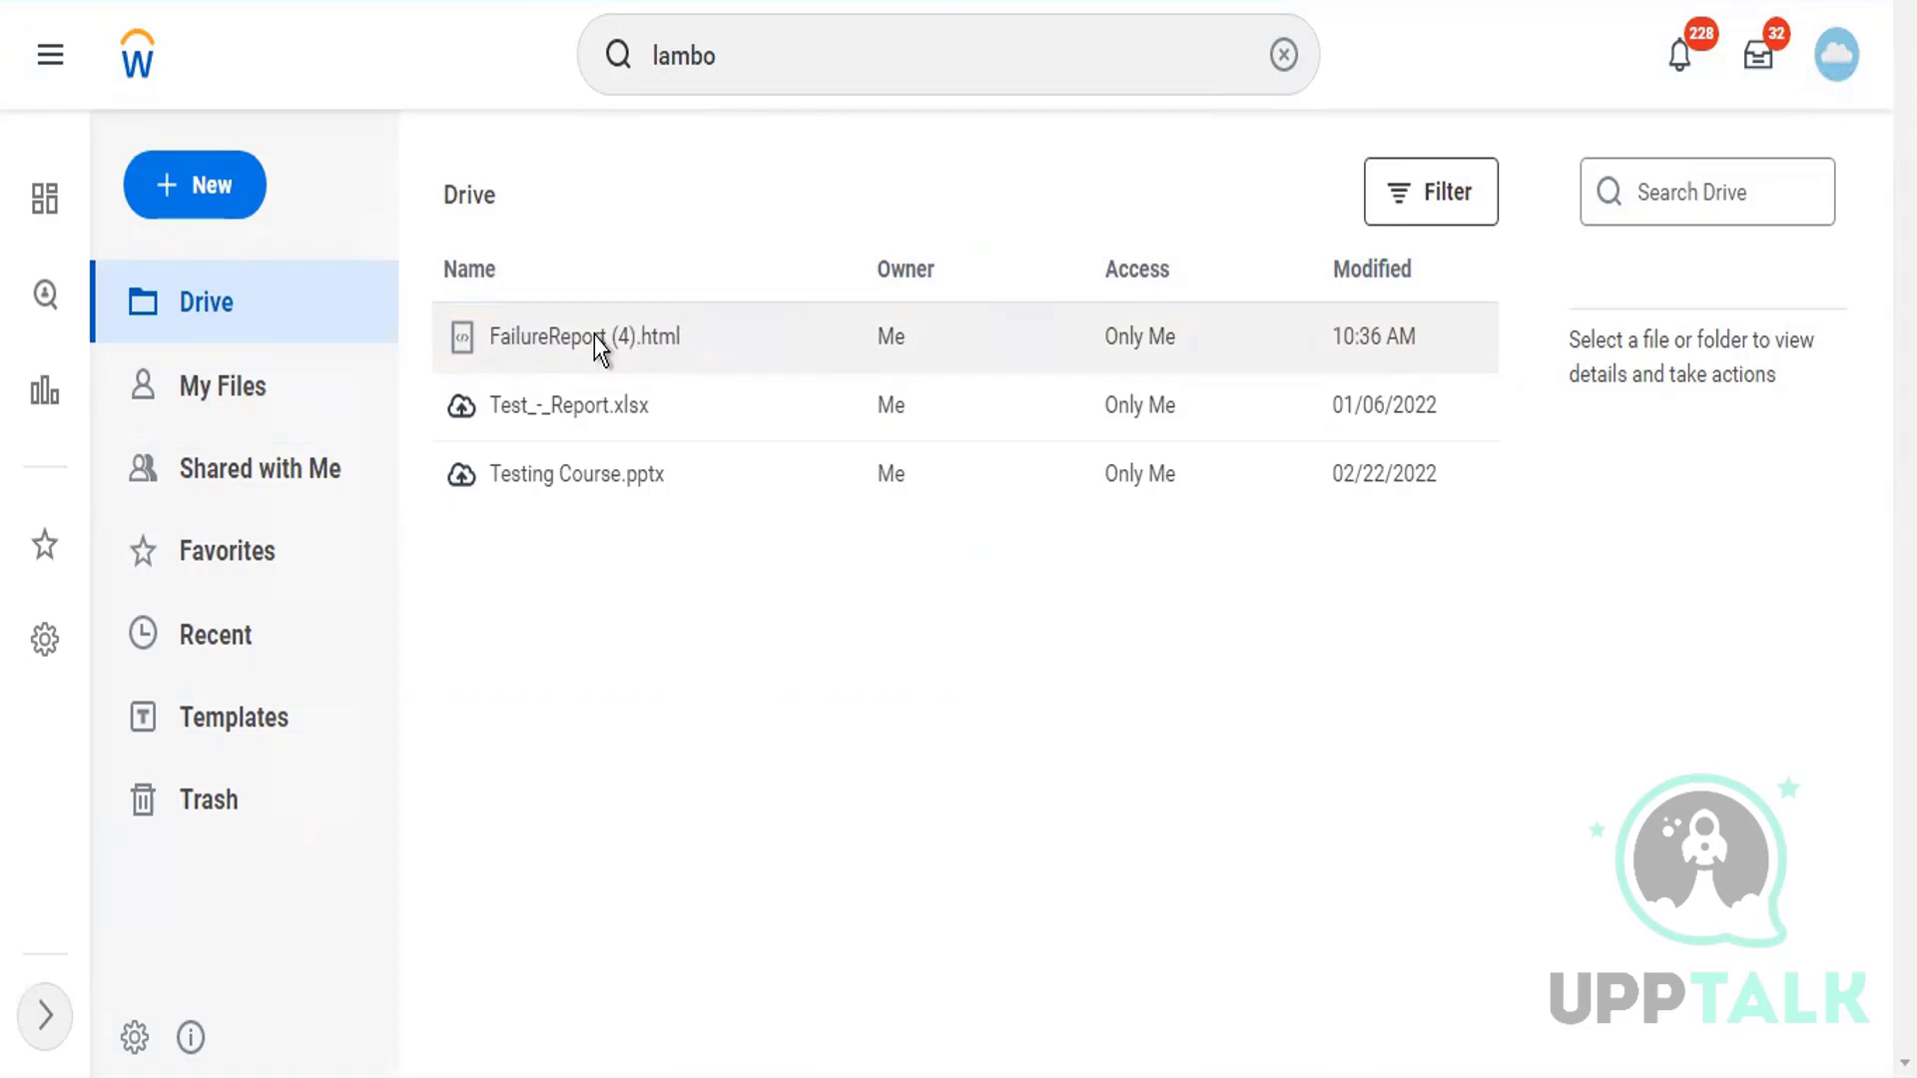
Open the Share dialog for FailureReport (4).html from its row actions.
right_click(583, 338)
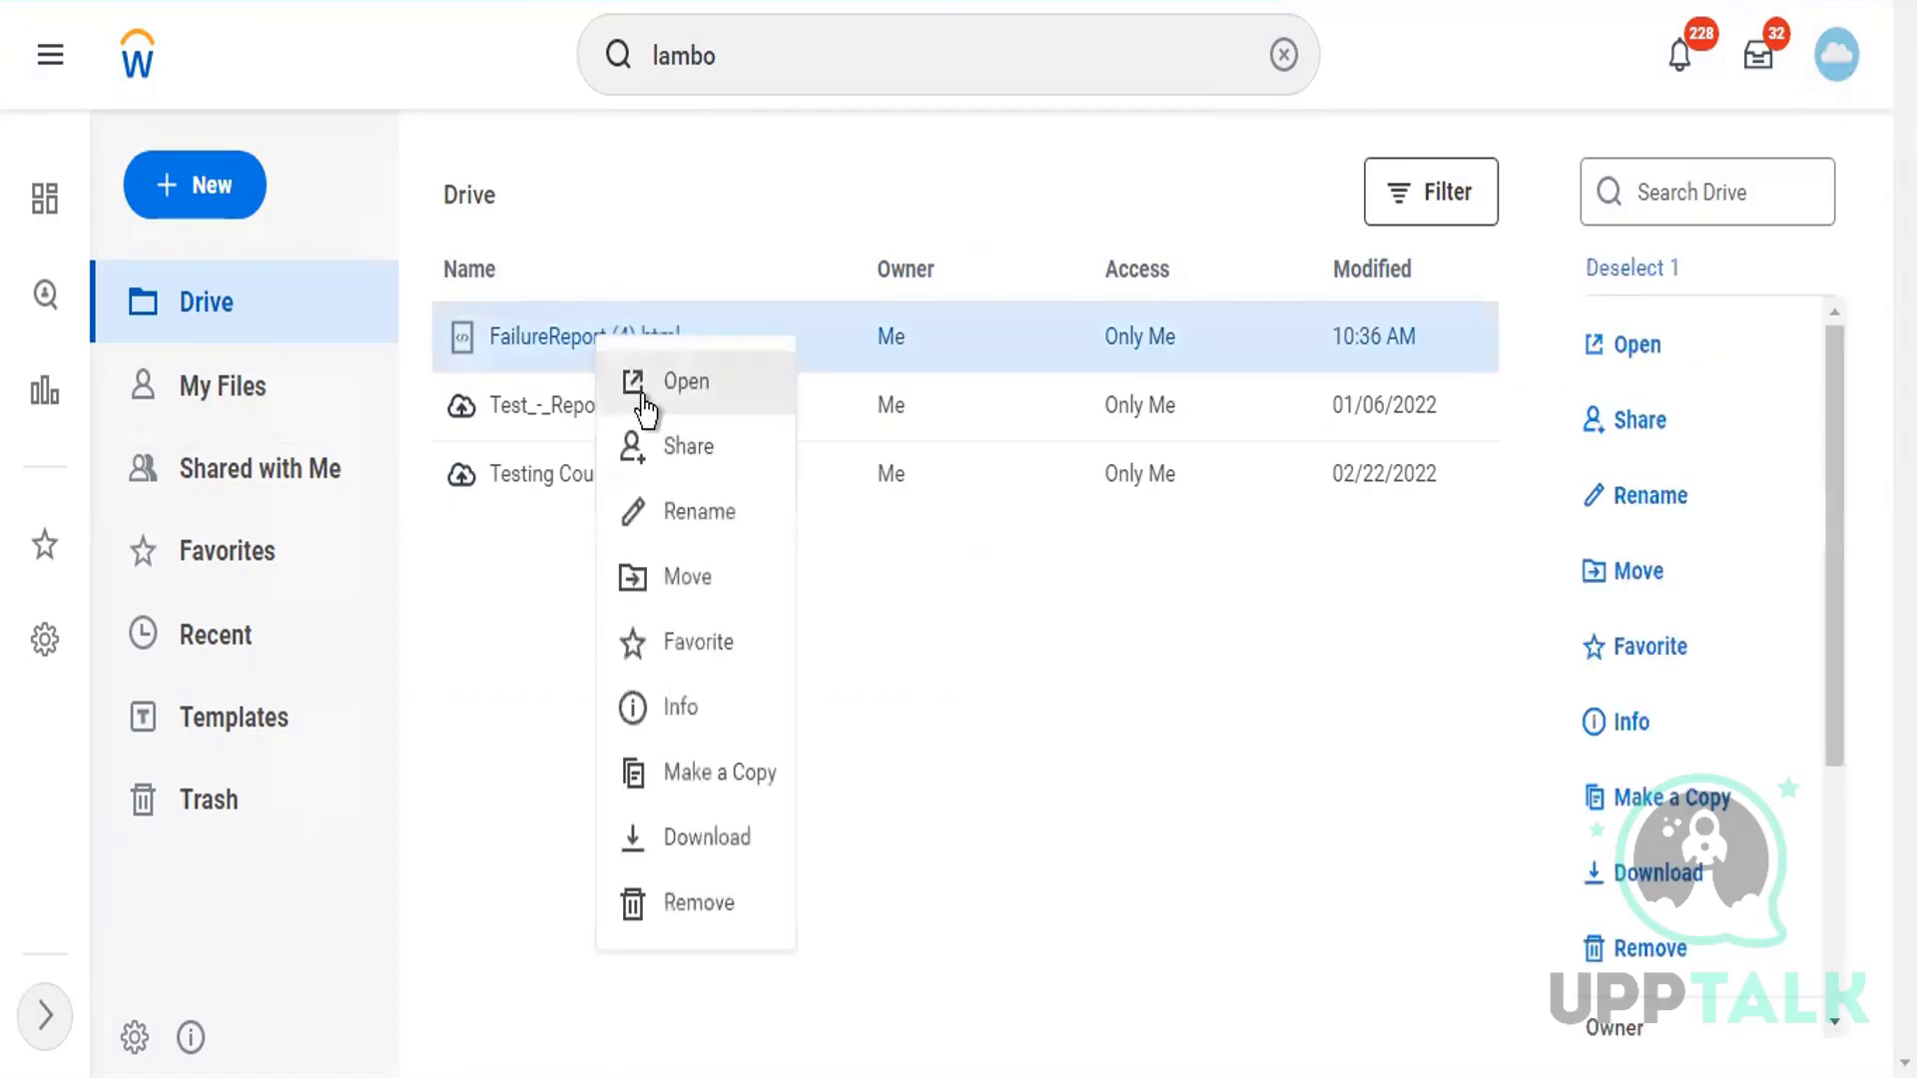
mouse_move(660, 445)
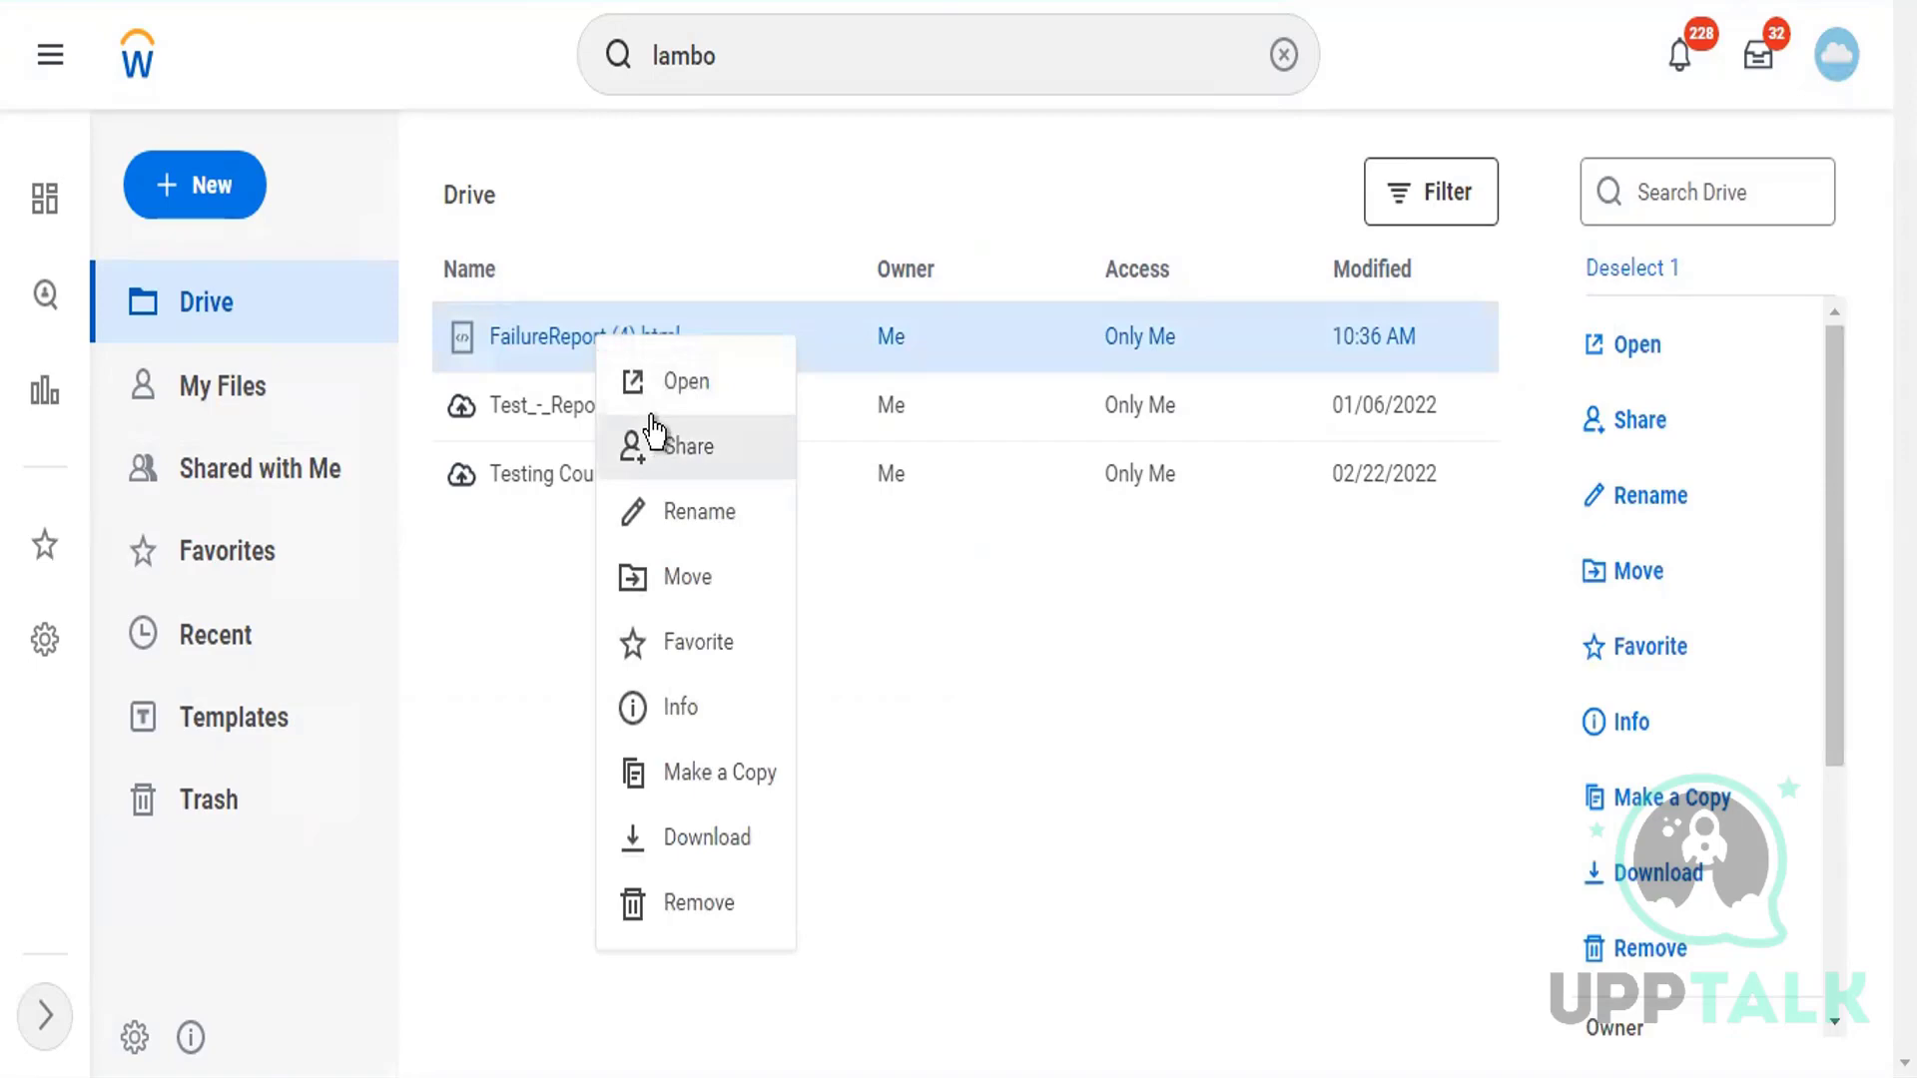
mouse_move(746, 773)
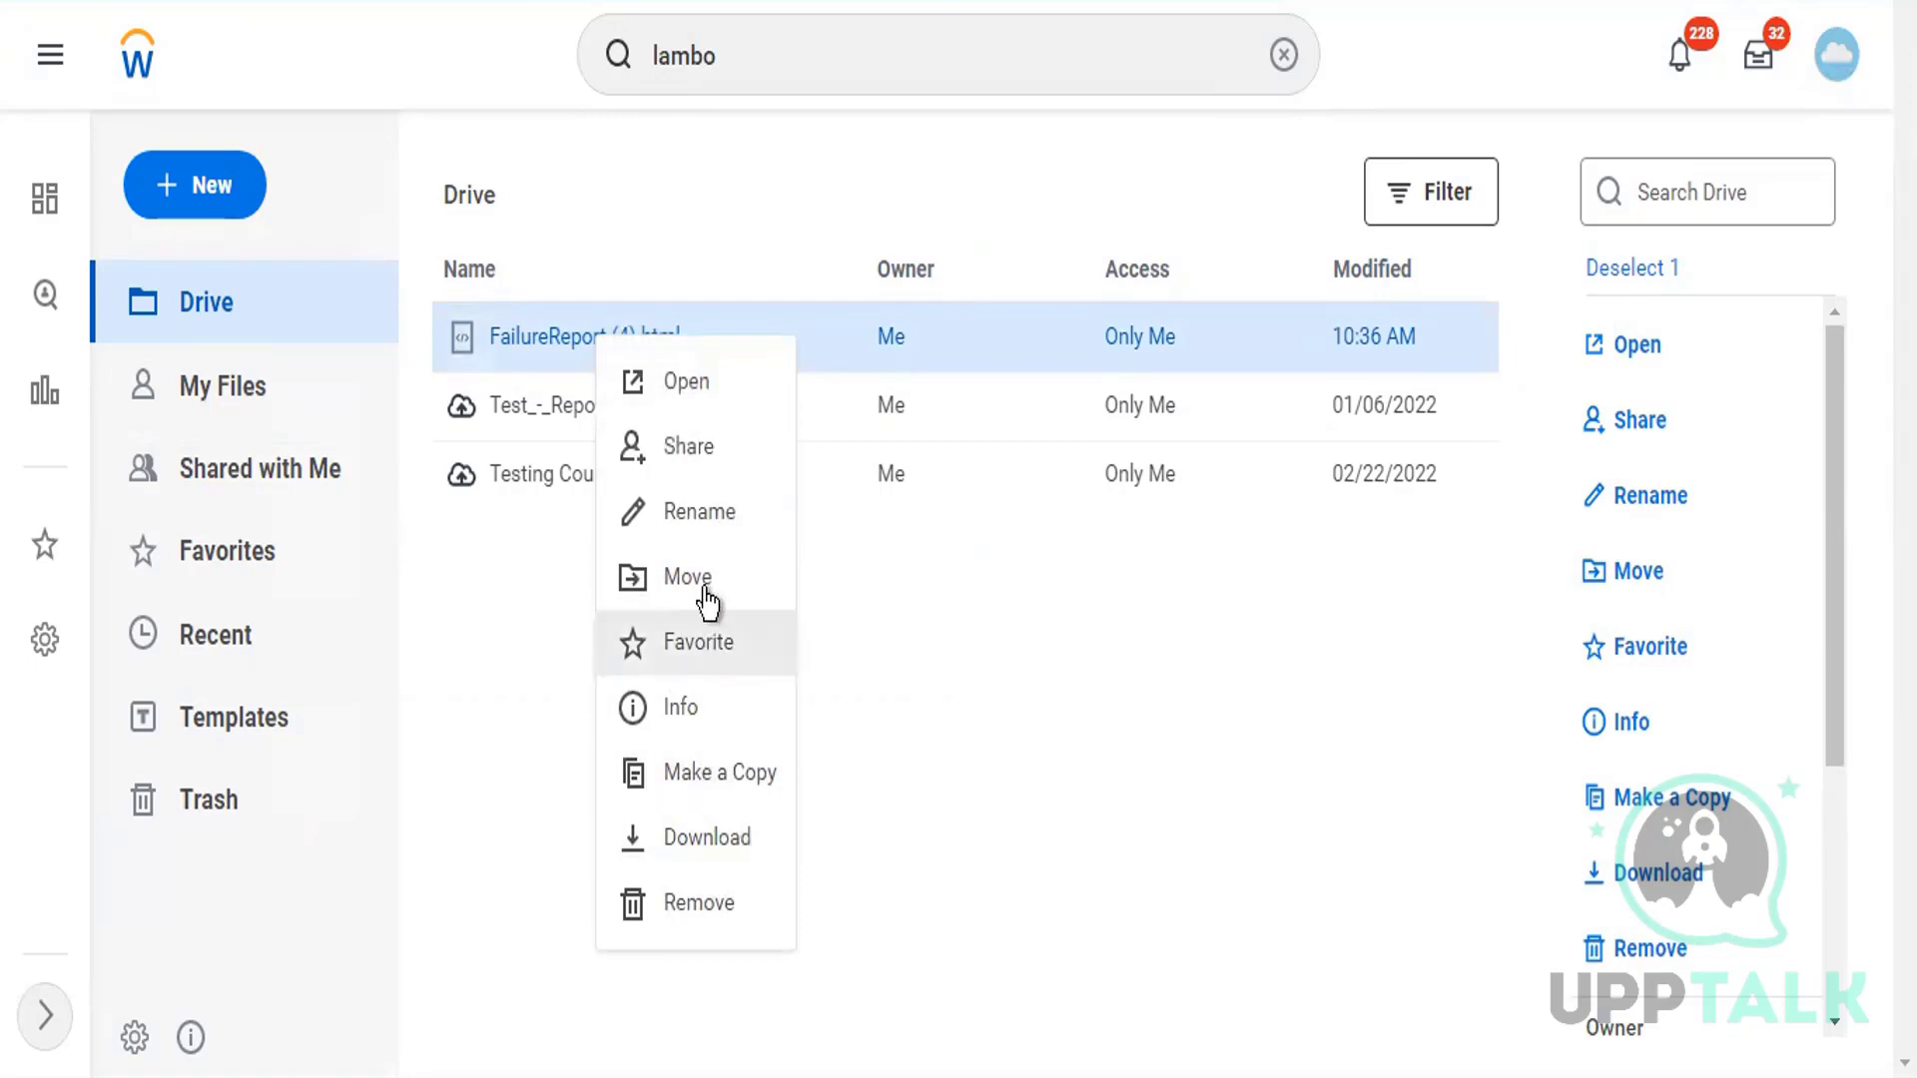
mouse_move(688, 577)
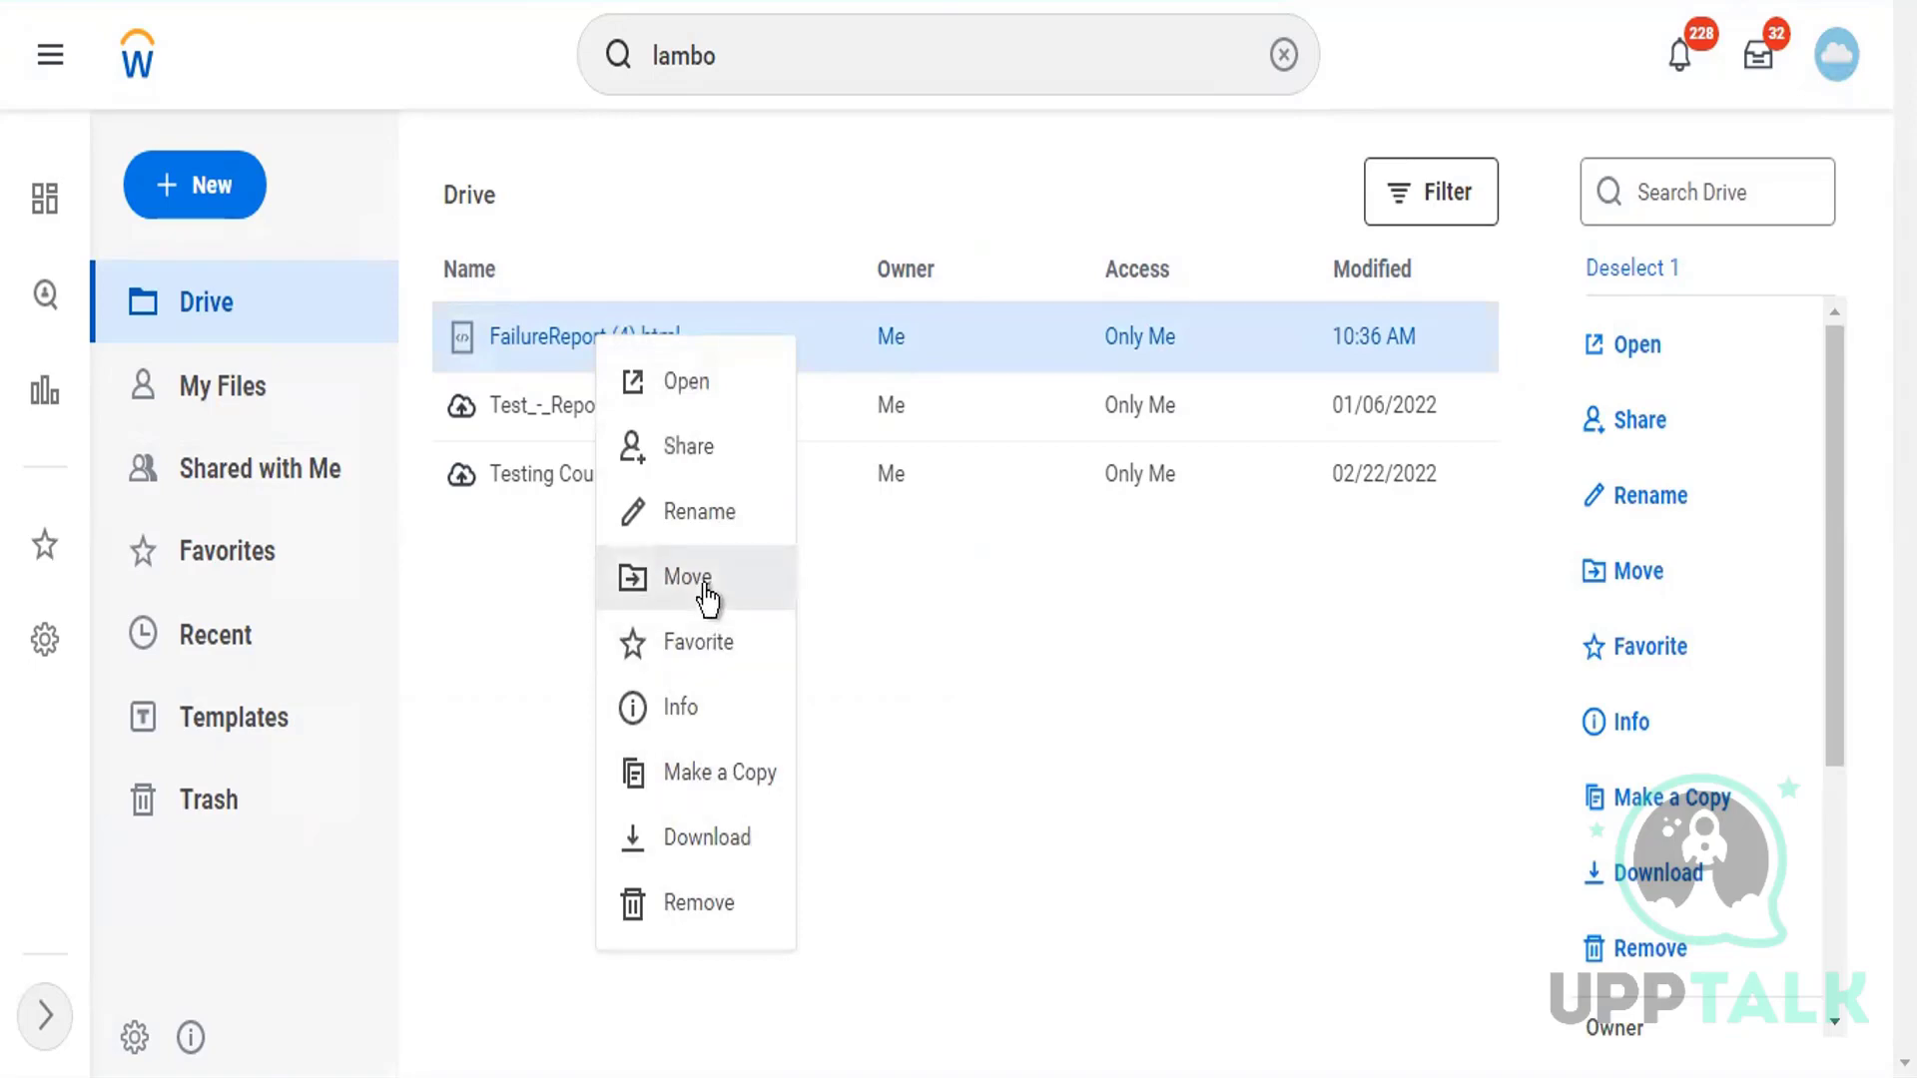
mouse_move(693, 436)
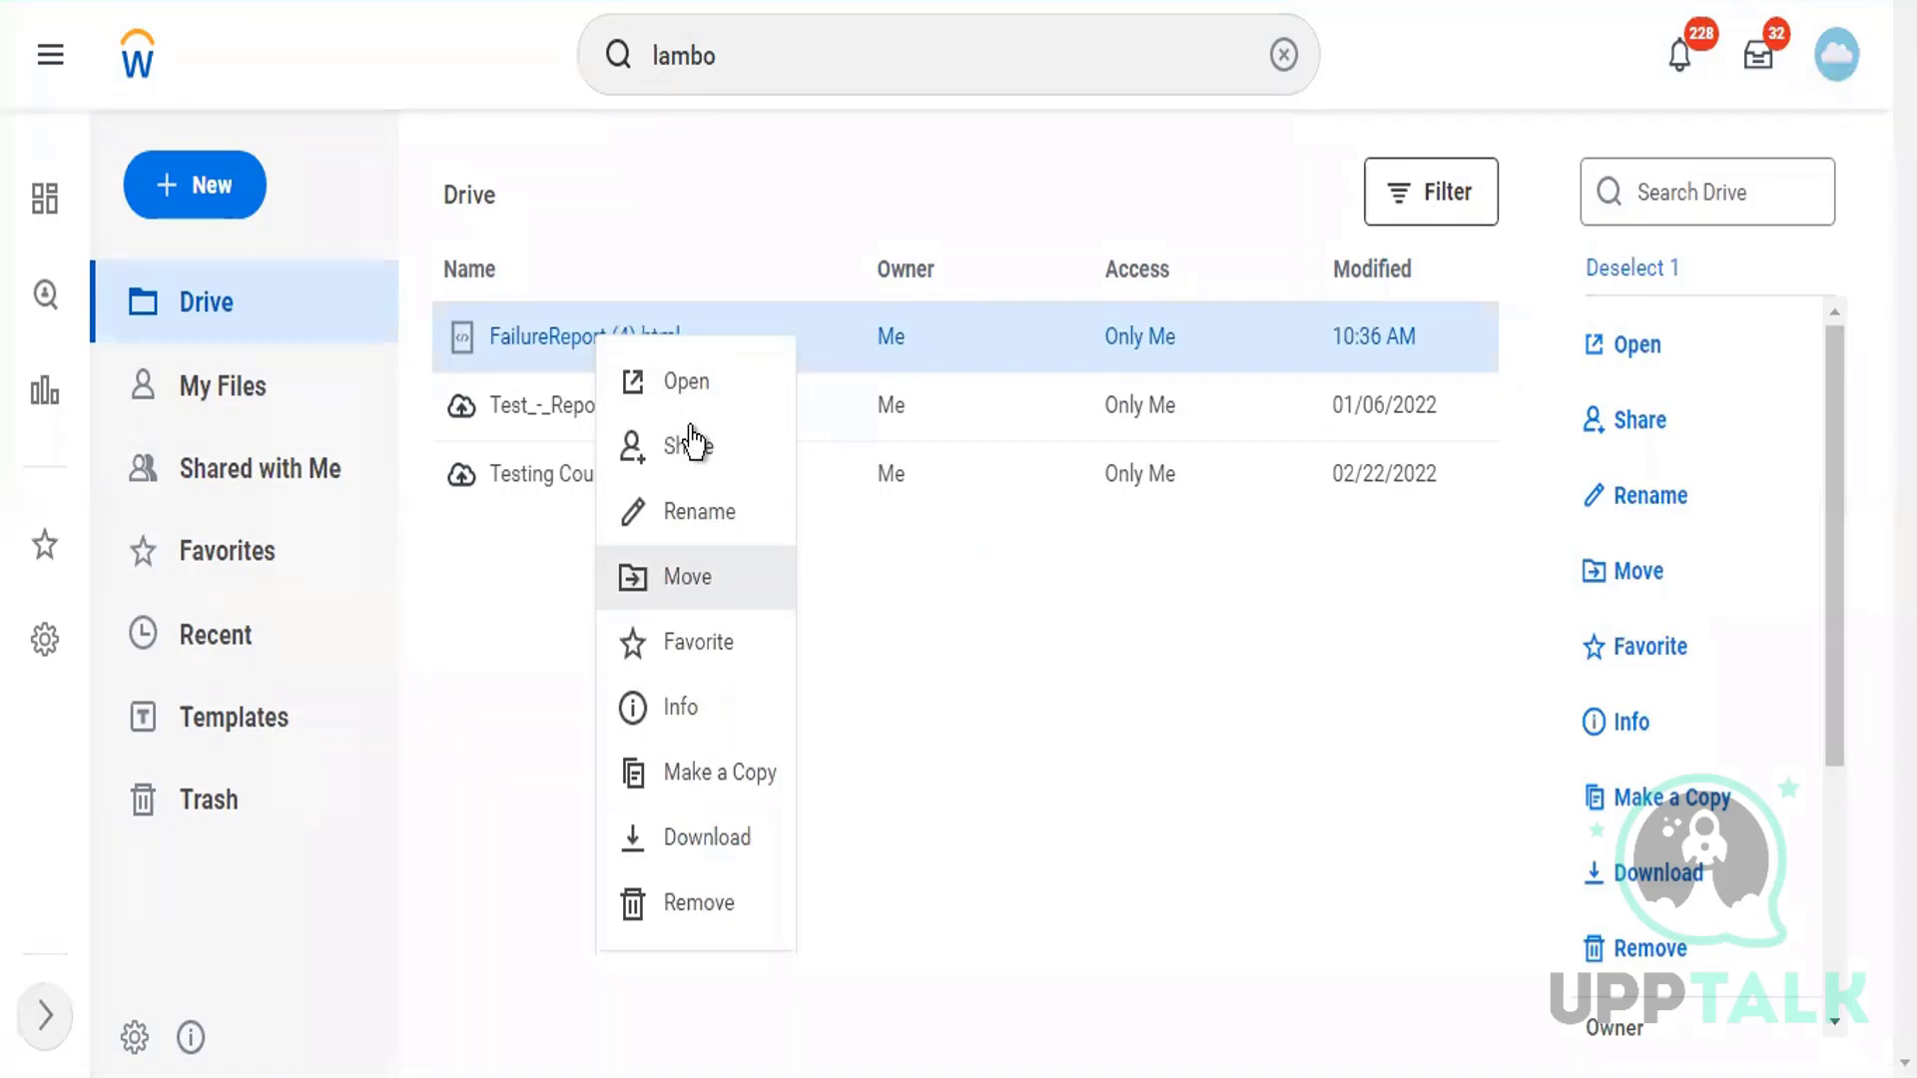
mouse_move(688, 443)
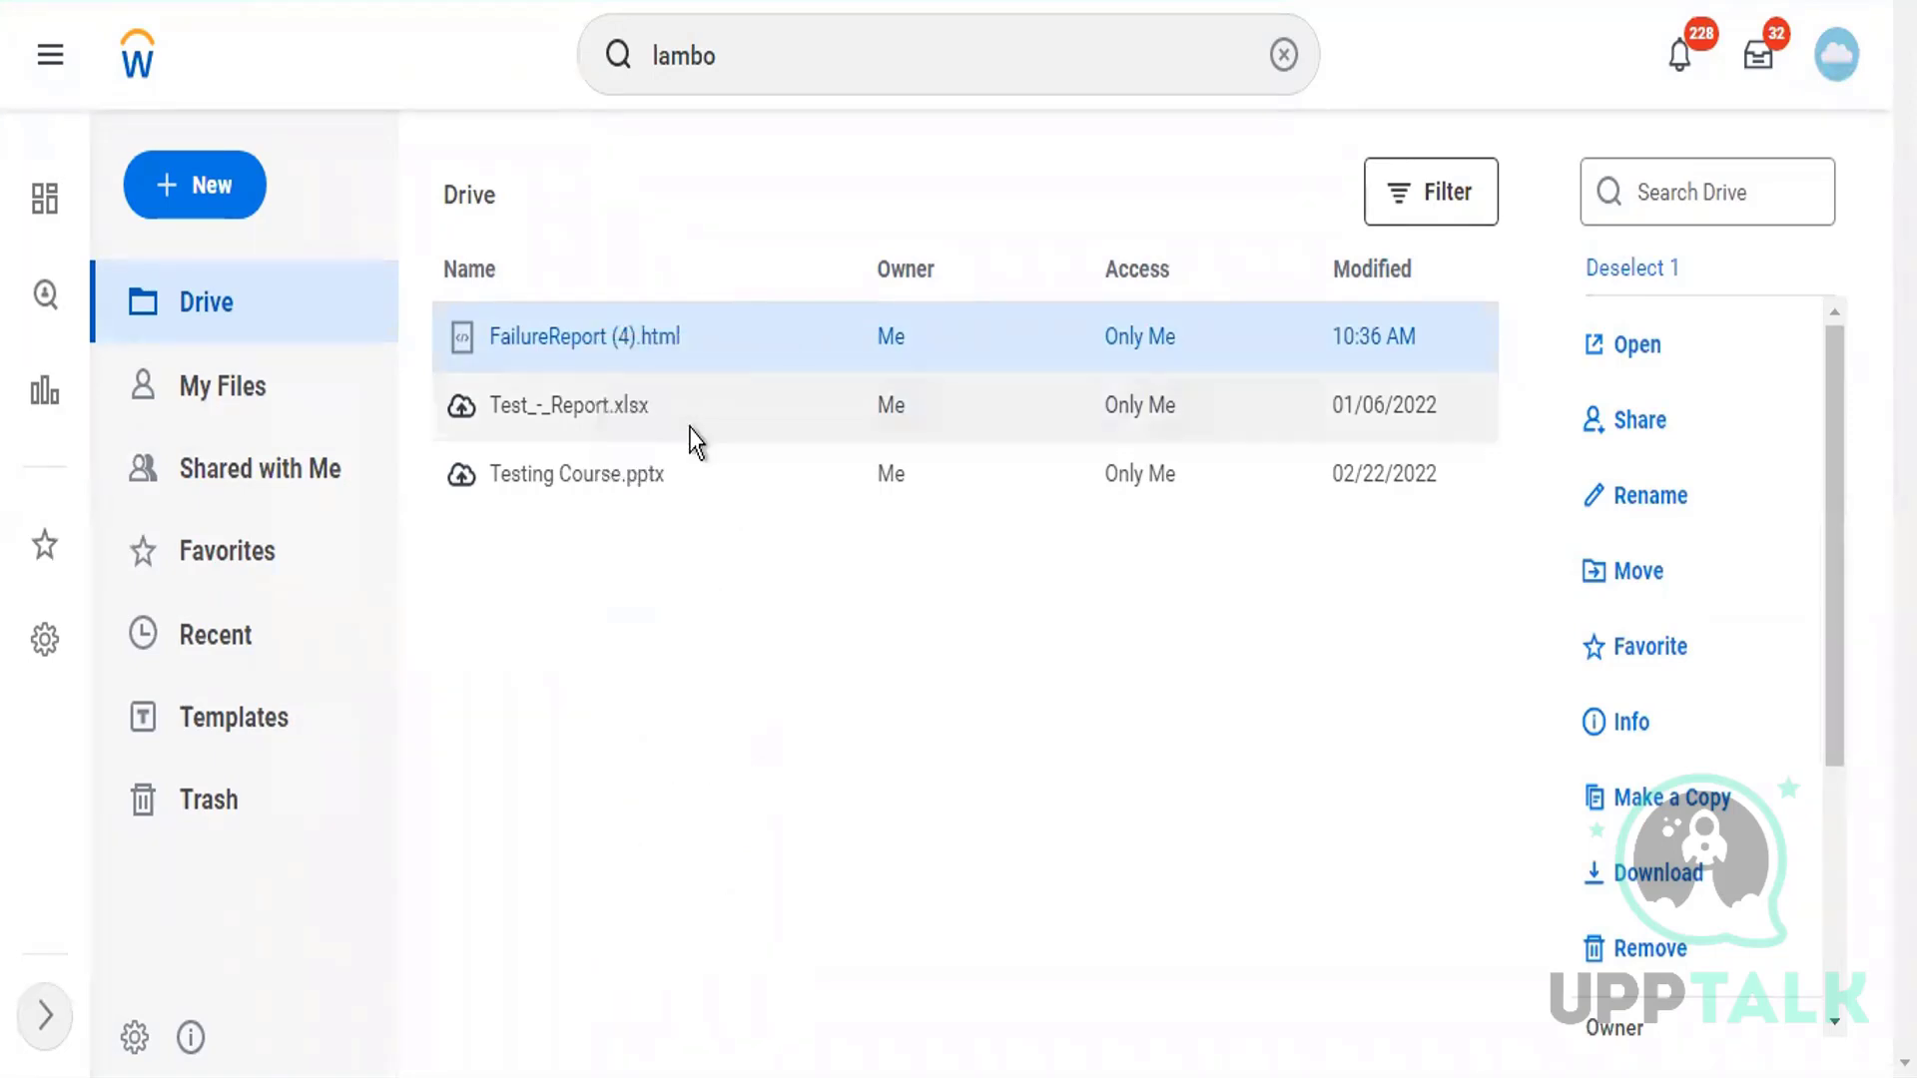
click(1637, 419)
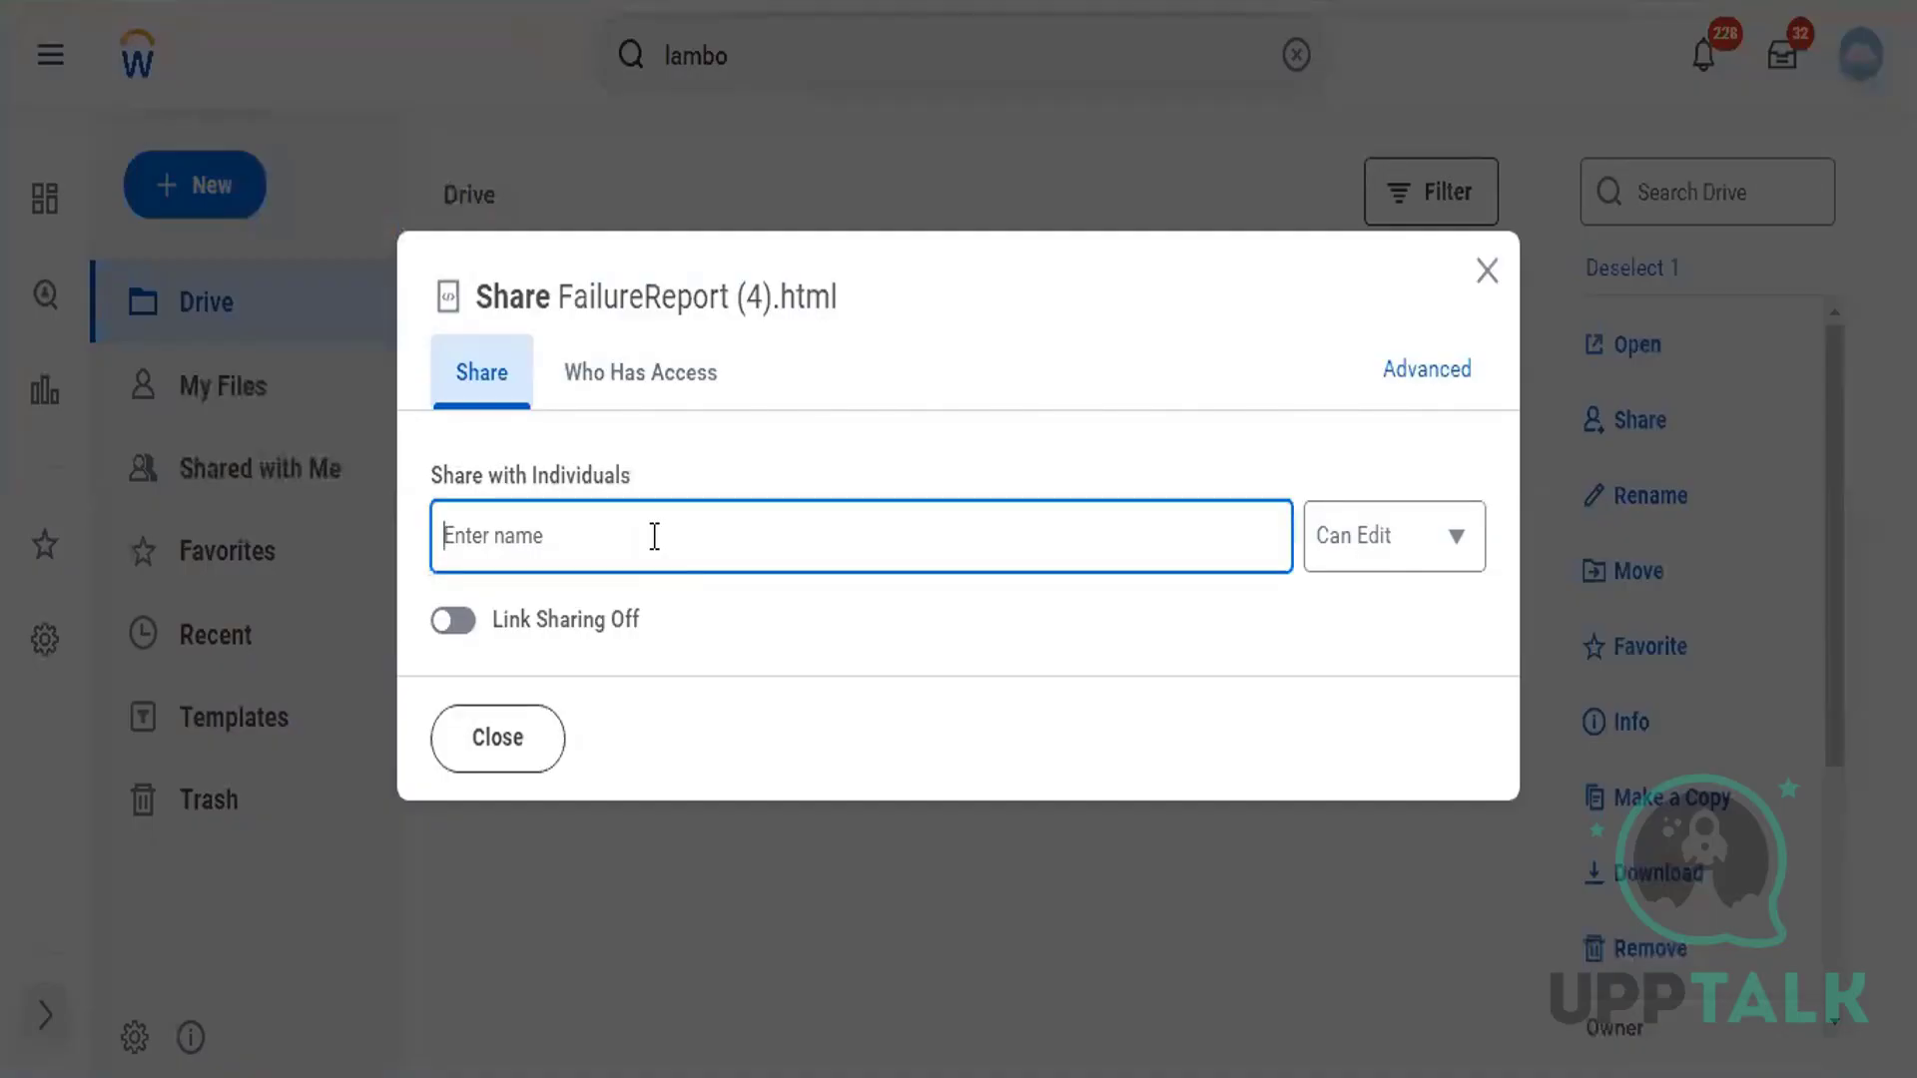
text(Ter)
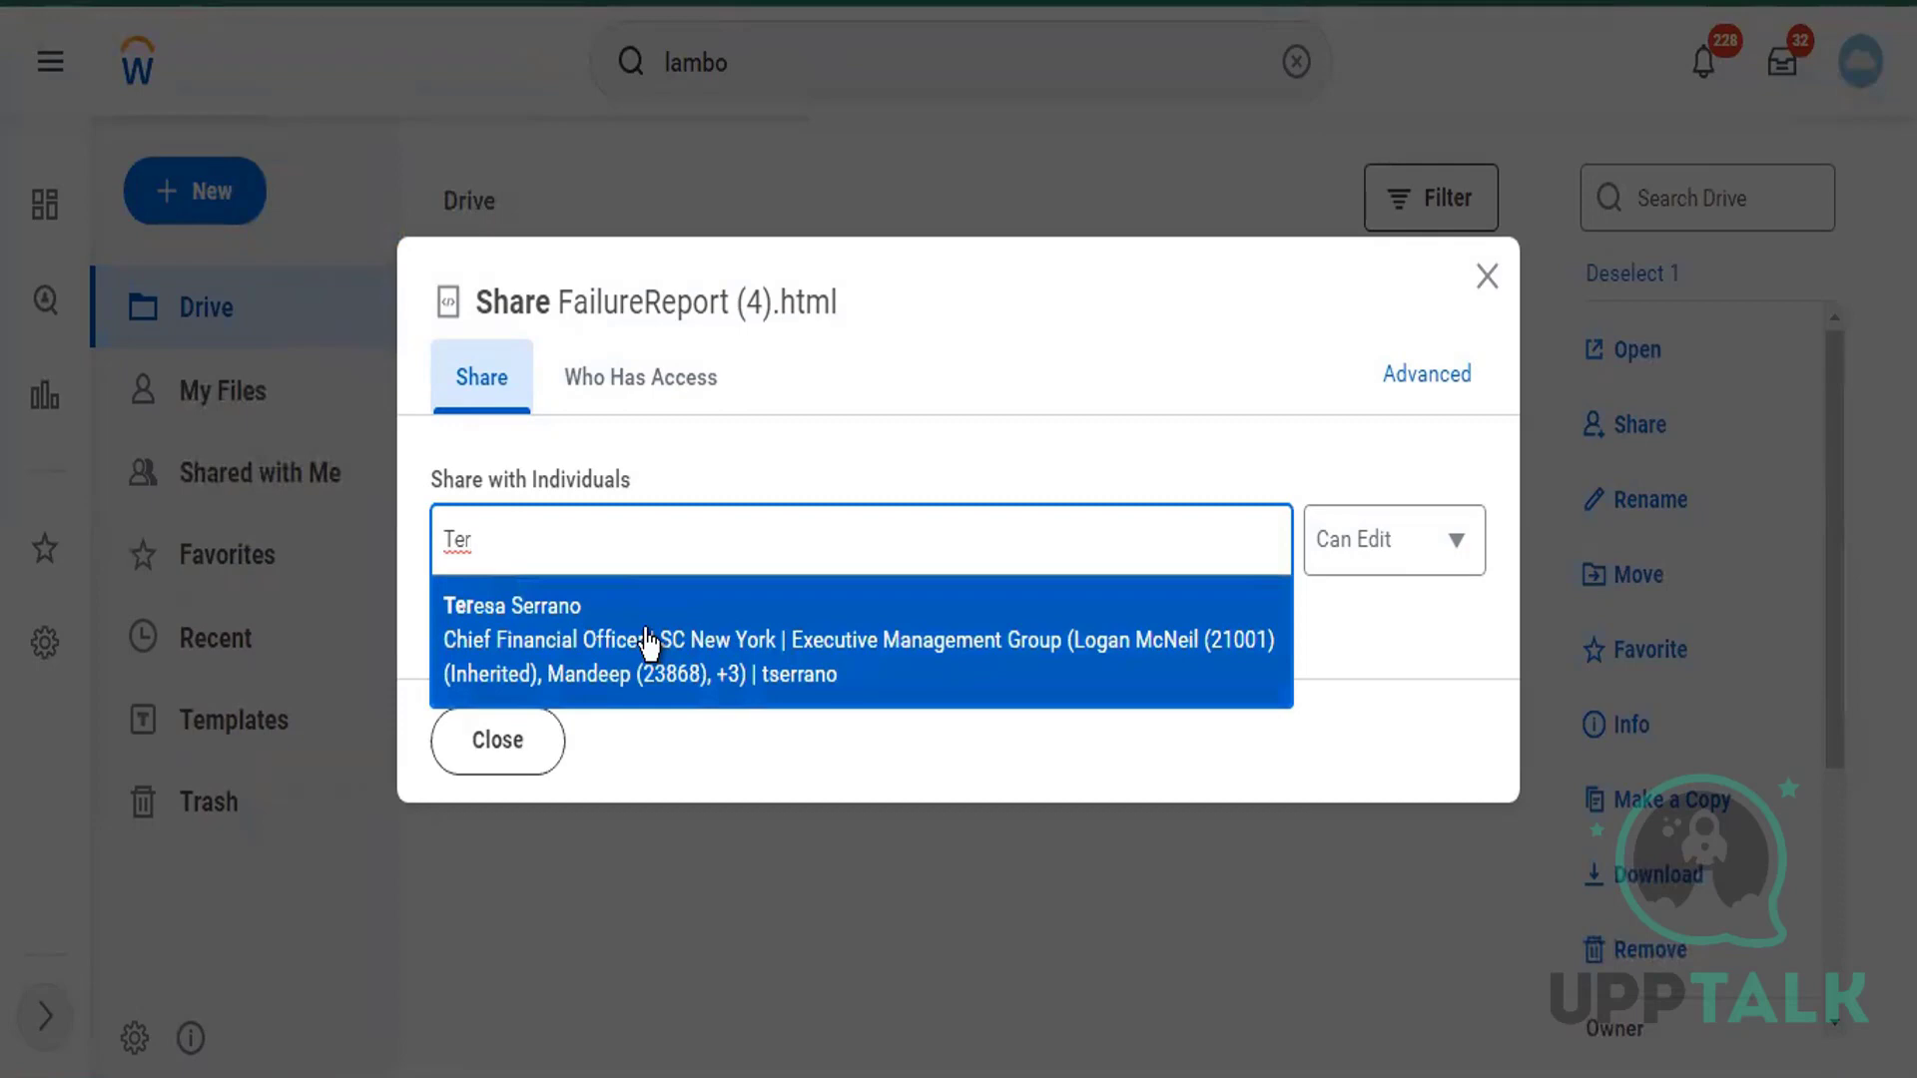
mouse_move(646, 626)
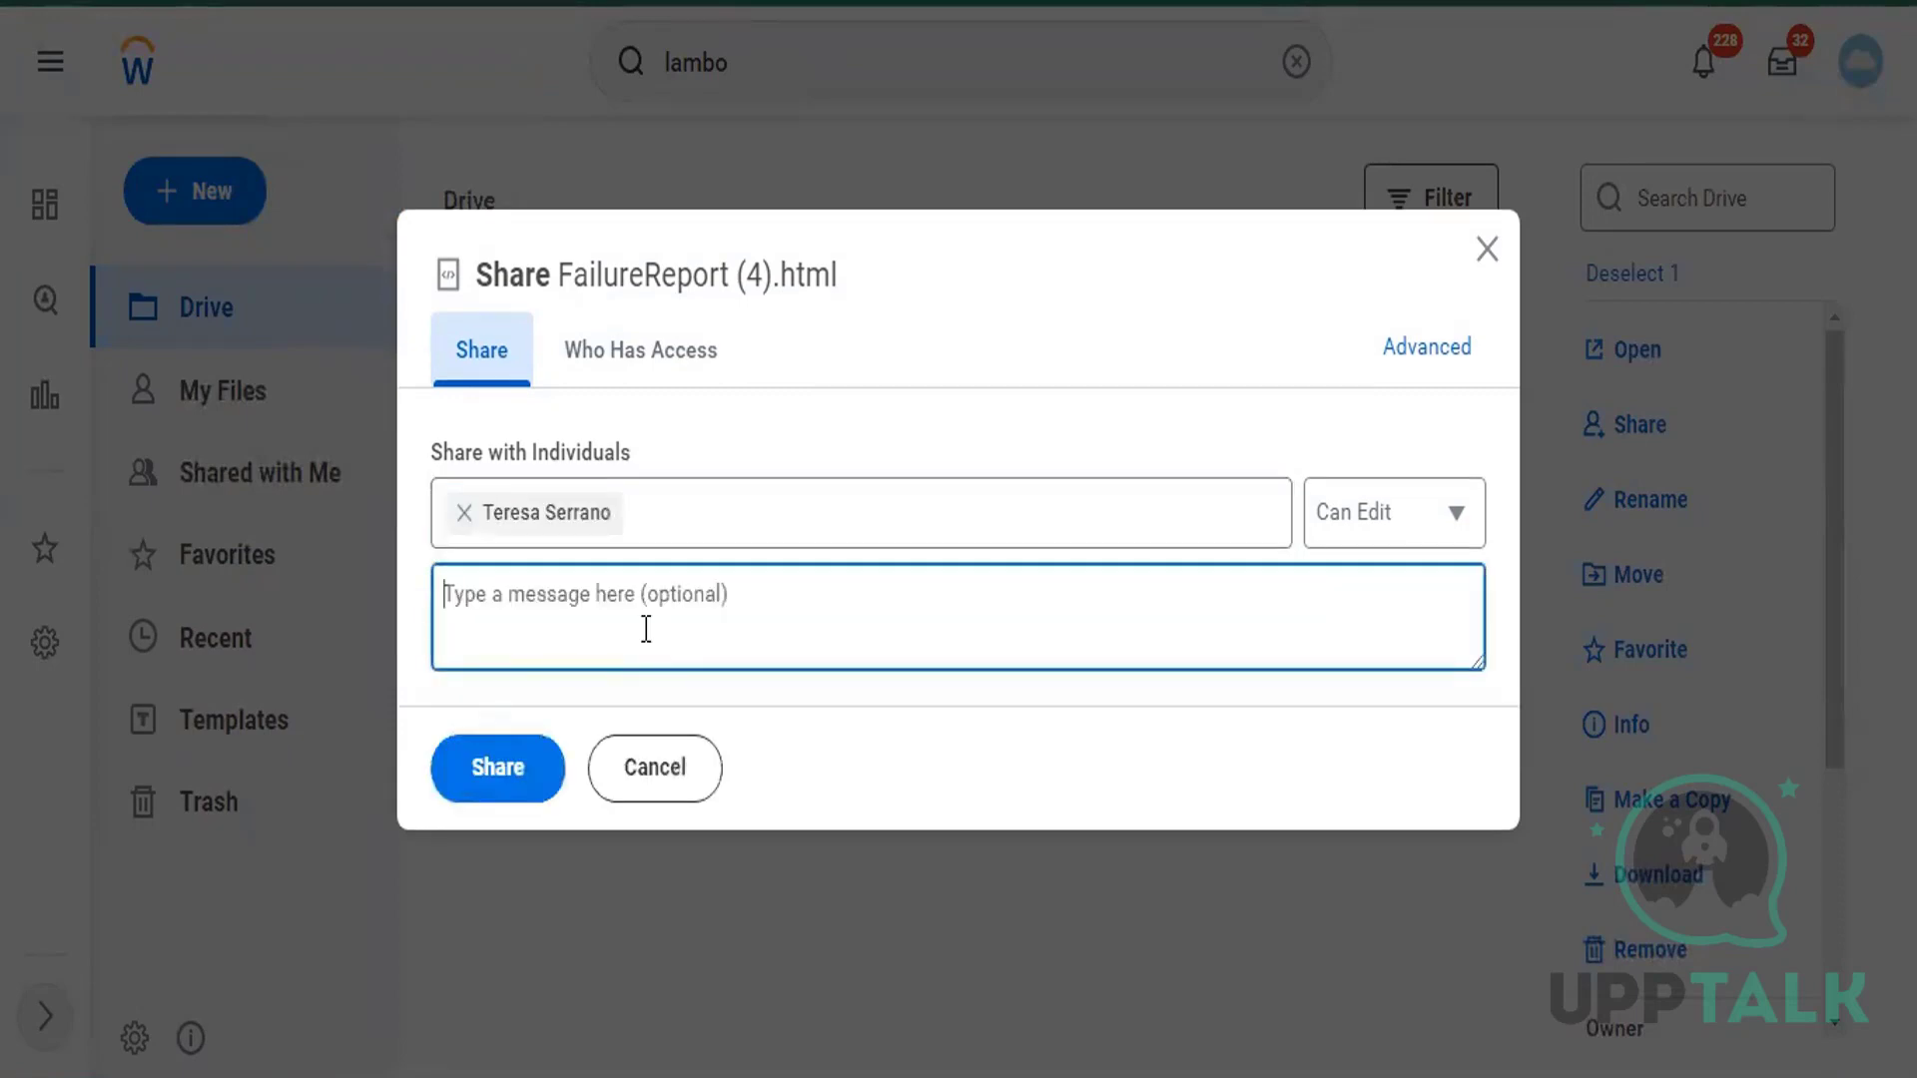
text(Can you)
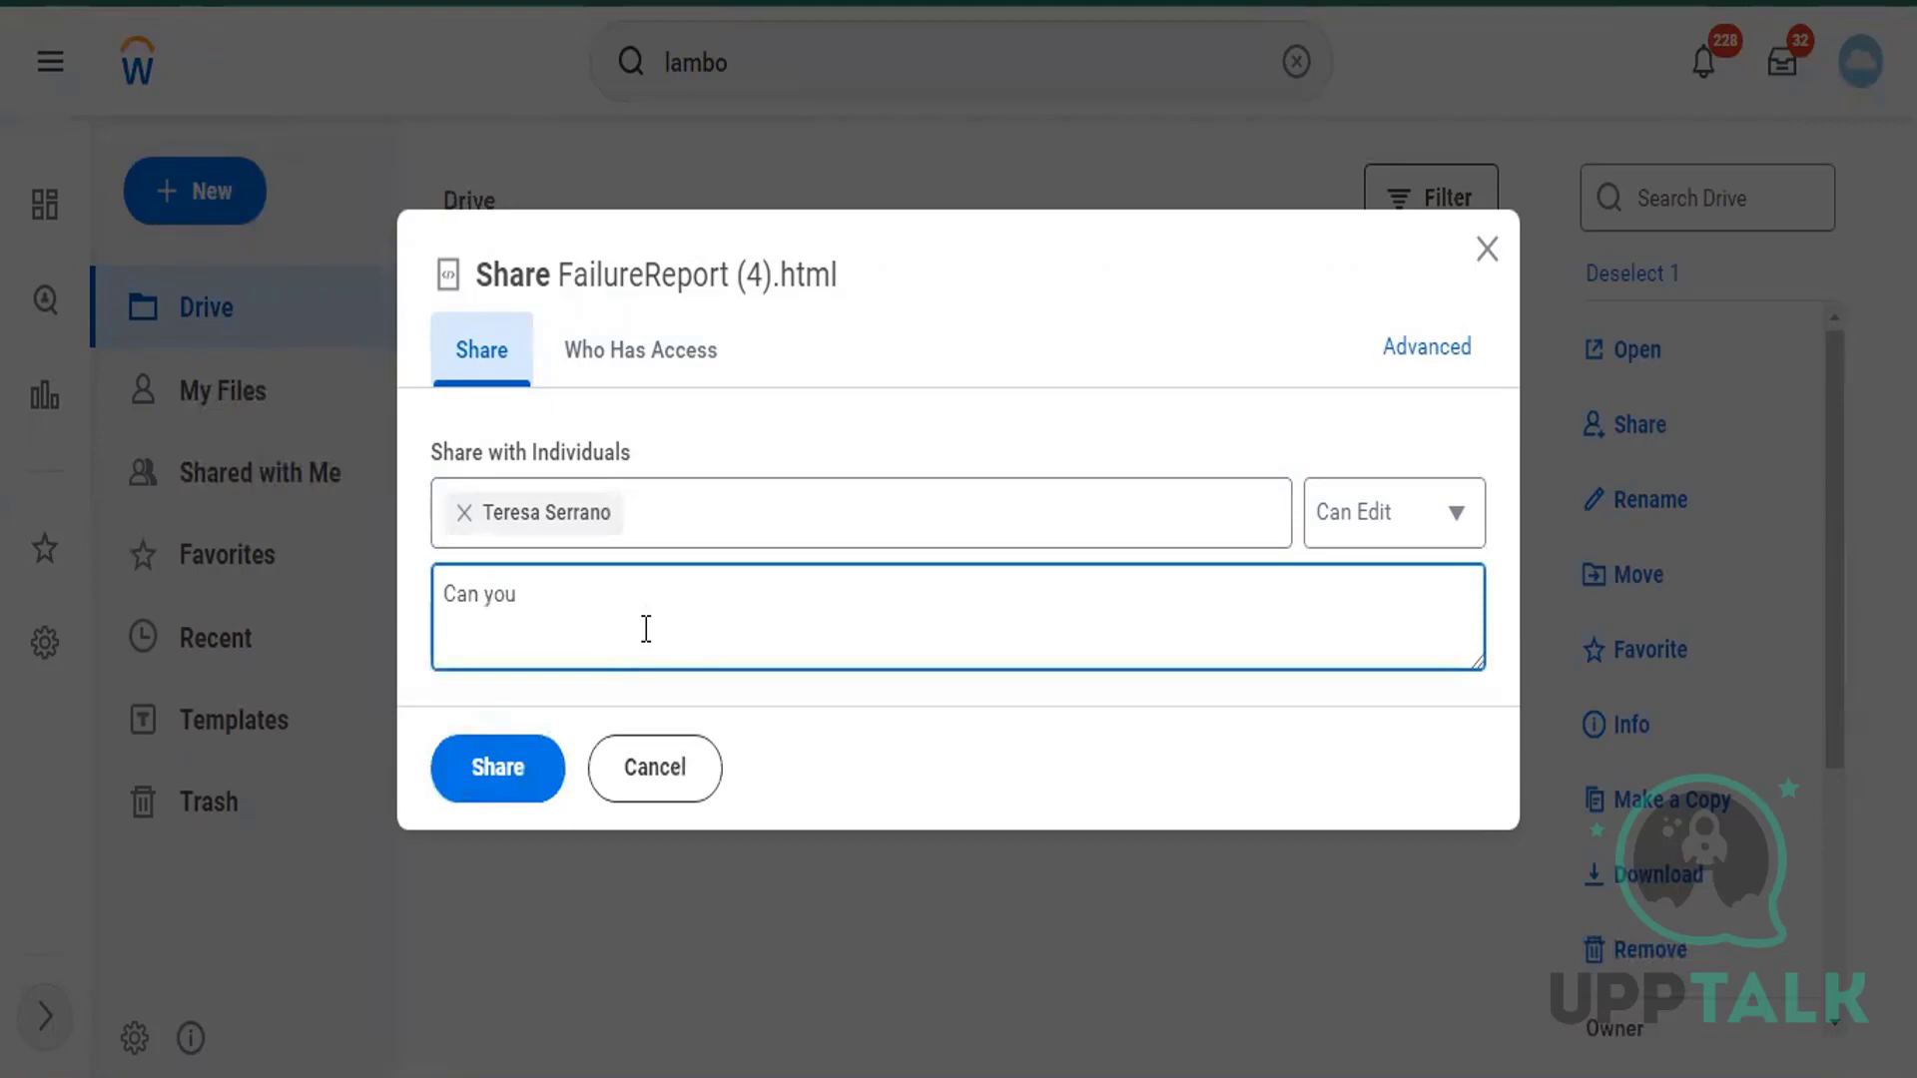
text(plee)
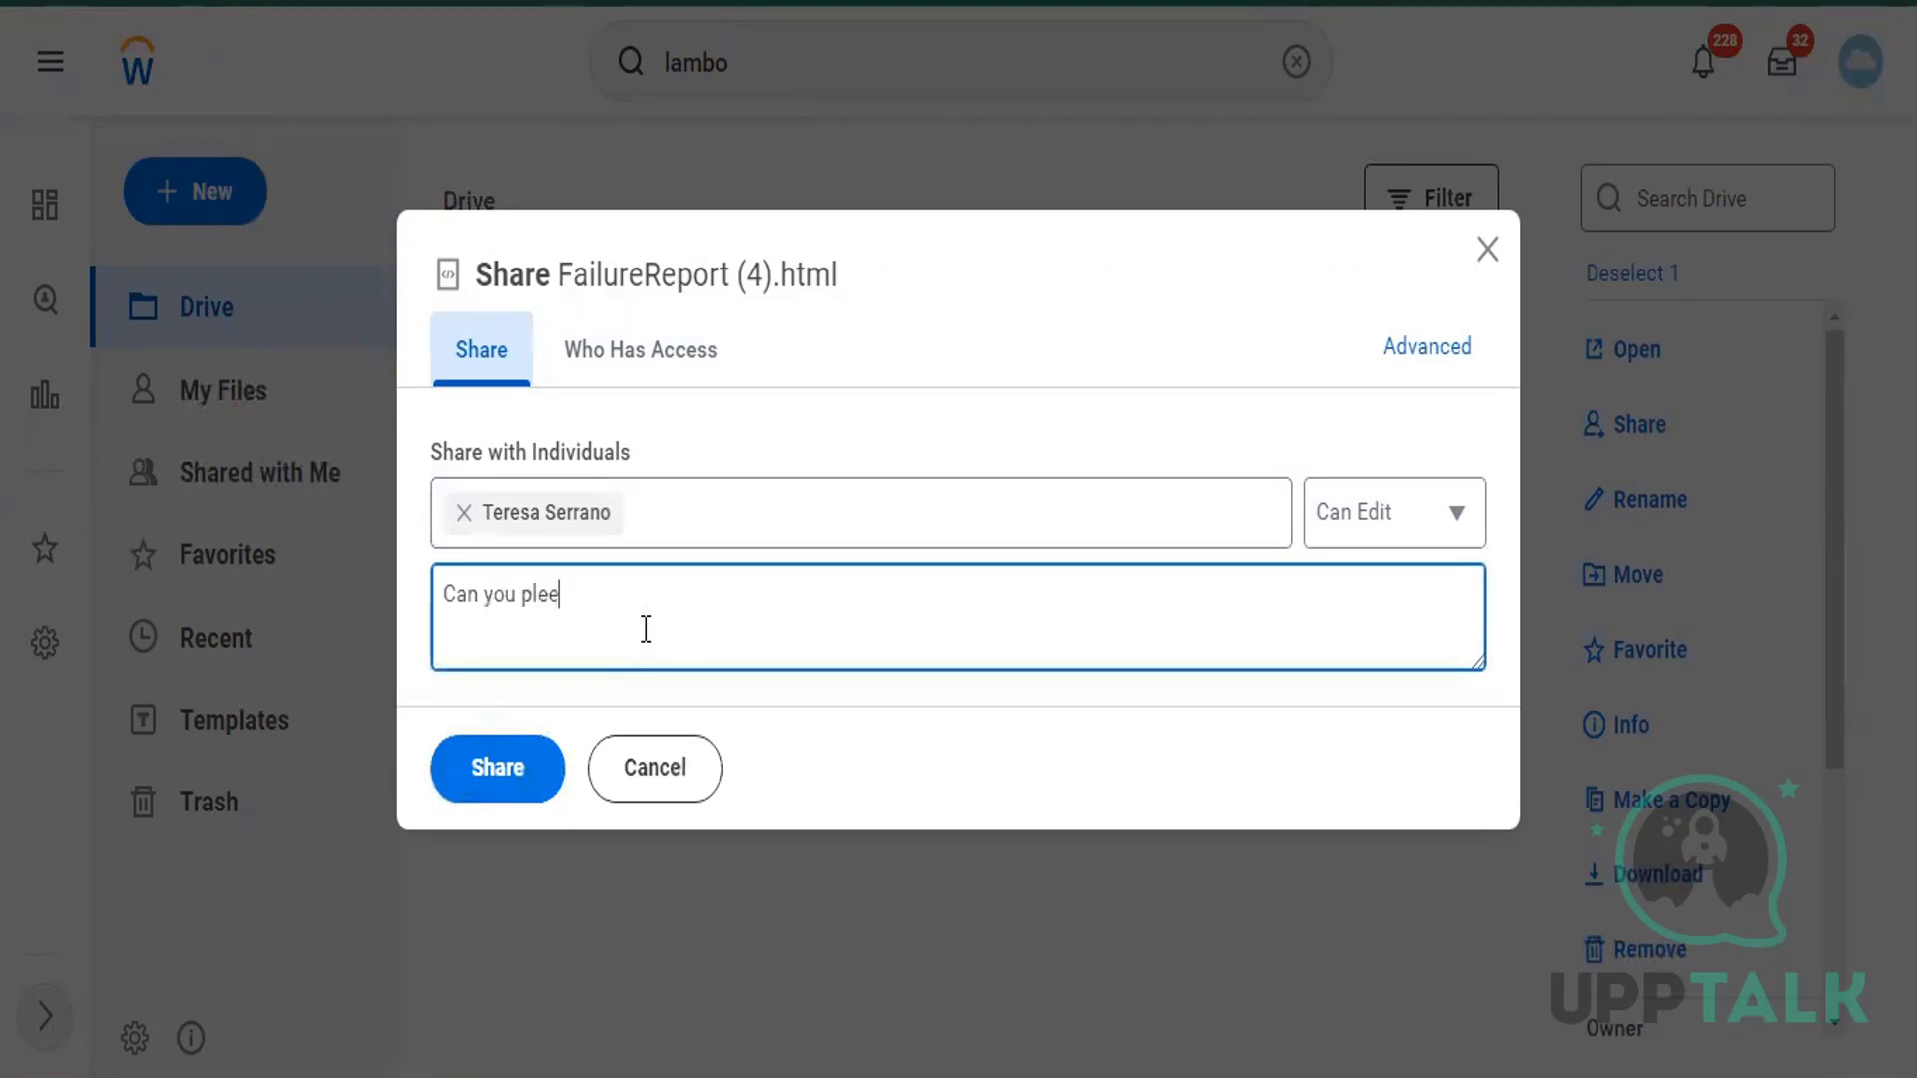
text(ase check the e)
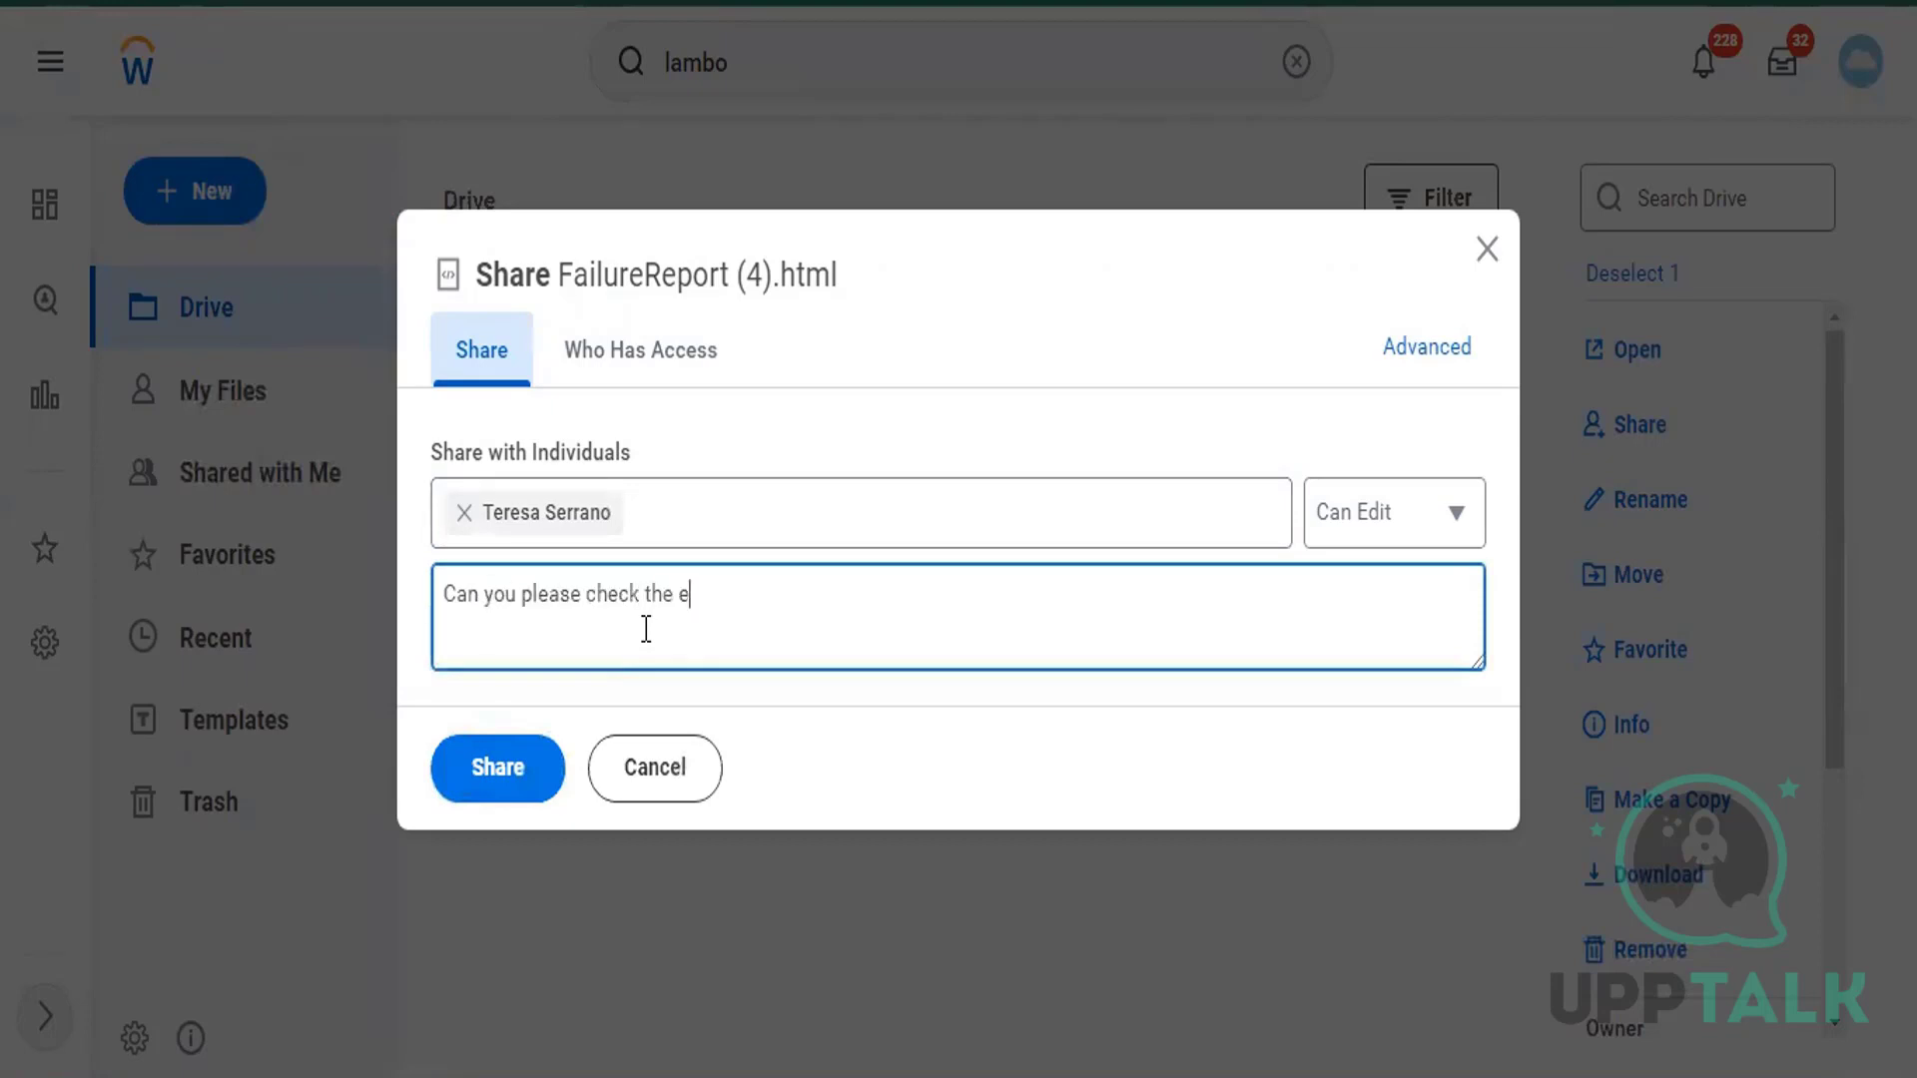
text(rrors)
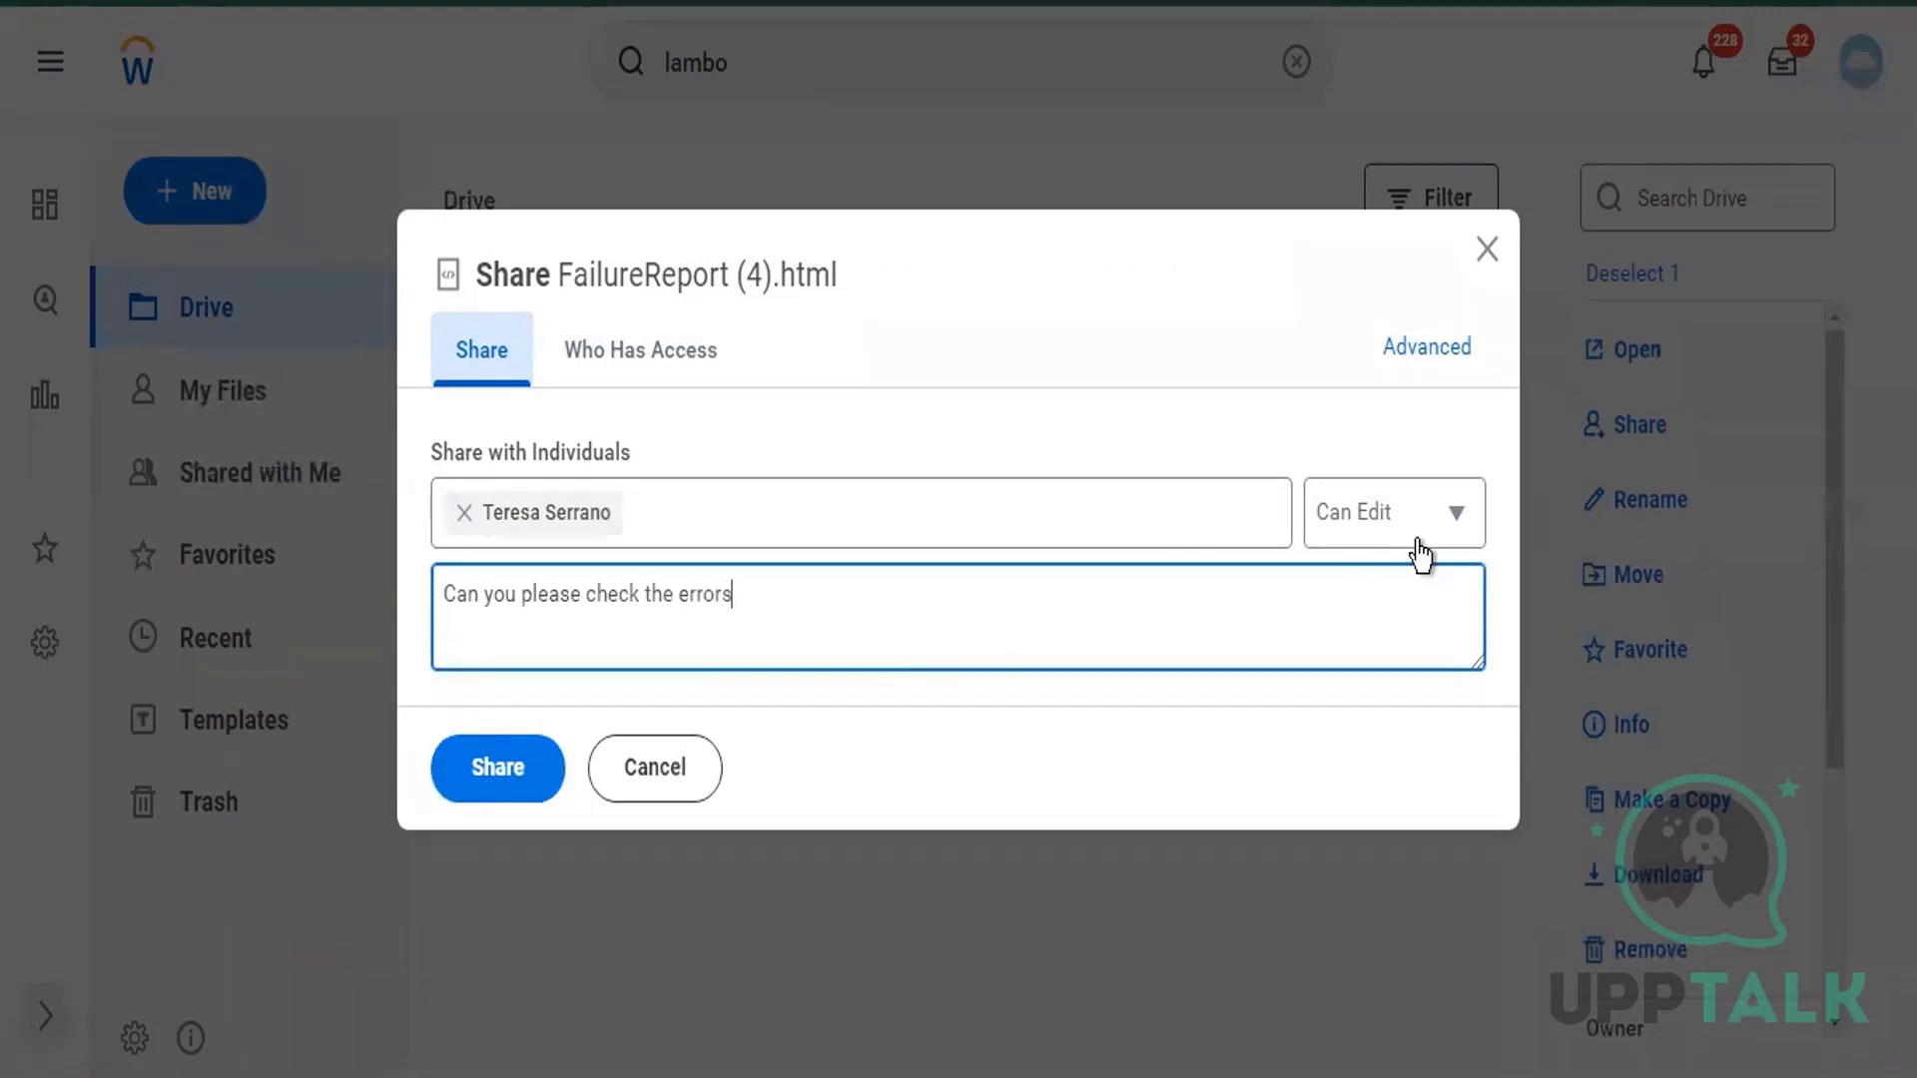
click(1390, 511)
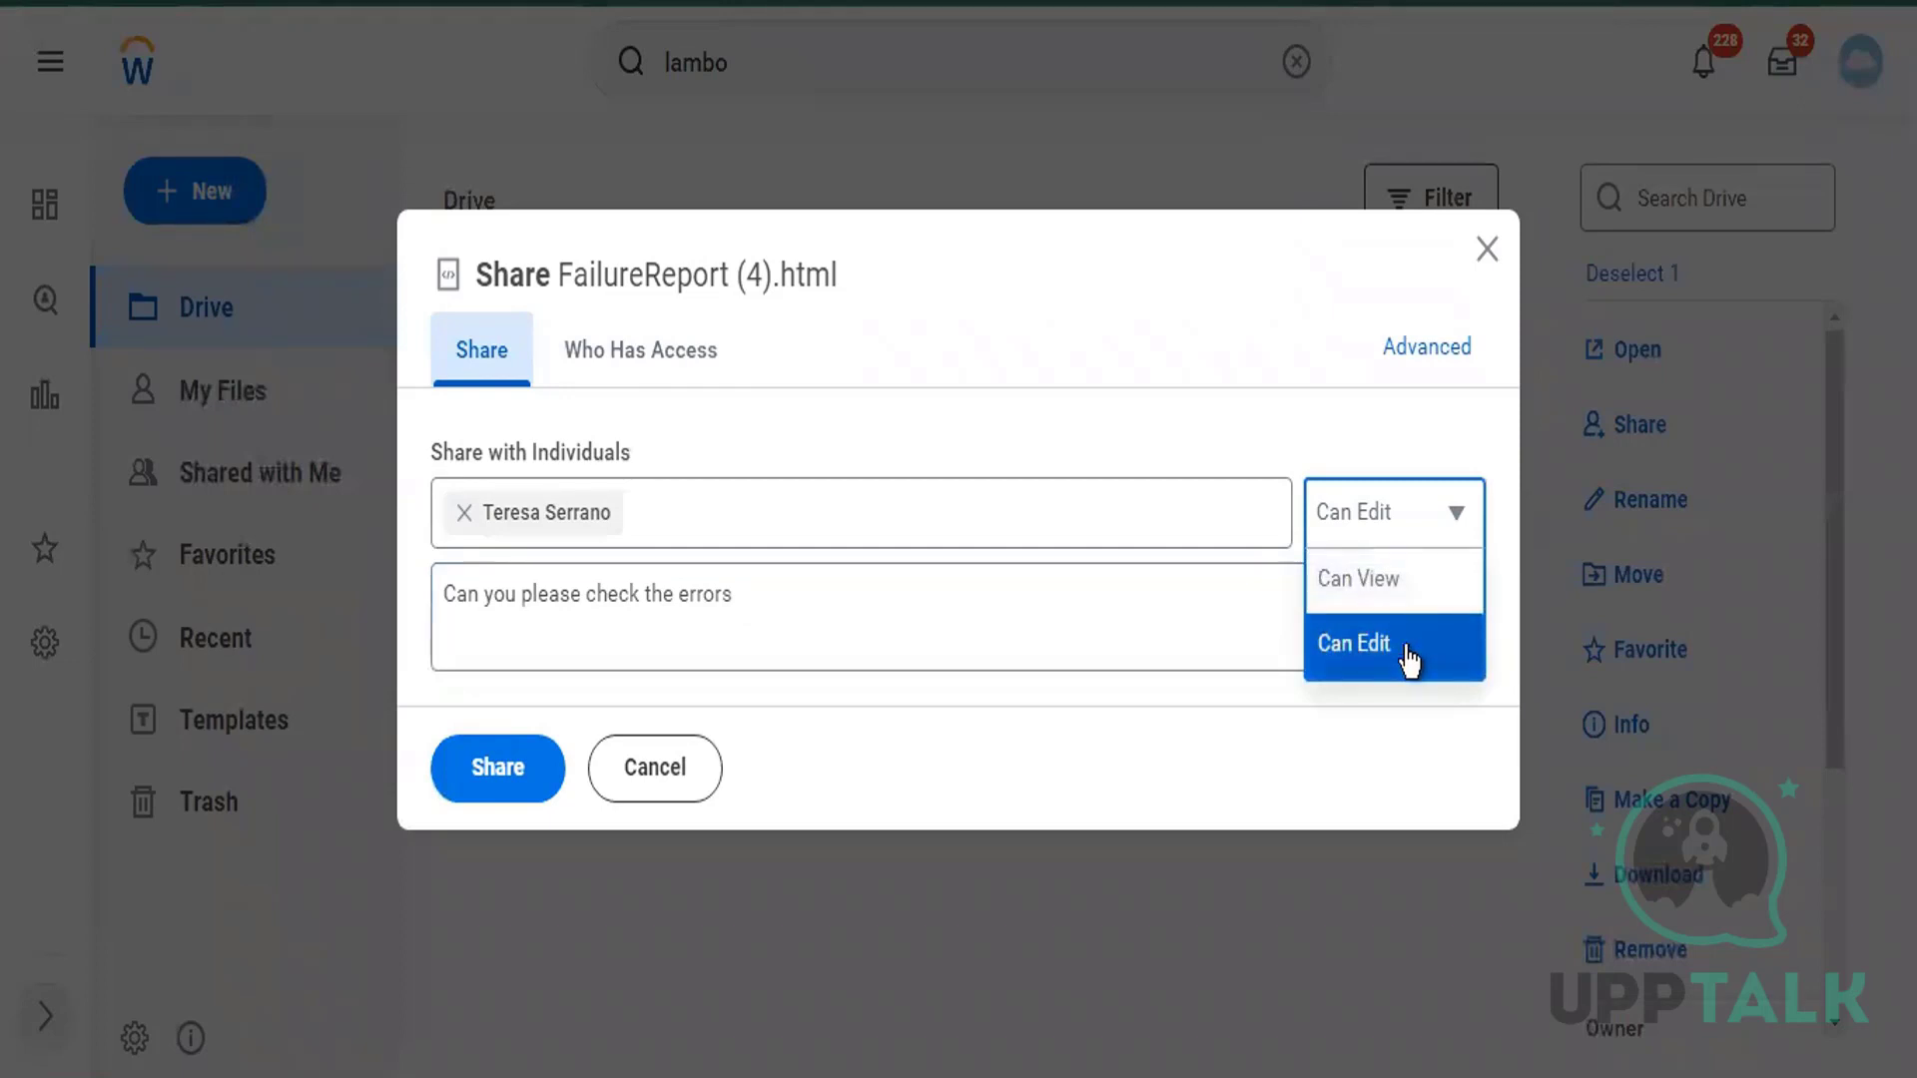
click(1351, 642)
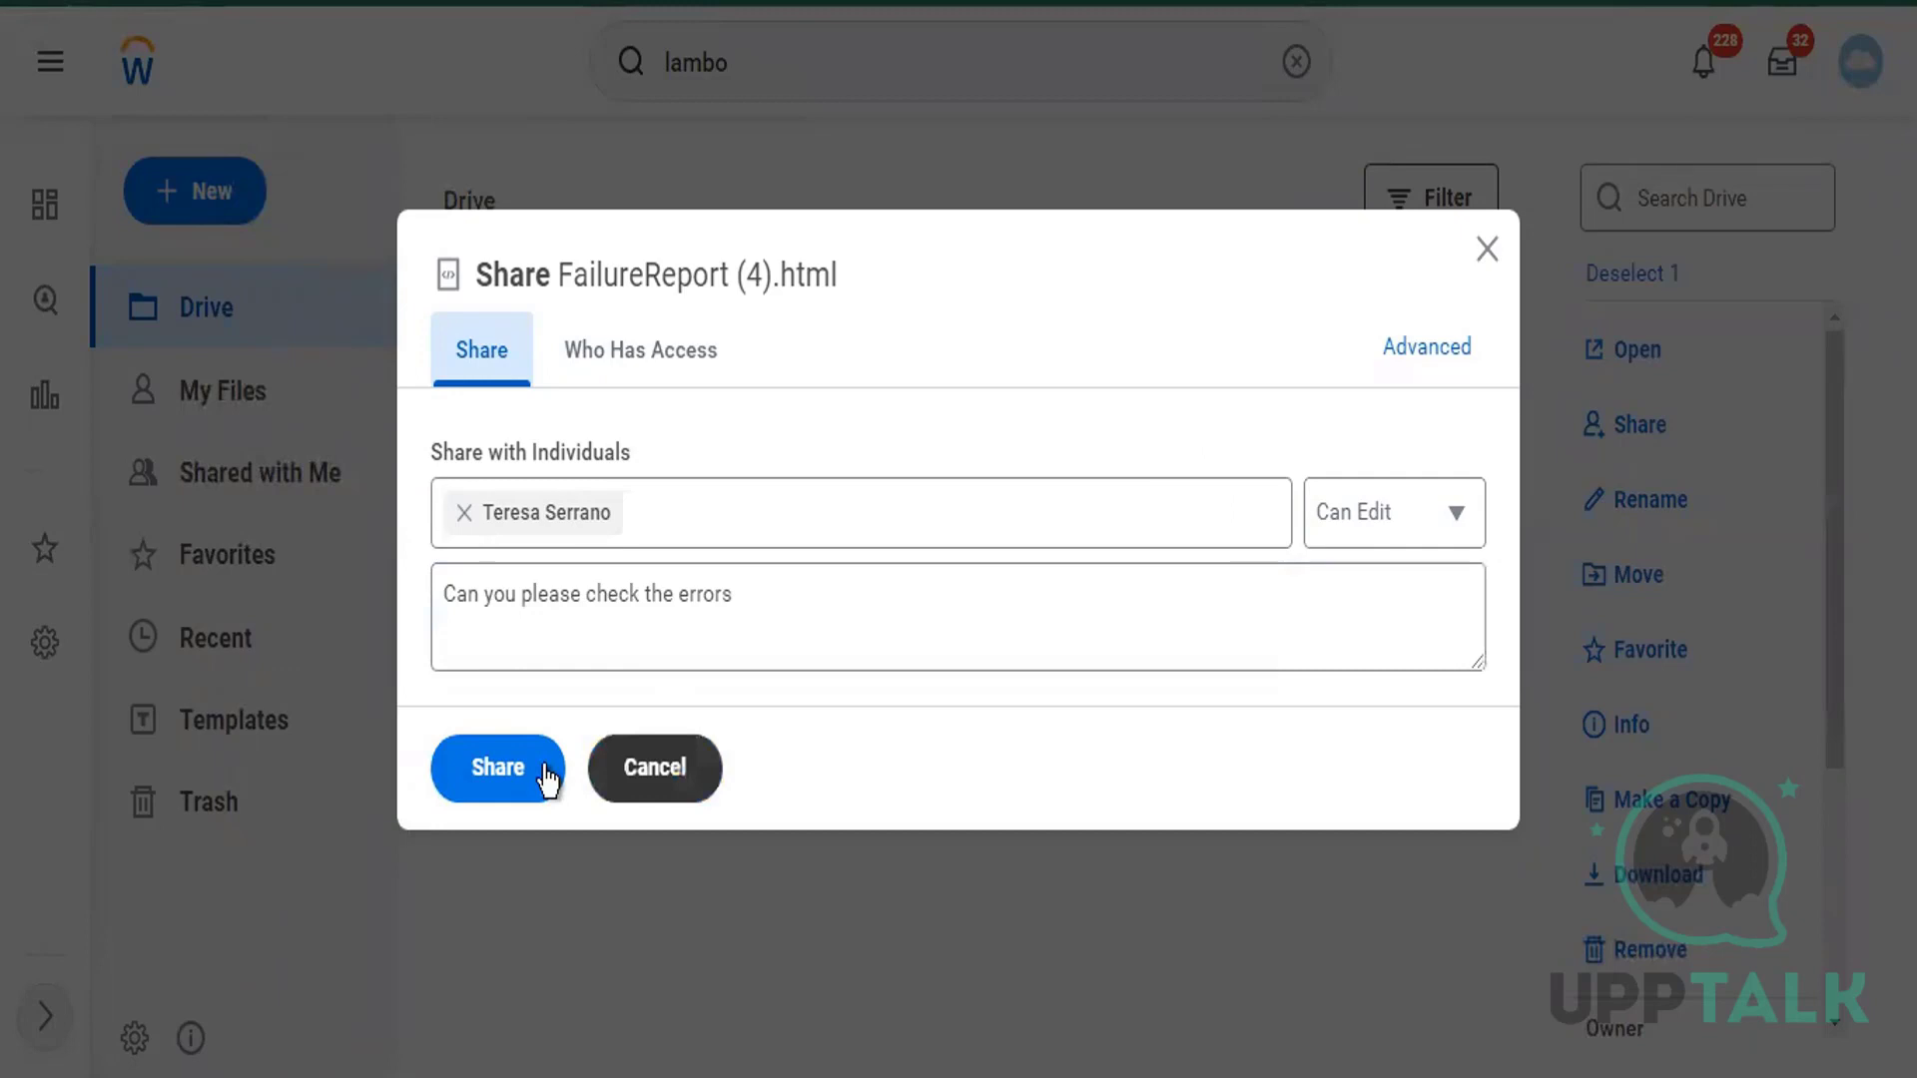
click(496, 768)
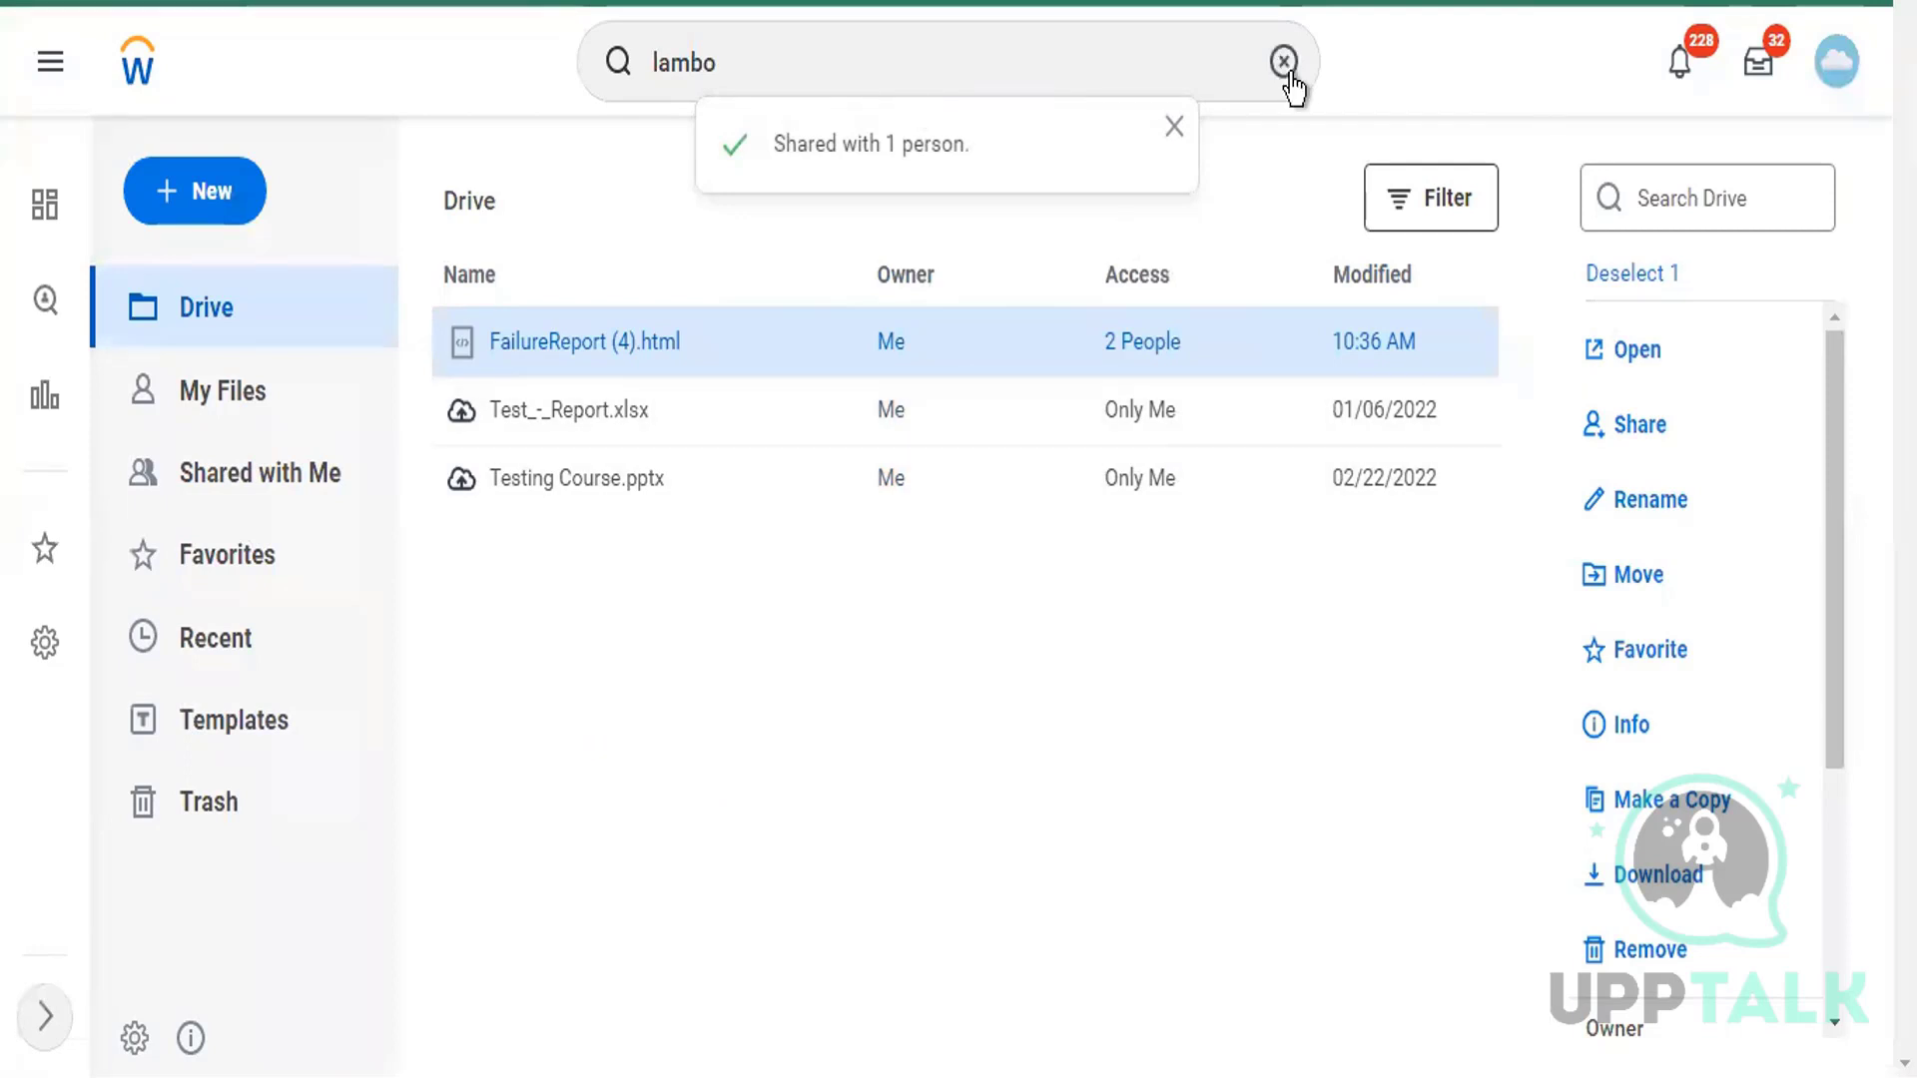
Clear 'lambo' from the global search bar and focus the empty search field.
click(1284, 61)
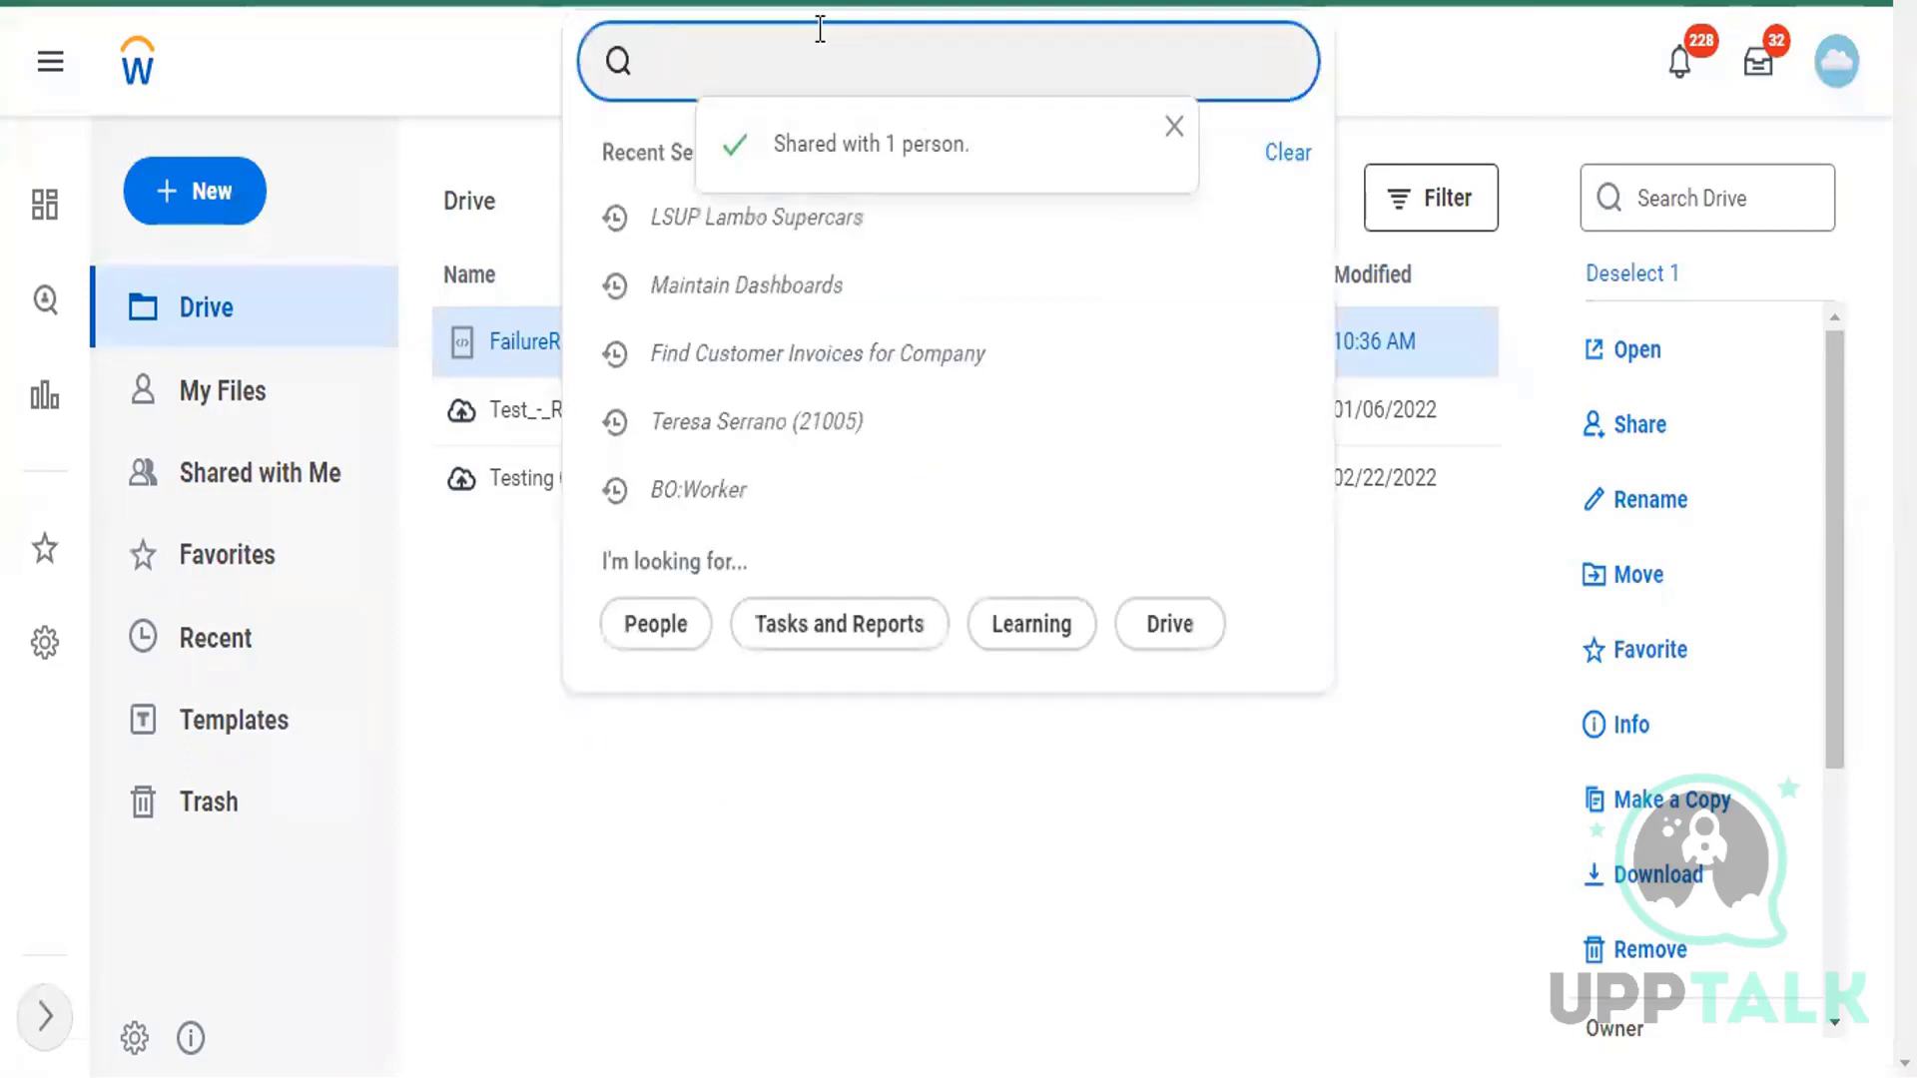
click(1172, 126)
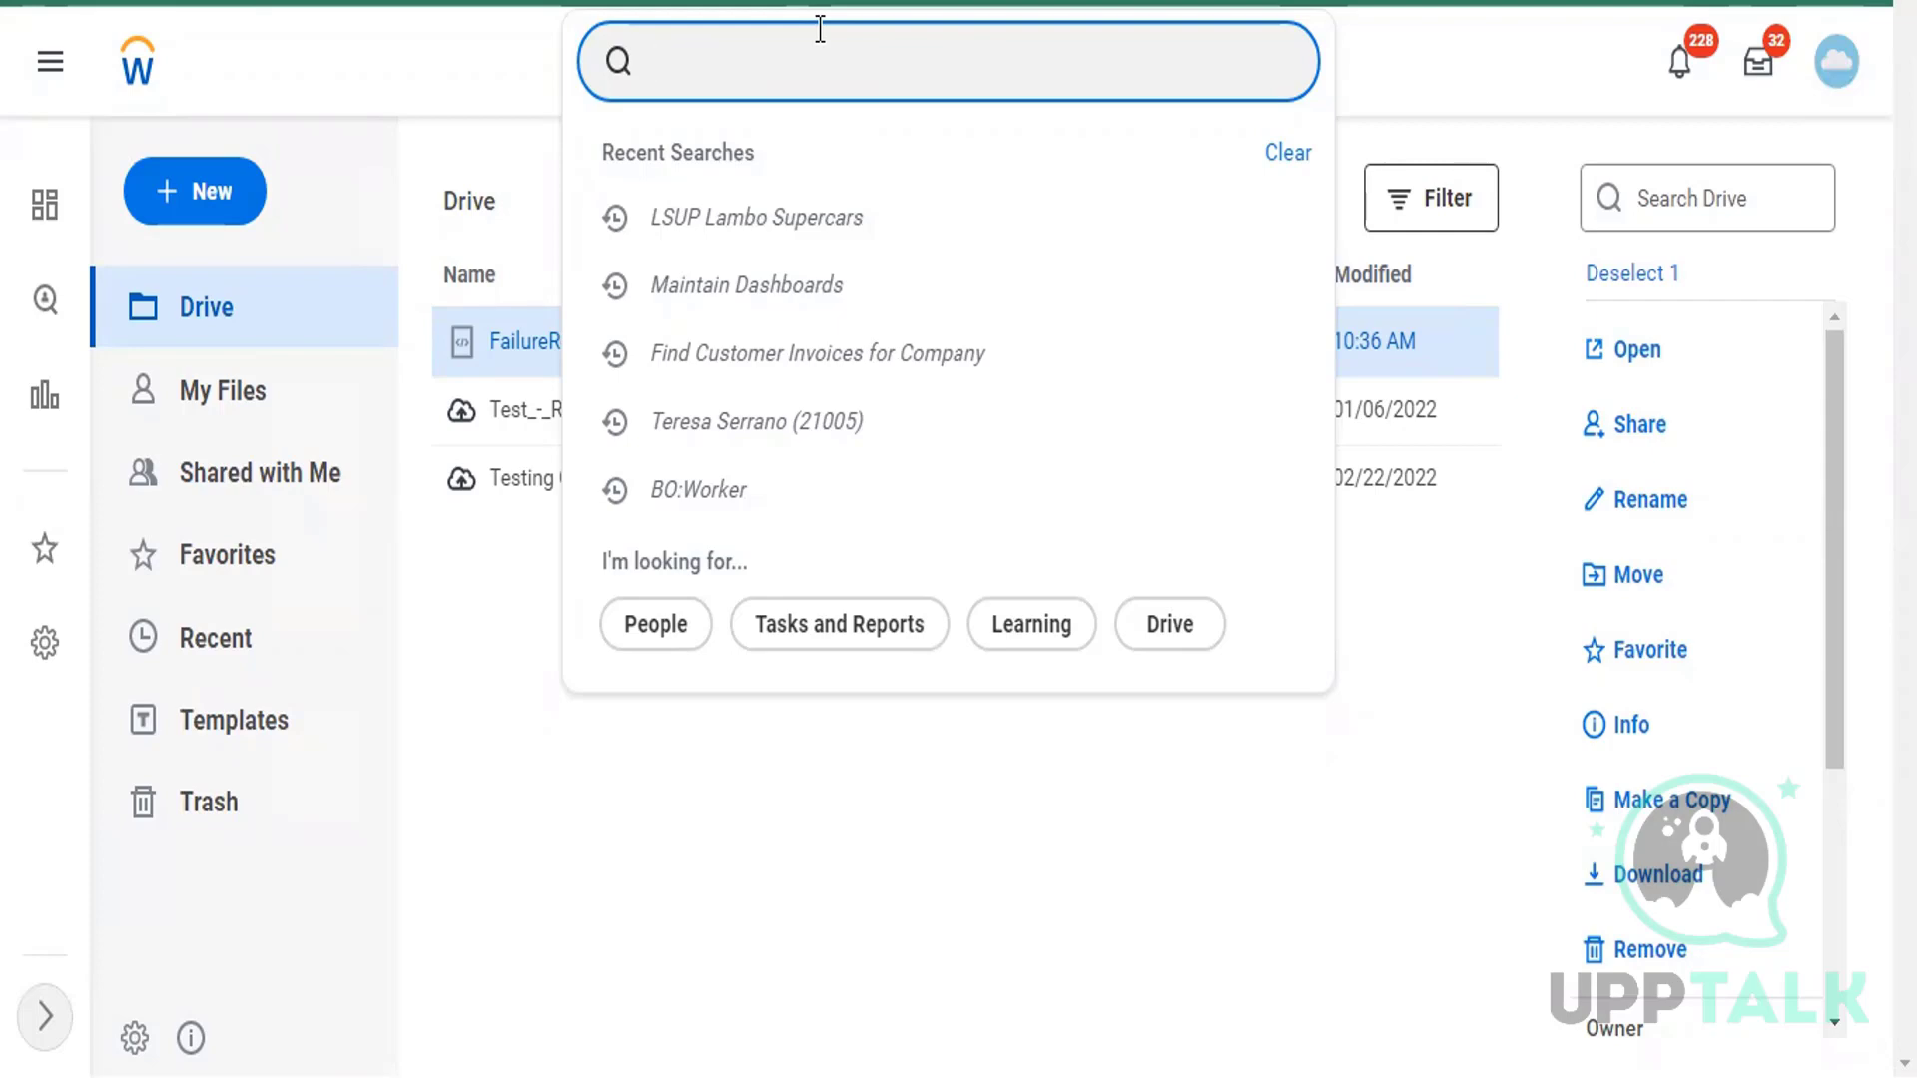
text(sta)
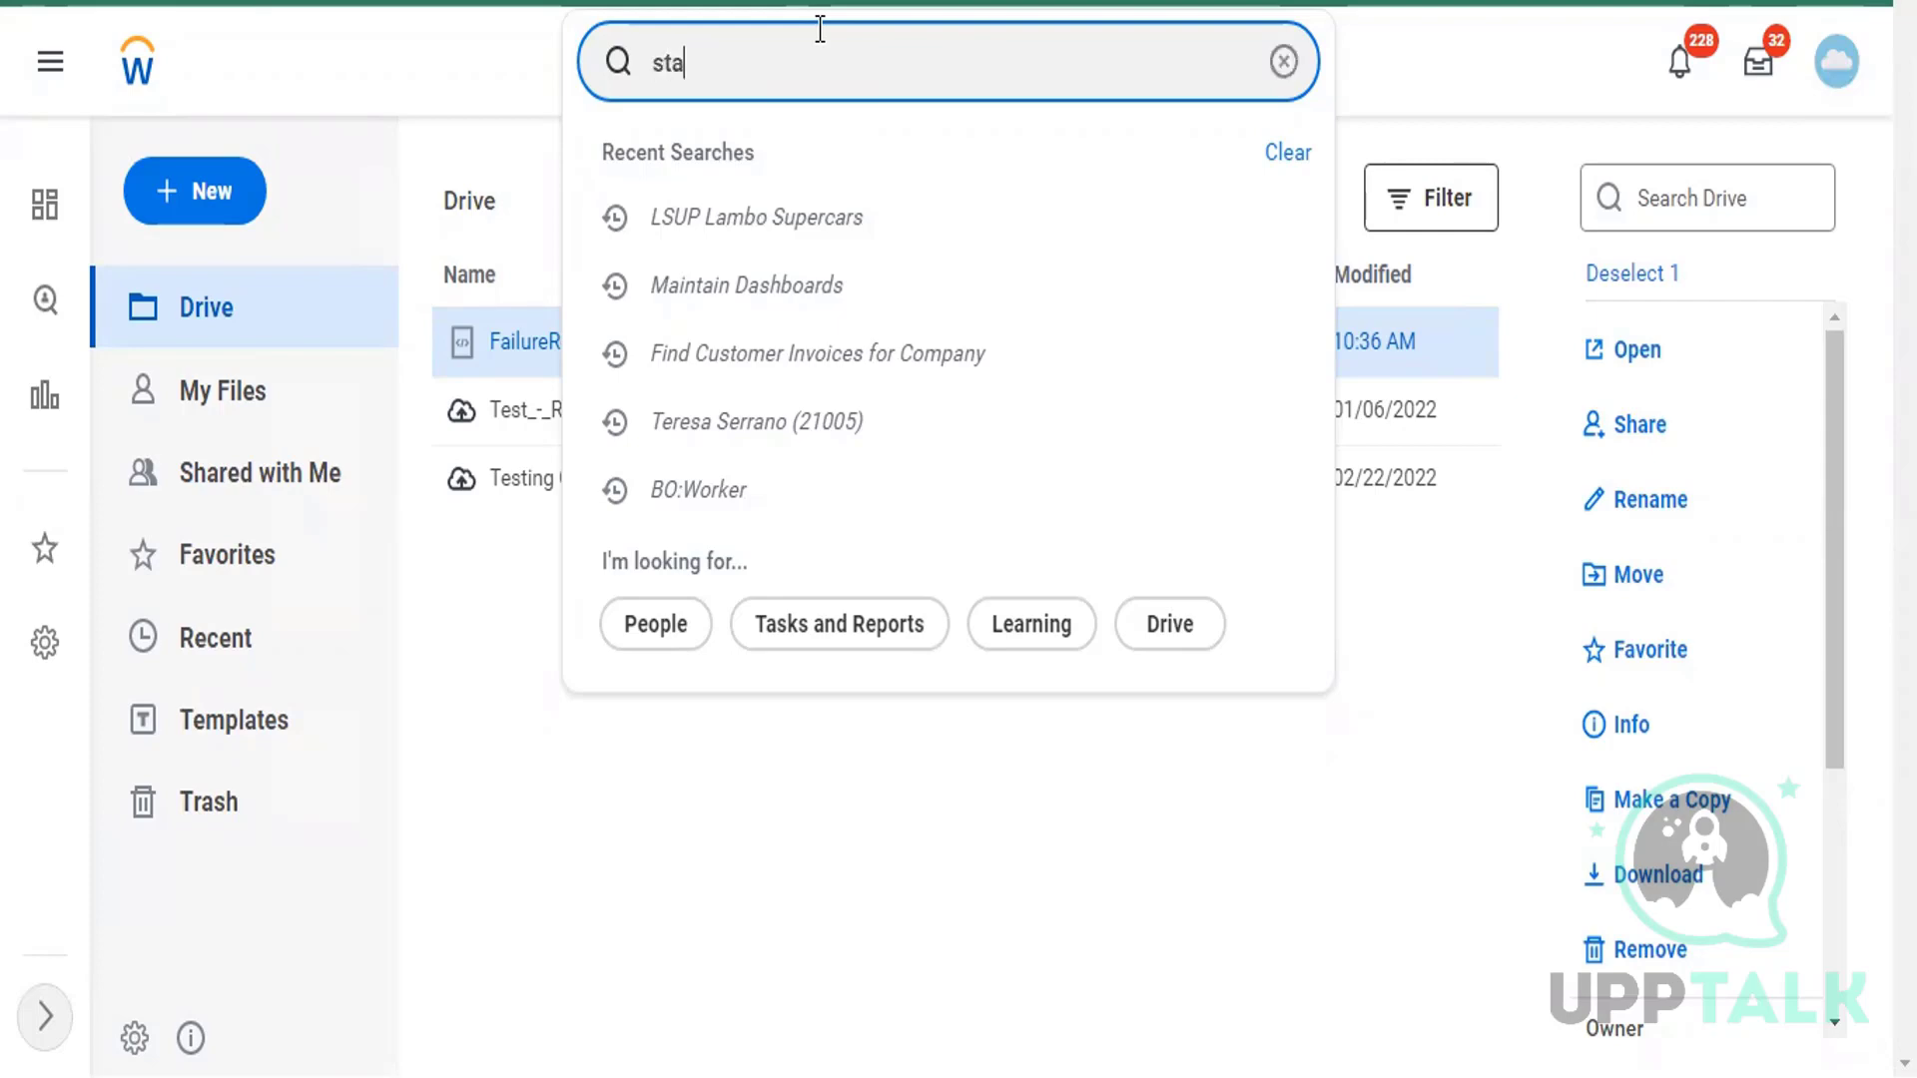
text(rt)
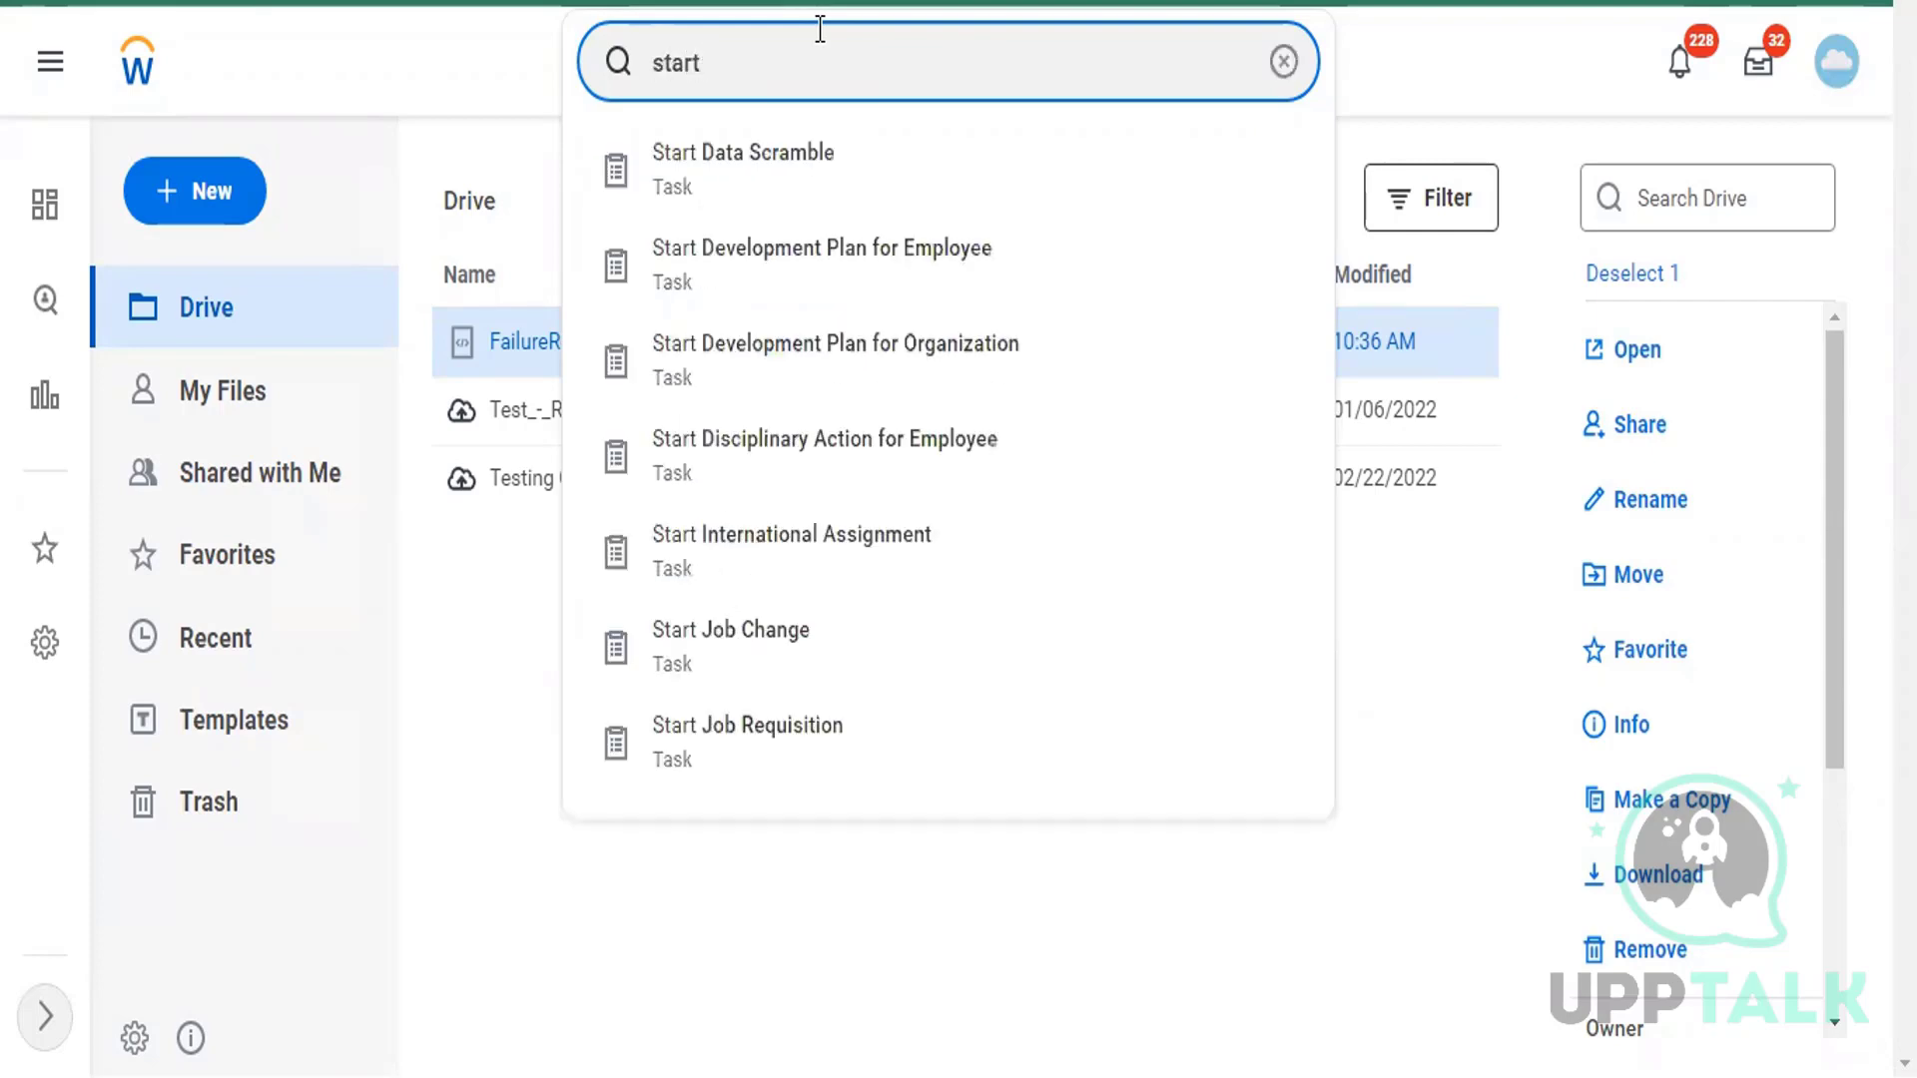
text(proxy)
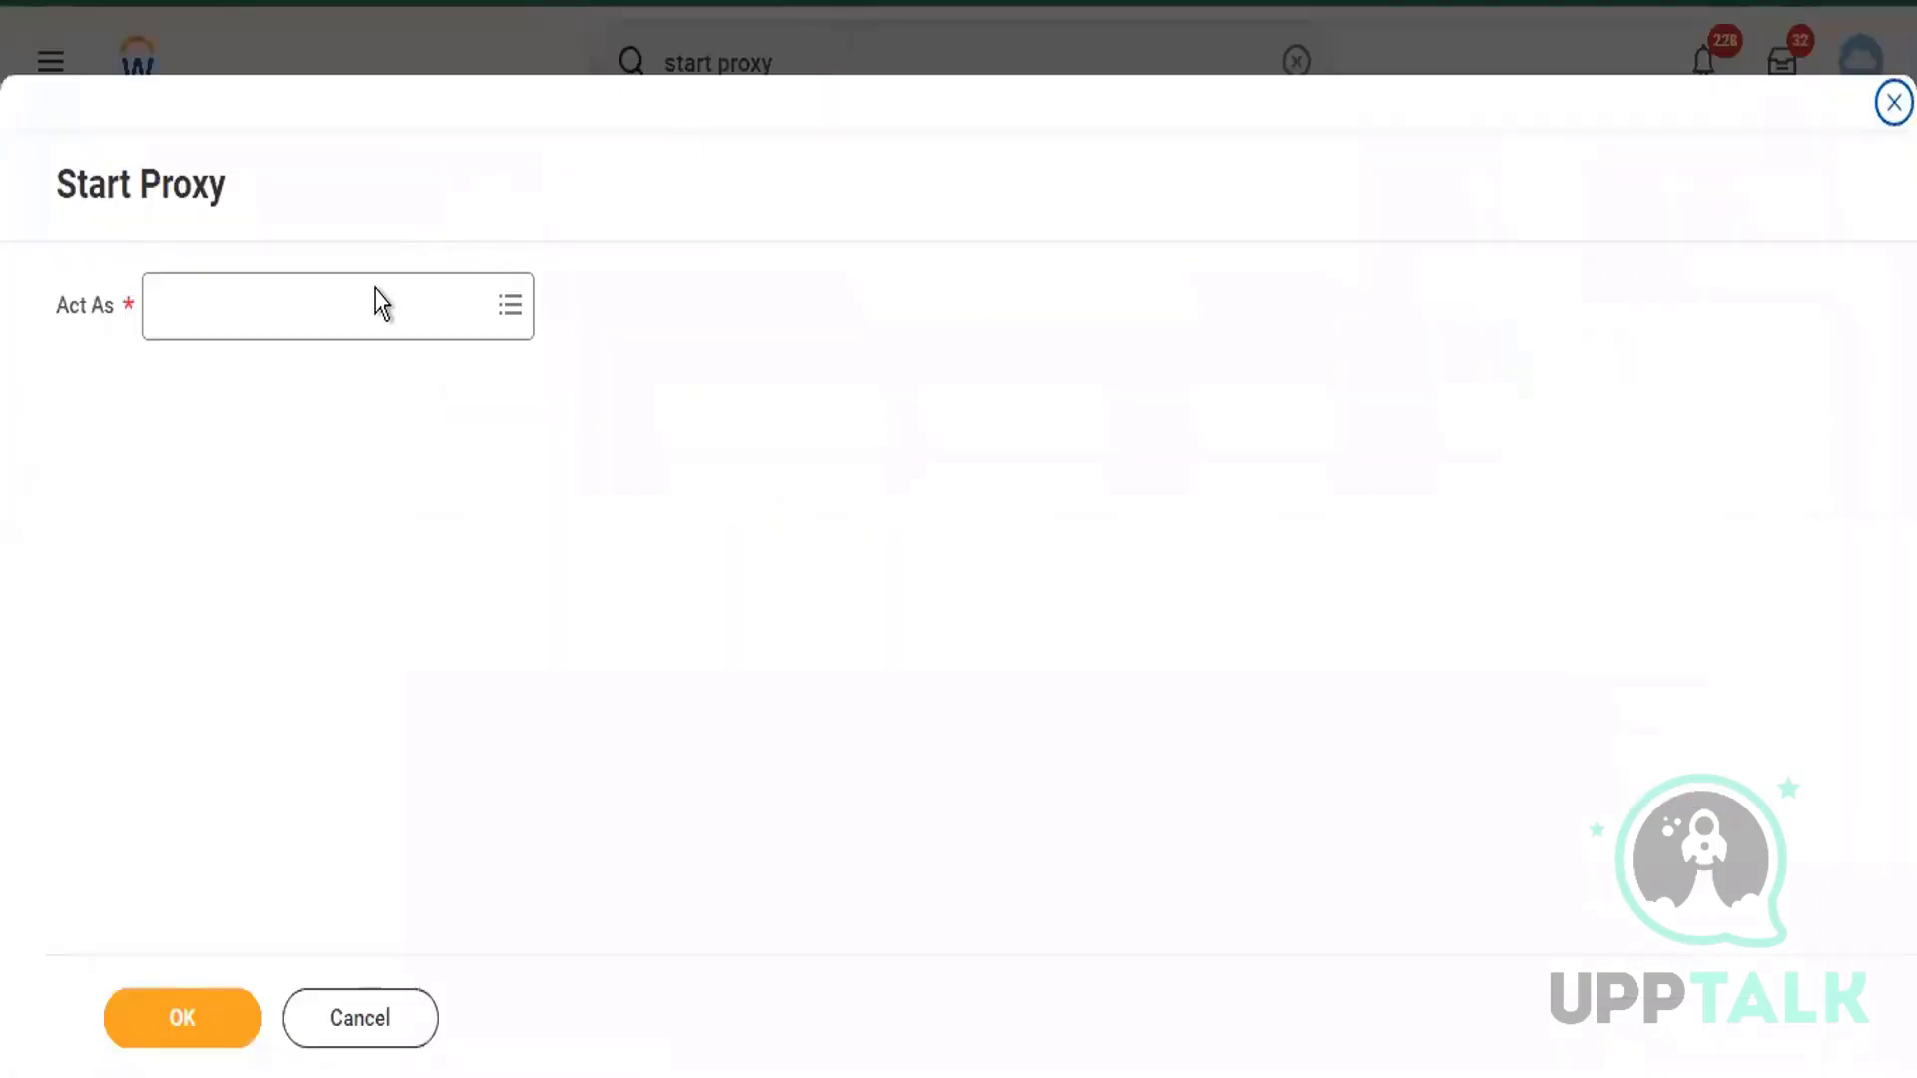
click(306, 306)
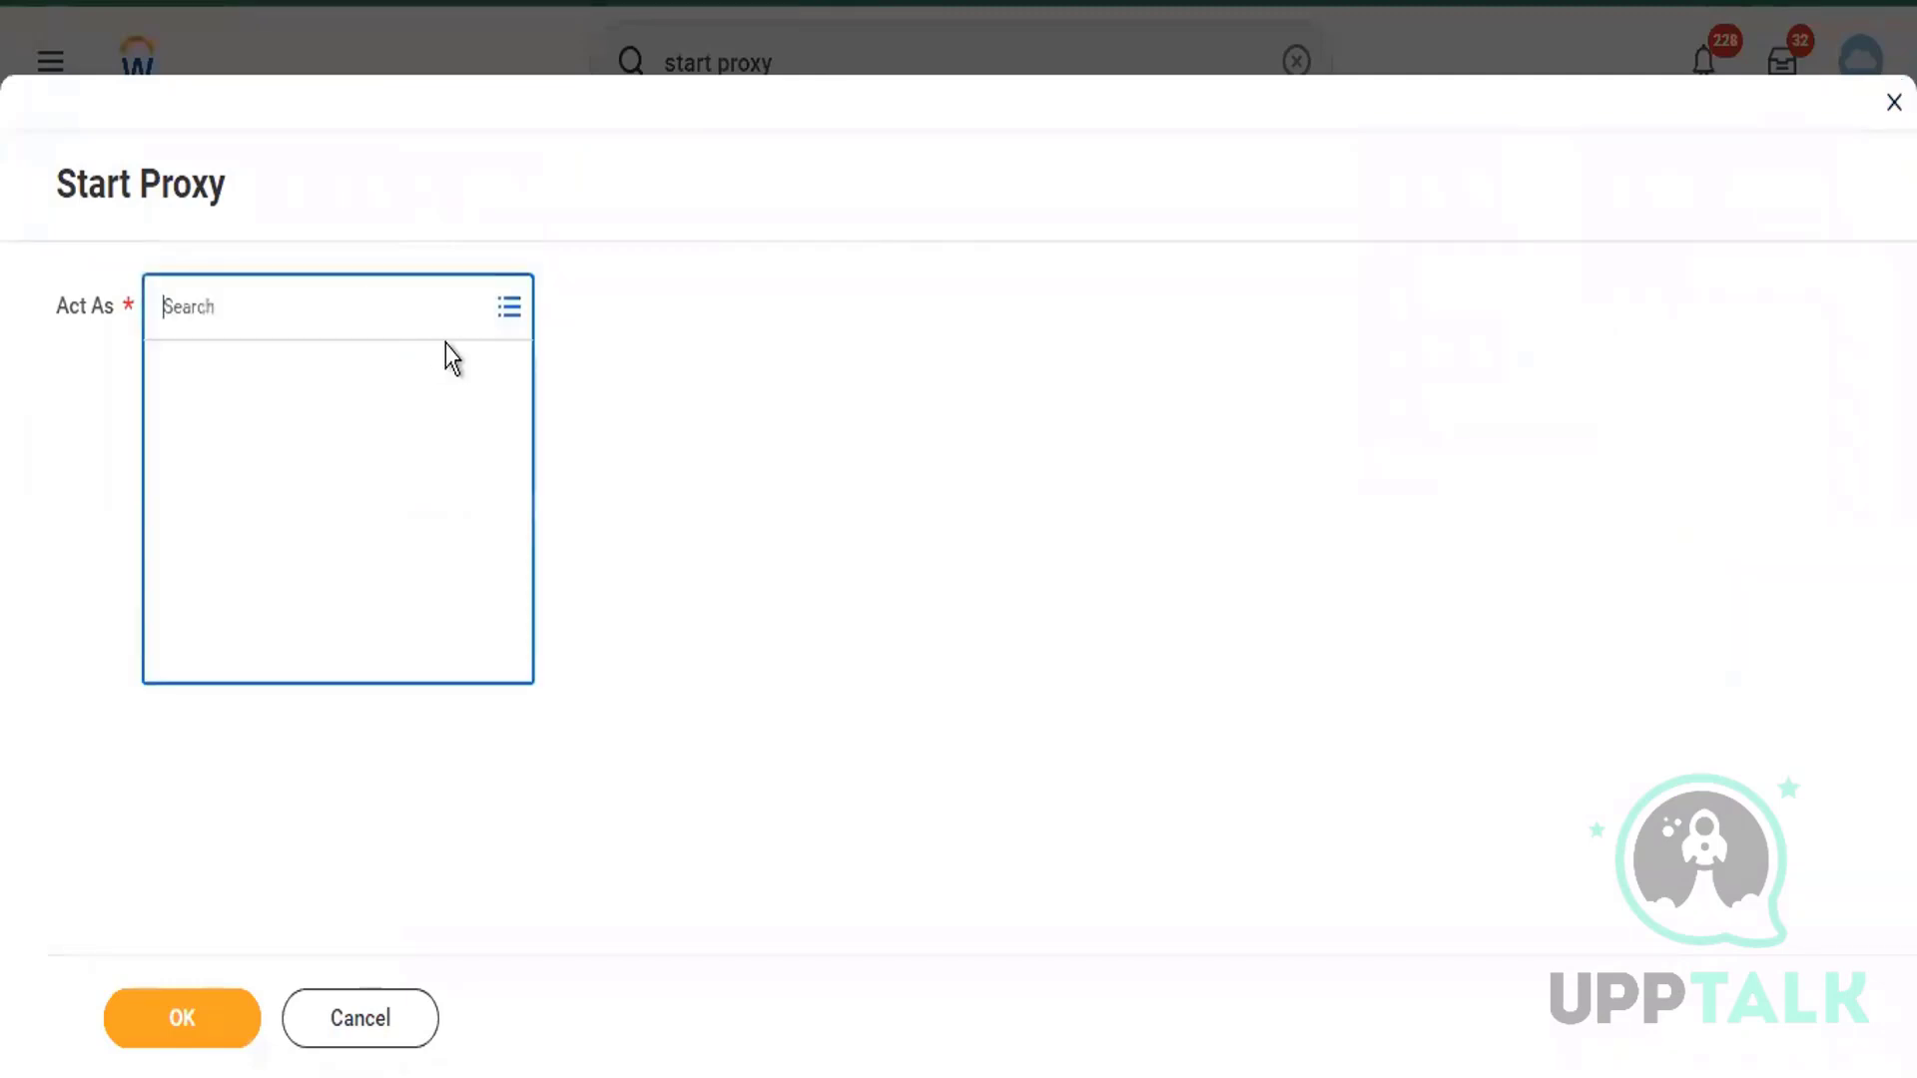
text(ter se)
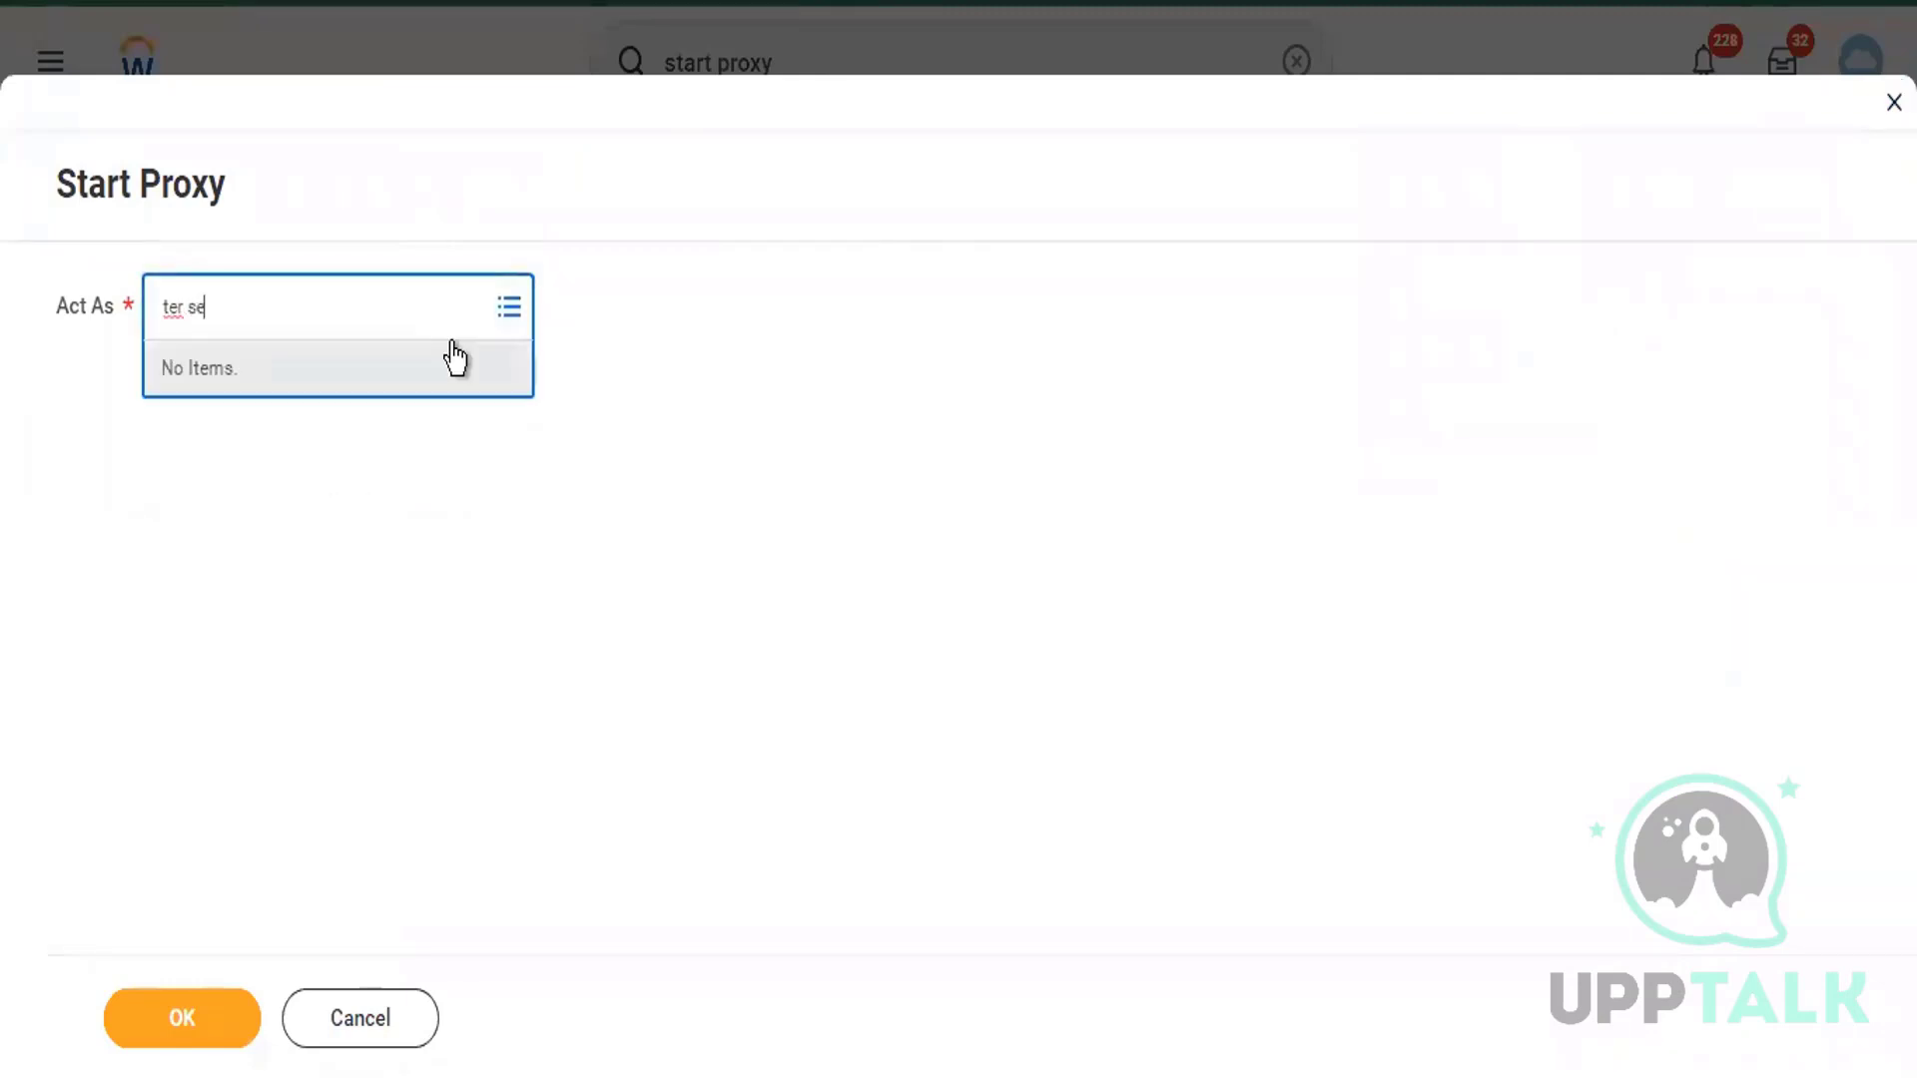
click(244, 368)
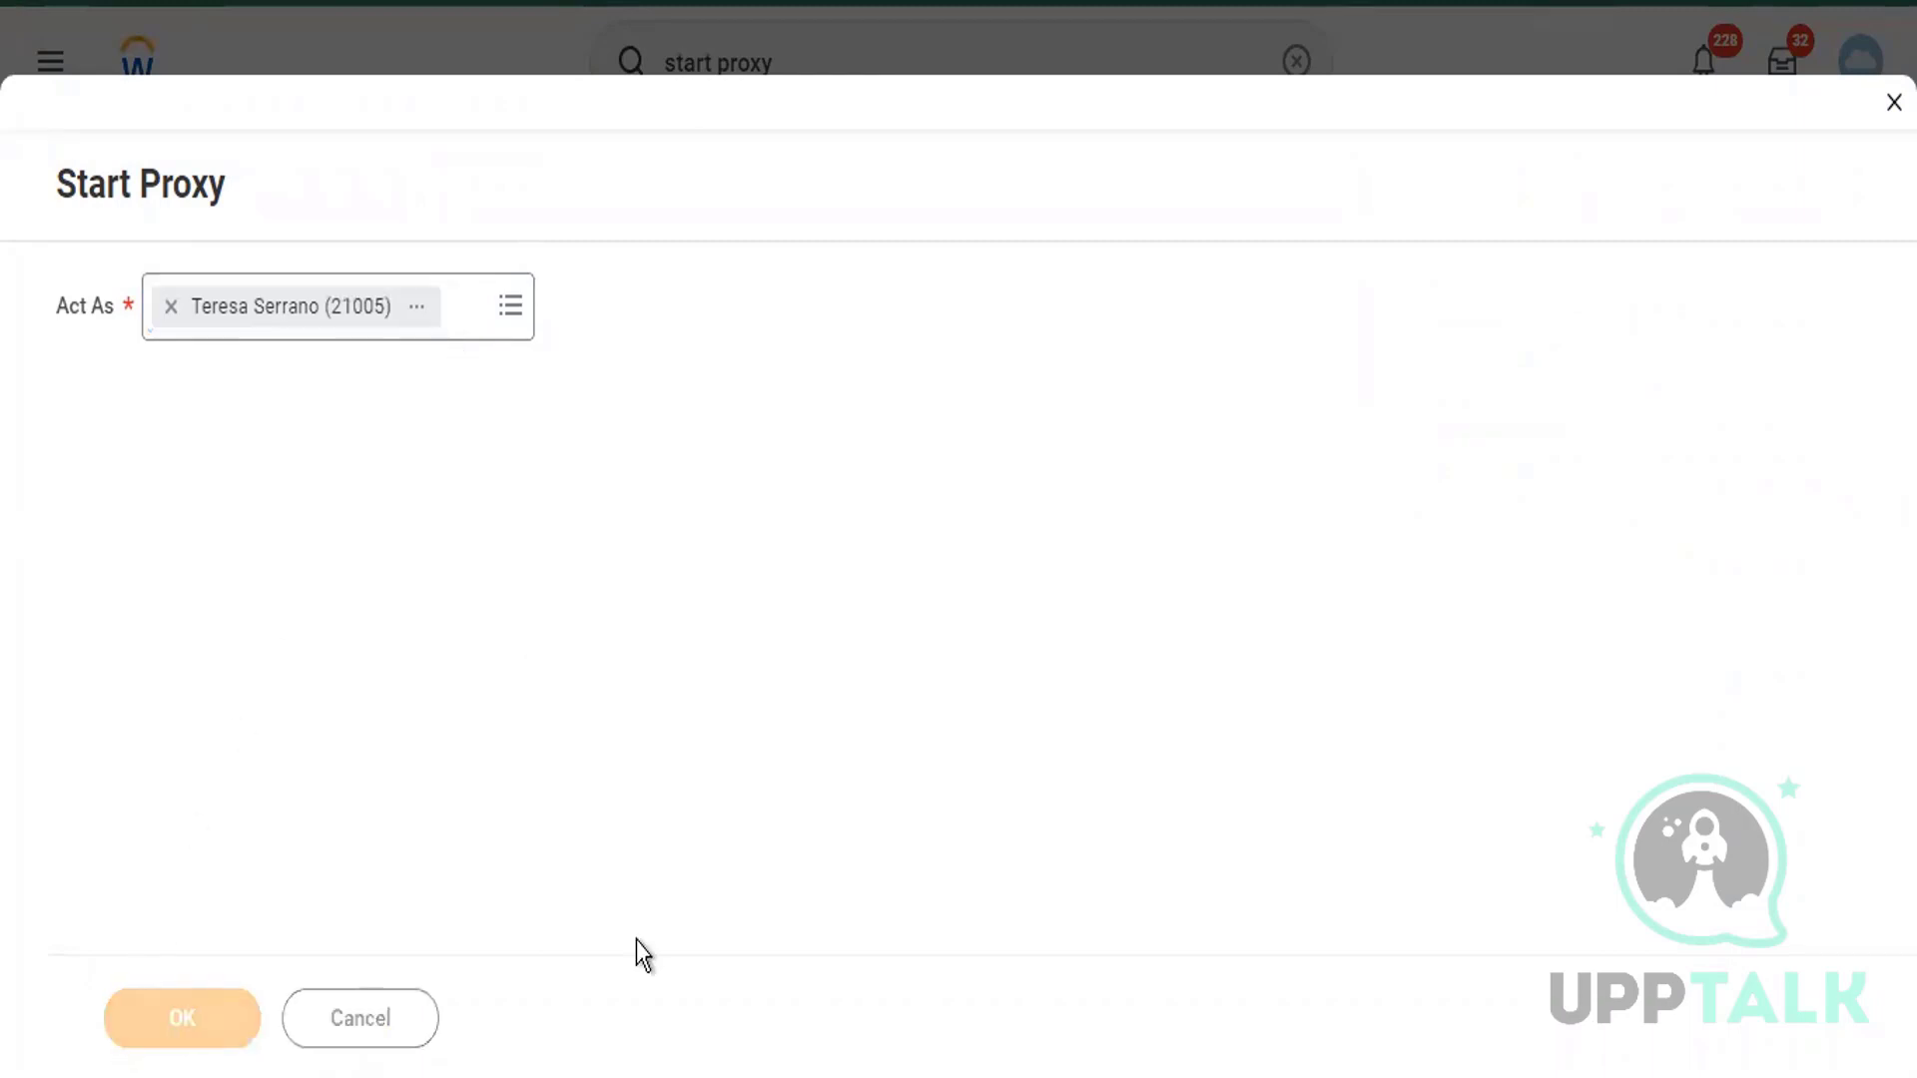
click(181, 1017)
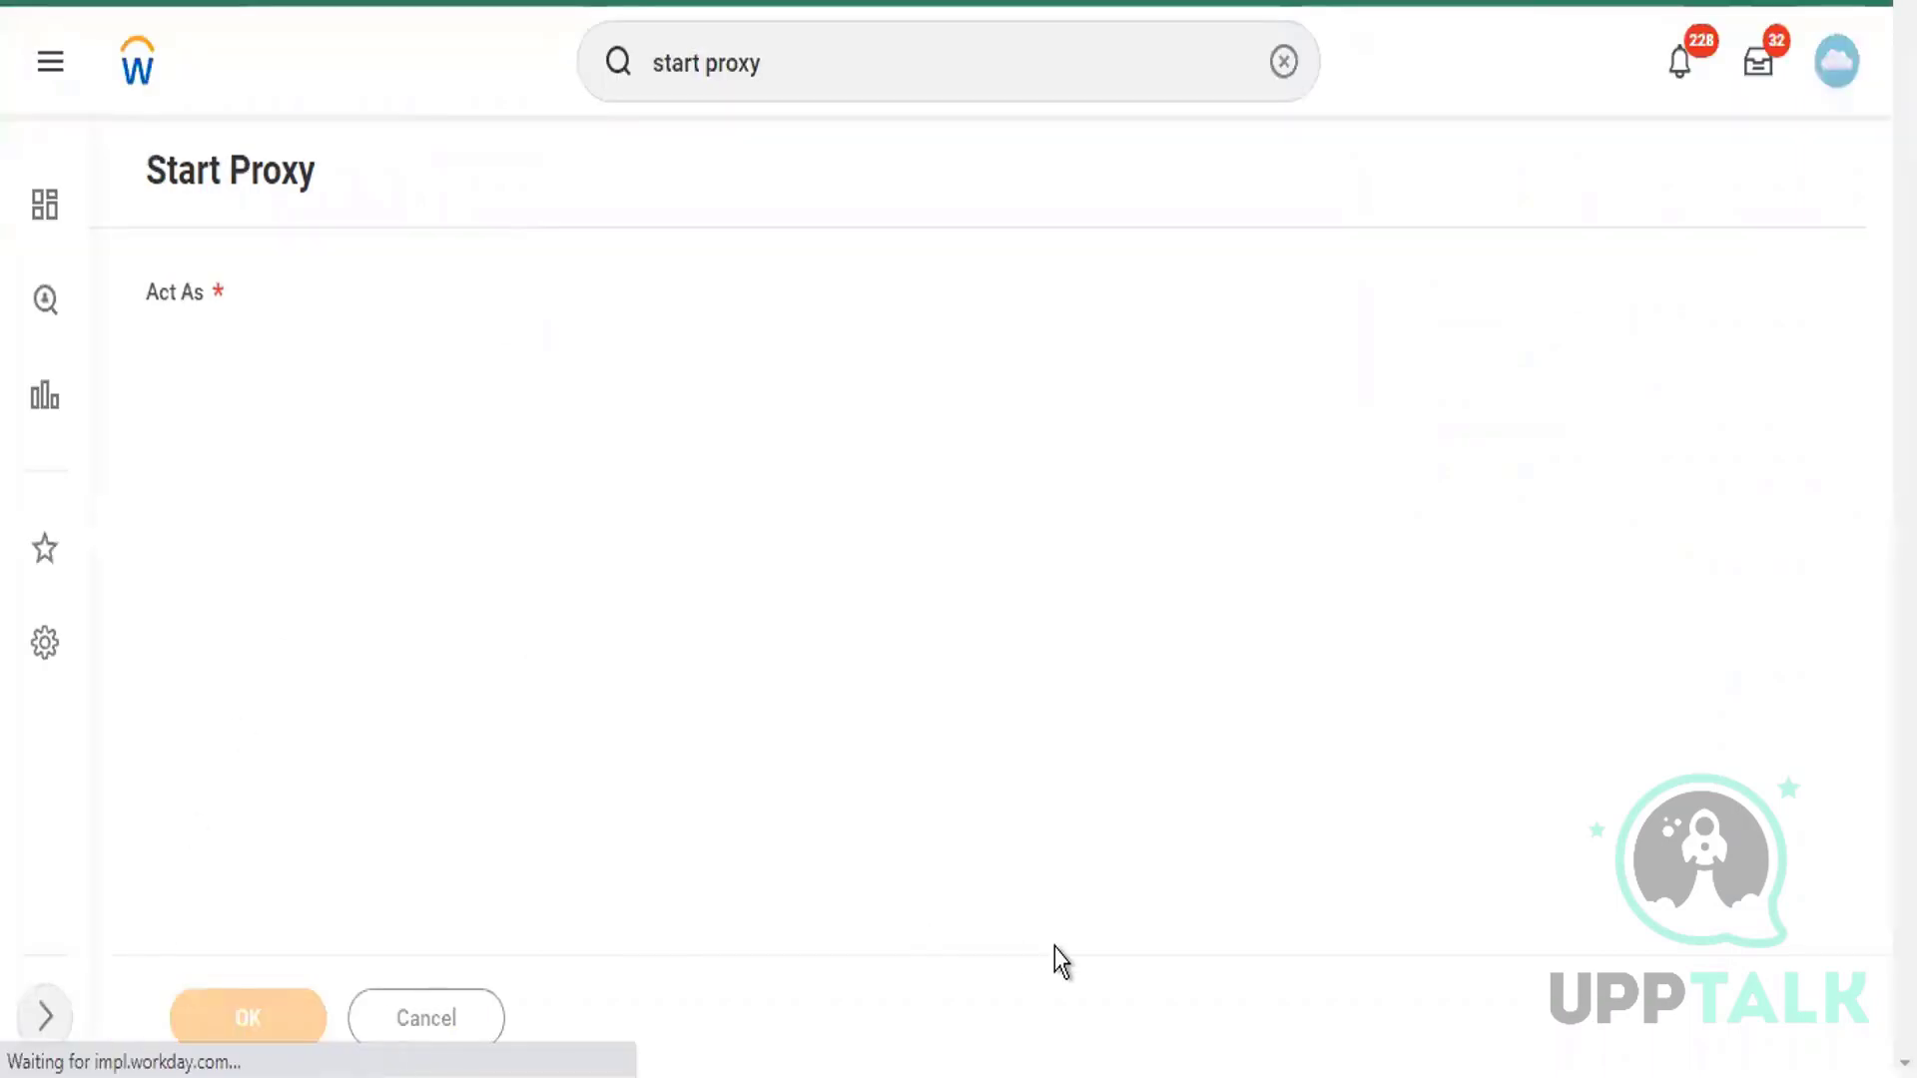
click(246, 1017)
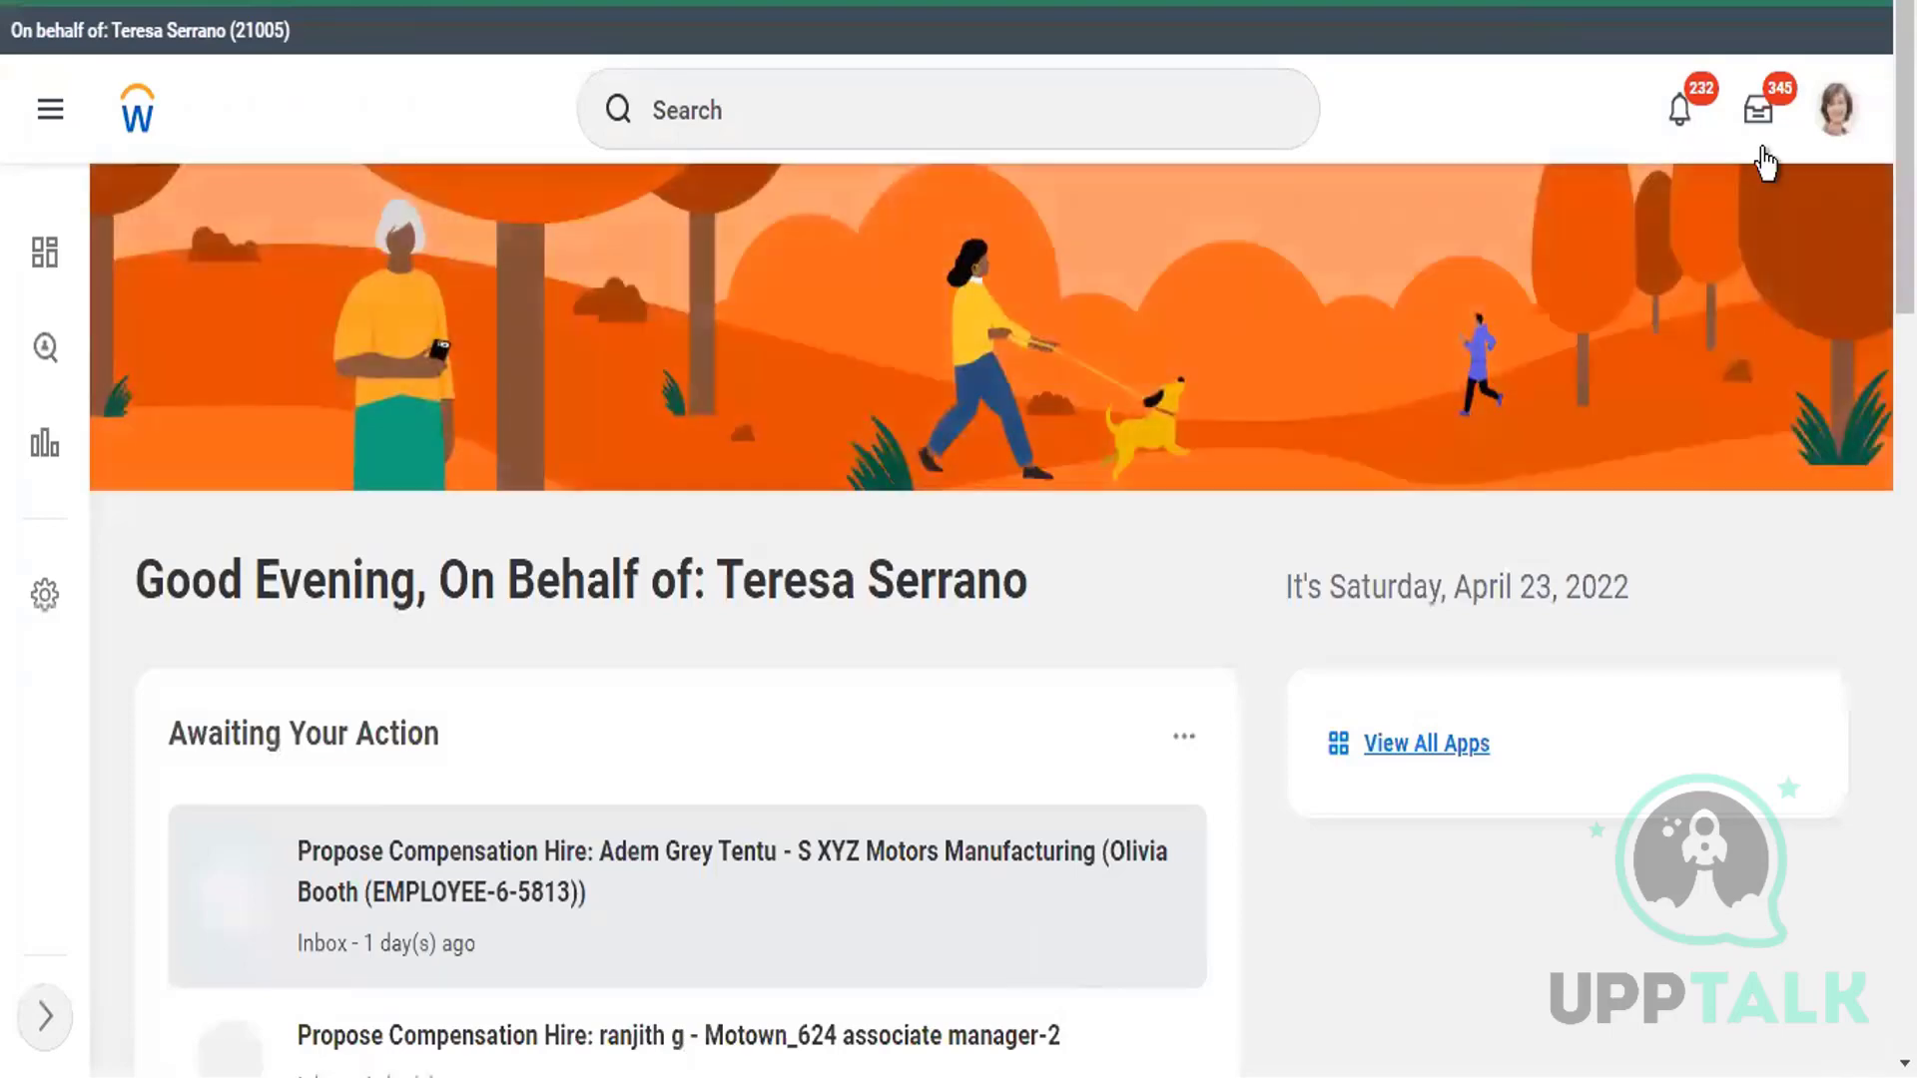
click(1837, 107)
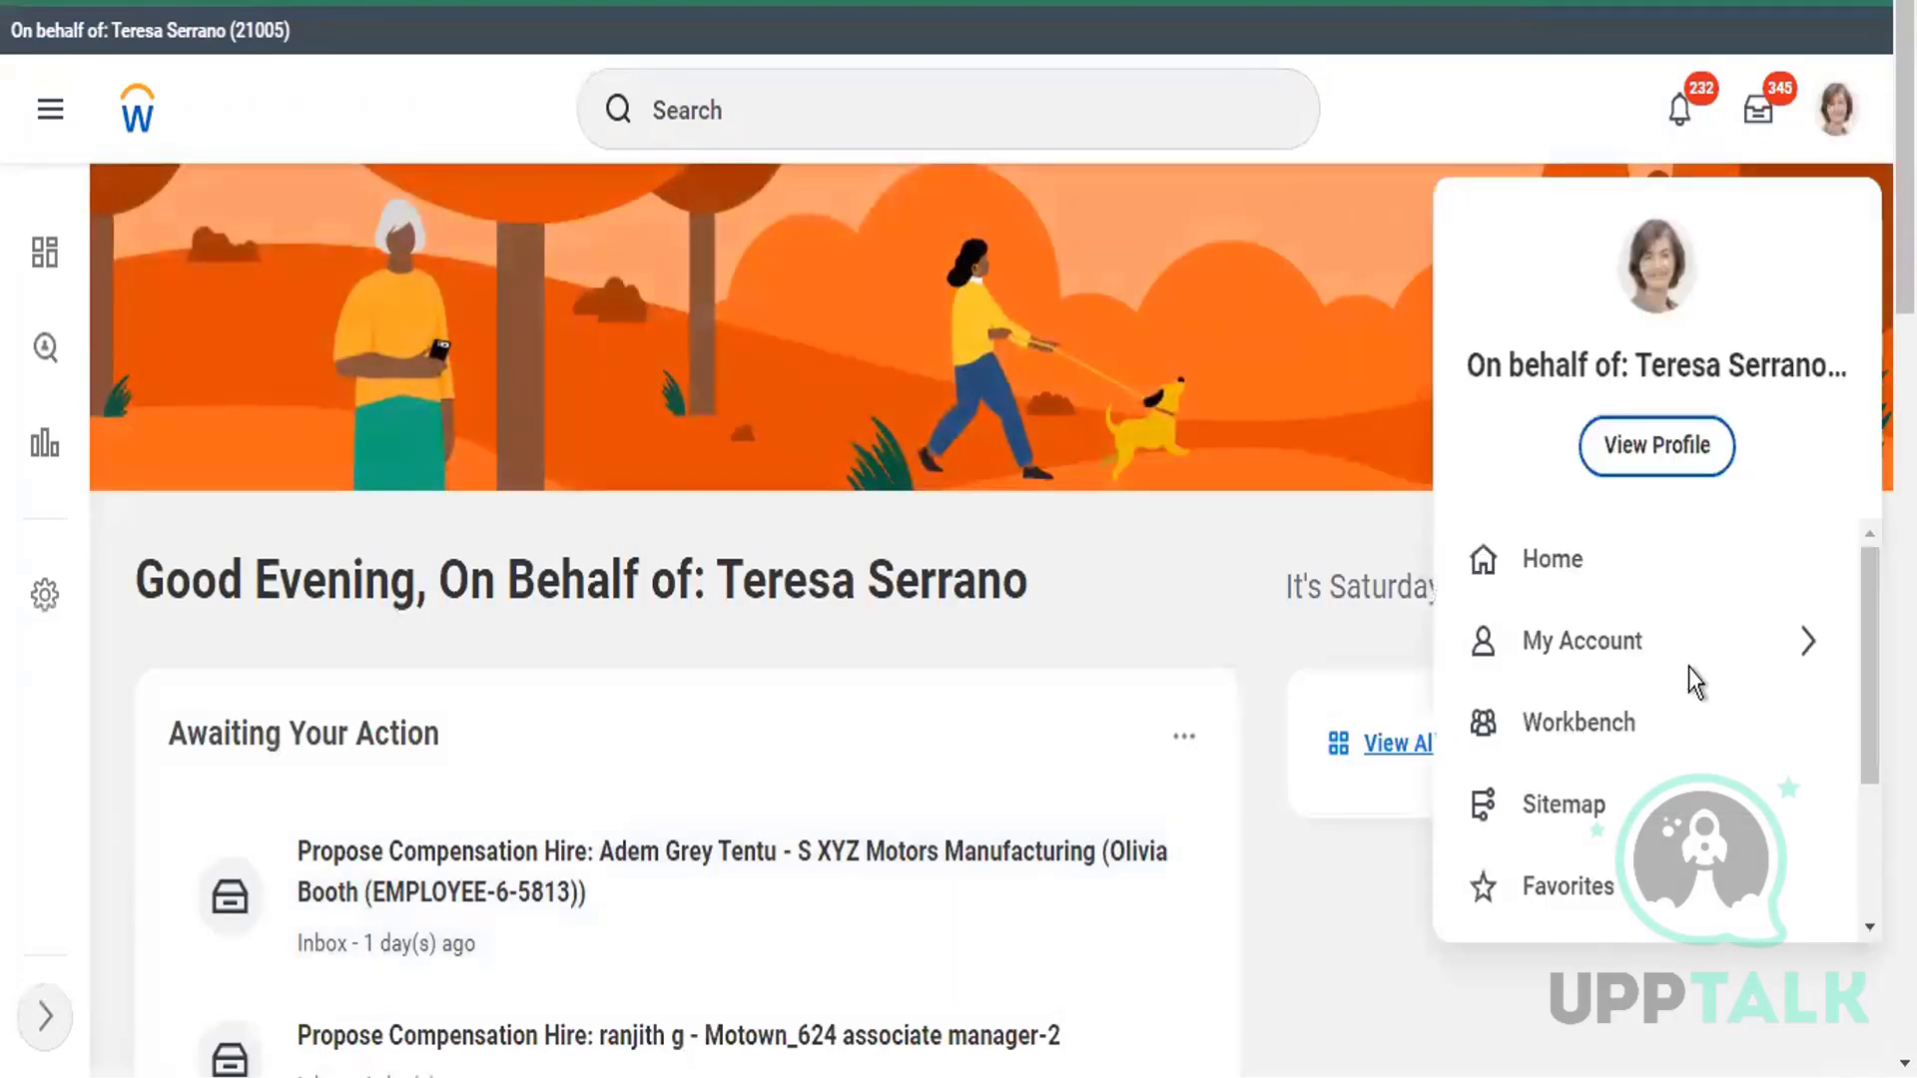
scroll(down, 3)
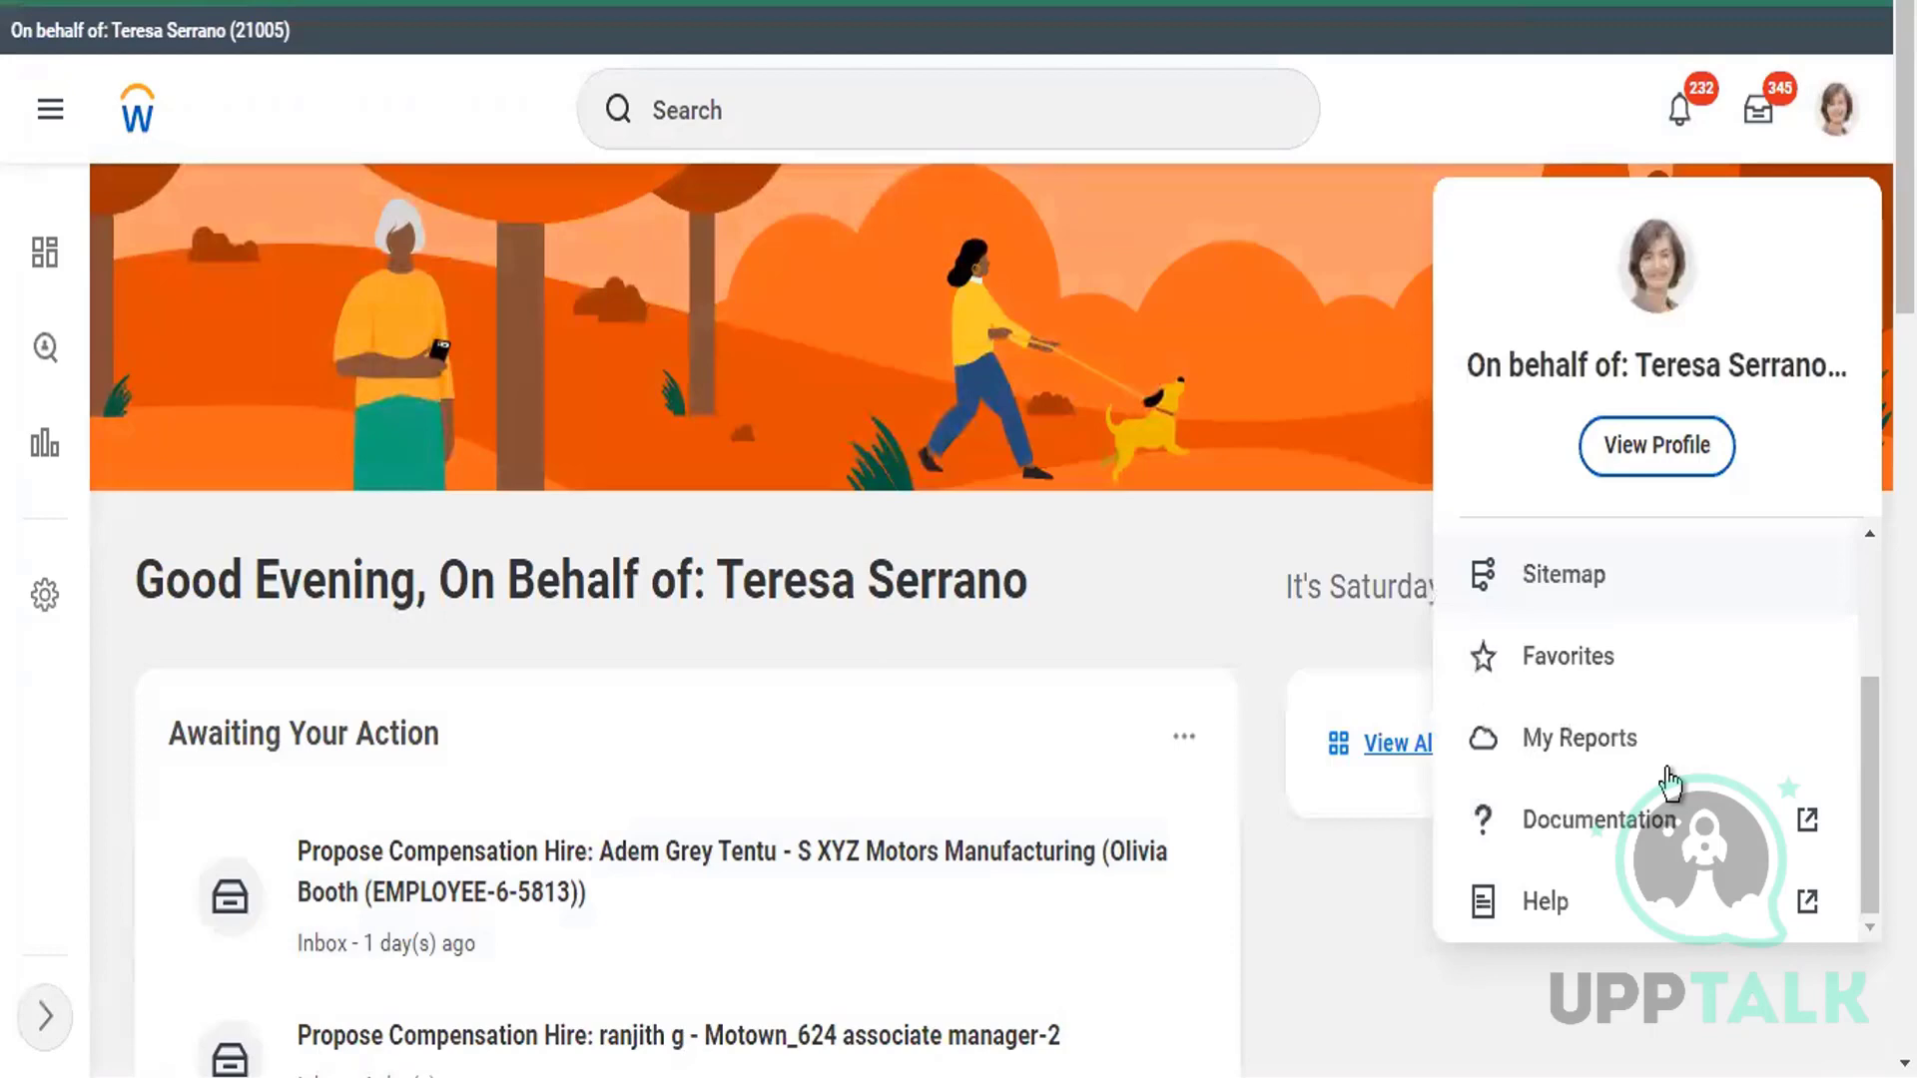
scroll(down, 3)
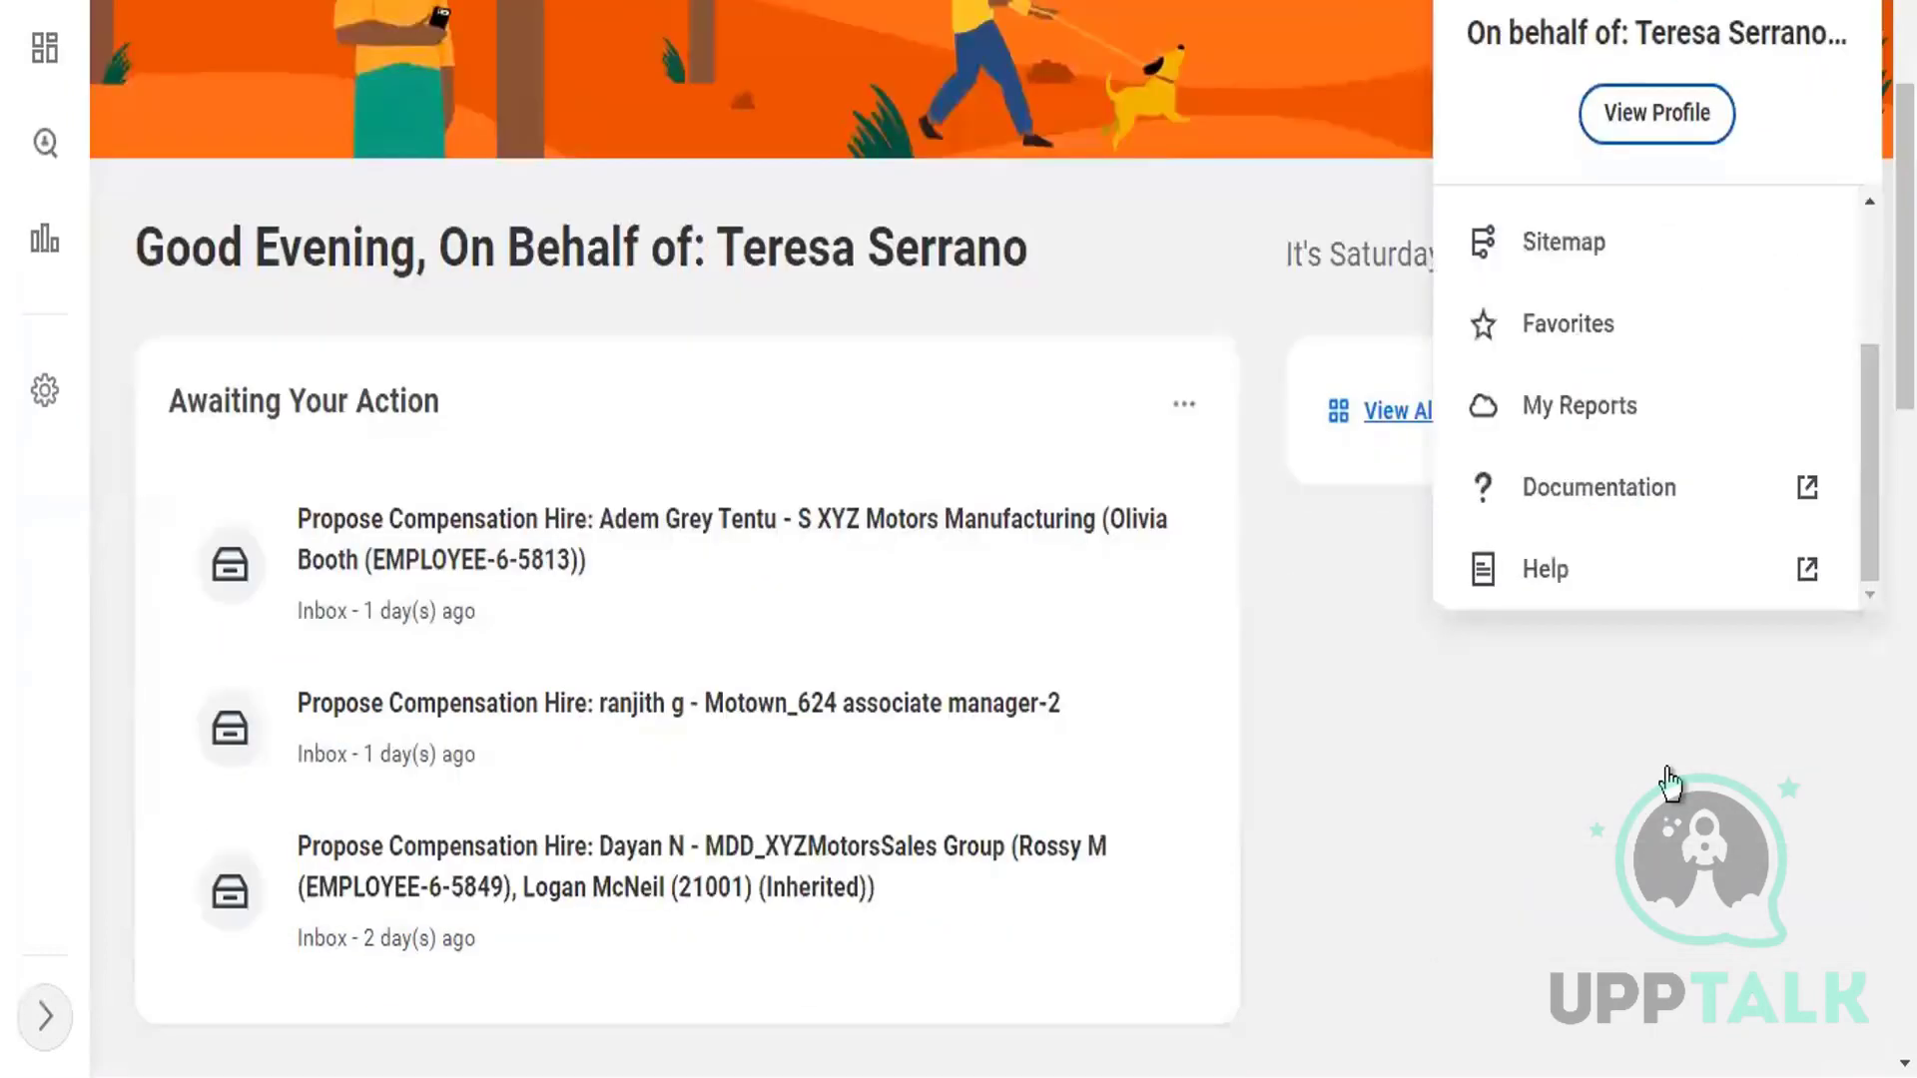
scroll(up, 3)
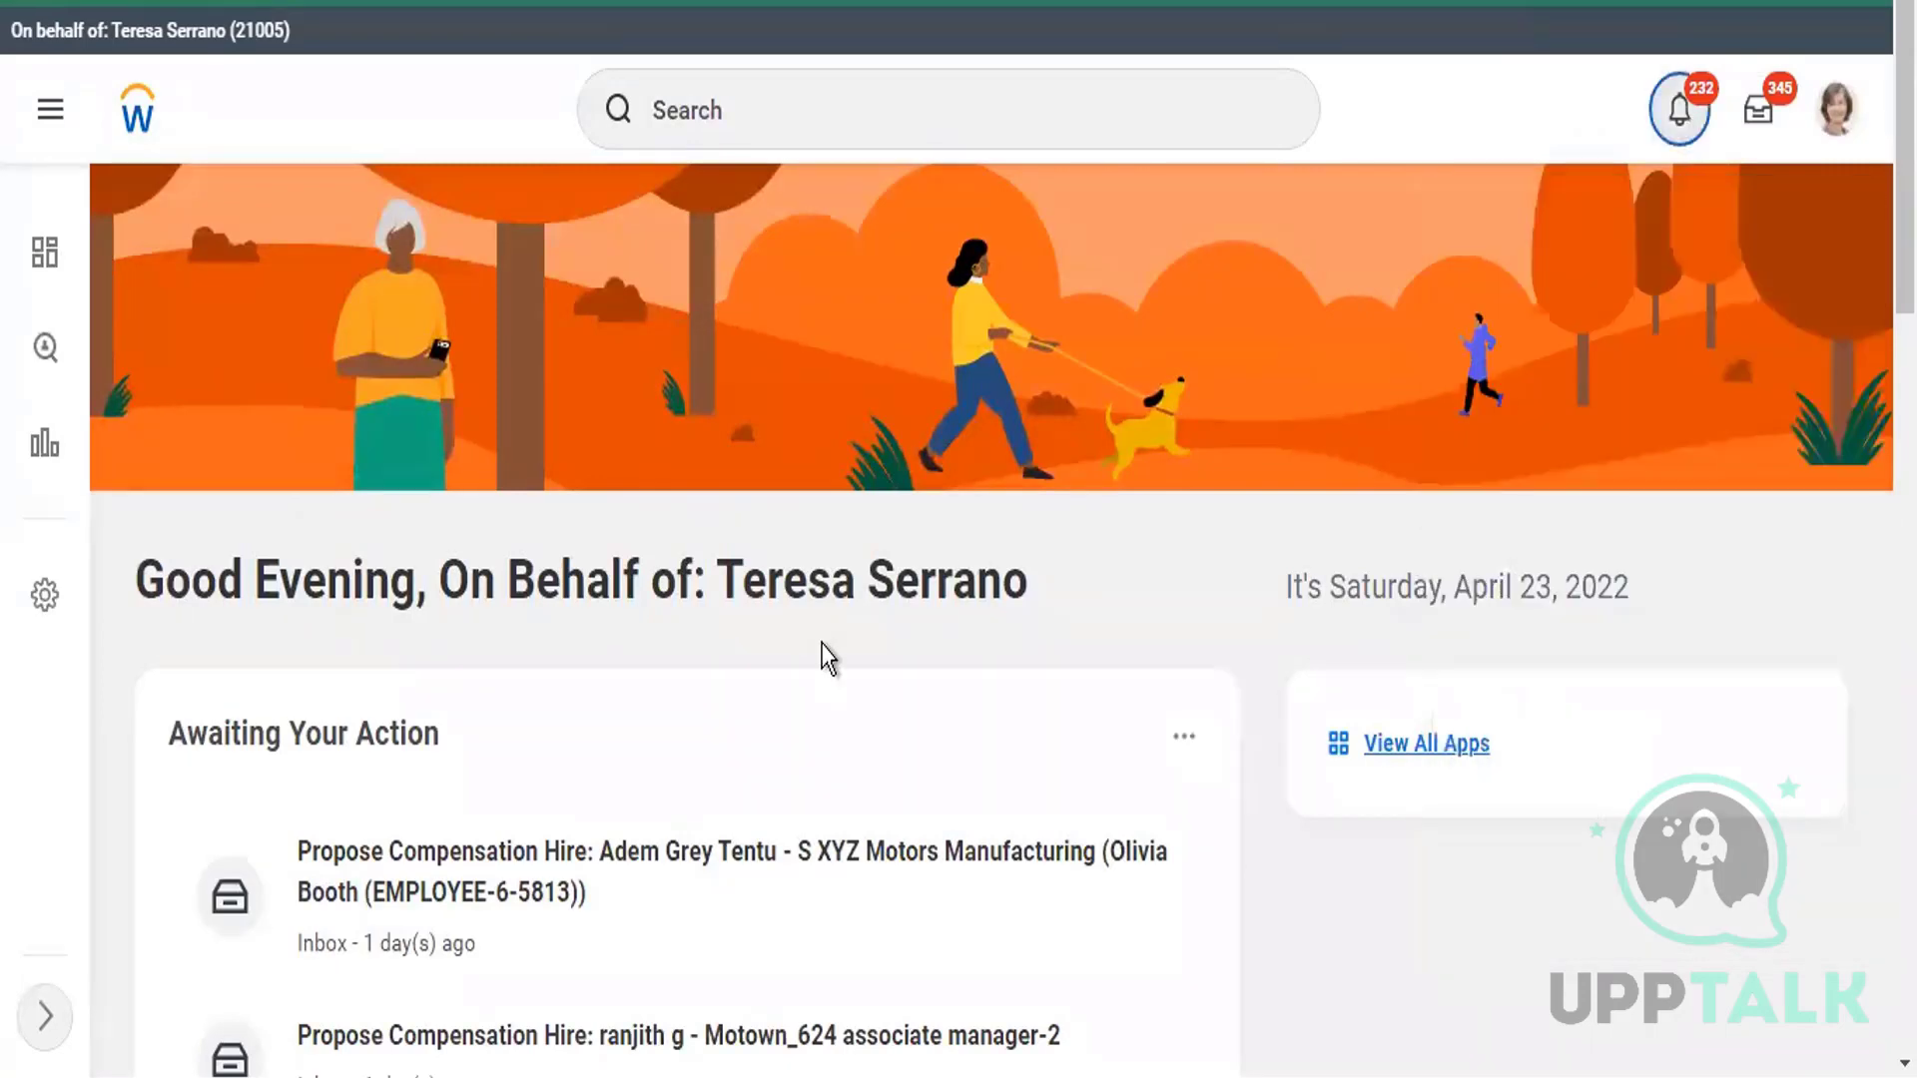
click(1678, 109)
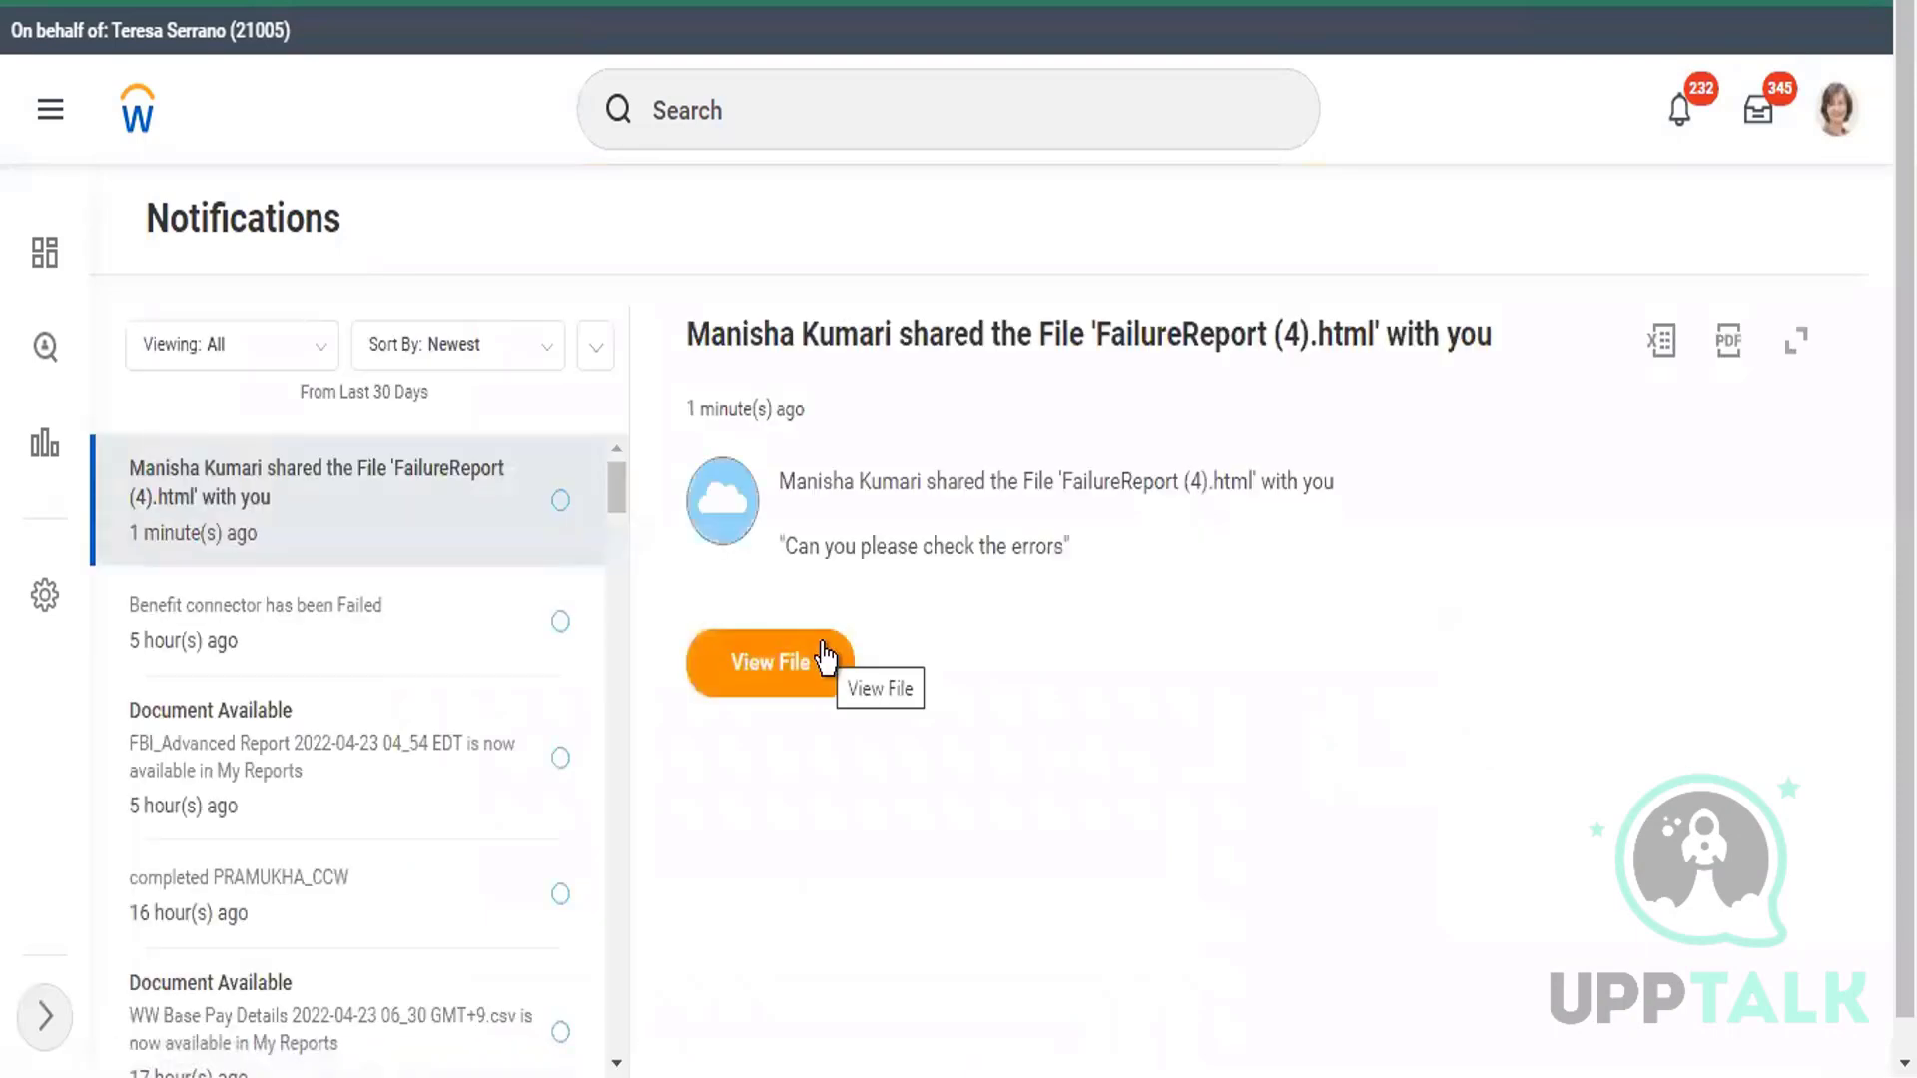
mouse_move(403, 575)
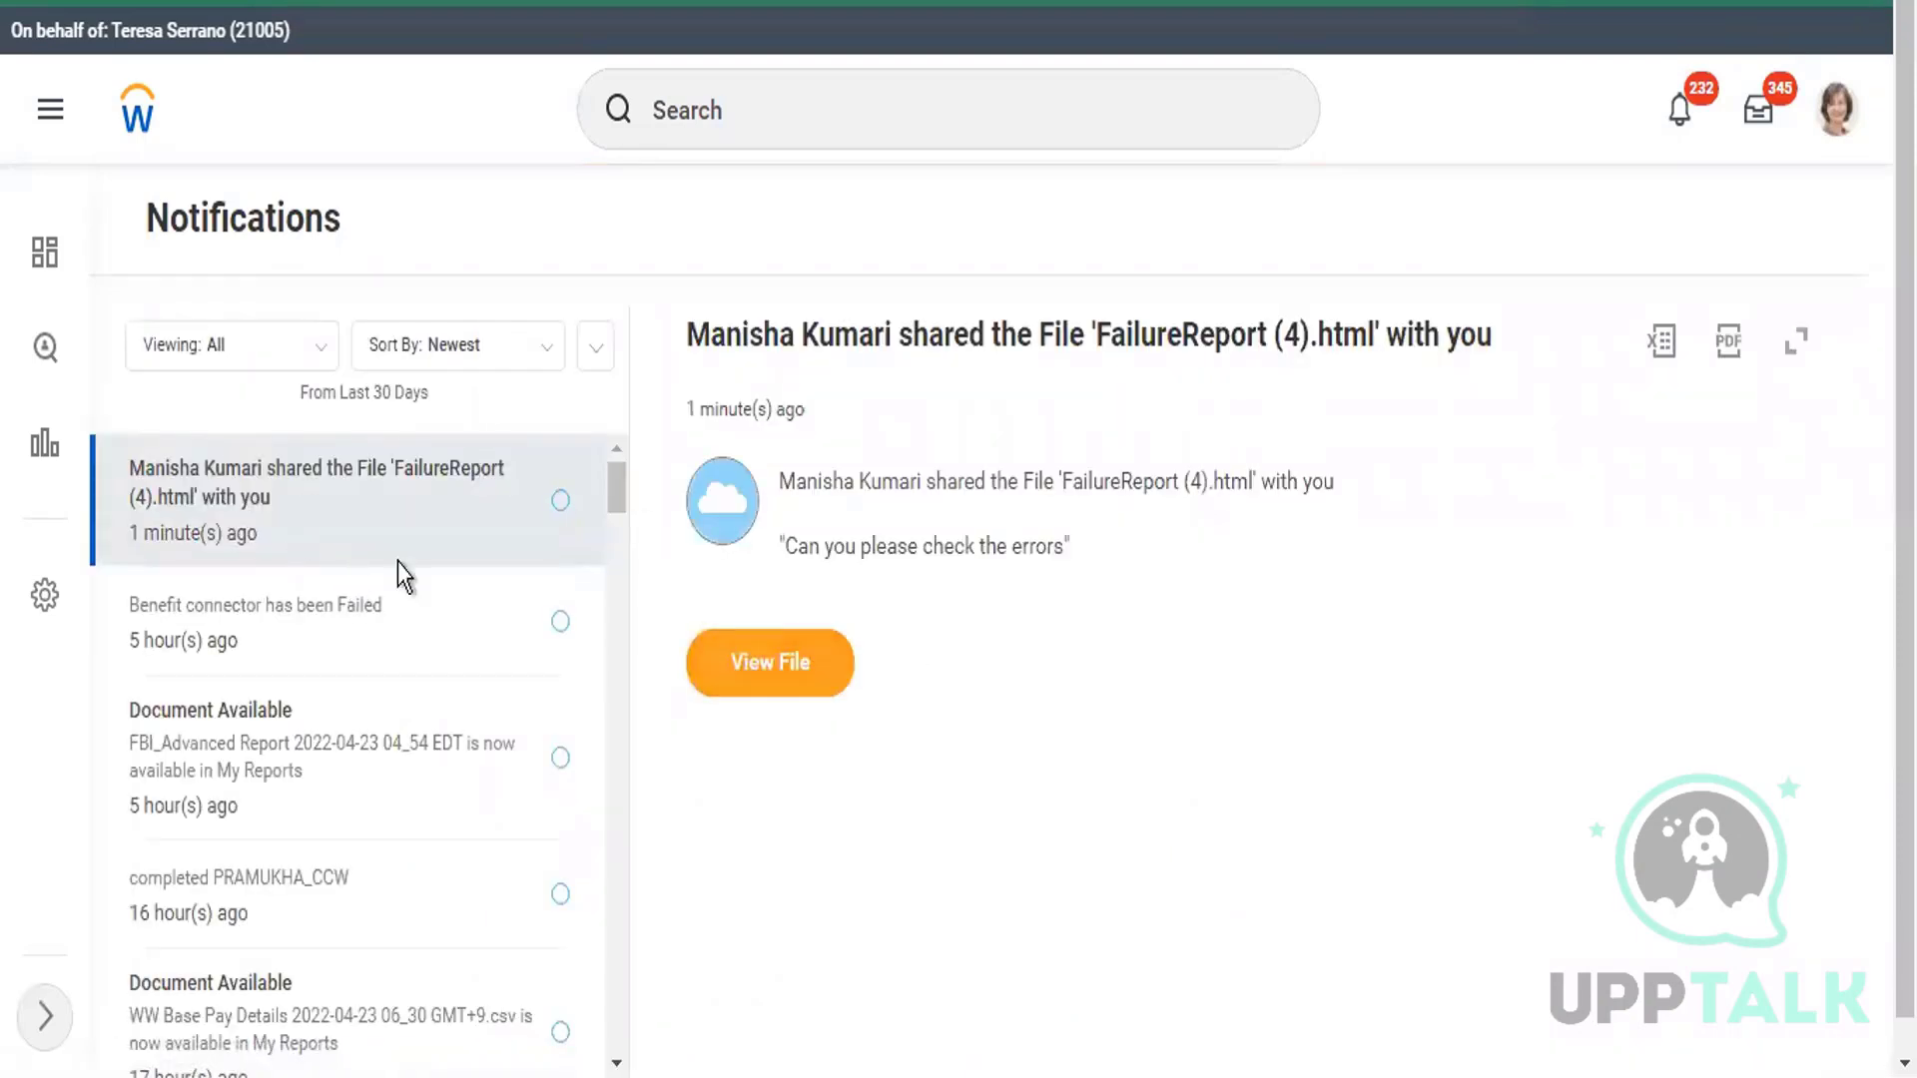
mouse_move(471, 512)
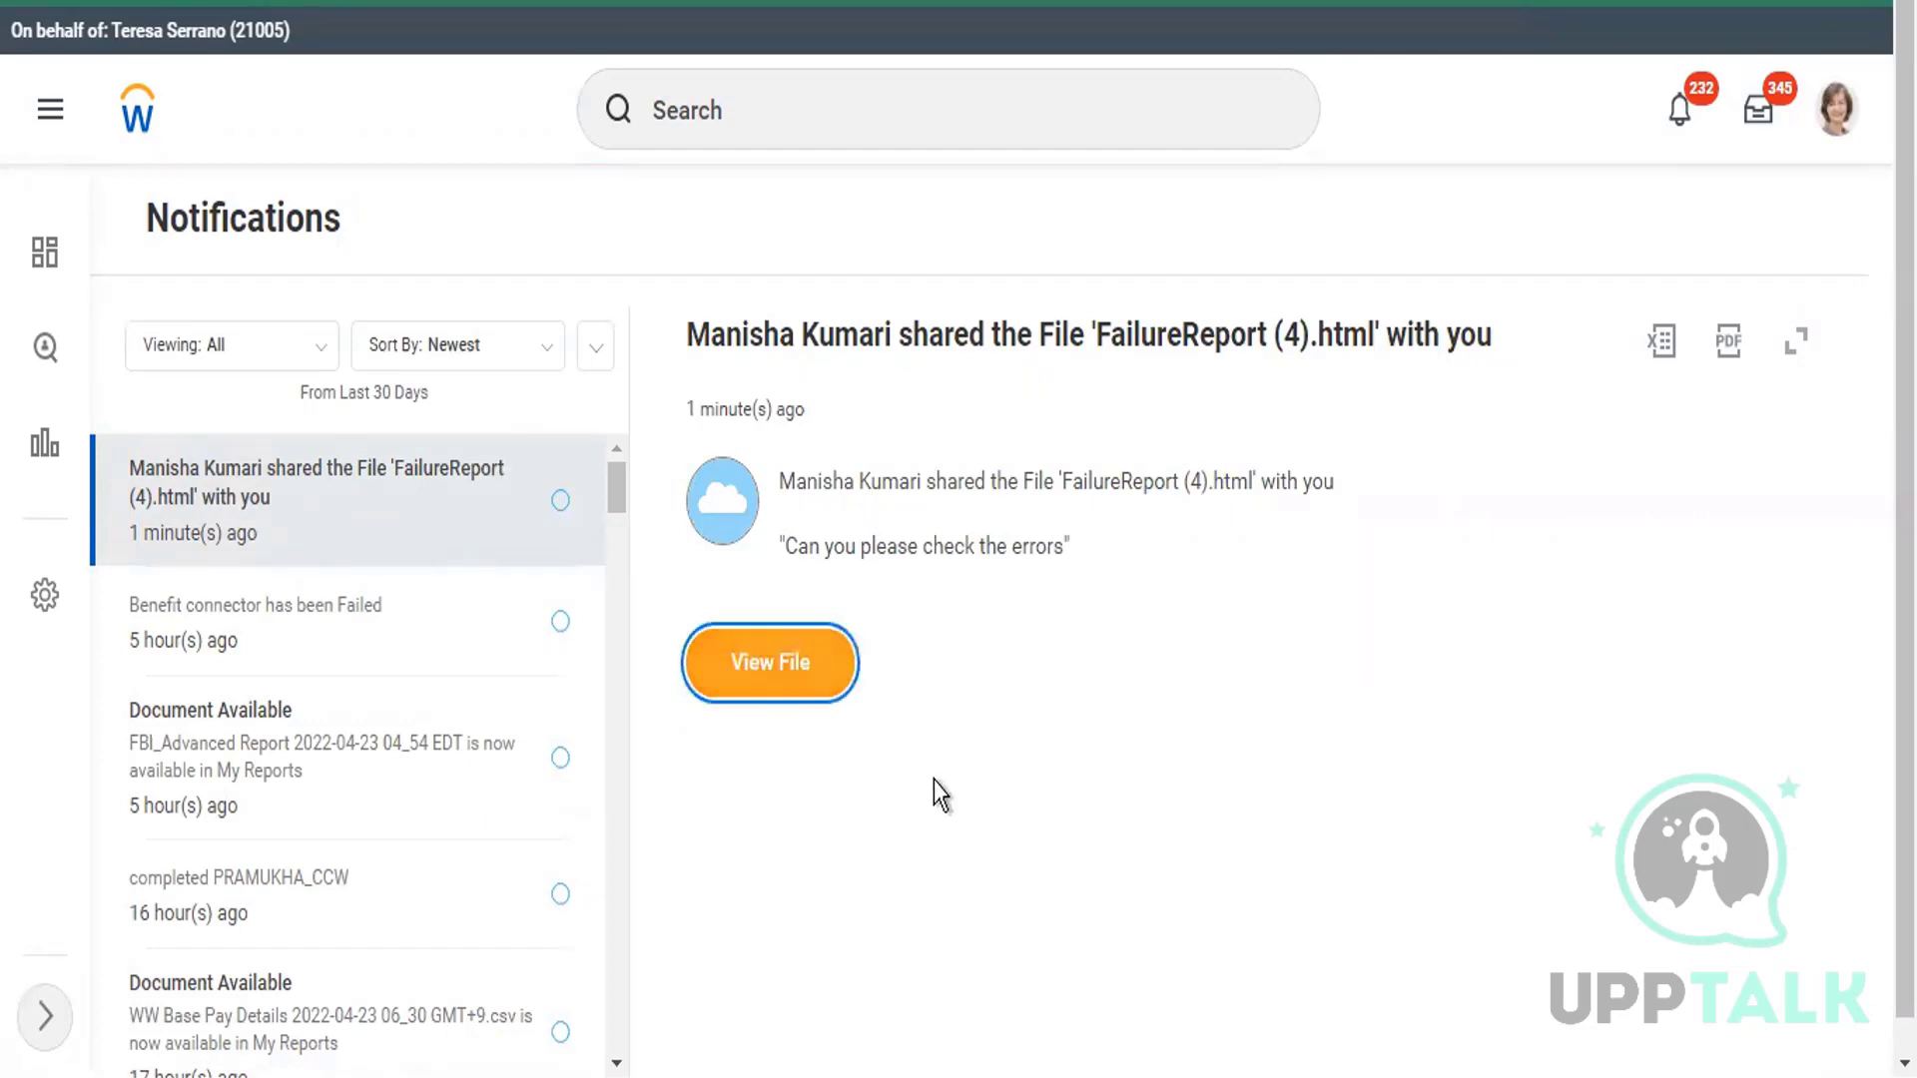
click(768, 660)
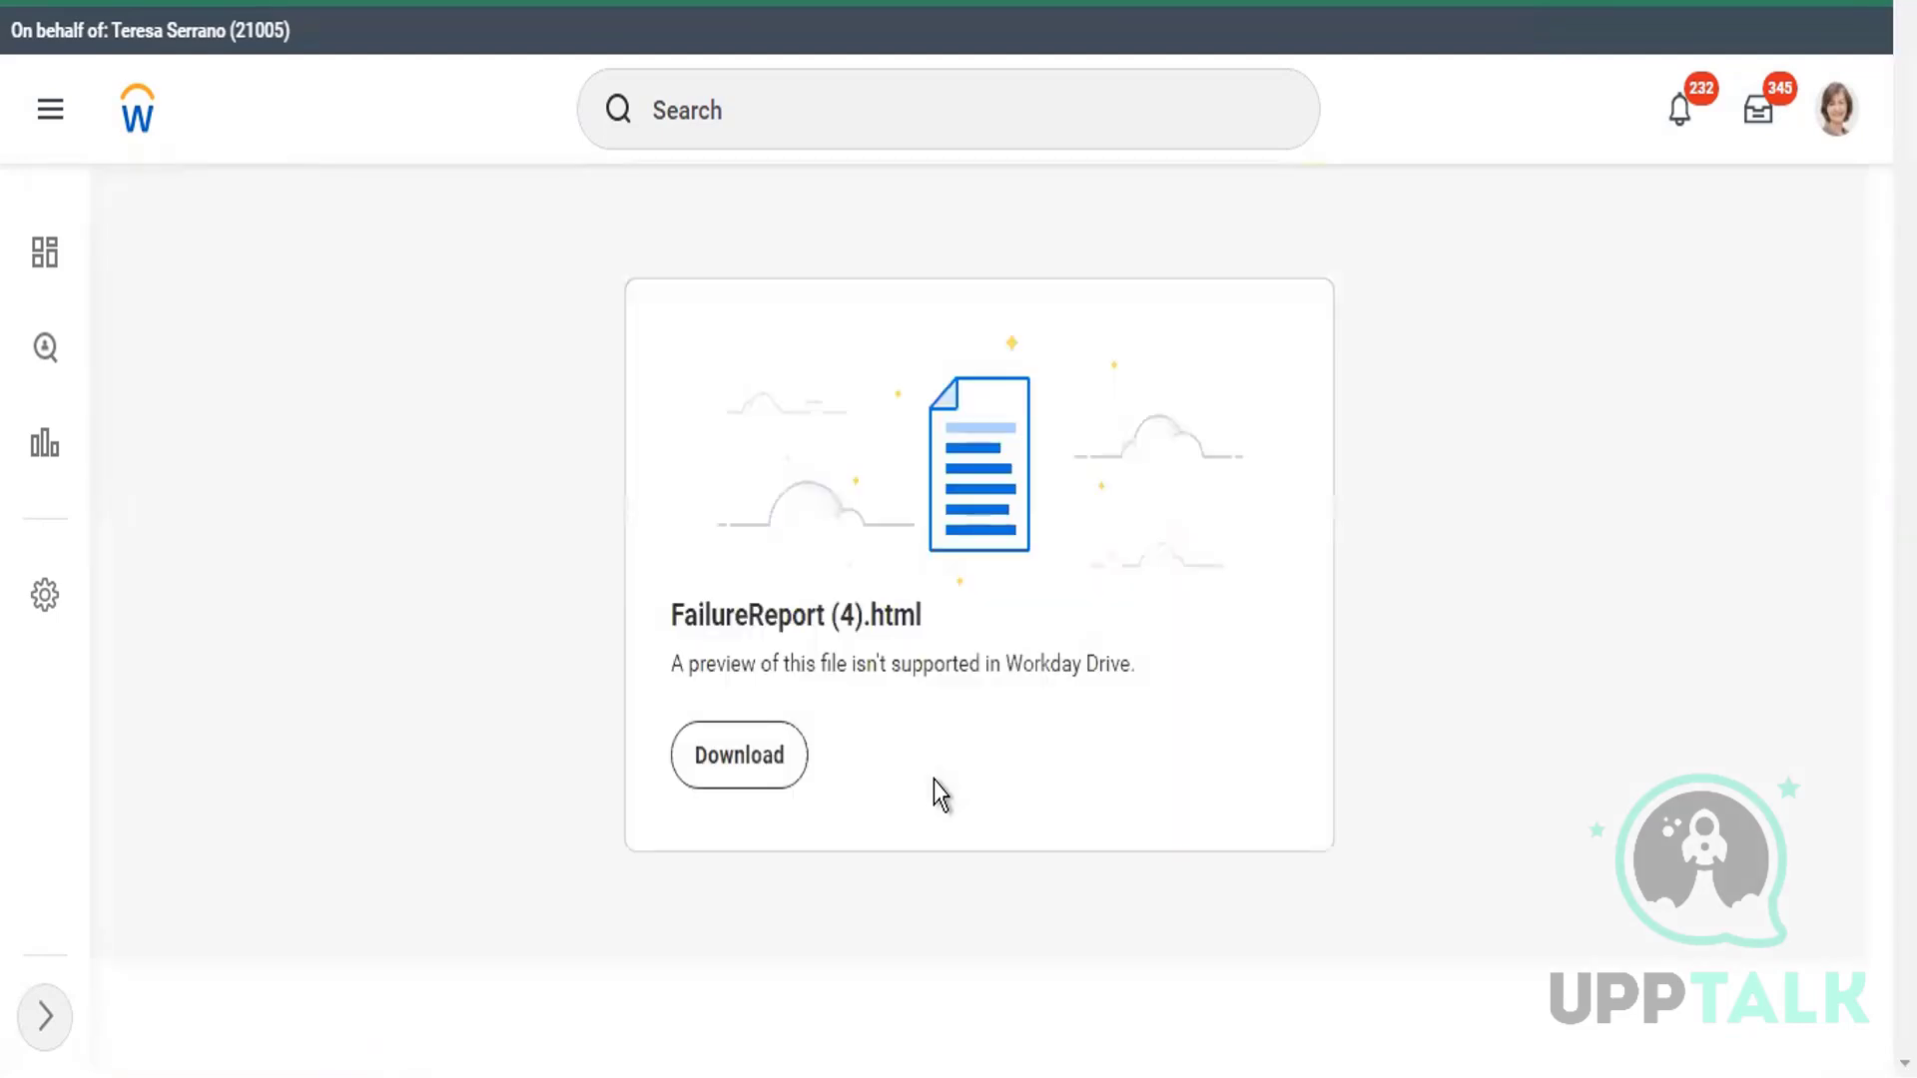
mouse_move(616, 649)
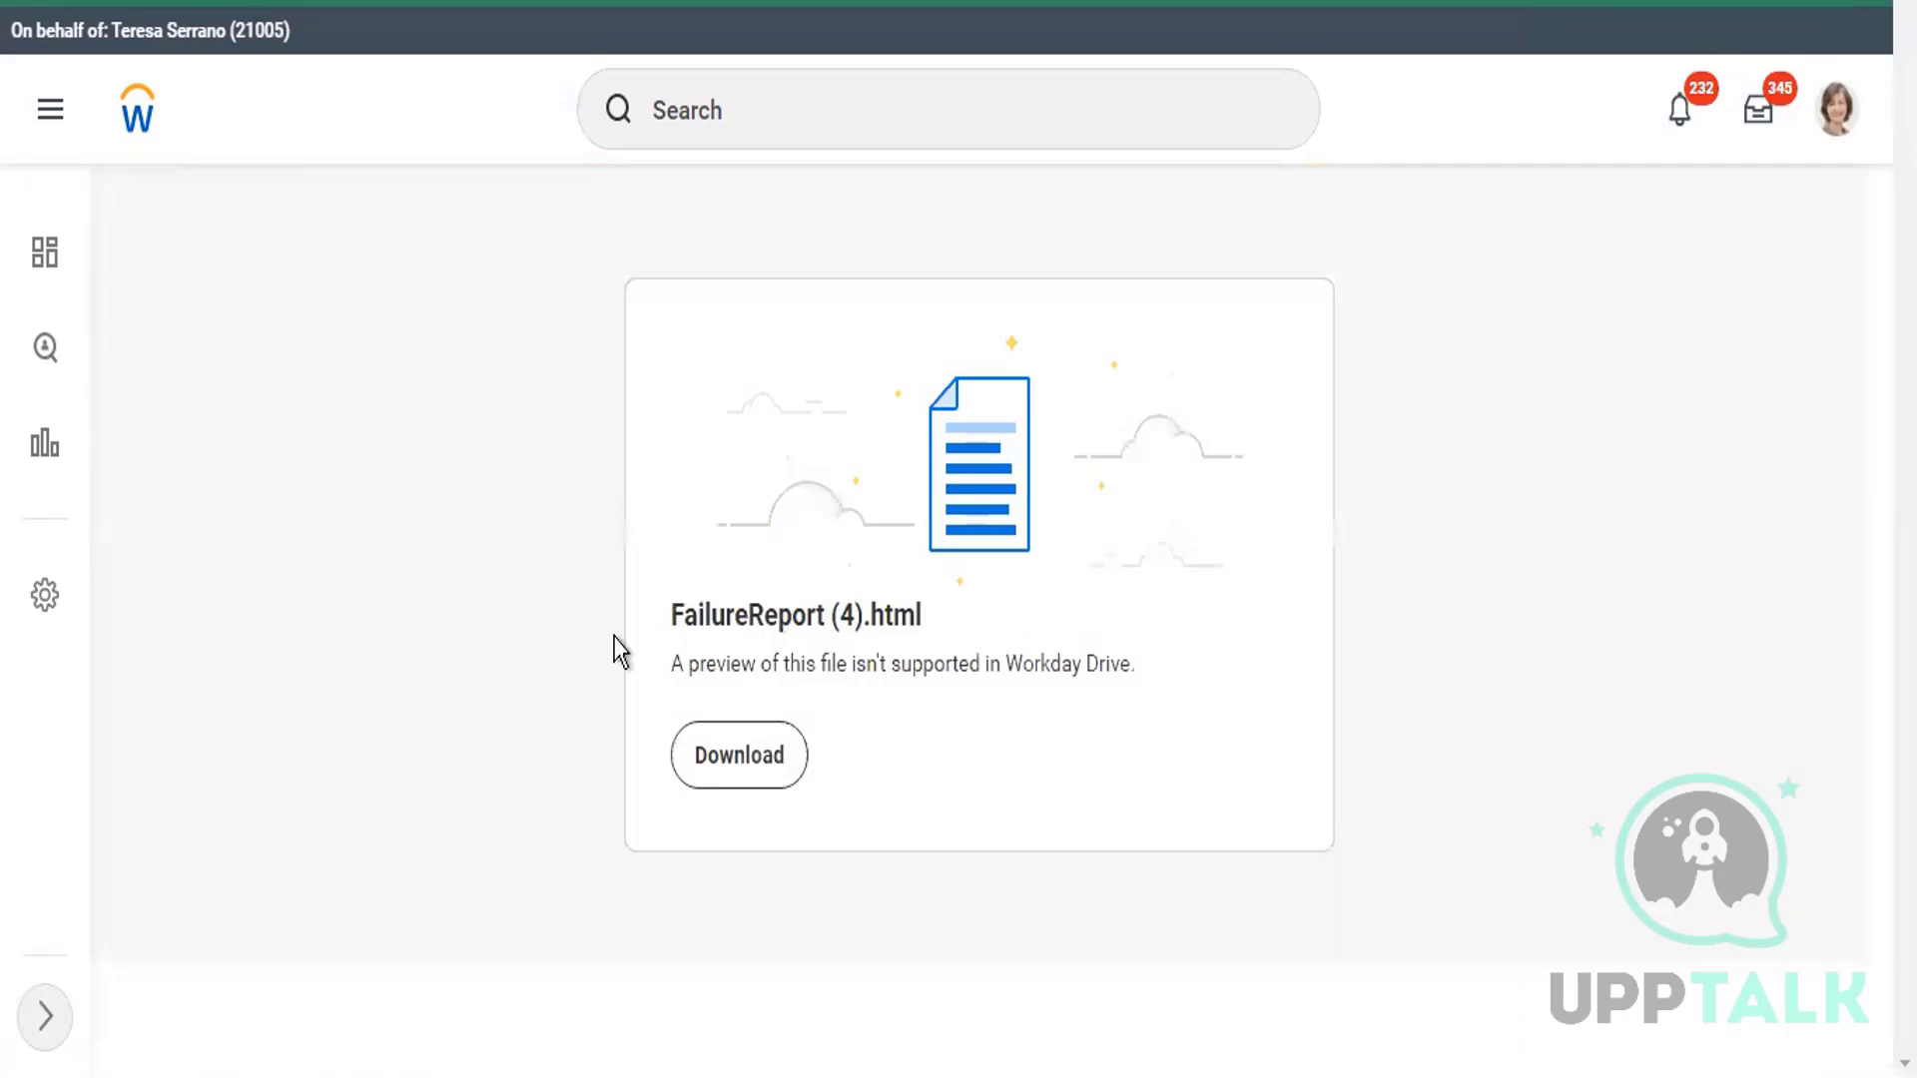
mouse_move(738, 703)
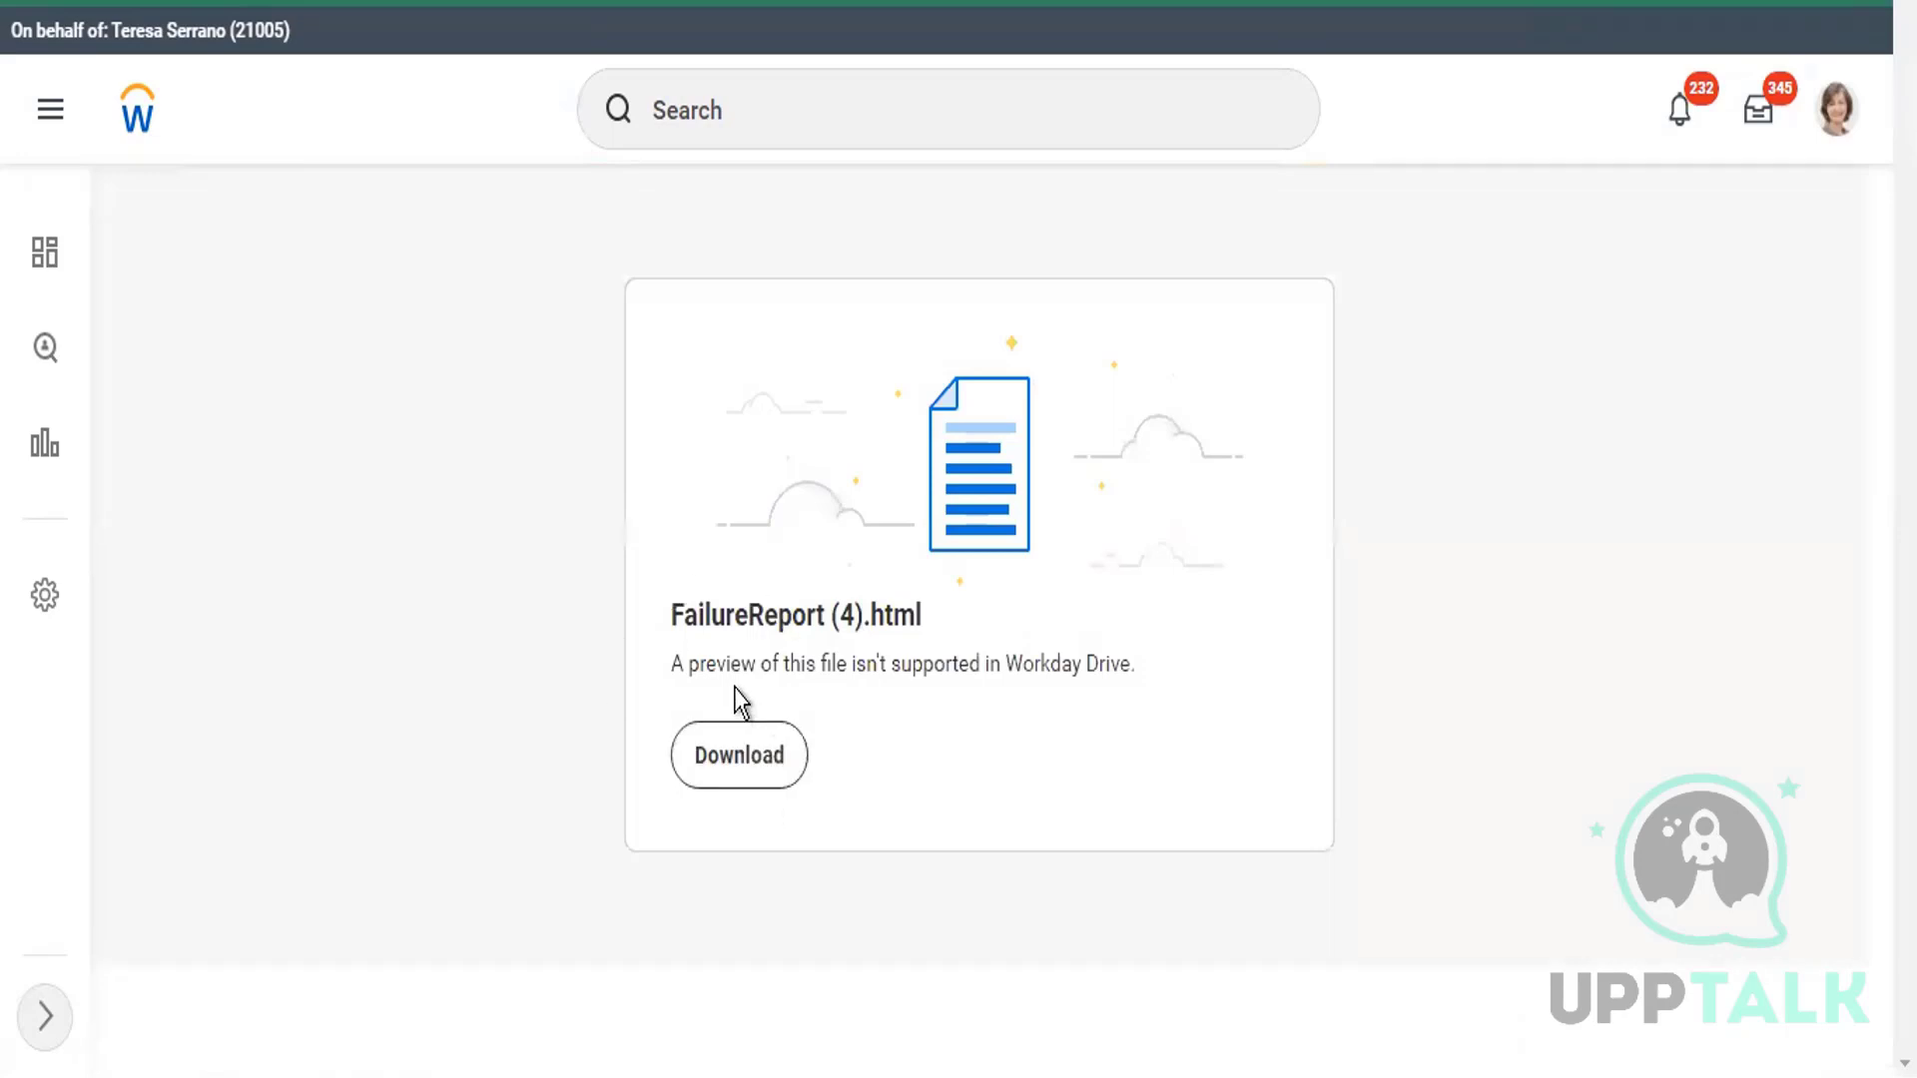
mouse_move(828, 638)
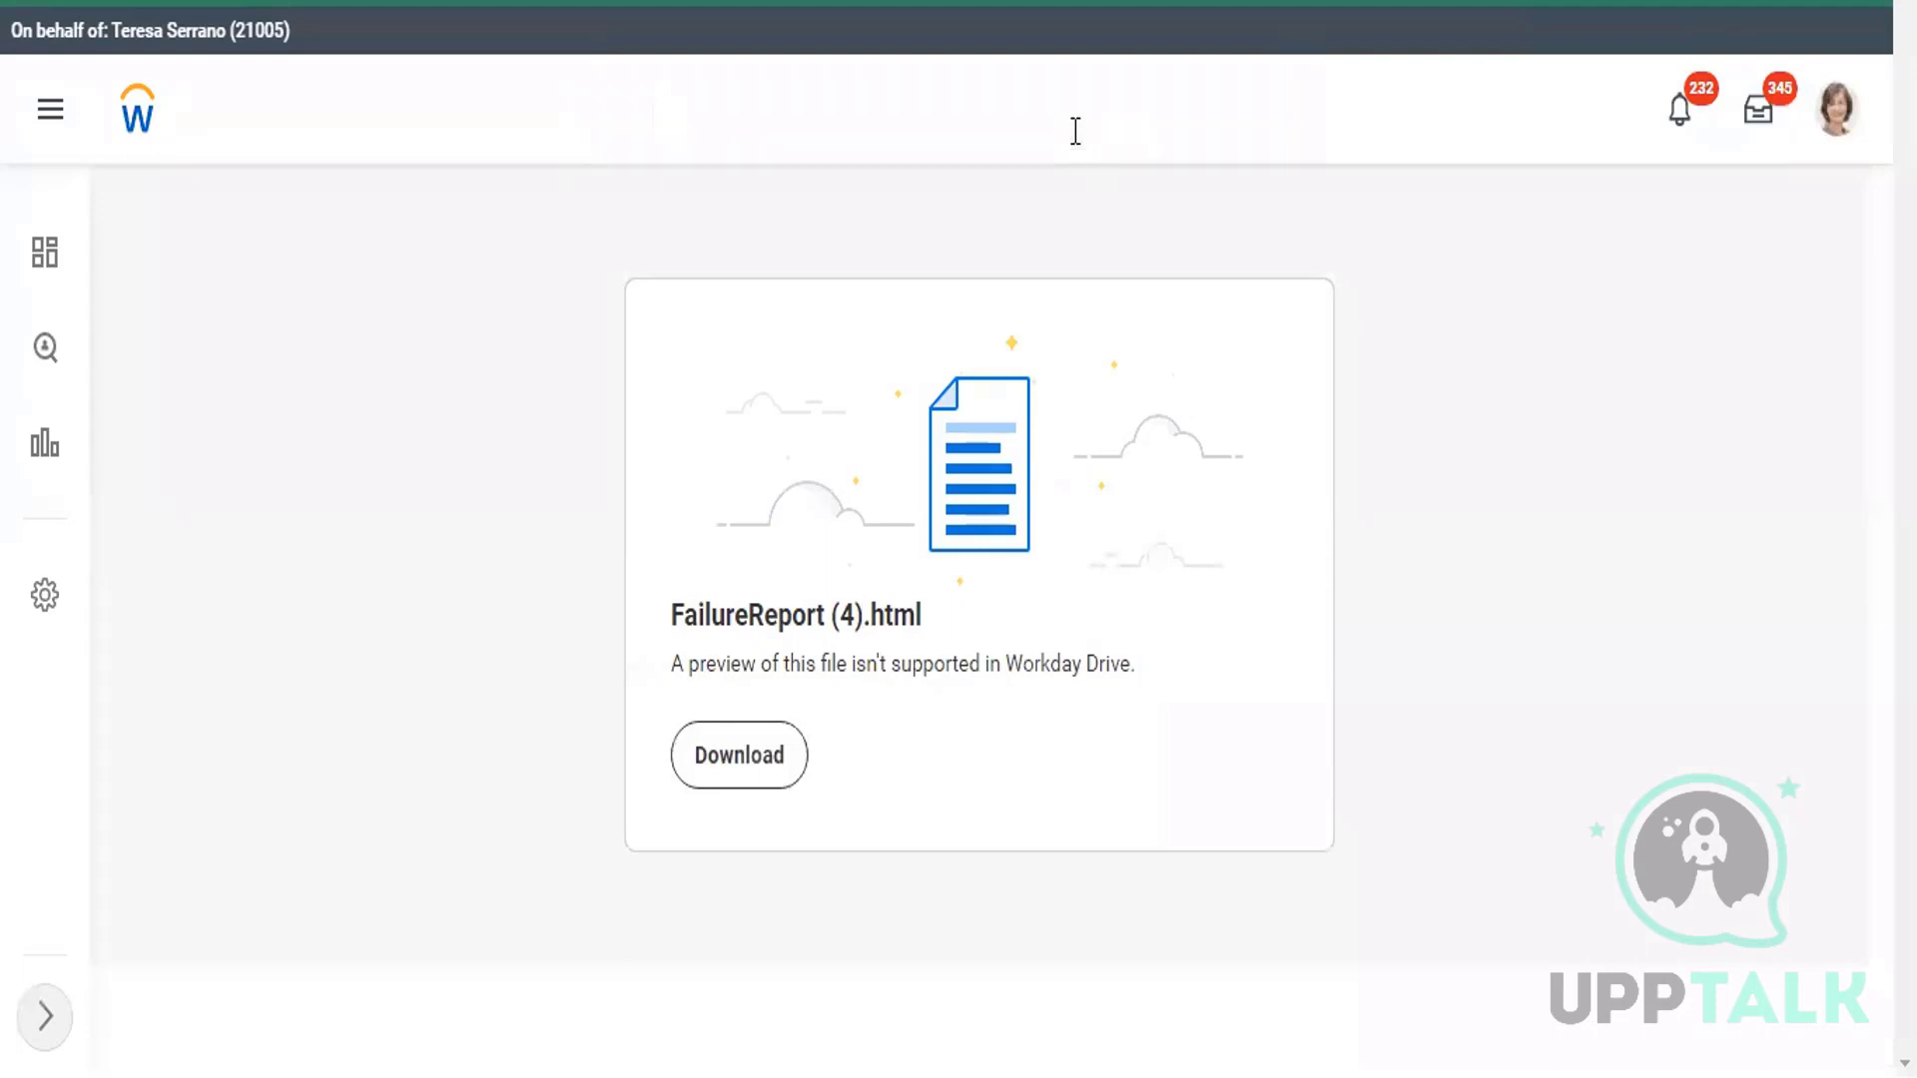
text(s)
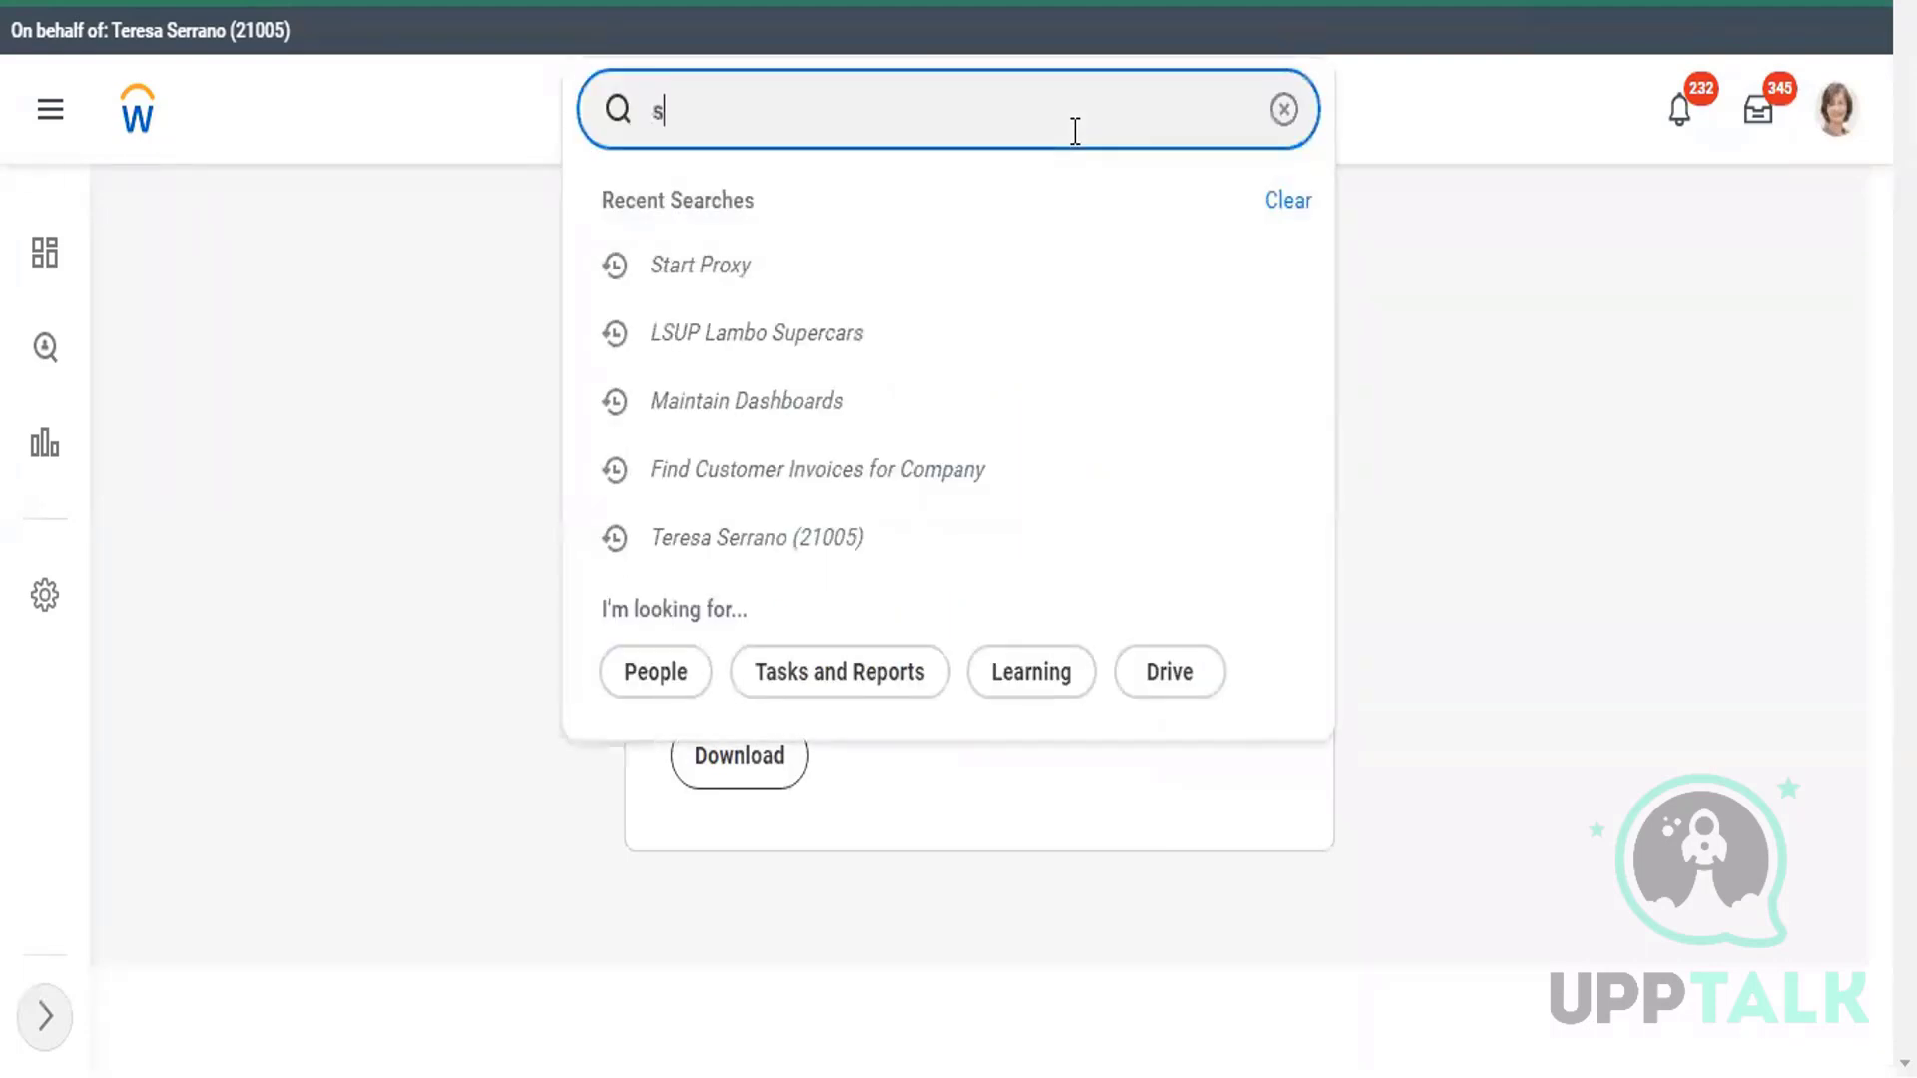
text(top prox)
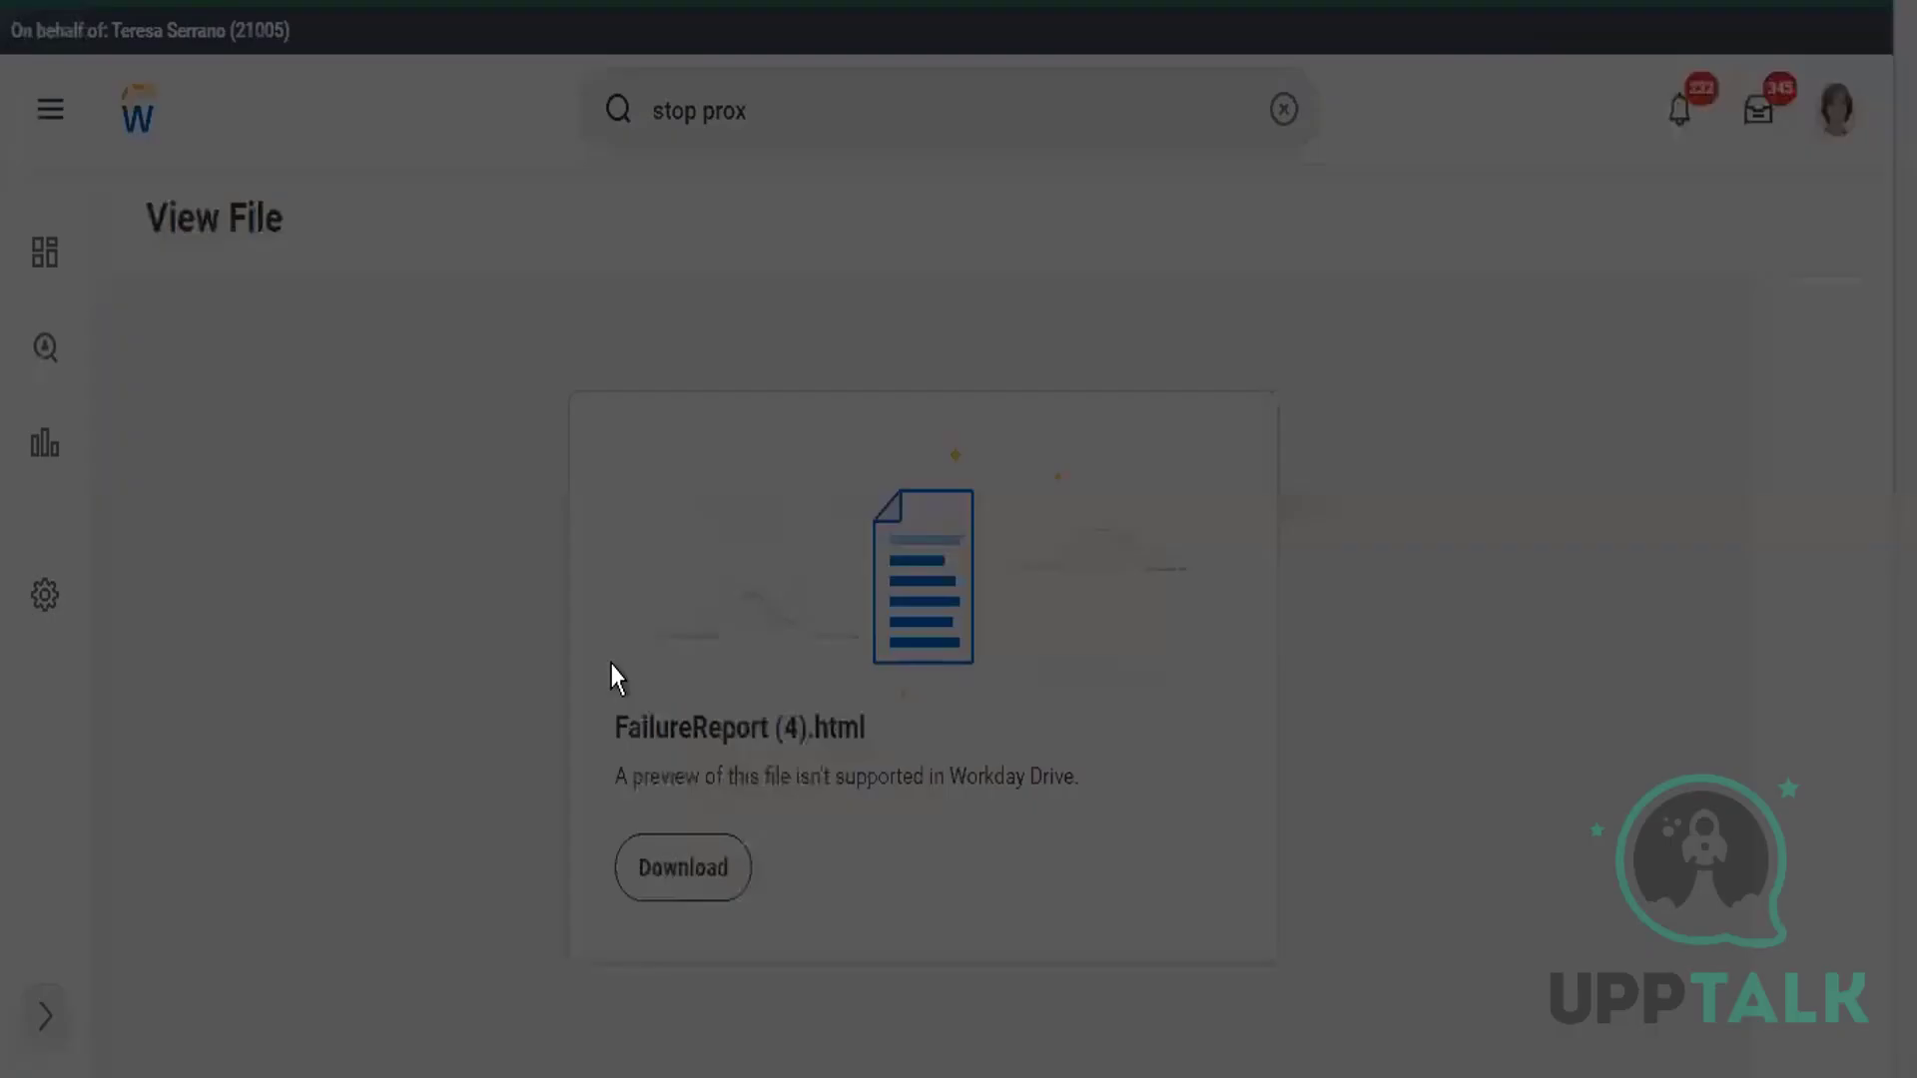
click(681, 868)
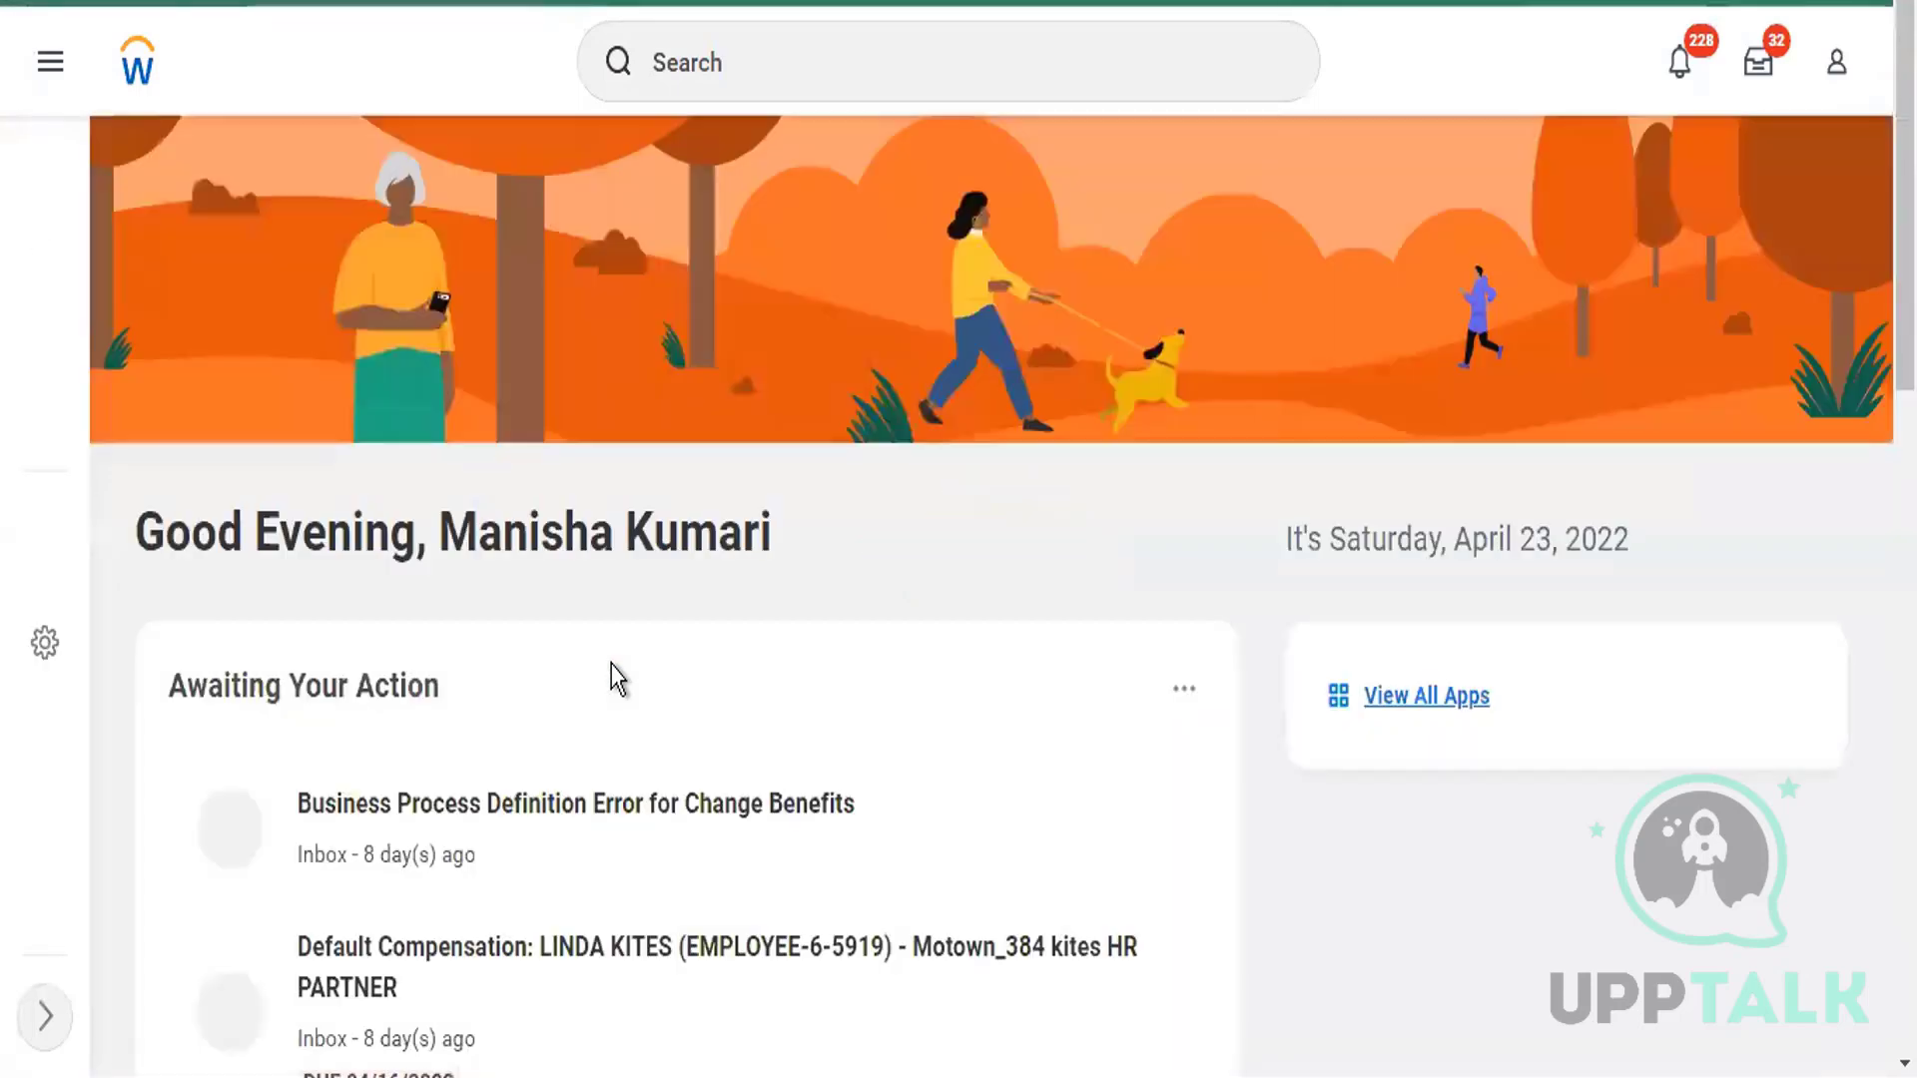
Open My Reports from the profile avatar's account menu.
click(50, 61)
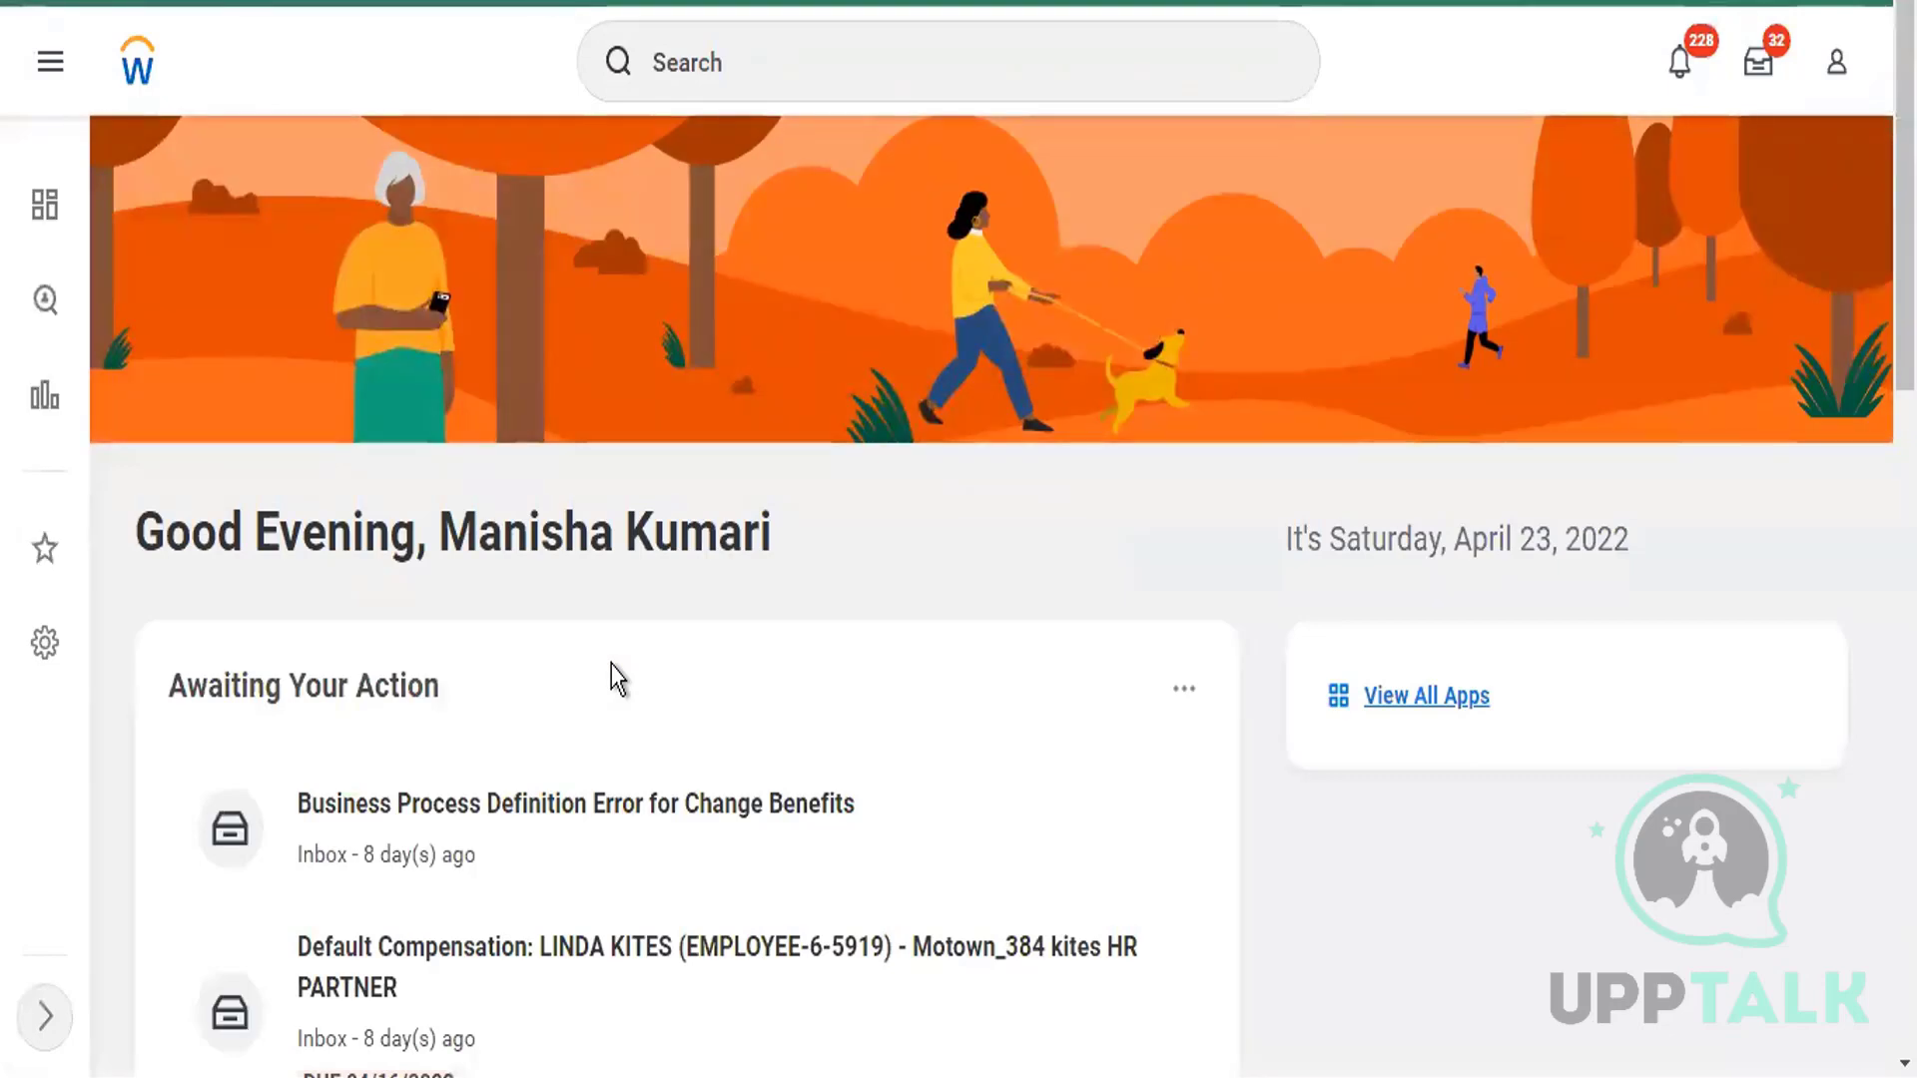
mouse_move(1839, 61)
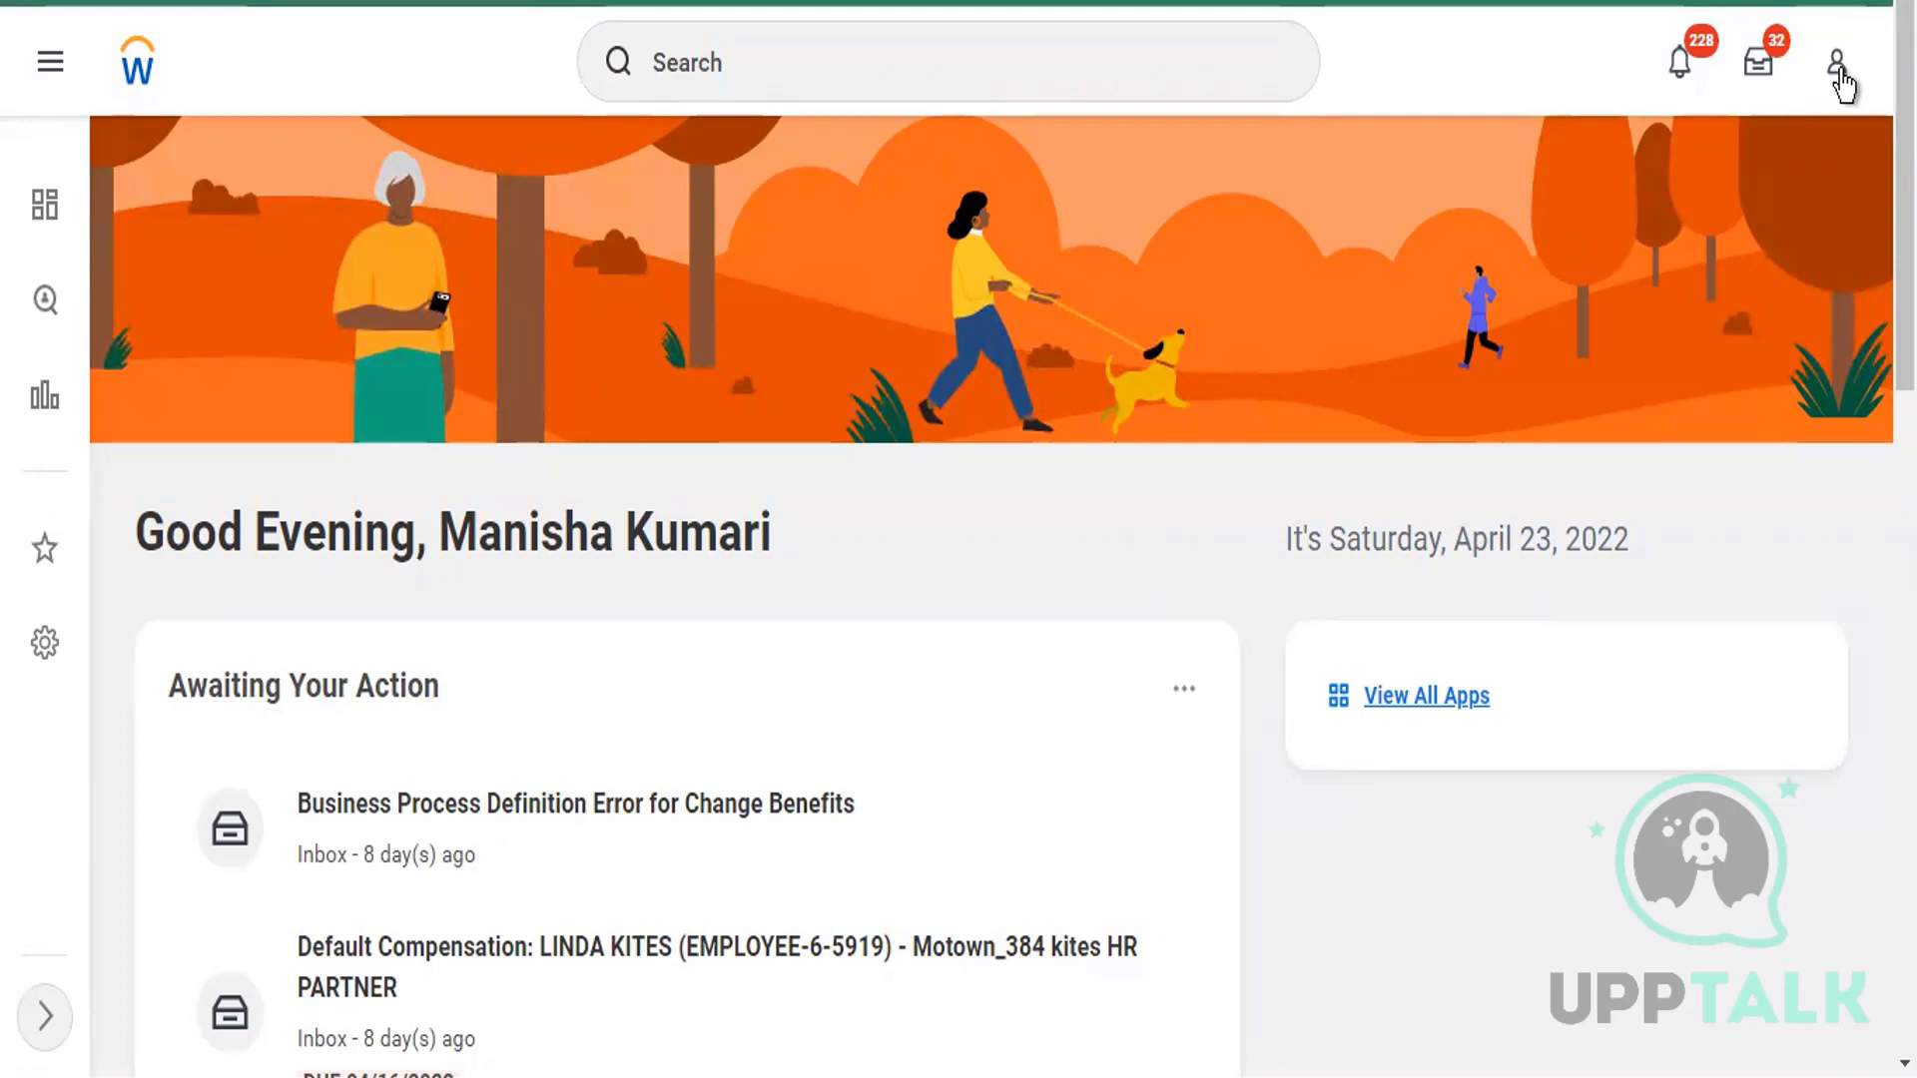
click(1836, 61)
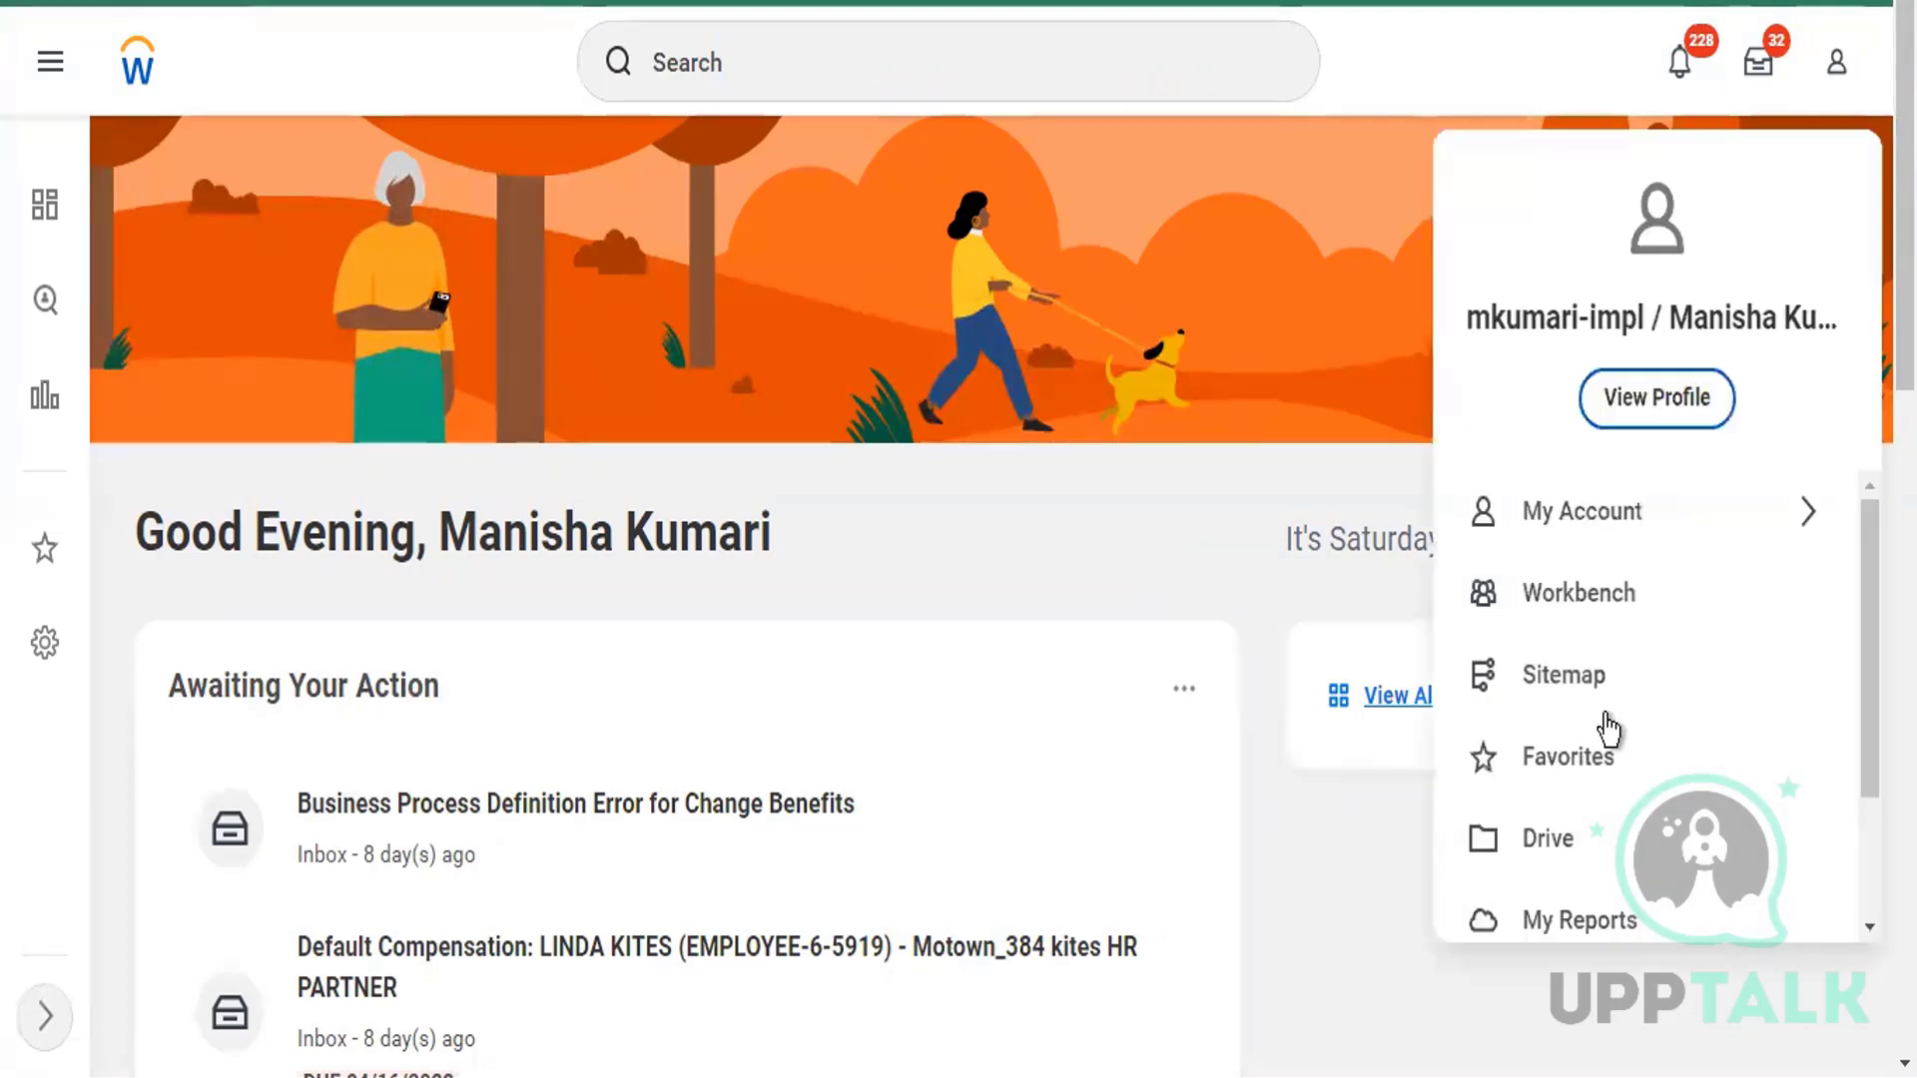
scroll(down, 3)
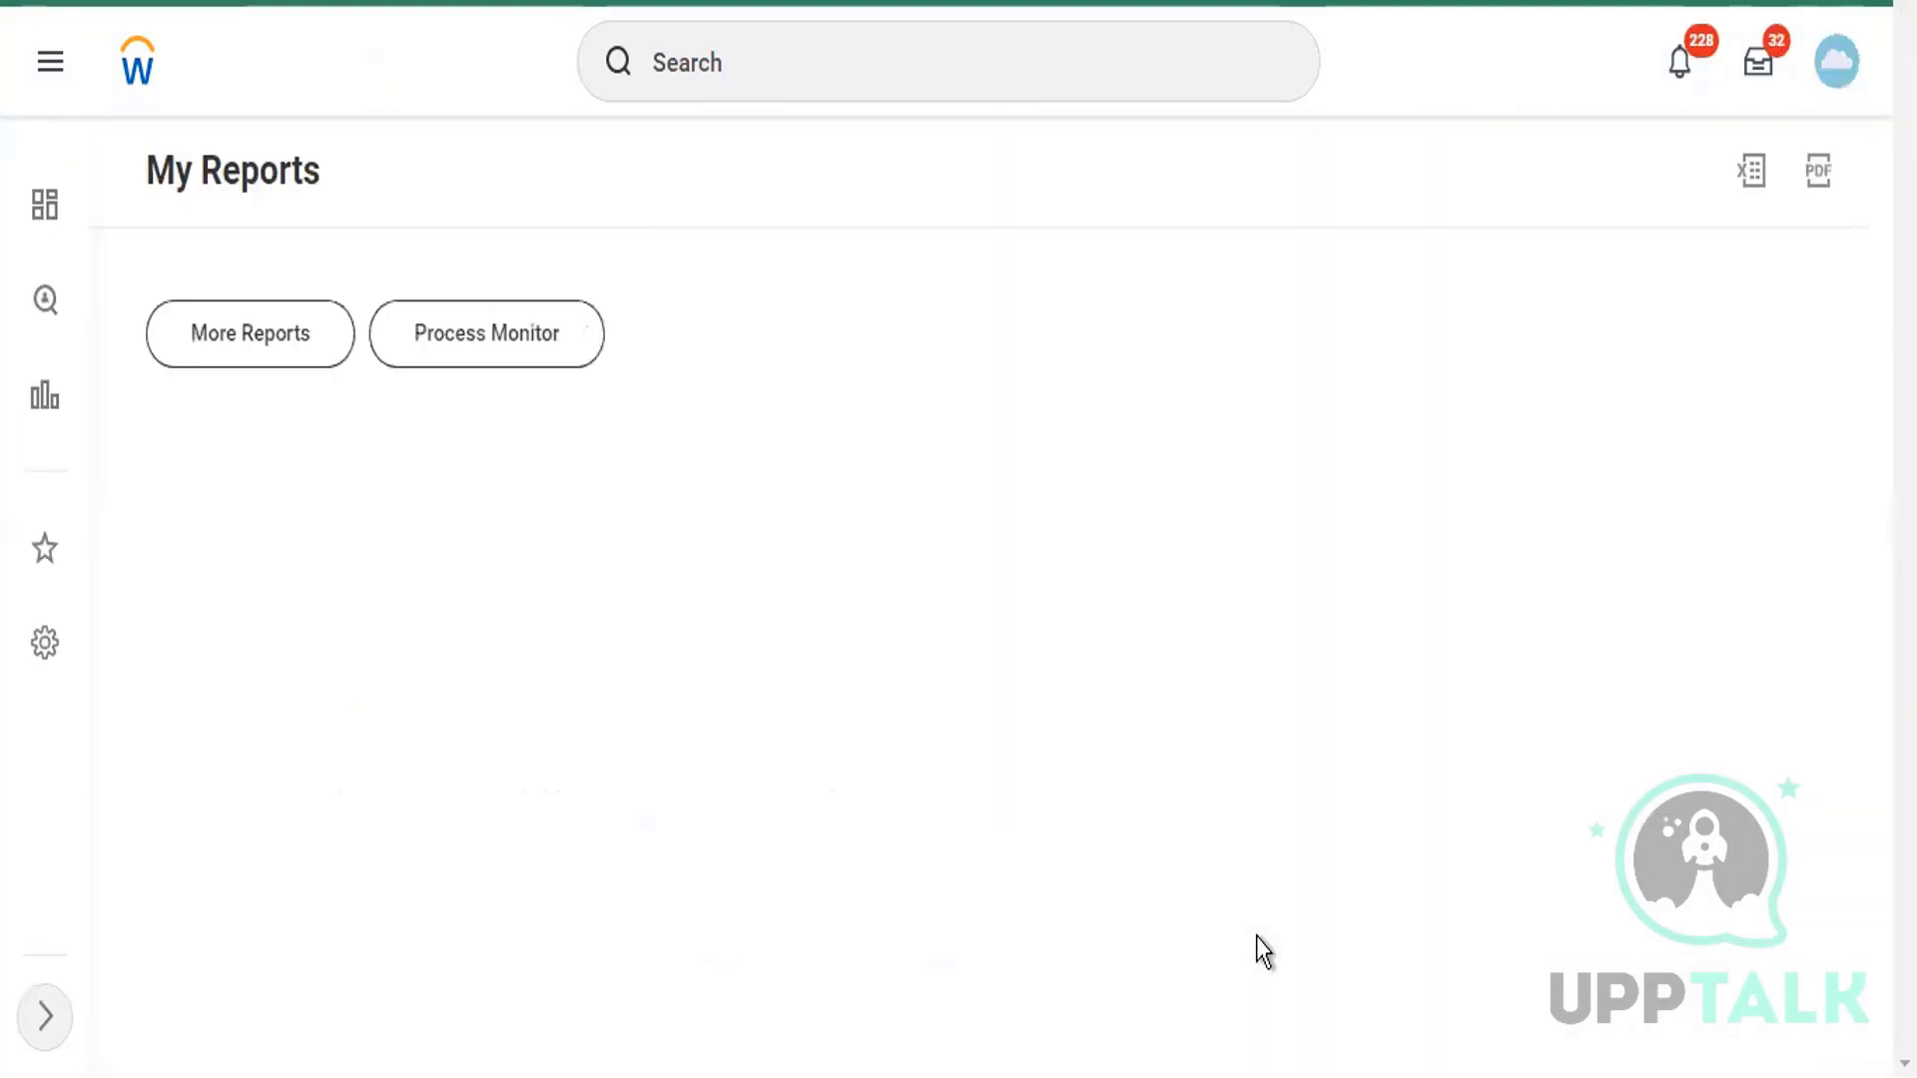
click(250, 333)
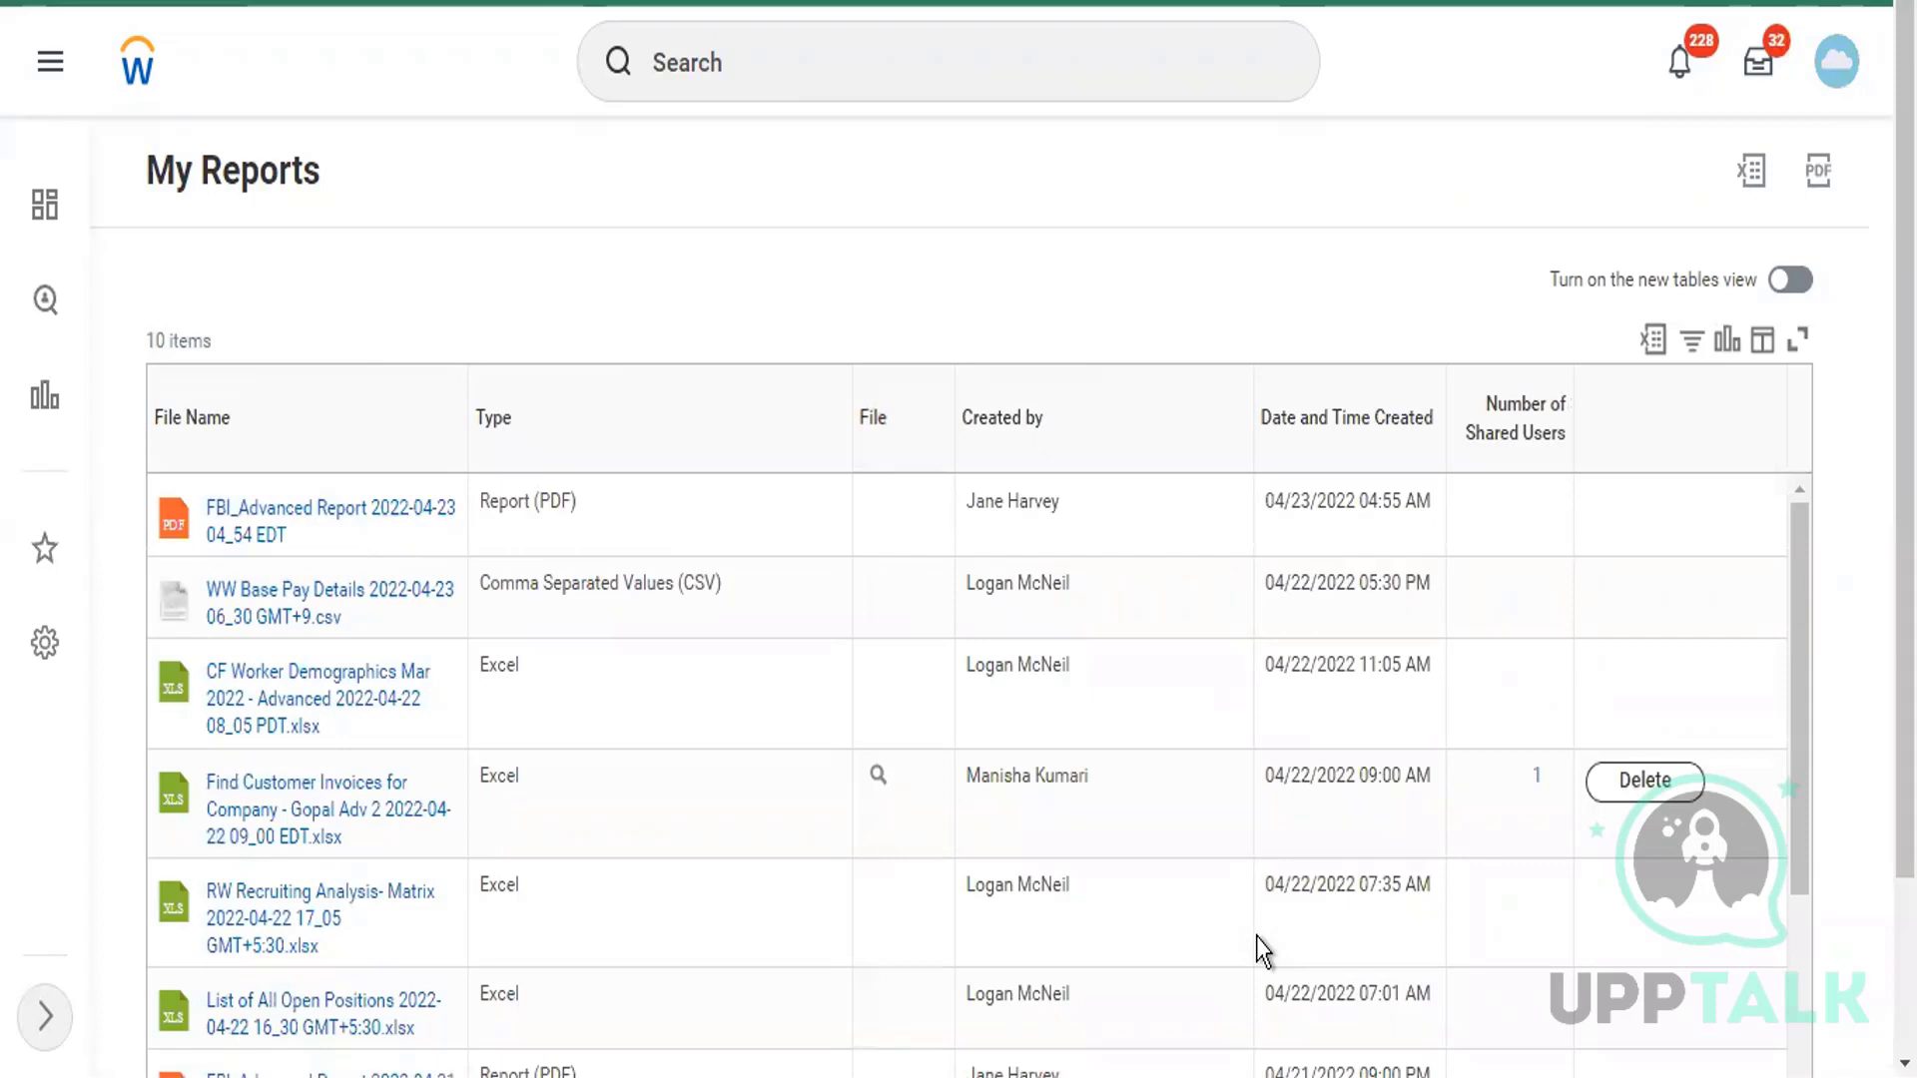
mouse_move(714, 260)
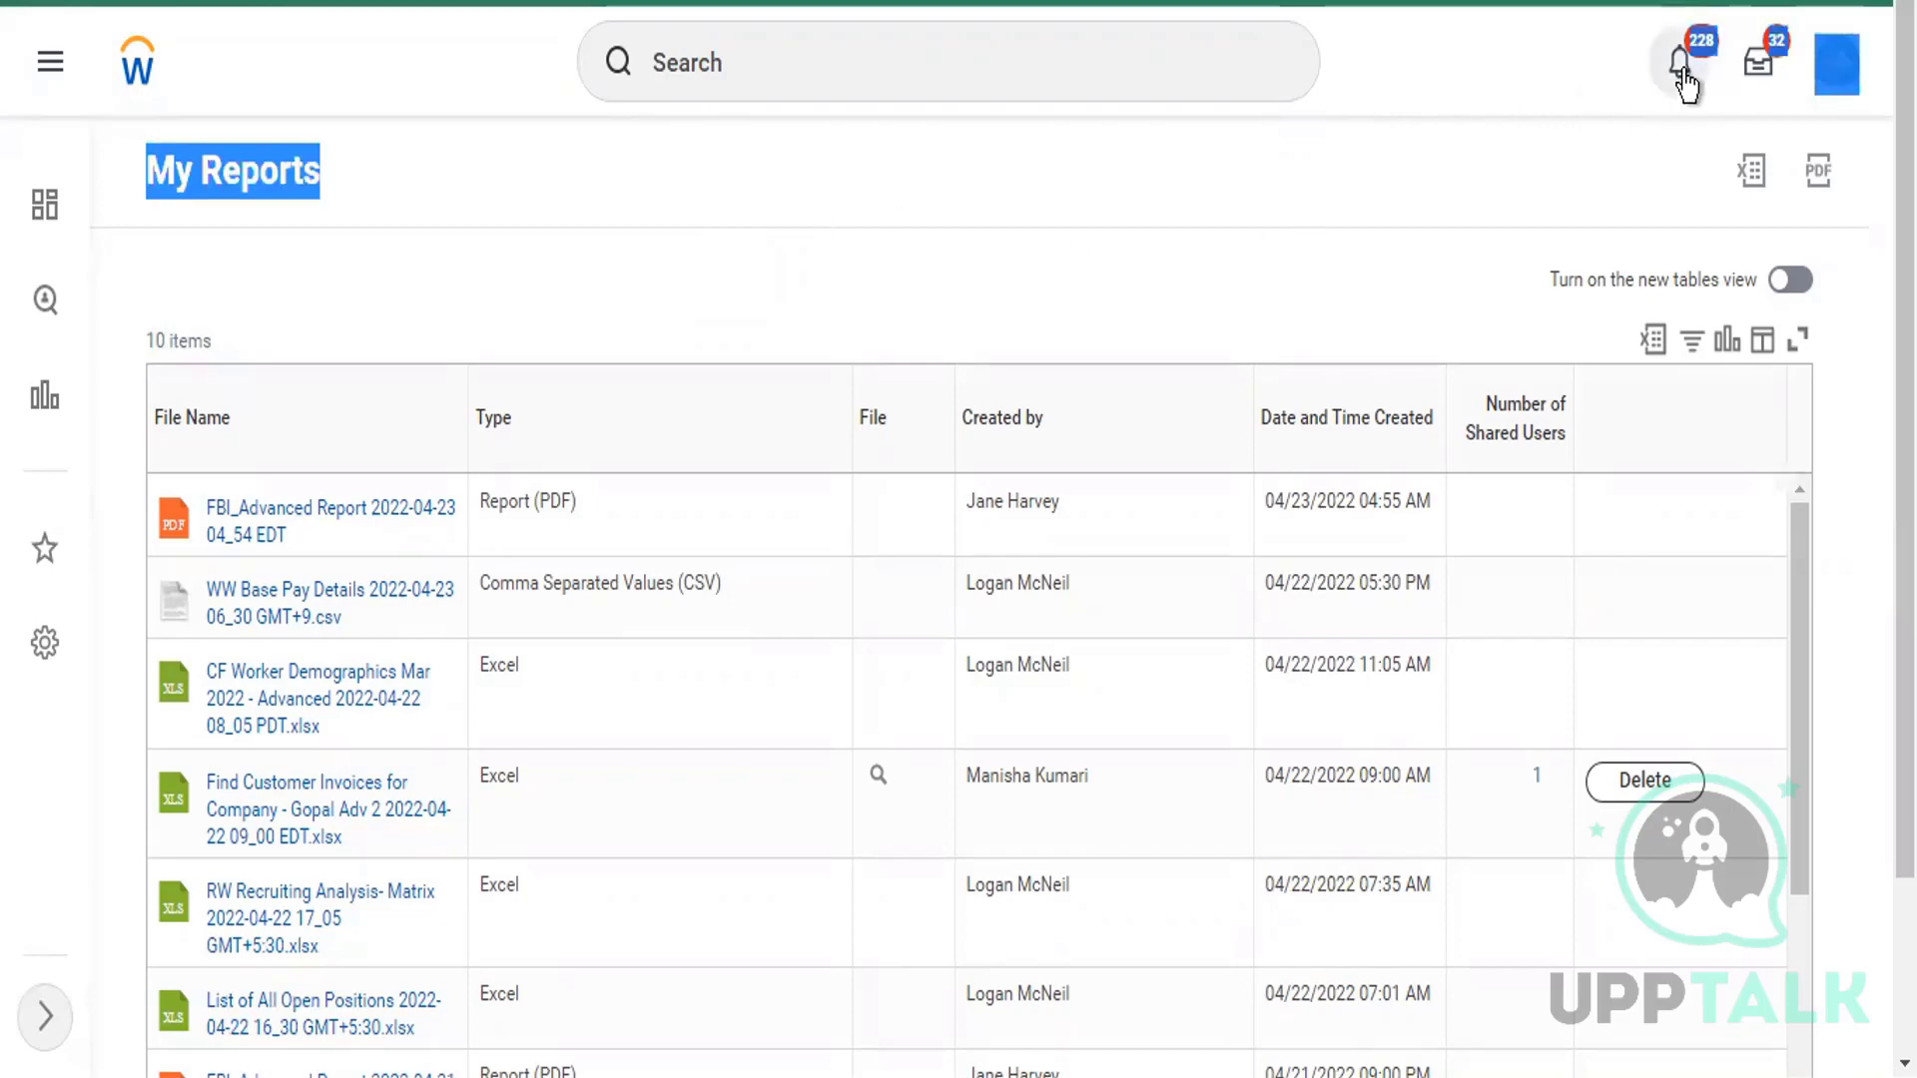
click(1681, 61)
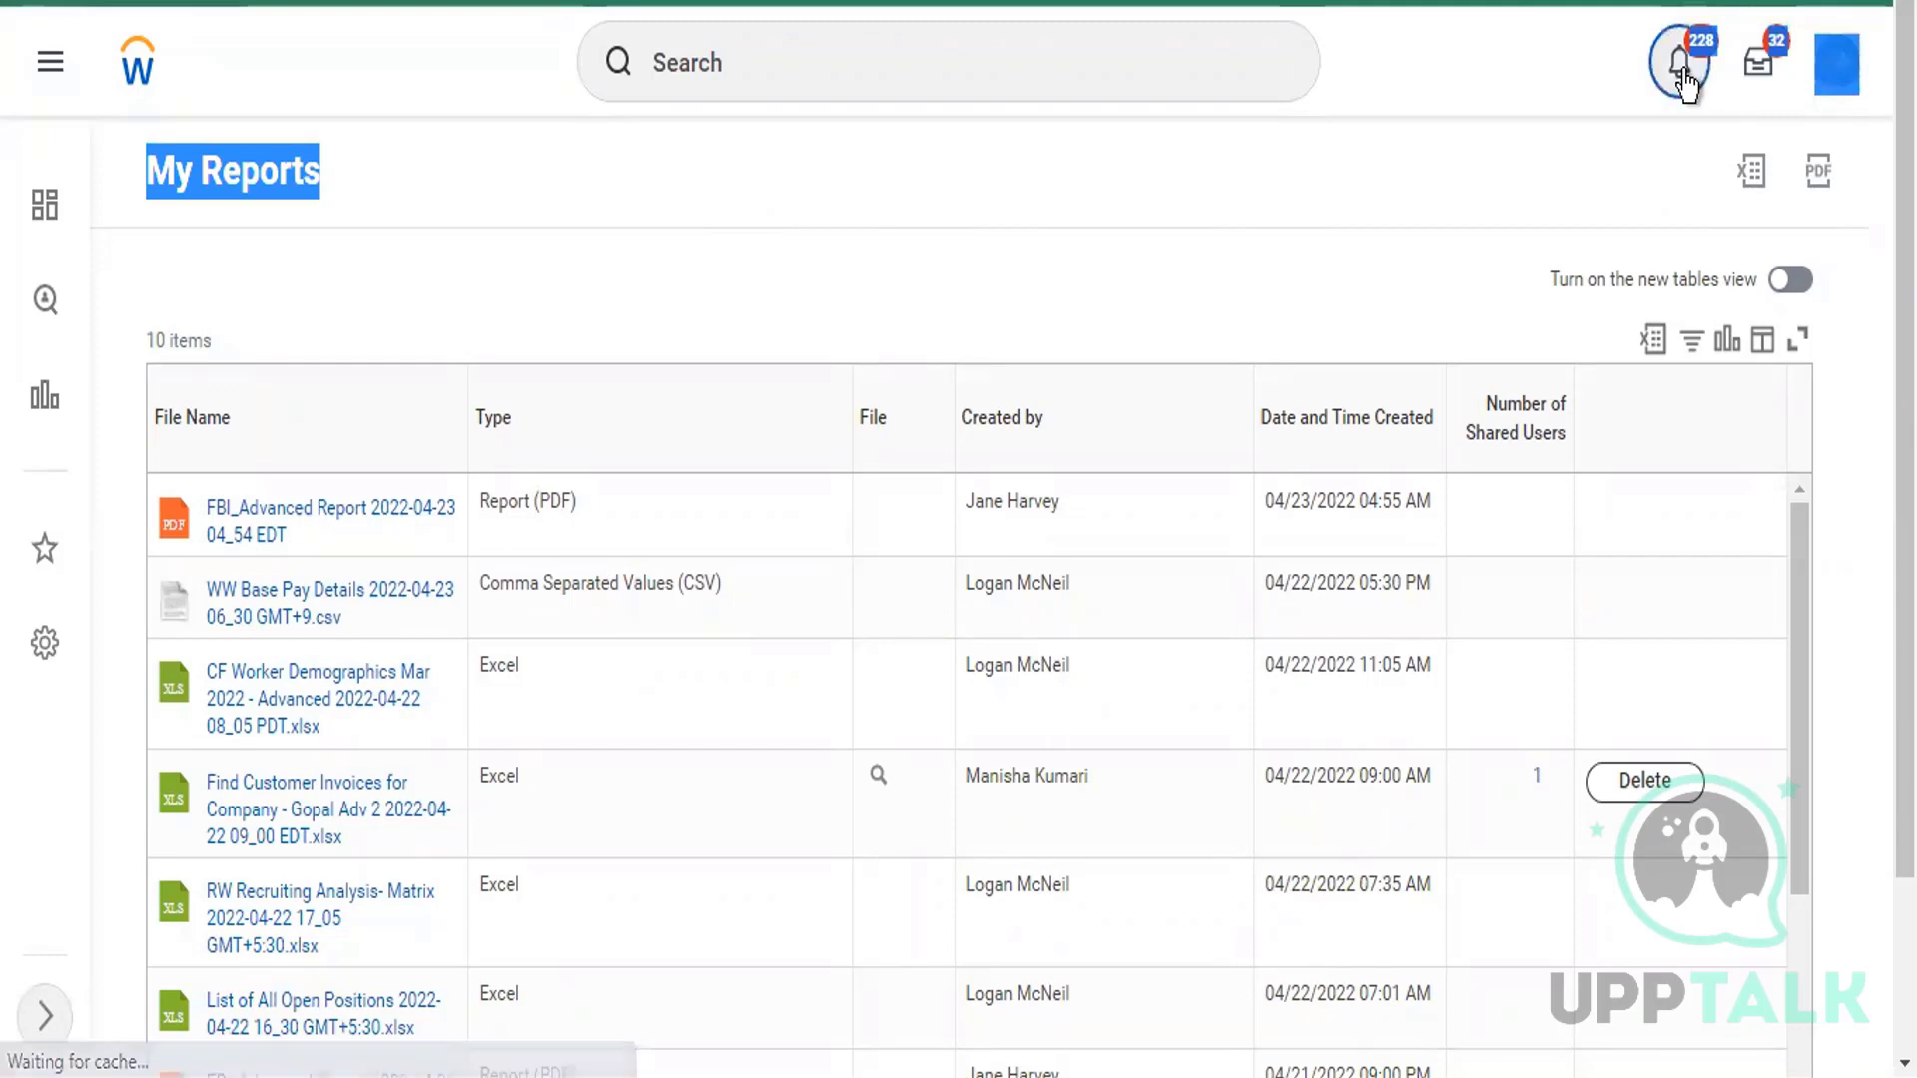
click(1678, 62)
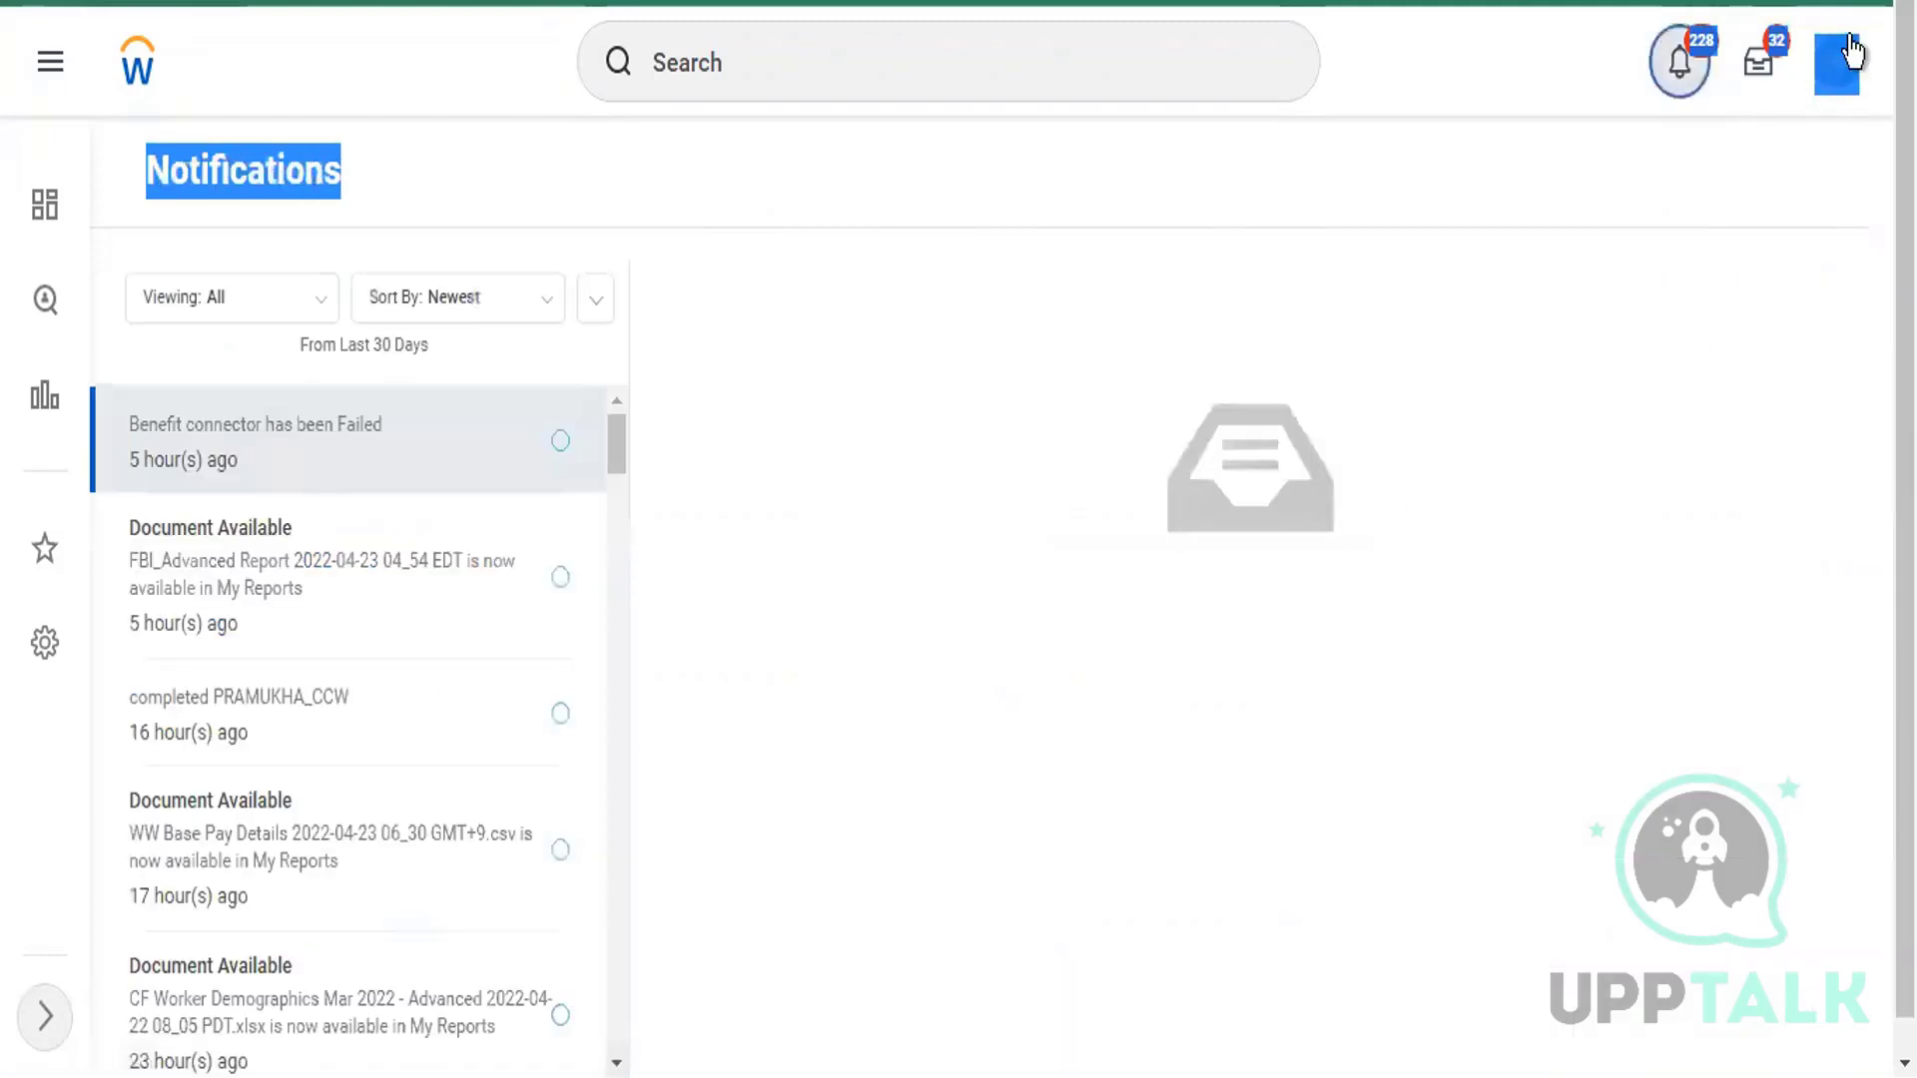
click(306, 441)
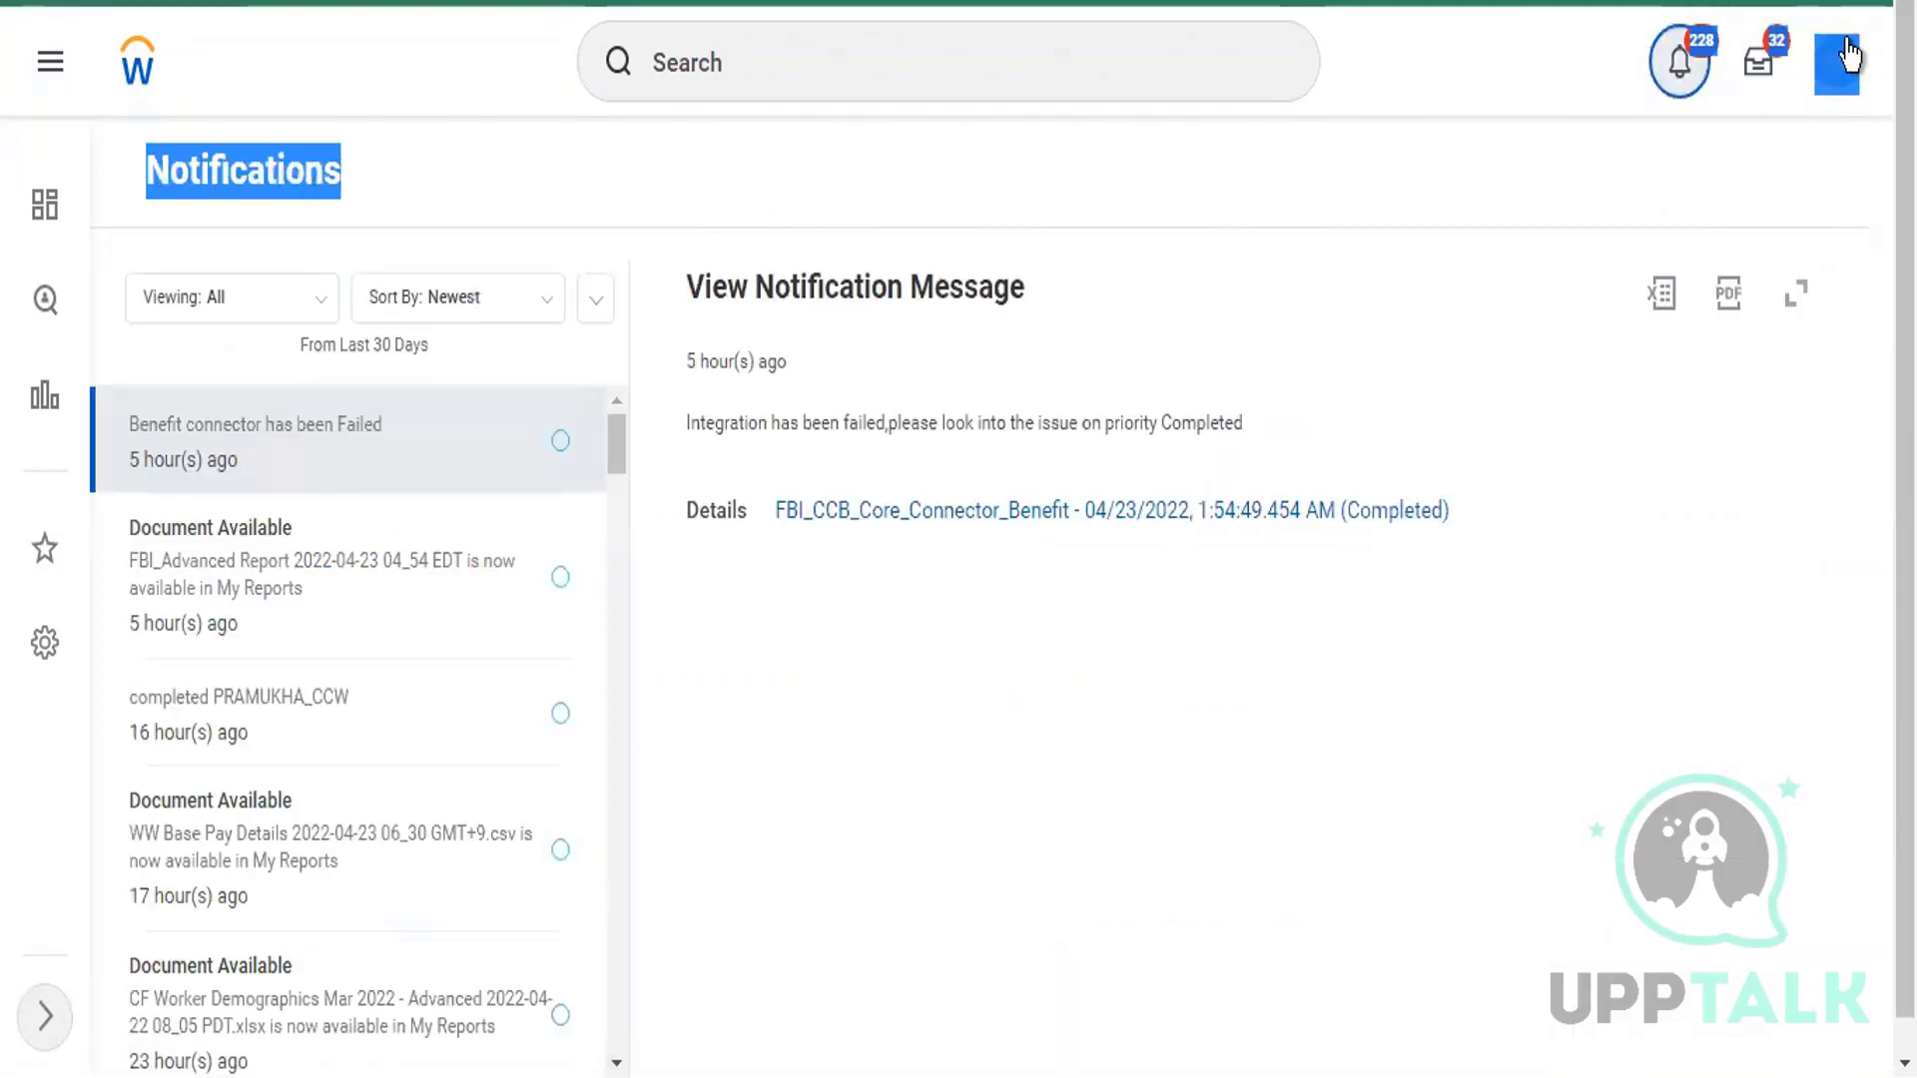
click(1836, 61)
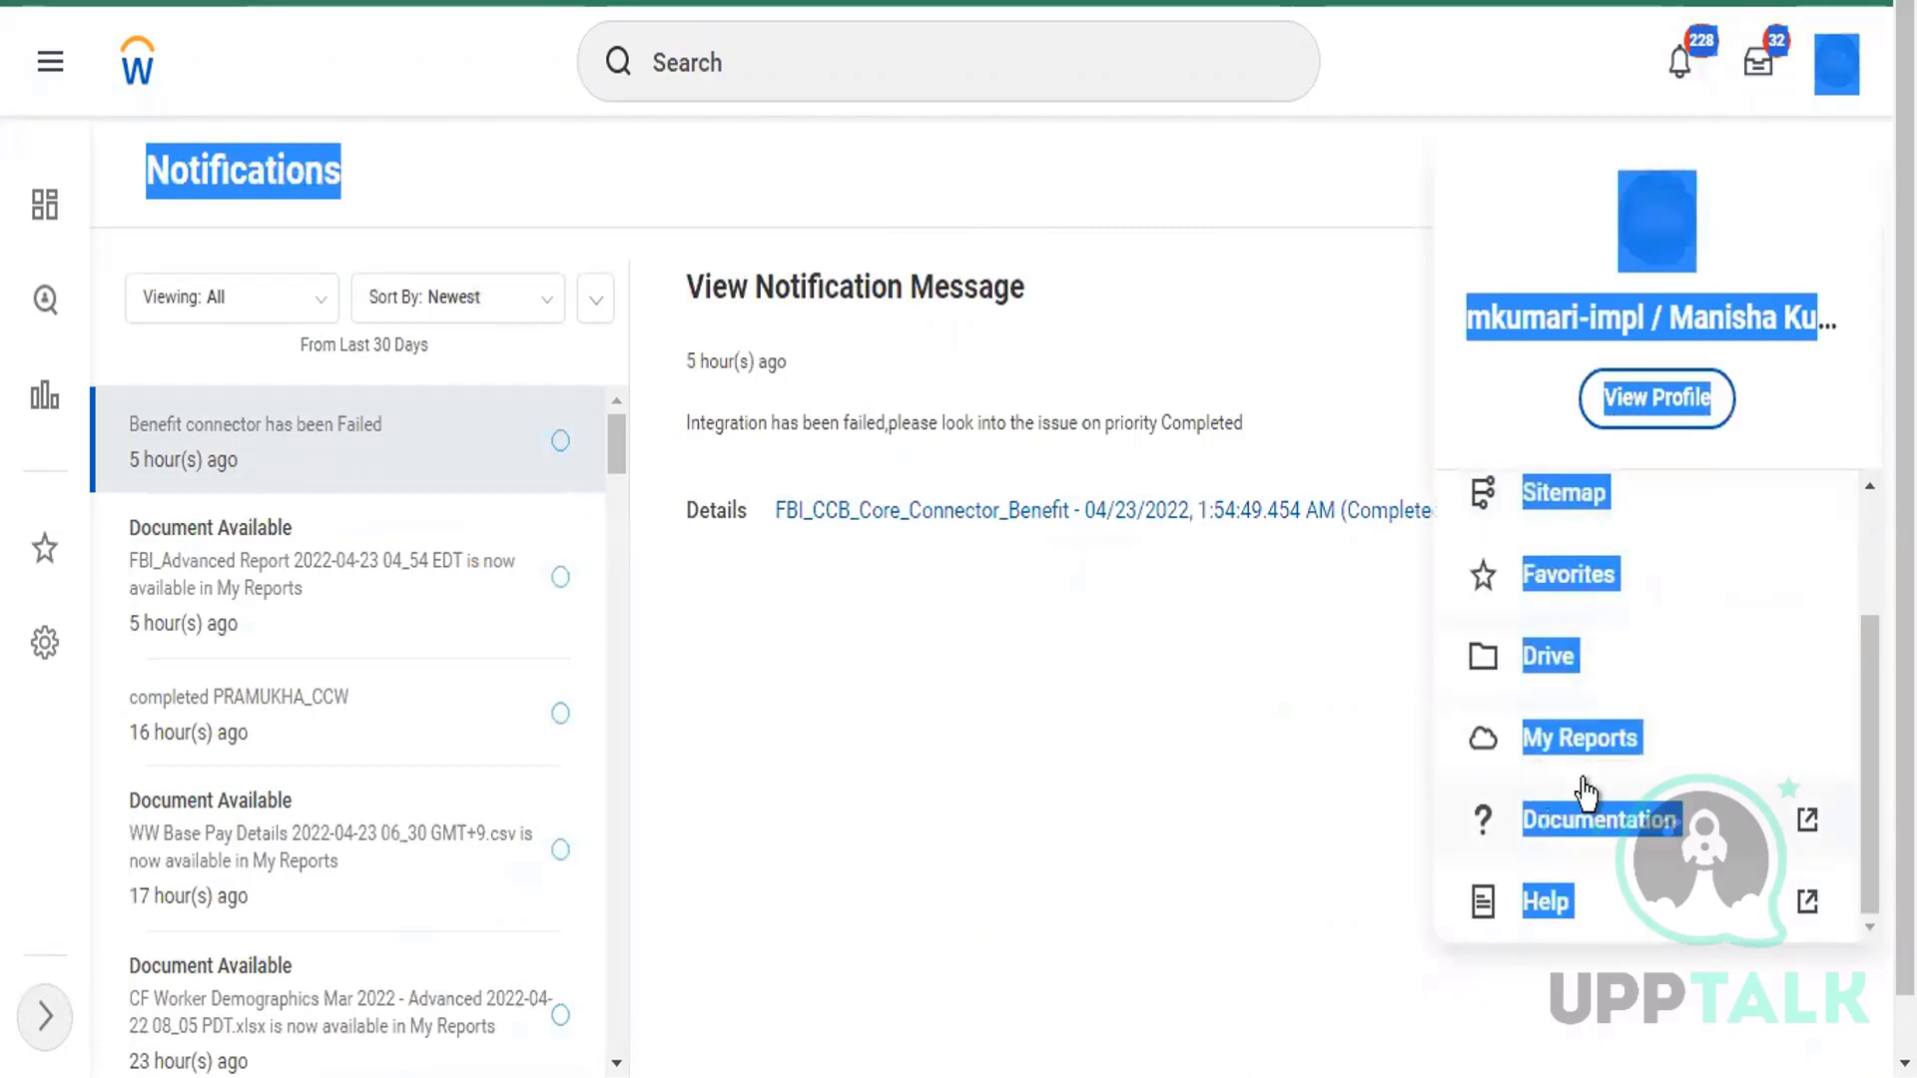
click(758, 788)
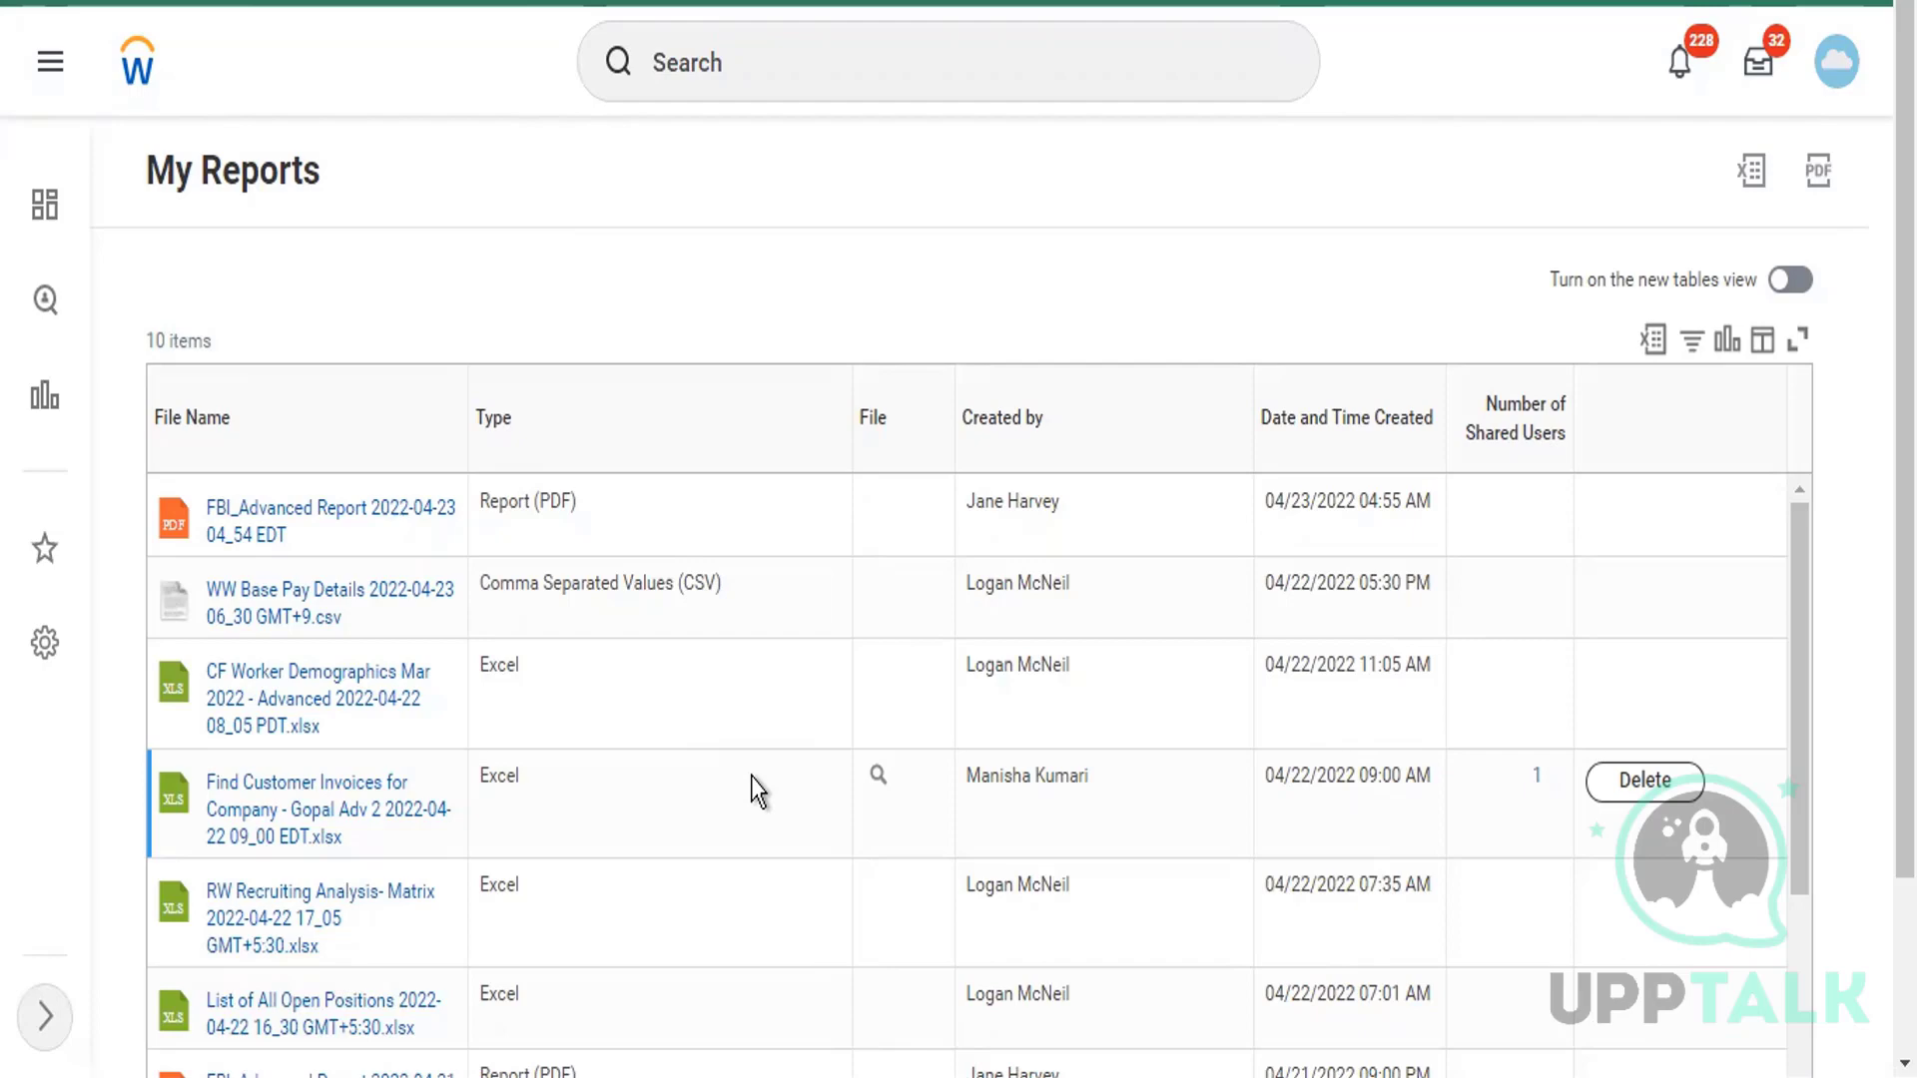
mouse_move(1840, 293)
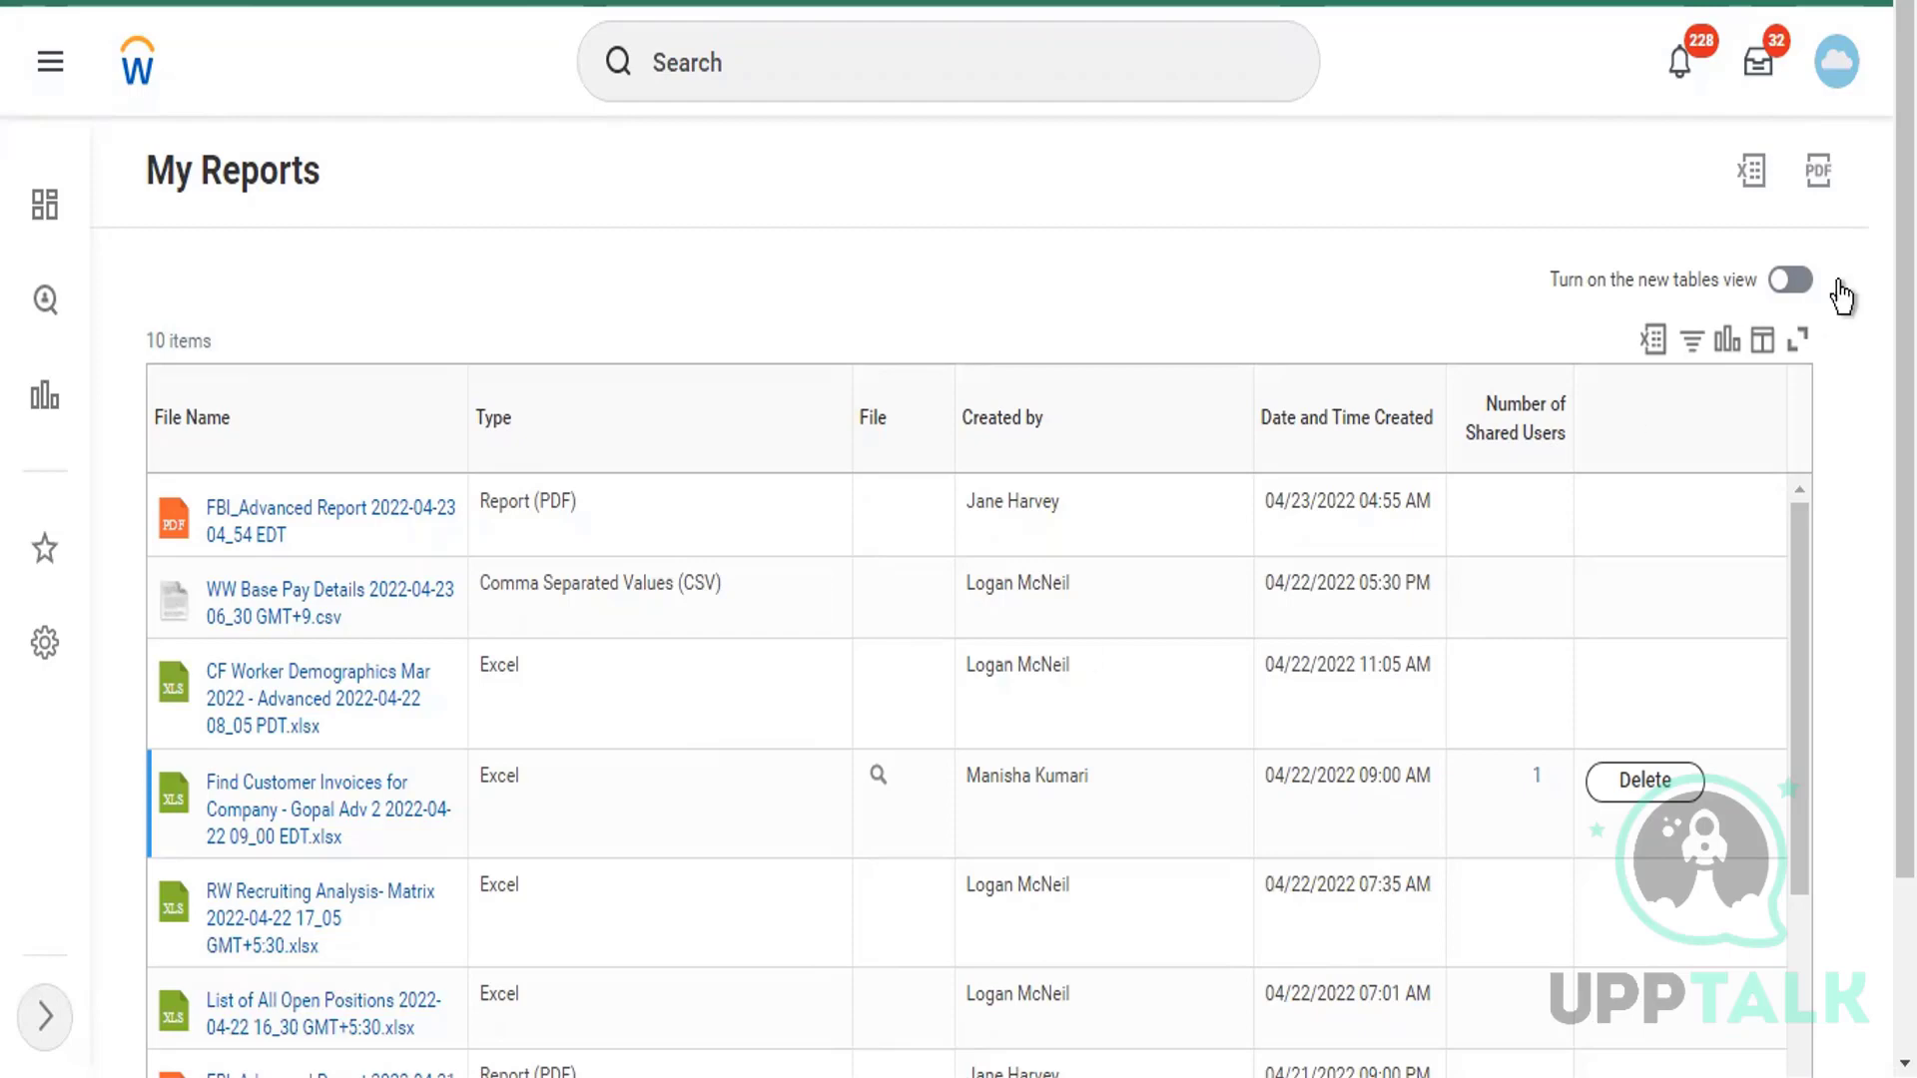
mouse_move(1830, 86)
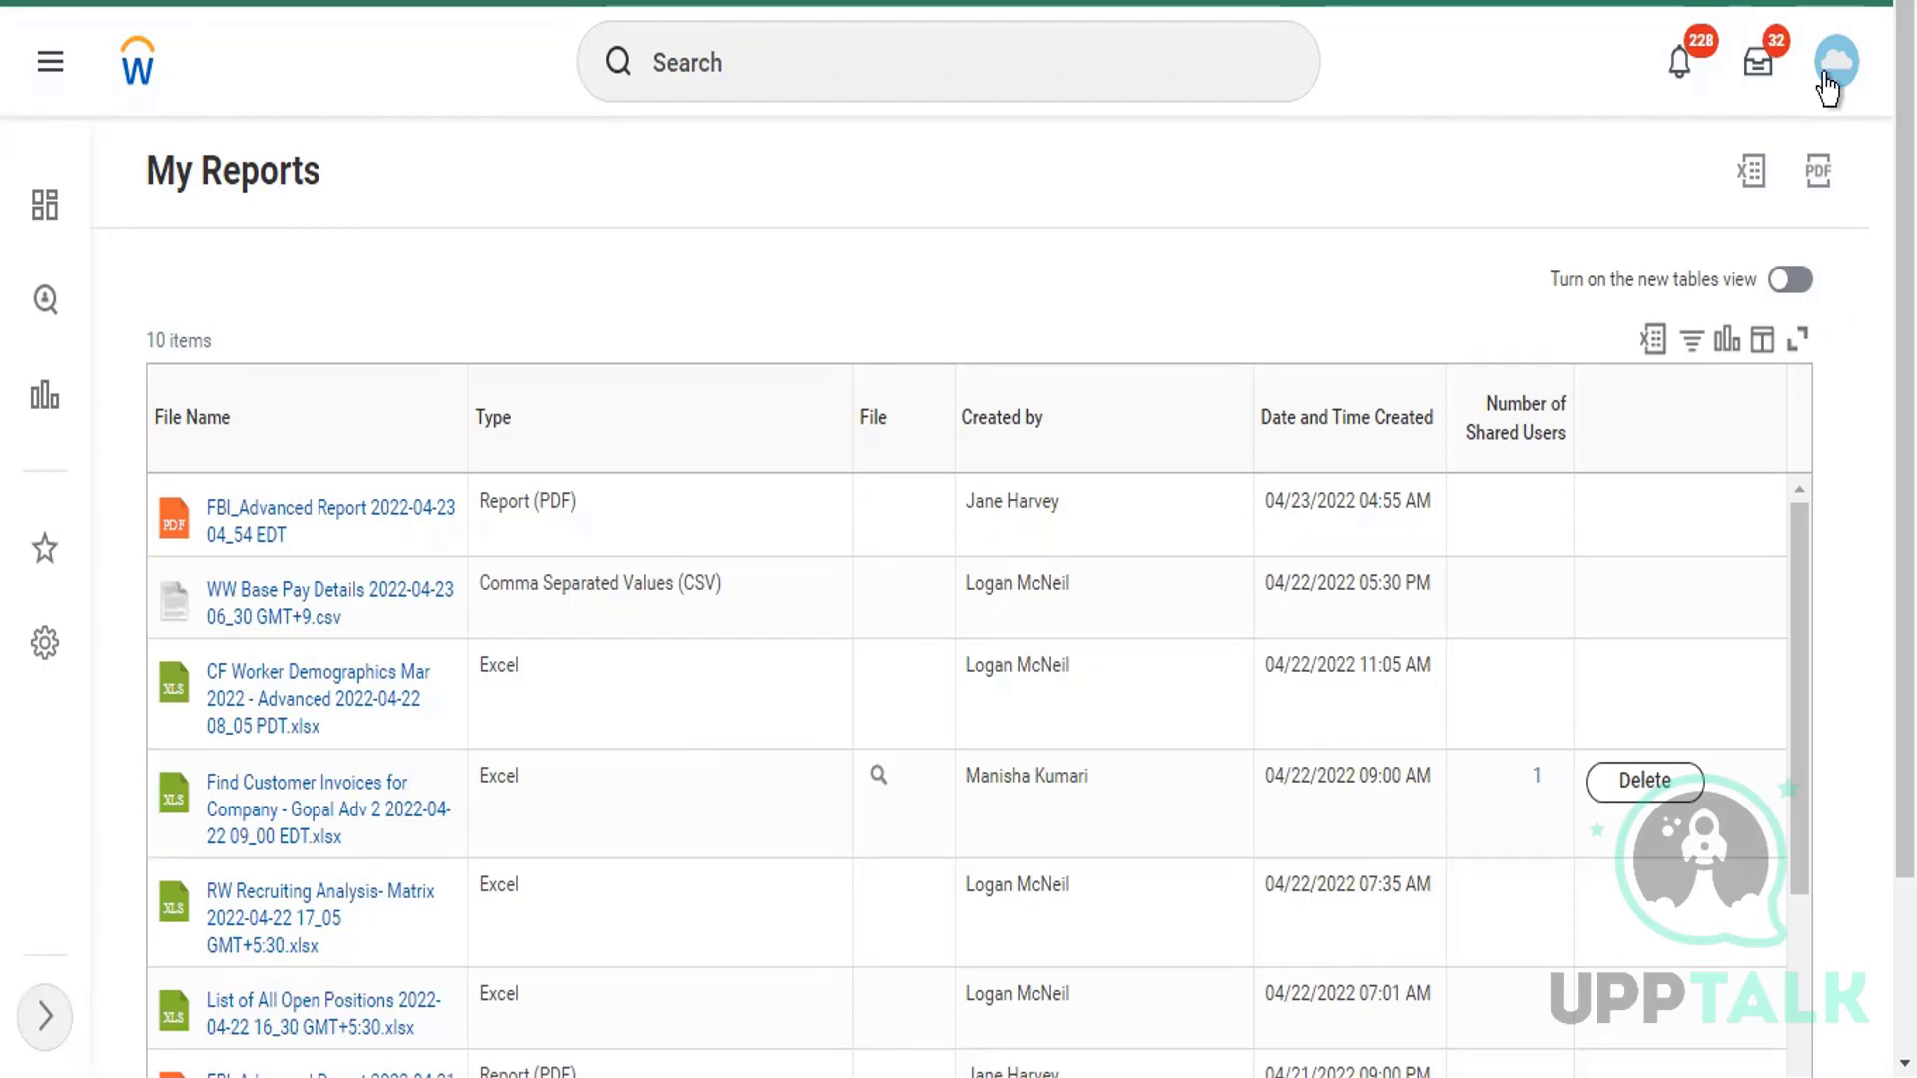
click(1835, 61)
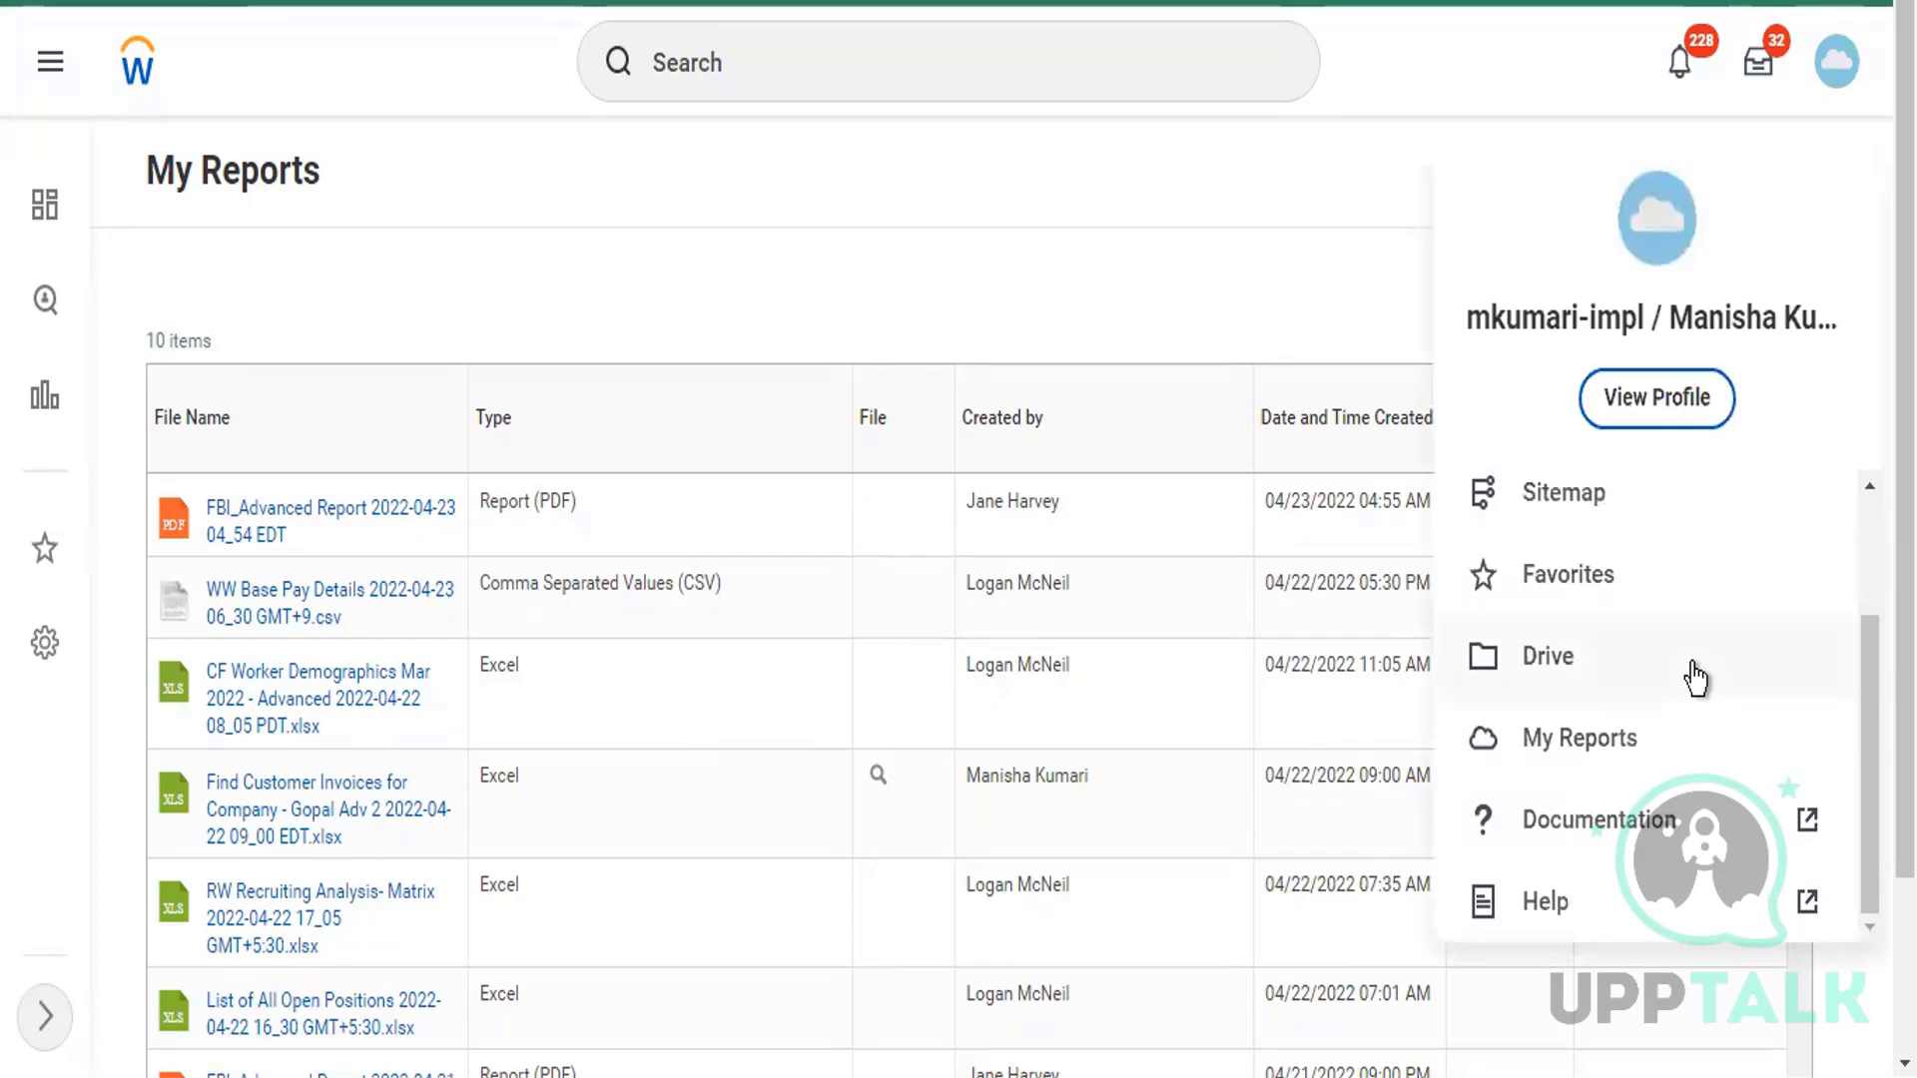
scroll(down, 3)
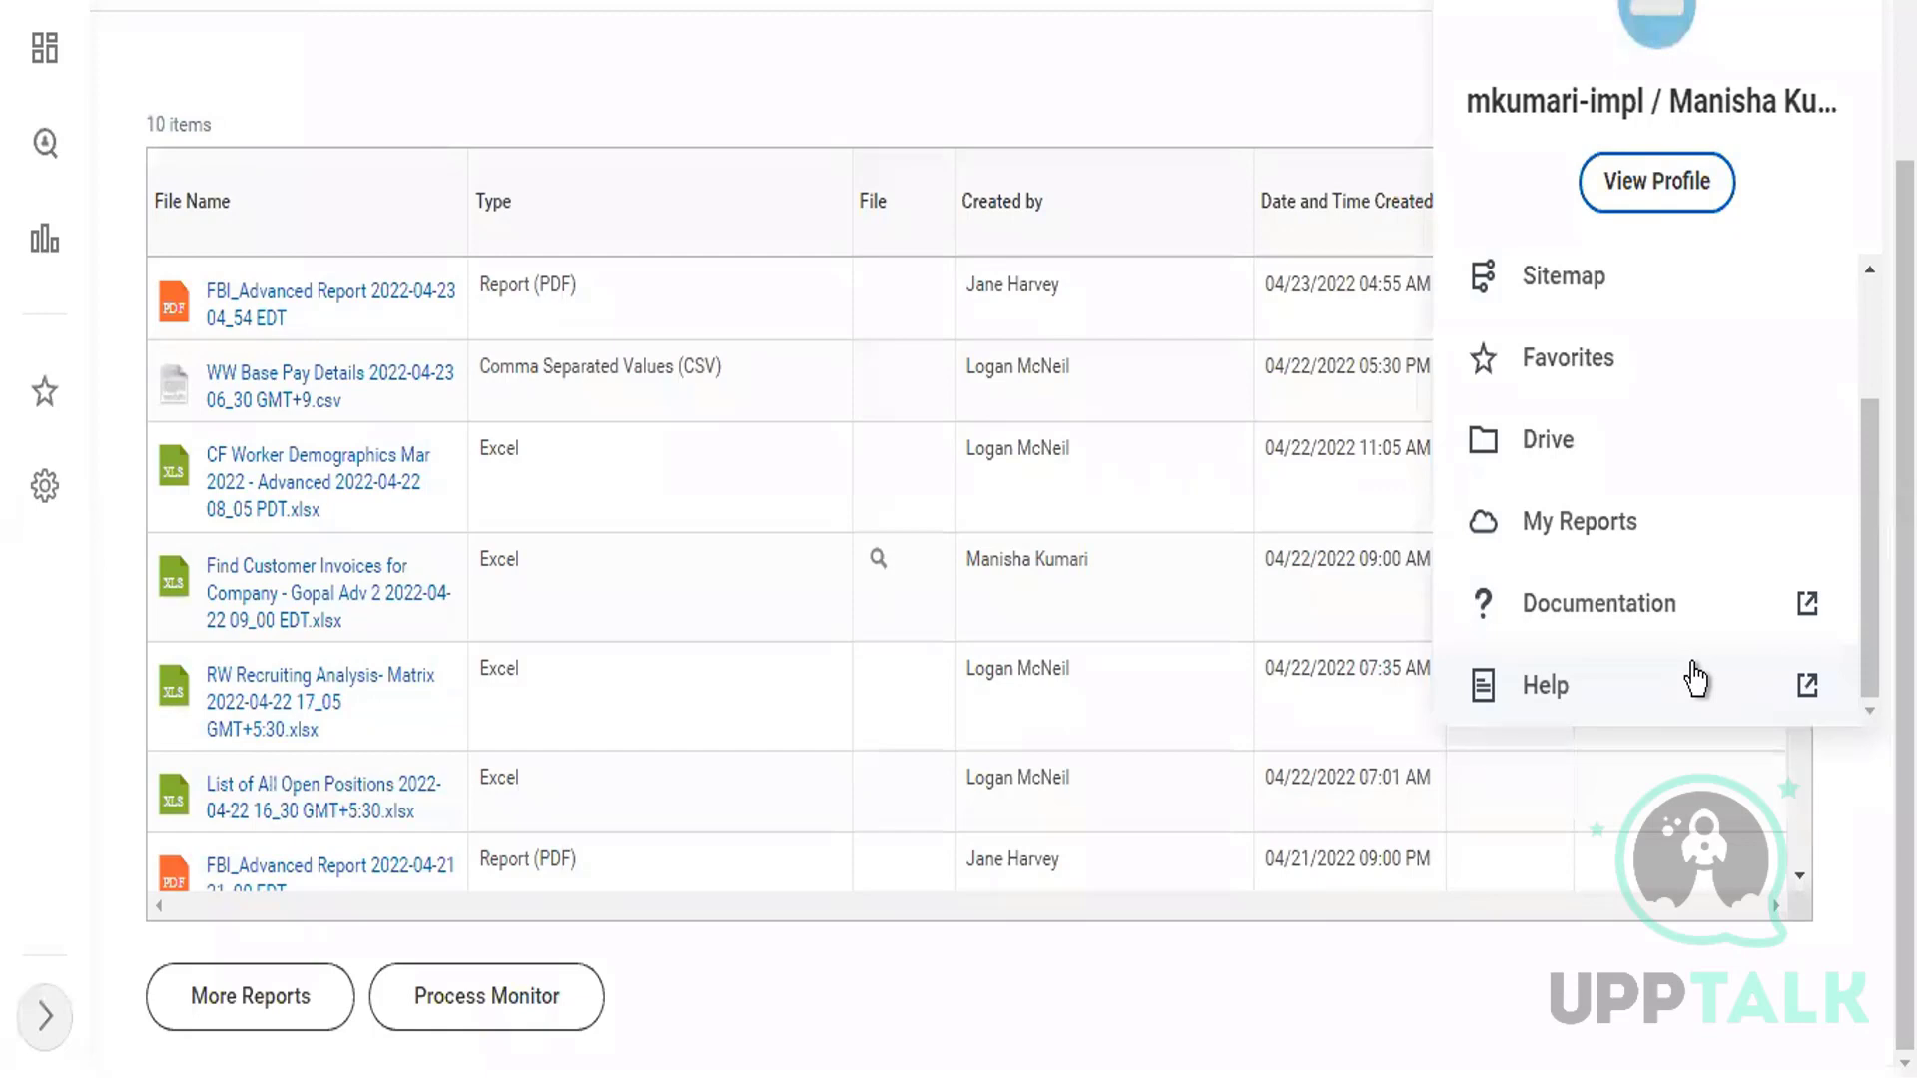
scroll(up, 3)
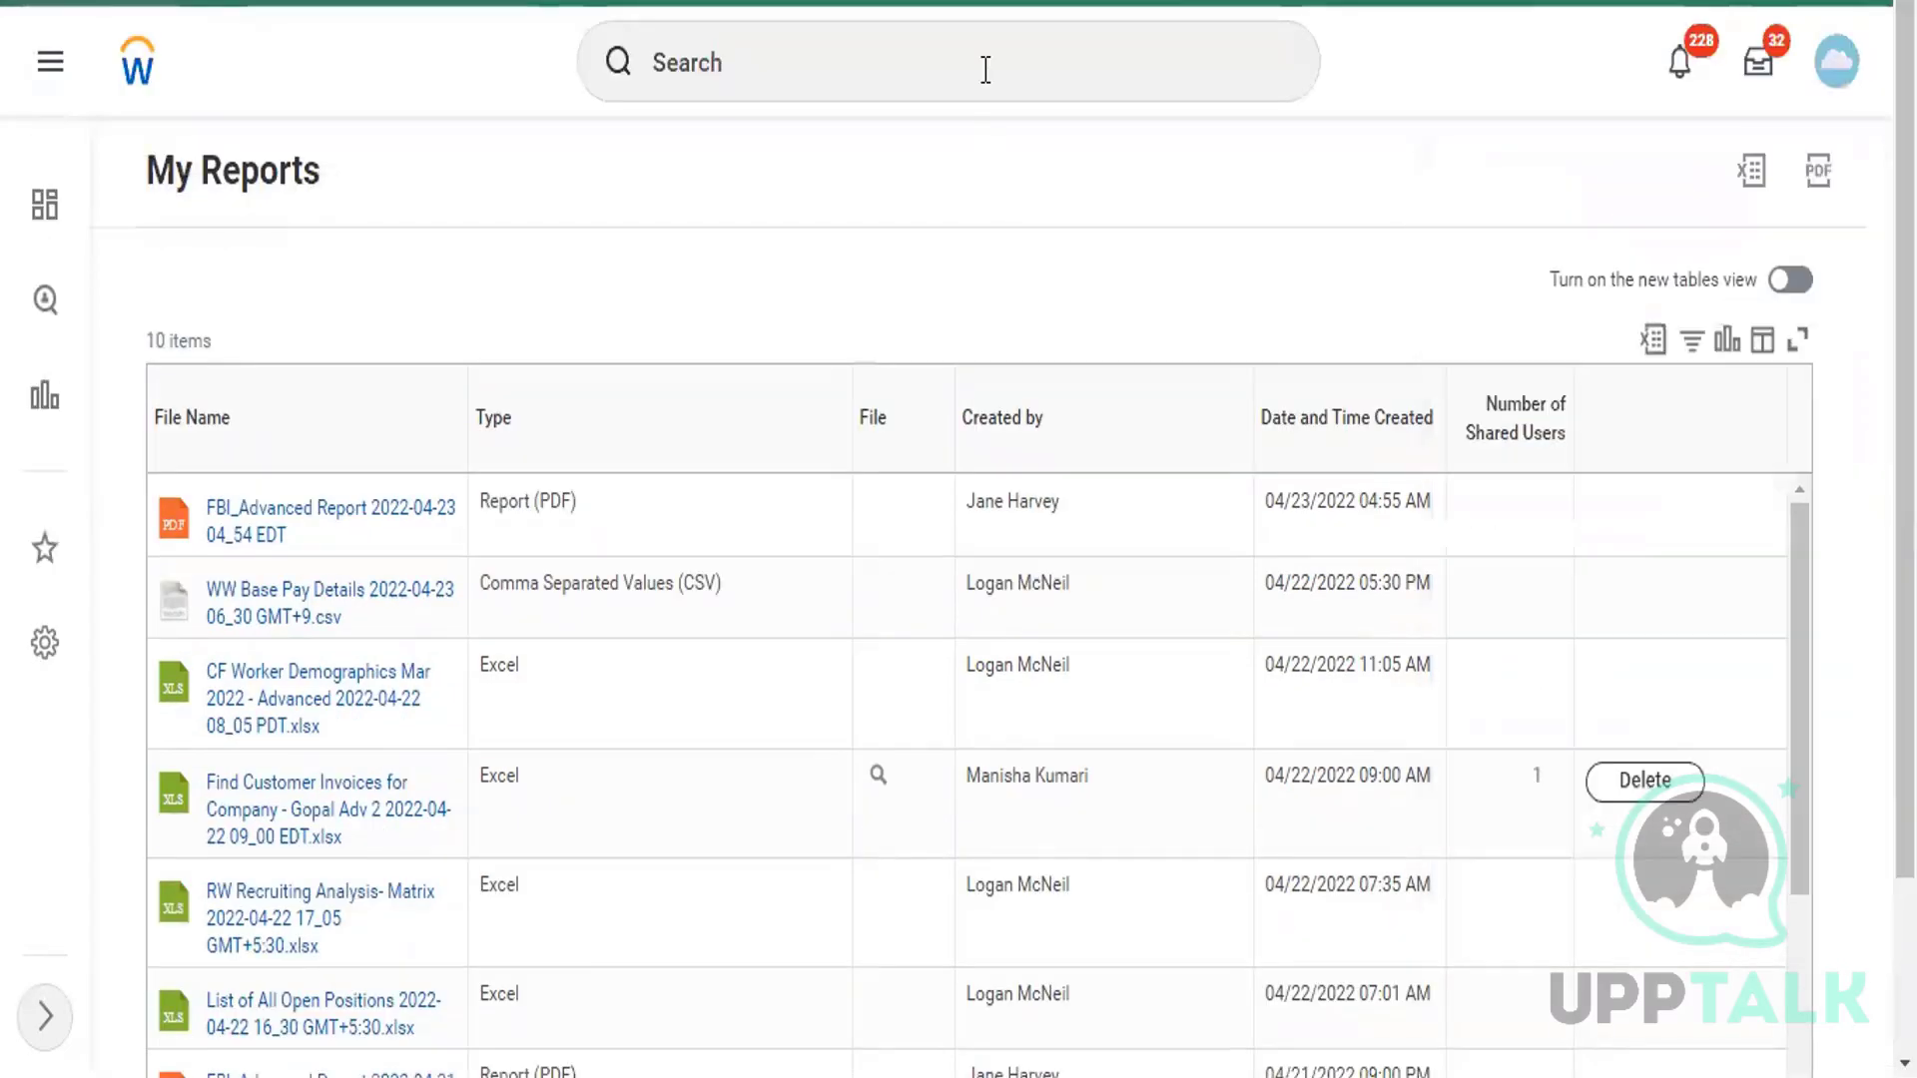
Open Find Customer Invoices for Company with Company GMS USA and Invoice Date 01/01/2014.
text(find cust inv)
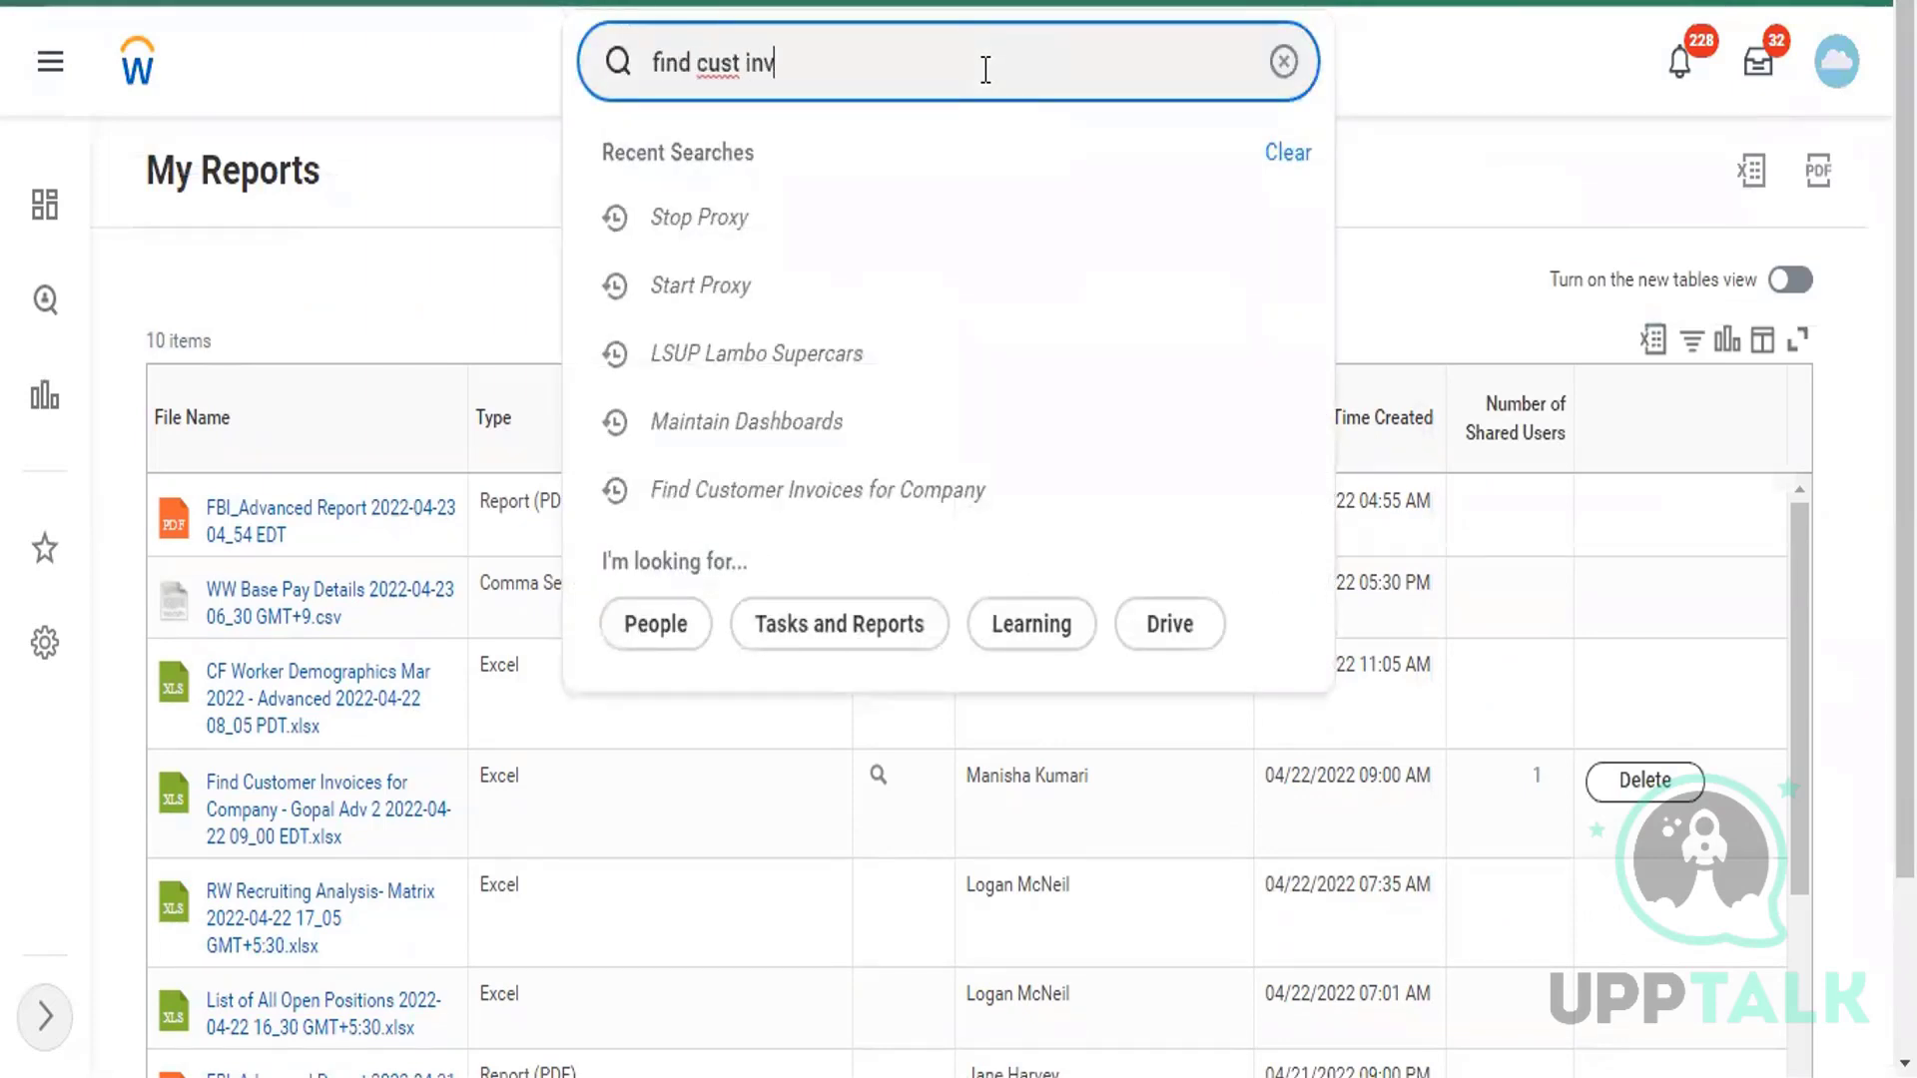
text(for)
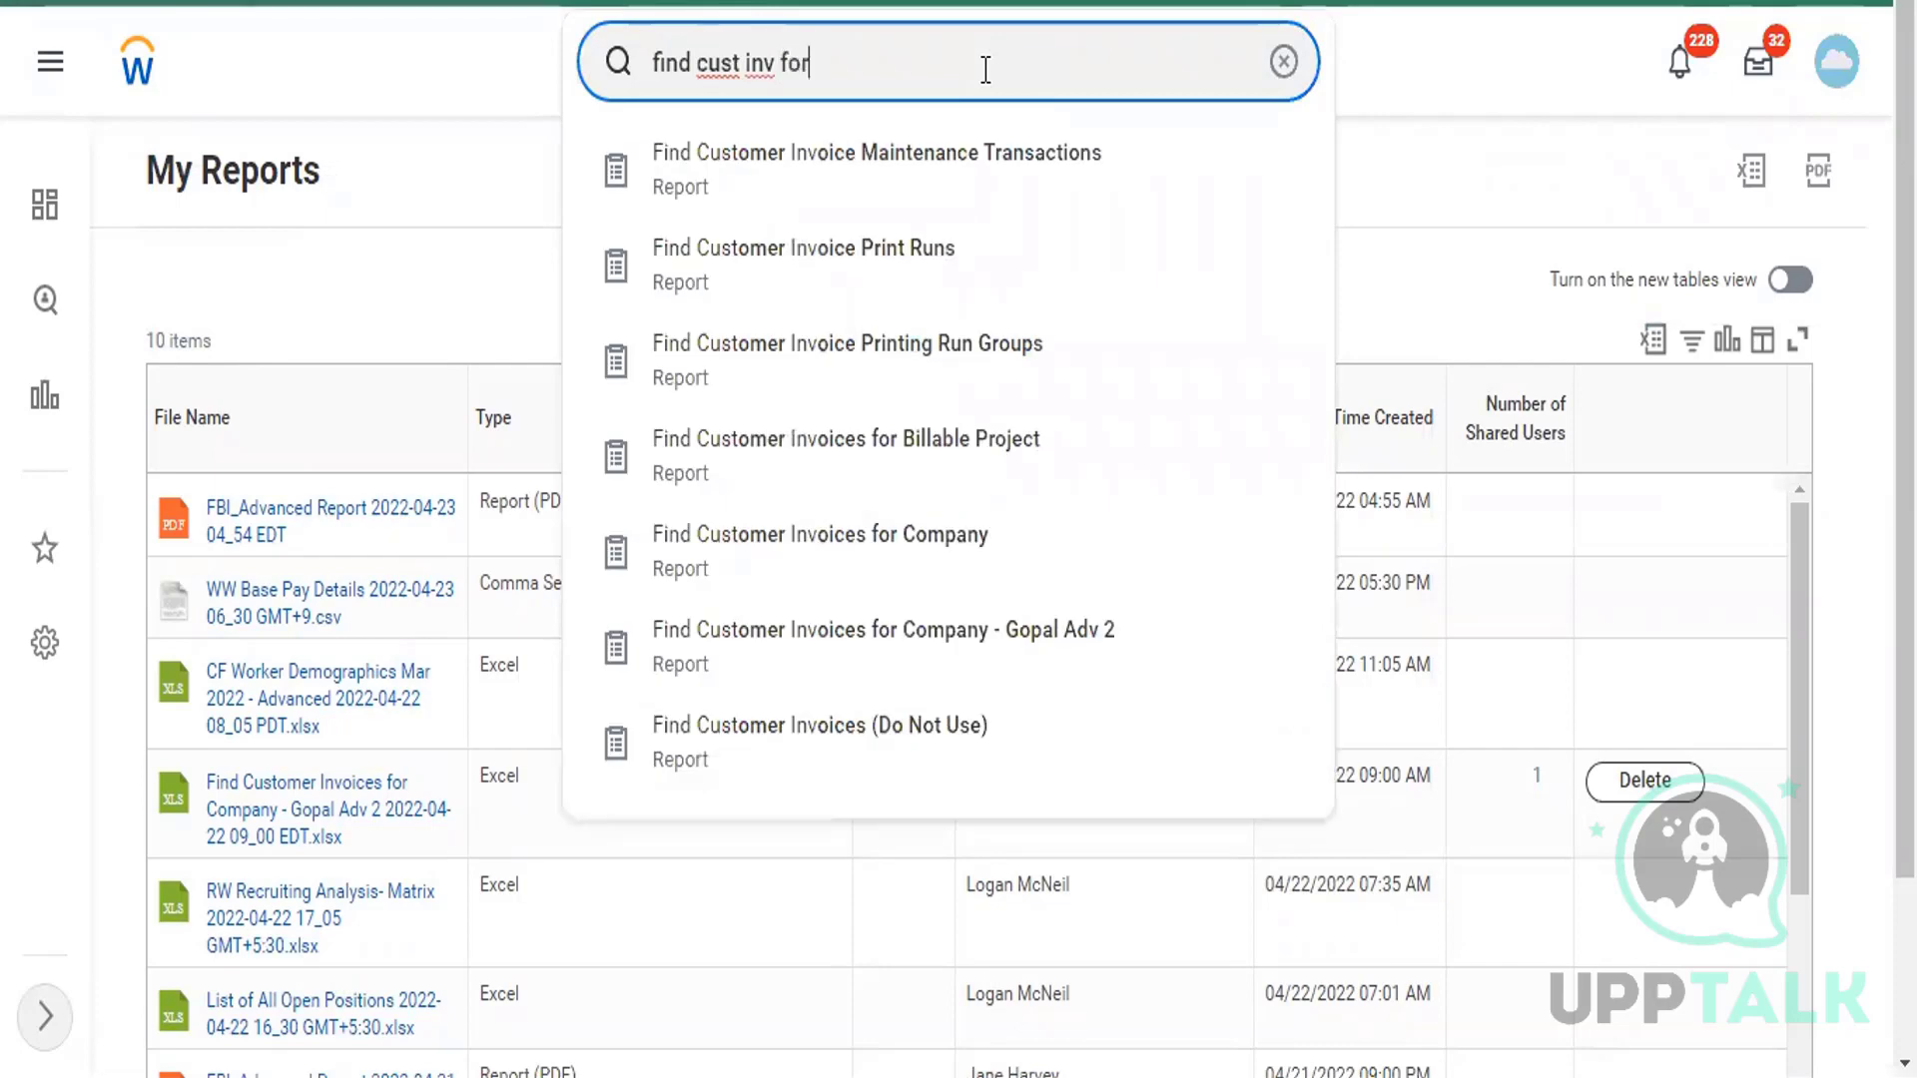
click(856, 306)
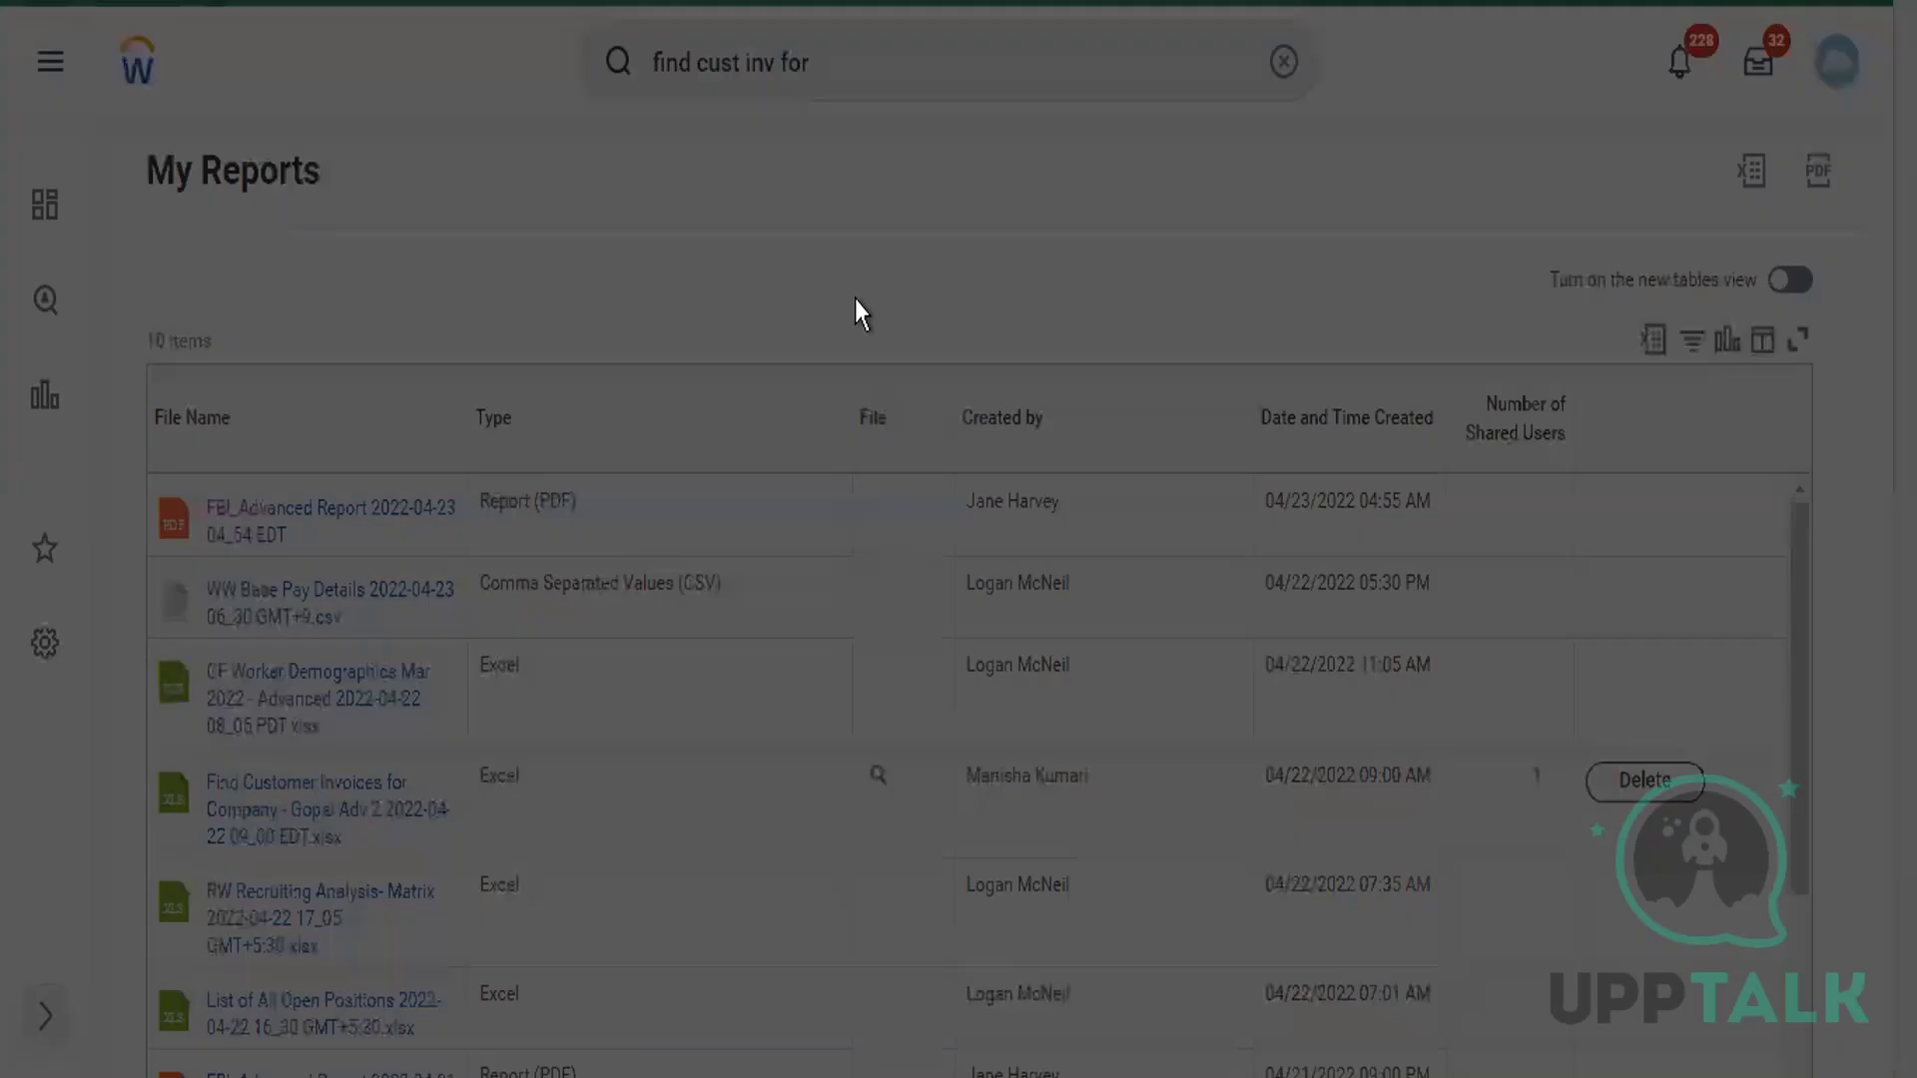
click(877, 774)
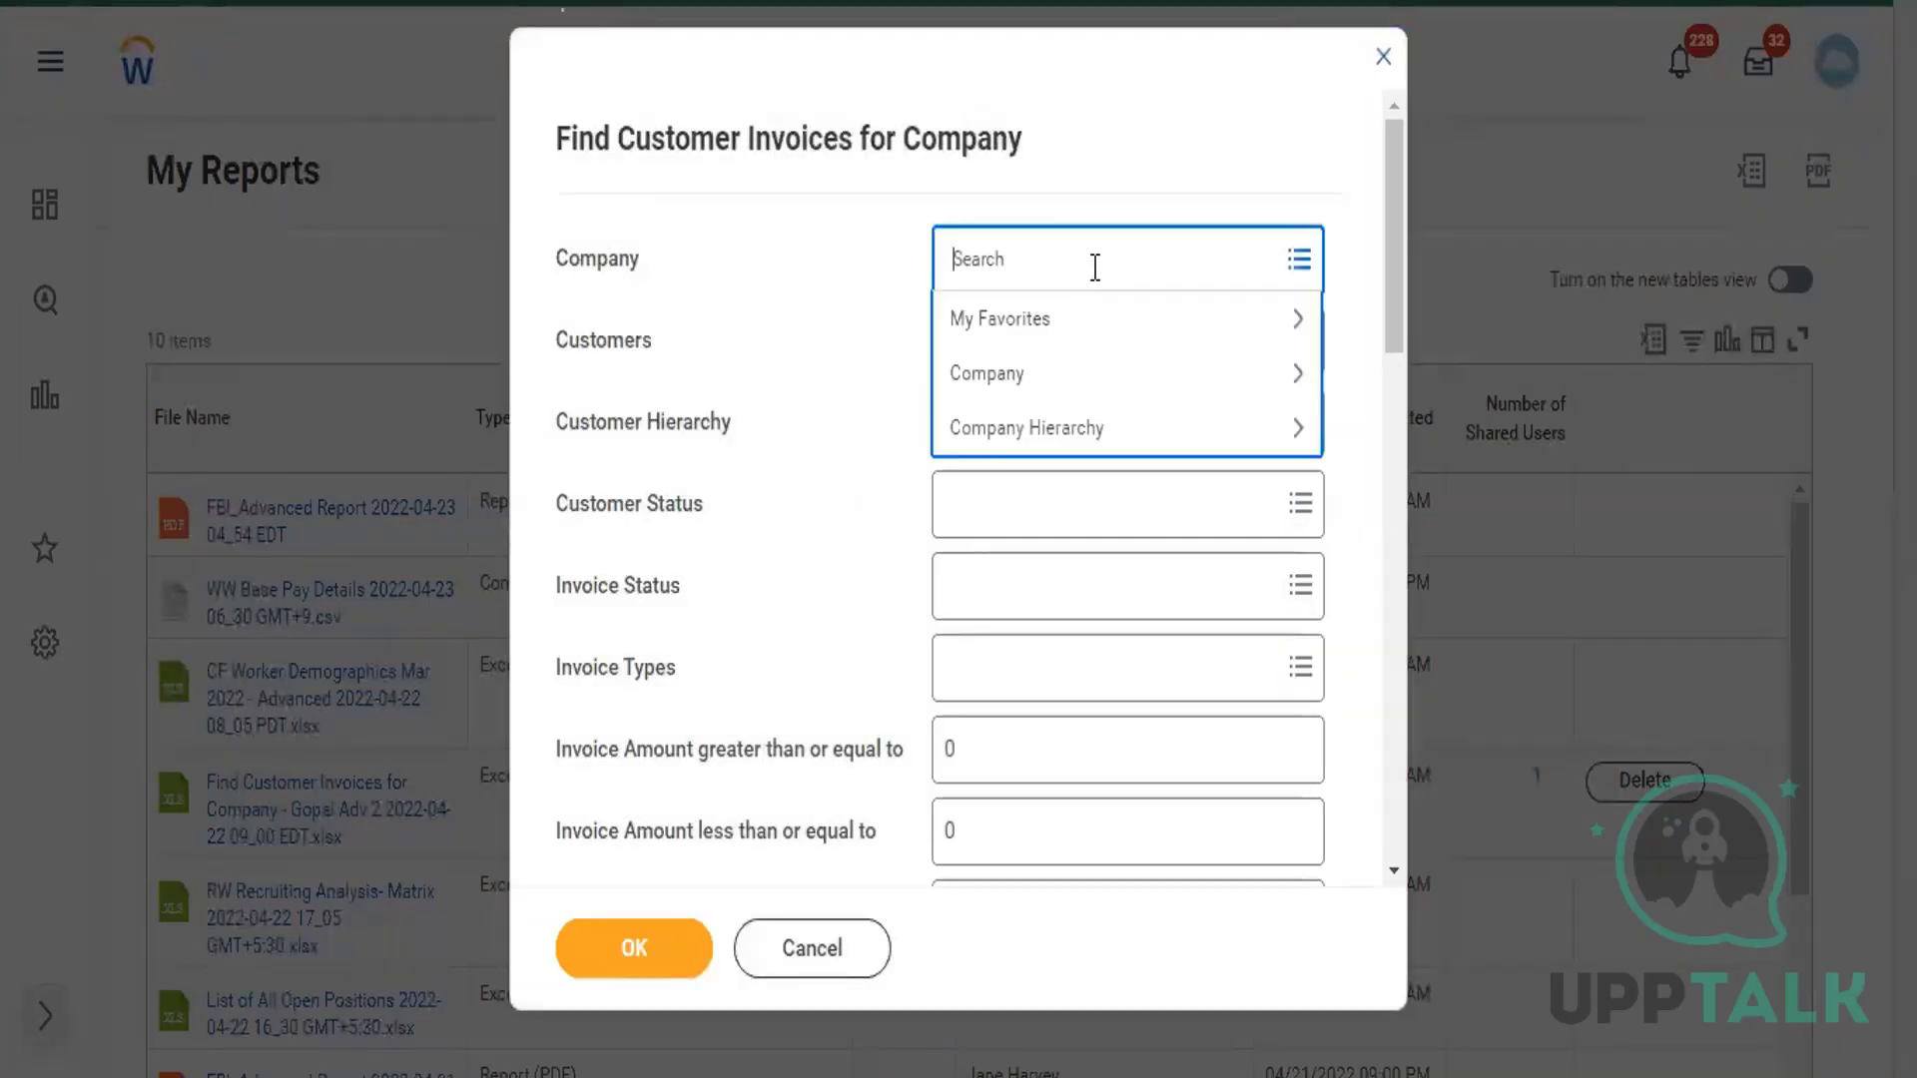
text(gms)
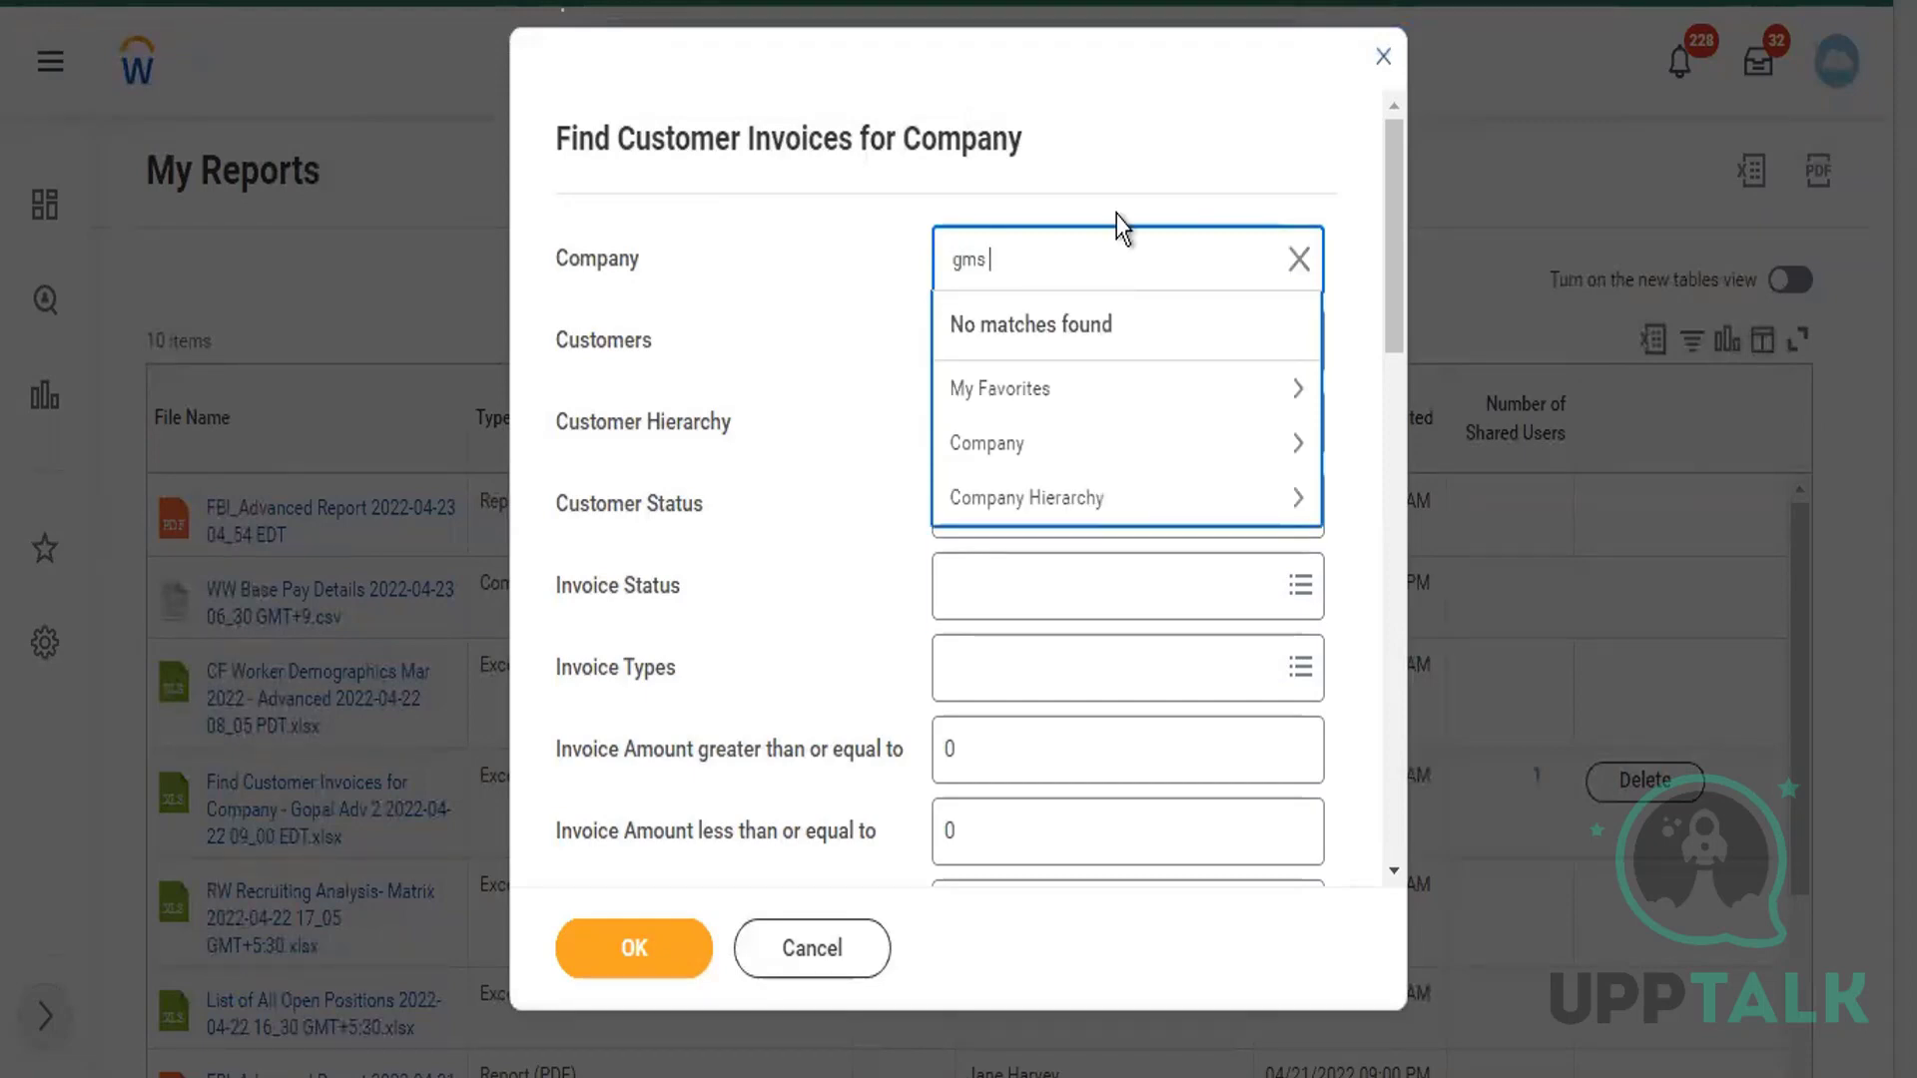
text(is)
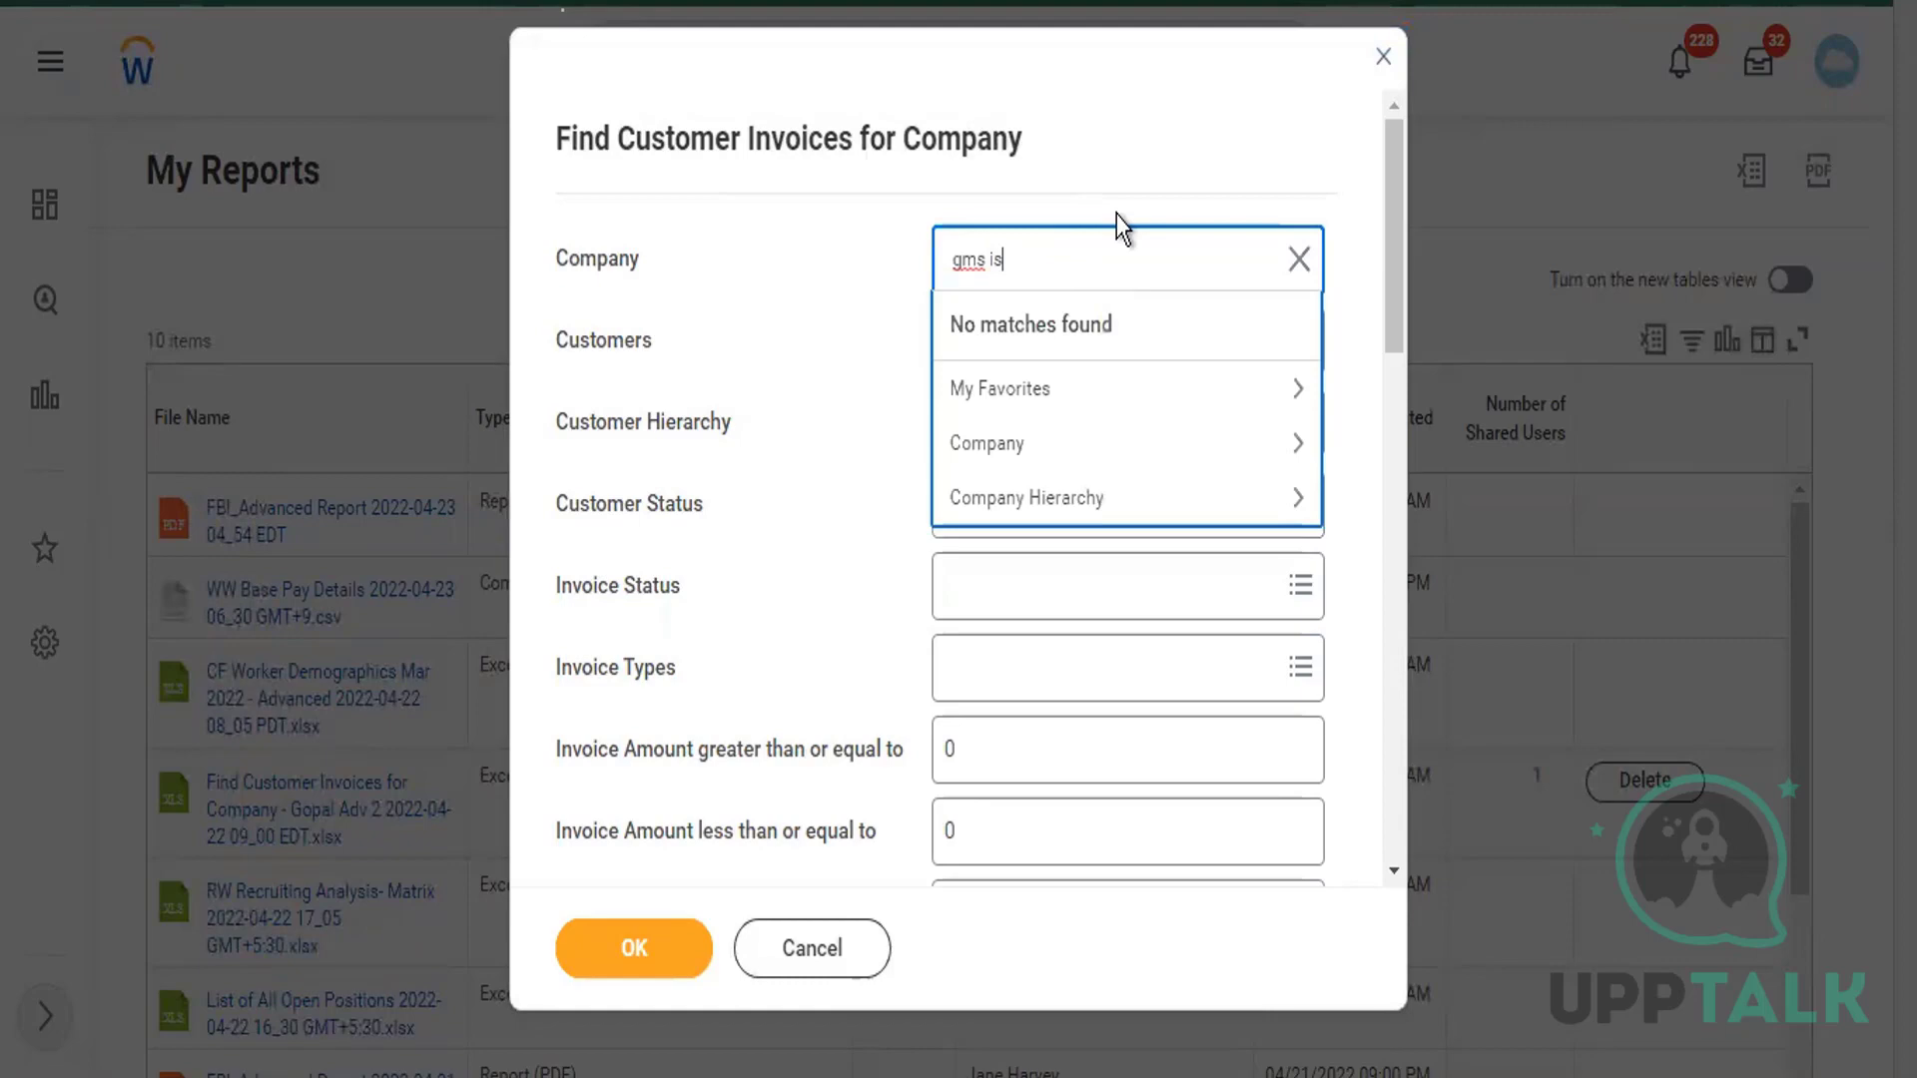
text(usa)
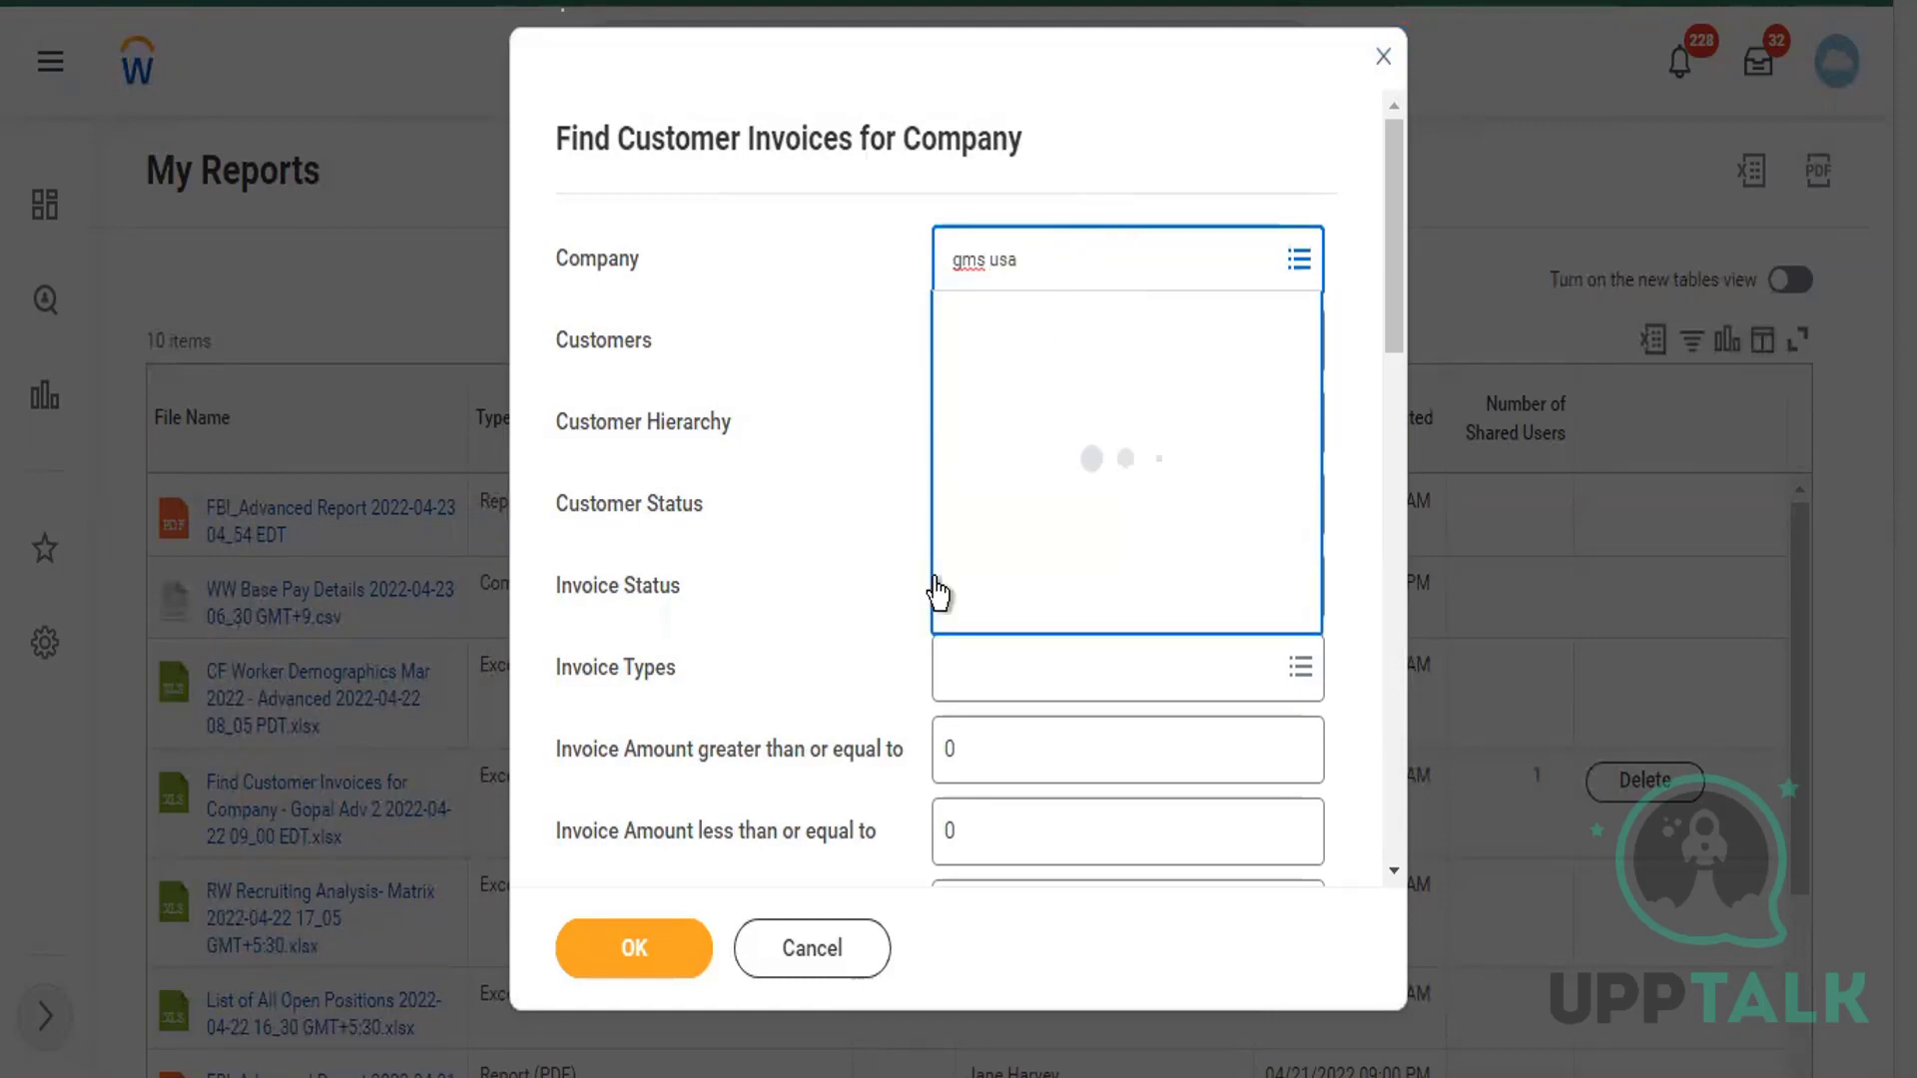
scroll(down, 3)
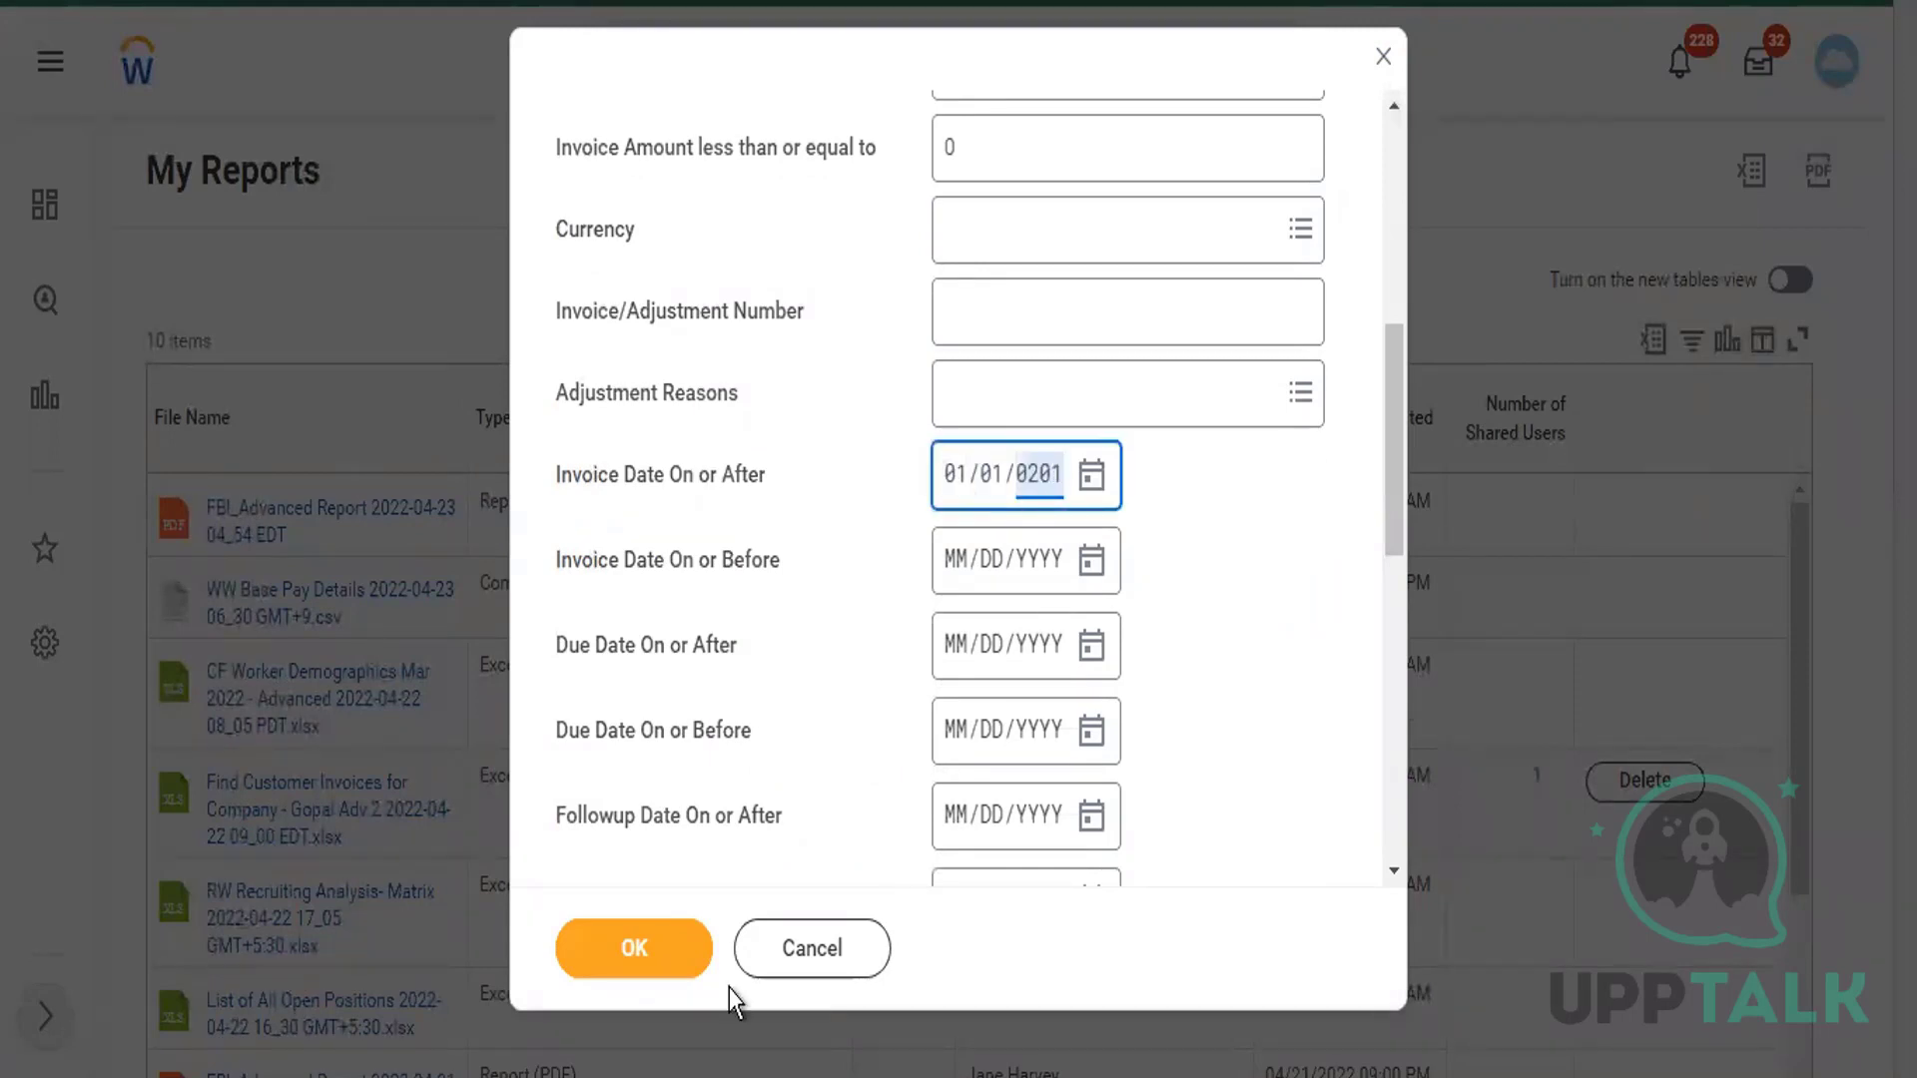
text(2014)
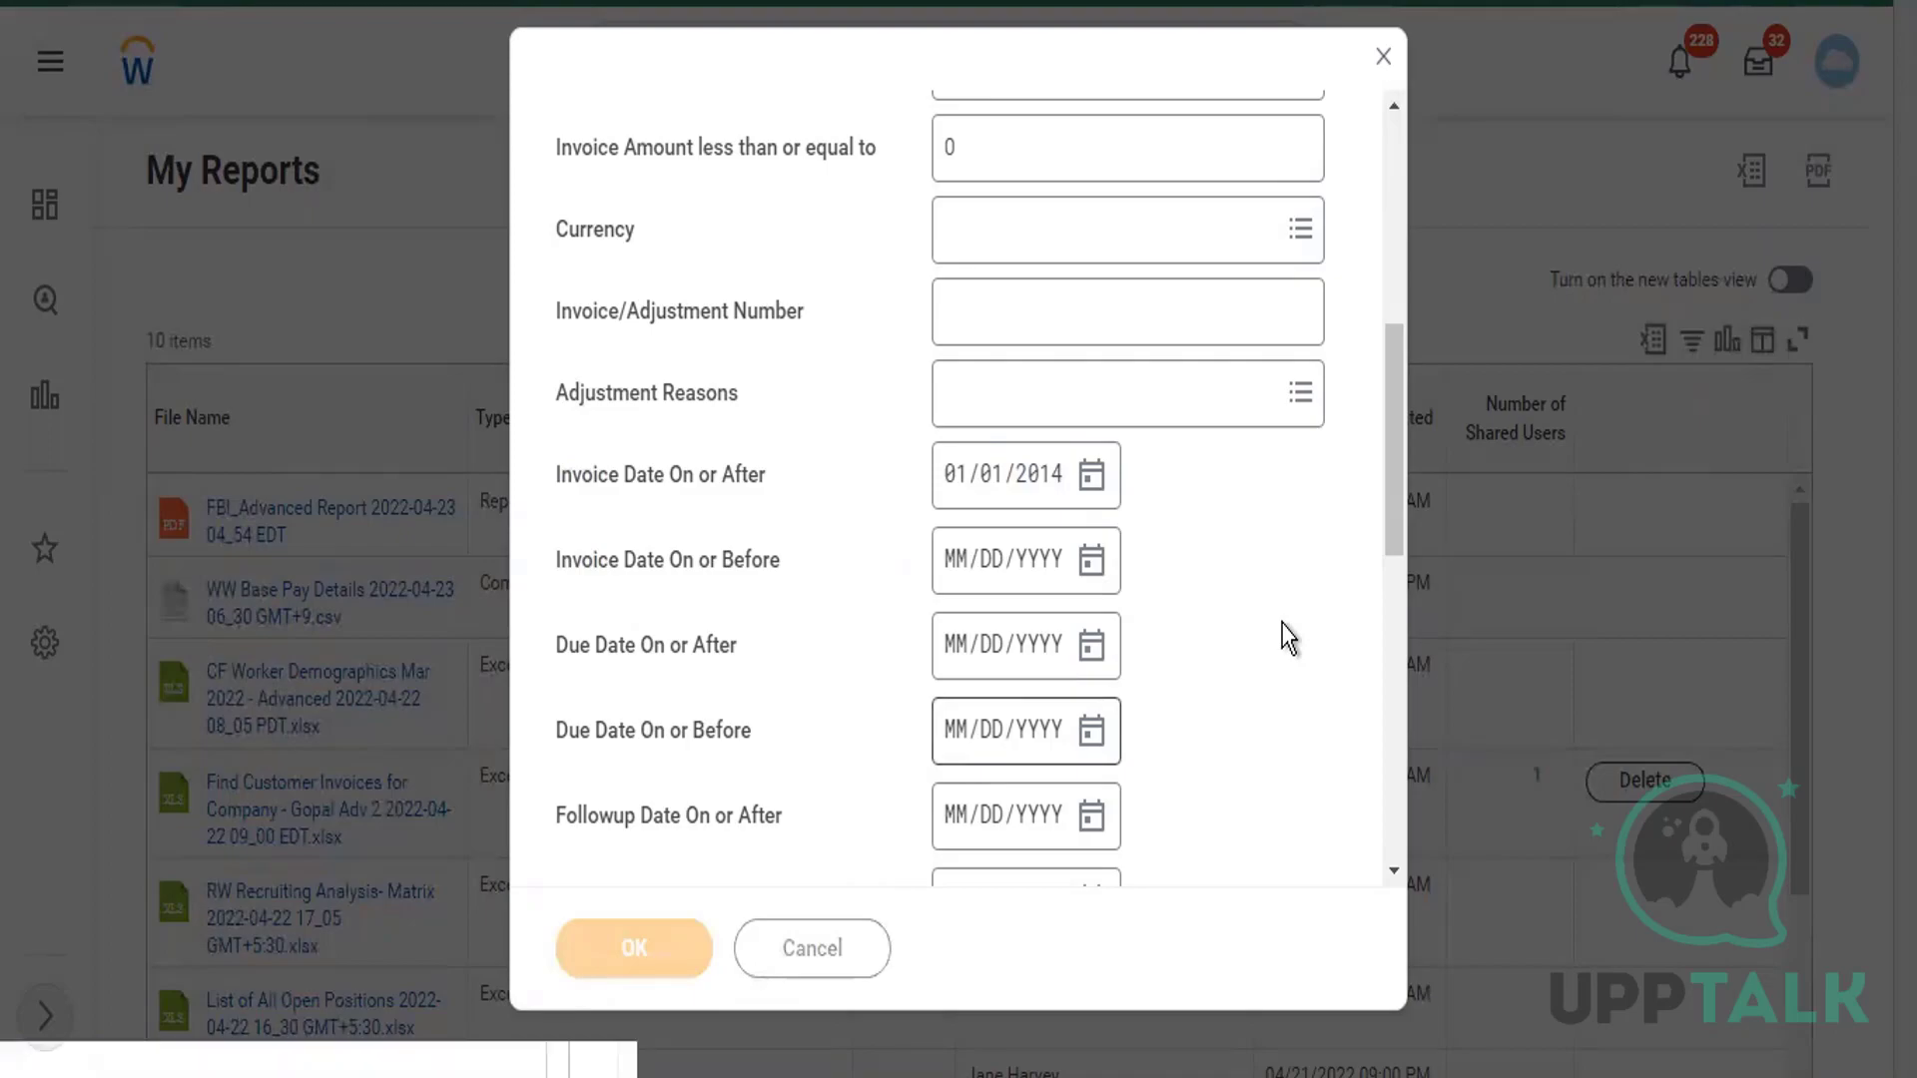
Run the invoice report, listing 8 invoices, and expand Details to show the prompt values.
click(633, 949)
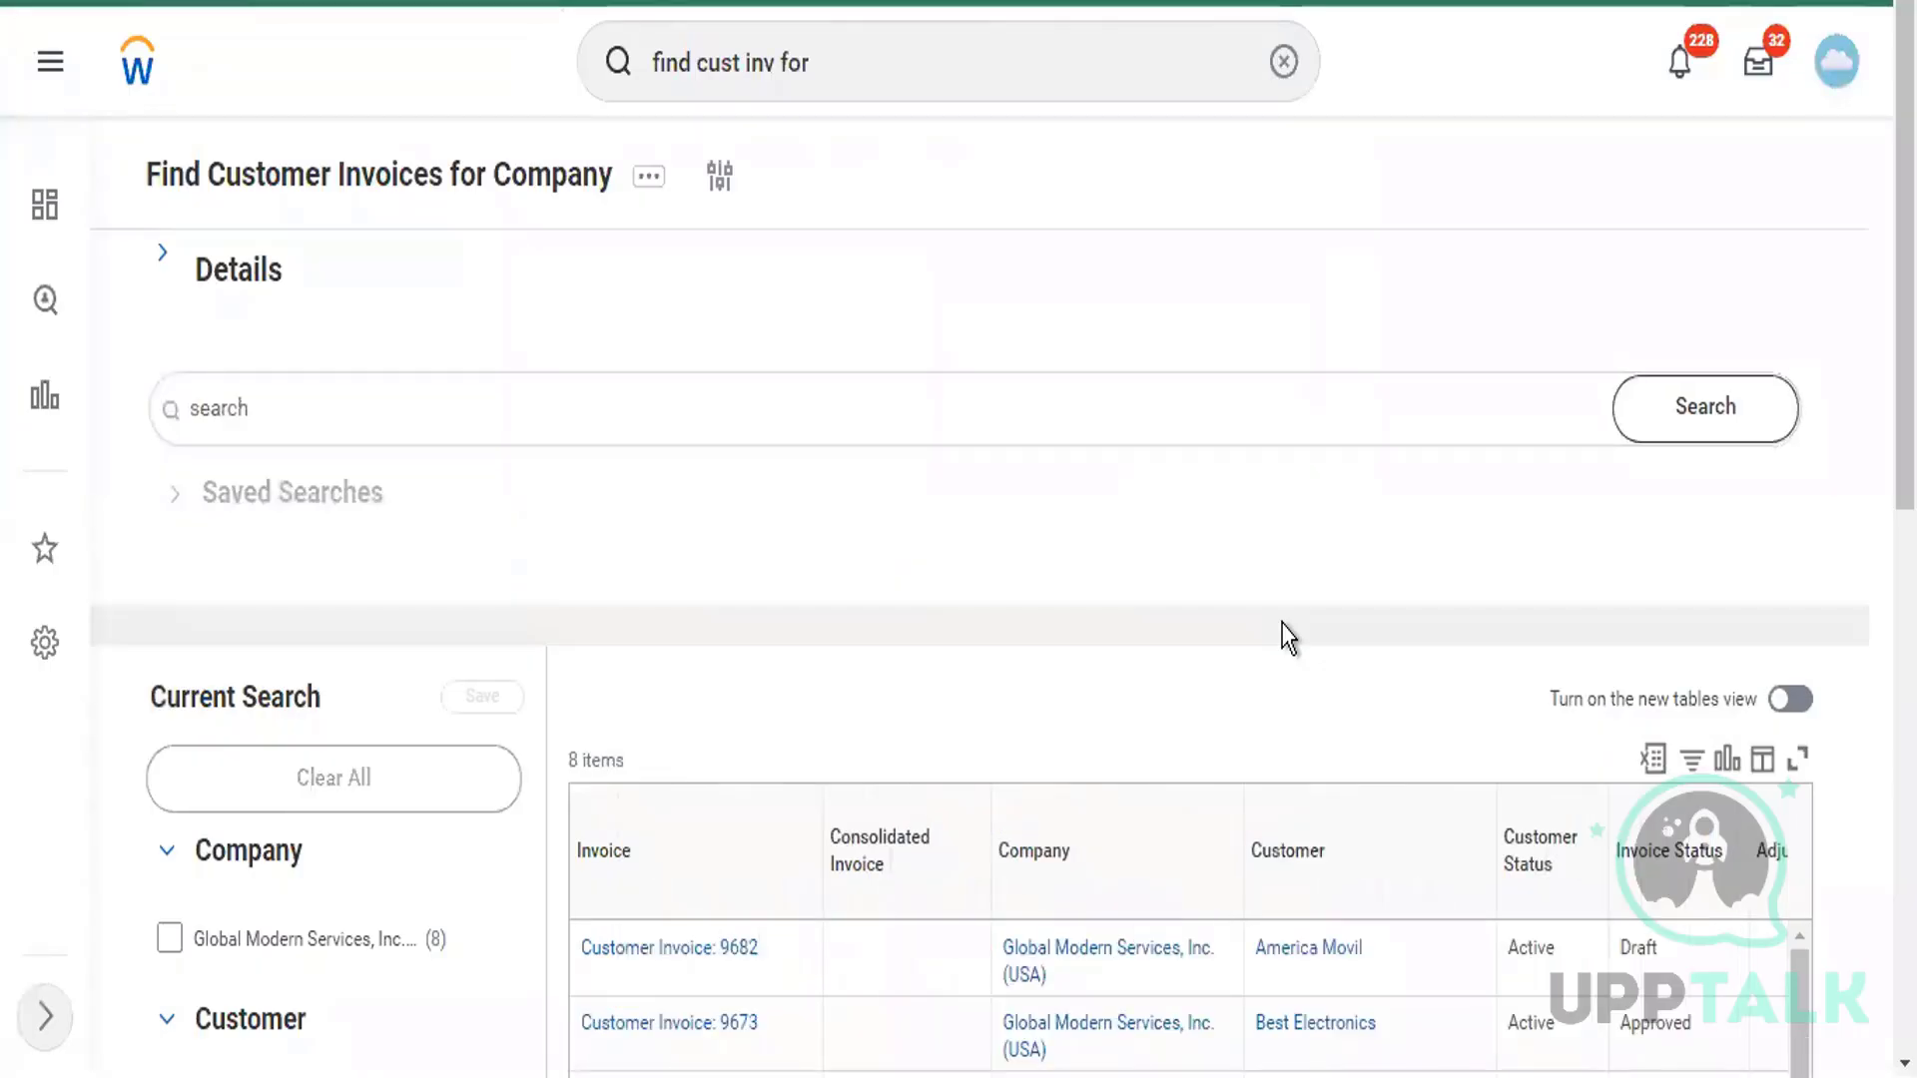
scroll(down, 3)
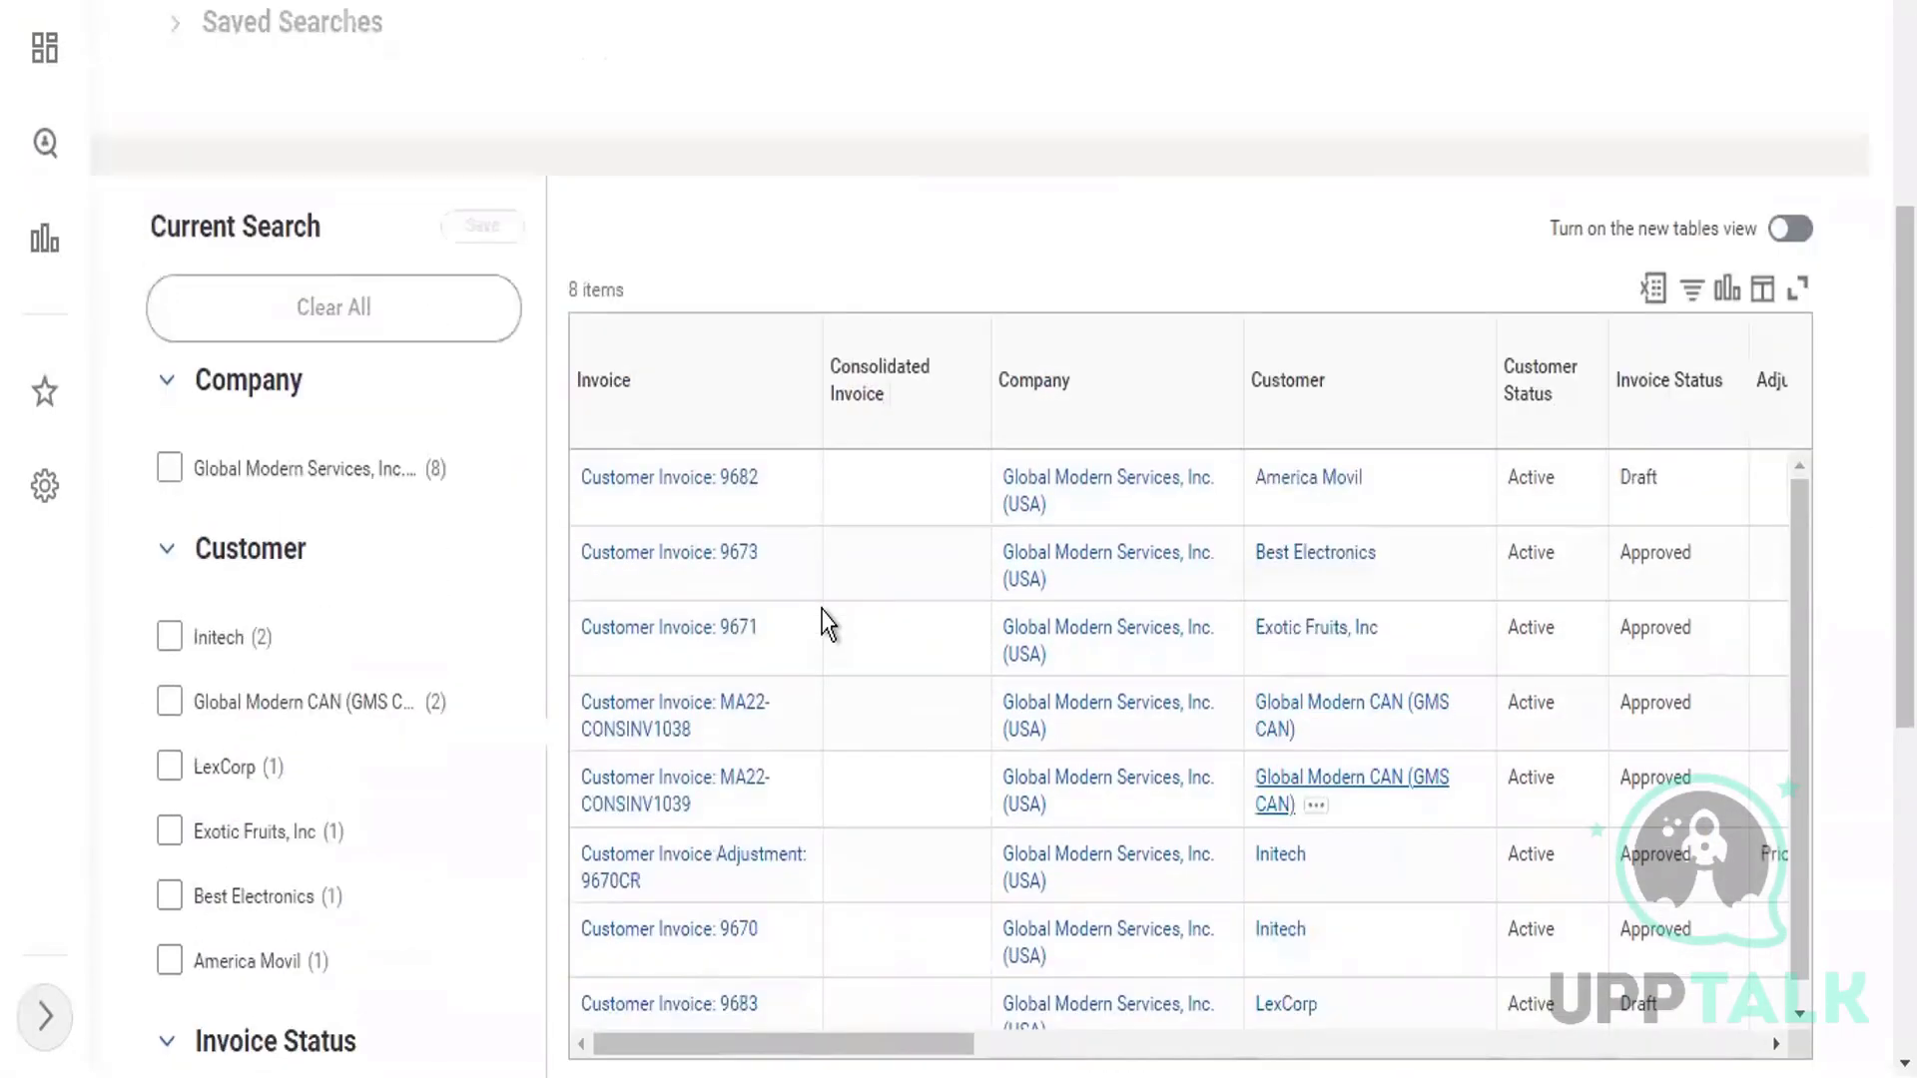
scroll(down, 3)
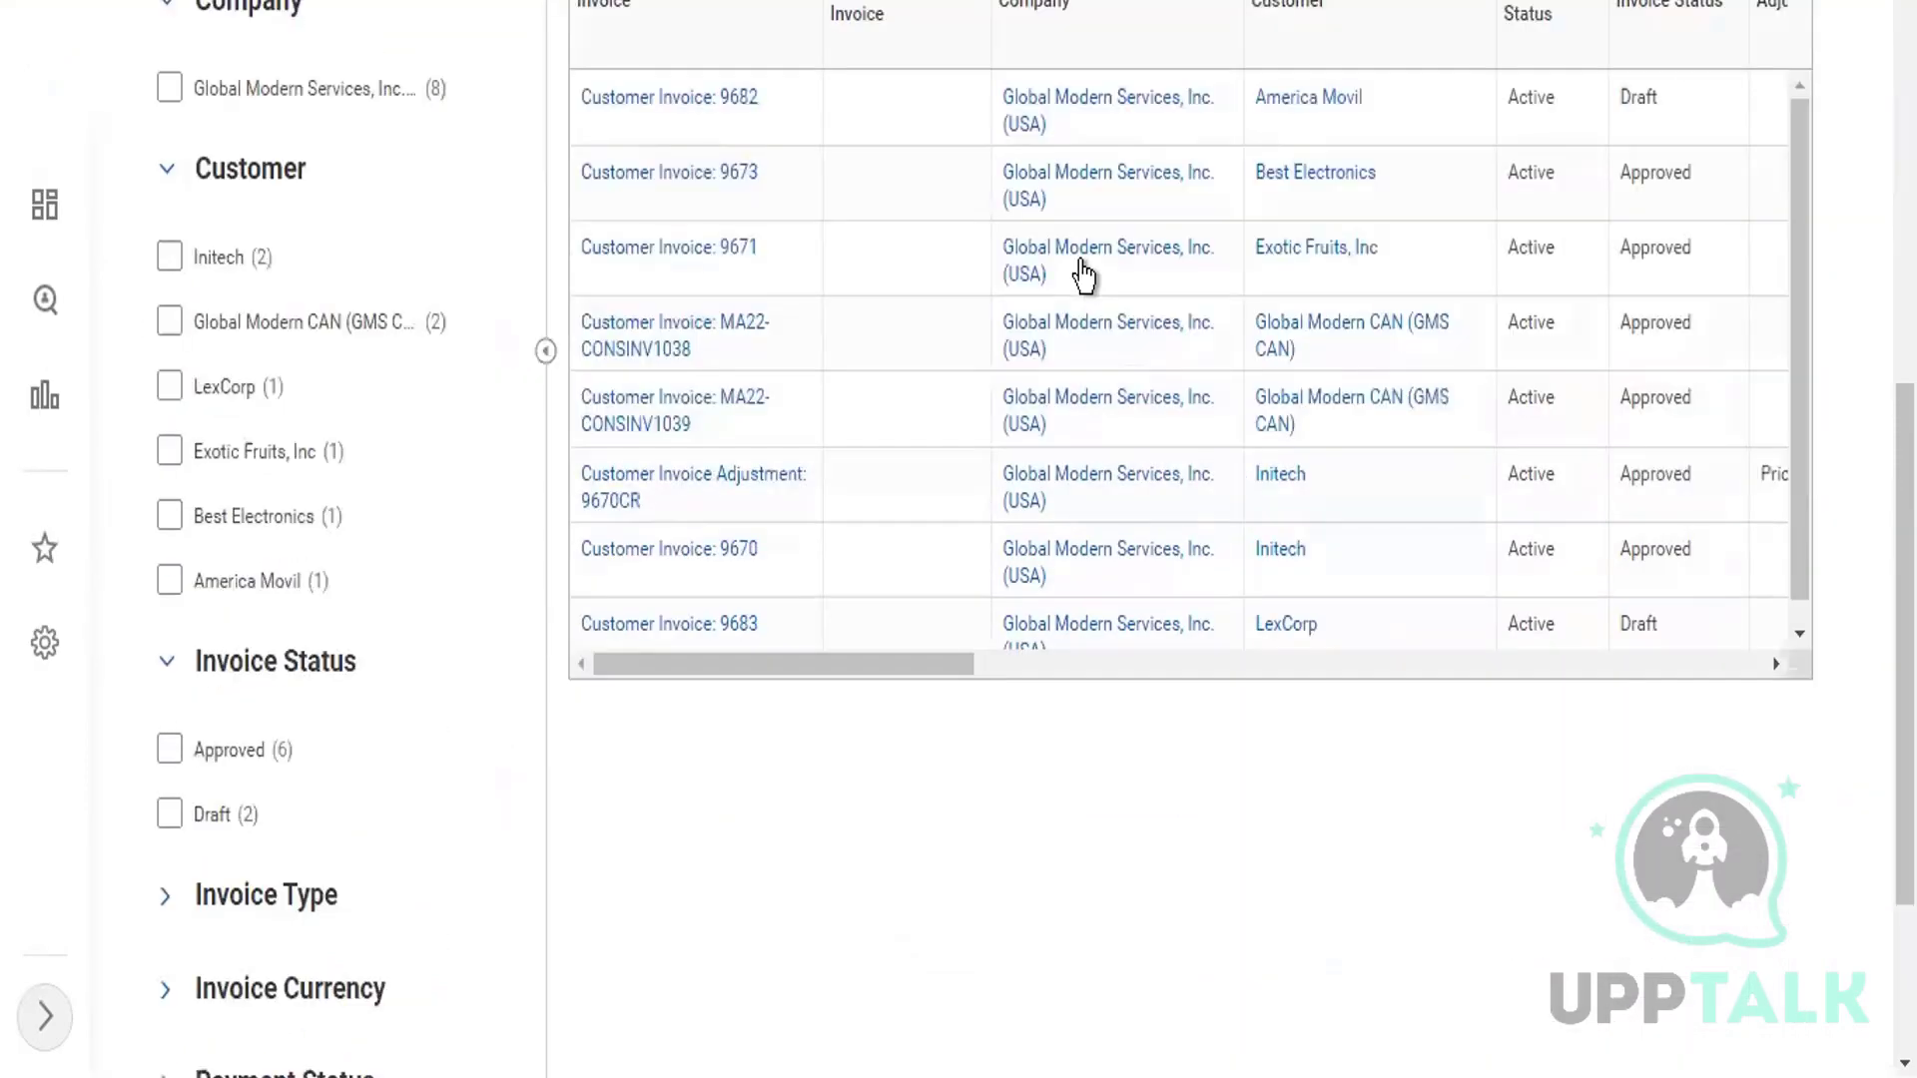
scroll(up, 3)
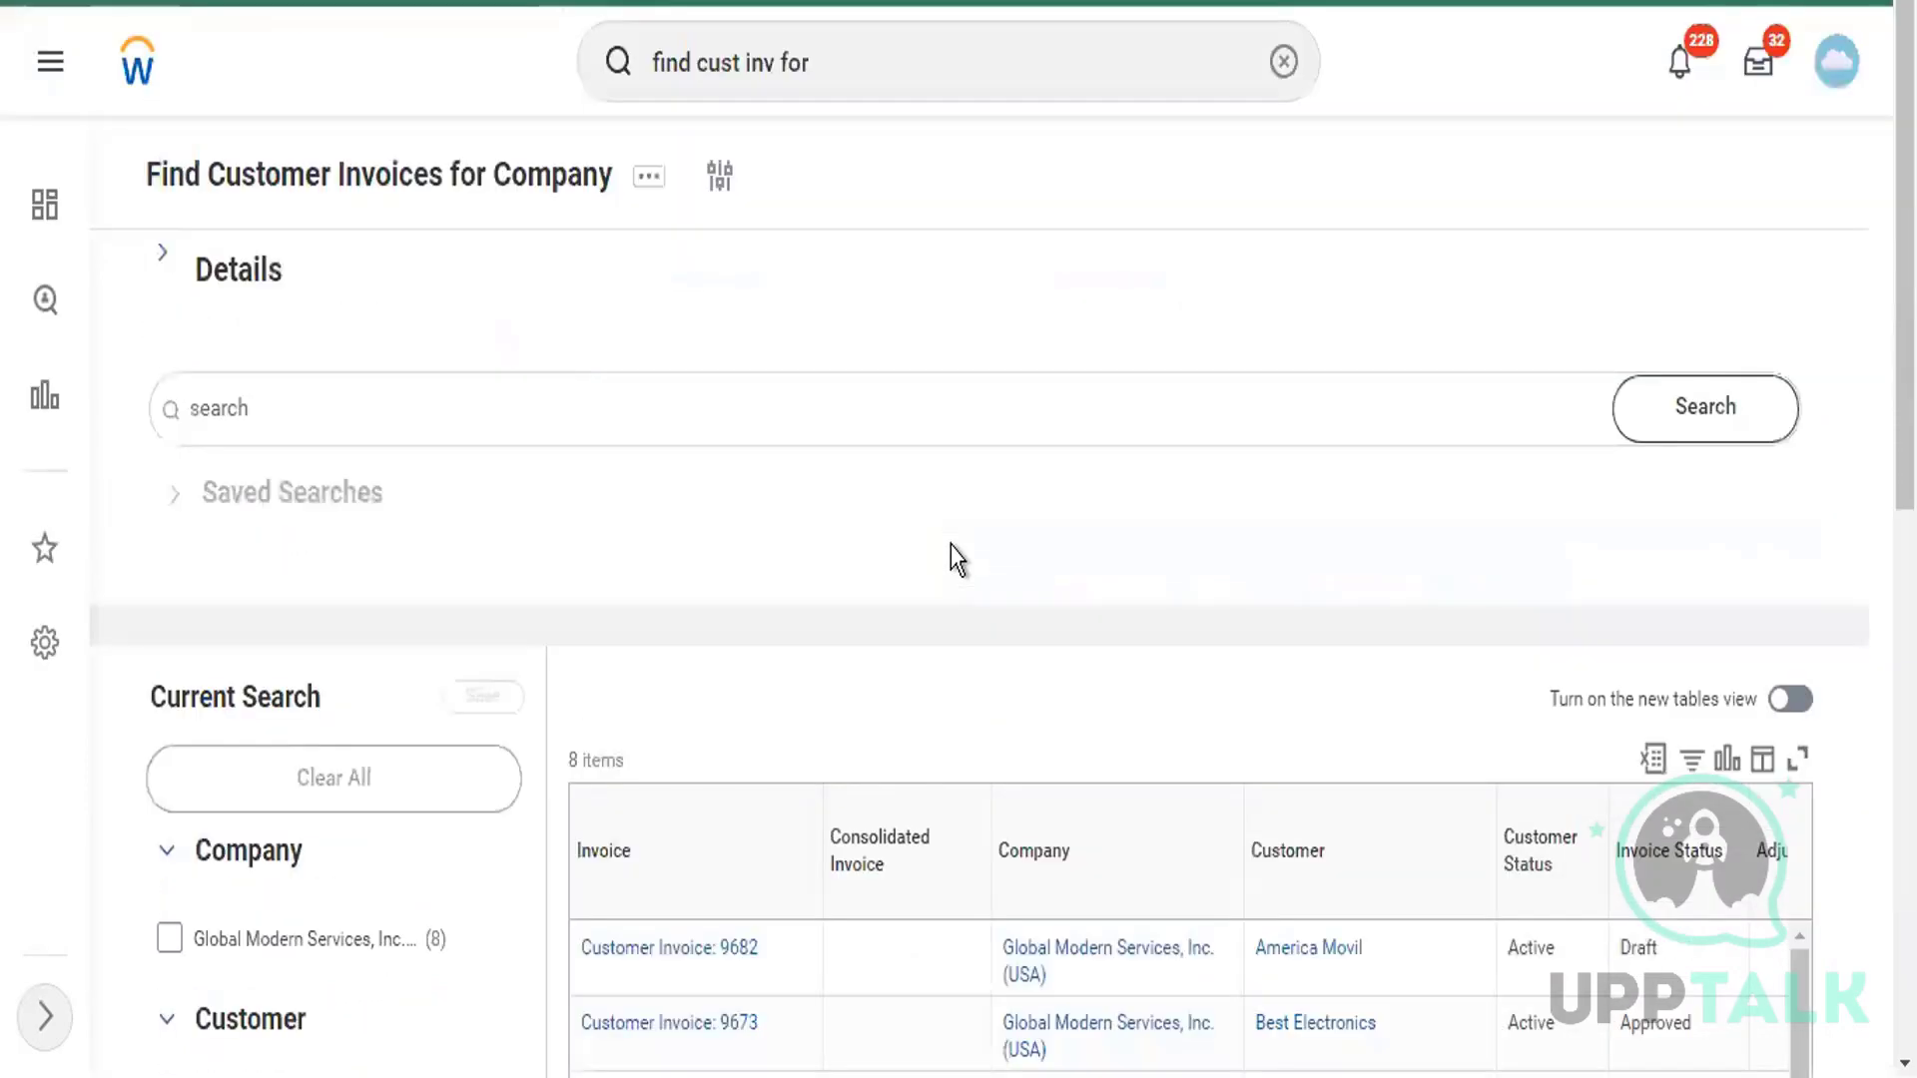
mouse_move(519, 376)
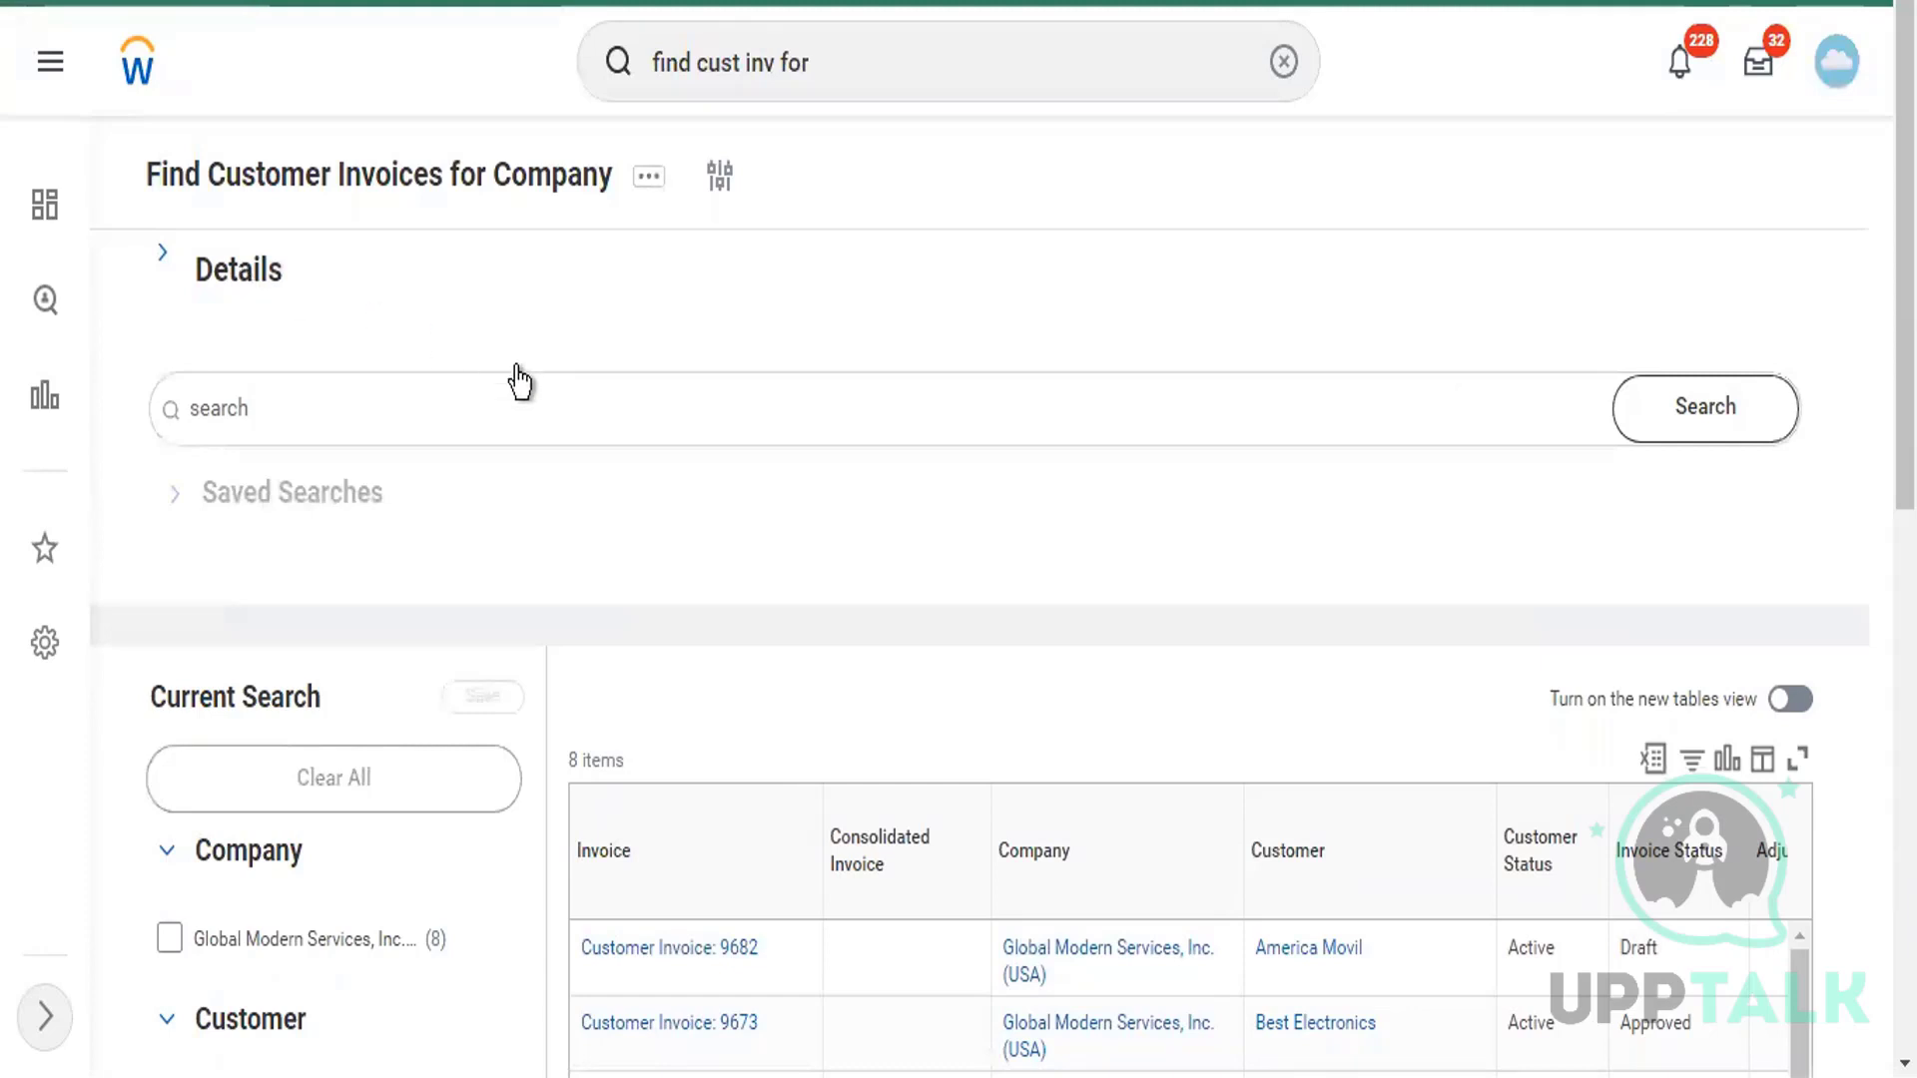
click(162, 254)
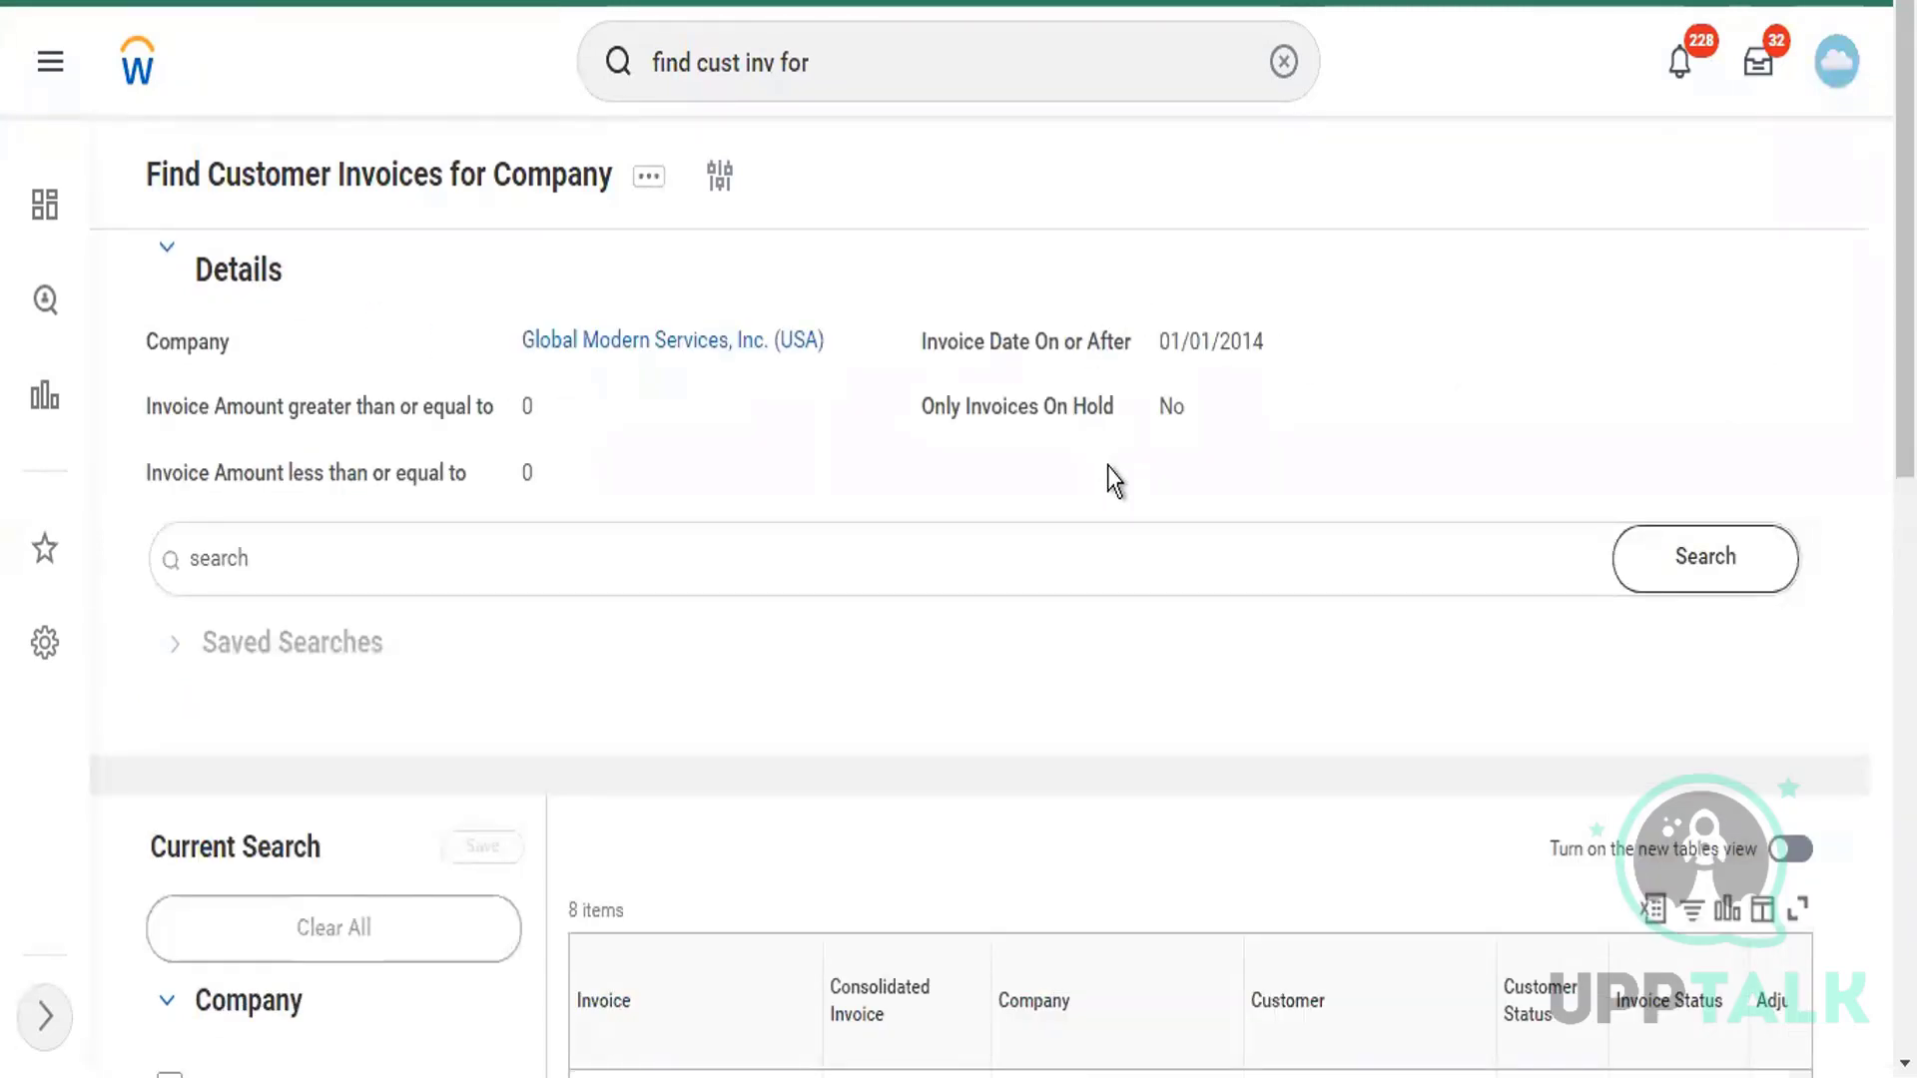
mouse_move(1178, 526)
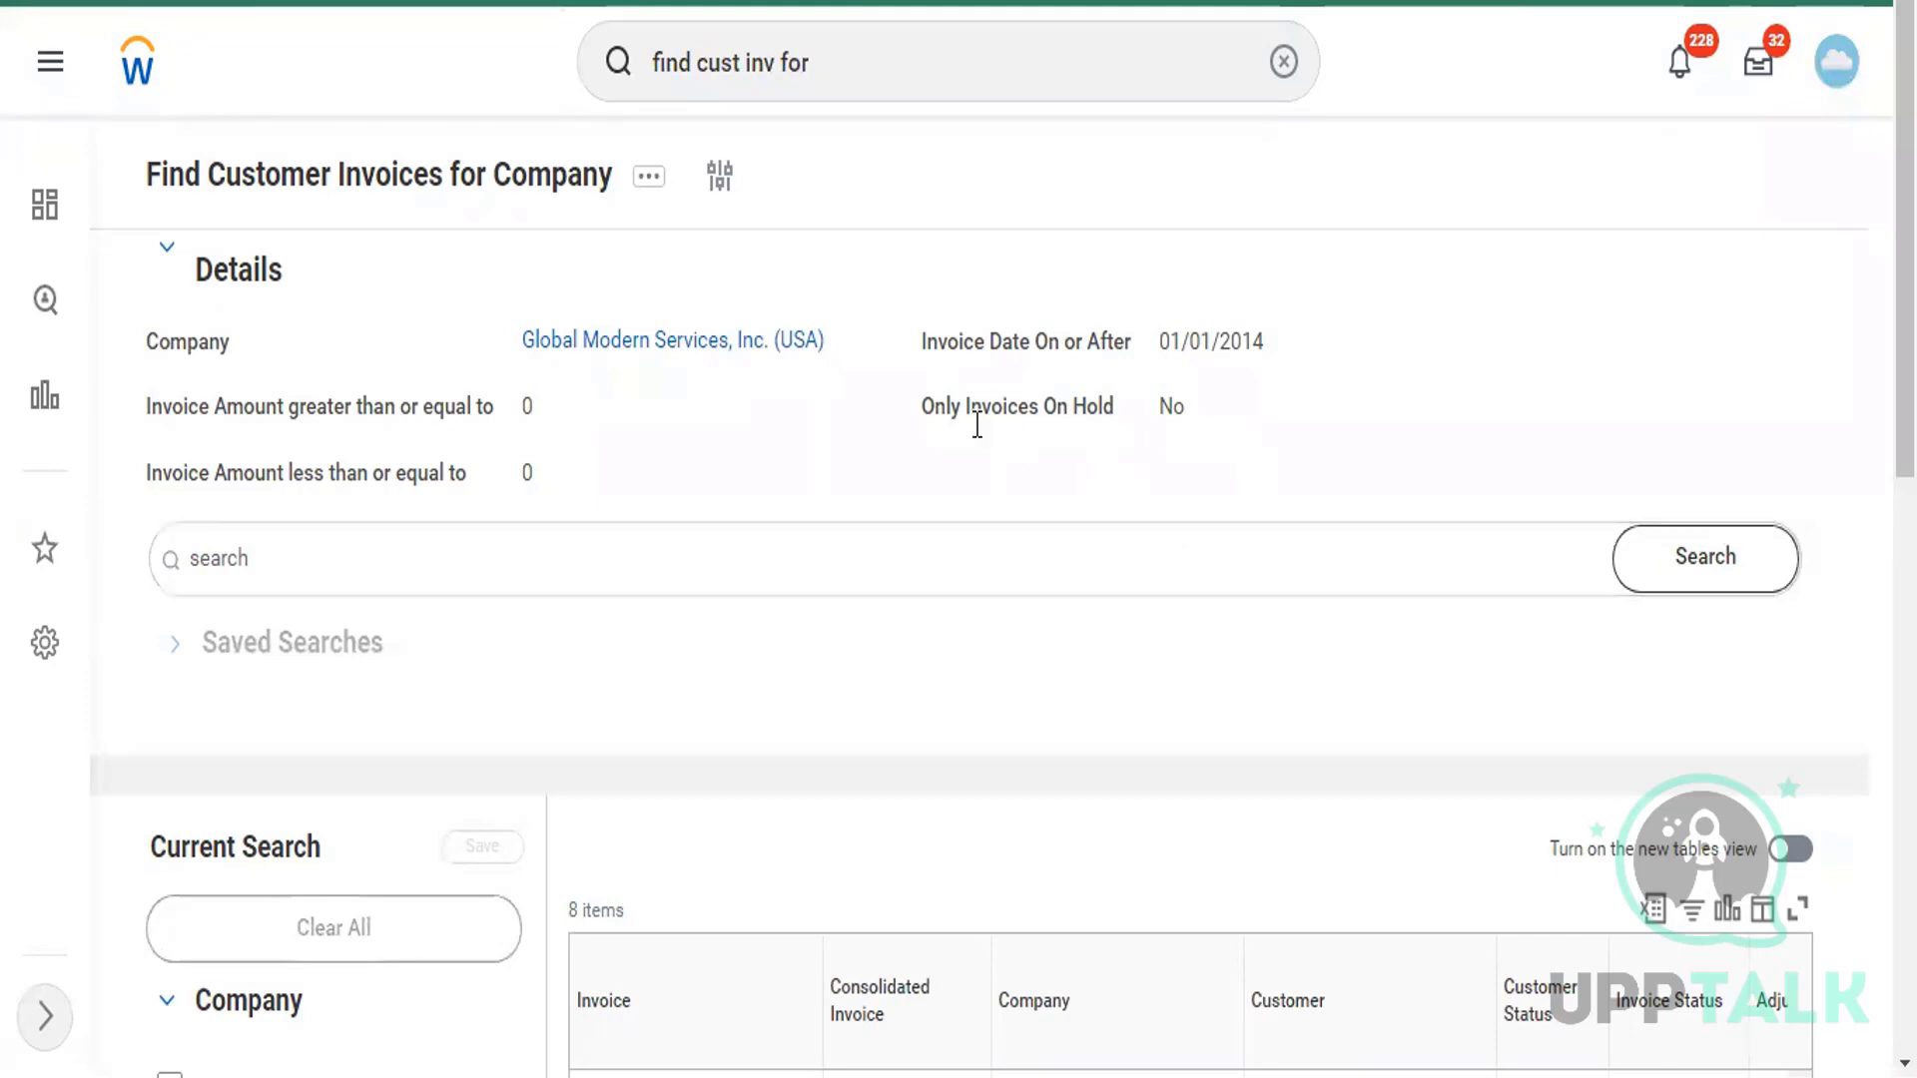
mouse_move(908, 452)
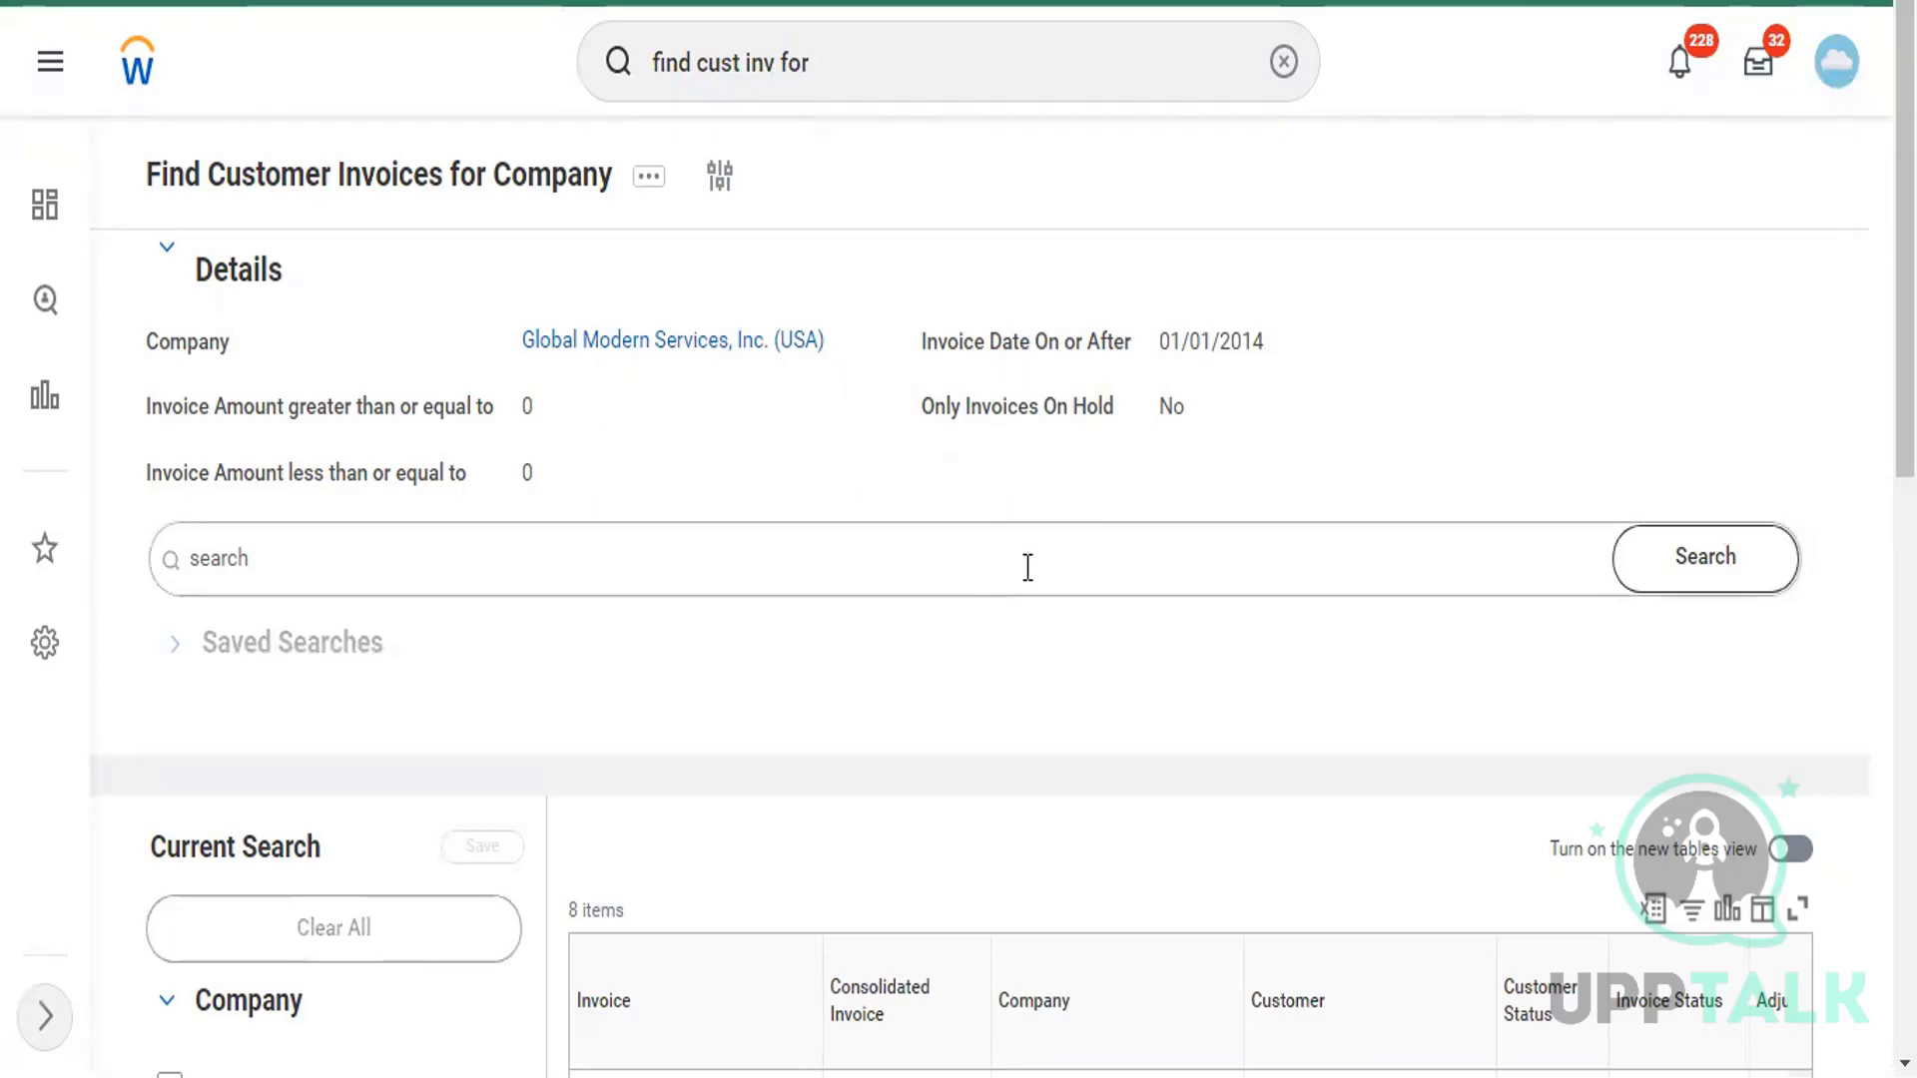
mouse_move(838, 589)
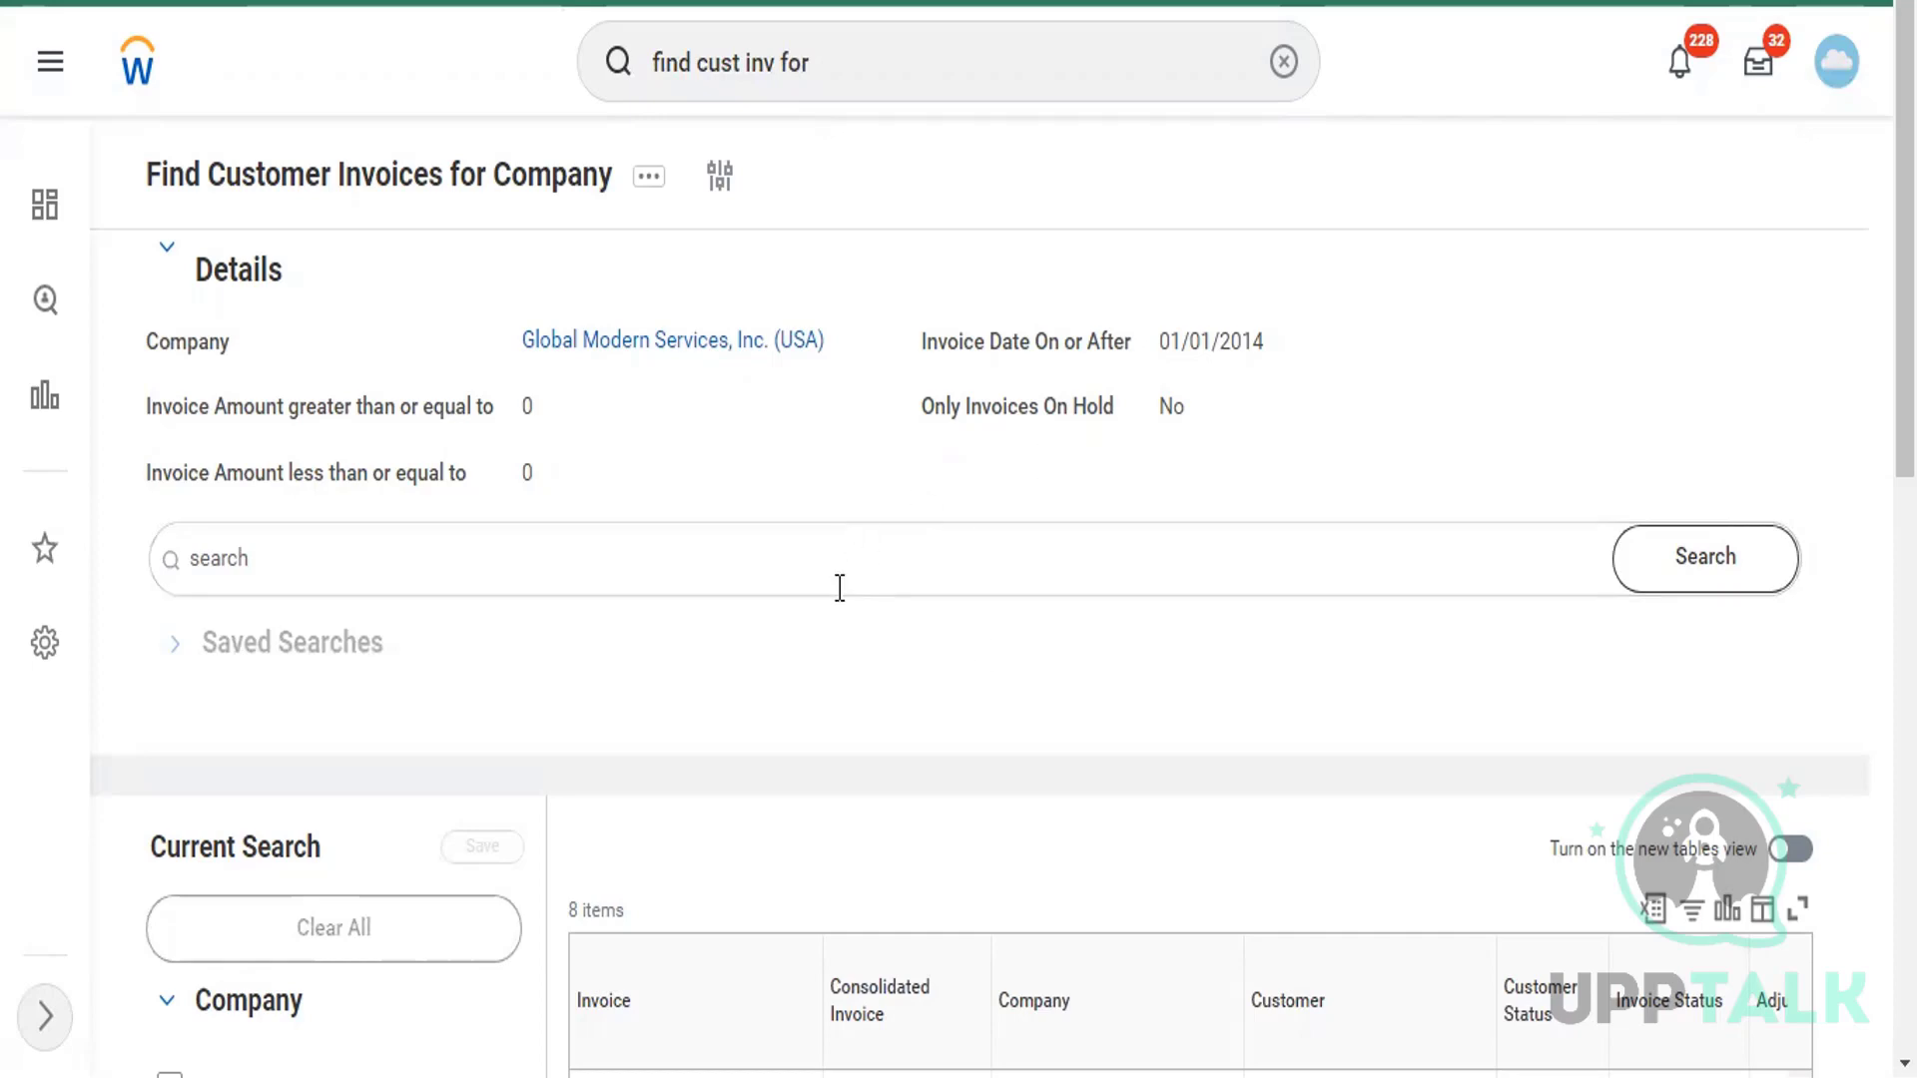
mouse_move(985, 646)
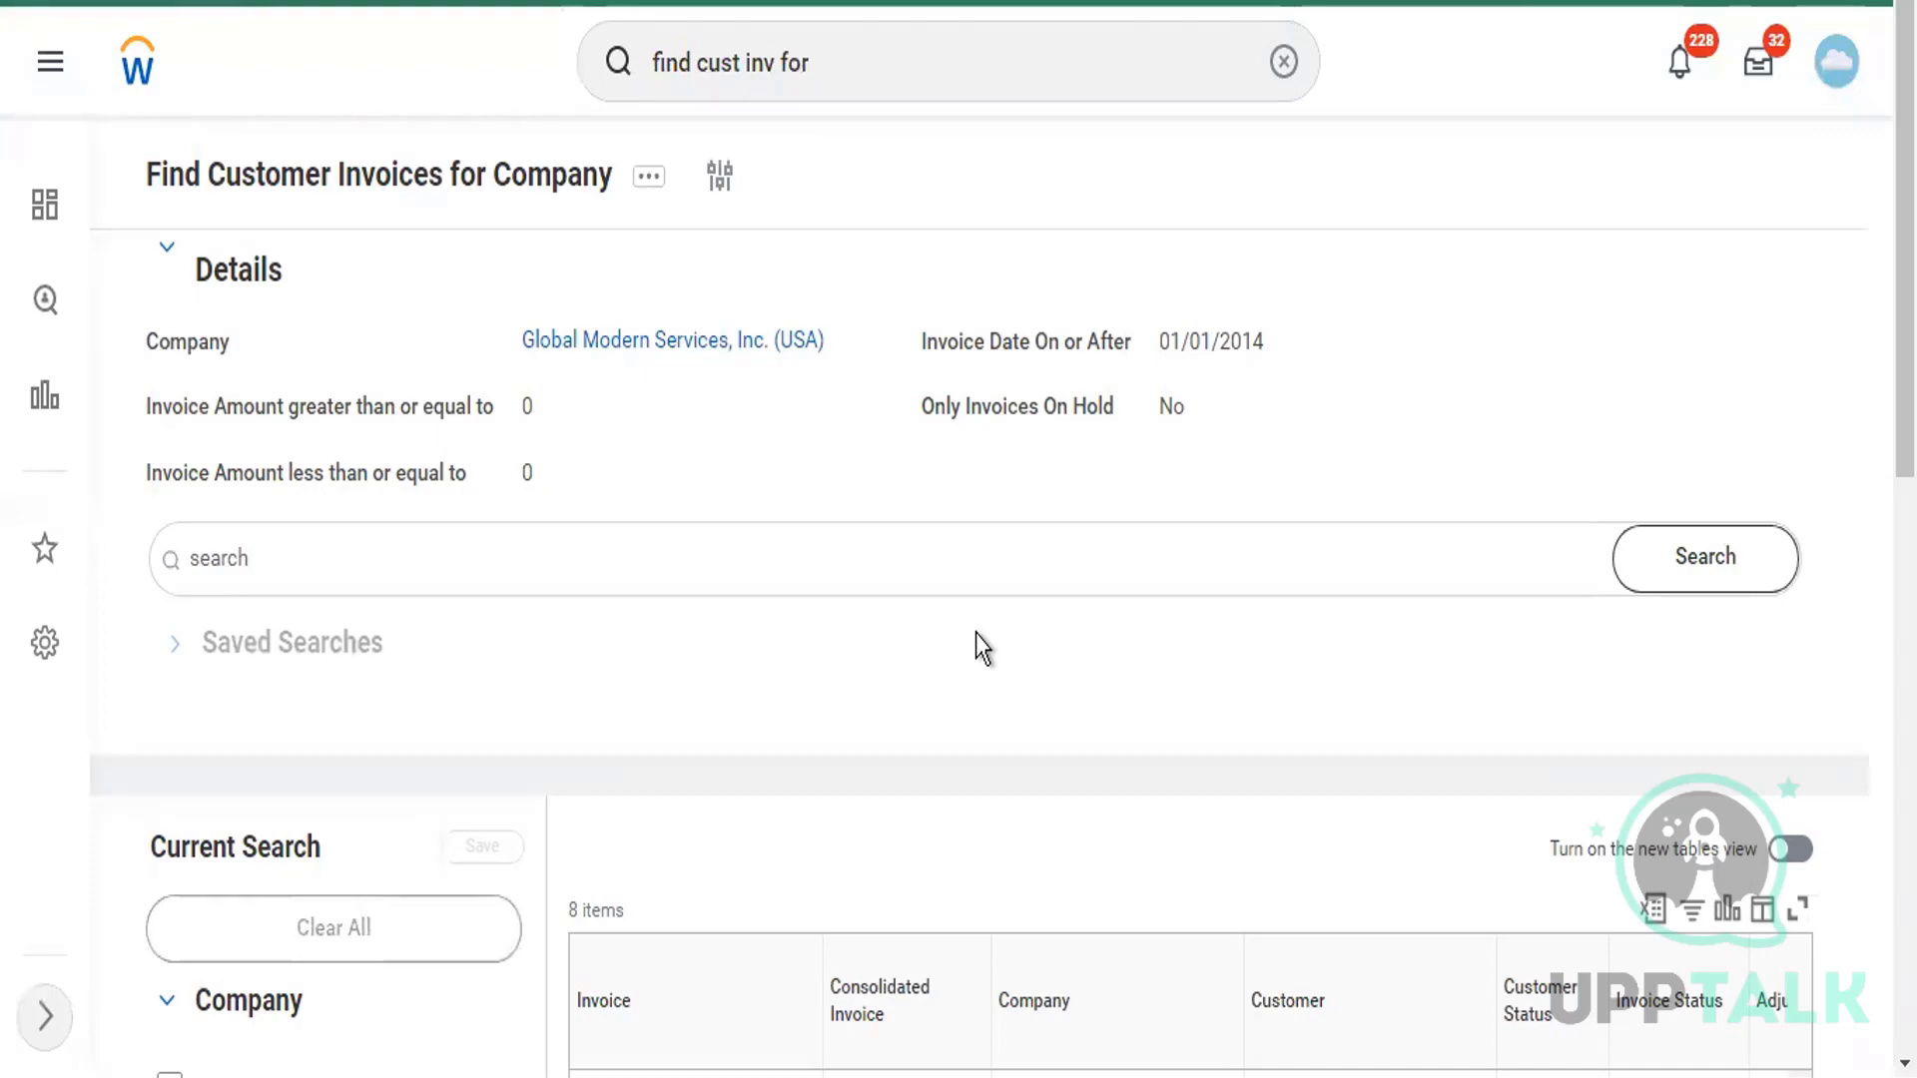
mouse_move(1818, 156)
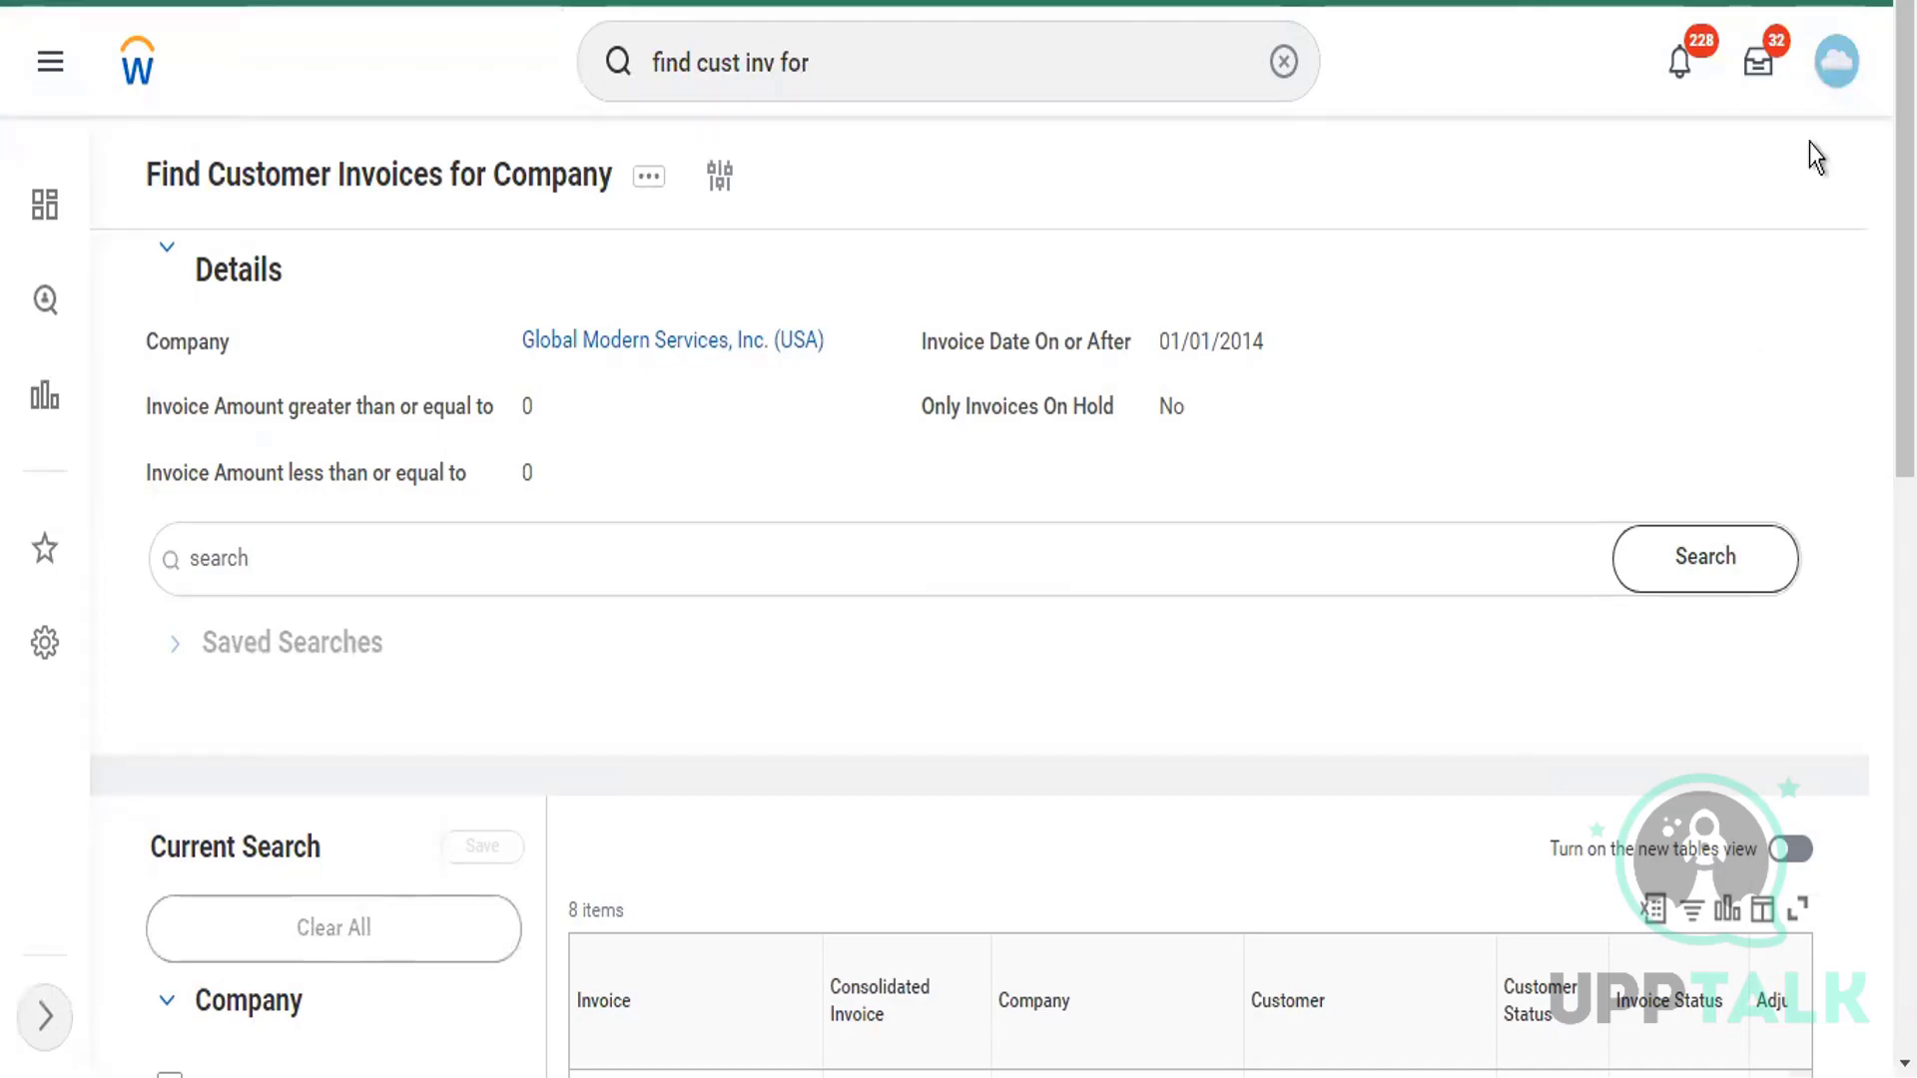
mouse_move(1835, 62)
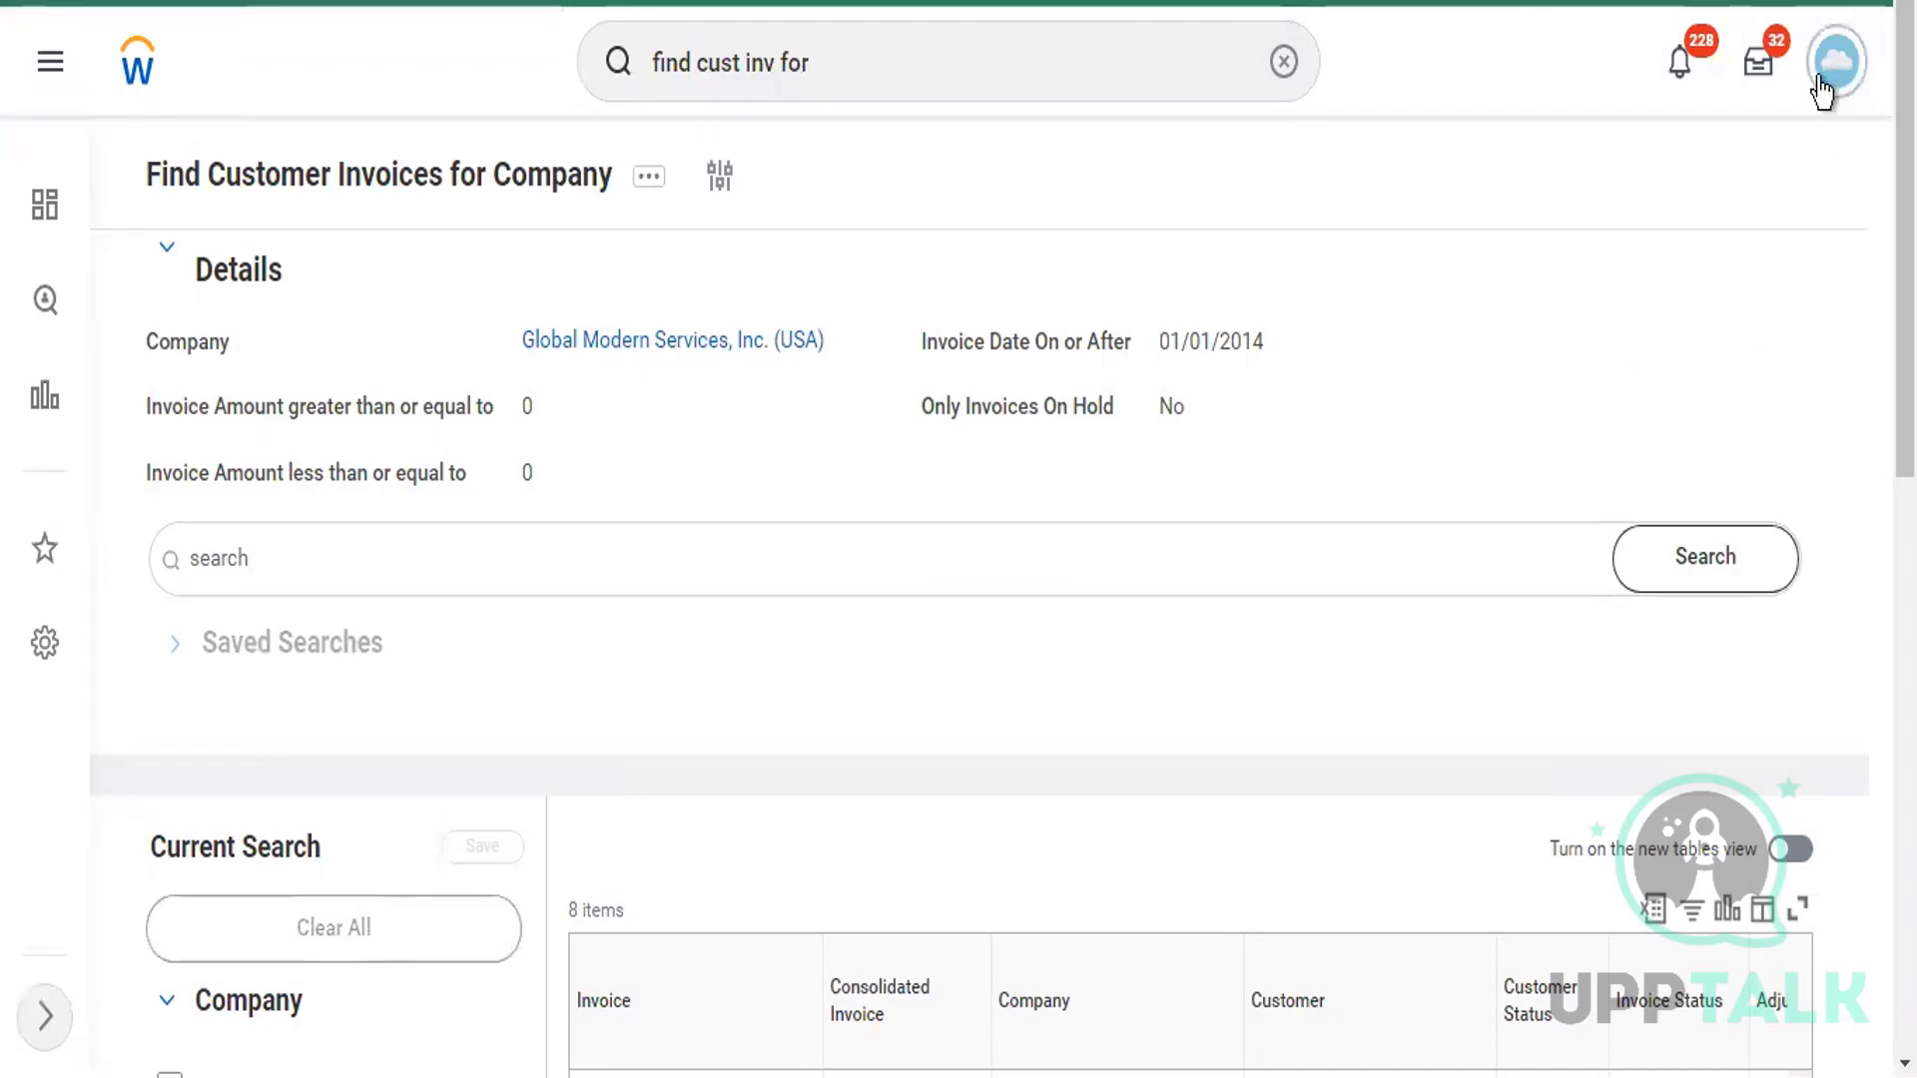
mouse_move(991, 800)
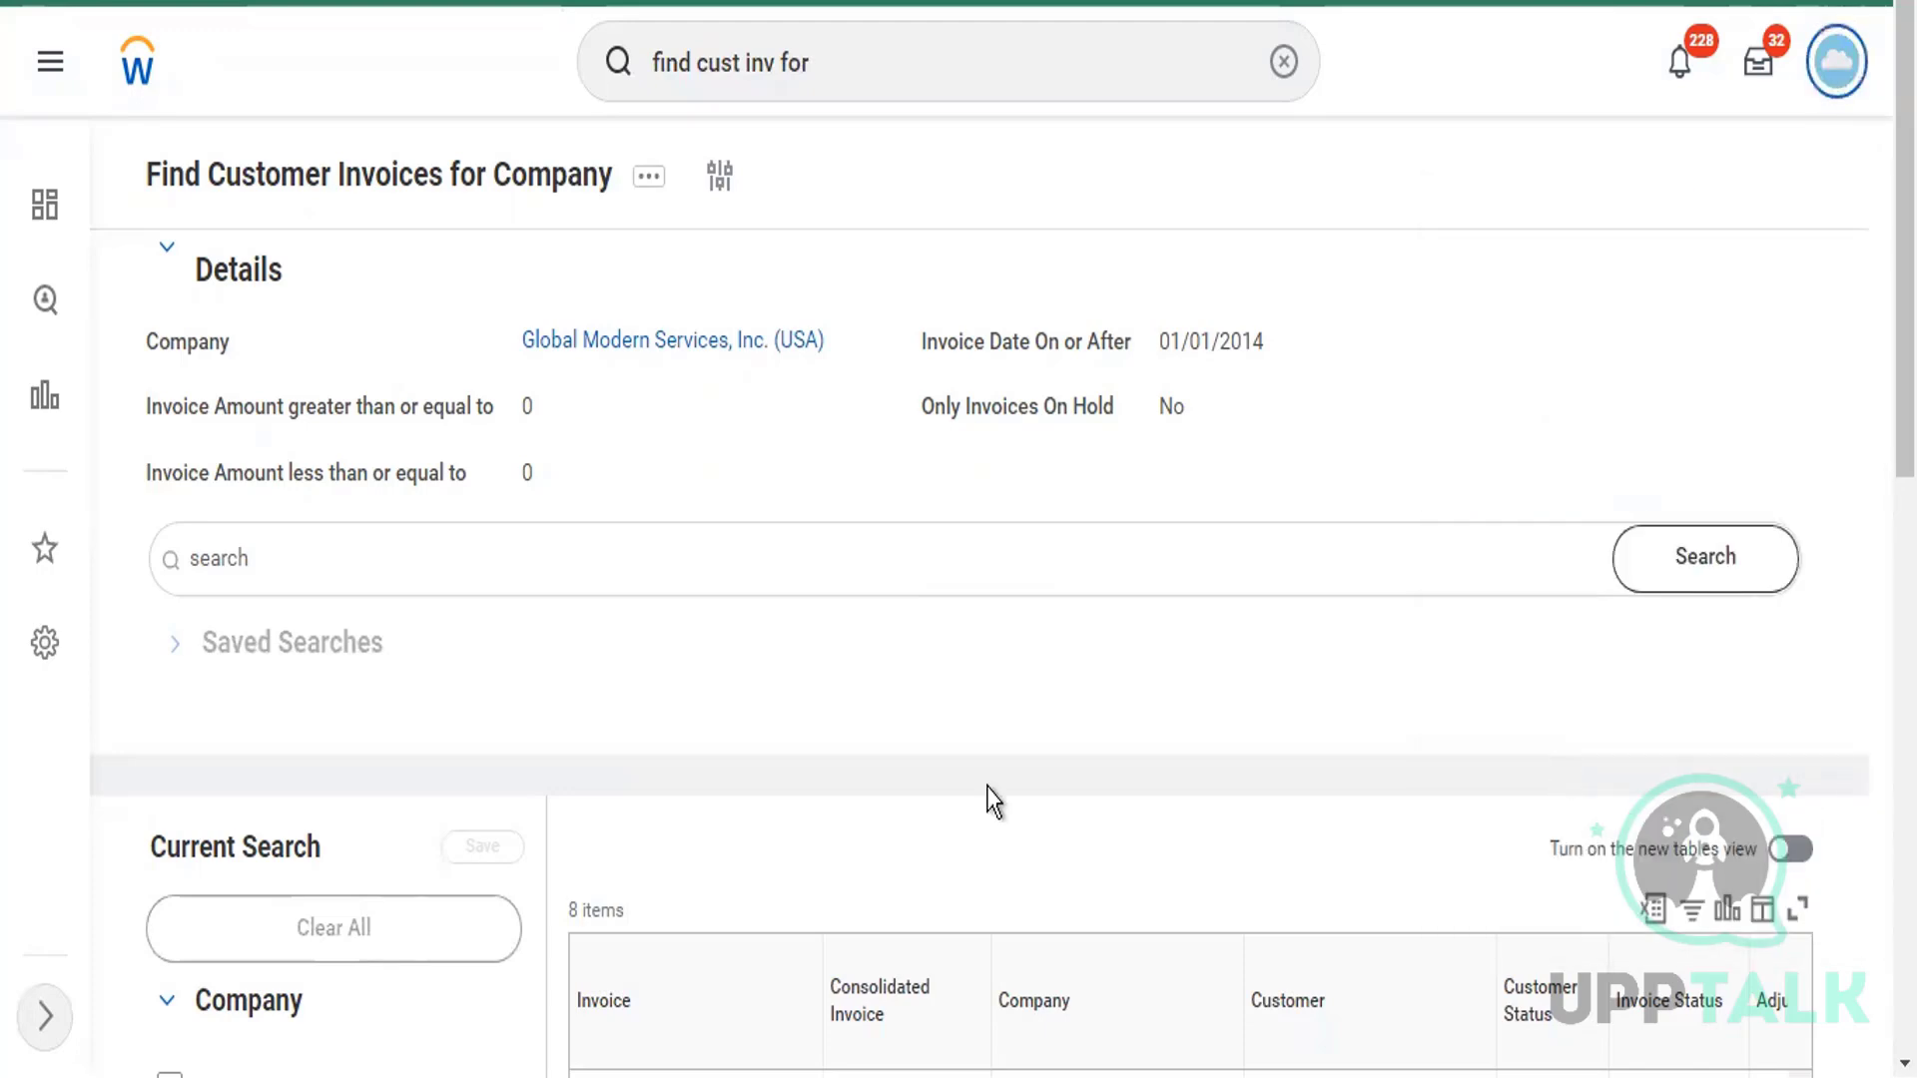
mouse_move(981, 779)
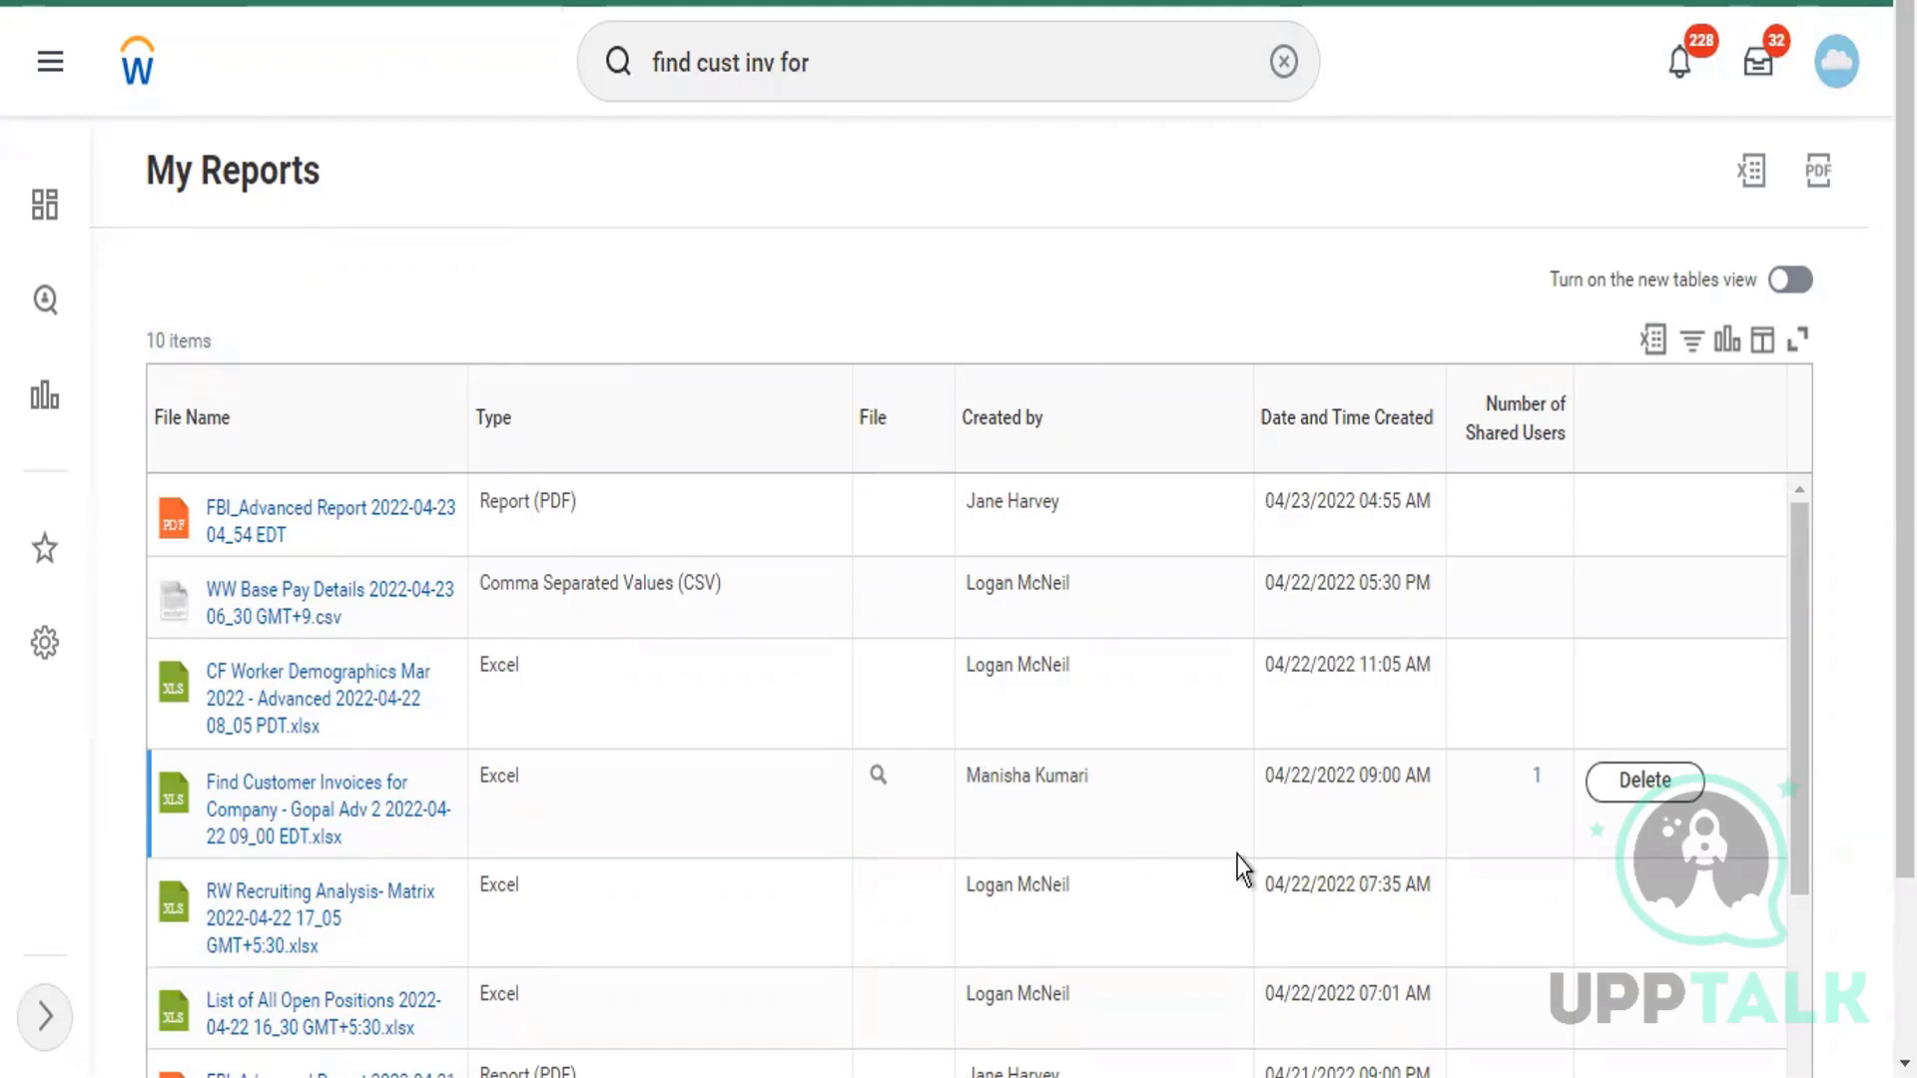
mouse_move(1644, 780)
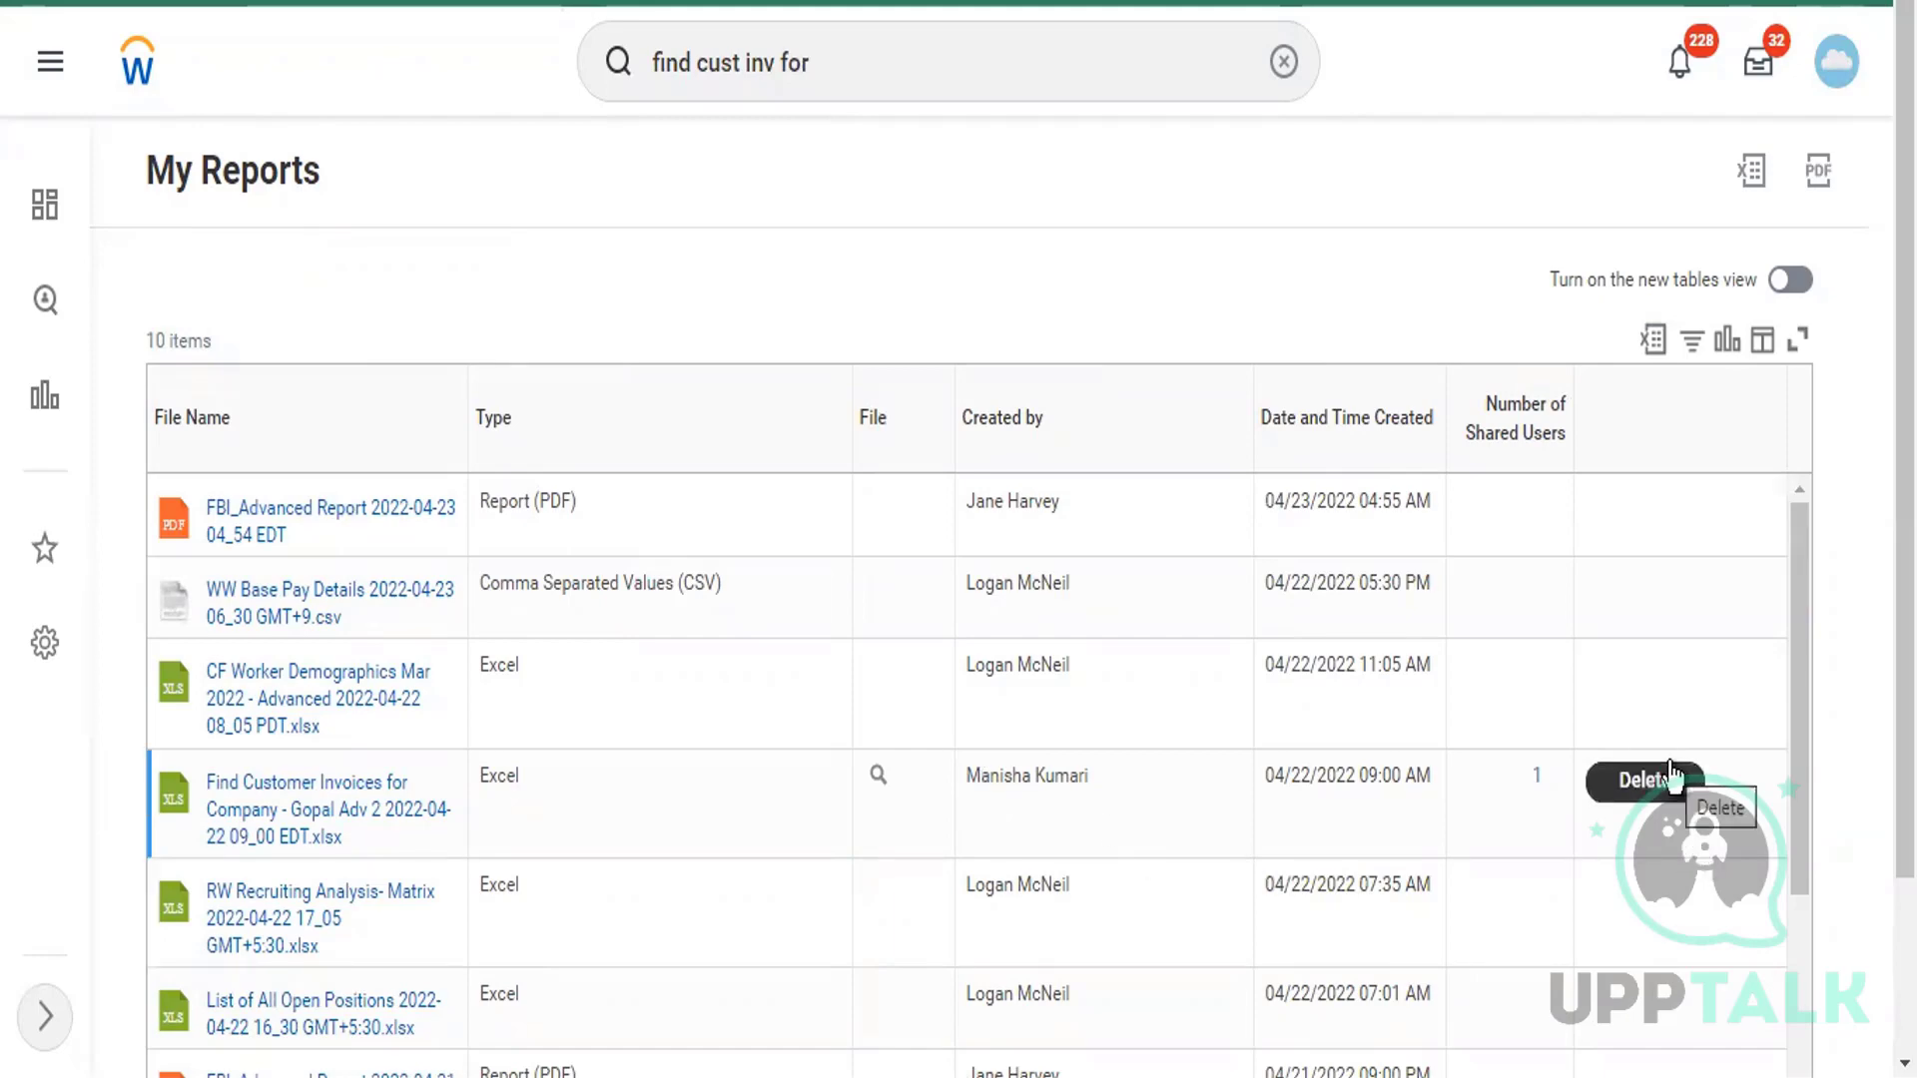
mouse_move(1501, 795)
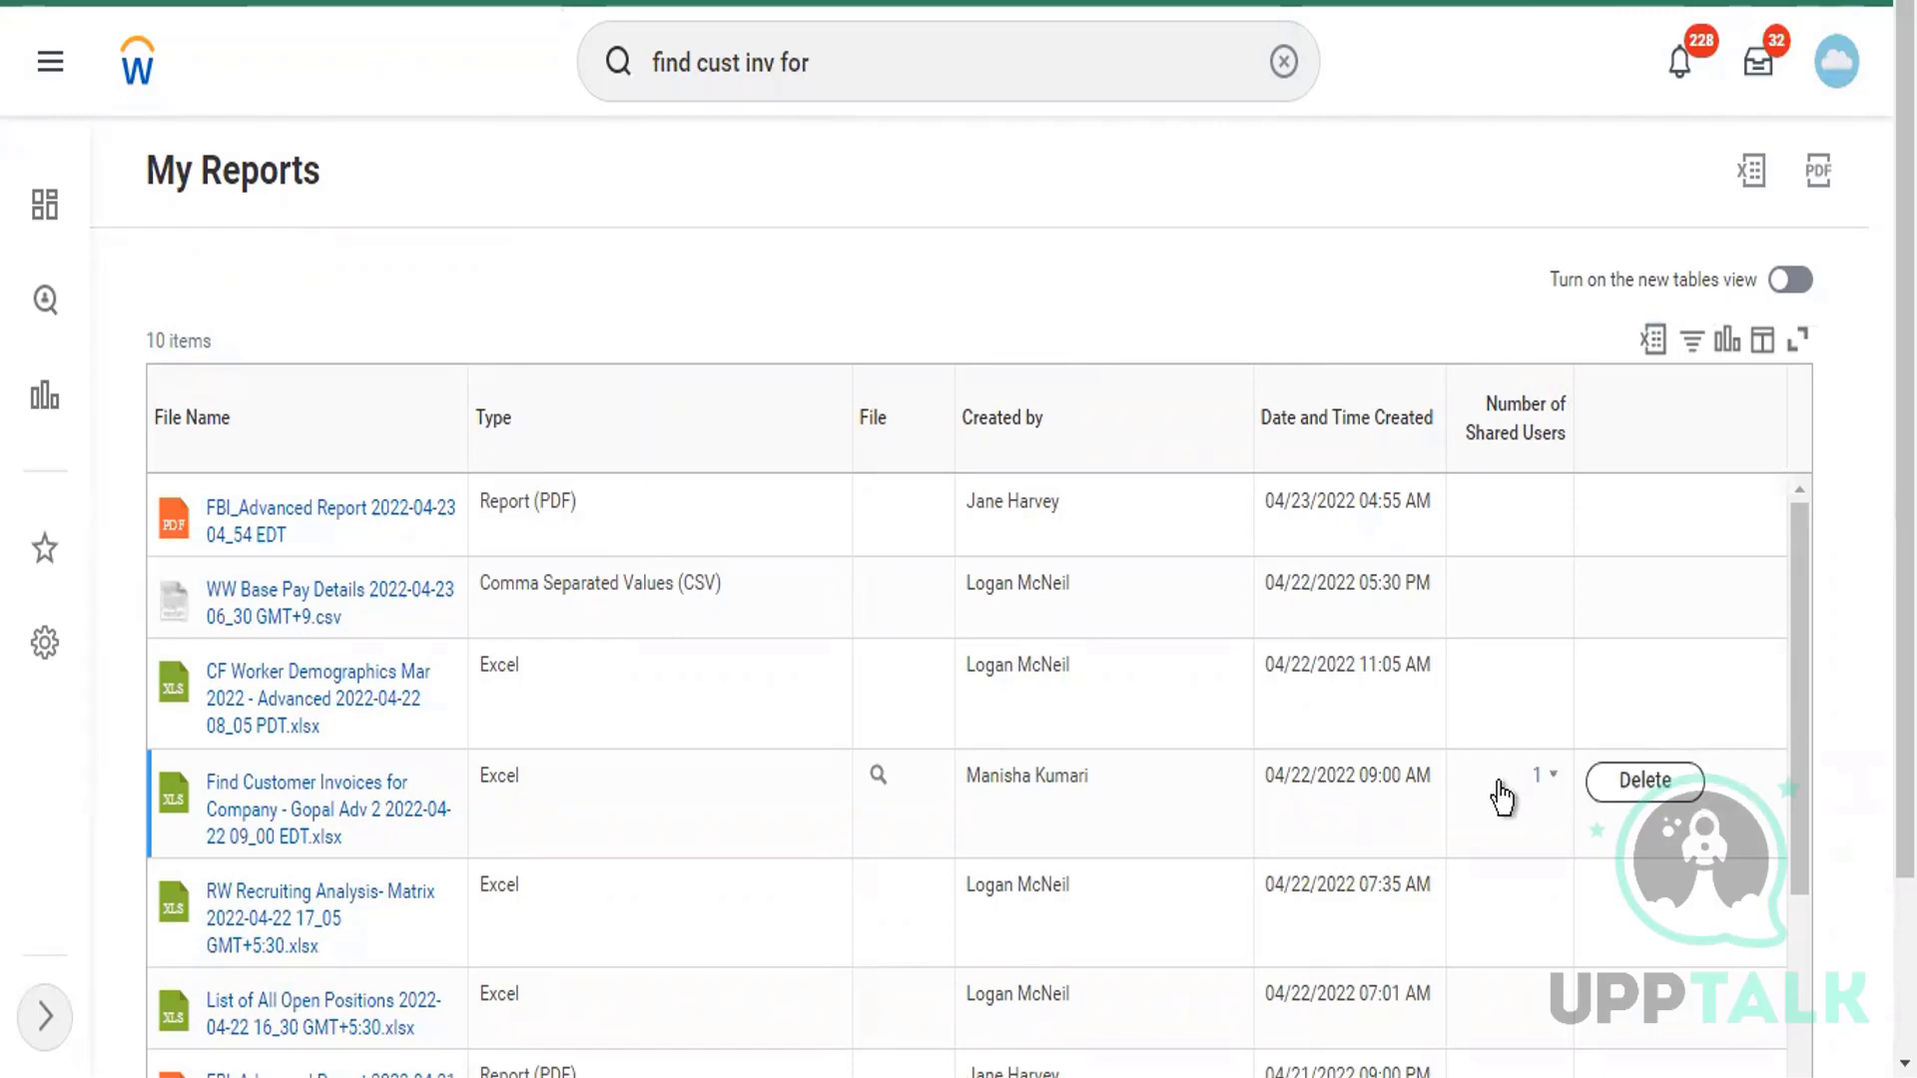
mouse_move(1539, 775)
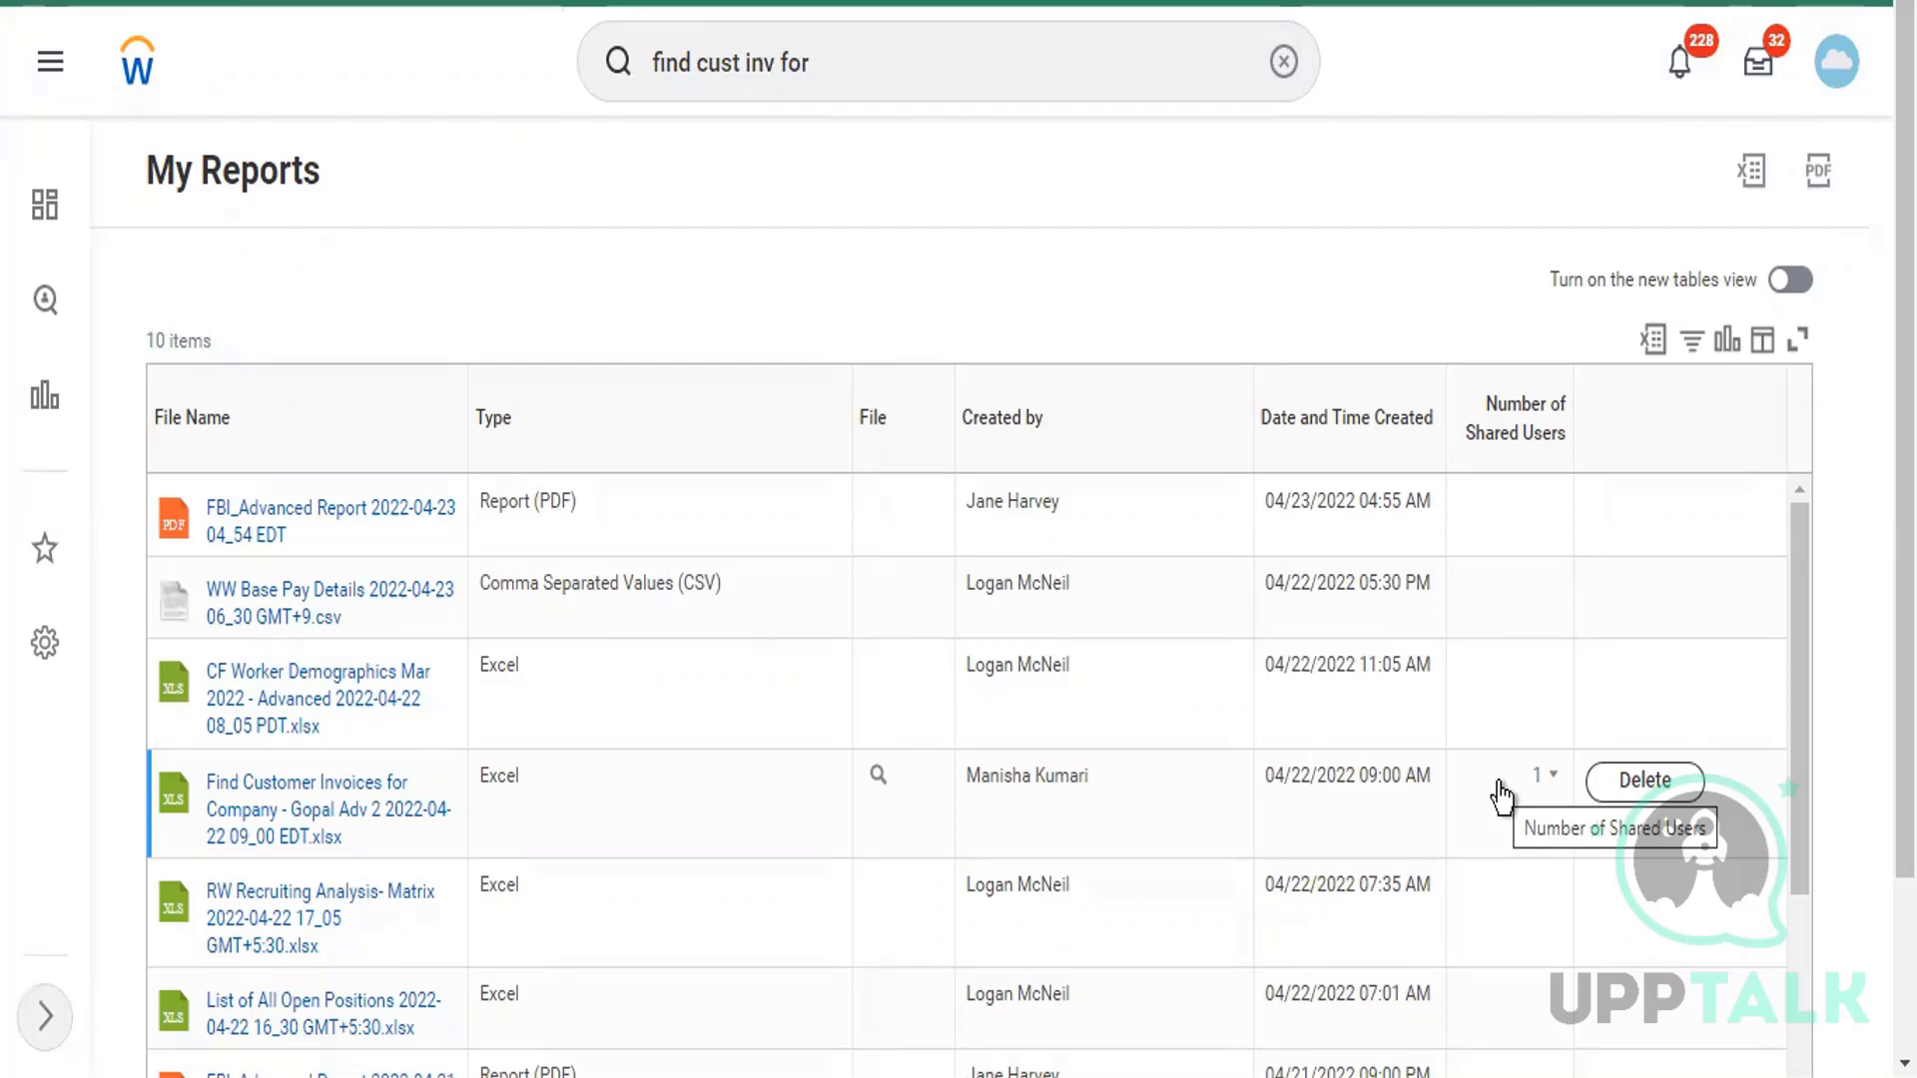
mouse_move(252, 115)
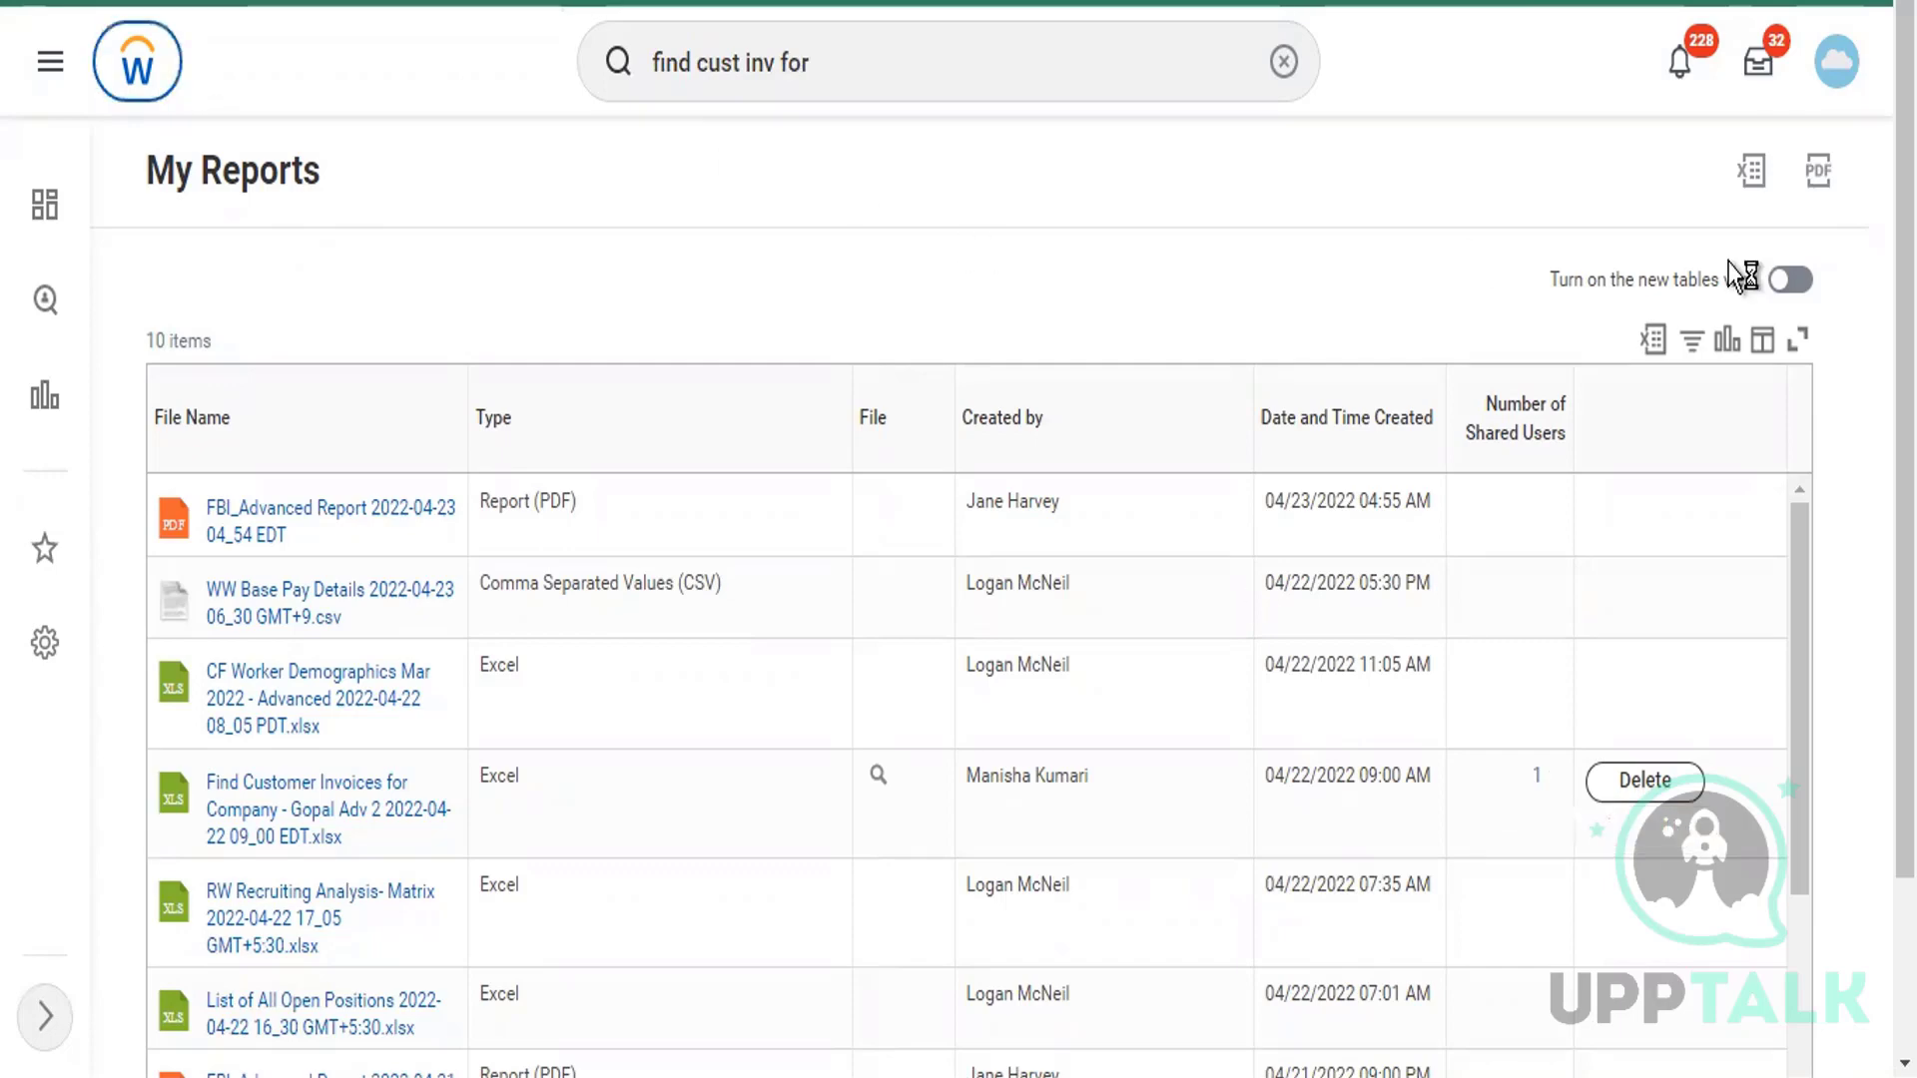
Return to the Workday home page and open the account menu with Documentation and Help.
click(1835, 61)
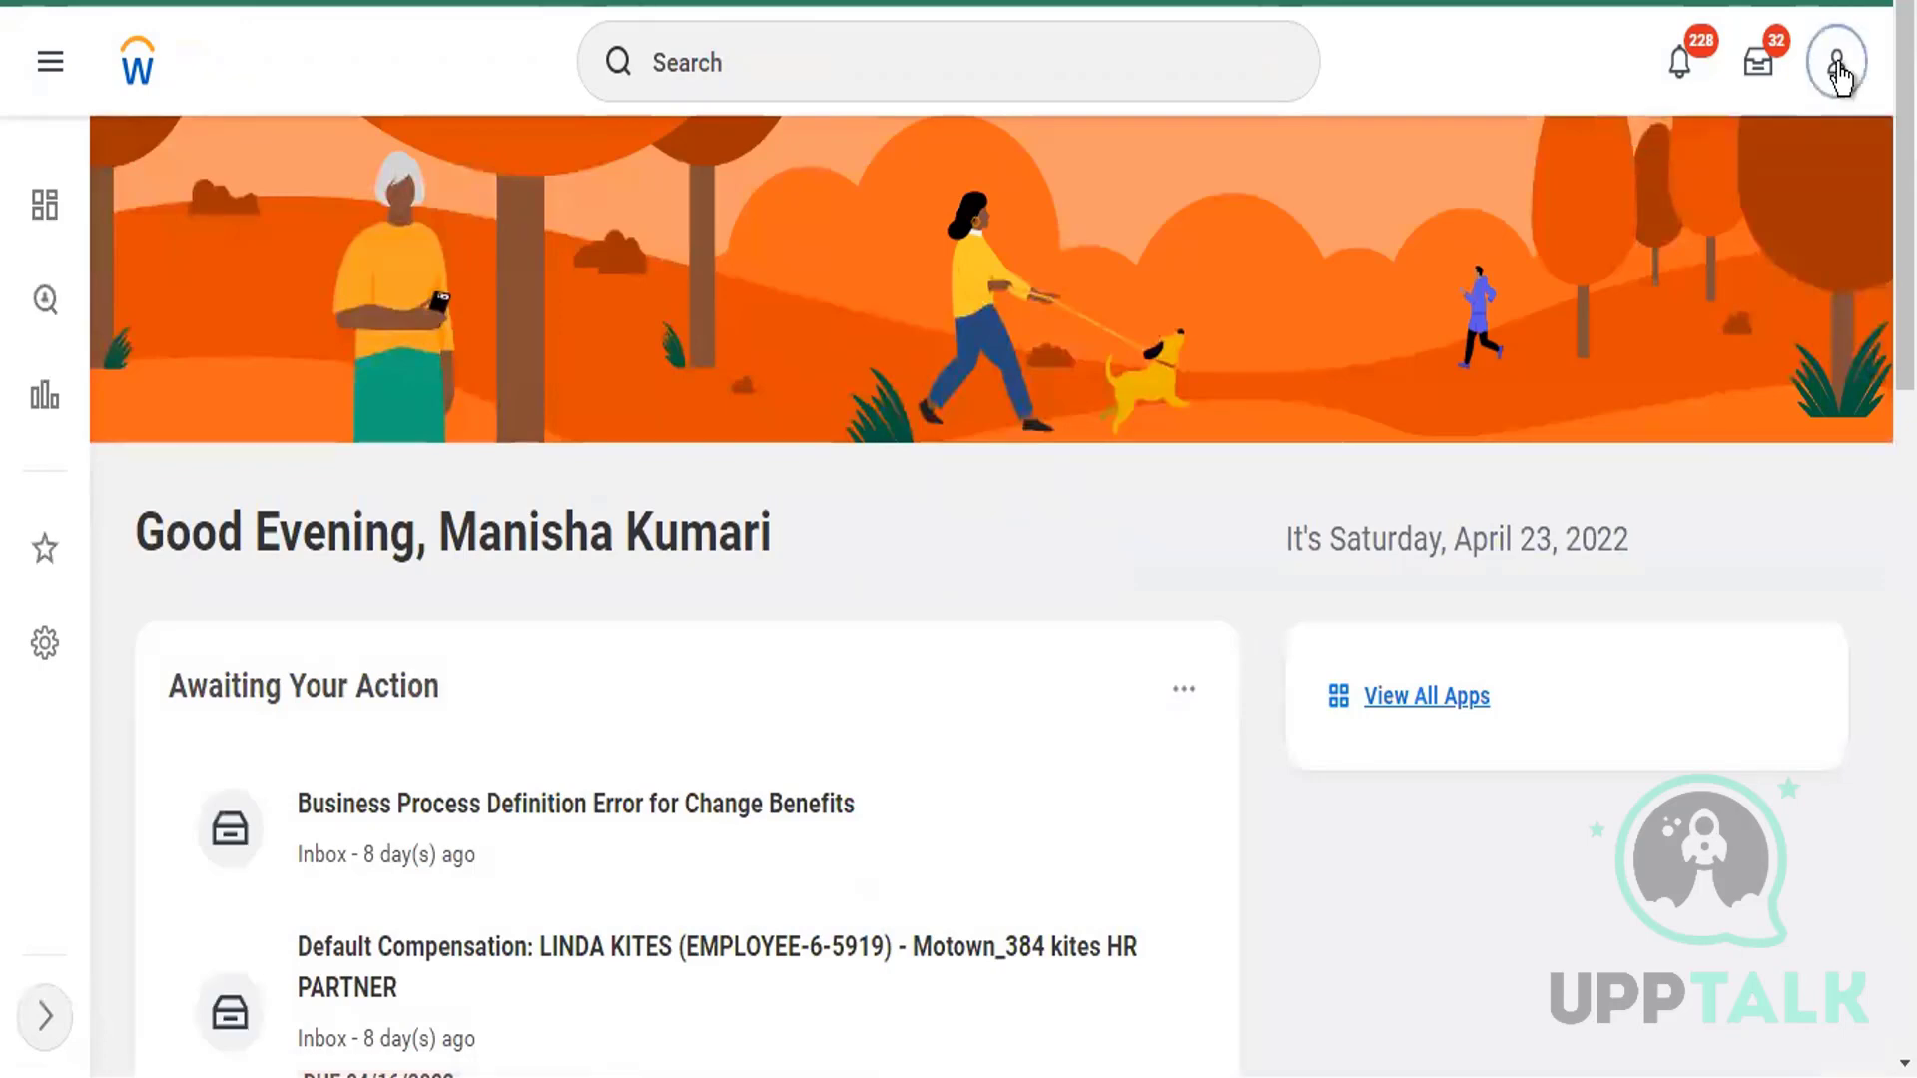
click(1836, 60)
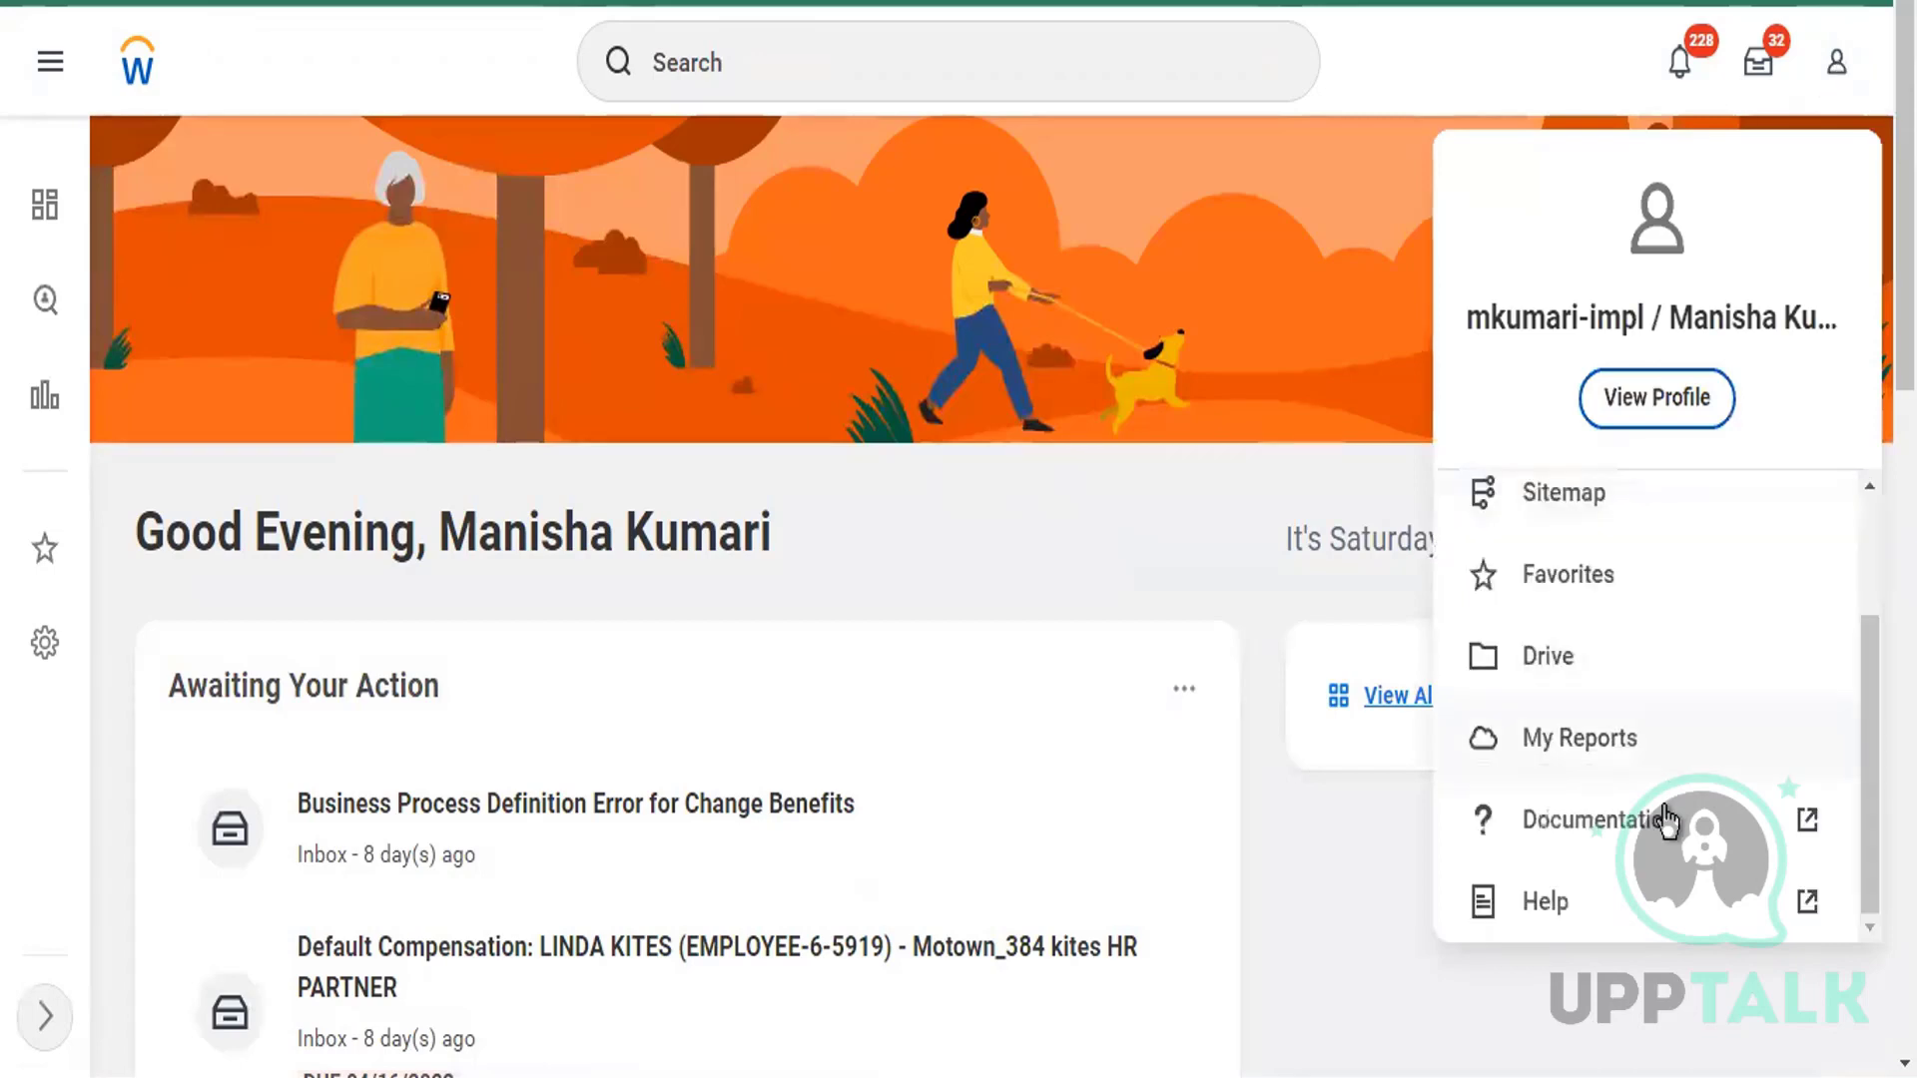
mouse_move(1760, 870)
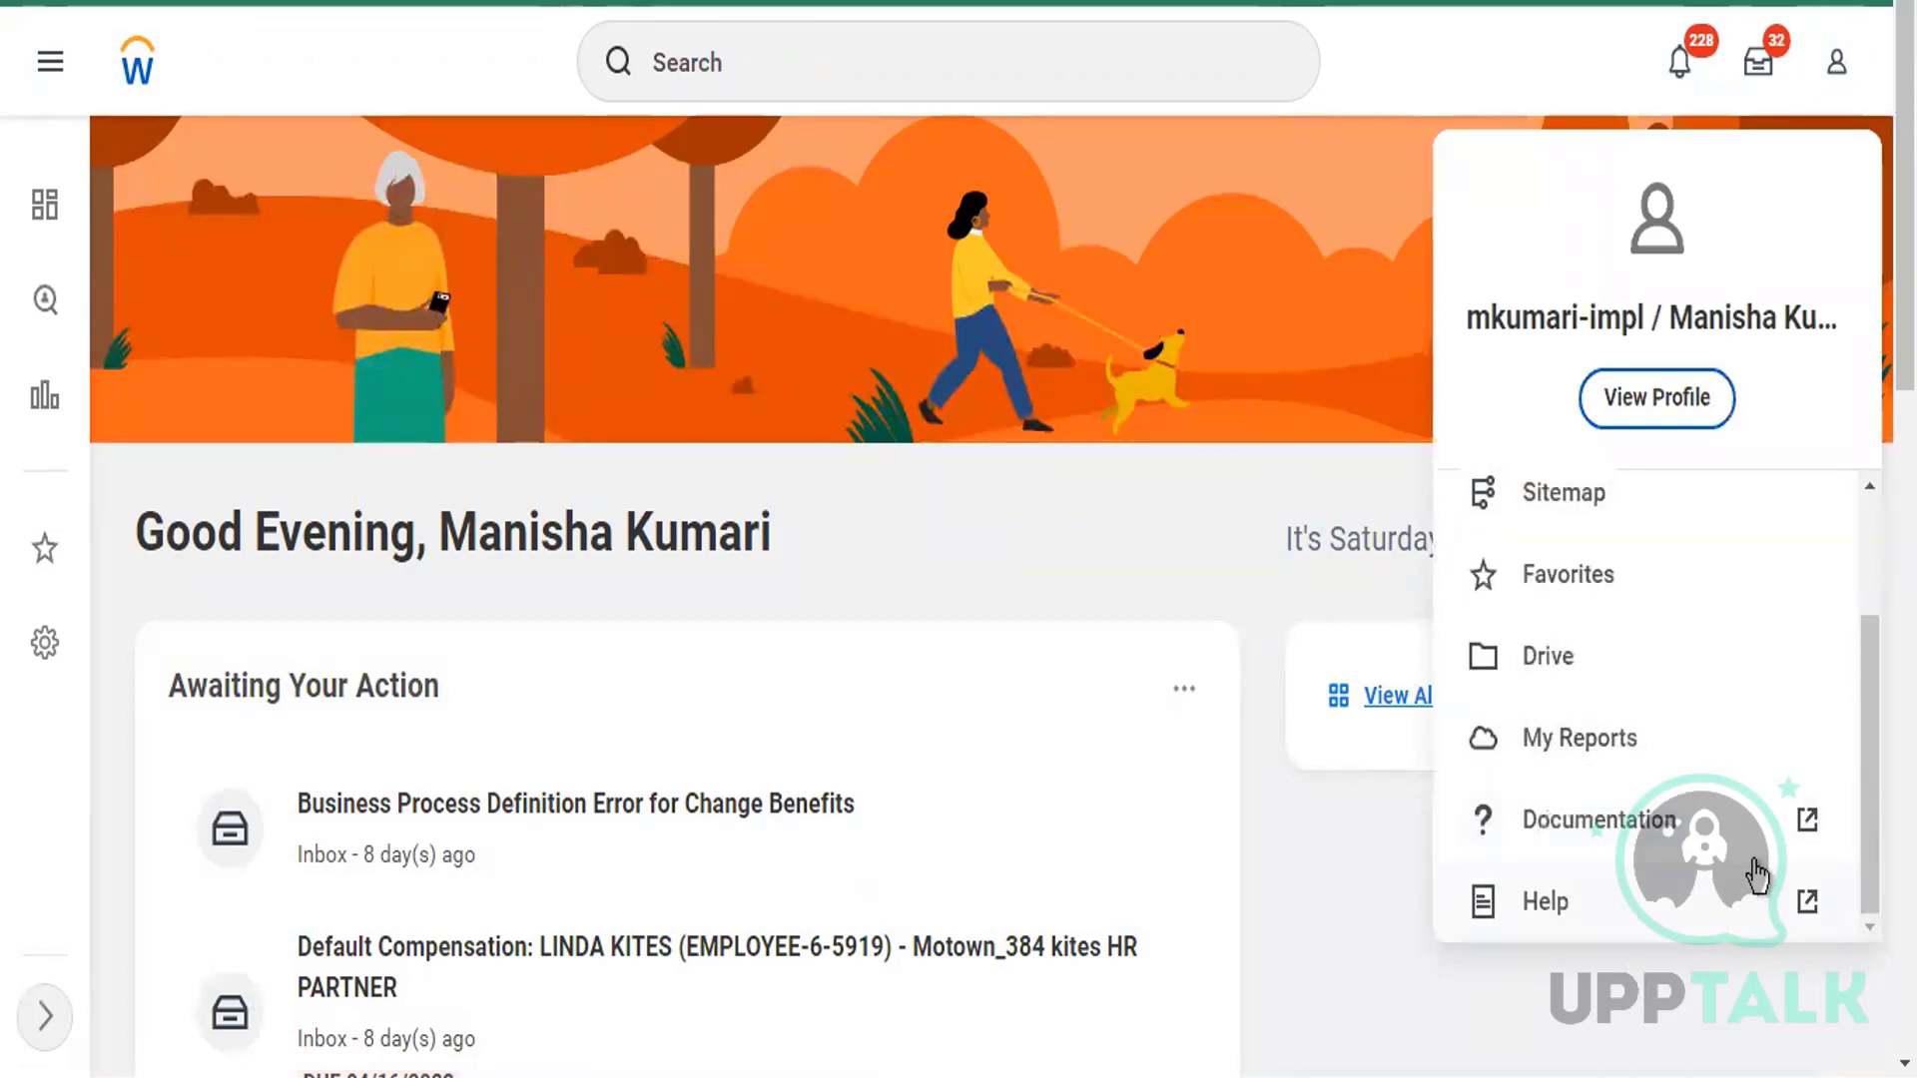
mouse_move(1791, 849)
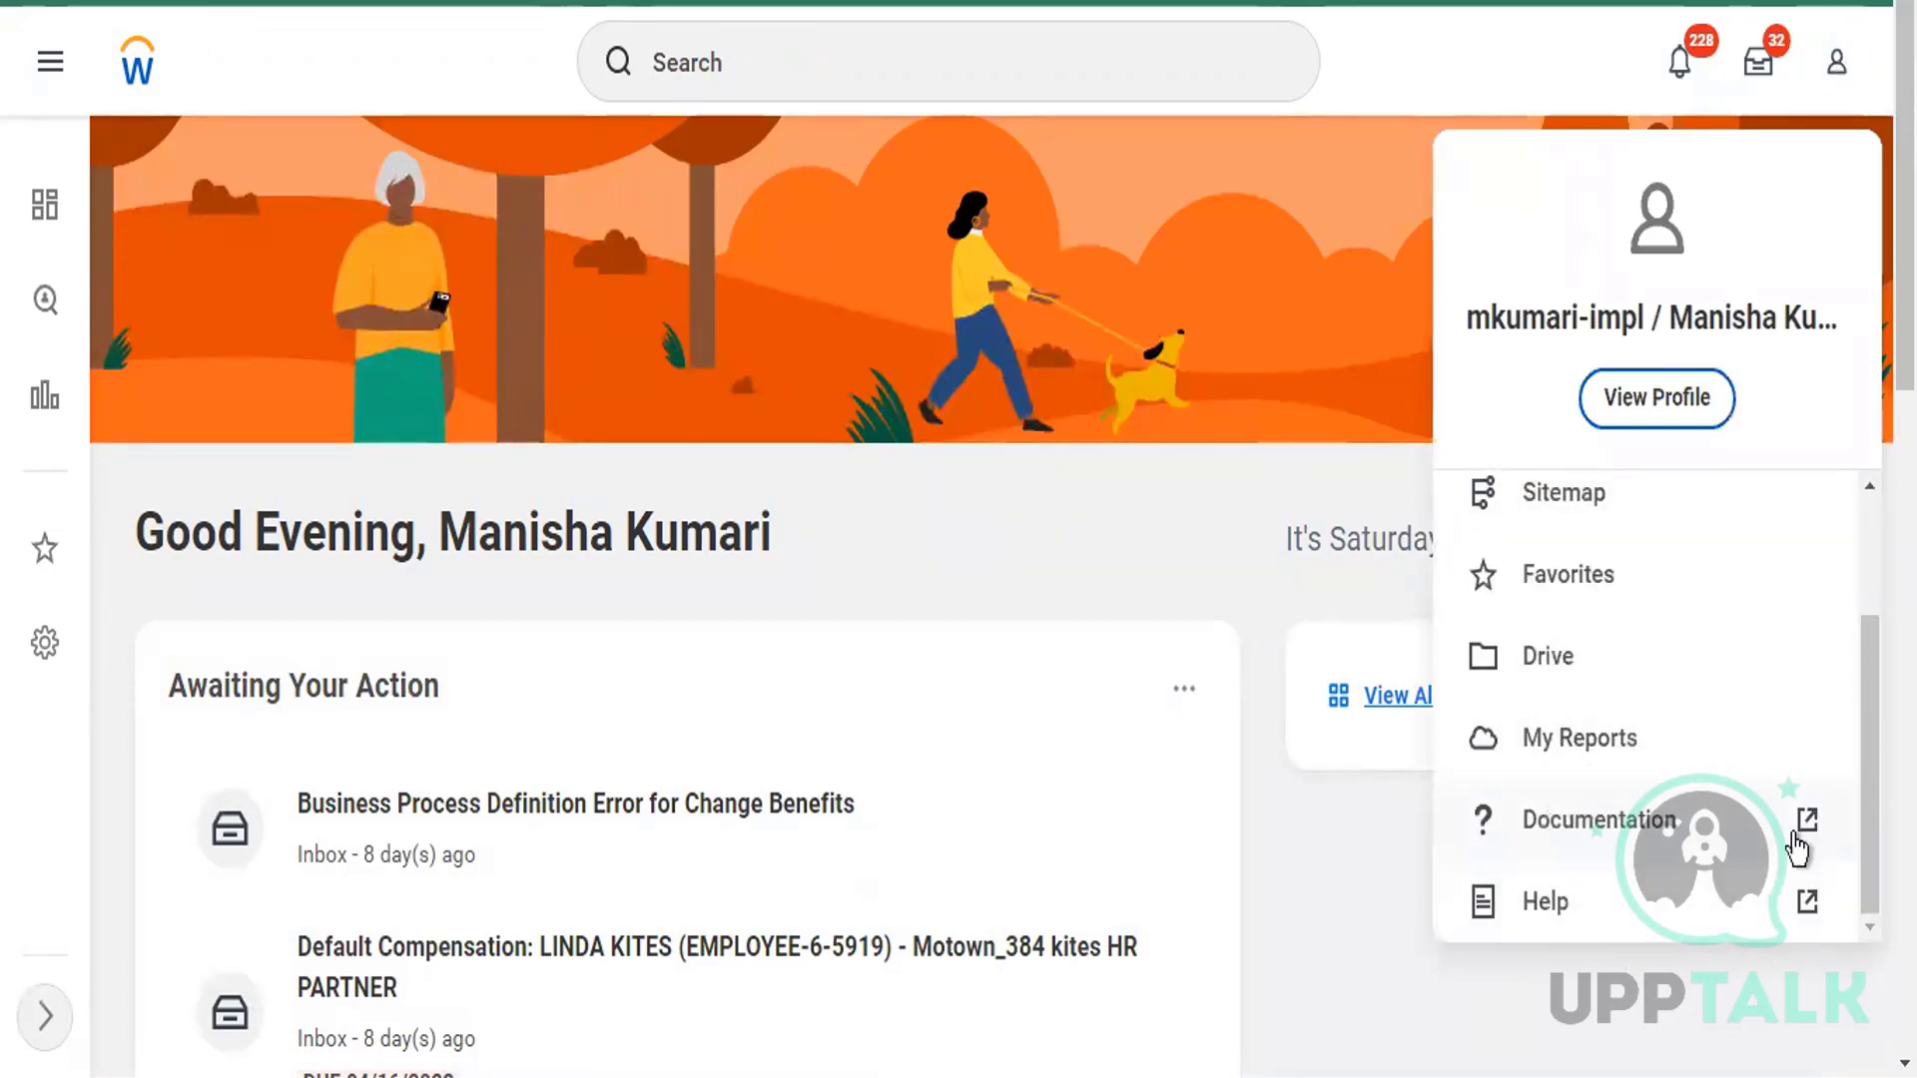
mouse_move(1807, 841)
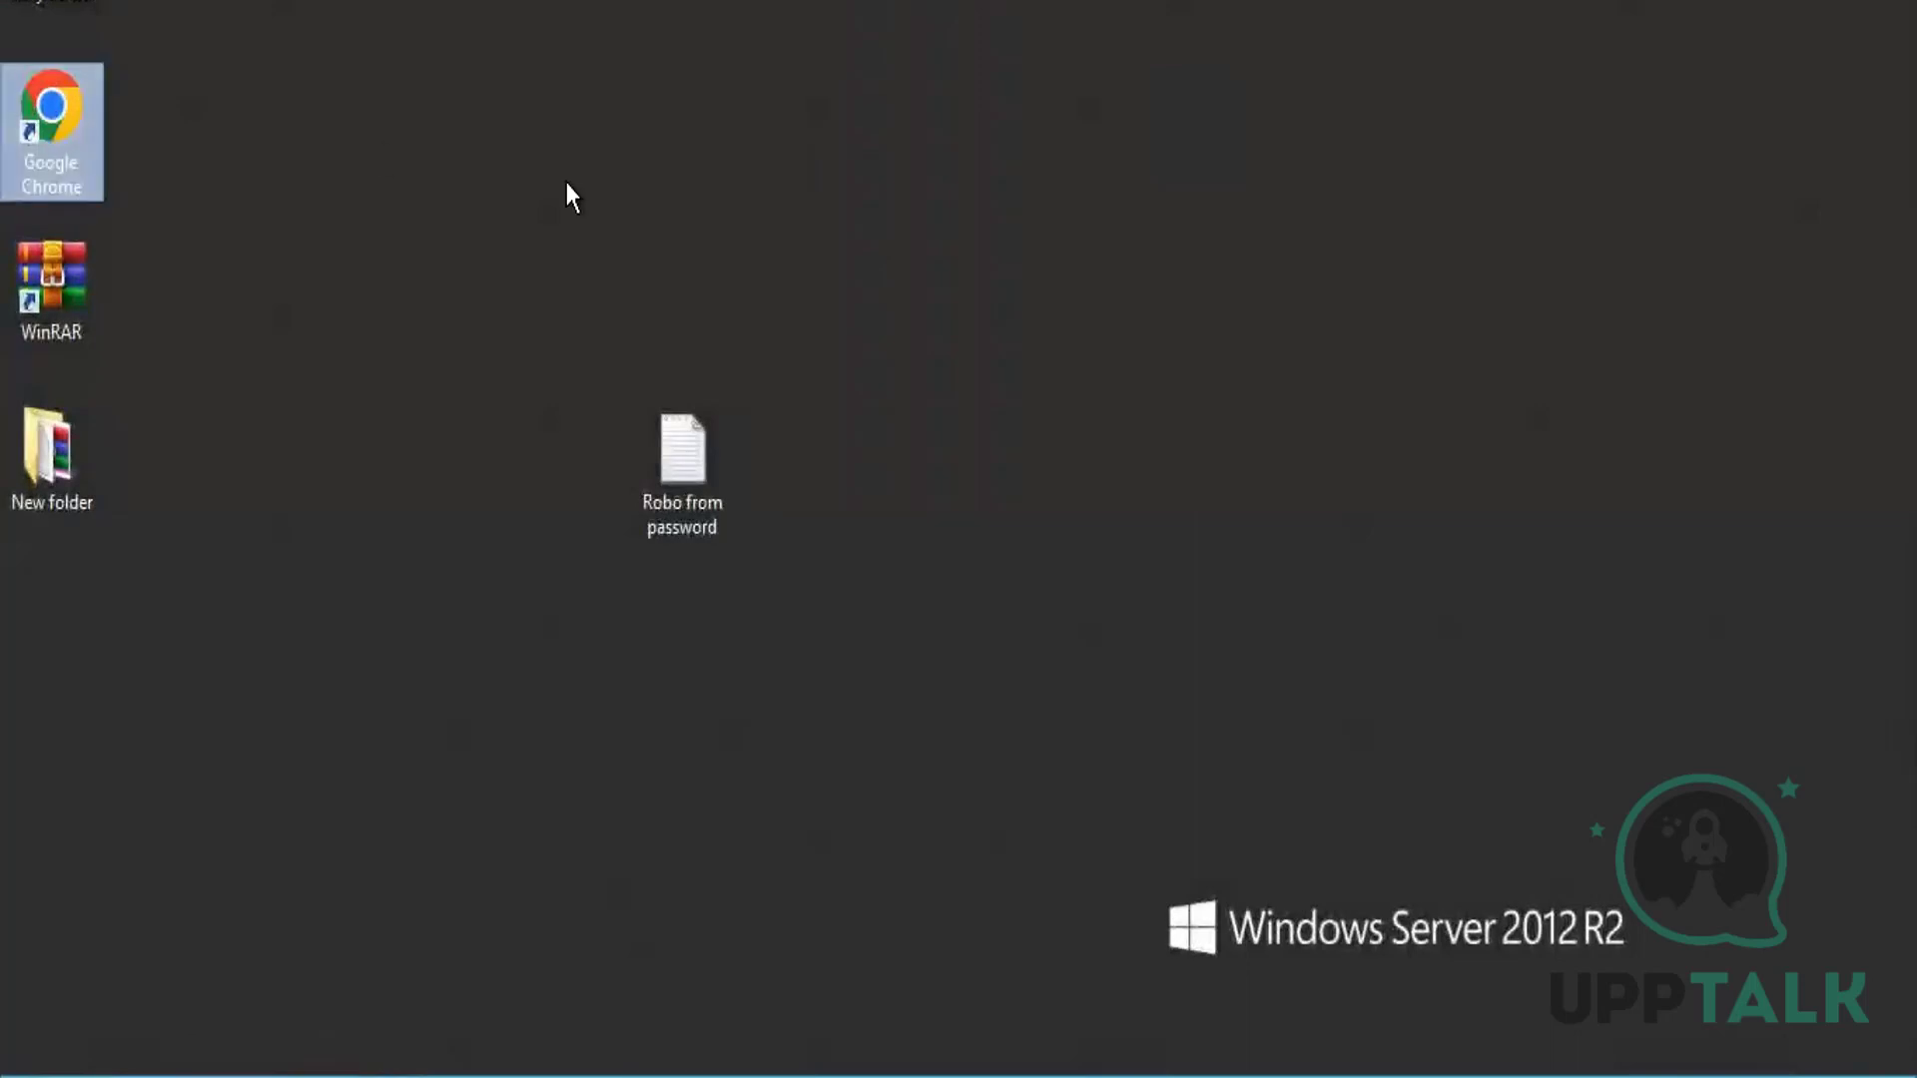
Launch Chrome and log in to RoboForm with the master password.
double_click(51, 131)
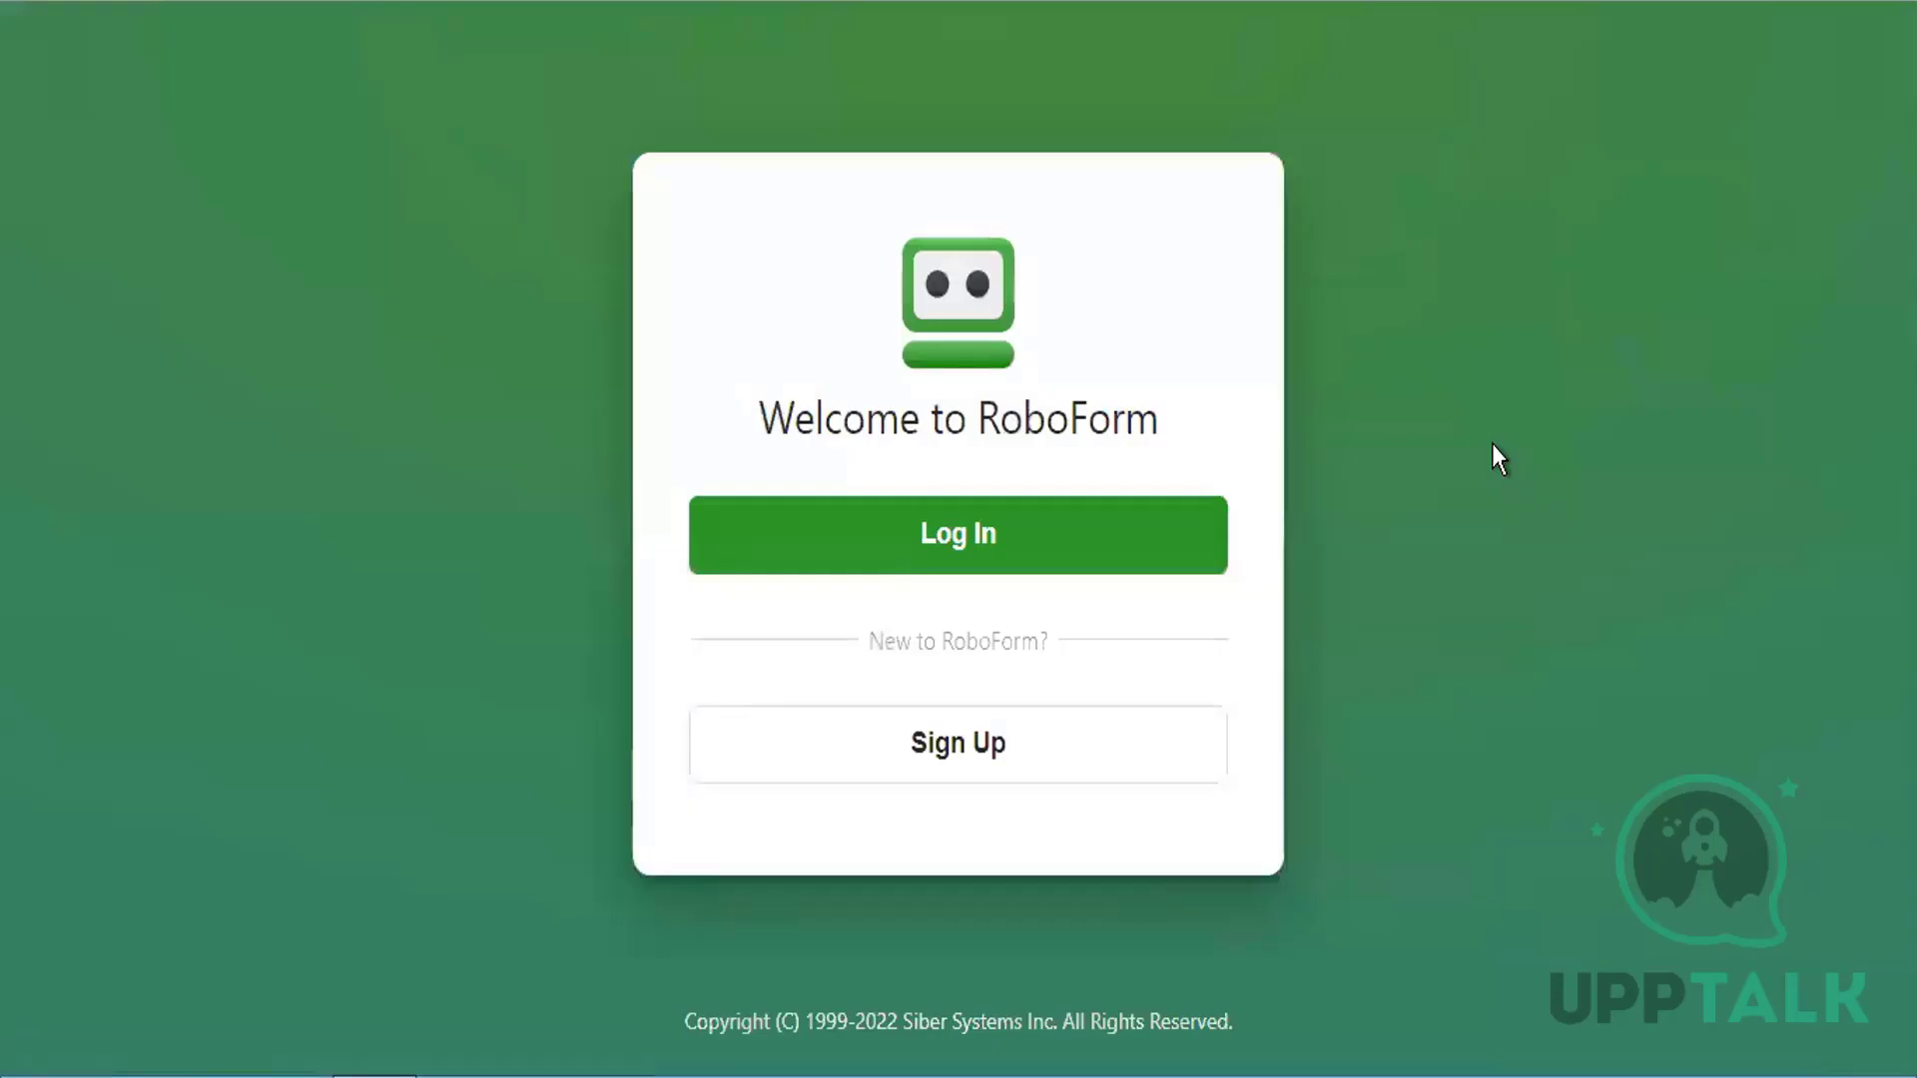
mouse_move(1400, 458)
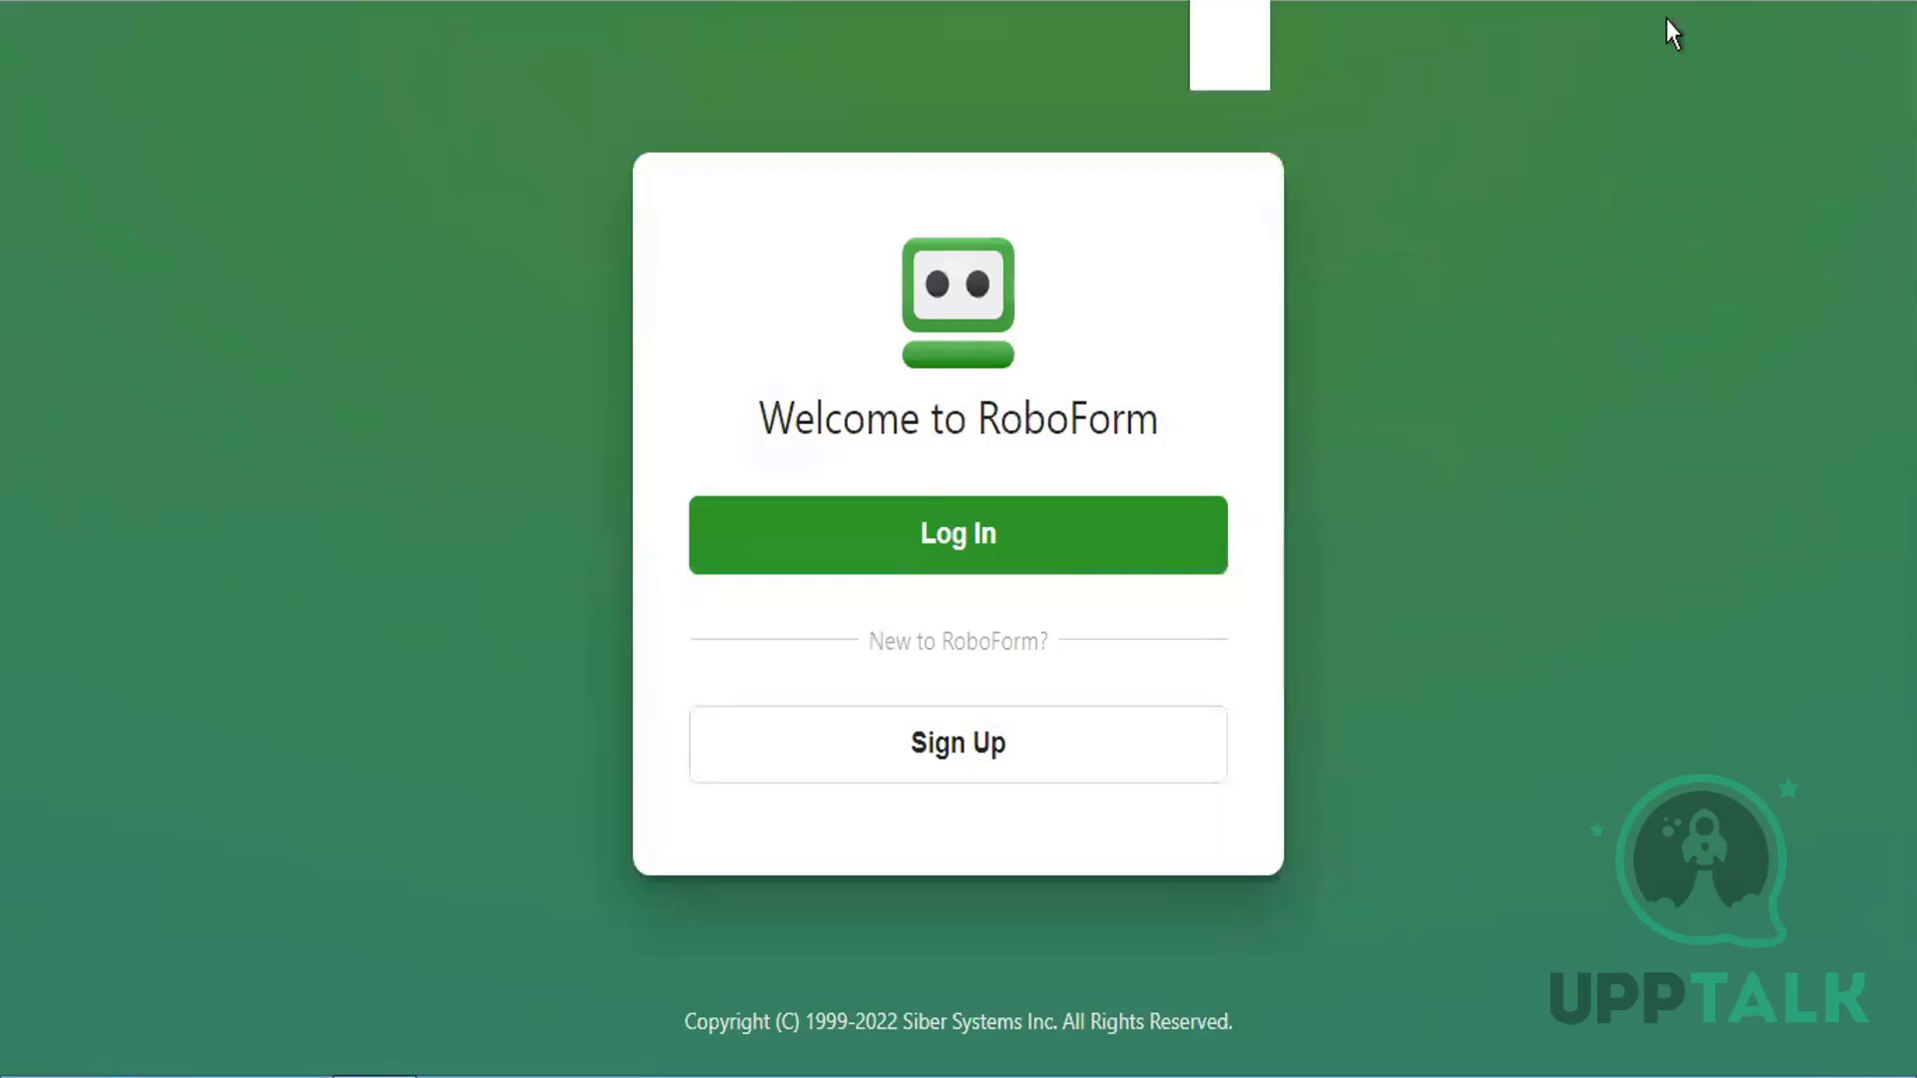
click(957, 534)
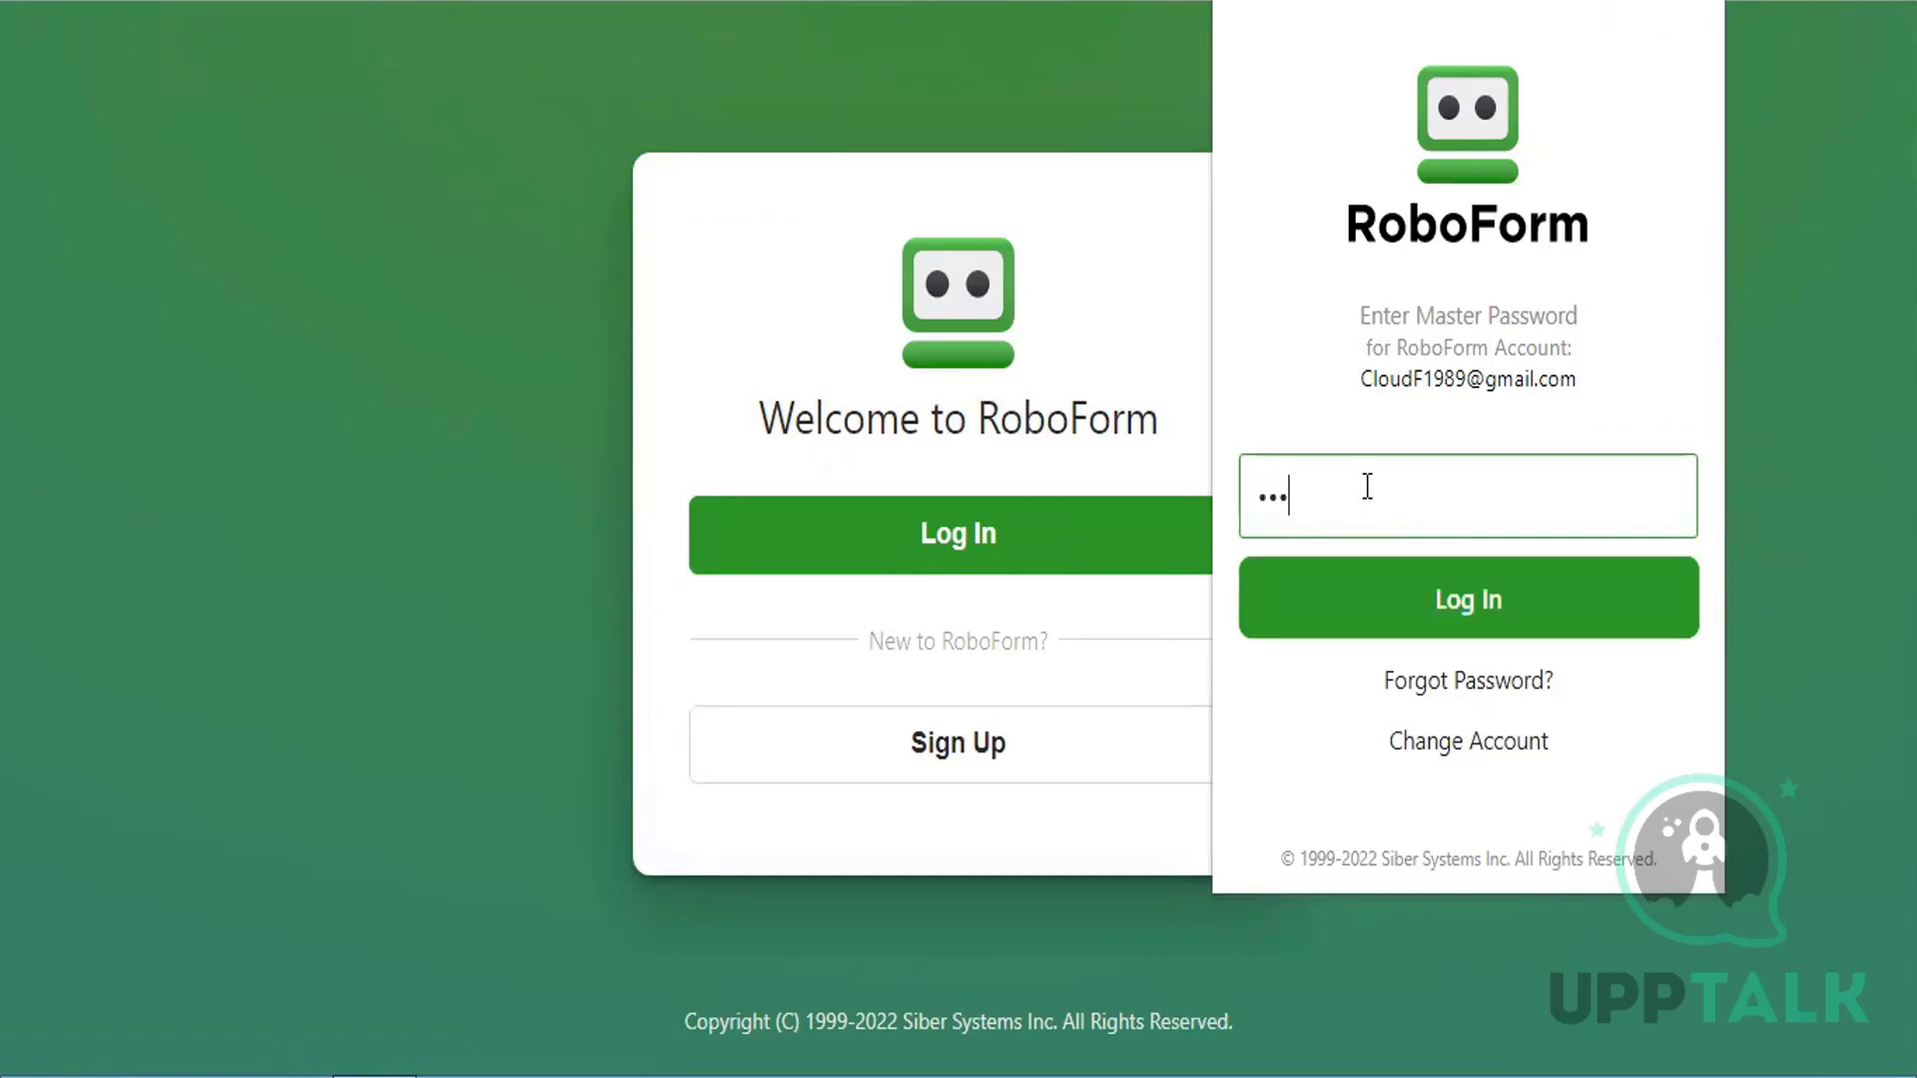
text(password)
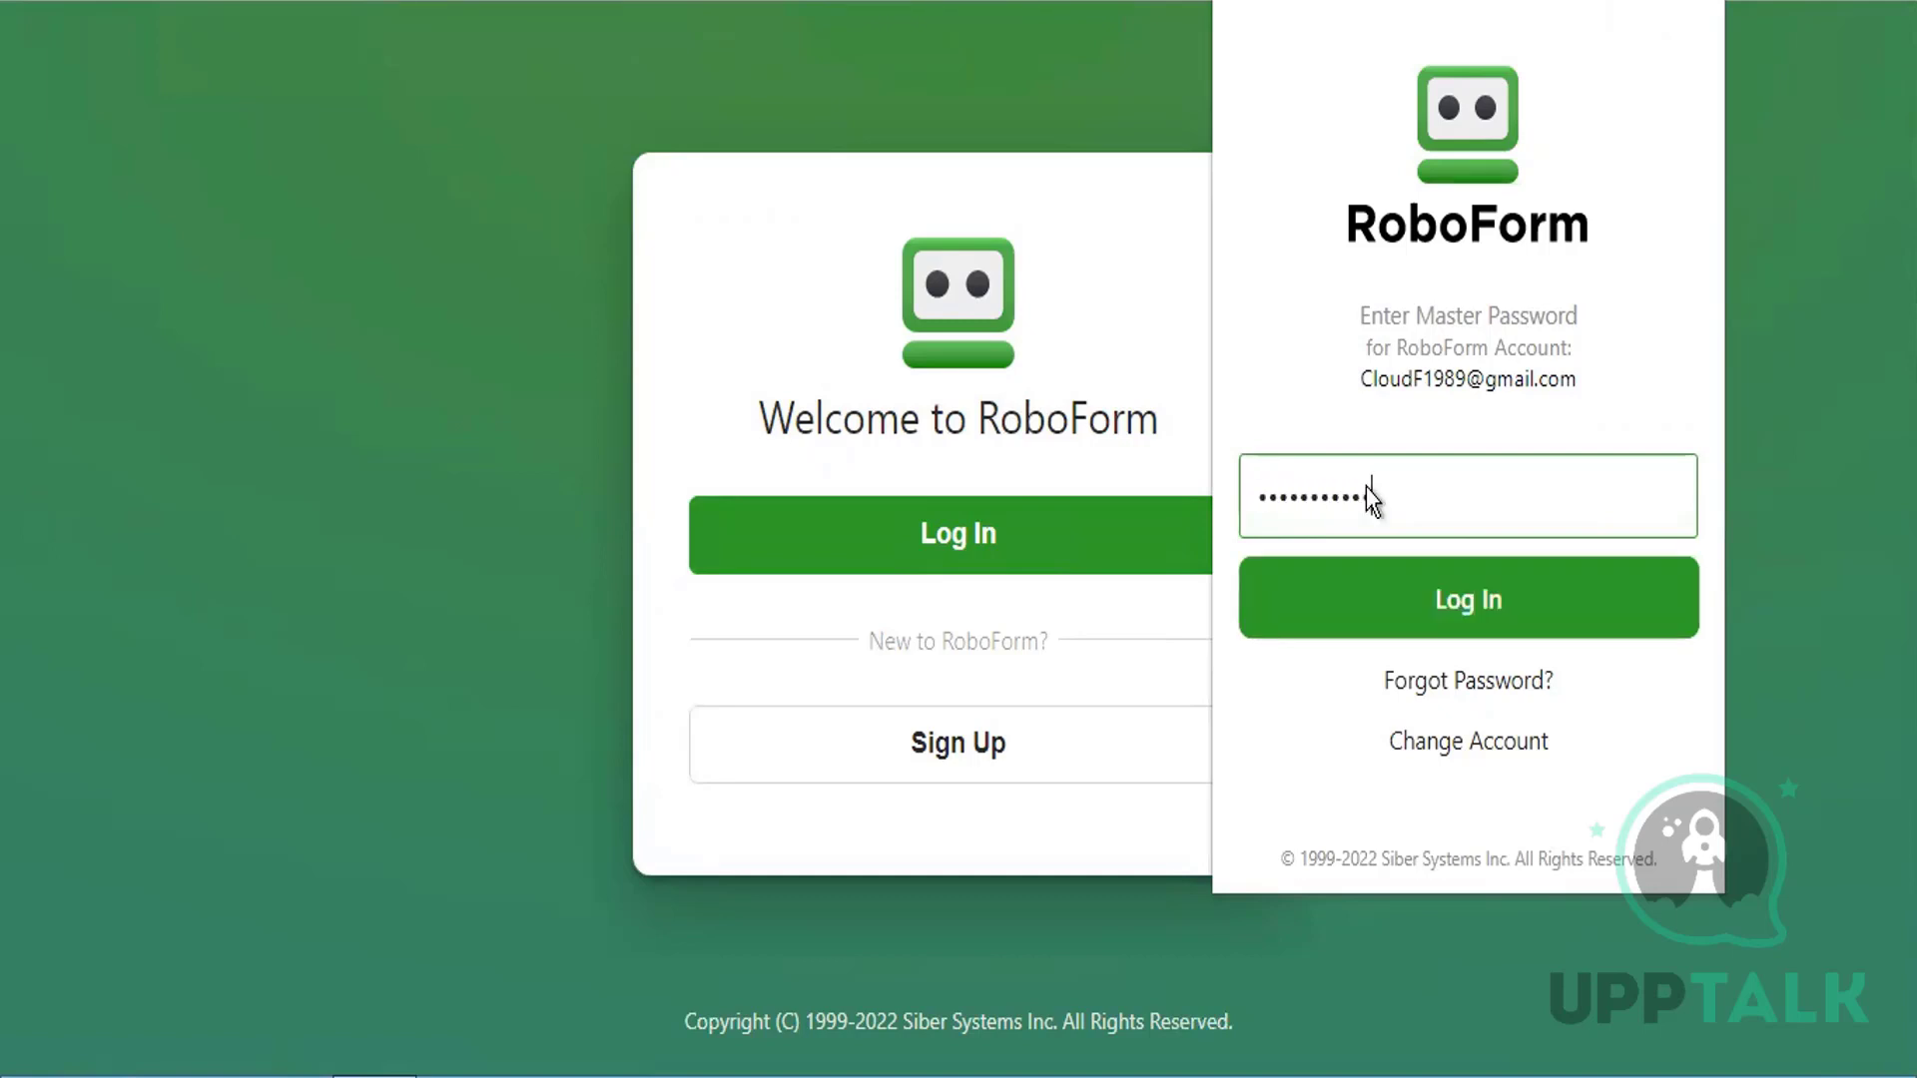
click(1467, 598)
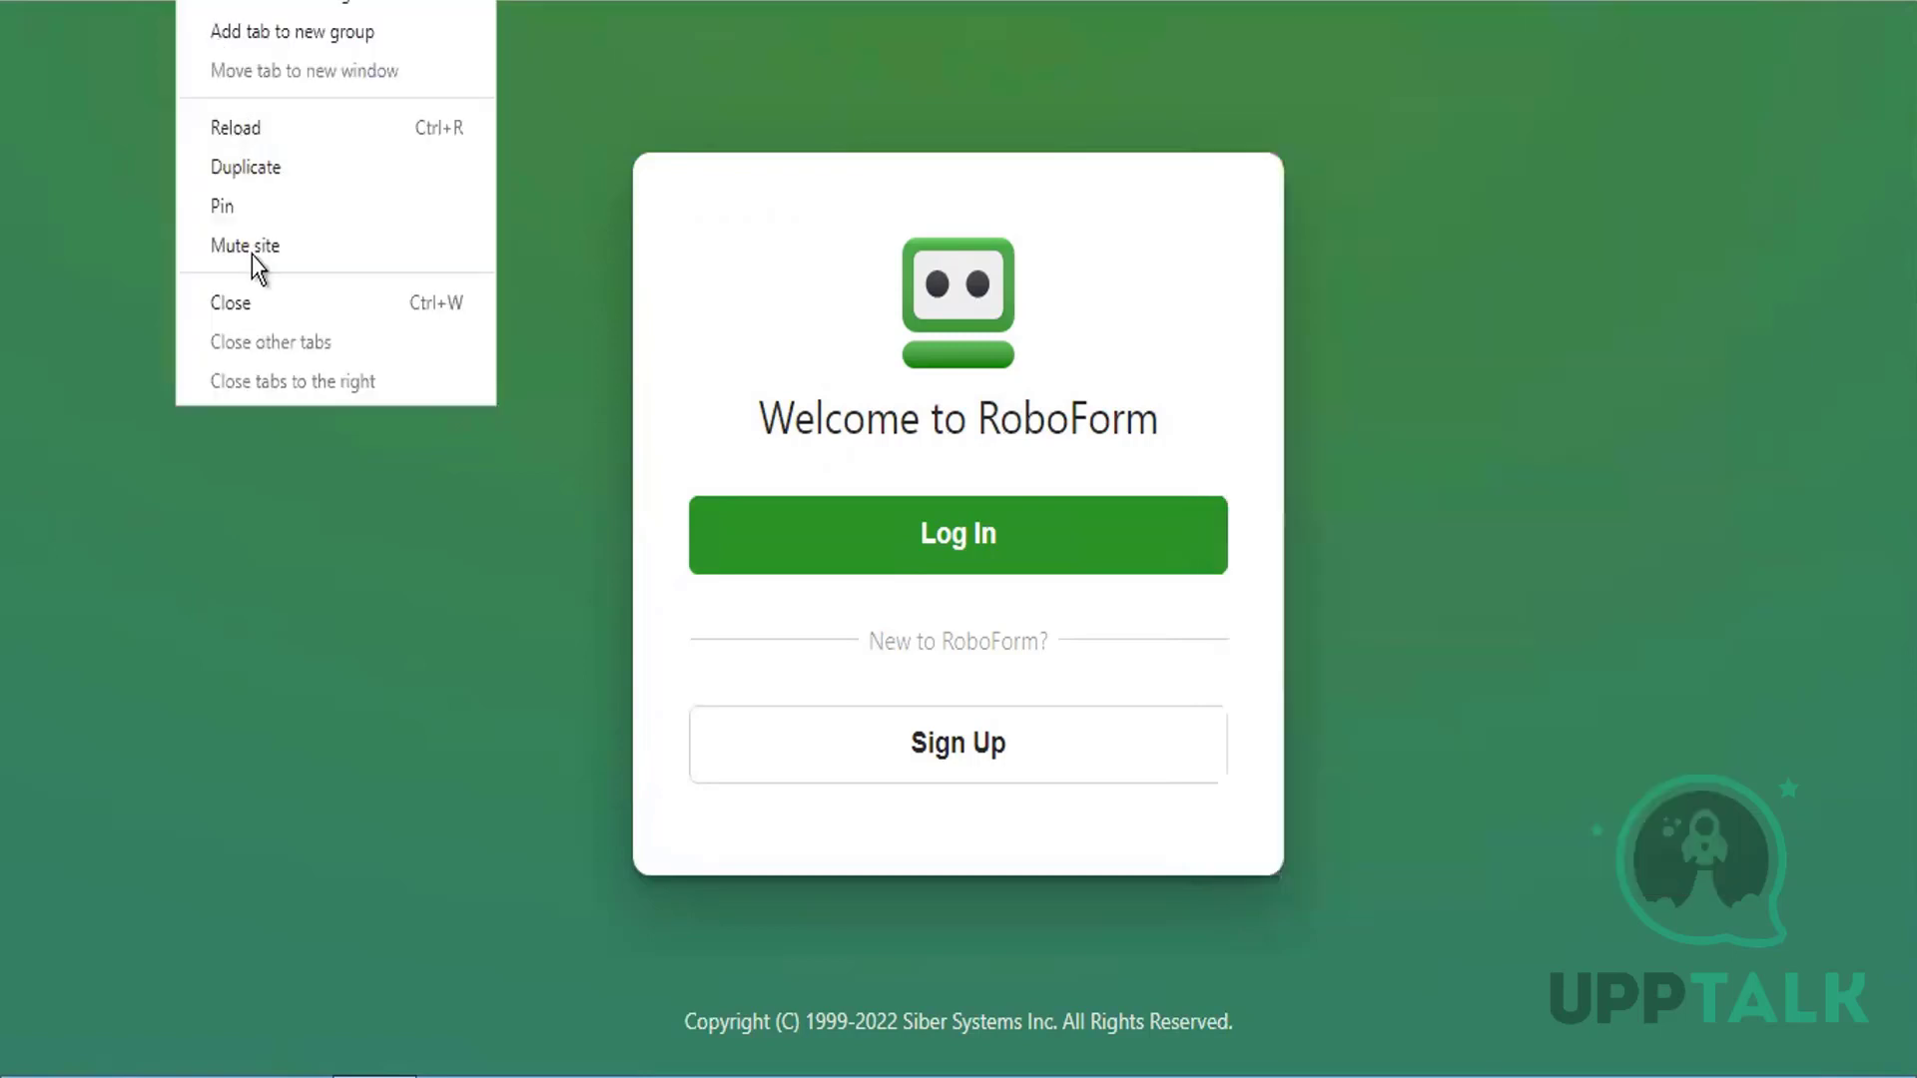
mouse_move(261, 298)
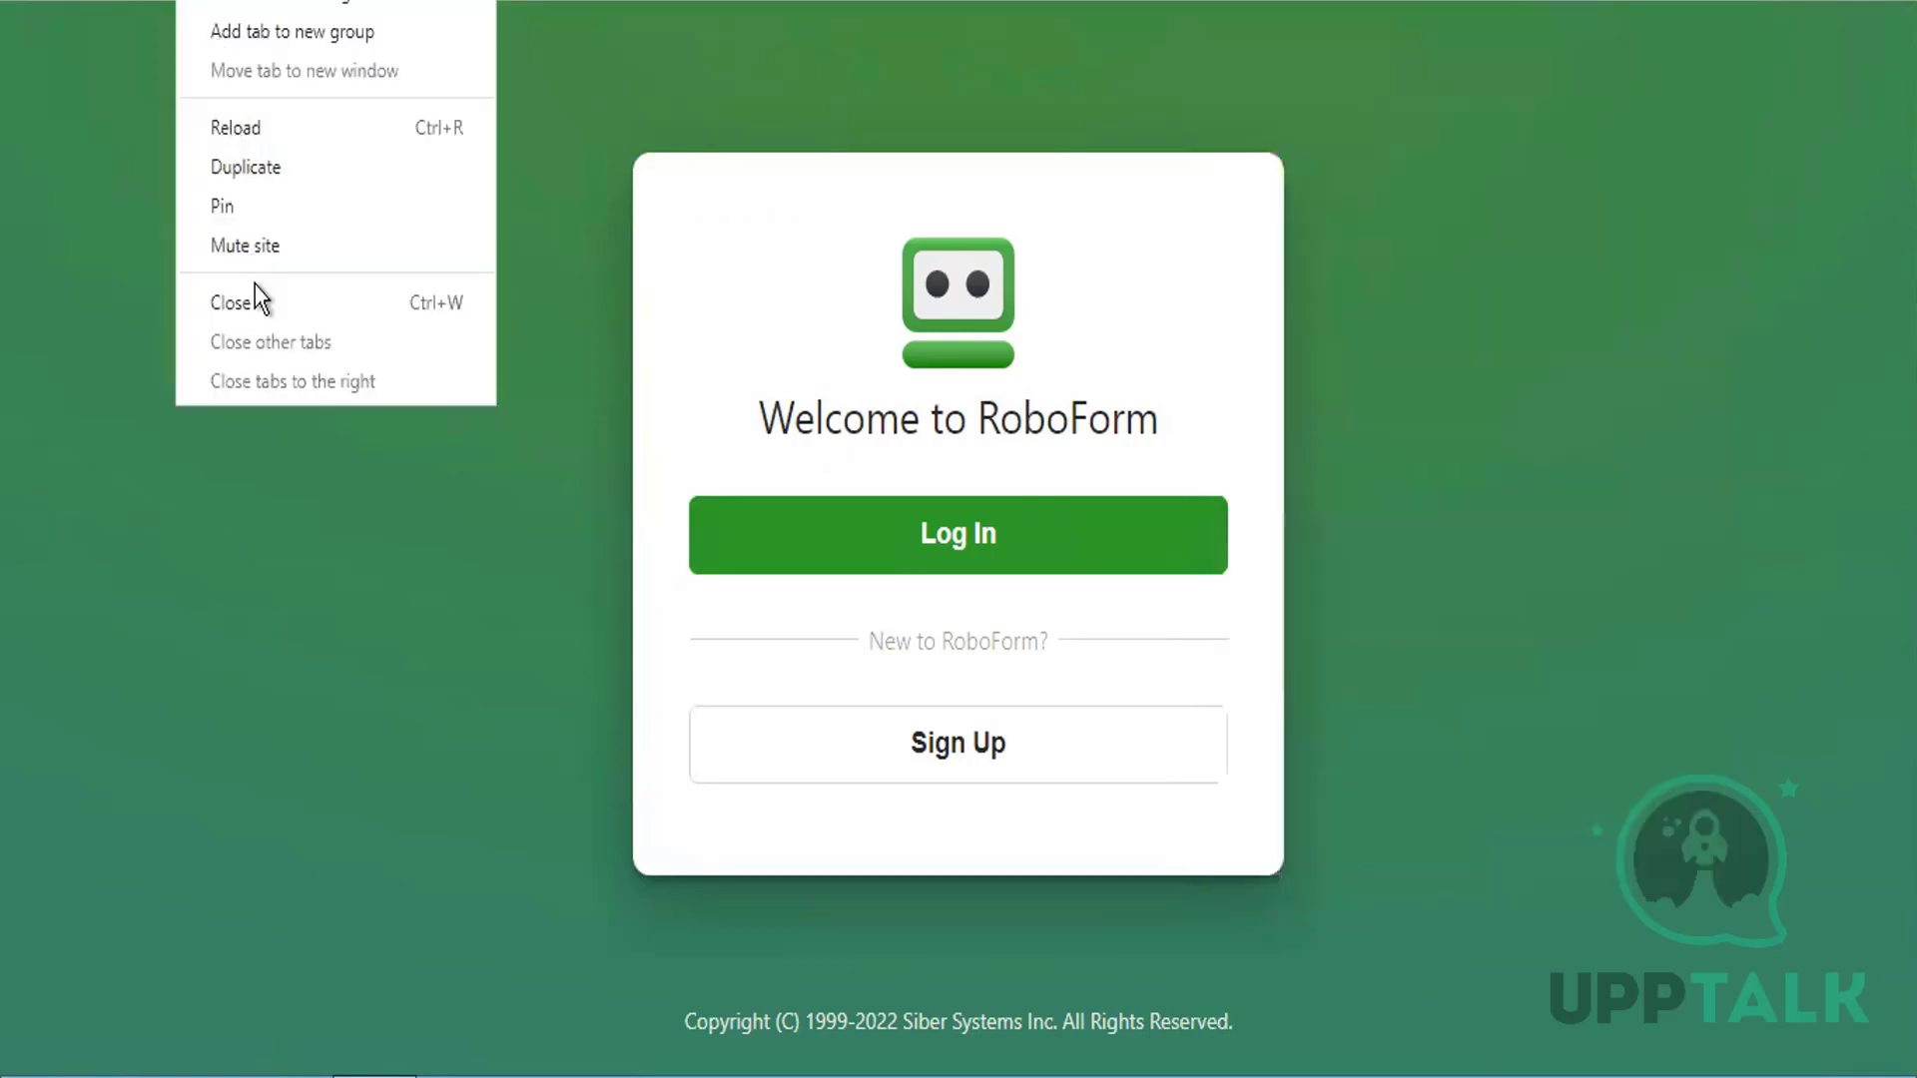
Close the RoboForm tab and relaunch Google Chrome from the desktop shortcut.
click(231, 302)
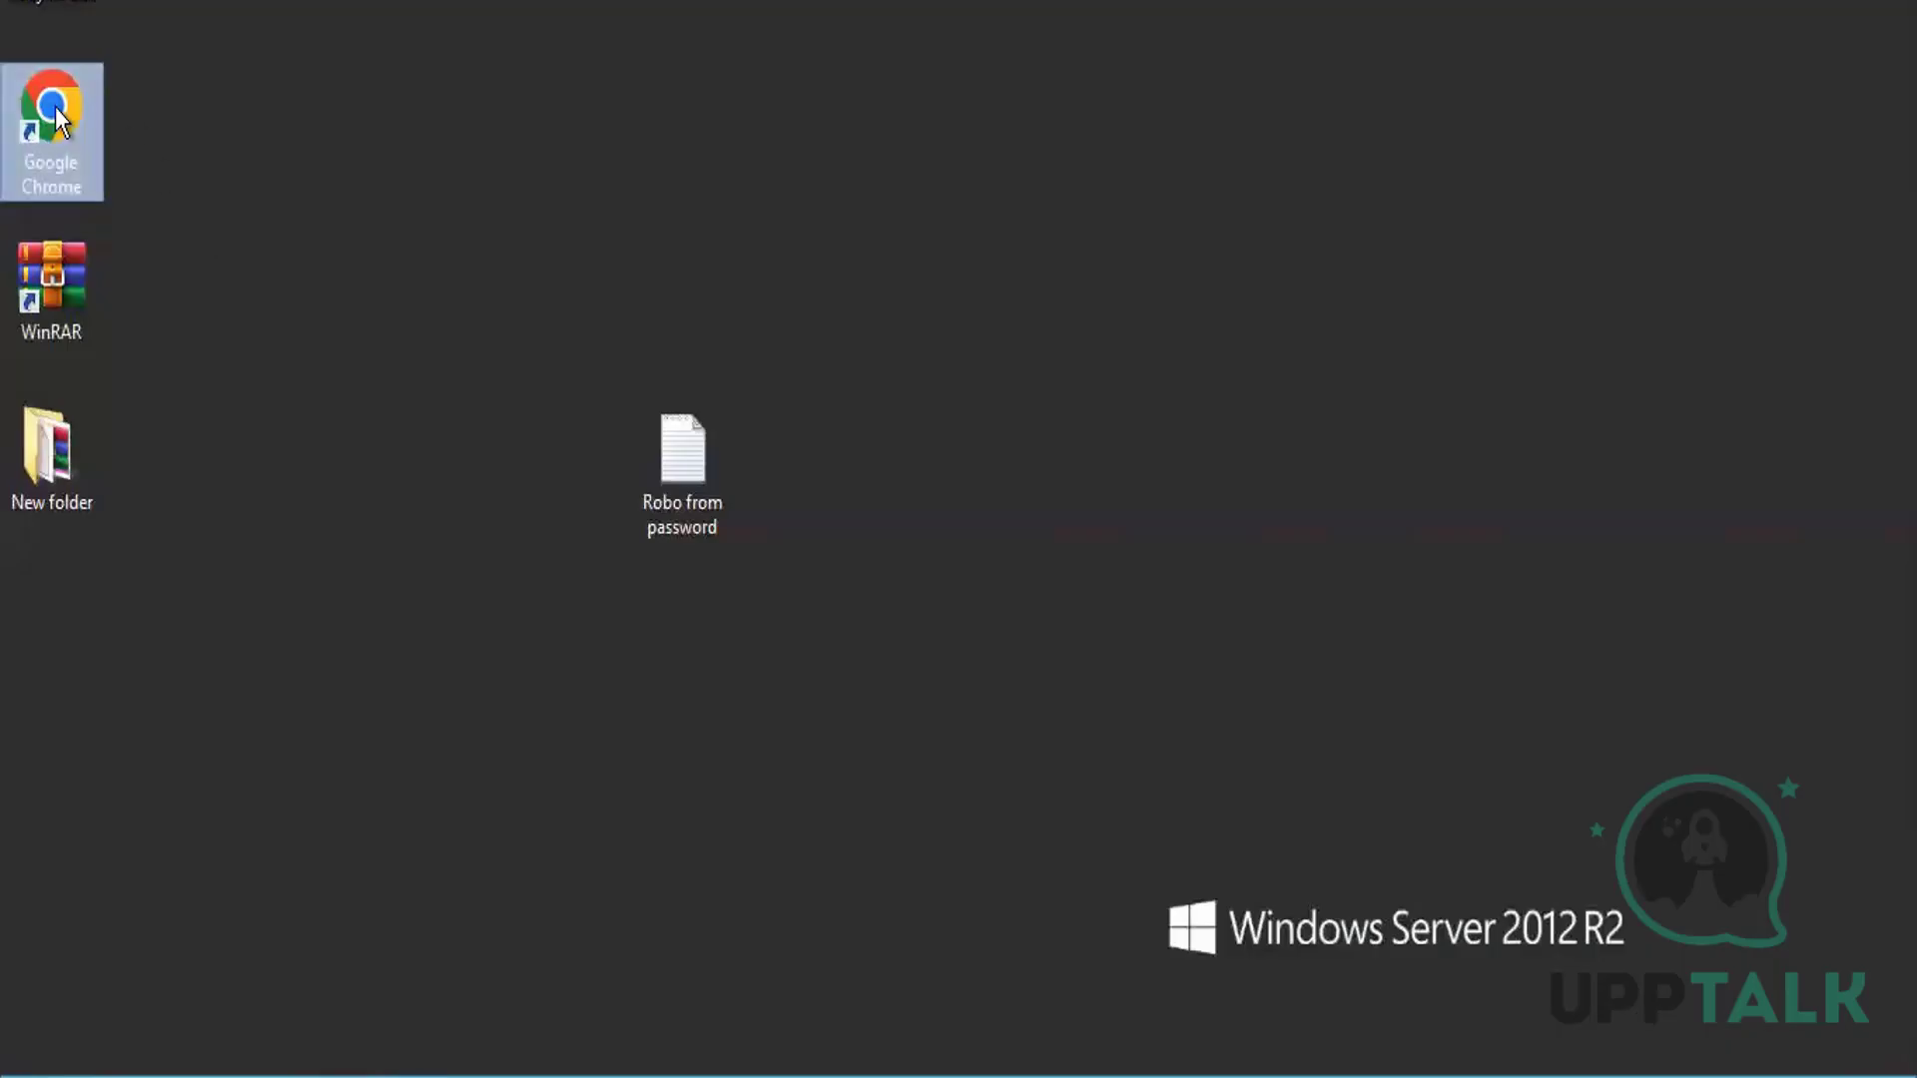
mouse_move(190, 156)
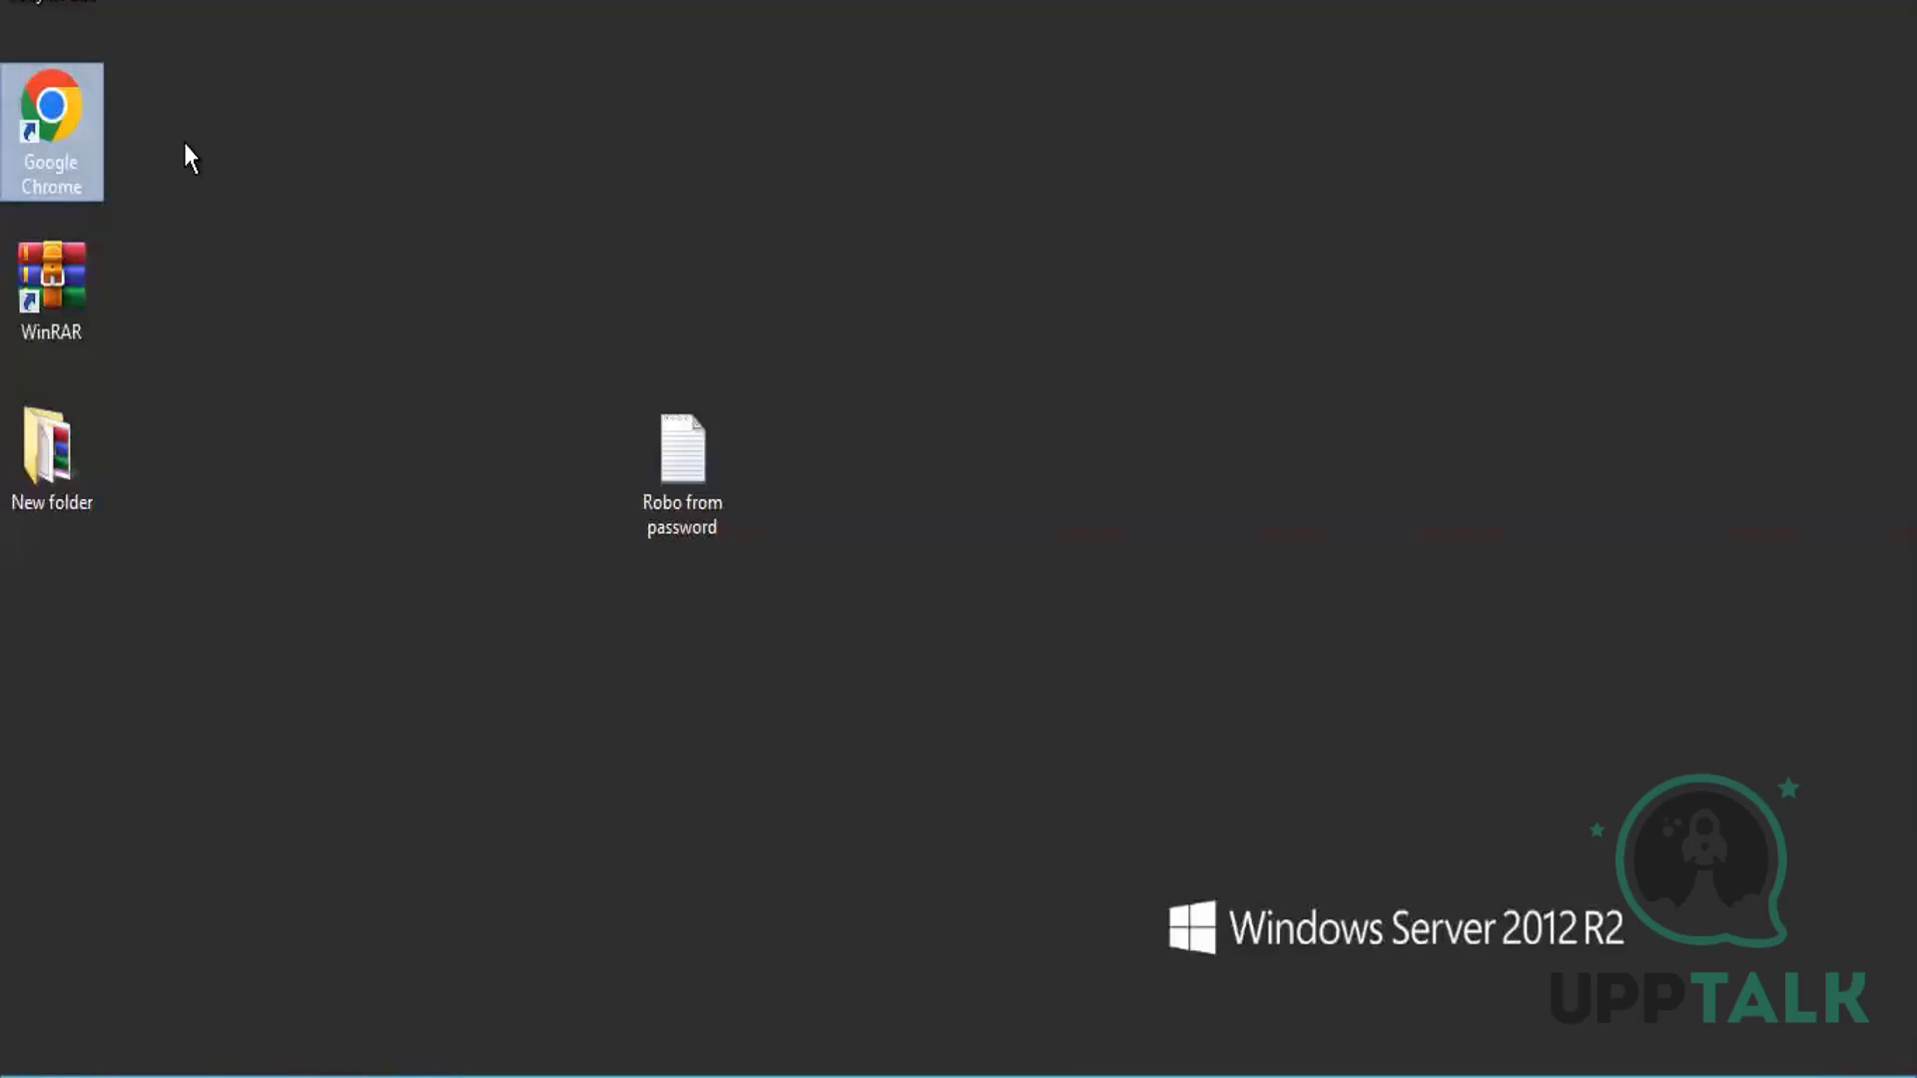
mouse_move(63, 116)
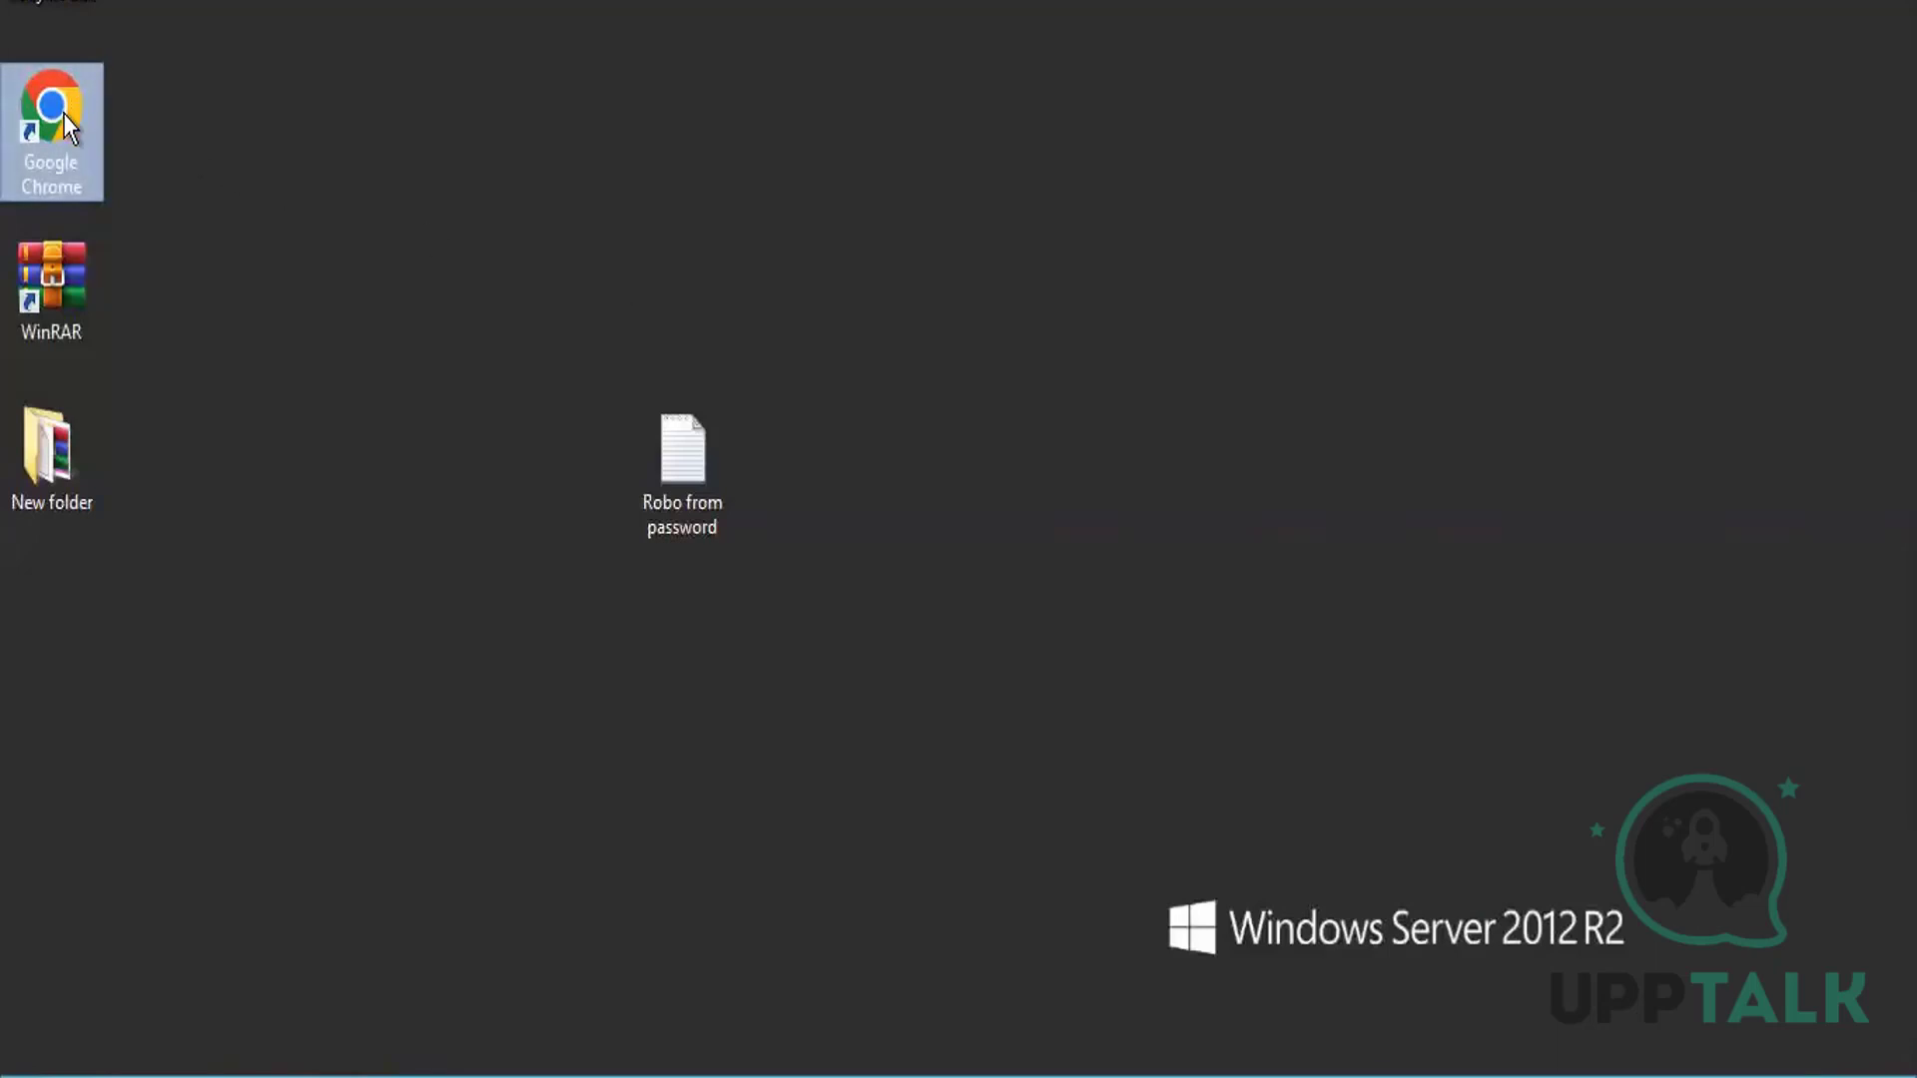
double_click(50, 104)
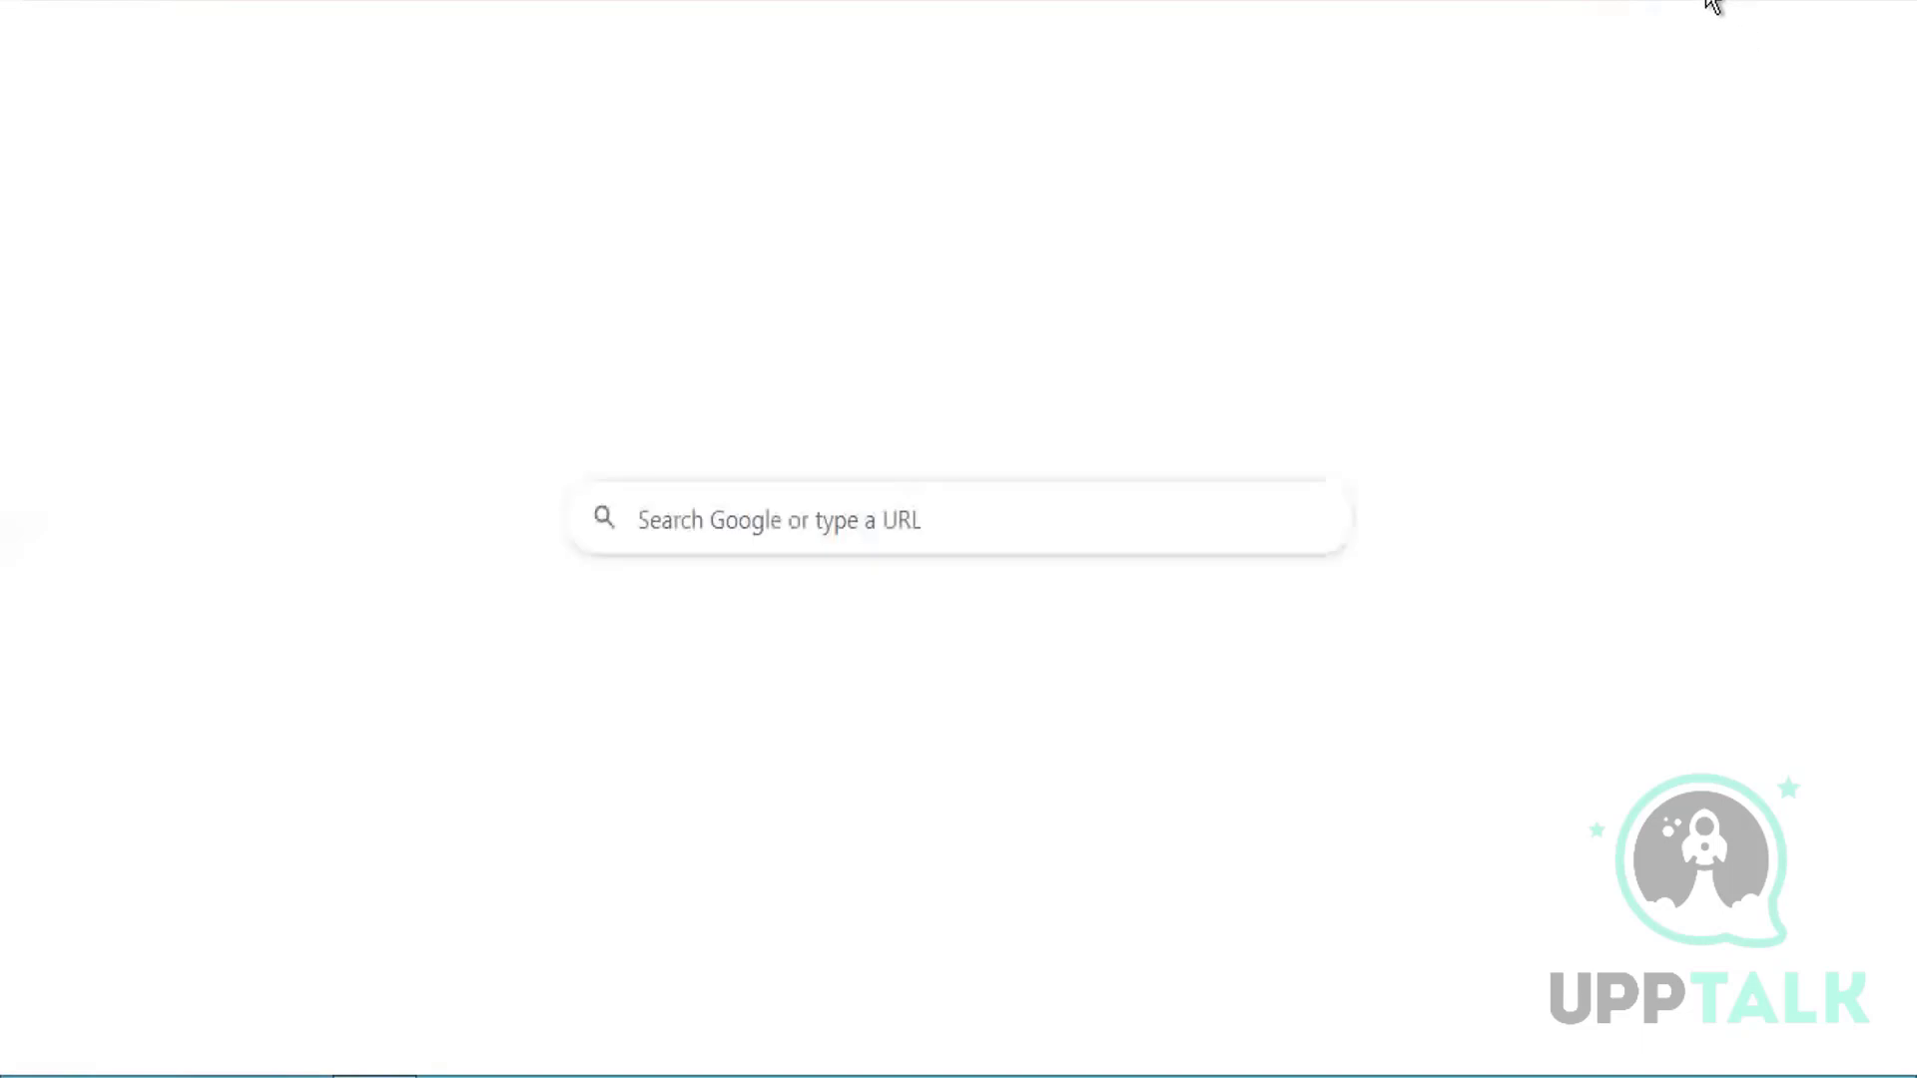